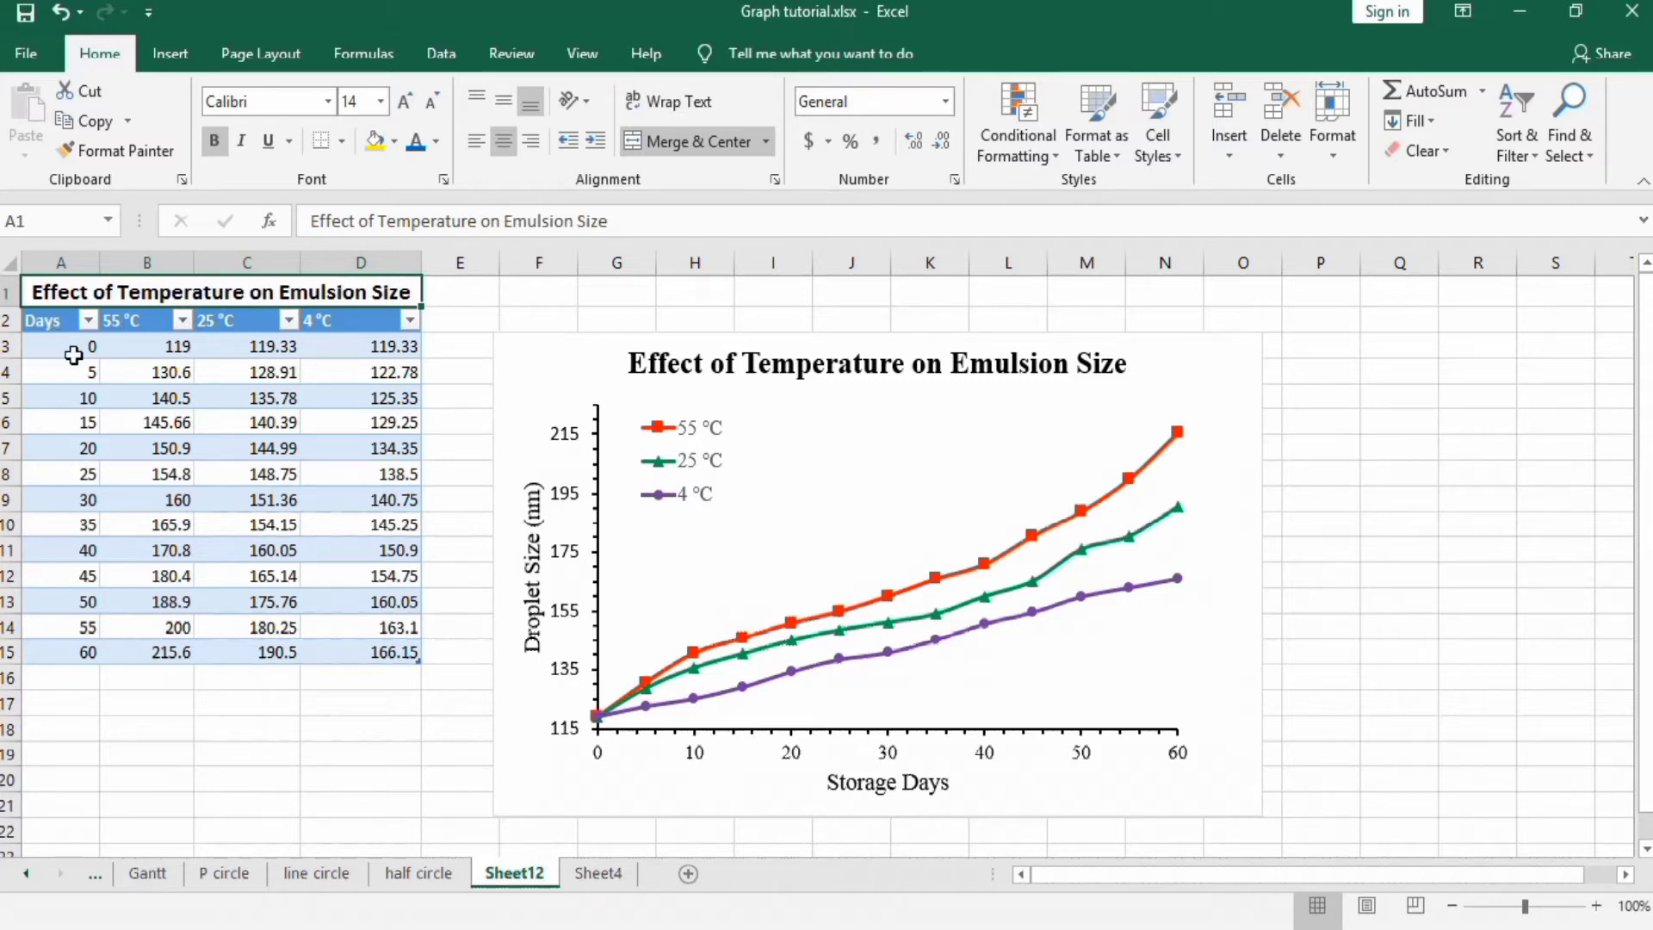
{"action": "mouse_move", "coordinate": [67, 638]}
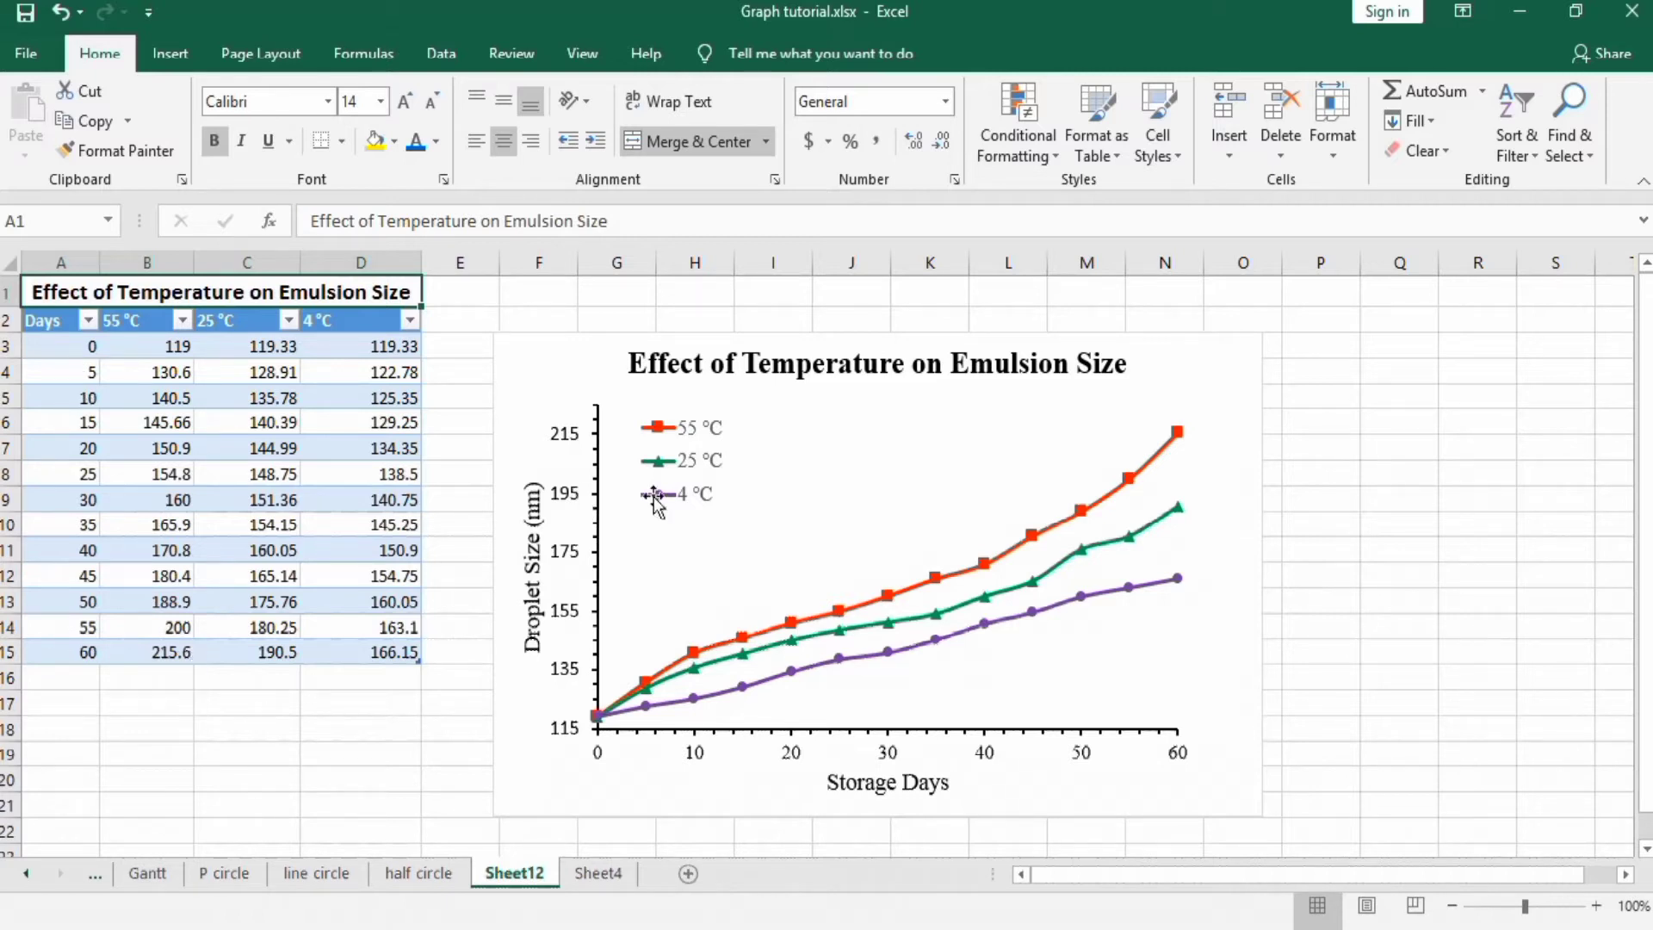
{"action": "mouse_move", "coordinate": [825, 579]}
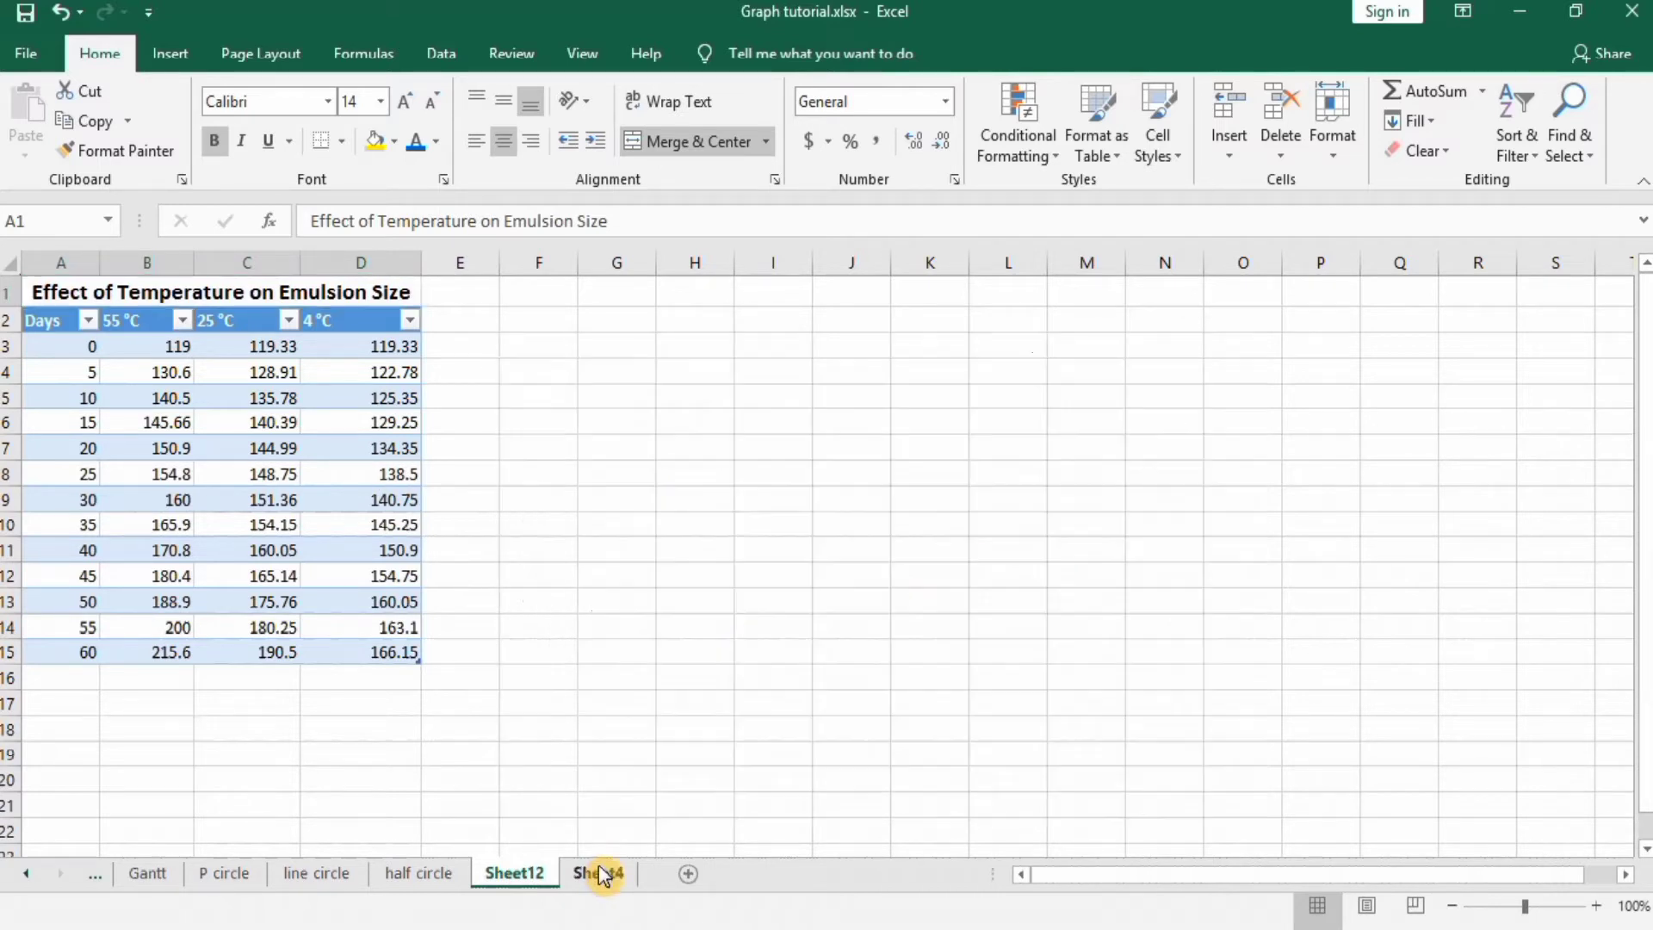
Step: On Sheet4, select the data range A2:D15 covering Days and the three temperatures
{"action": "left_click", "coordinate": [599, 873]}
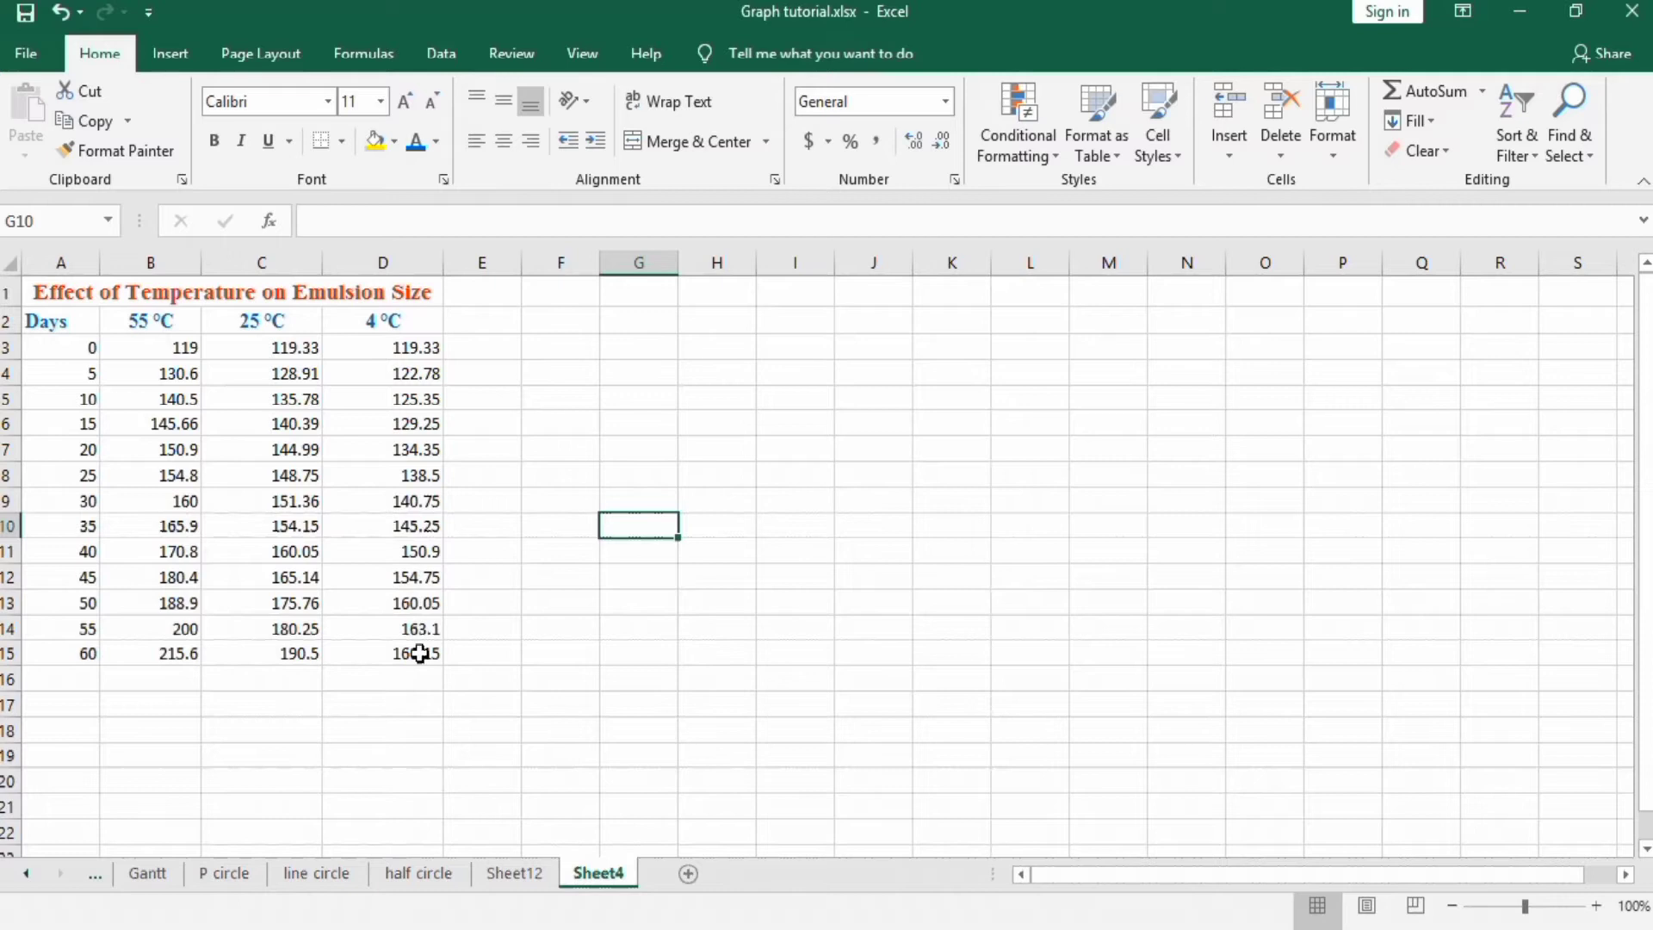
{"action": "left_click", "coordinate": [415, 653]}
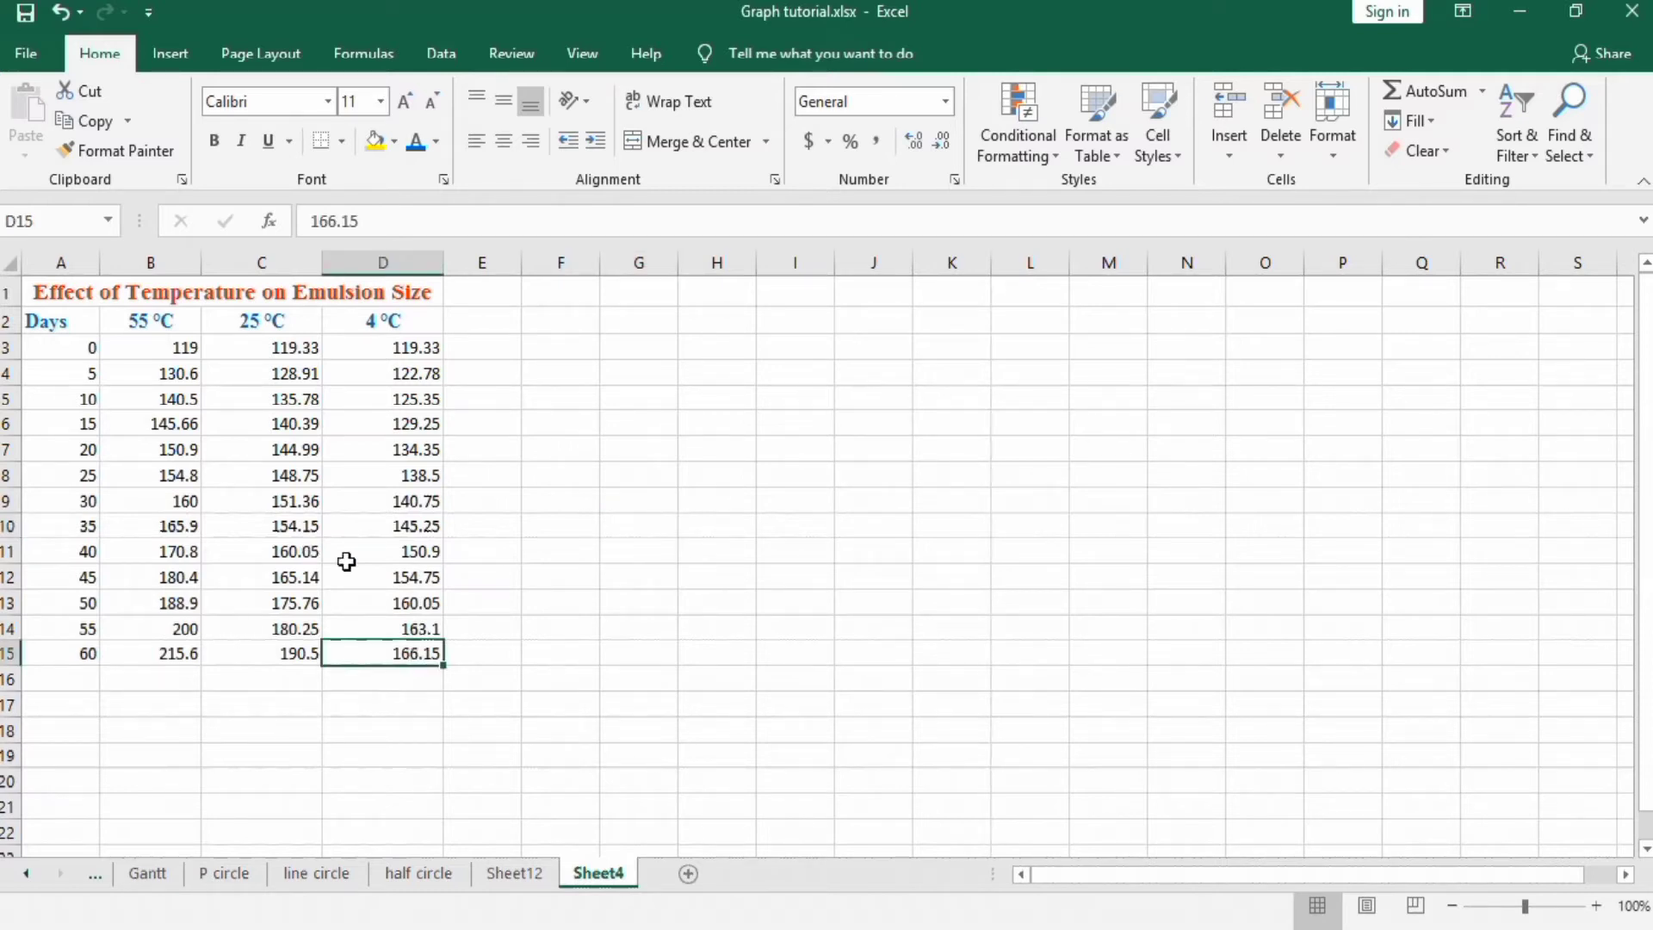
{"action": "left_click", "coordinate": [60, 348]}
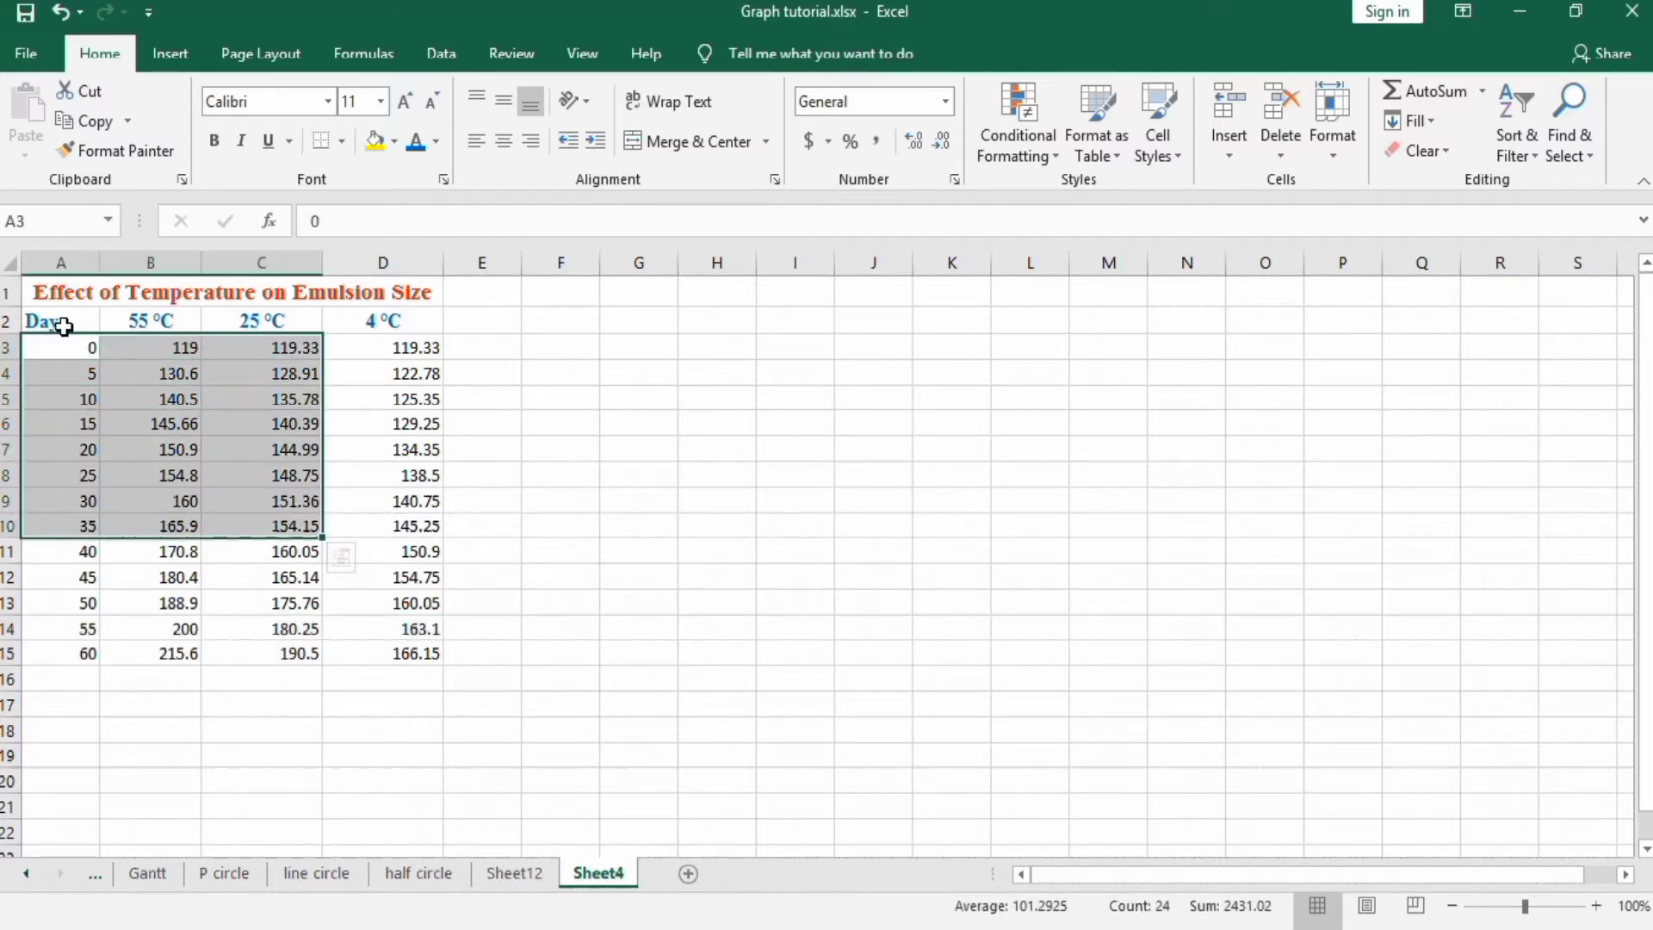
{"action": "left_click", "coordinate": [400, 653]}
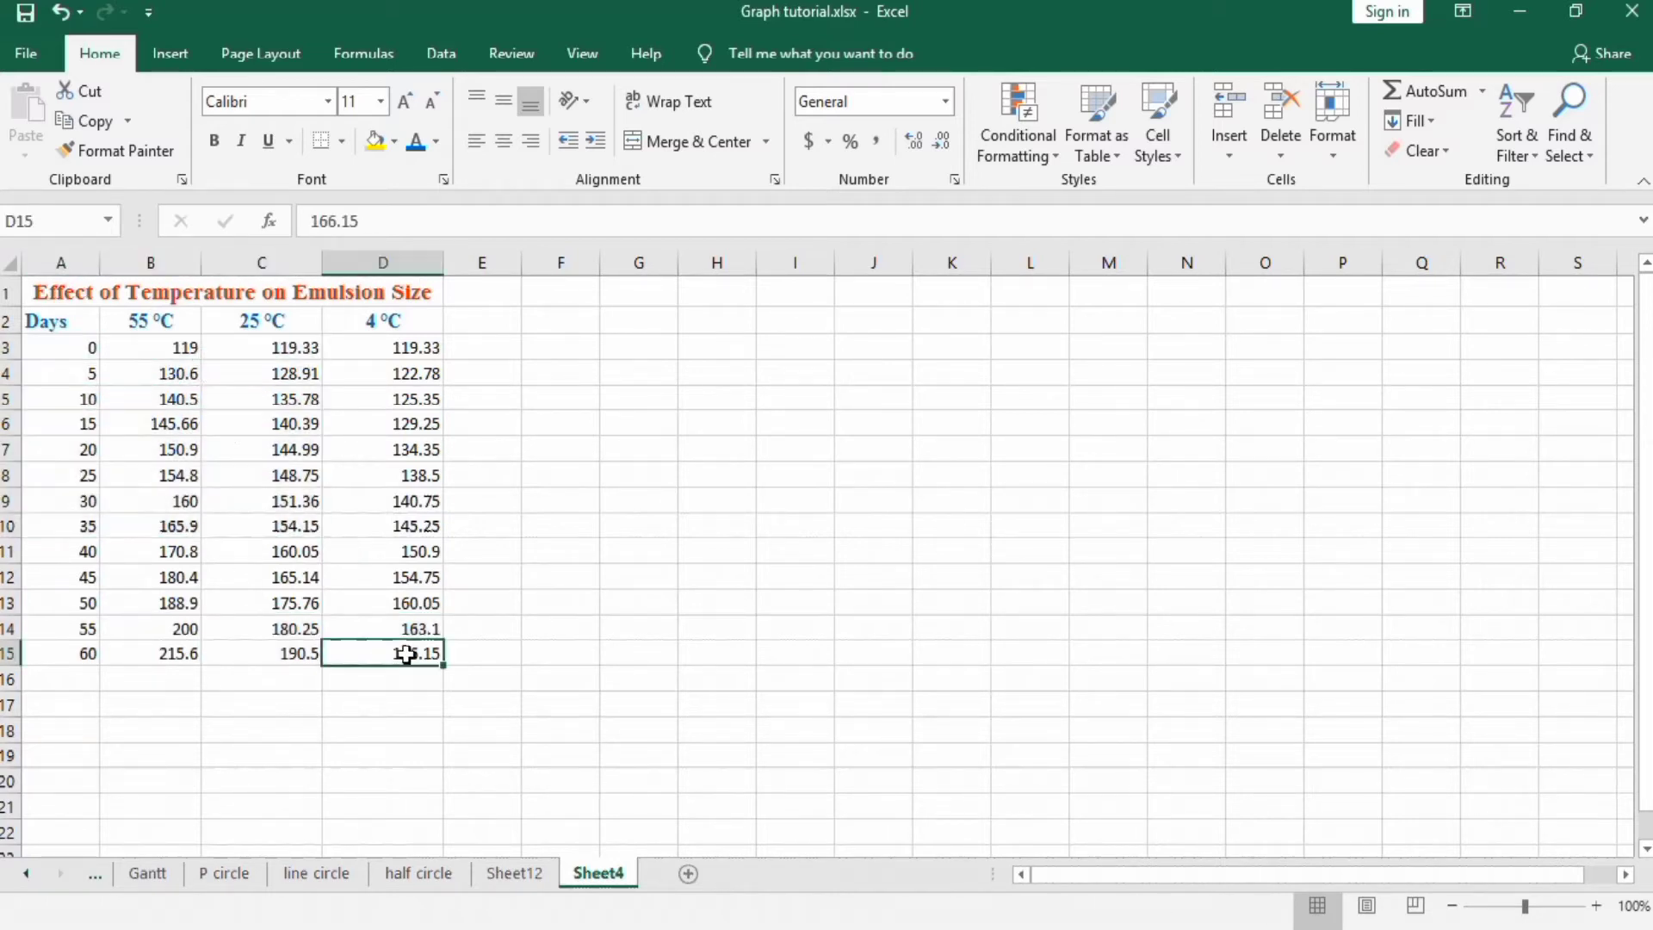
{"action": "left_click_drag", "start_coordinate": [404, 653], "coordinate": [61, 347]}
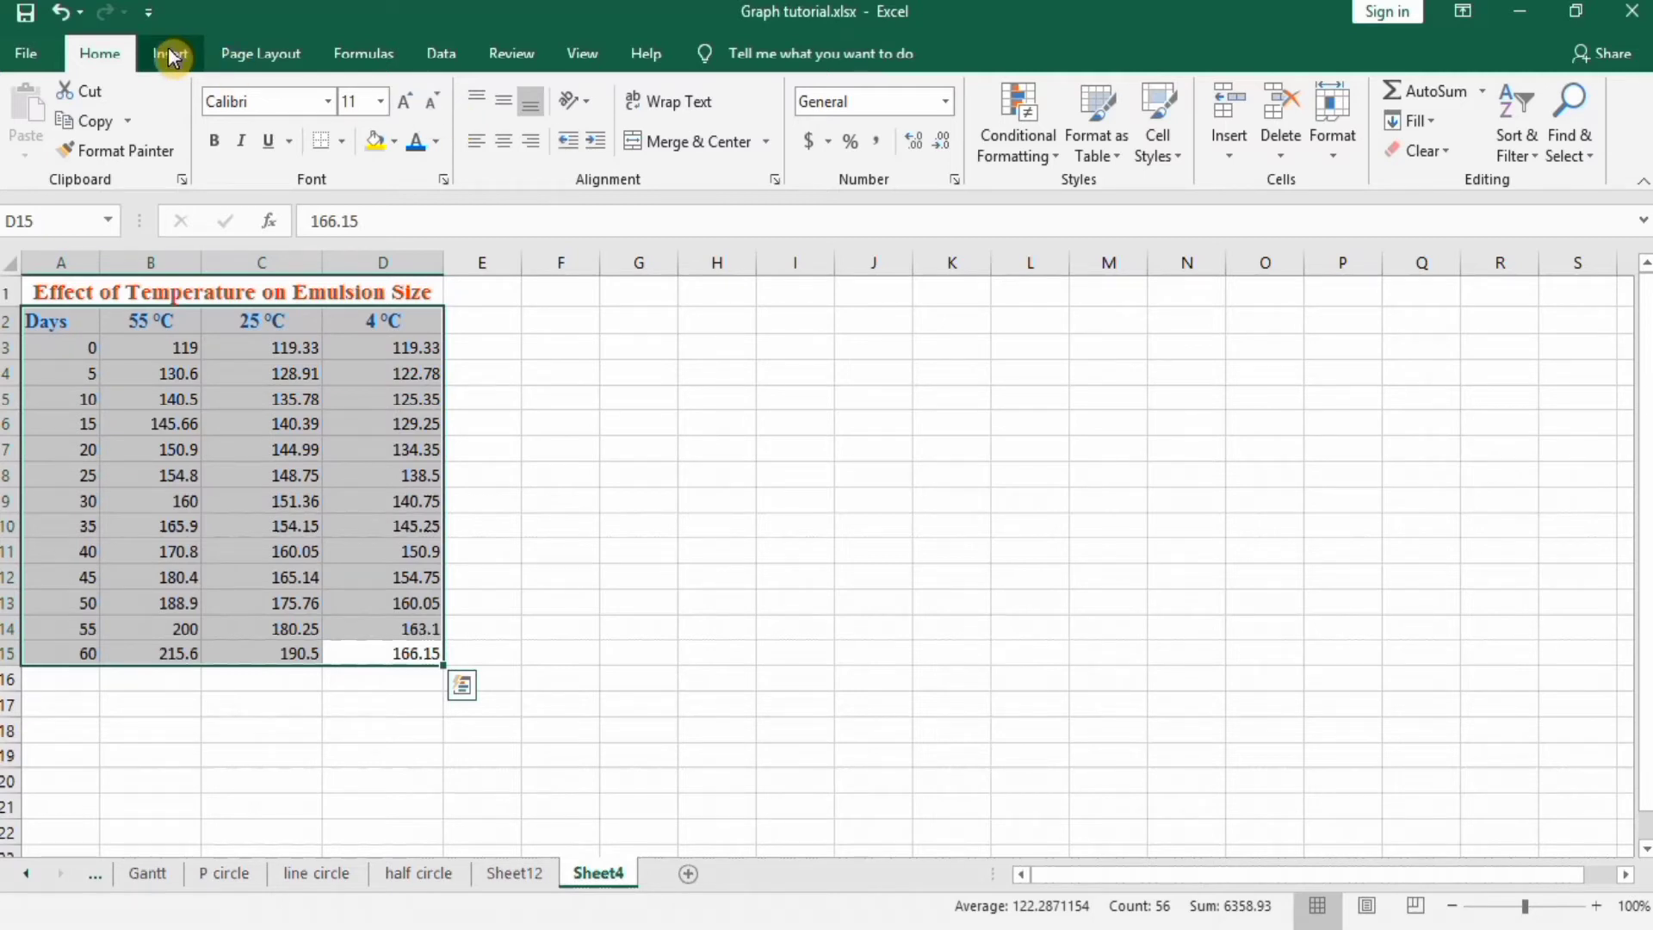
Step: Insert a Scatter with Smooth Lines and Markers chart from the data
{"action": "left_click", "coordinate": [171, 53]}
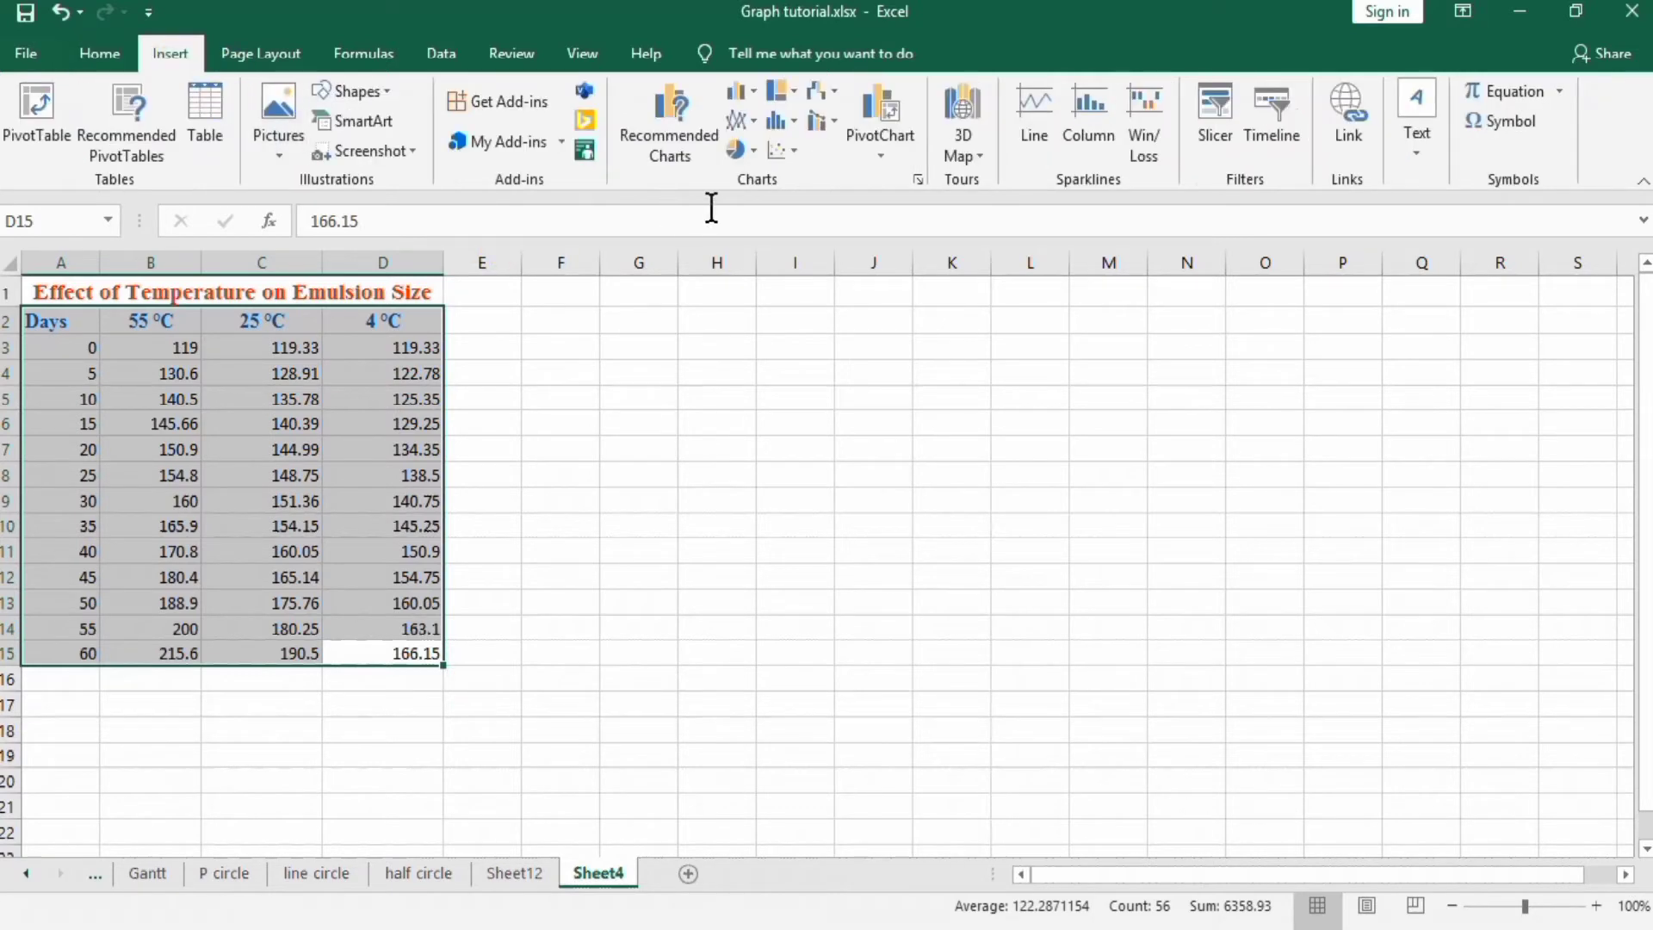
{"action": "mouse_move", "coordinate": [783, 150]}
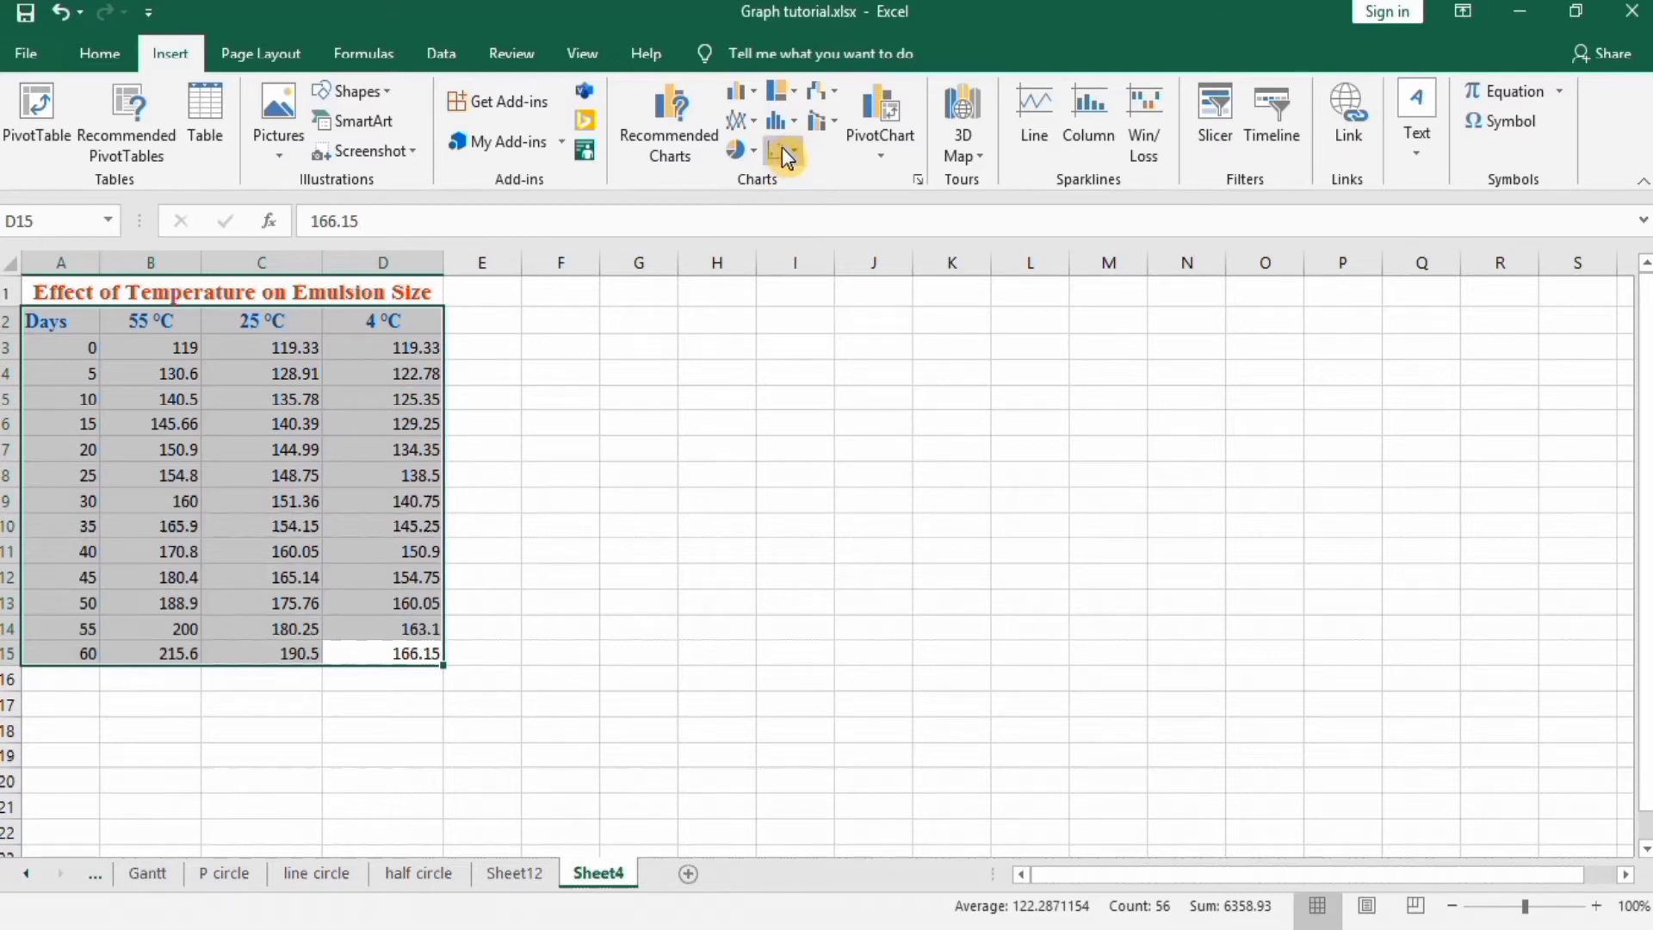
{"action": "mouse_move", "coordinate": [777, 150]}
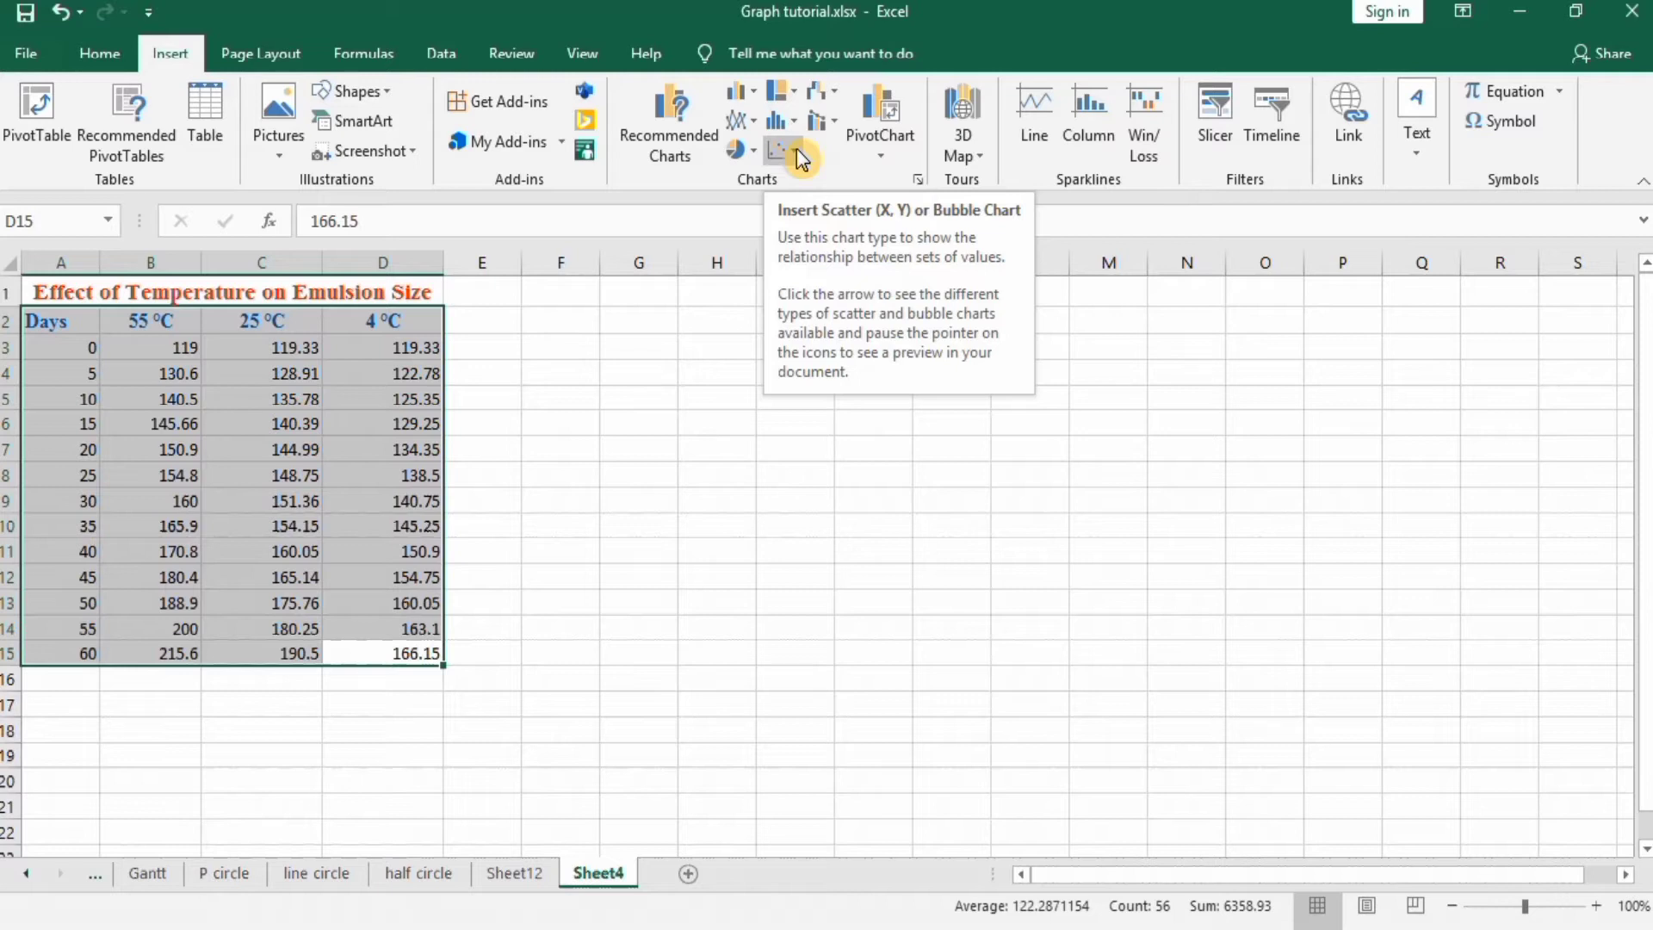
{"action": "left_click", "coordinate": [777, 149]}
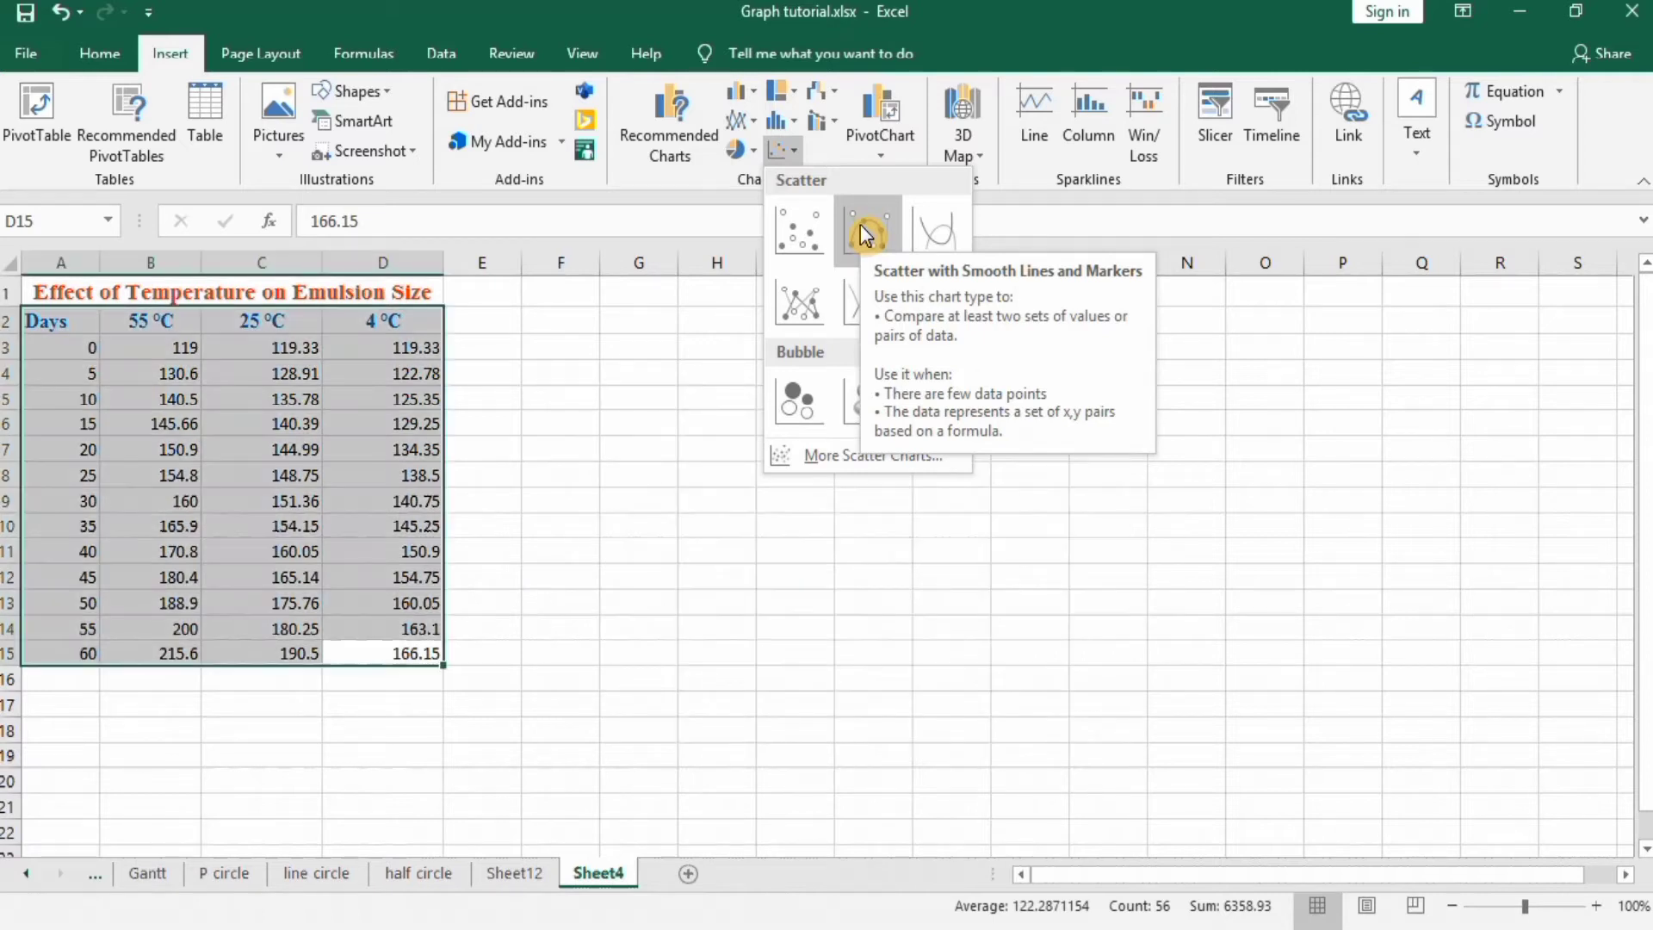
{"action": "left_click", "coordinate": [868, 230]}
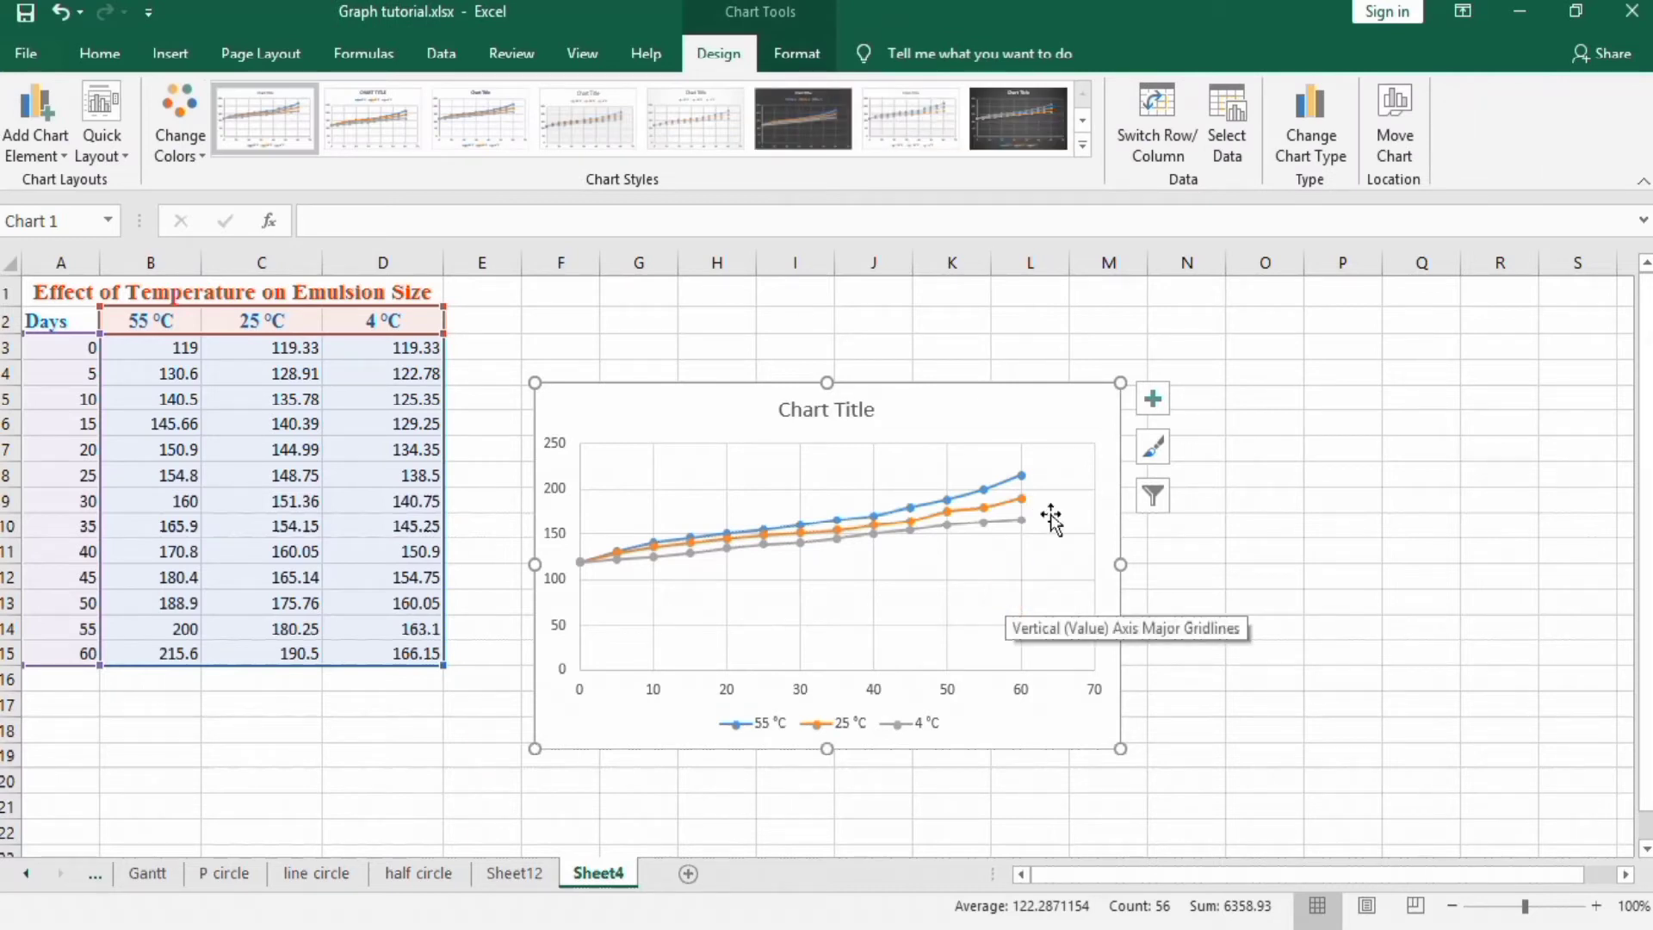
{"action": "mouse_move", "coordinate": [1002, 392]}
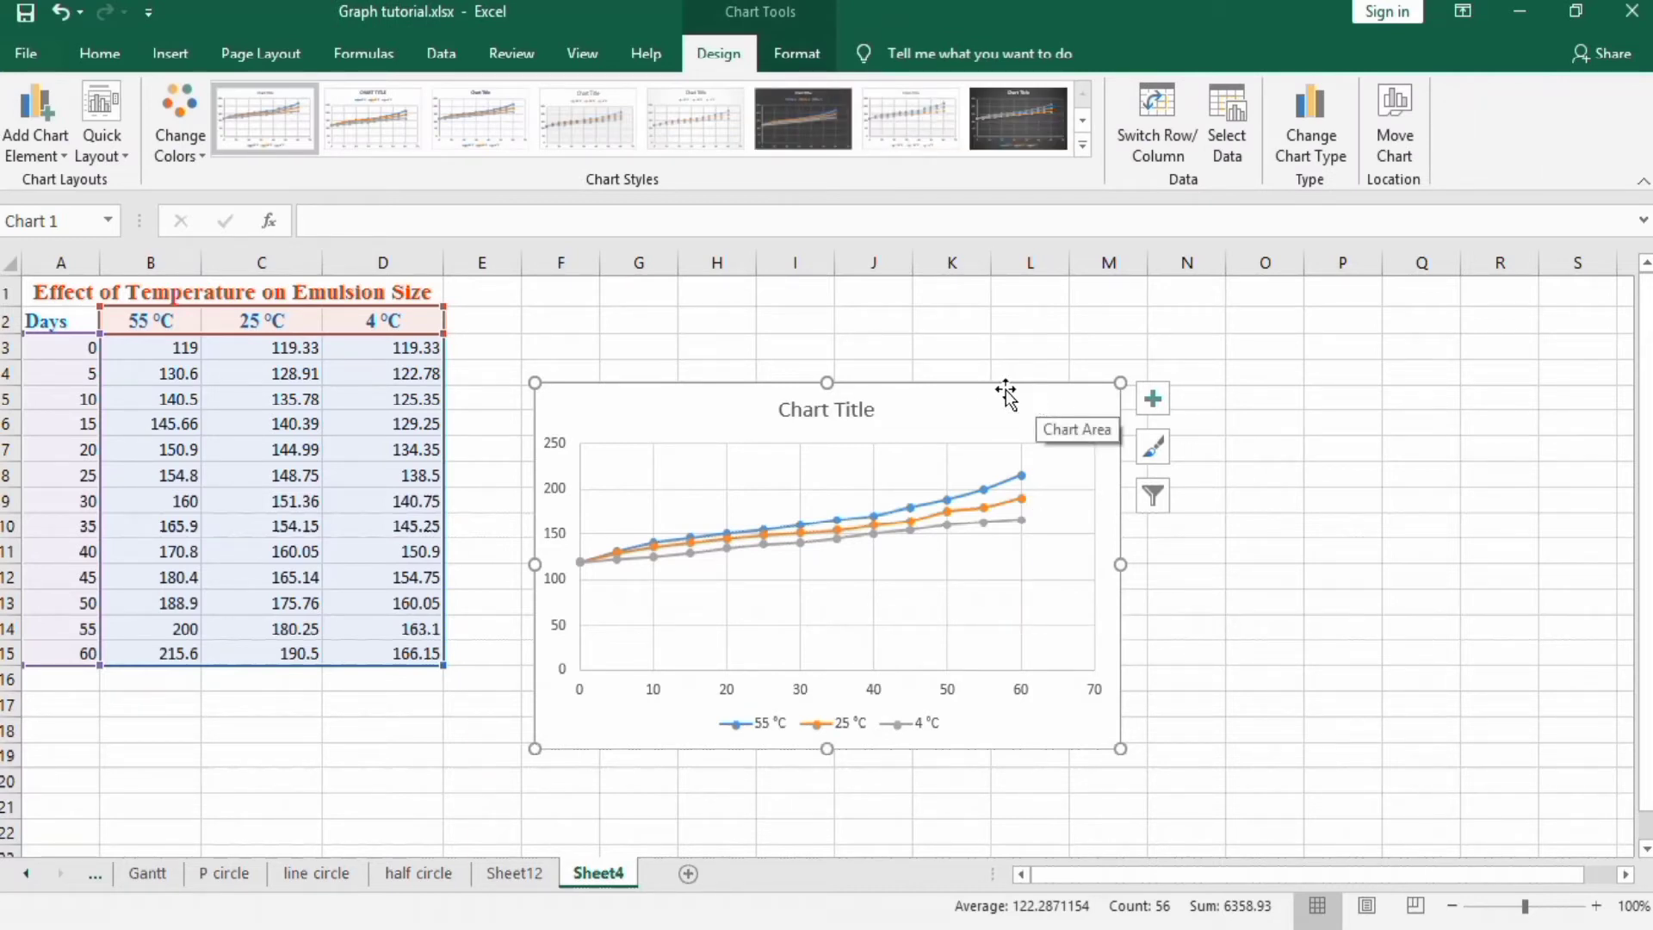
{"action": "mouse_move", "coordinate": [520, 836]}
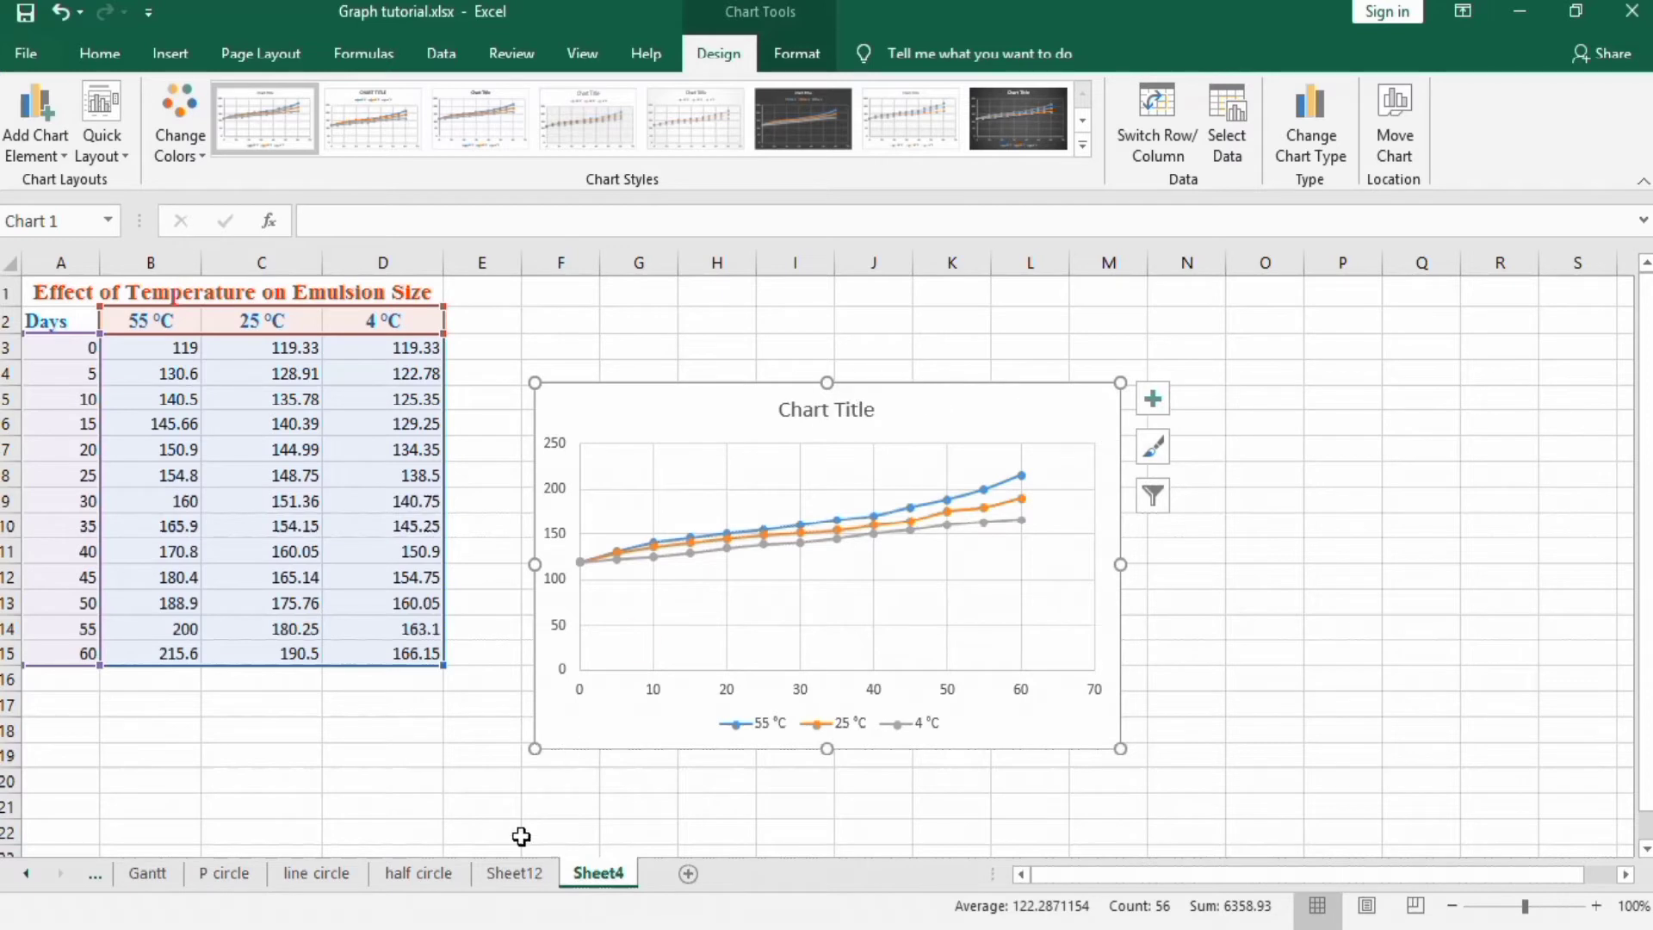
Step: After checking the Sheet12 example, apply a Quick Layout with axis titles and right legend
{"action": "left_click", "coordinate": [514, 873]}
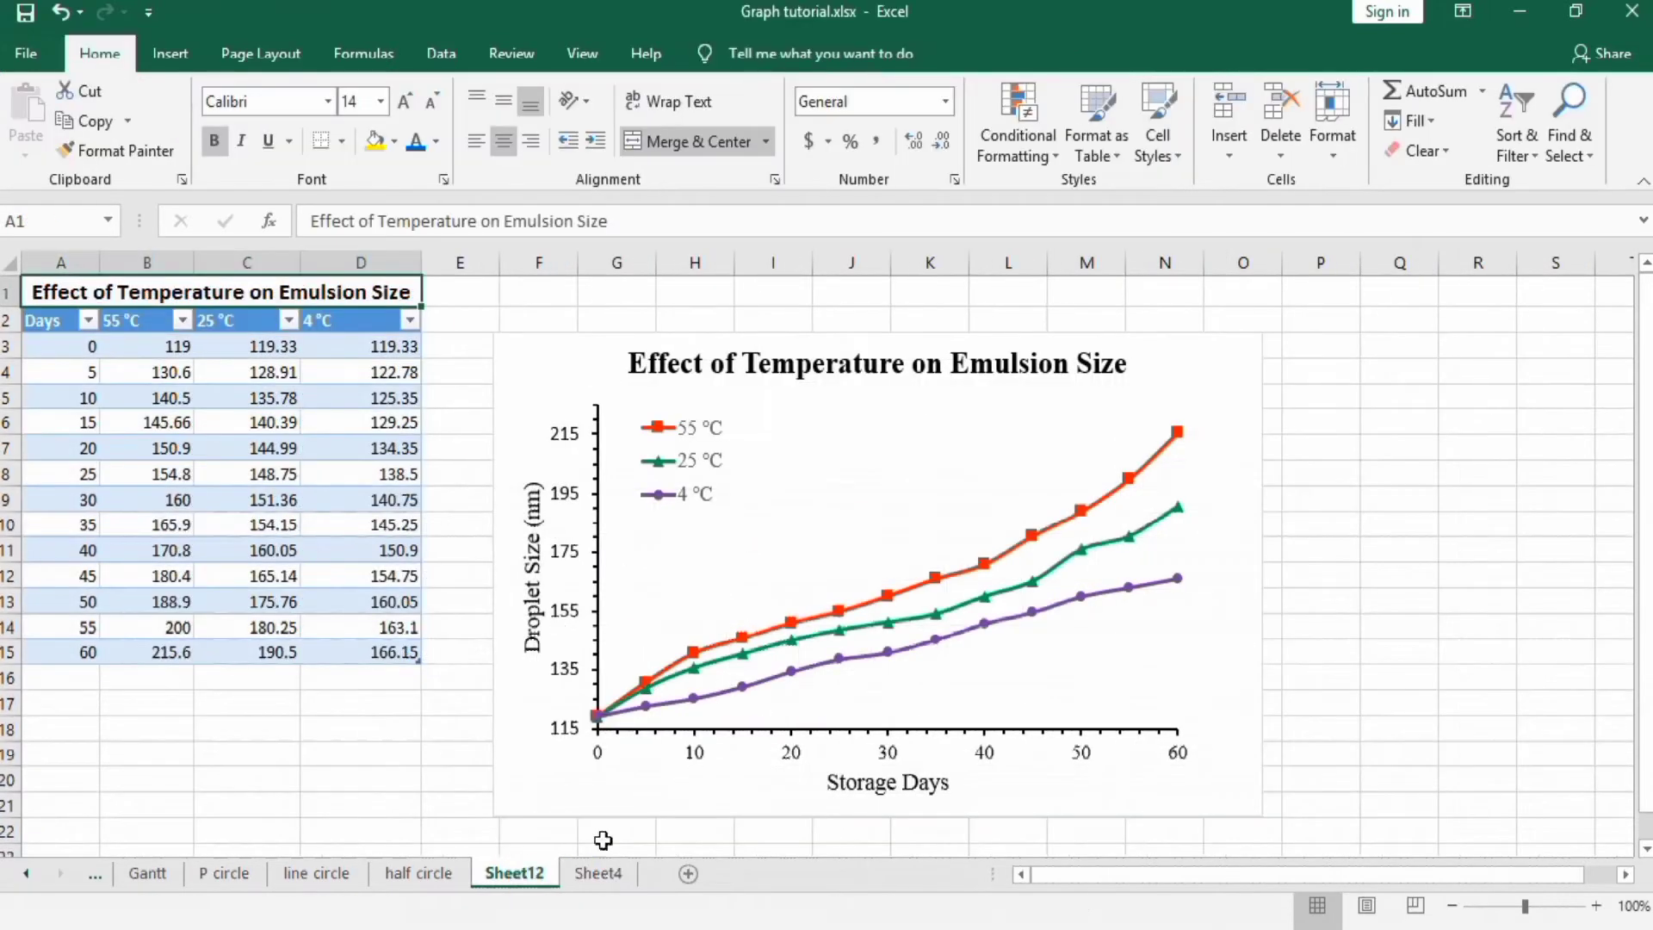
{"action": "left_click", "coordinate": [598, 873]}
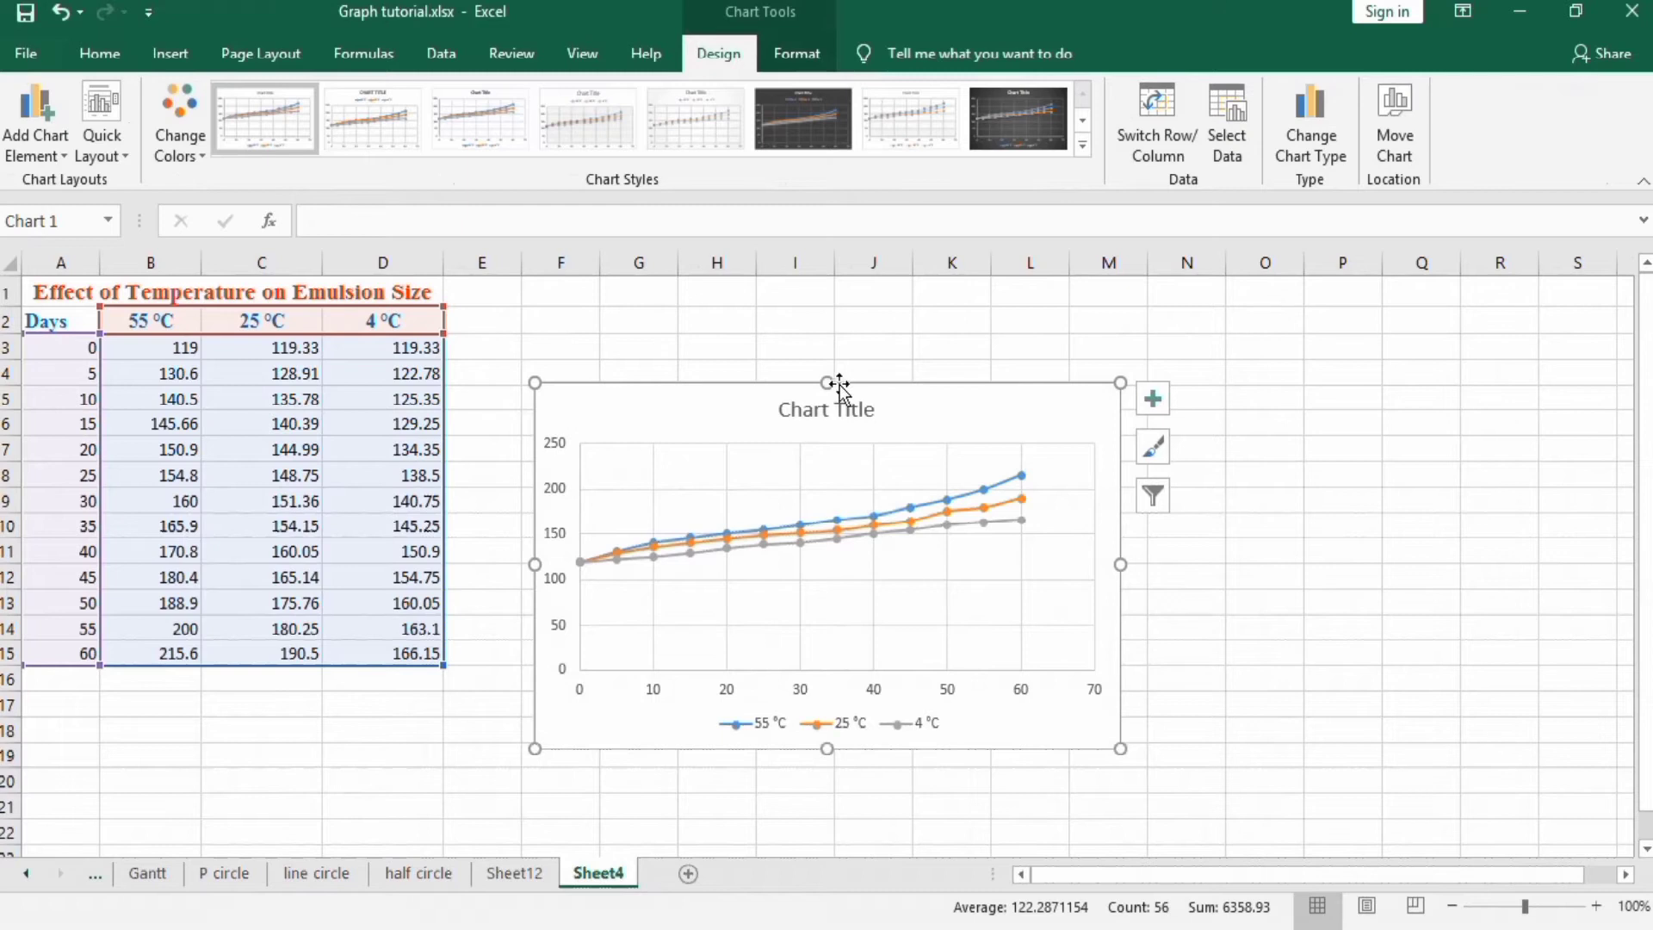
{"action": "mouse_move", "coordinate": [825, 338]}
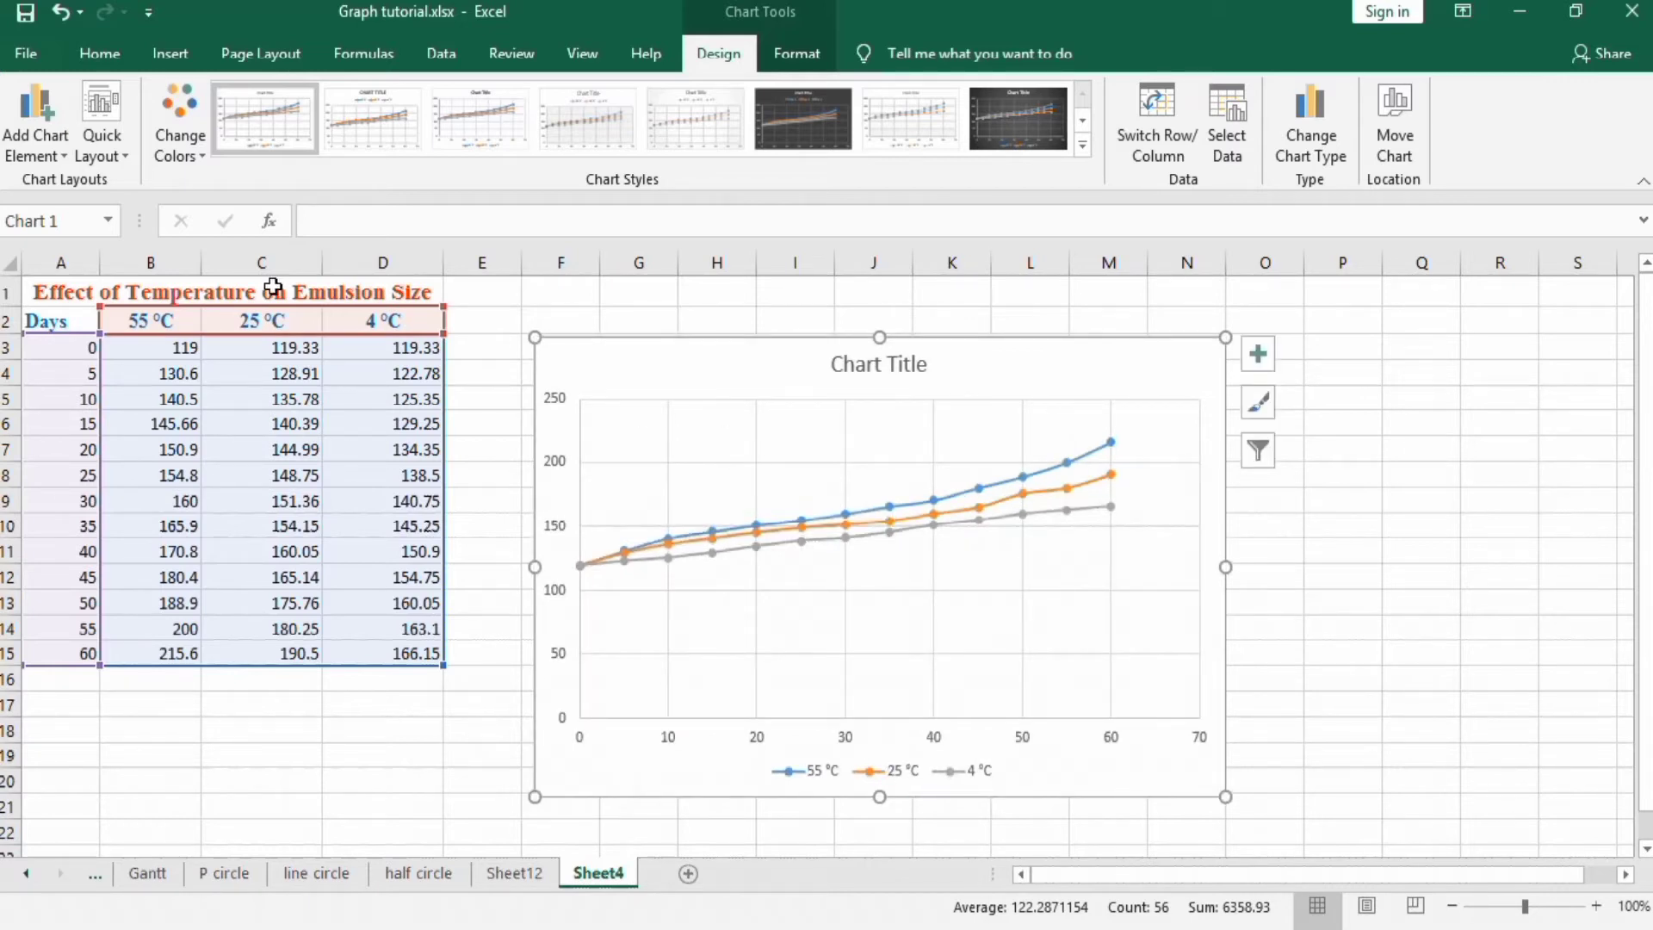
{"action": "left_click", "coordinate": [101, 124]}
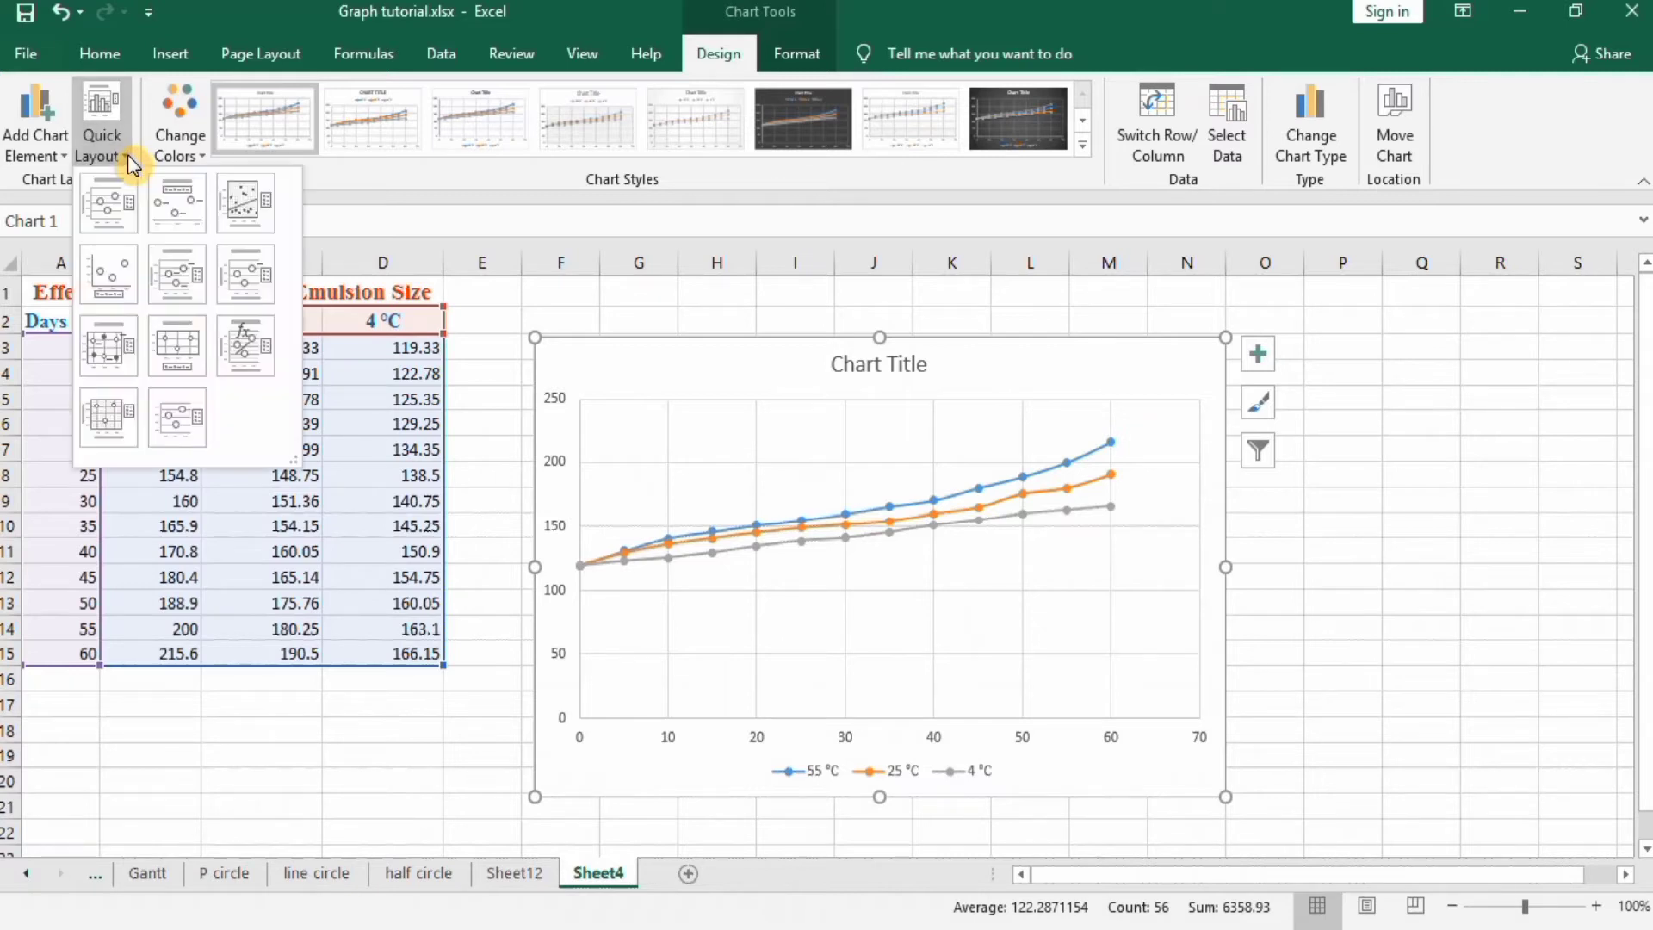
{"action": "left_click", "coordinate": [107, 200]}
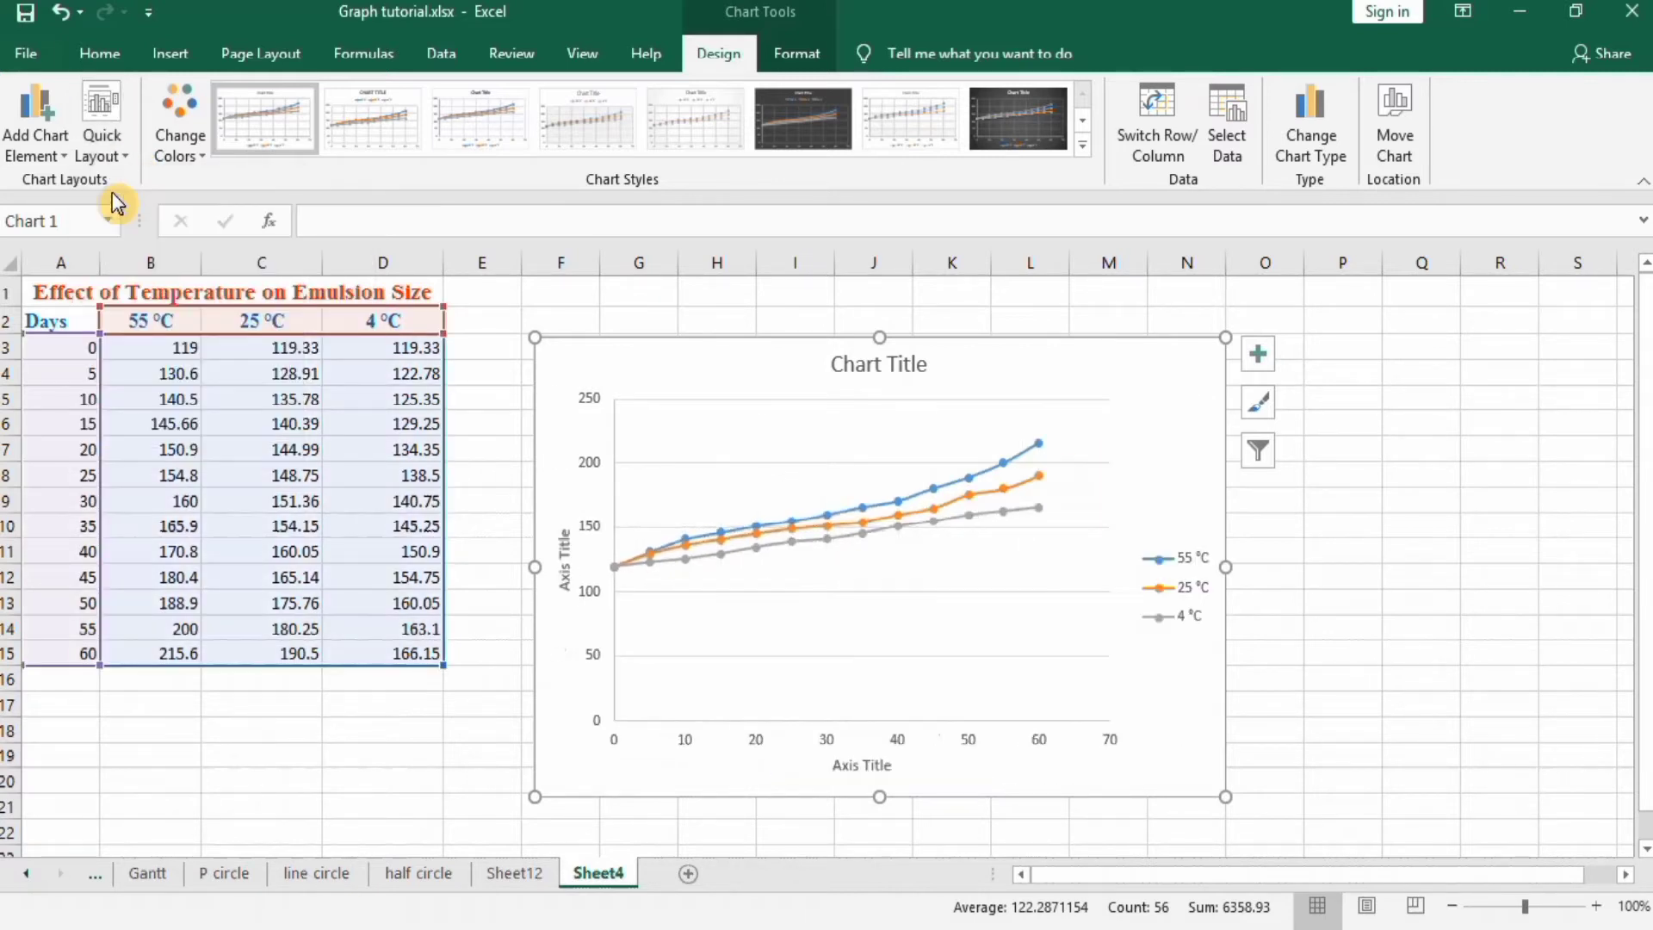
{"action": "mouse_move", "coordinate": [595, 618]}
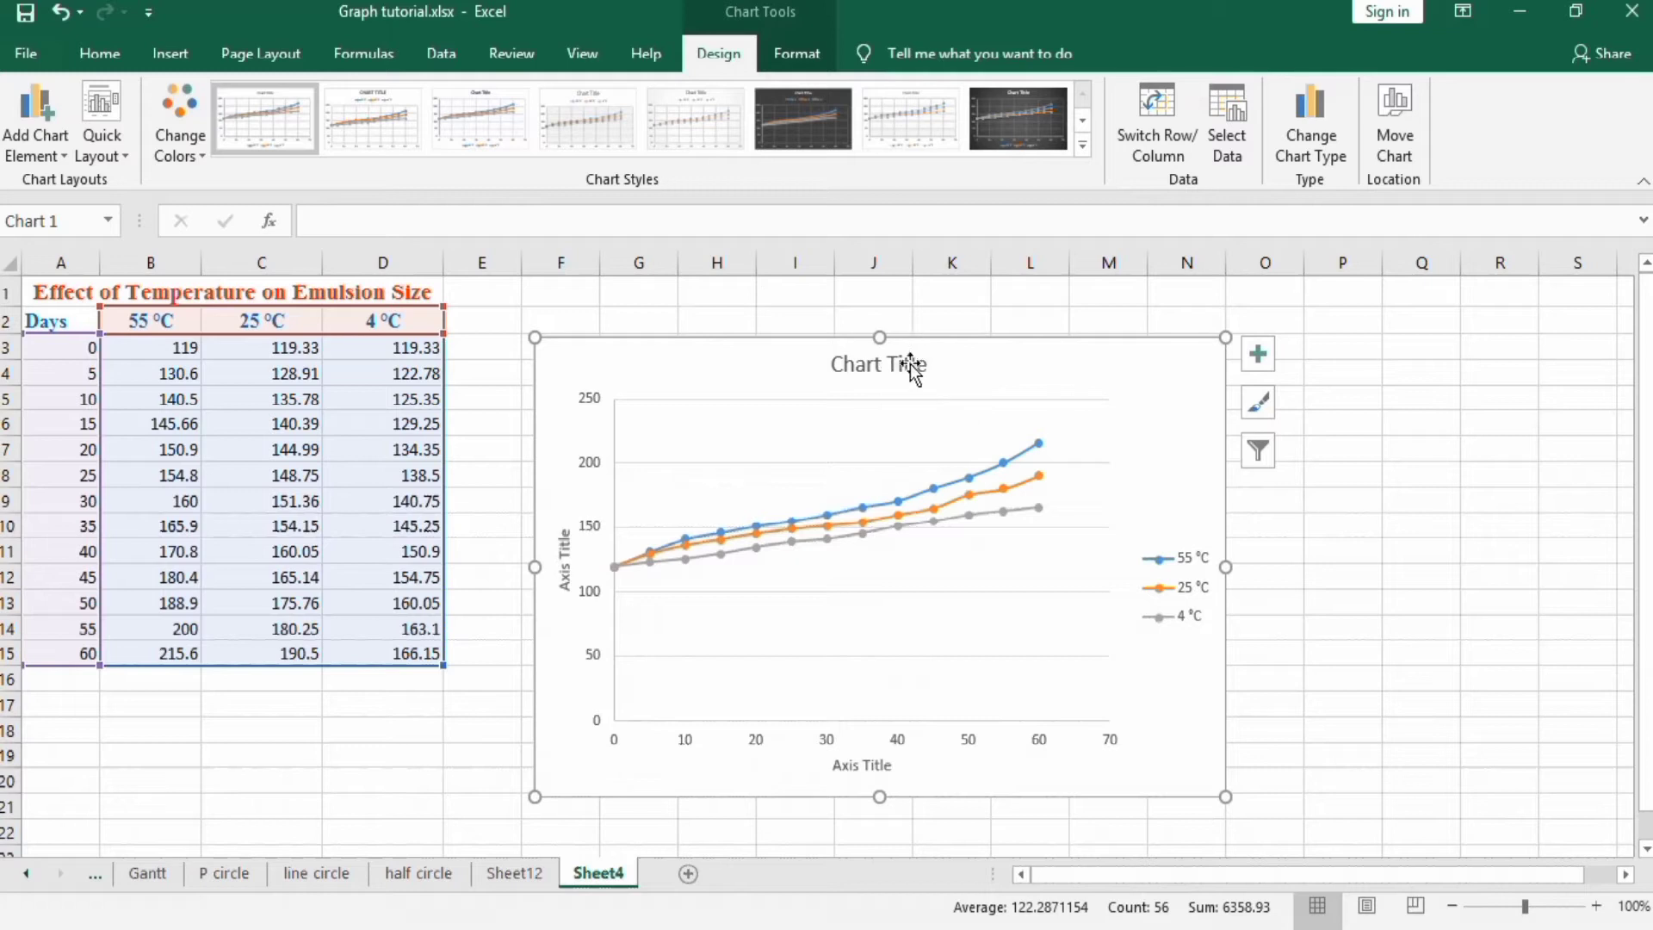
Step: Change the chart title text to 'Effect of Temperature on Emulsion Size'
{"action": "left_click", "coordinate": [879, 364]}
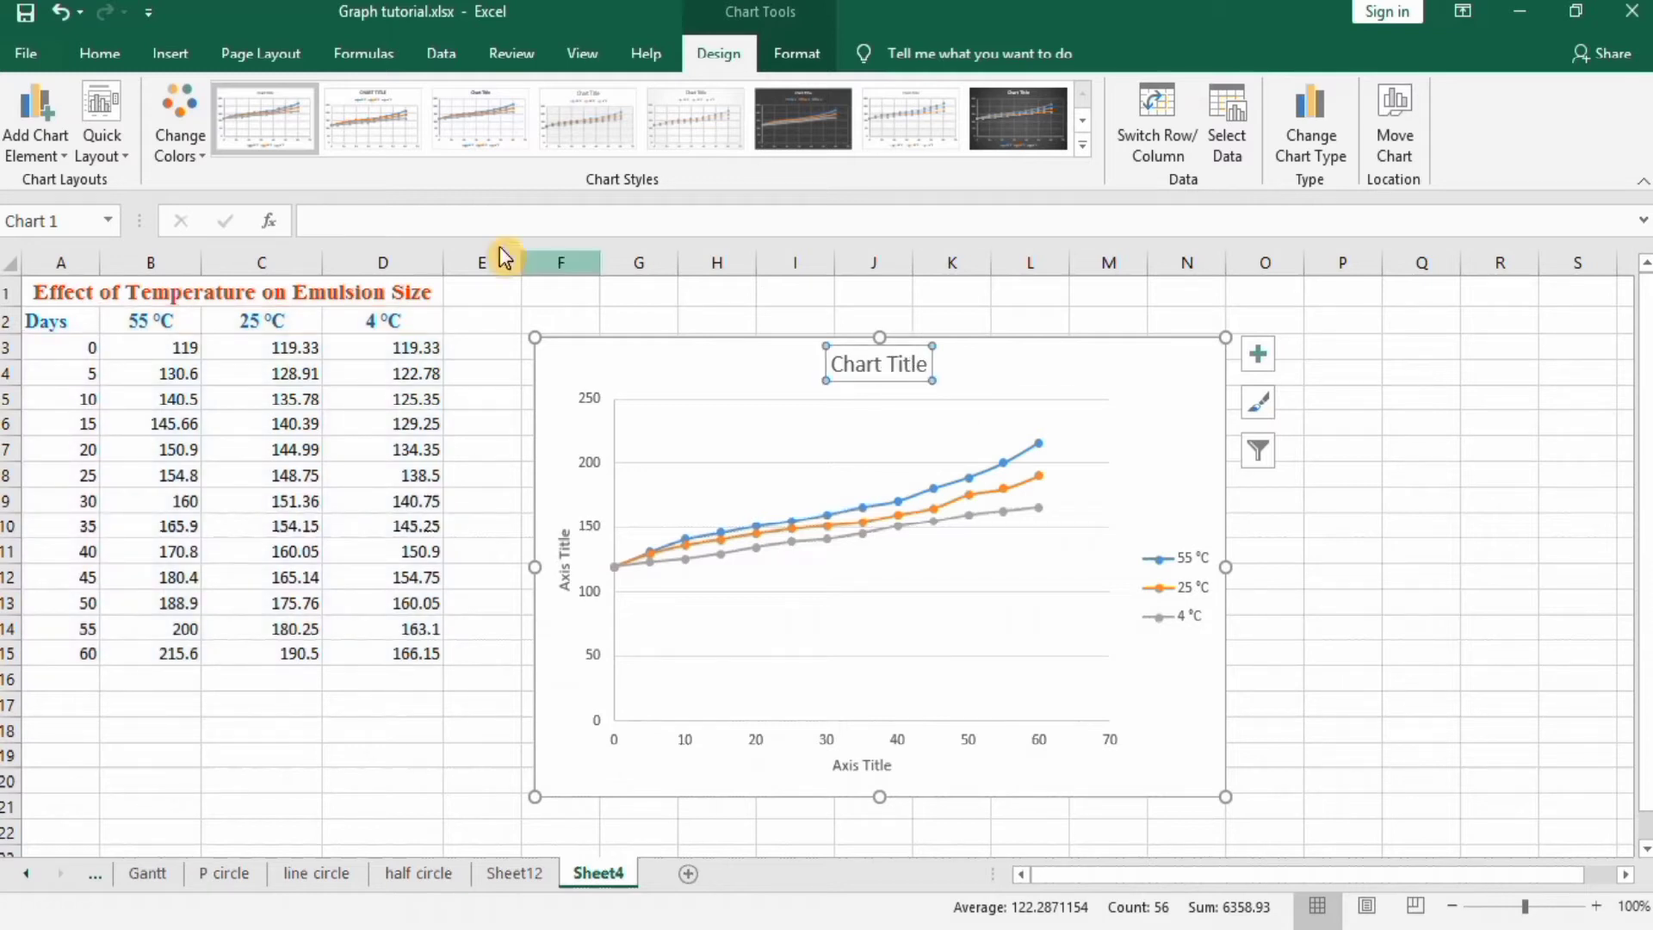
{"action": "mouse_move", "coordinate": [404, 219]}
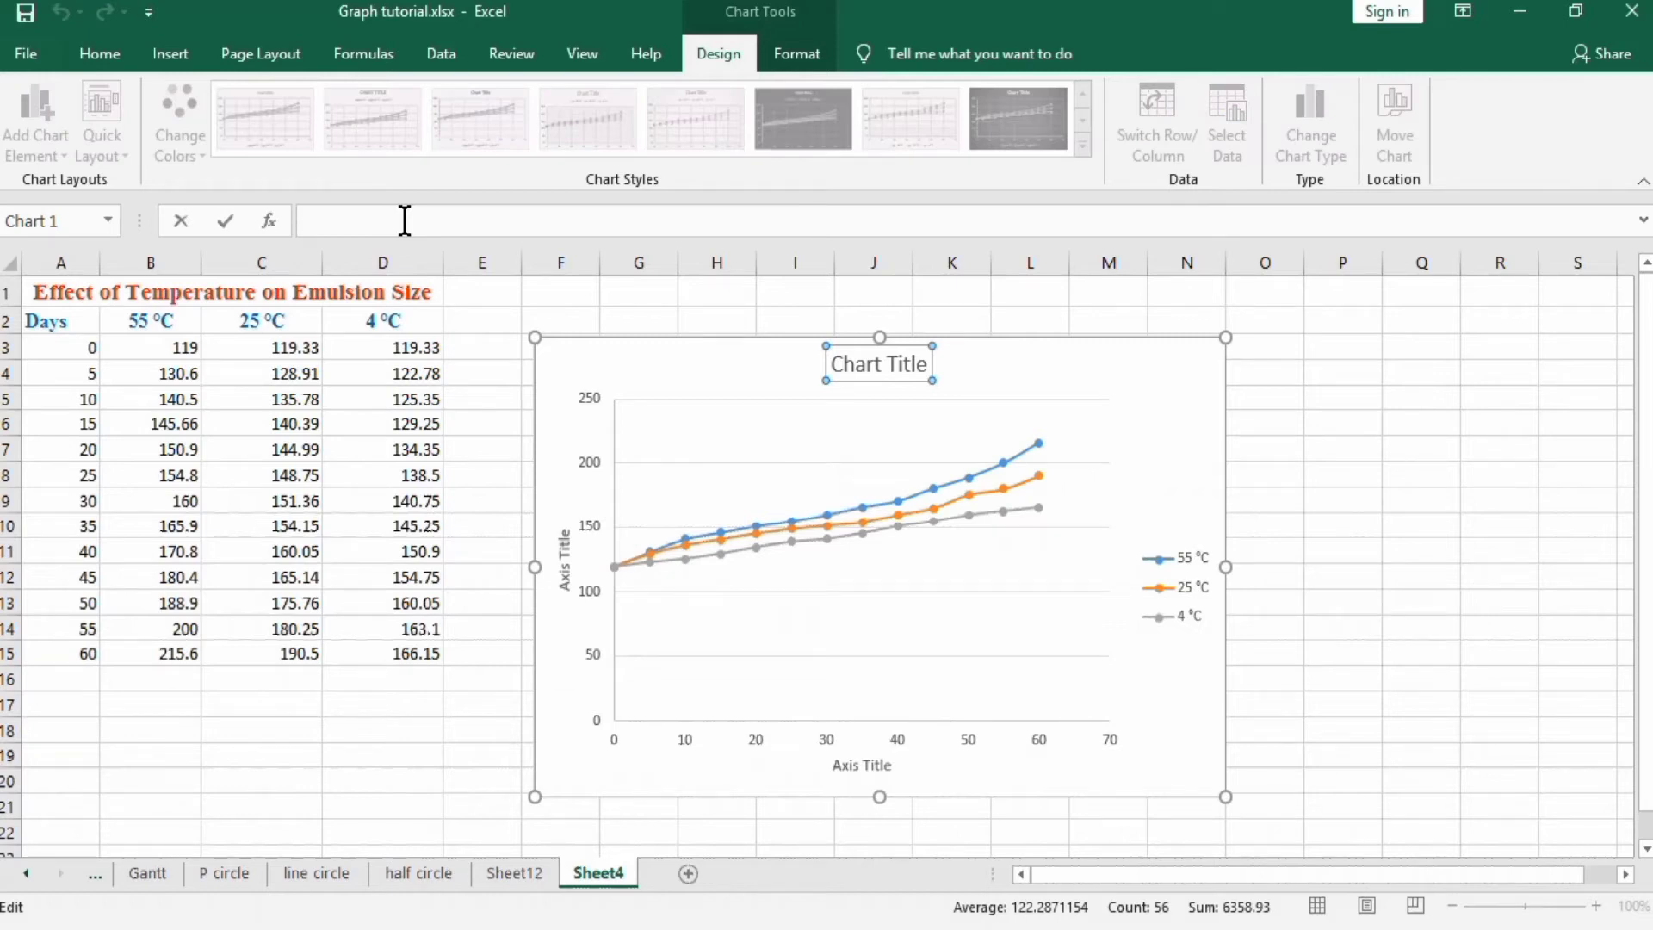
{"action": "type", "text": "Effec"}
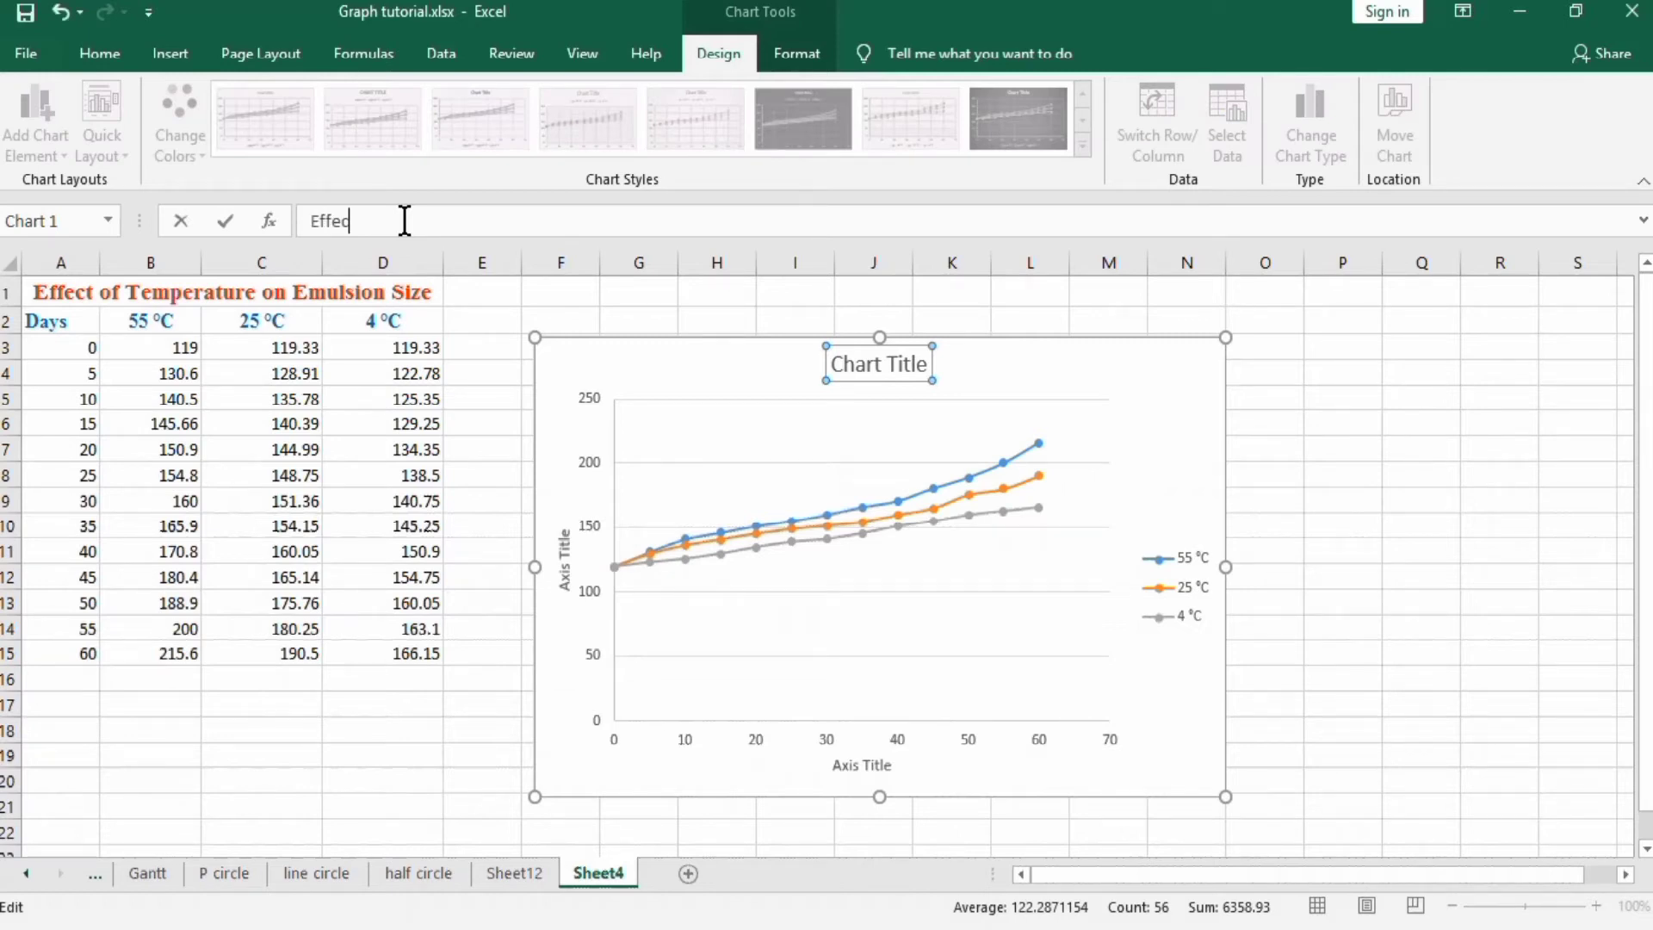
{"action": "type", "text": "t of Temp"}
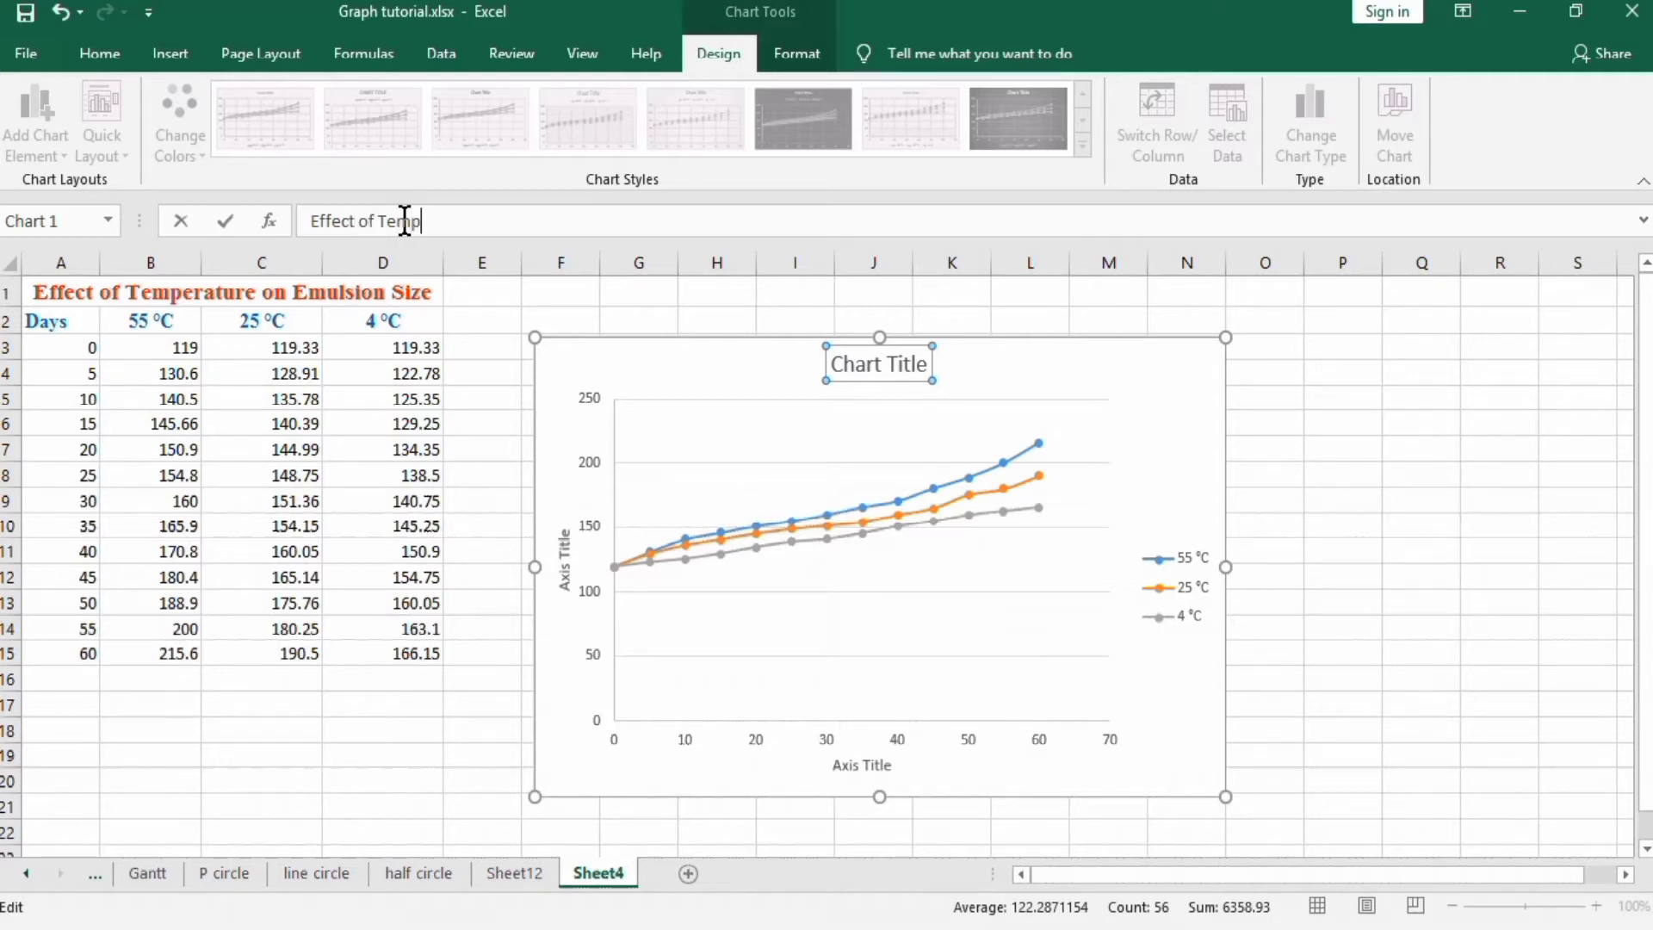
{"action": "type", "text": "erature o"}
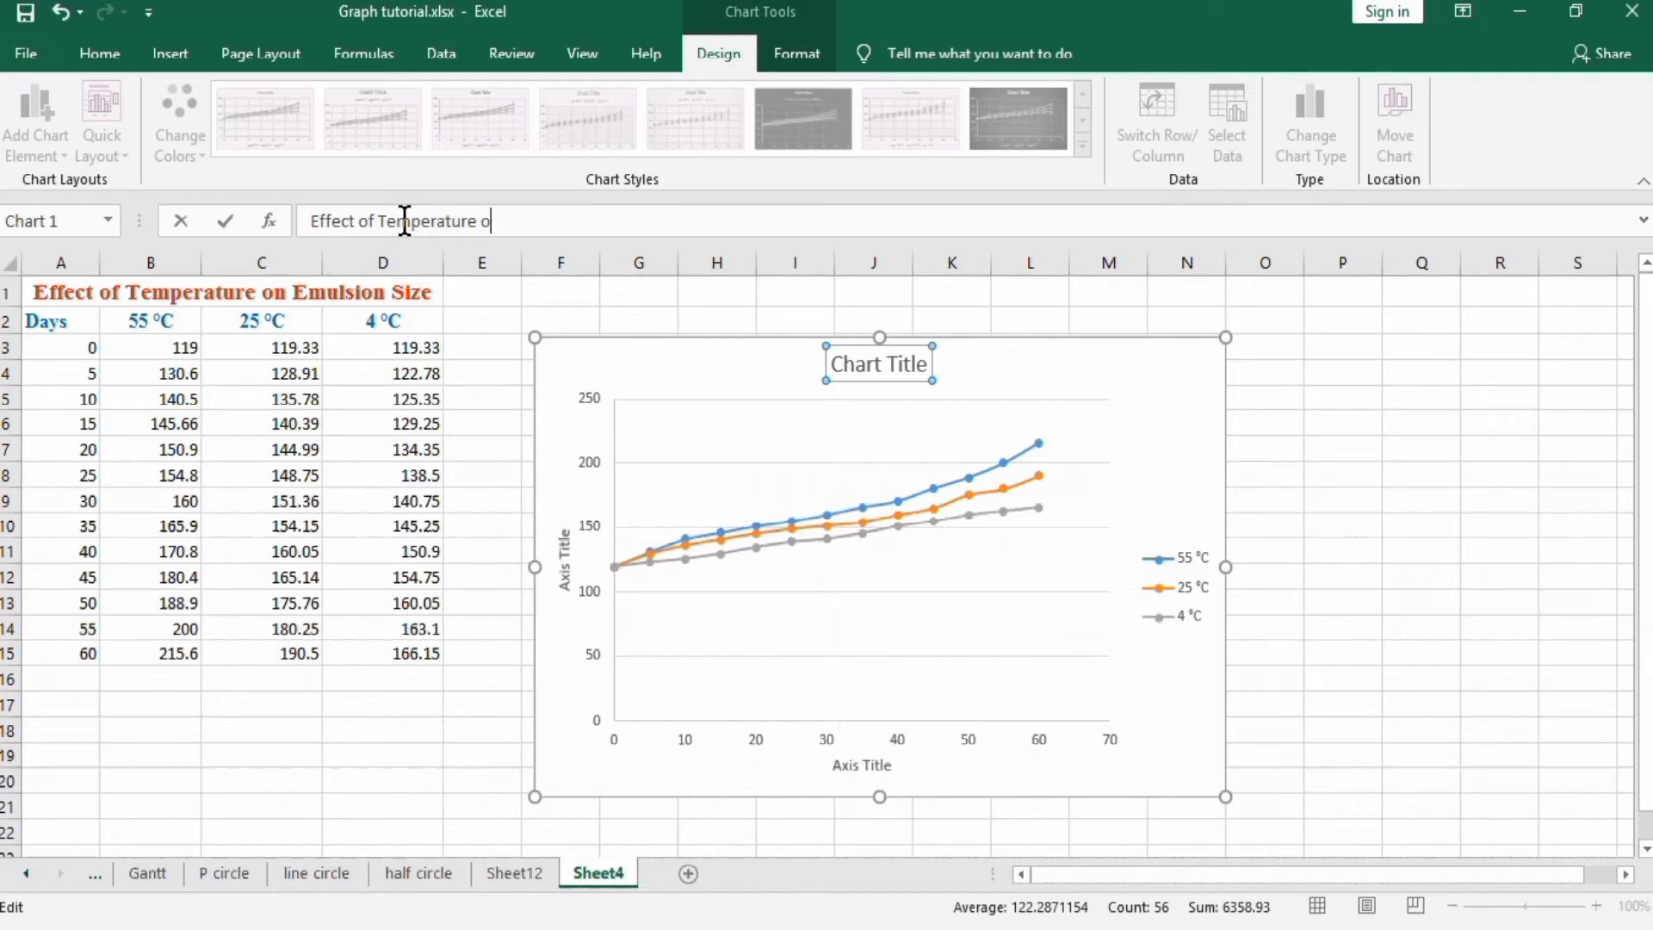
{"action": "type", "text": "n Emu"}
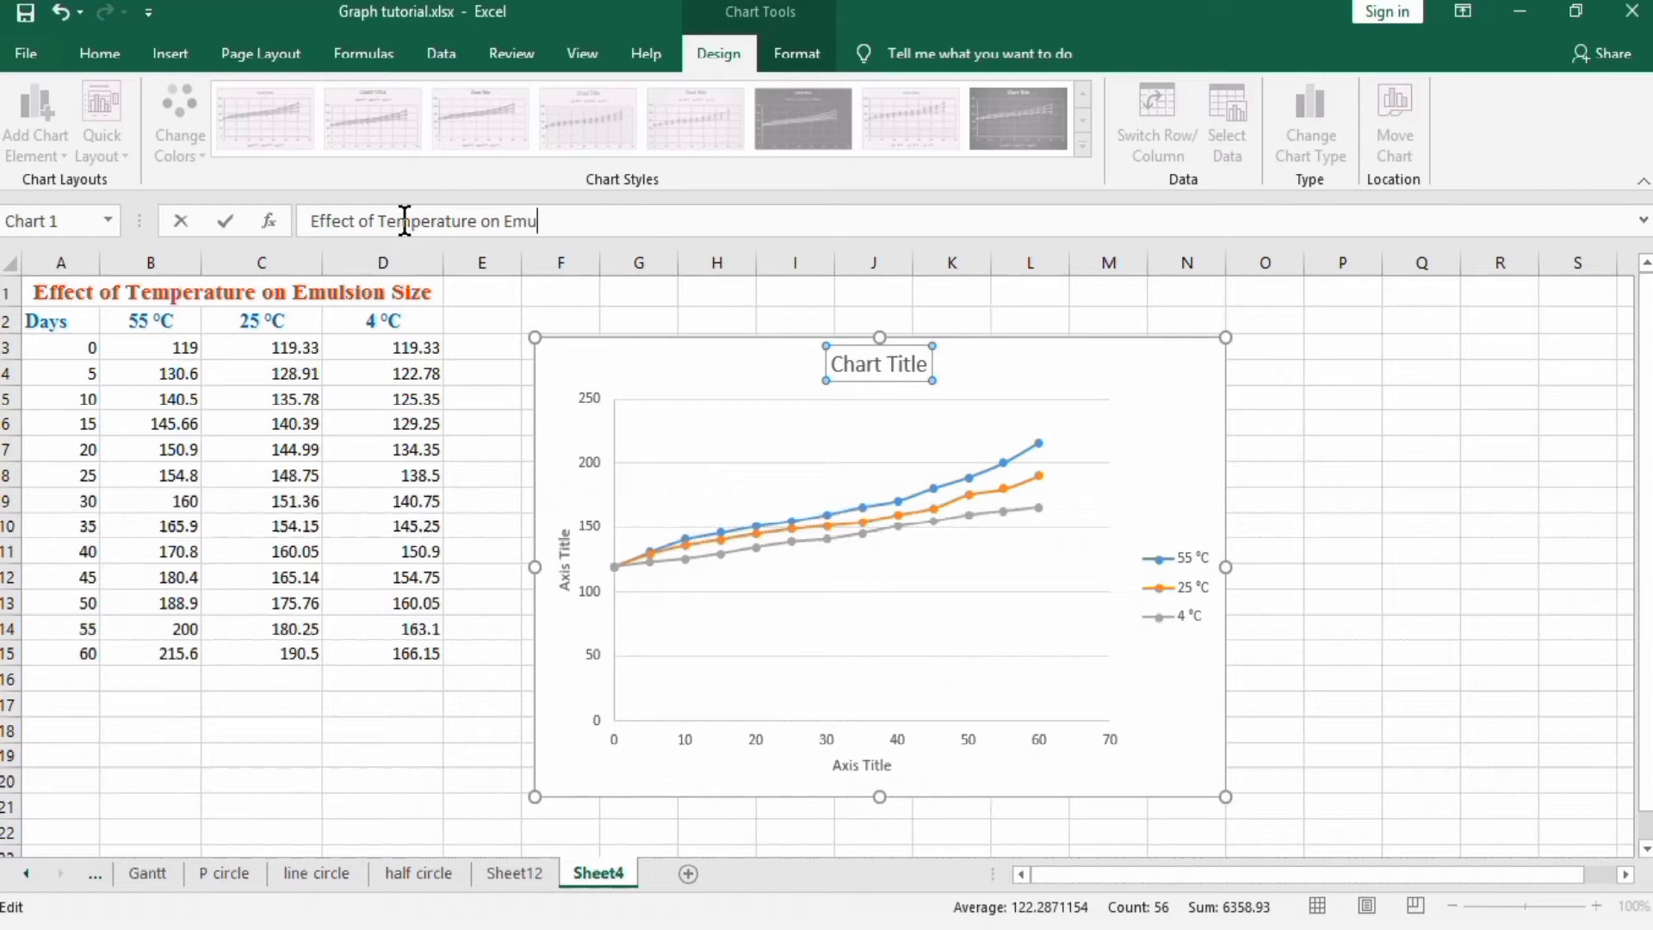
{"action": "type", "text": "lsion S"}
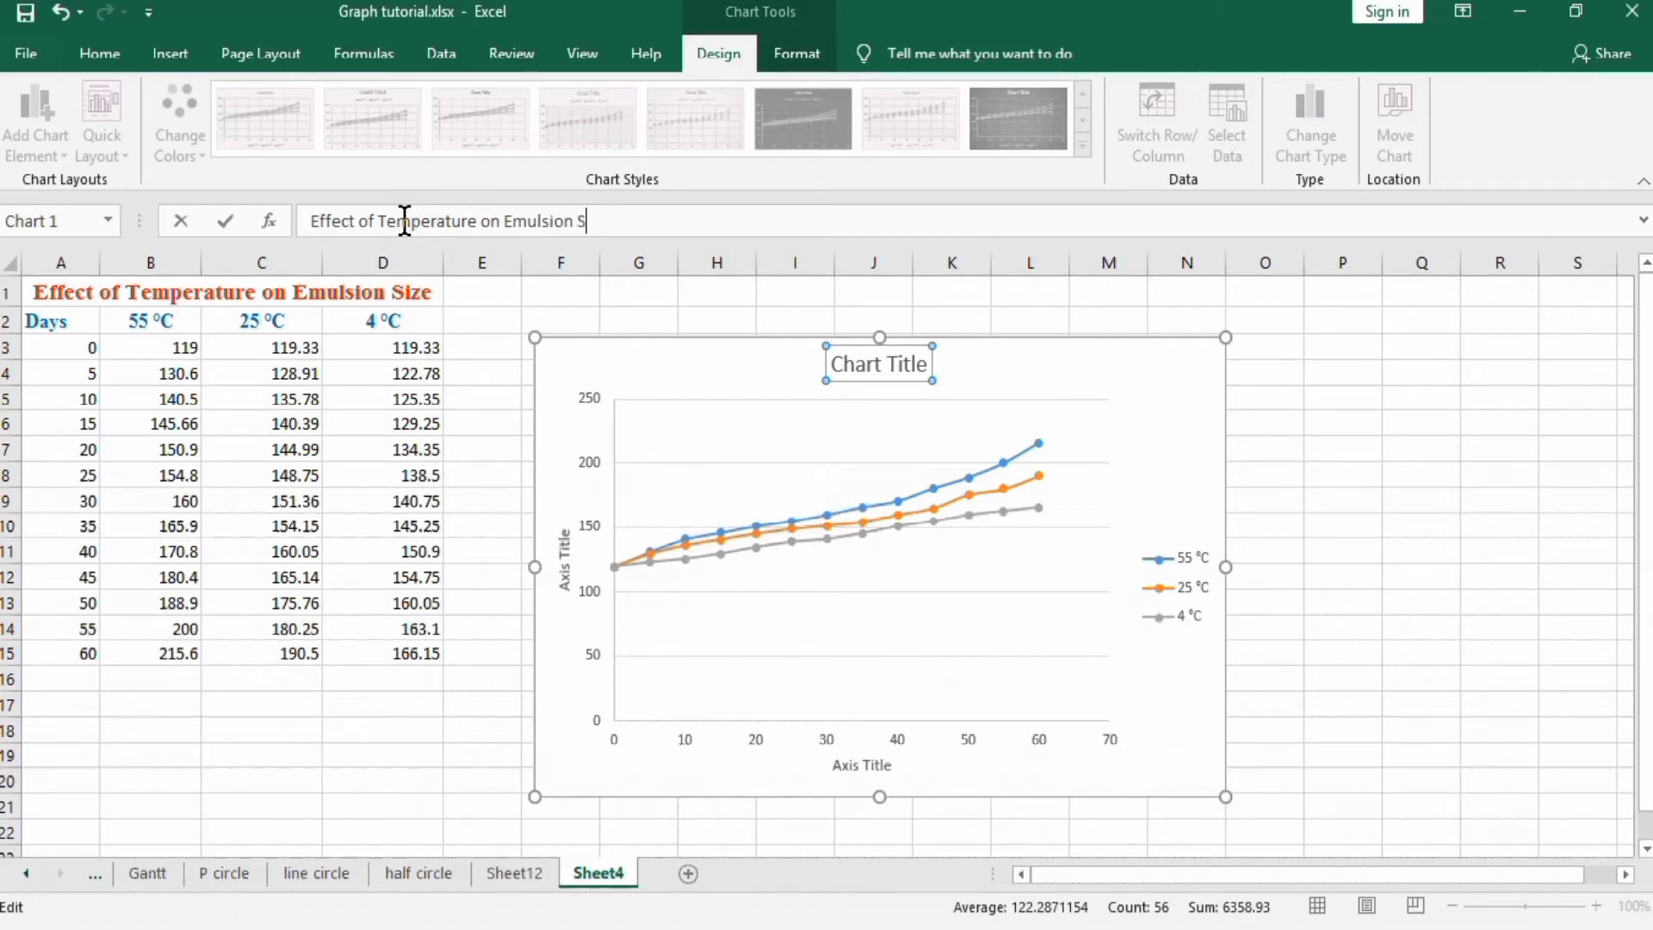
{"action": "type", "text": "ize"}
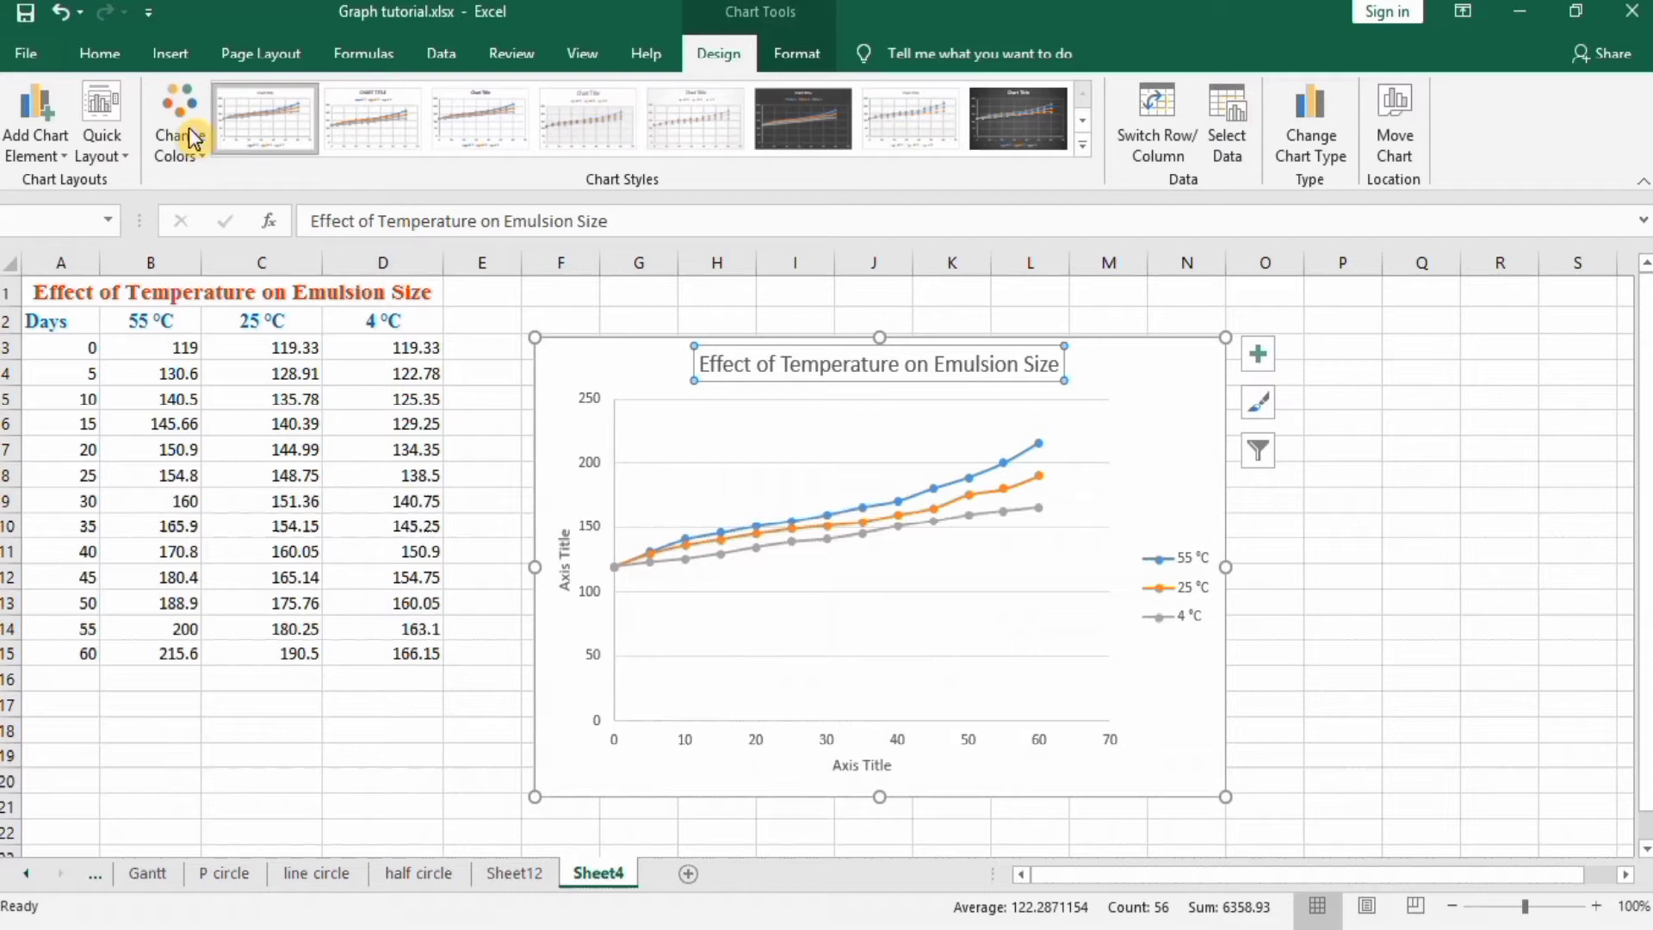
Step: Format the chart title as Times New Roman, 18 pt, bold
{"action": "left_click", "coordinate": [100, 54]}
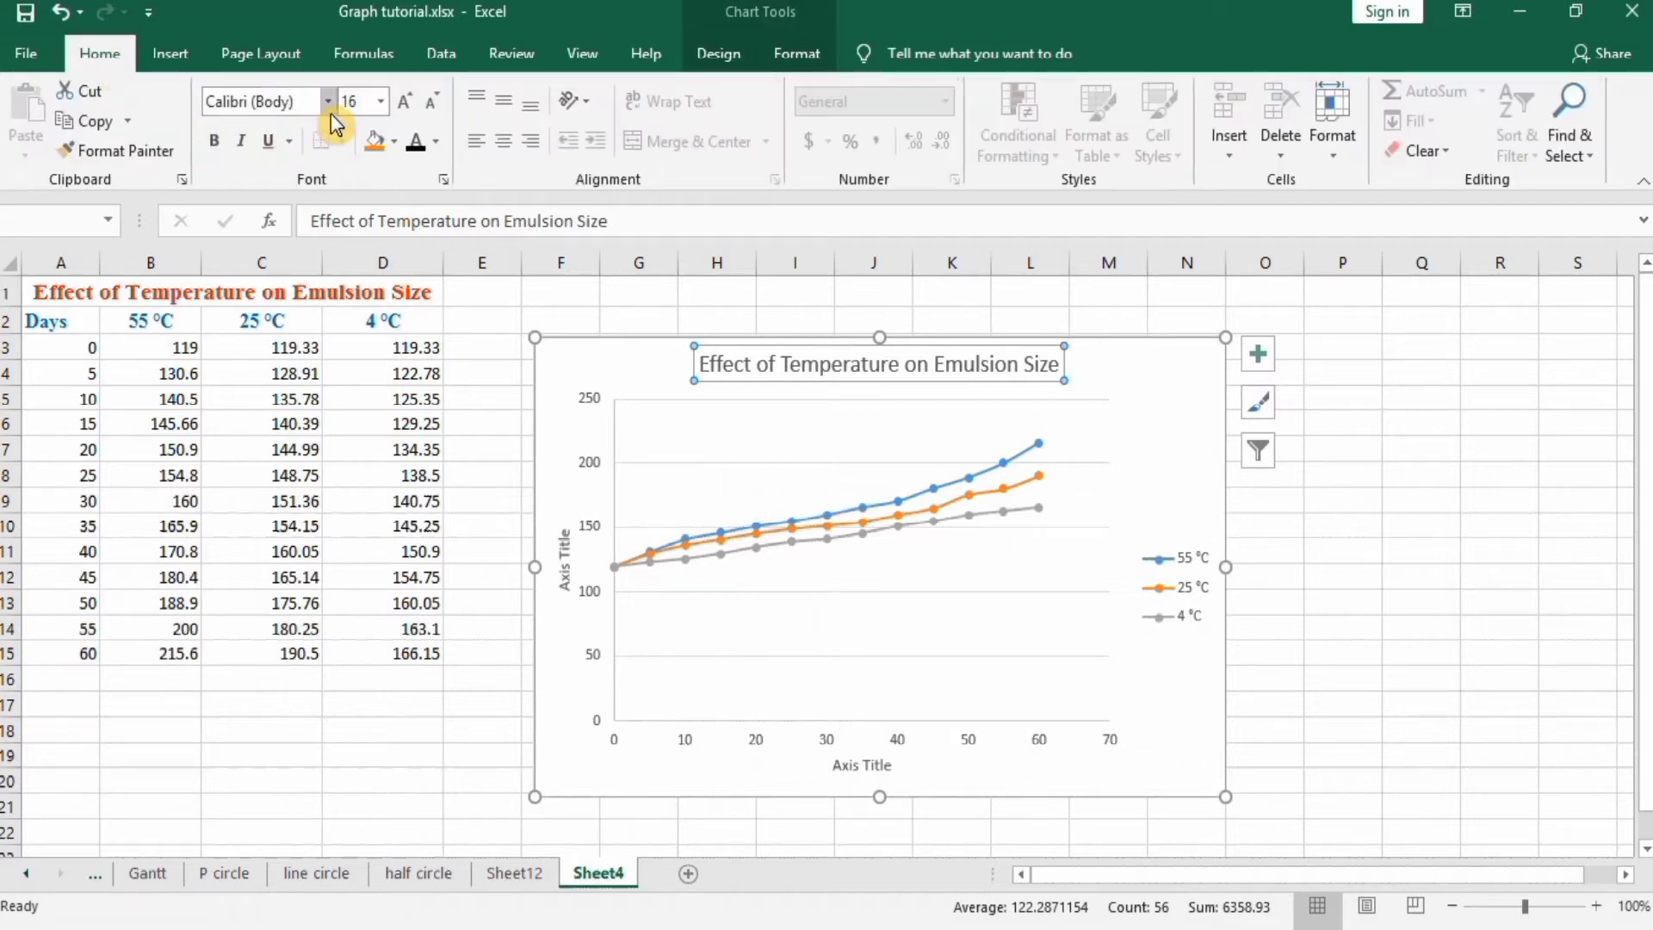
{"action": "left_click", "coordinate": [328, 102]}
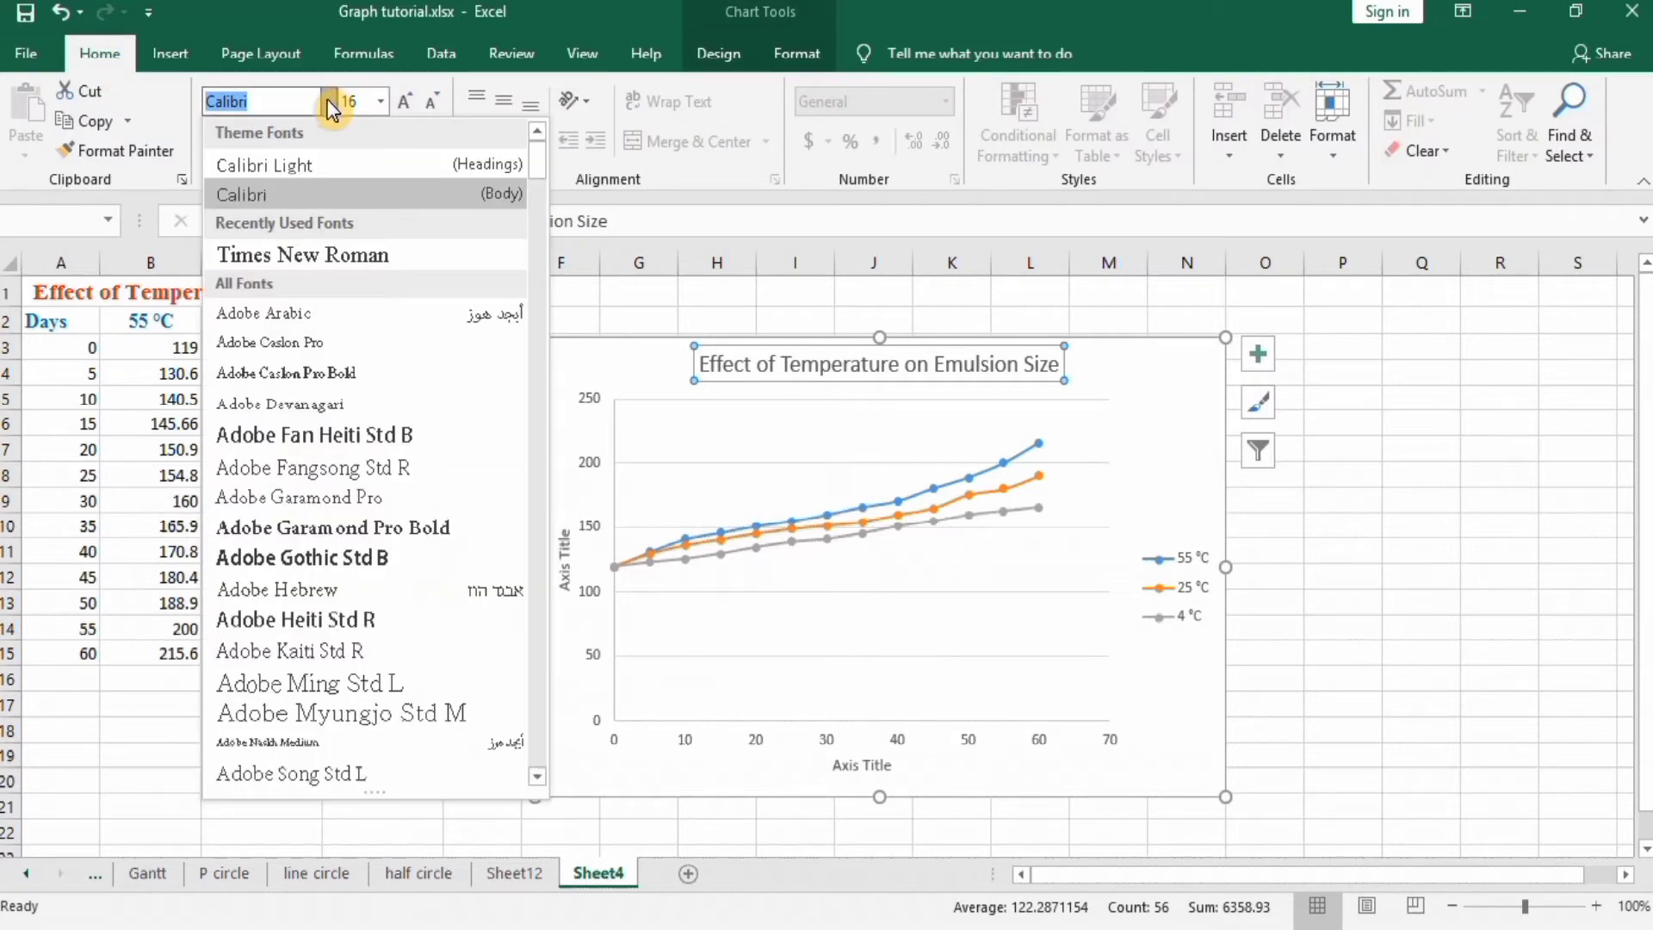
{"action": "left_click", "coordinate": [302, 254]}
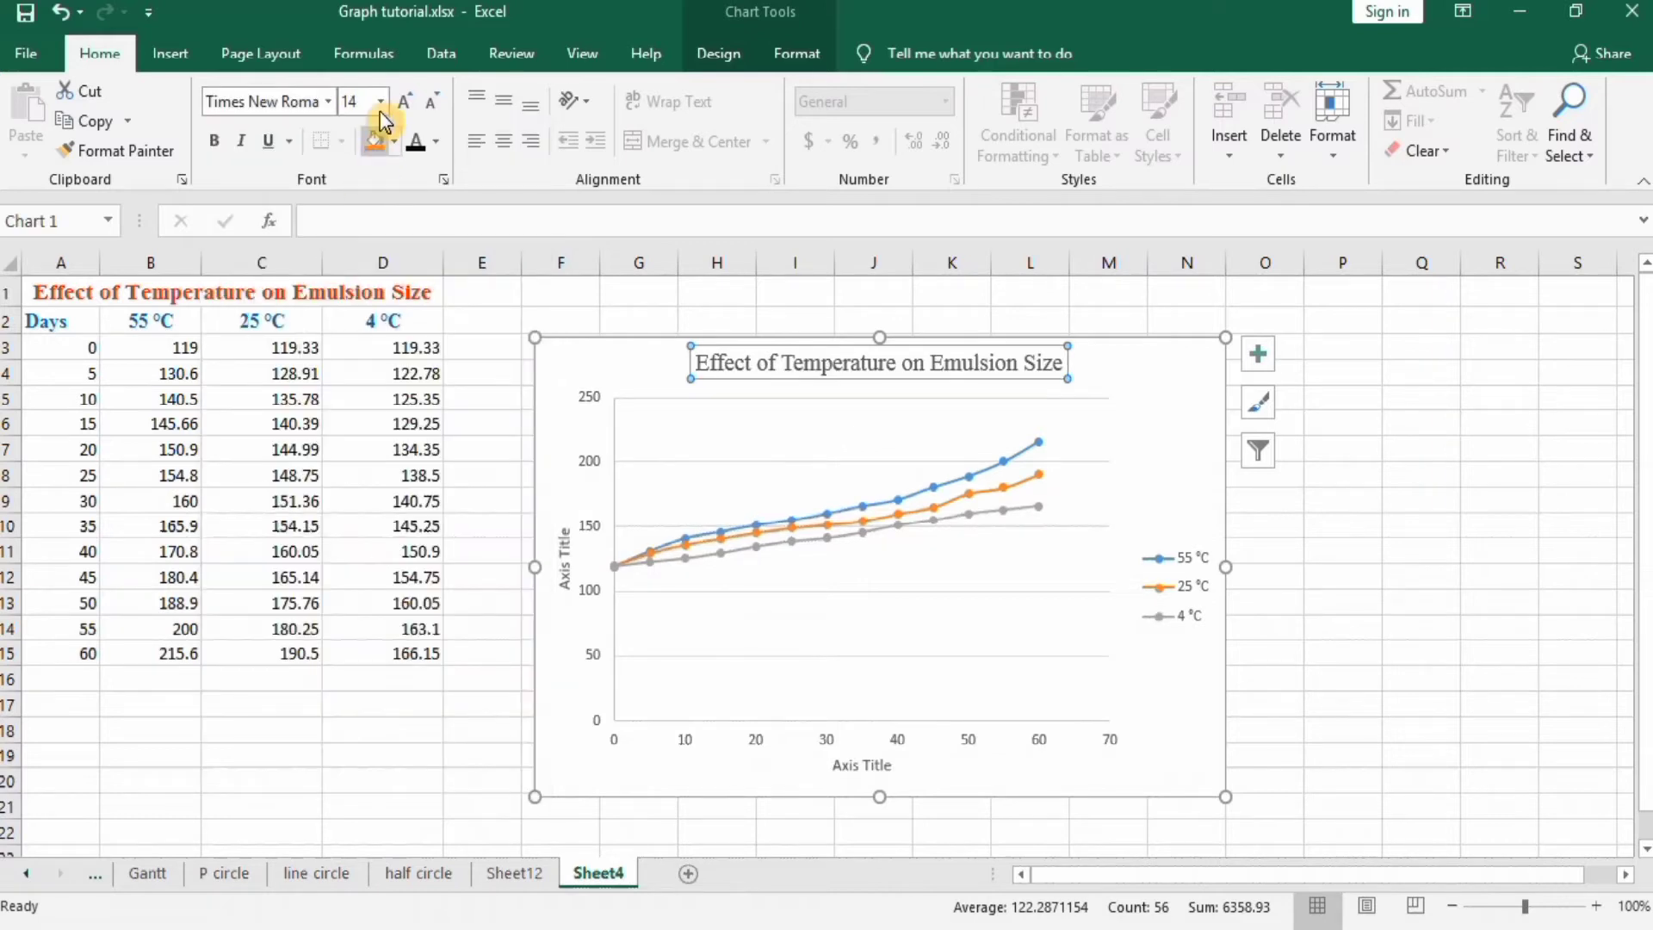
{"action": "left_click", "coordinate": [385, 100]}
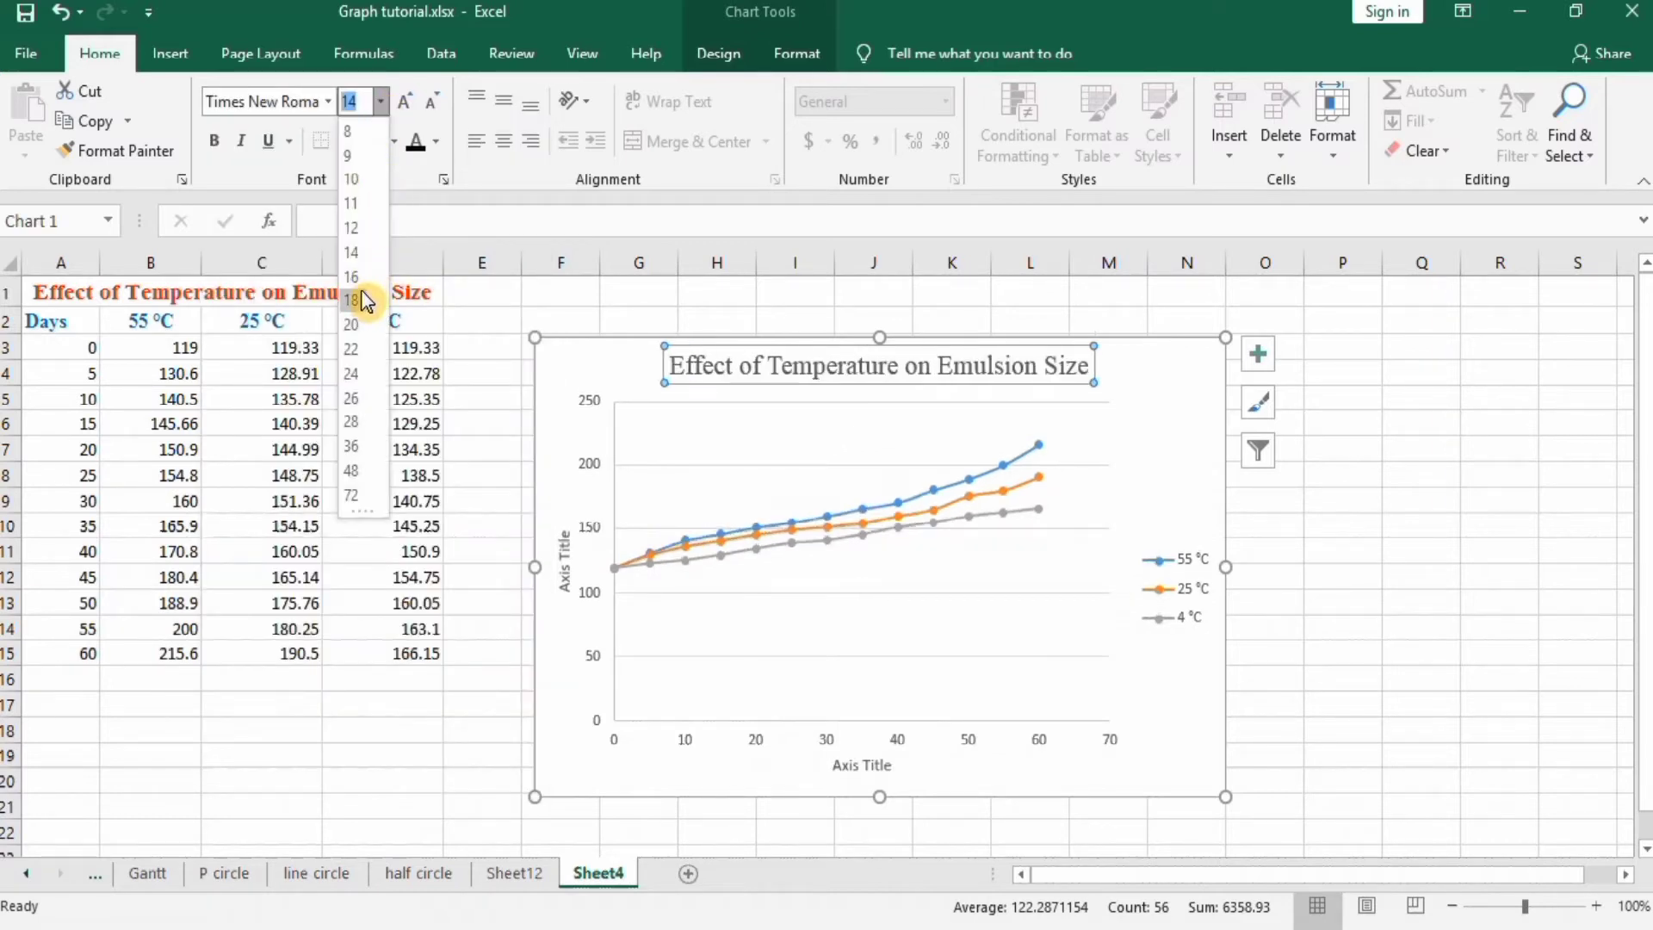
{"action": "left_click", "coordinate": [352, 299]}
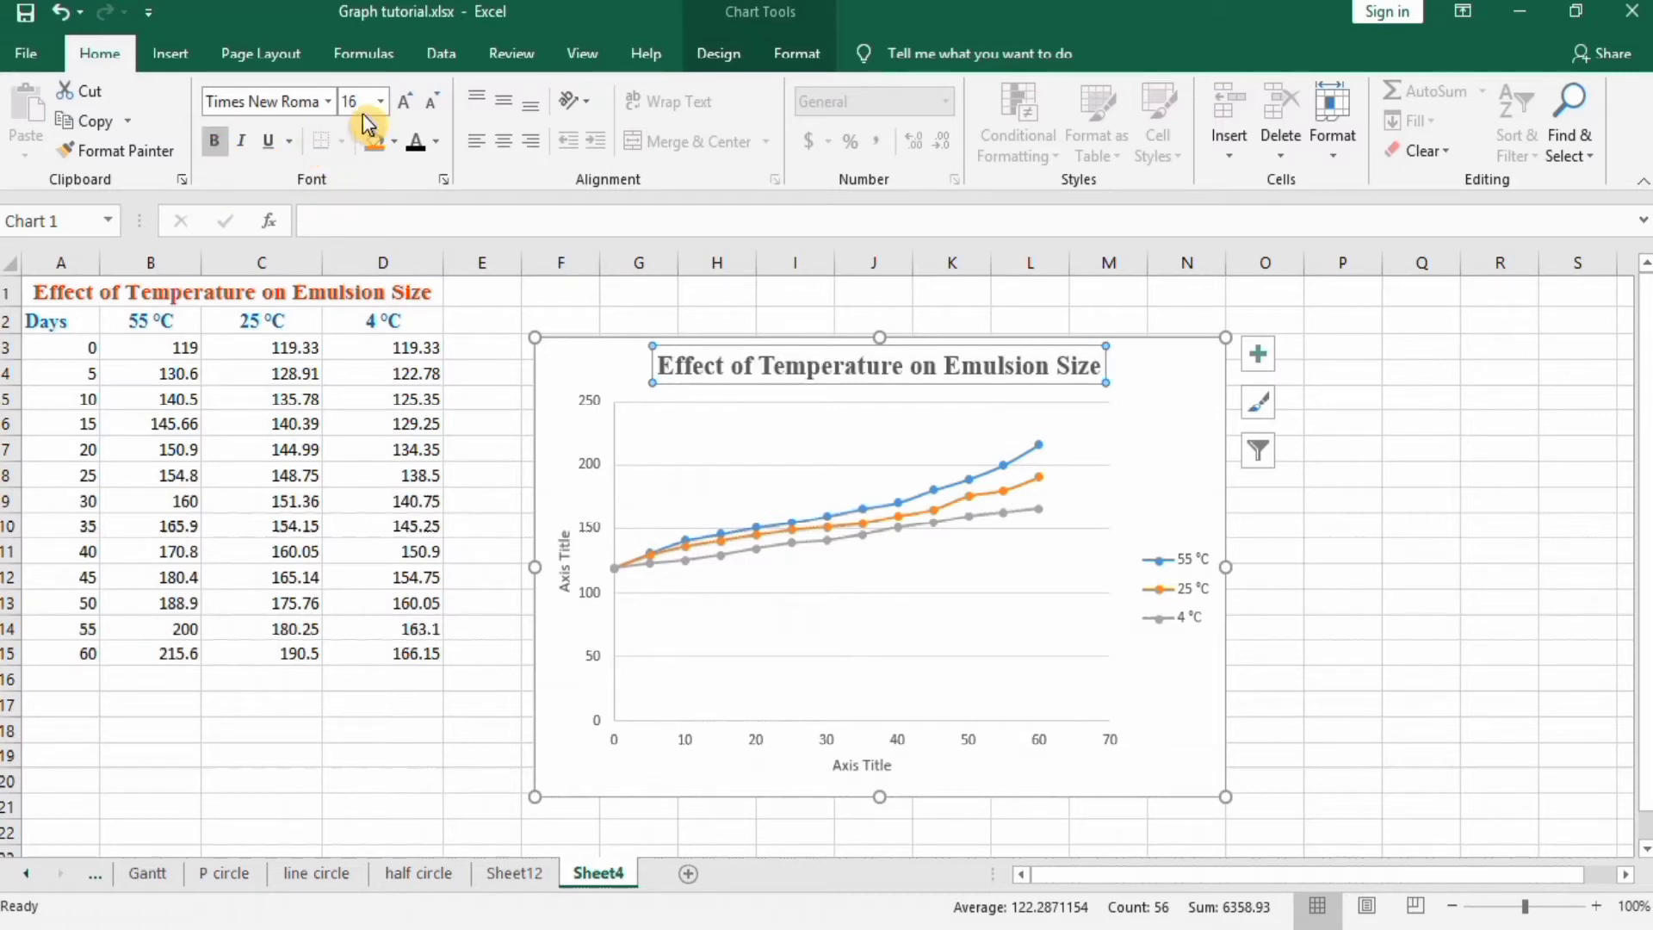
{"action": "left_click", "coordinate": [384, 101]}
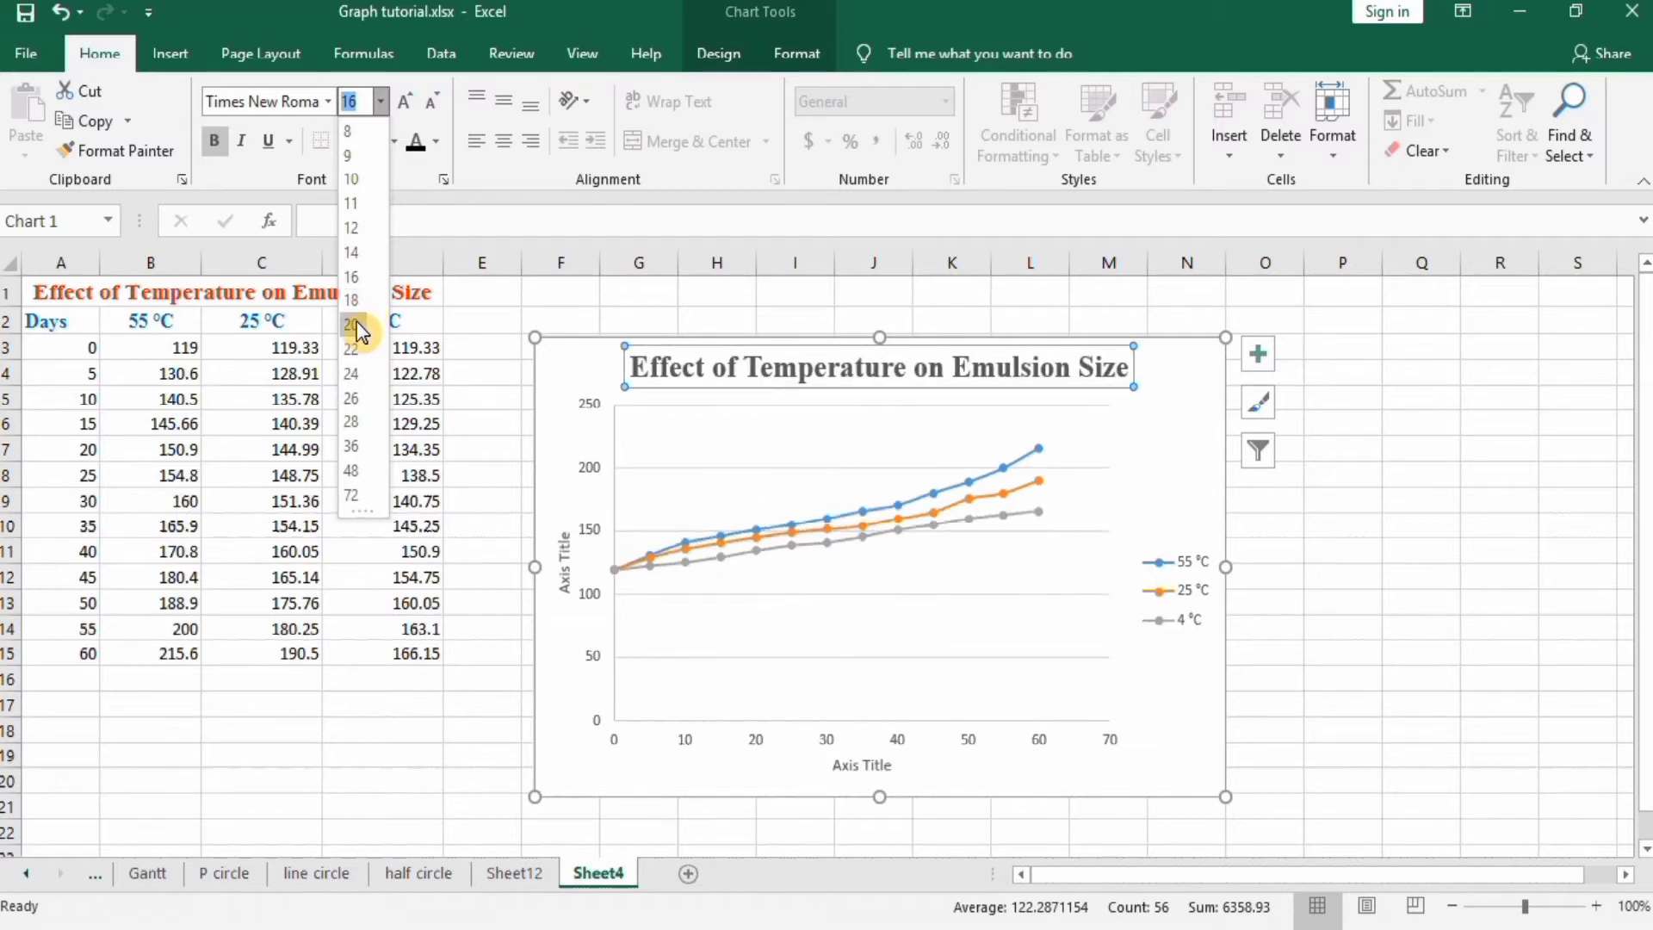
{"action": "left_click", "coordinate": [350, 326]}
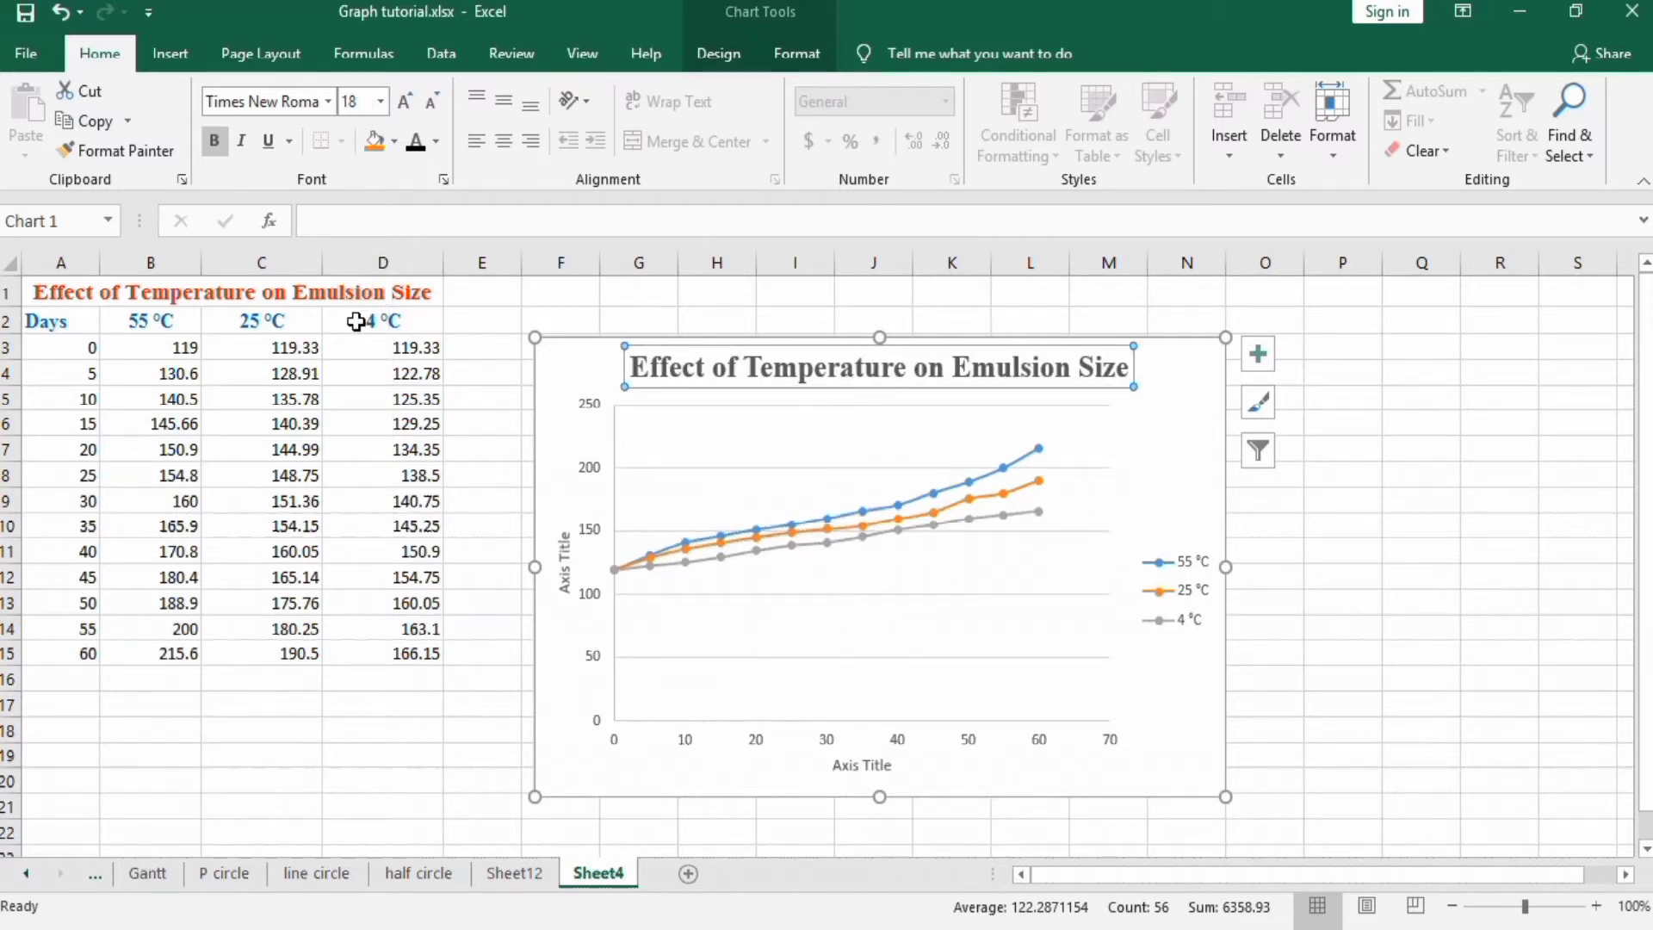
{"action": "left_click", "coordinate": [382, 101]}
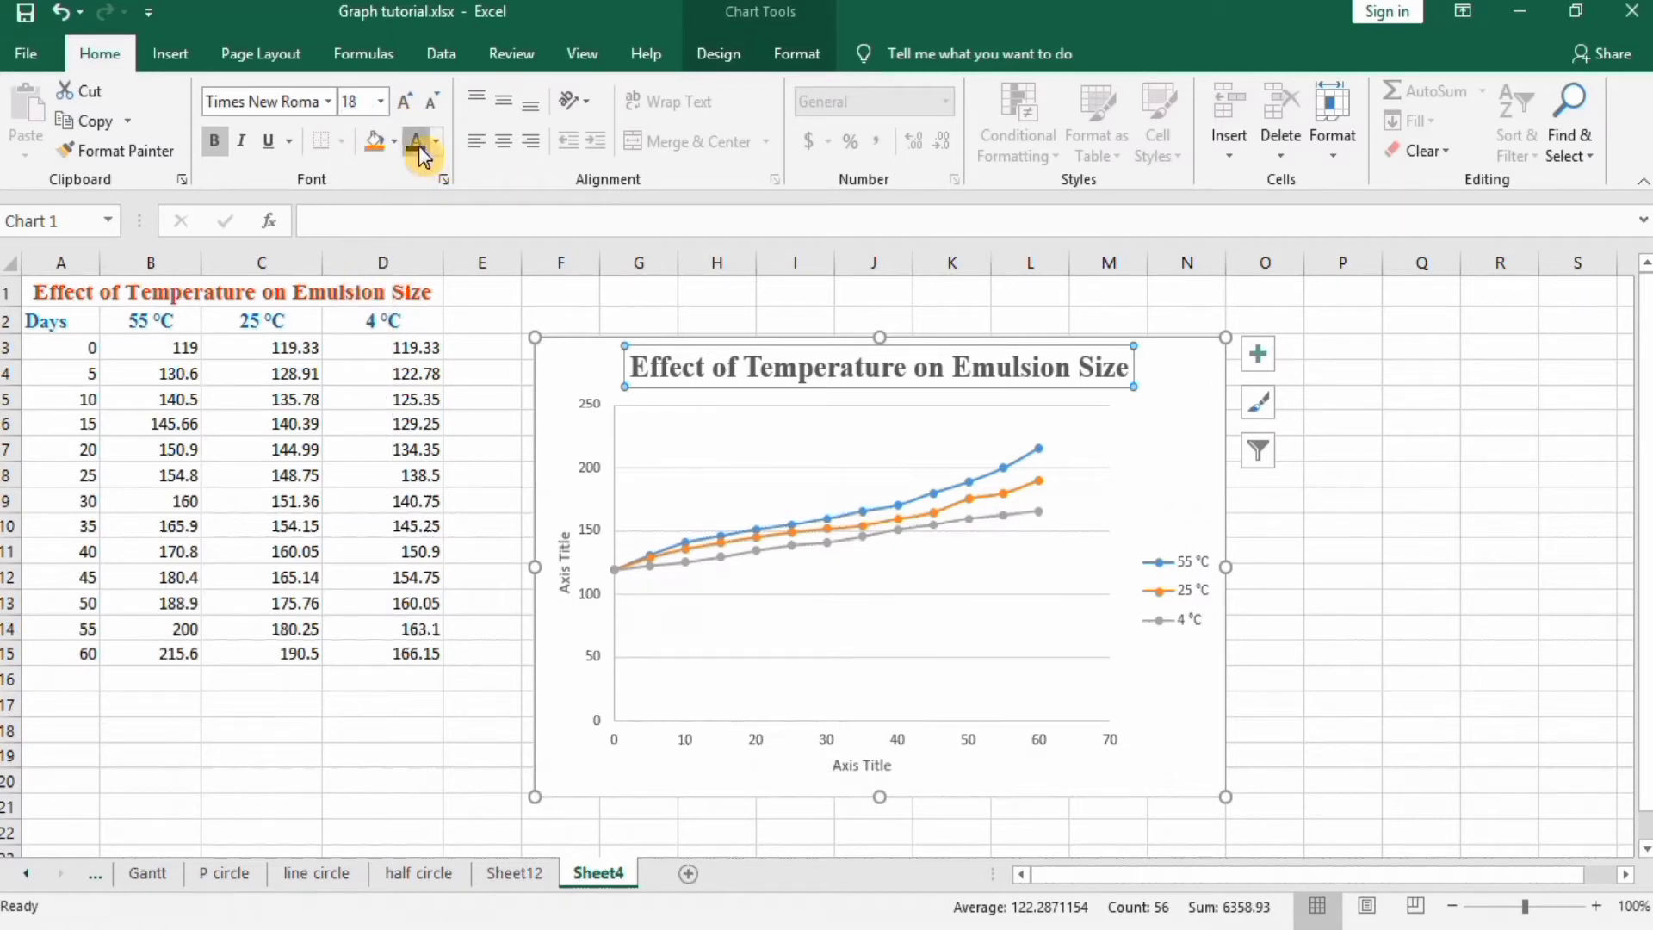
{"action": "mouse_move", "coordinate": [1117, 527]}
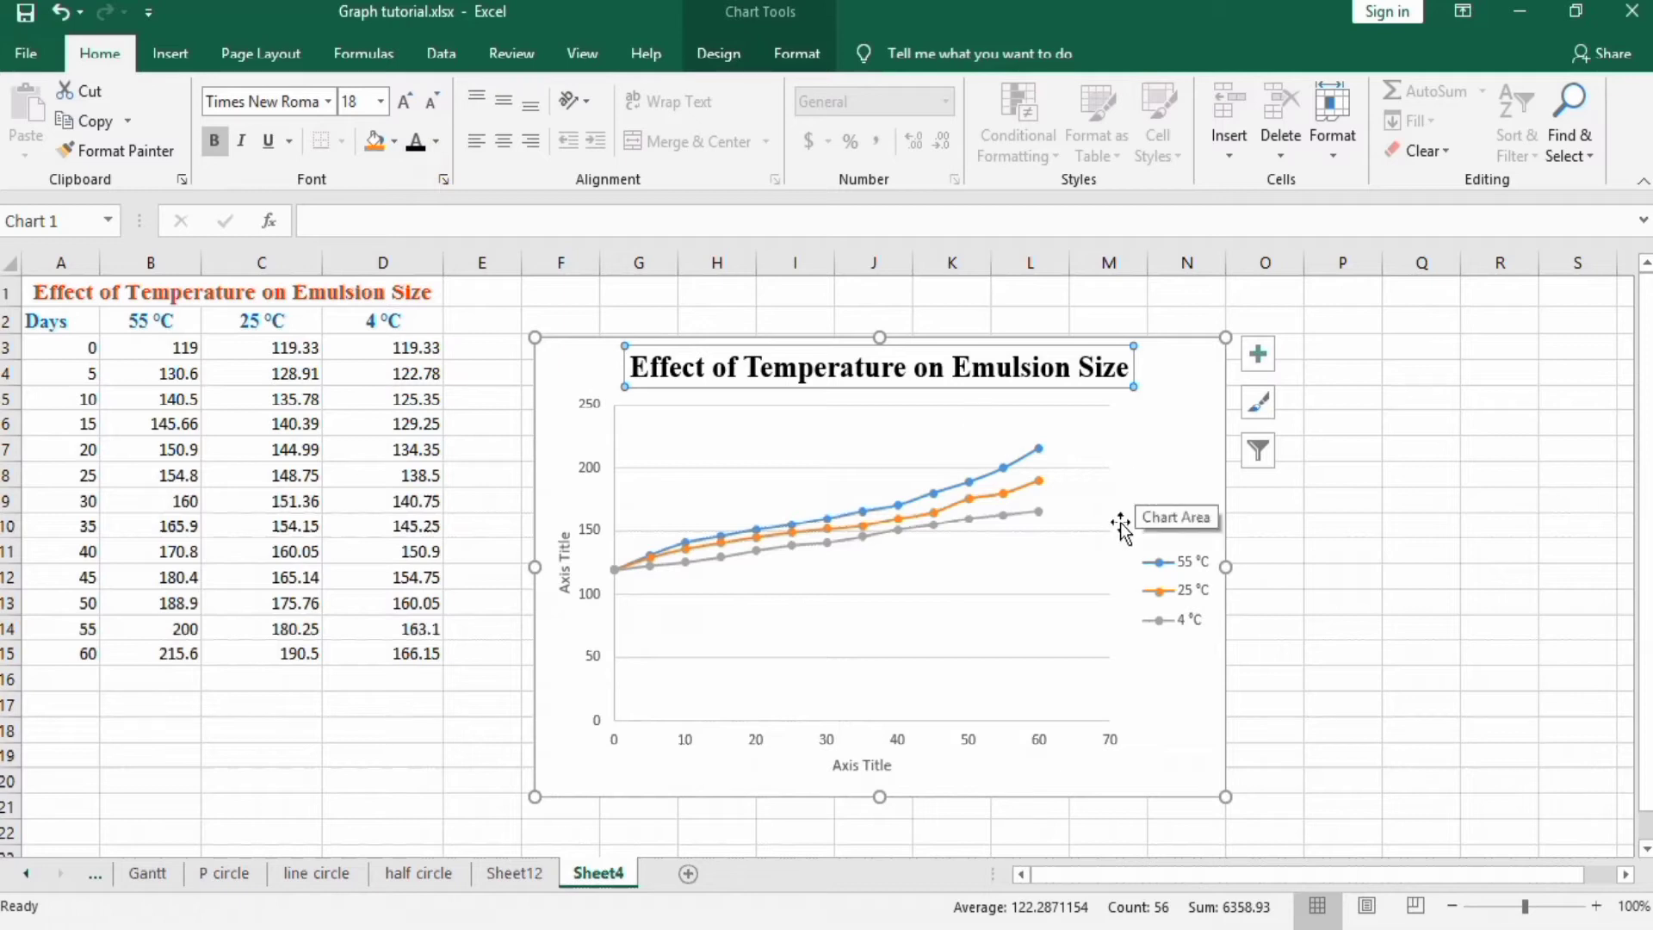
Step: Rename the vertical axis title to 'Droplet Size (nm)'
{"action": "left_click", "coordinate": [1102, 540]}
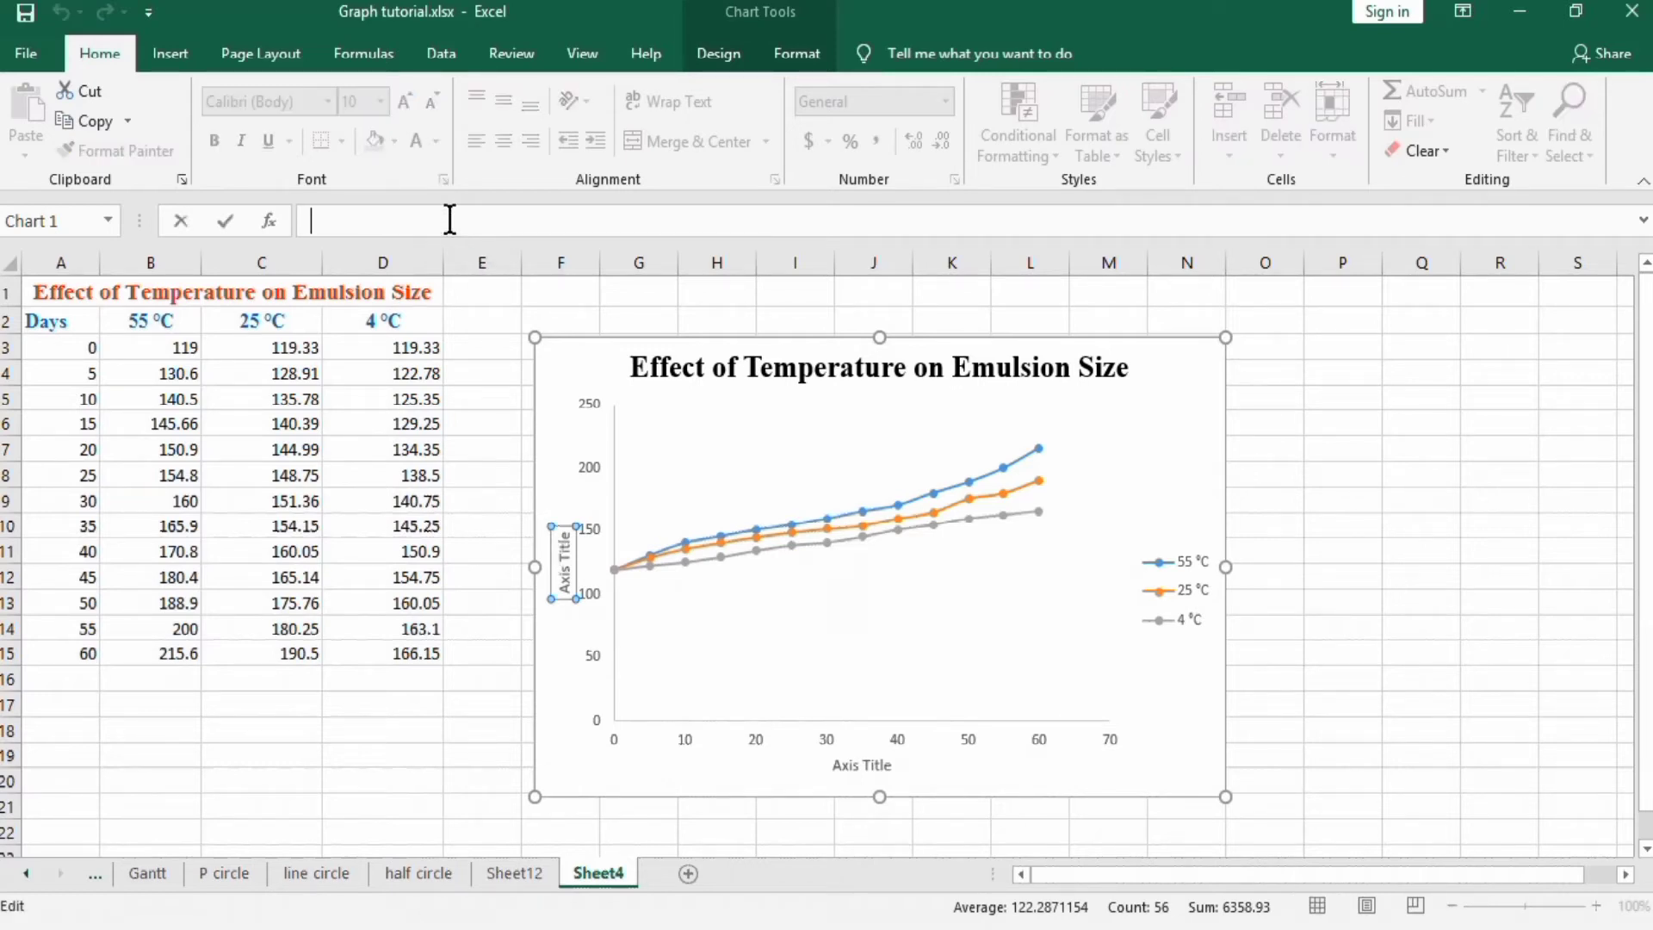
{"action": "type", "text": "D"}
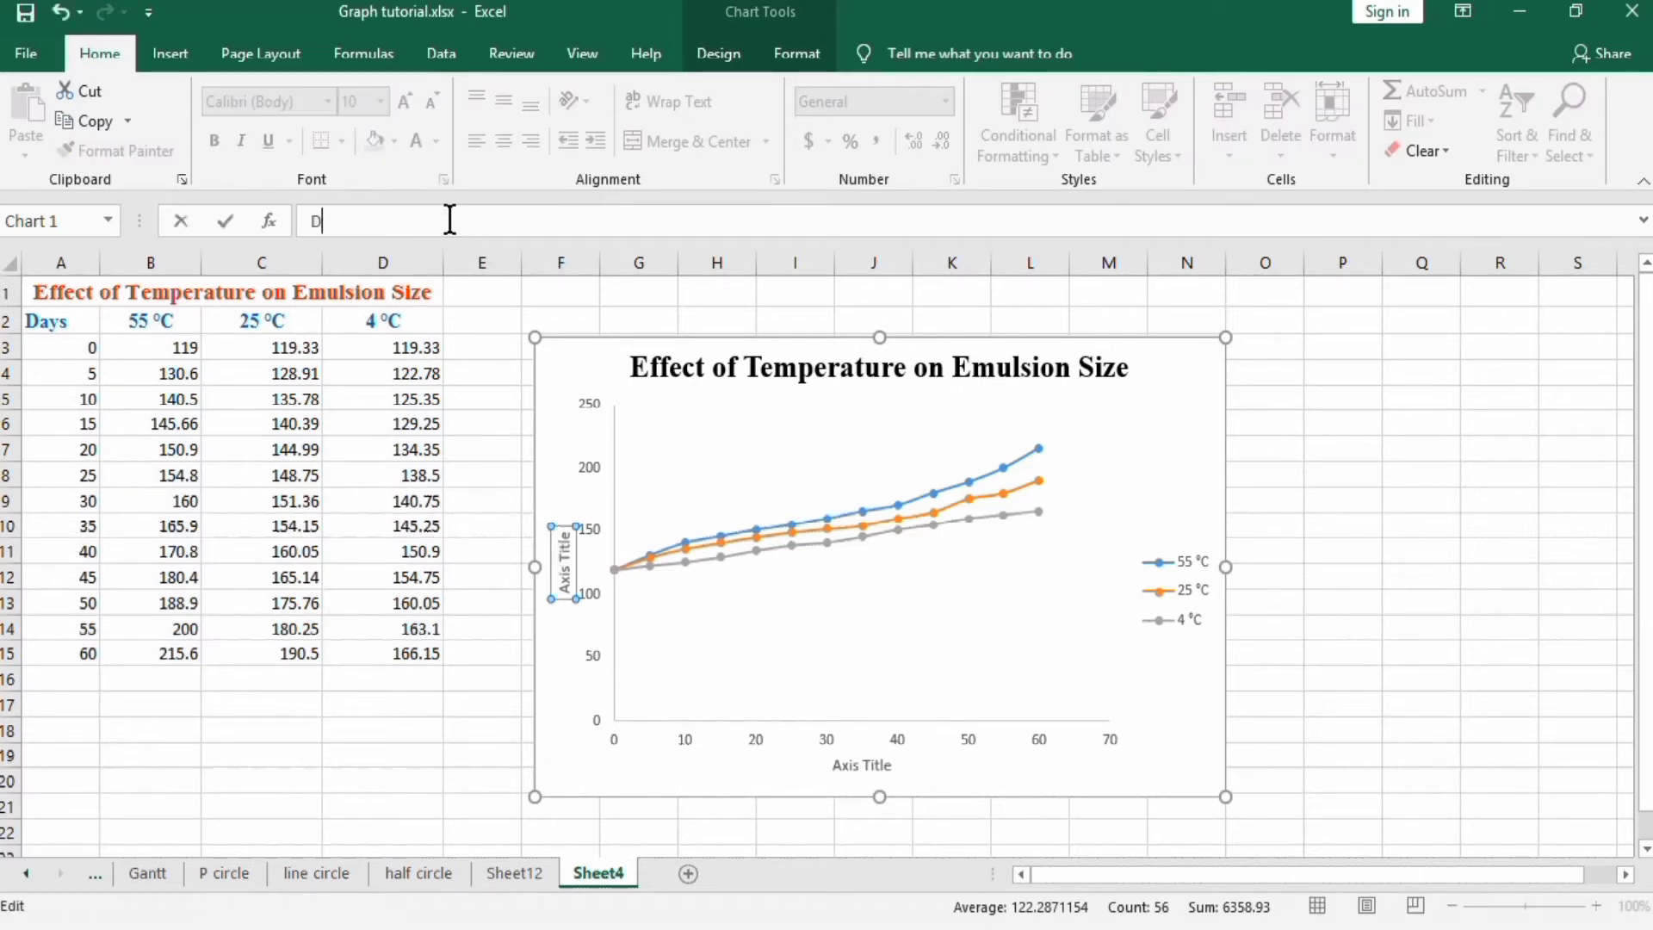
{"action": "type", "text": "roplet"}
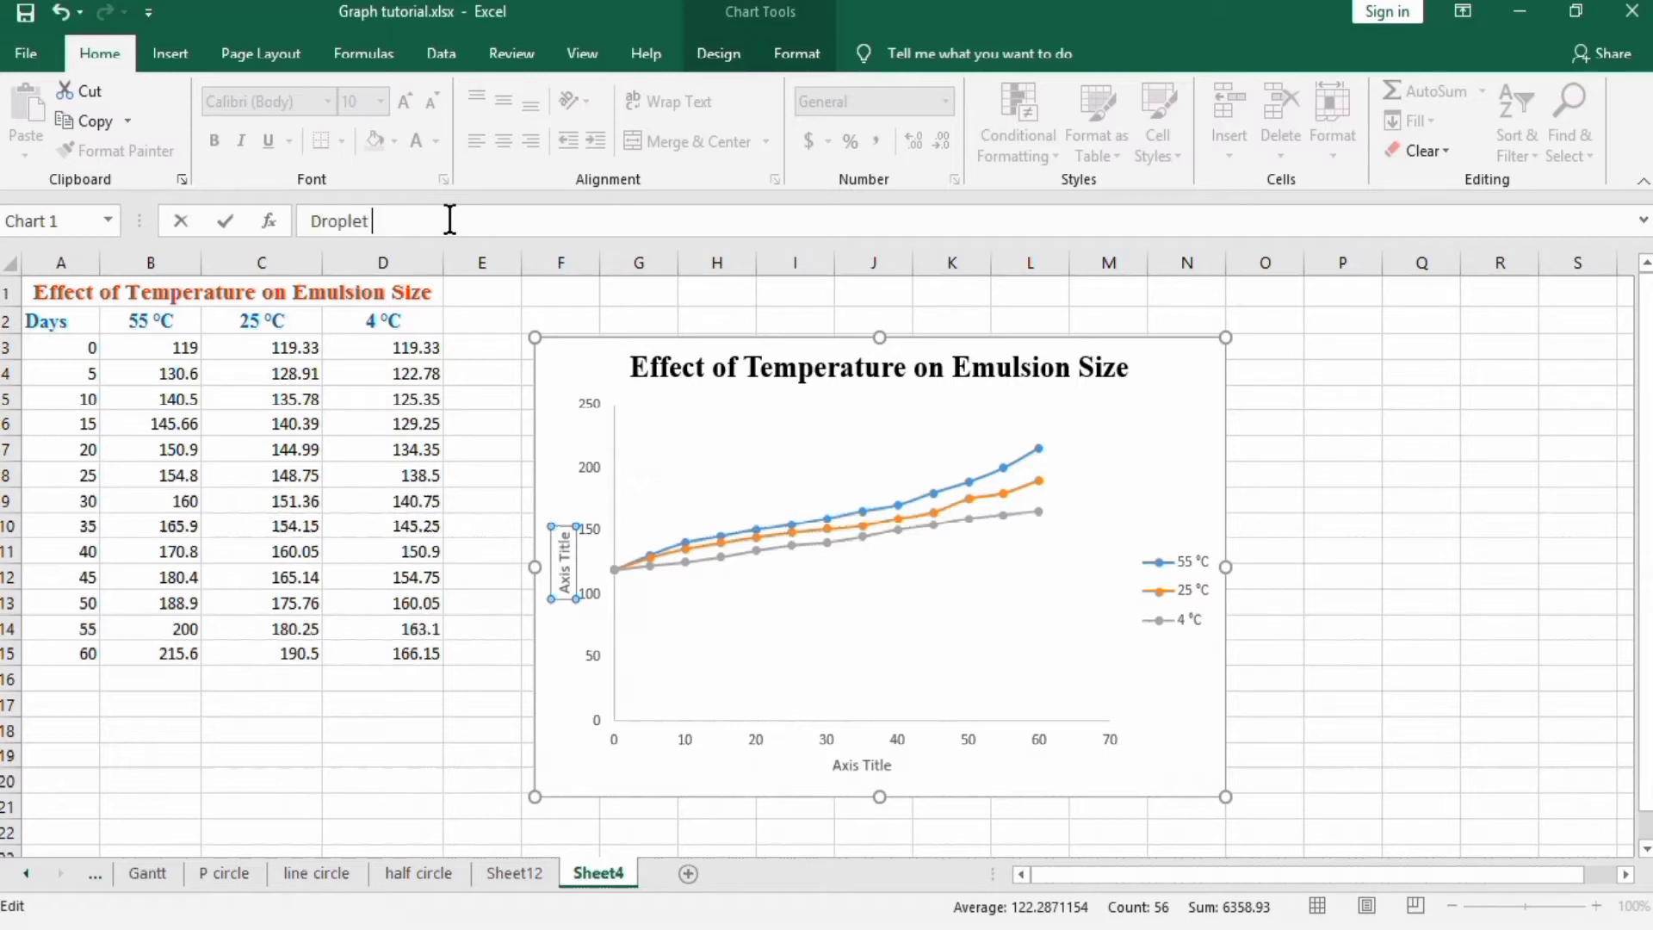
{"action": "type", "text": "Siz"}
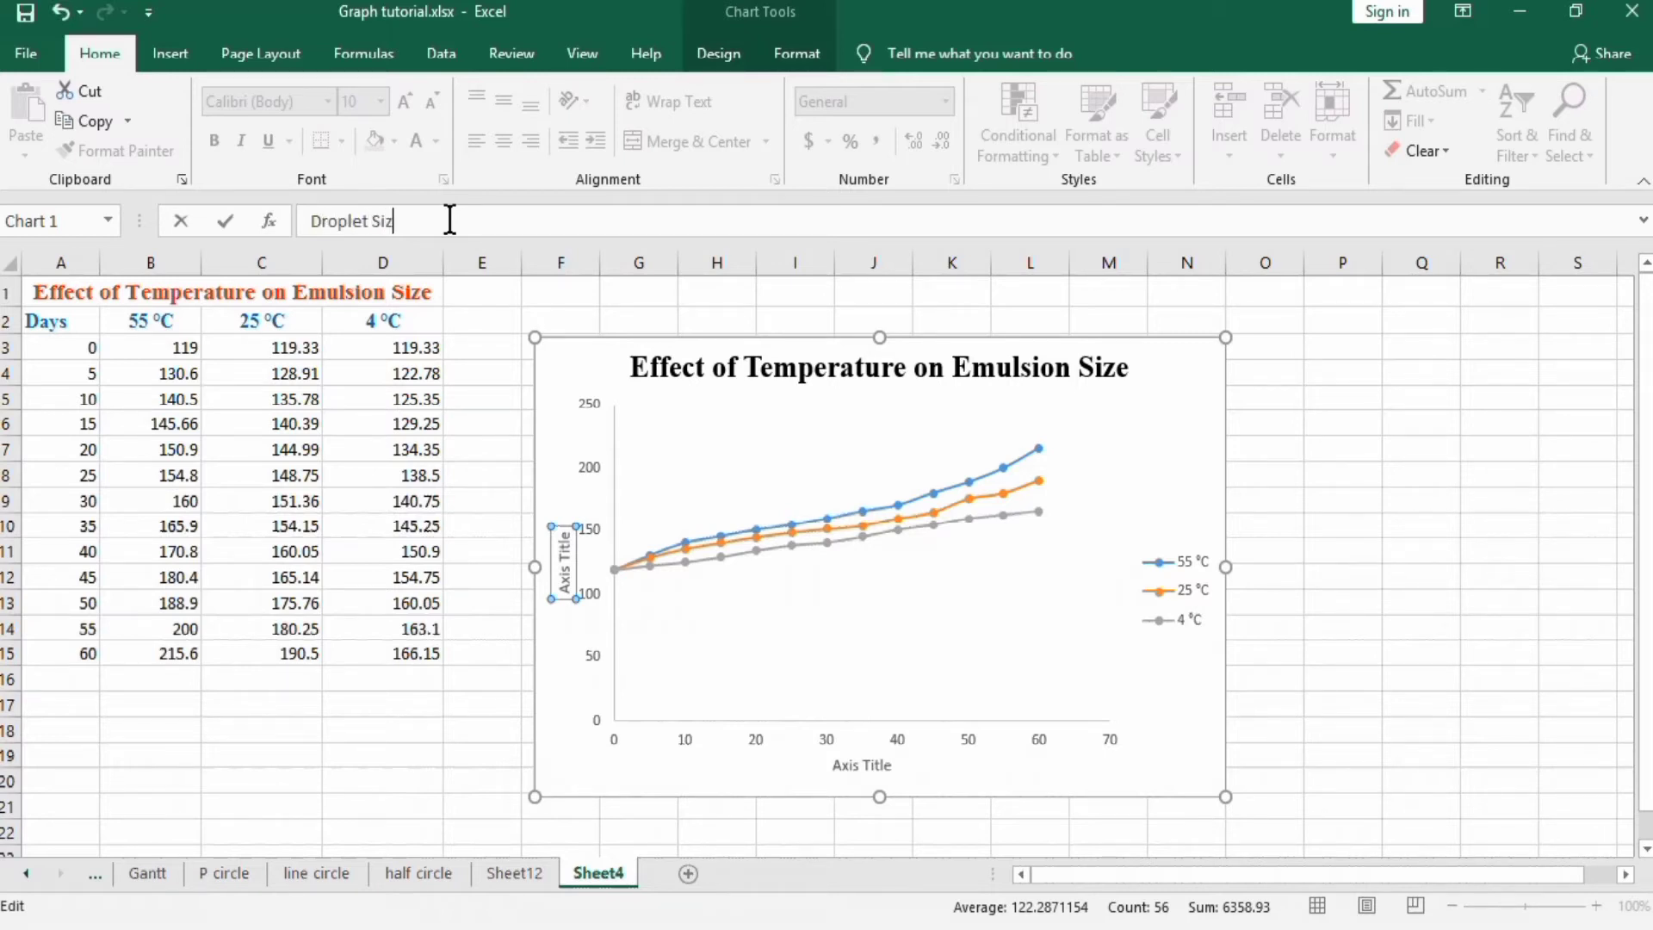
{"action": "type", "text": "e"}
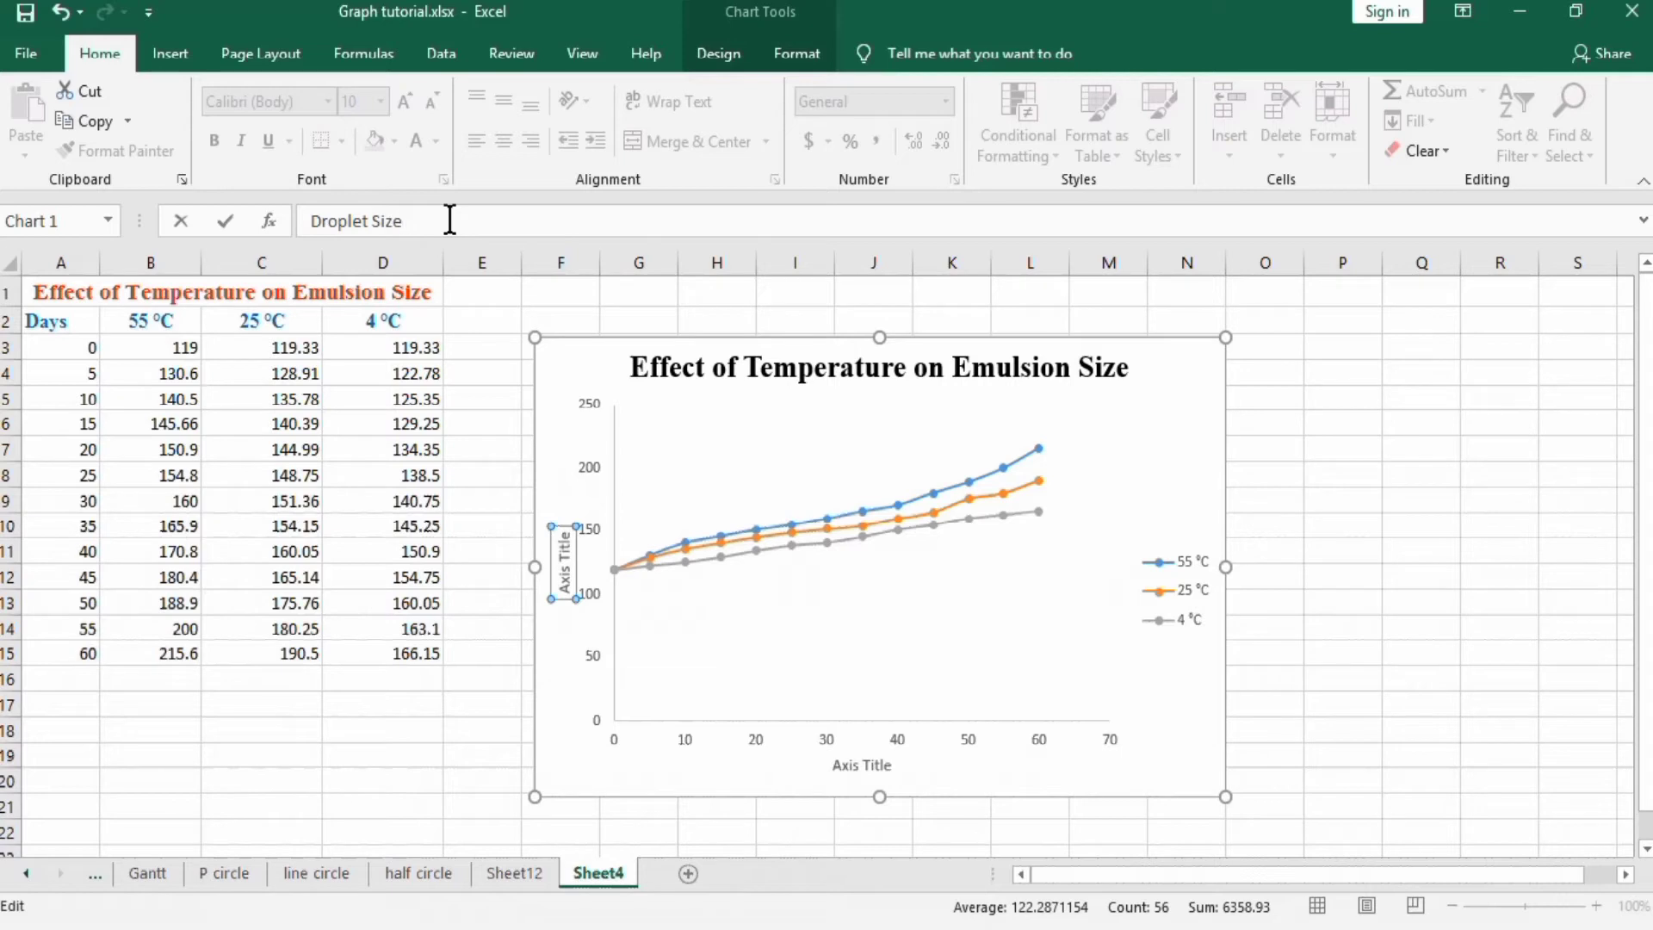
{"action": "type", "text": "(nm"}
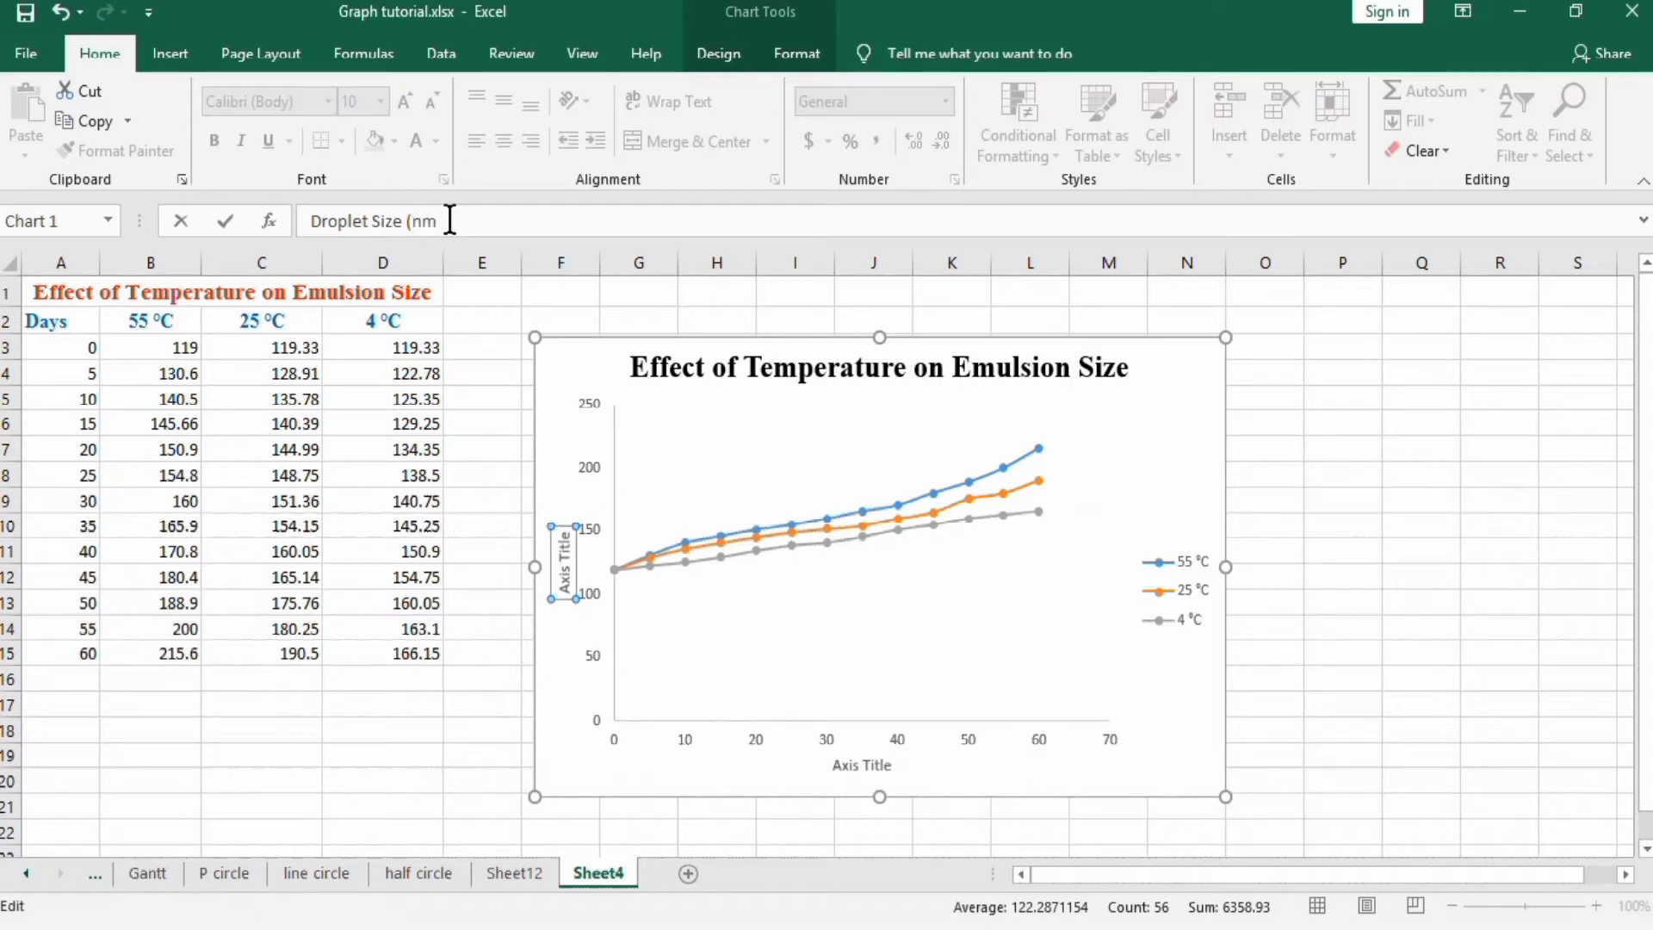
{"action": "key", "text": "Enter"}
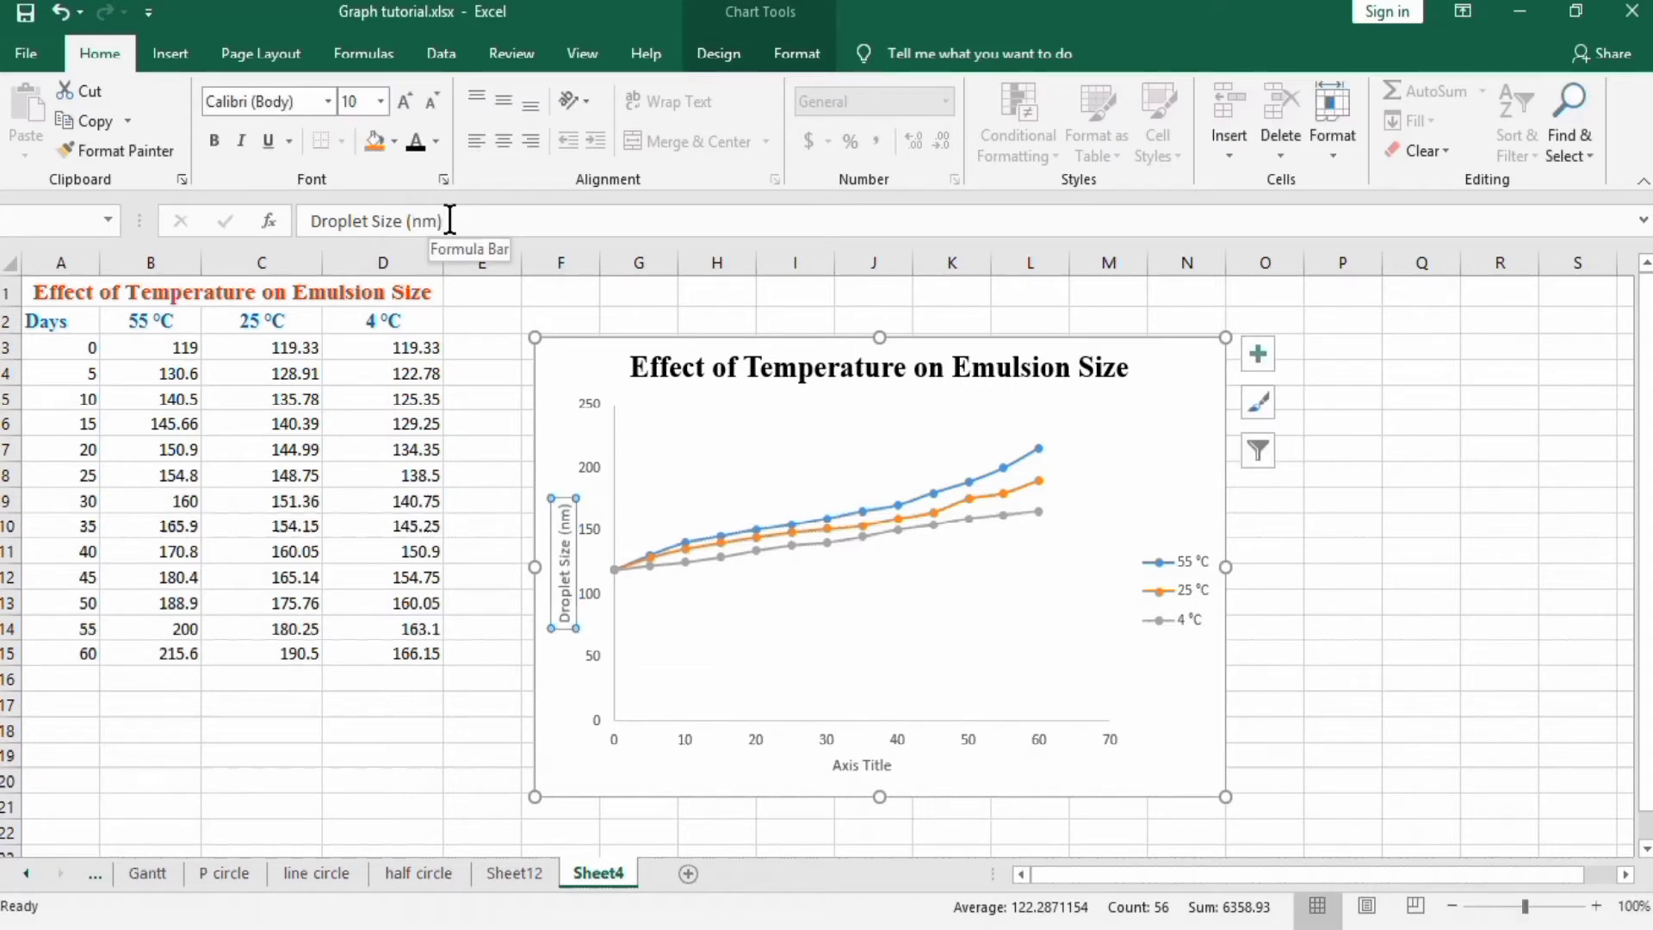
Step: Set the vertical axis title in Times New Roman and enlarge it to 14 pt
{"action": "left_click", "coordinate": [333, 102]}
{"action": "type", "text": "Times New Roma"}
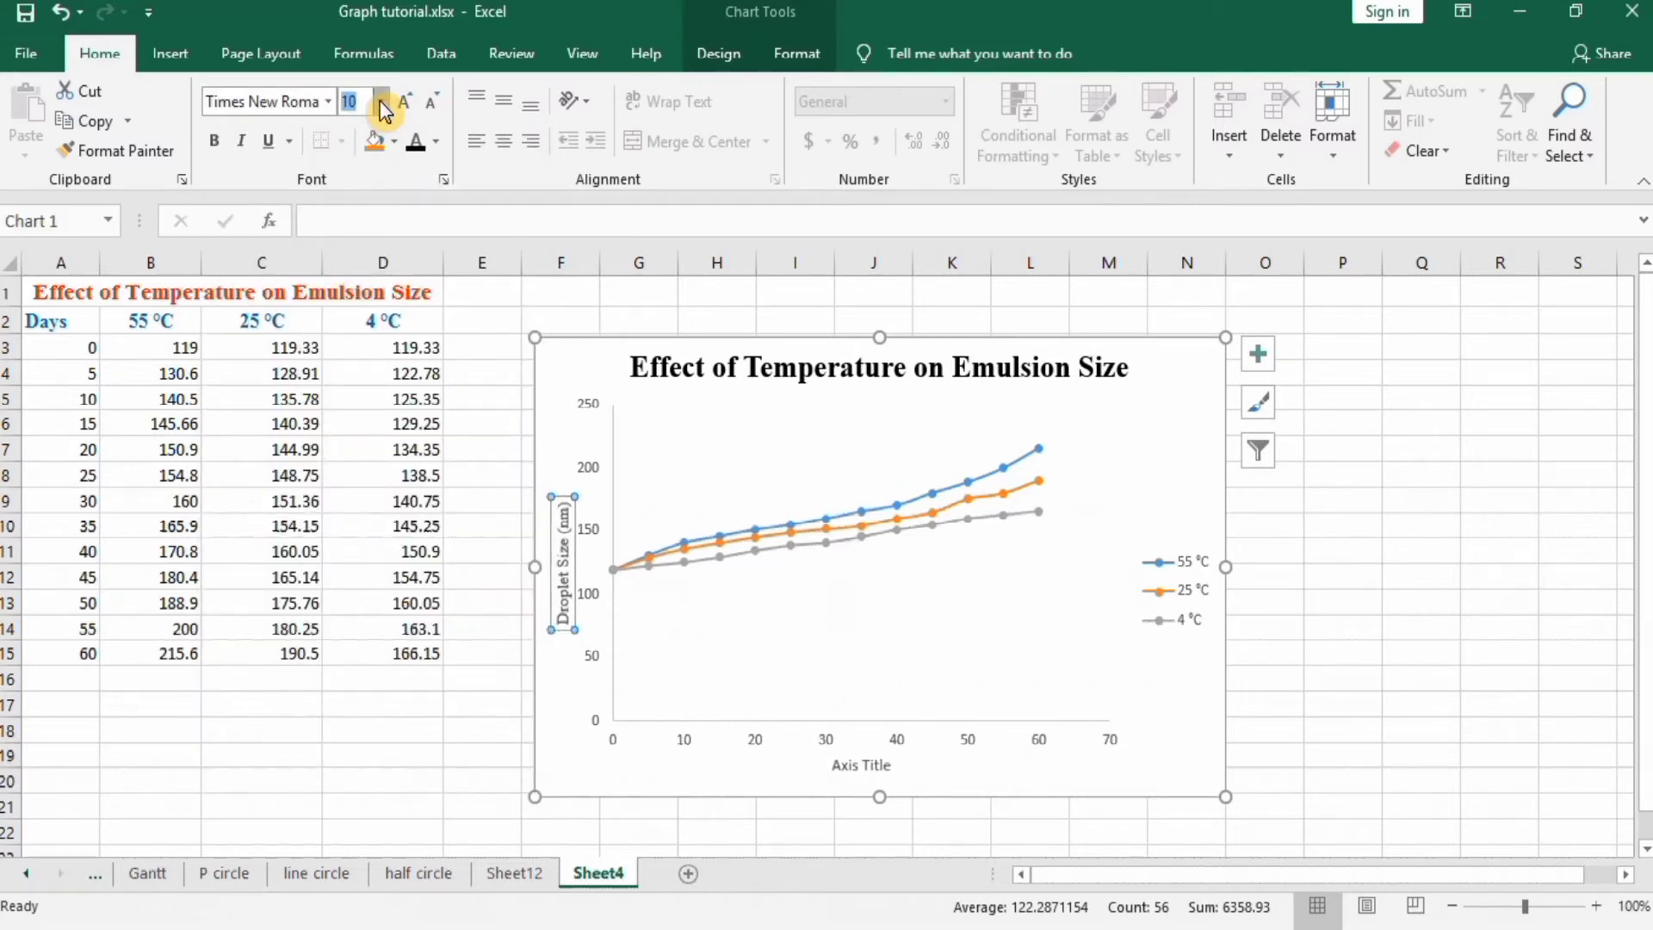
{"action": "left_click", "coordinate": [402, 90]}
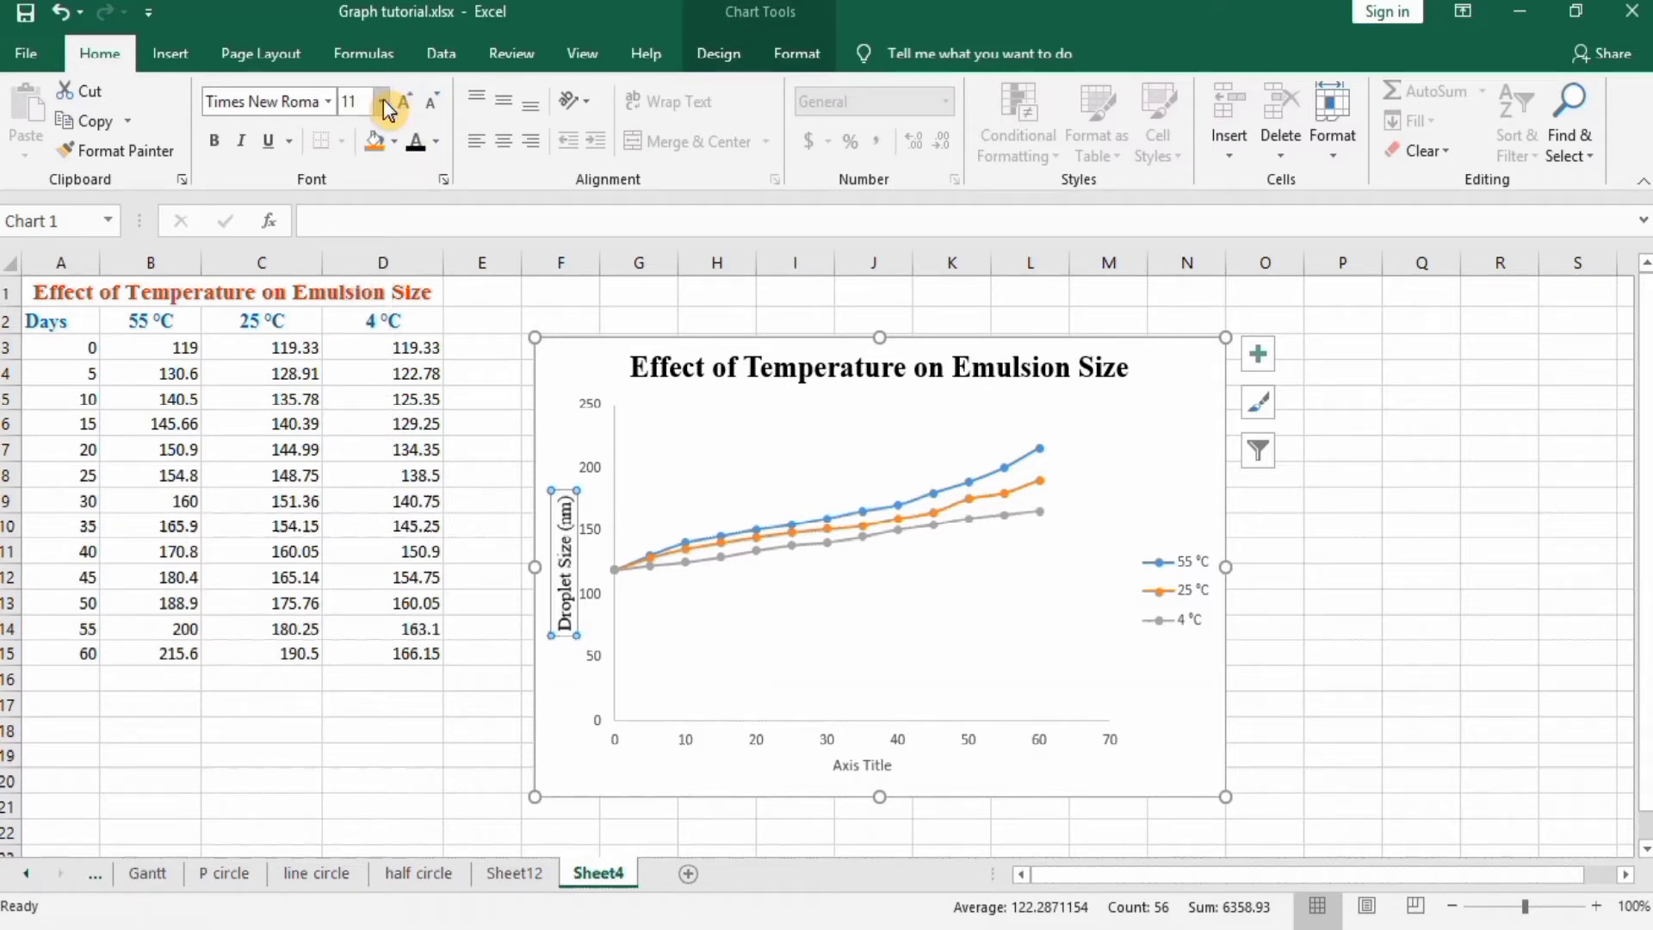
{"action": "left_click", "coordinate": [383, 101]}
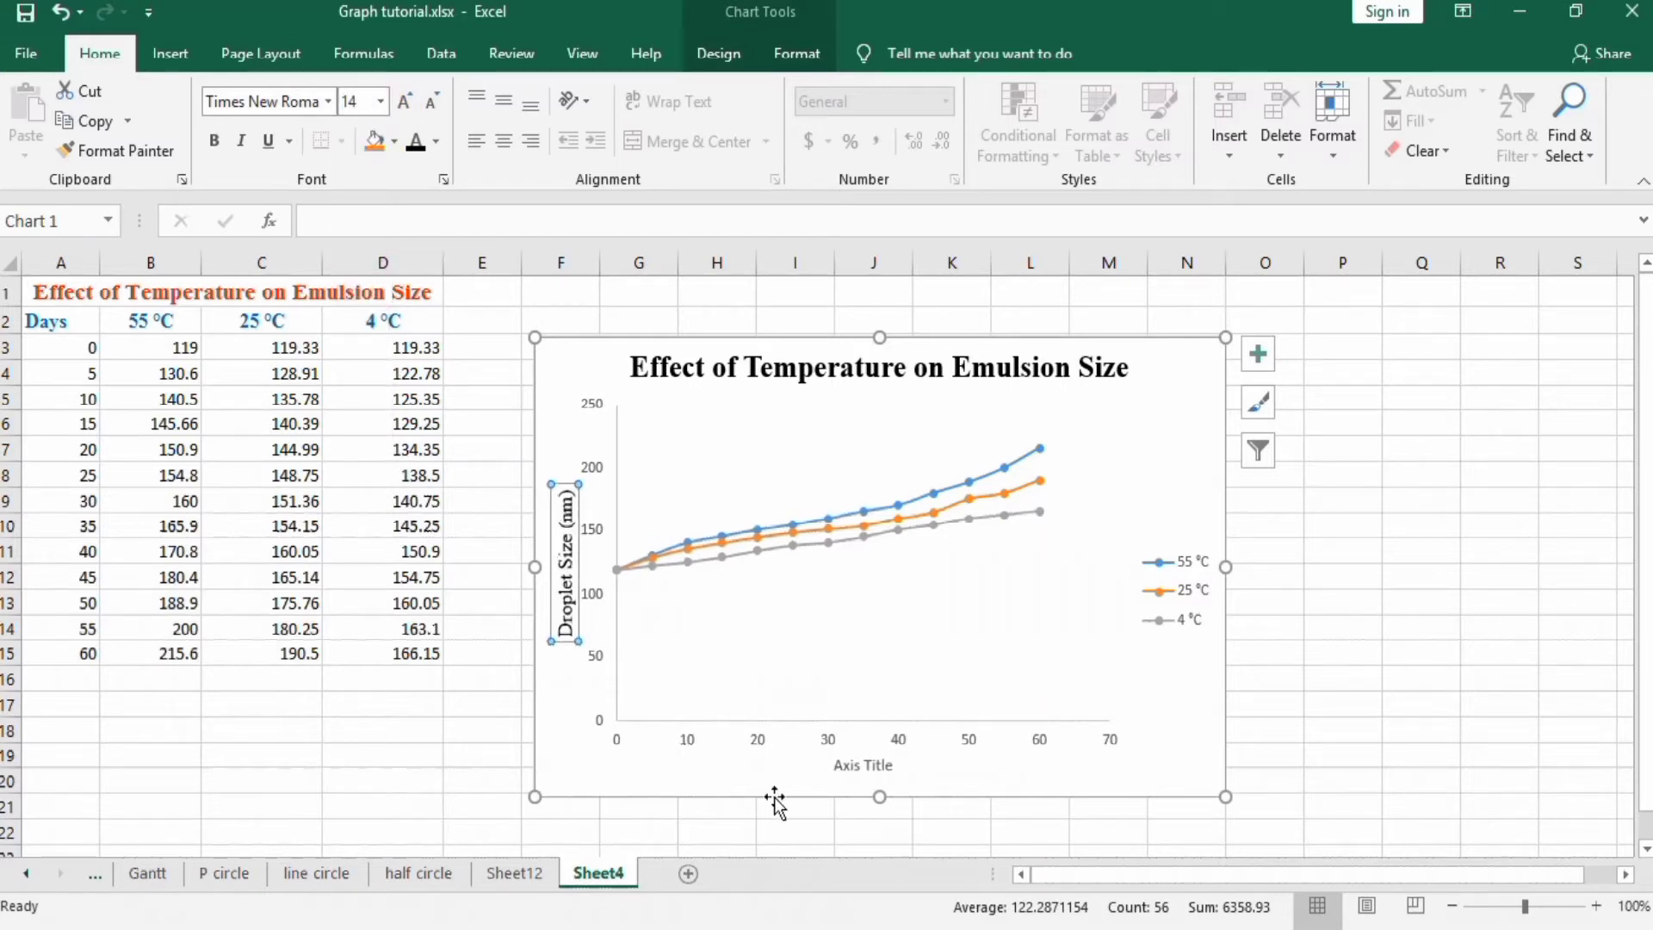
{"action": "left_click", "coordinate": [595, 599]}
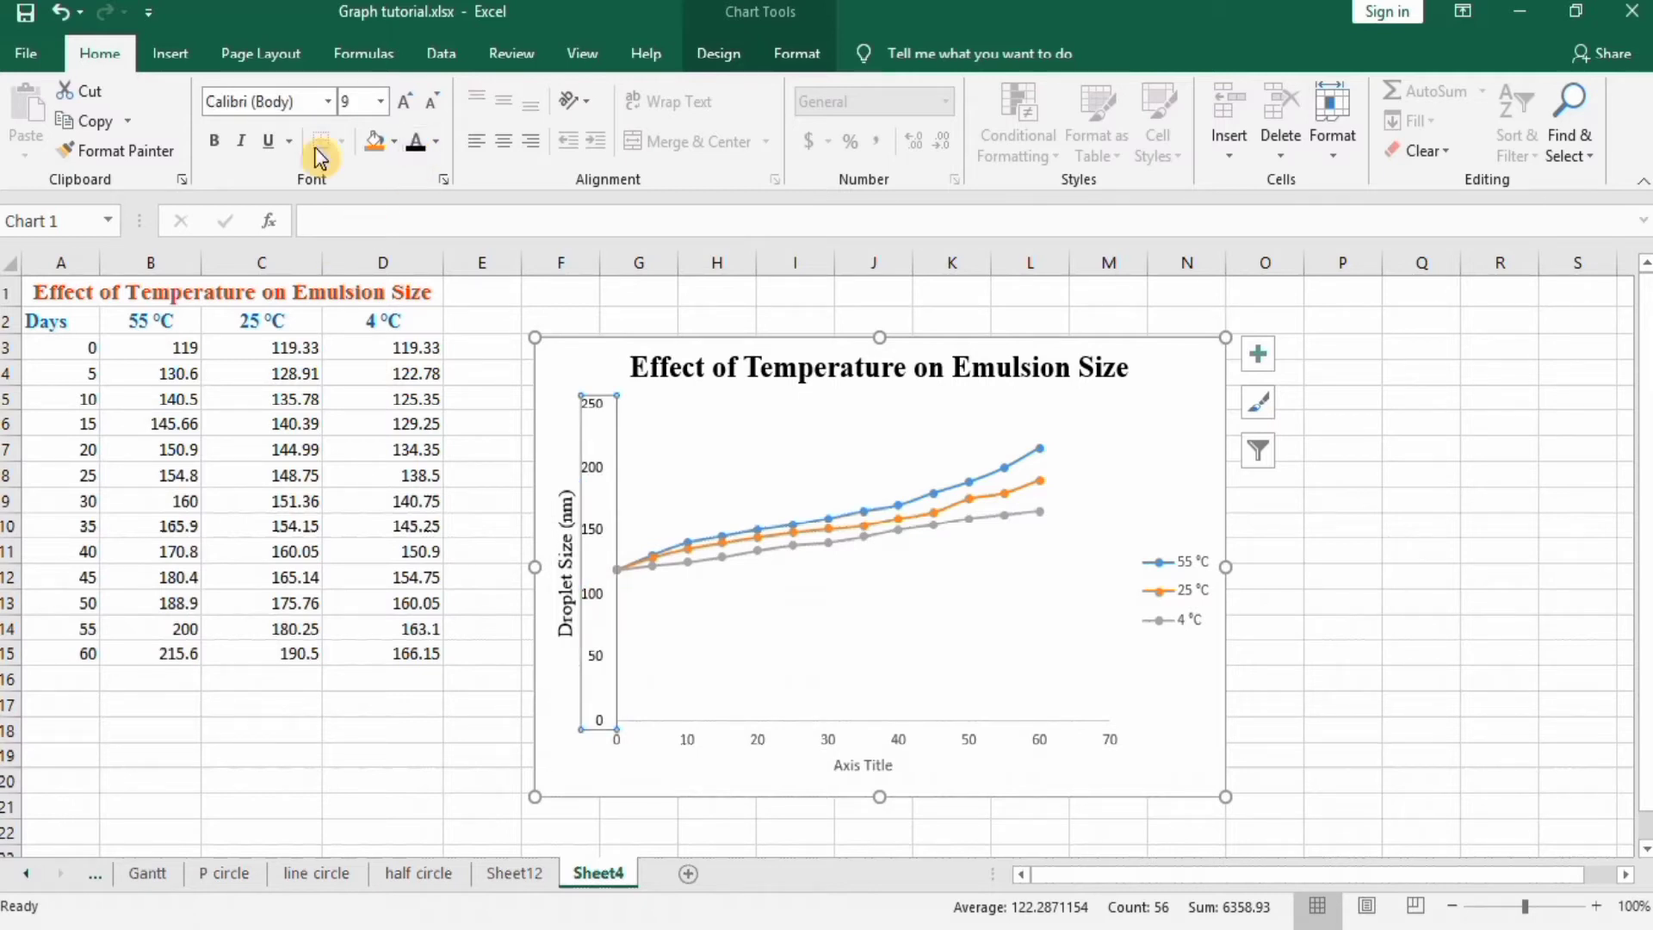
Step: Set the vertical axis numbers in Times New Roman, then select the horizontal axis numbers
{"action": "left_click", "coordinate": [328, 100]}
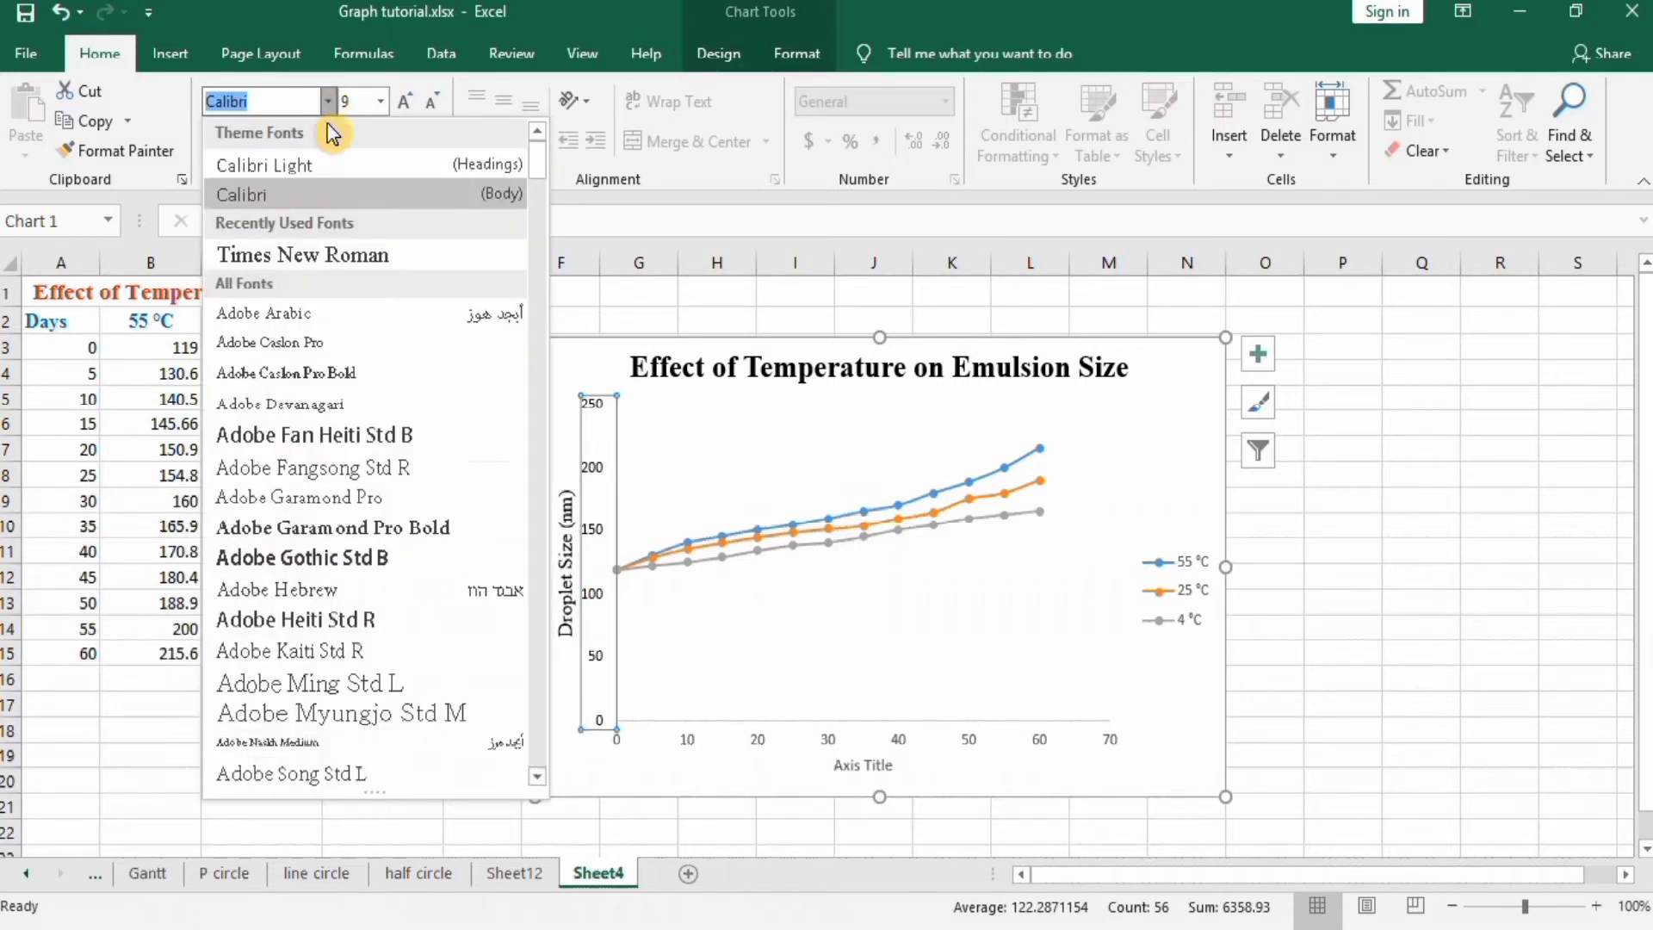
{"action": "left_click", "coordinate": [302, 255]}
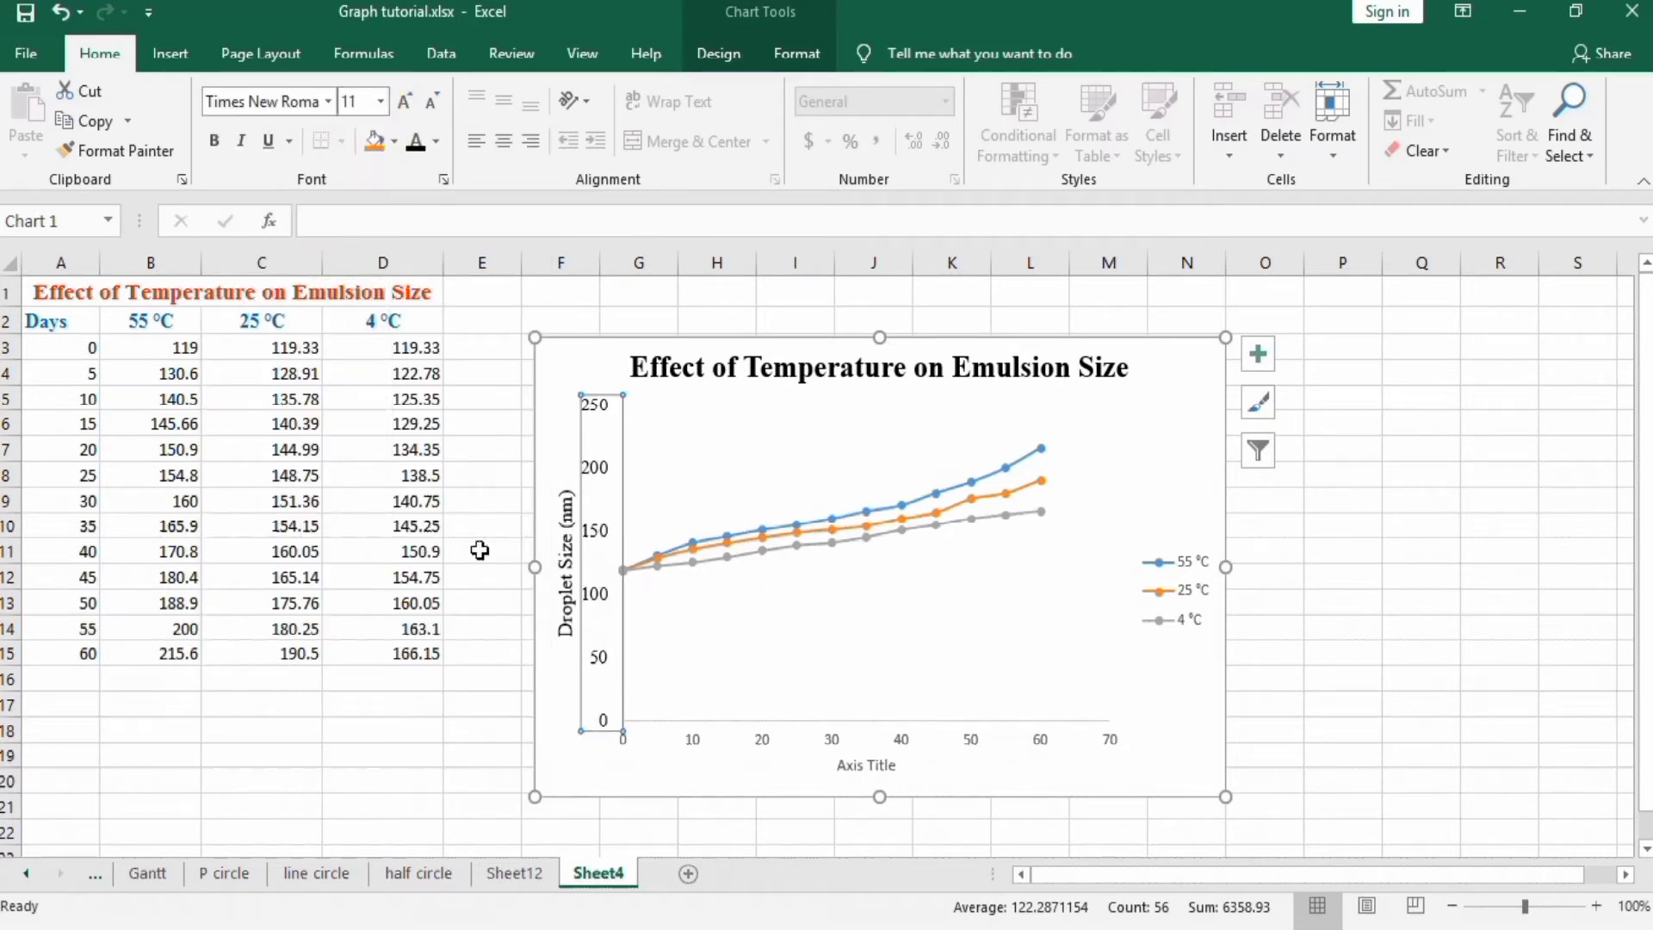
{"action": "left_click", "coordinate": [694, 750]}
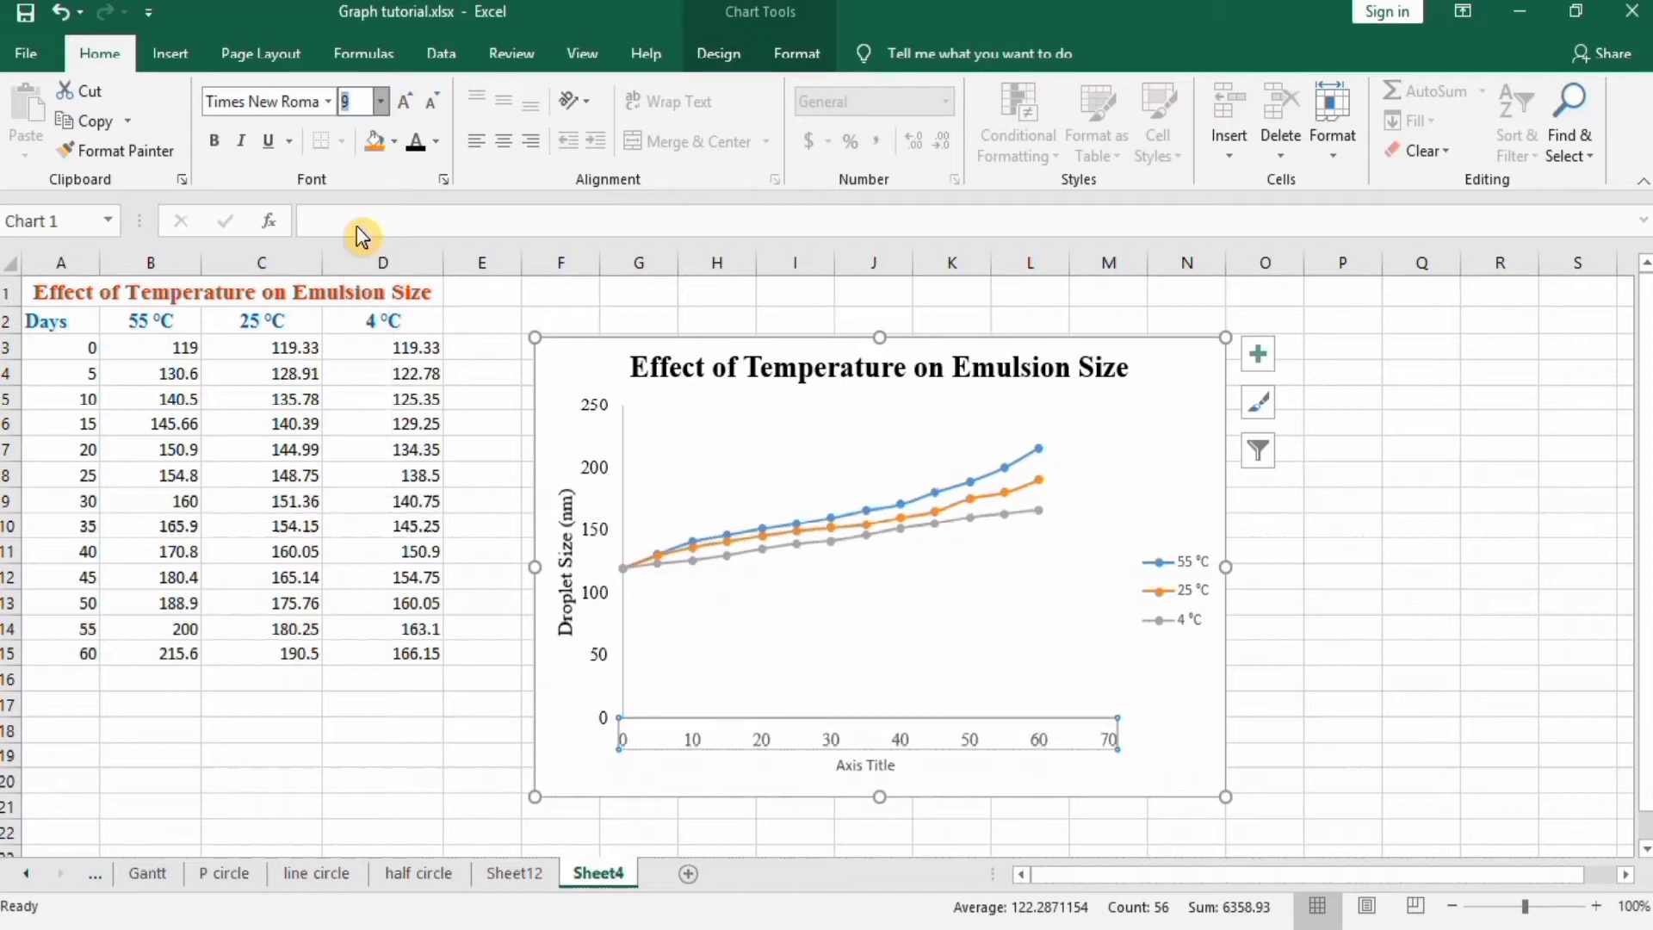
{"action": "mouse_move", "coordinate": [418, 142]}
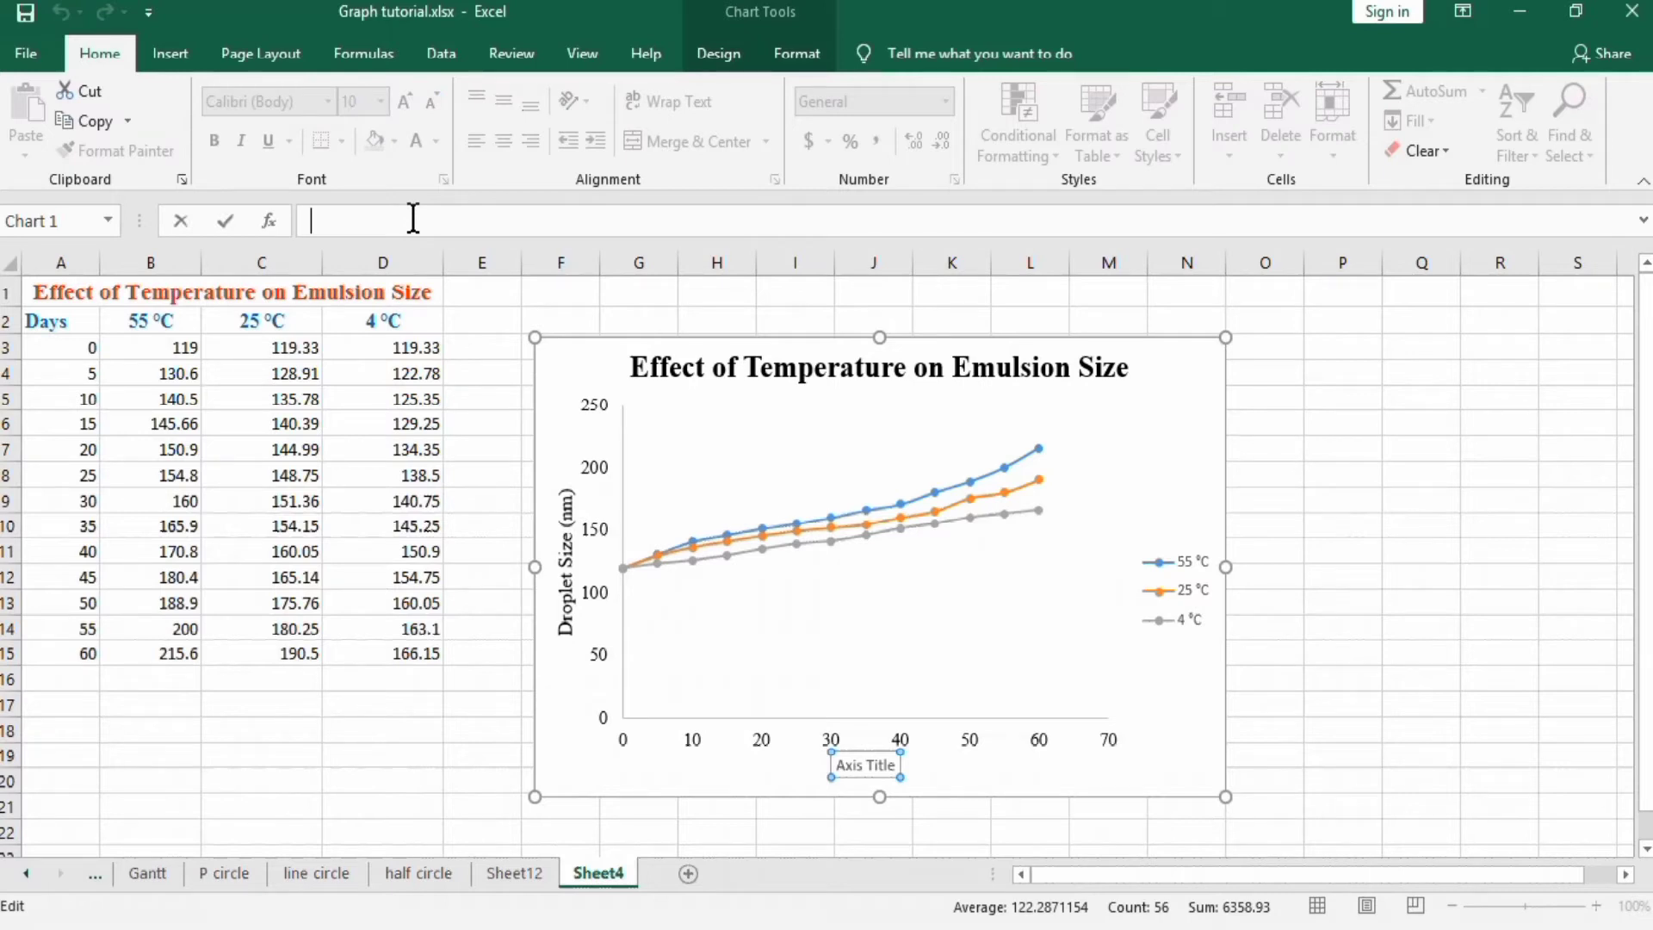
Step: Rename the horizontal axis title to 'Storage Days'
{"action": "type", "text": "Storage"}
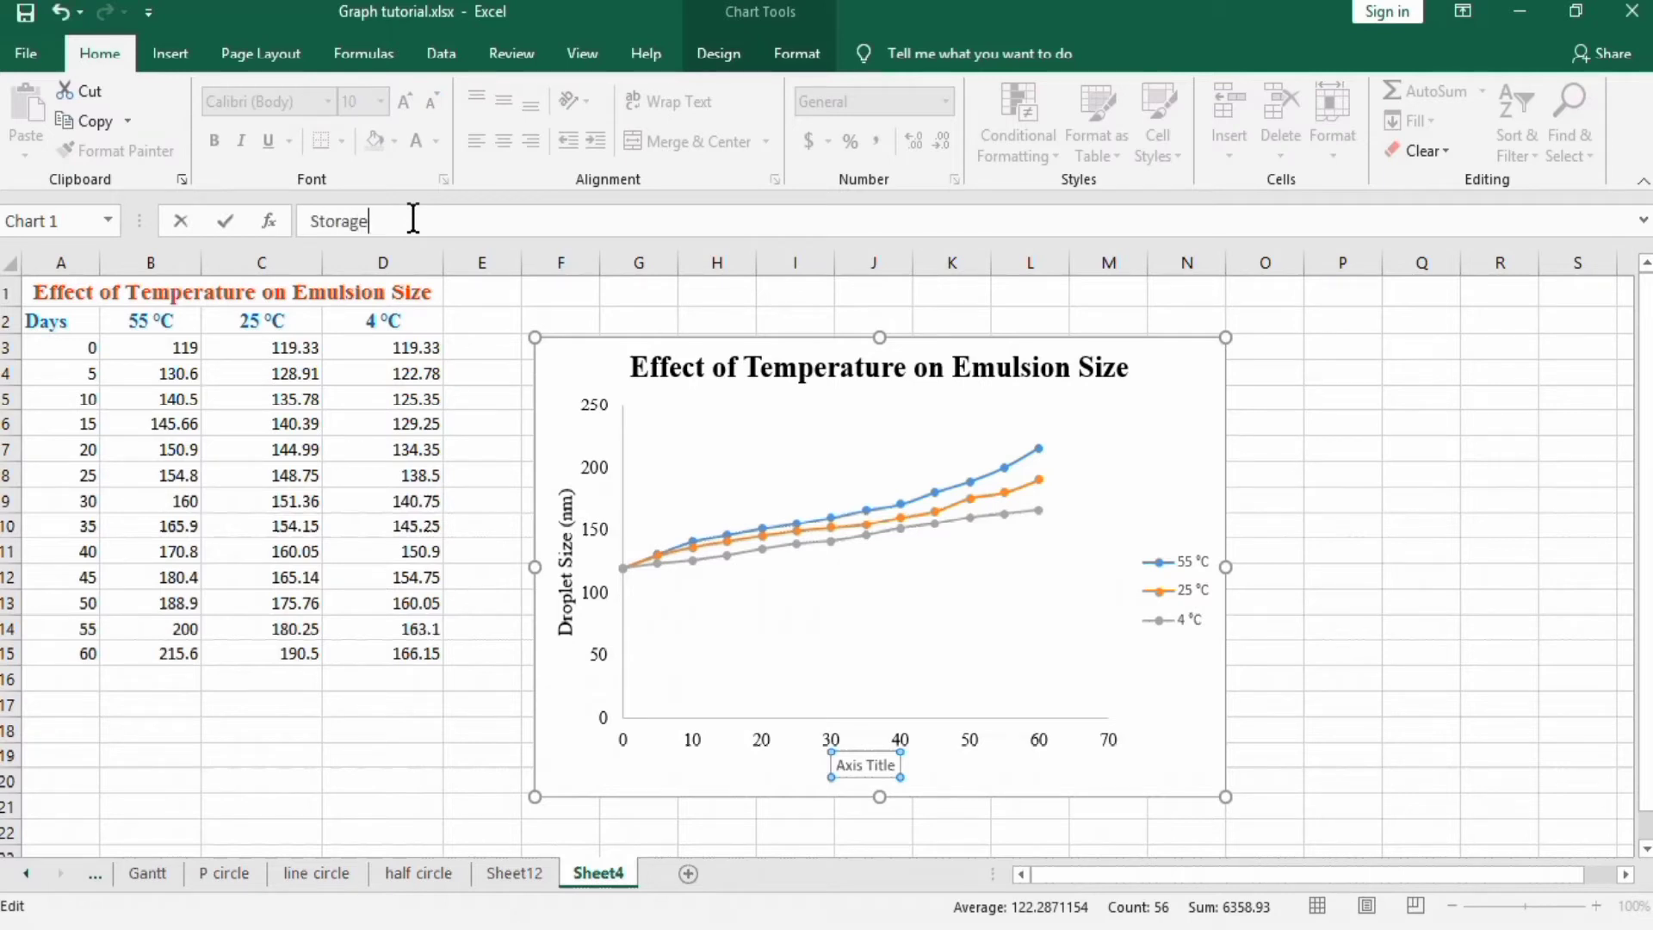
{"action": "type", "text": "Interval"}
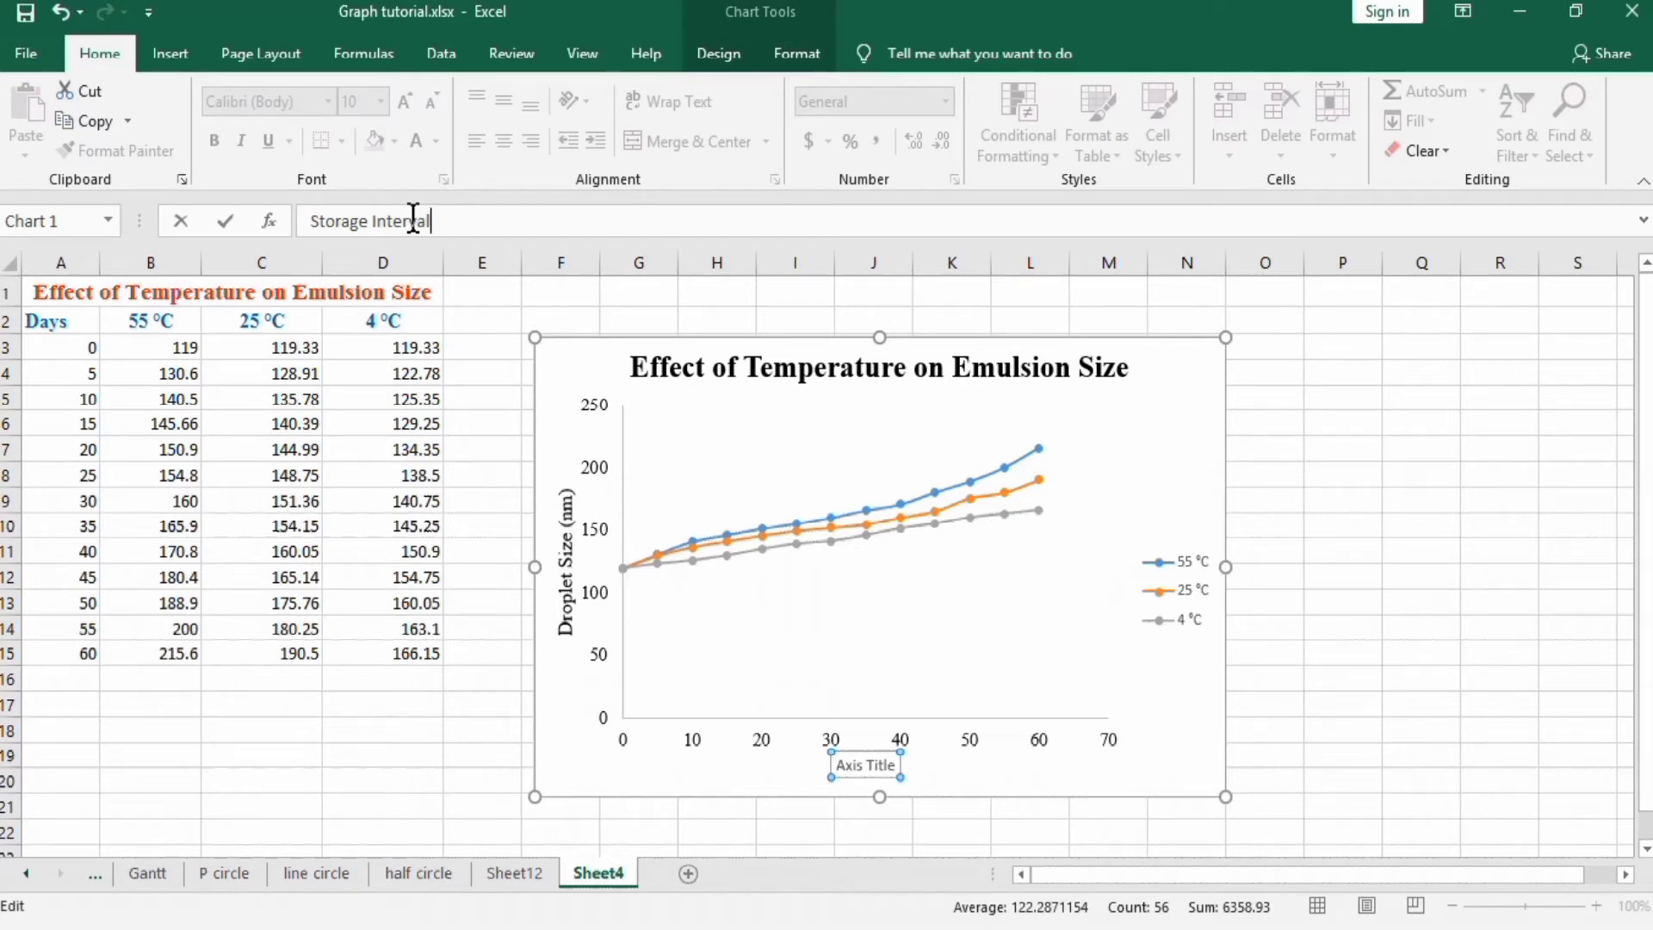
{"action": "key", "text": "Backspace"}
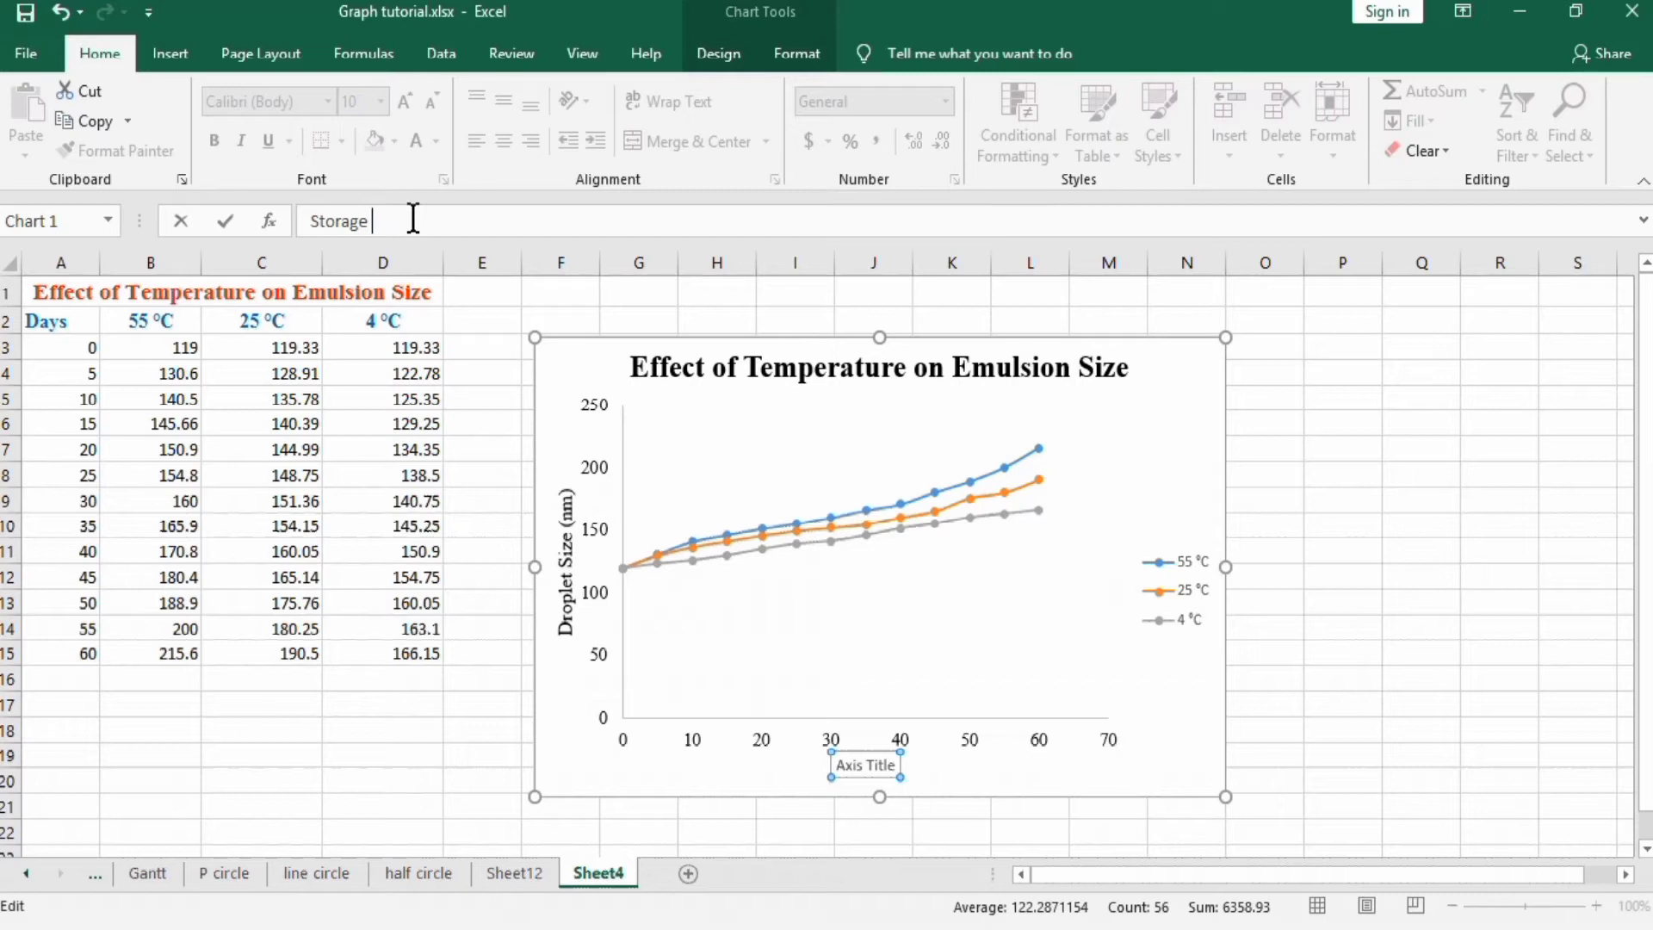
{"action": "type", "text": "Da"}
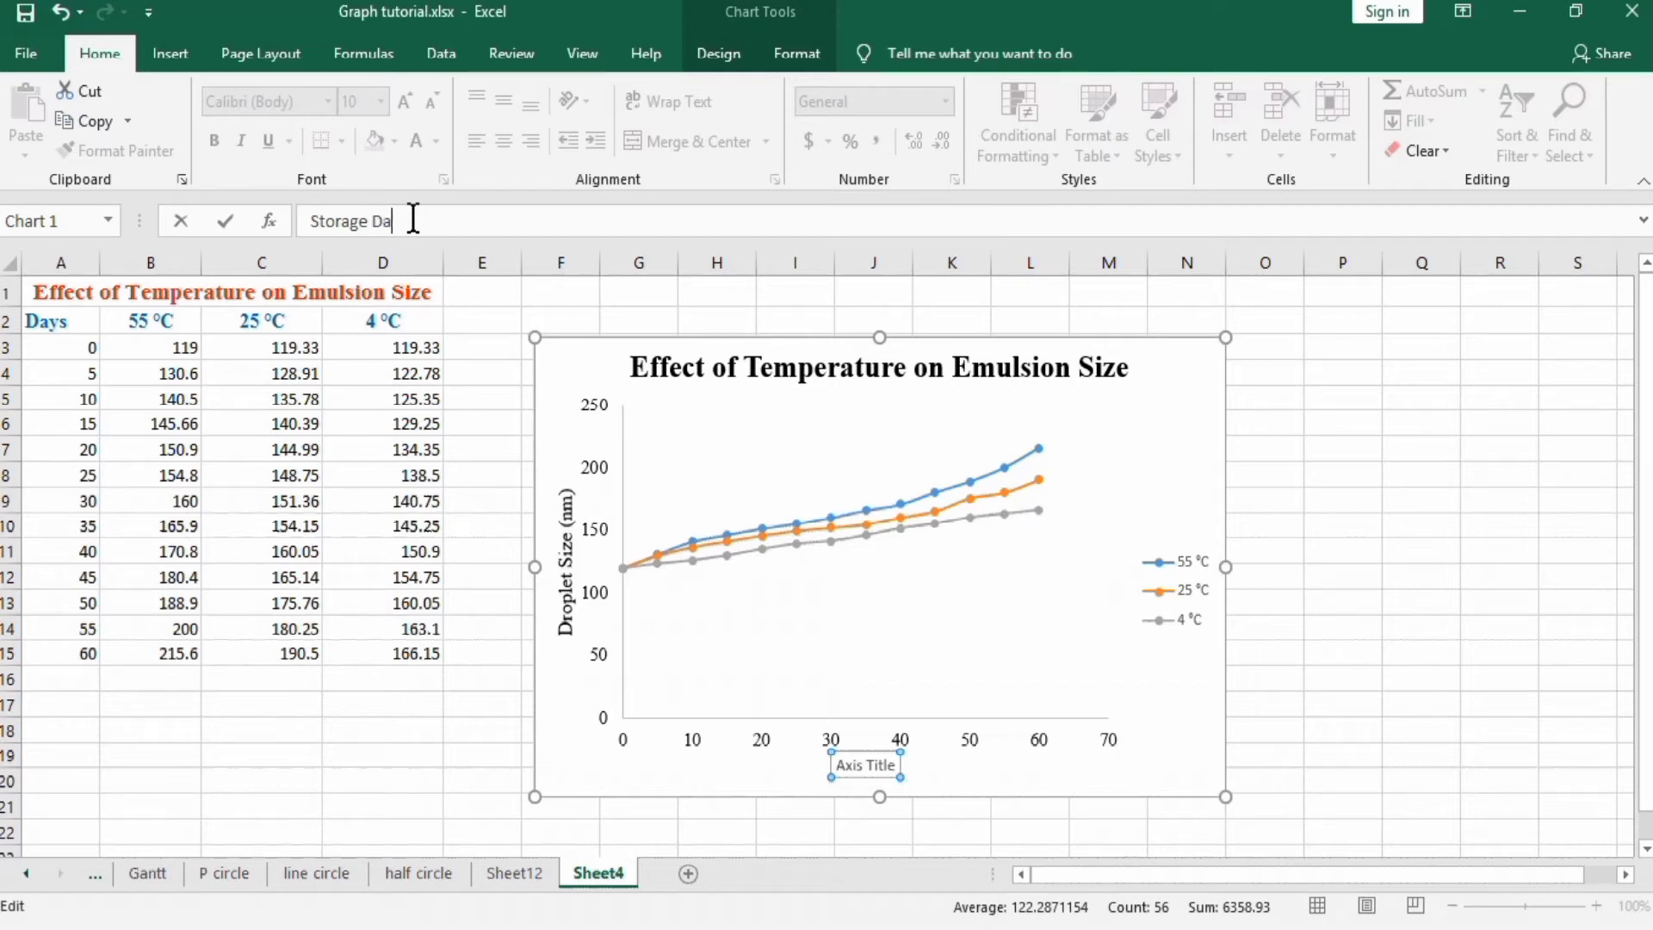
{"action": "type", "text": "ys"}
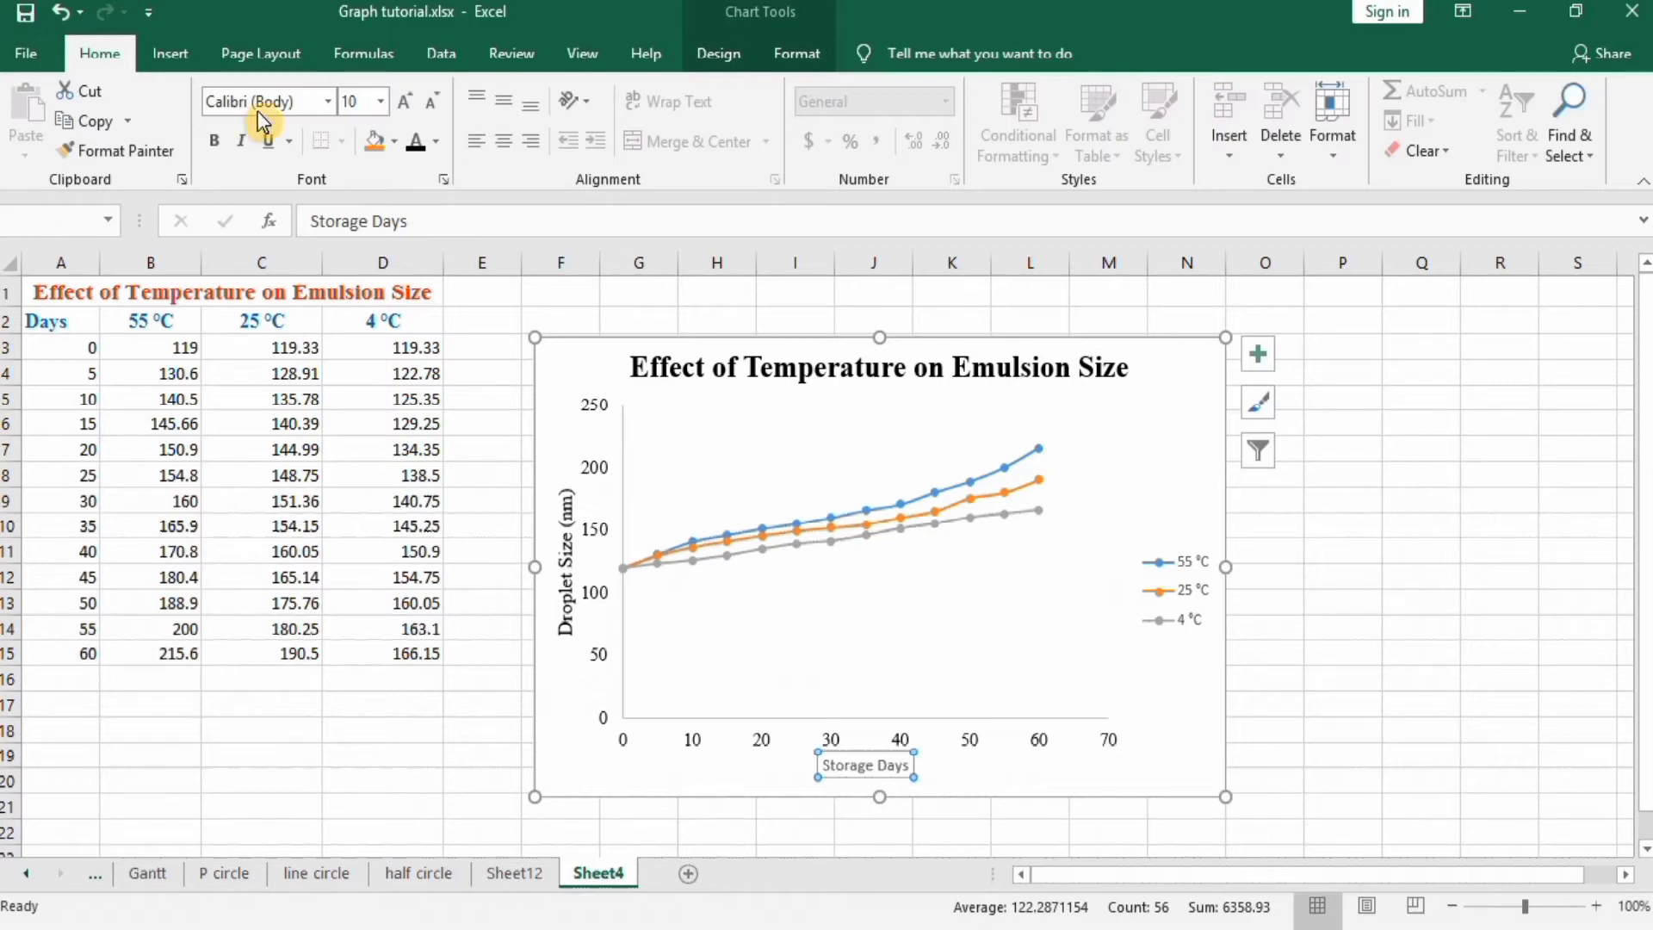
Step: Format the horizontal axis title as bold 12-point Times New Roman
{"action": "left_click", "coordinate": [327, 101]}
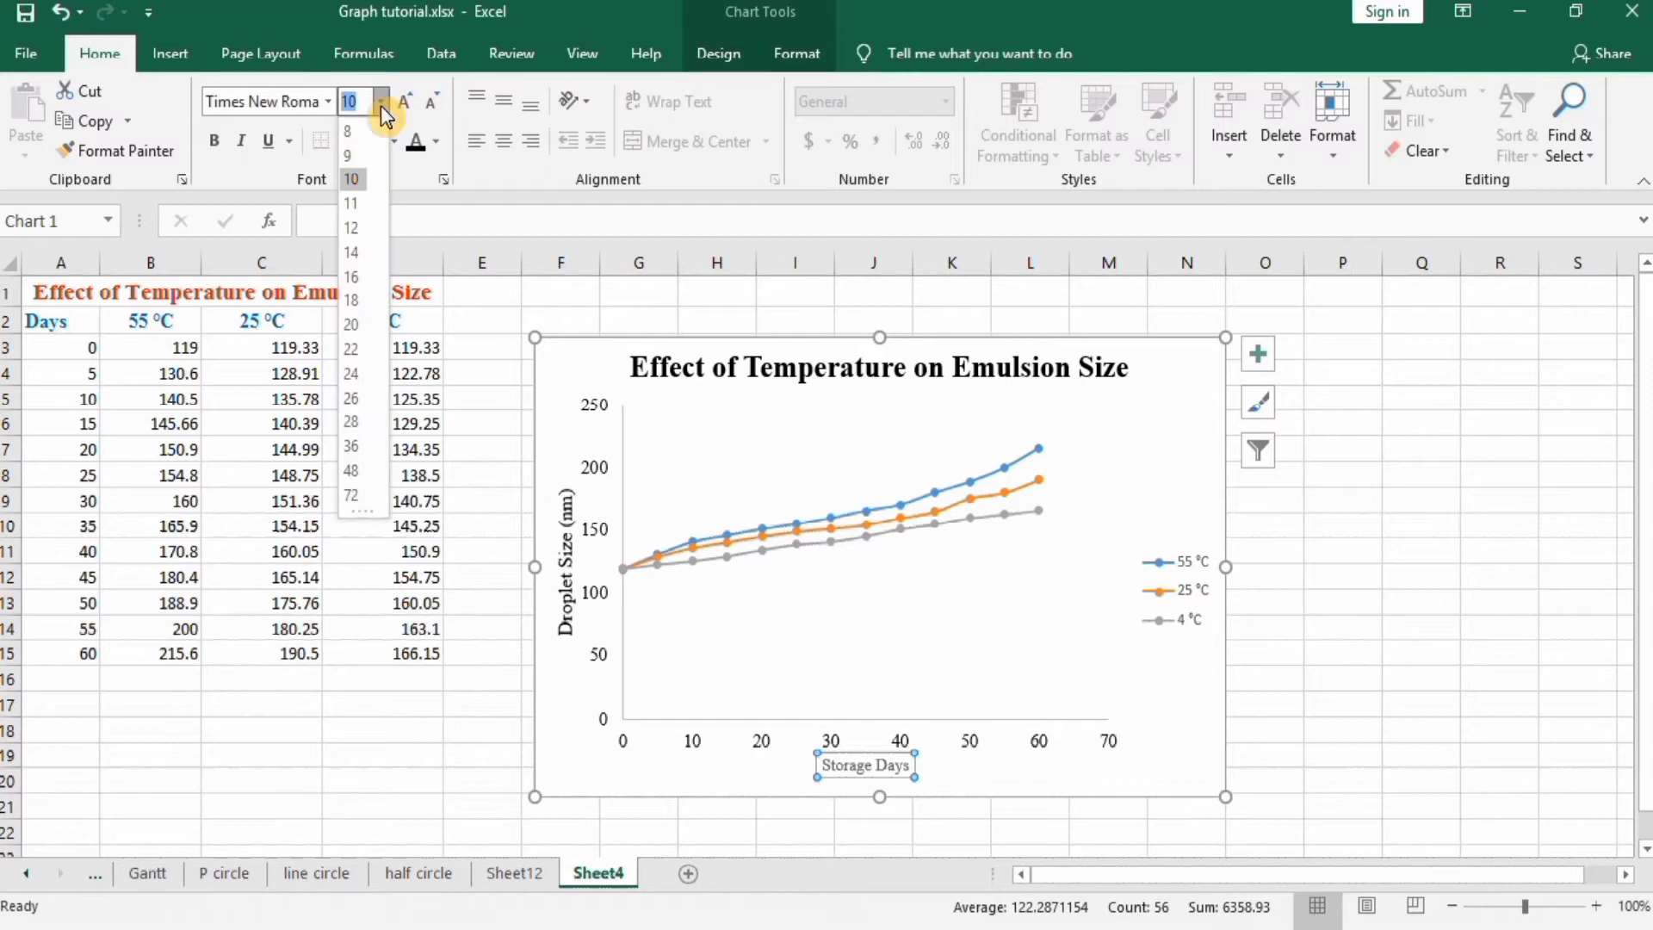
{"action": "left_click", "coordinate": [350, 253]}
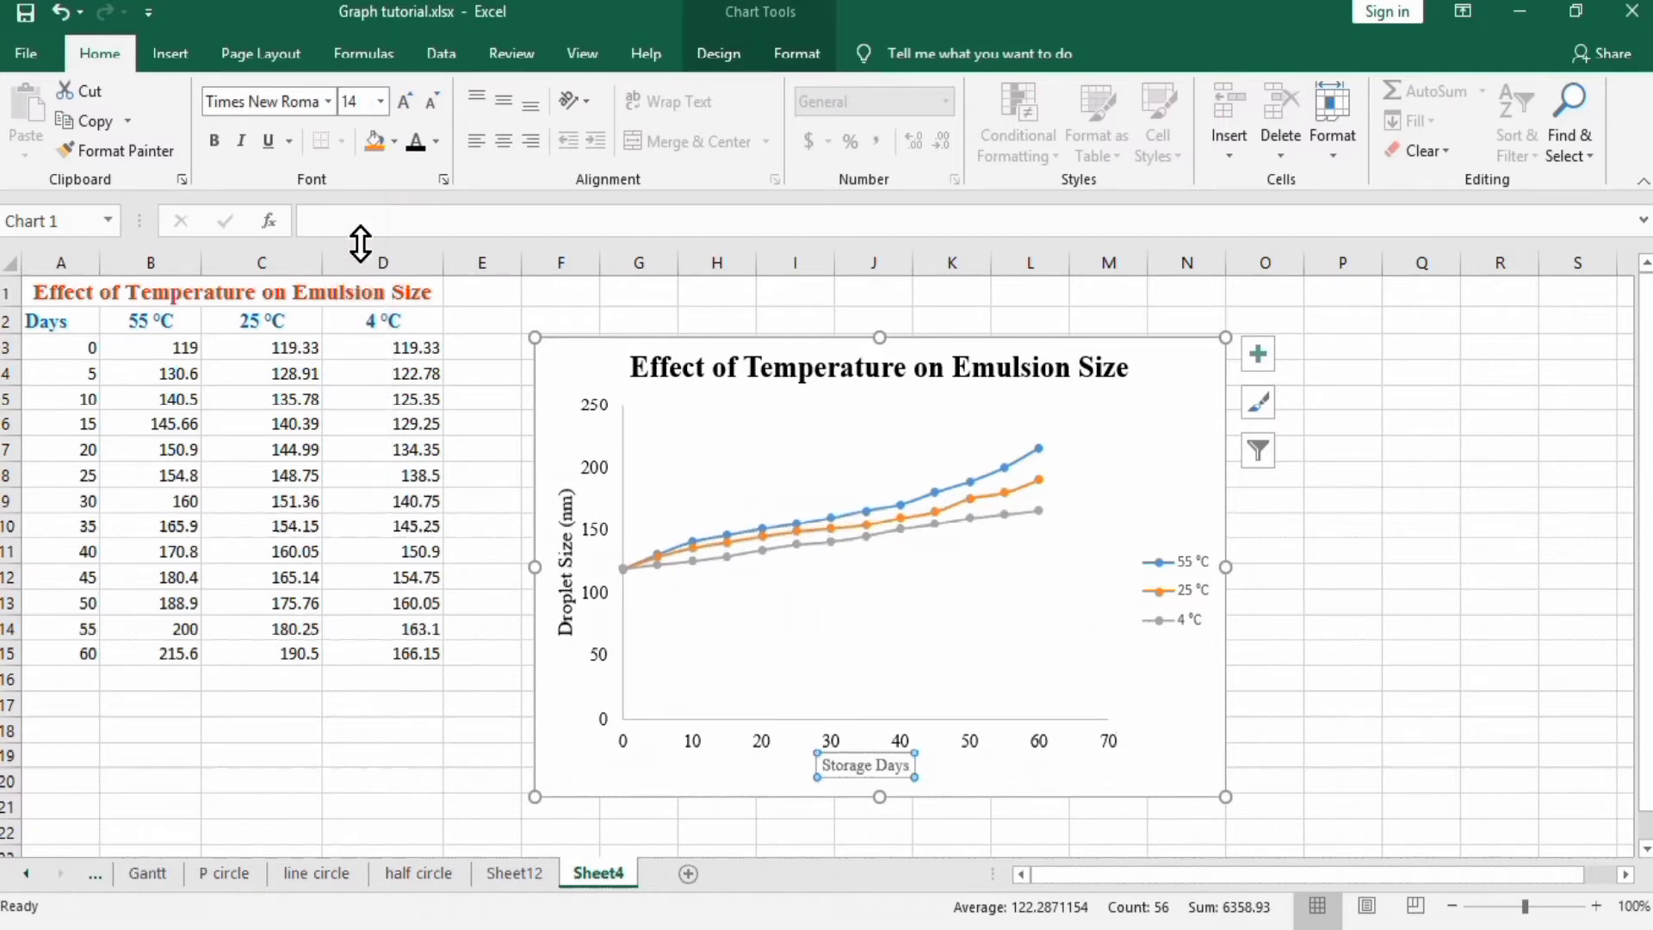
{"action": "left_click", "coordinate": [215, 140]}
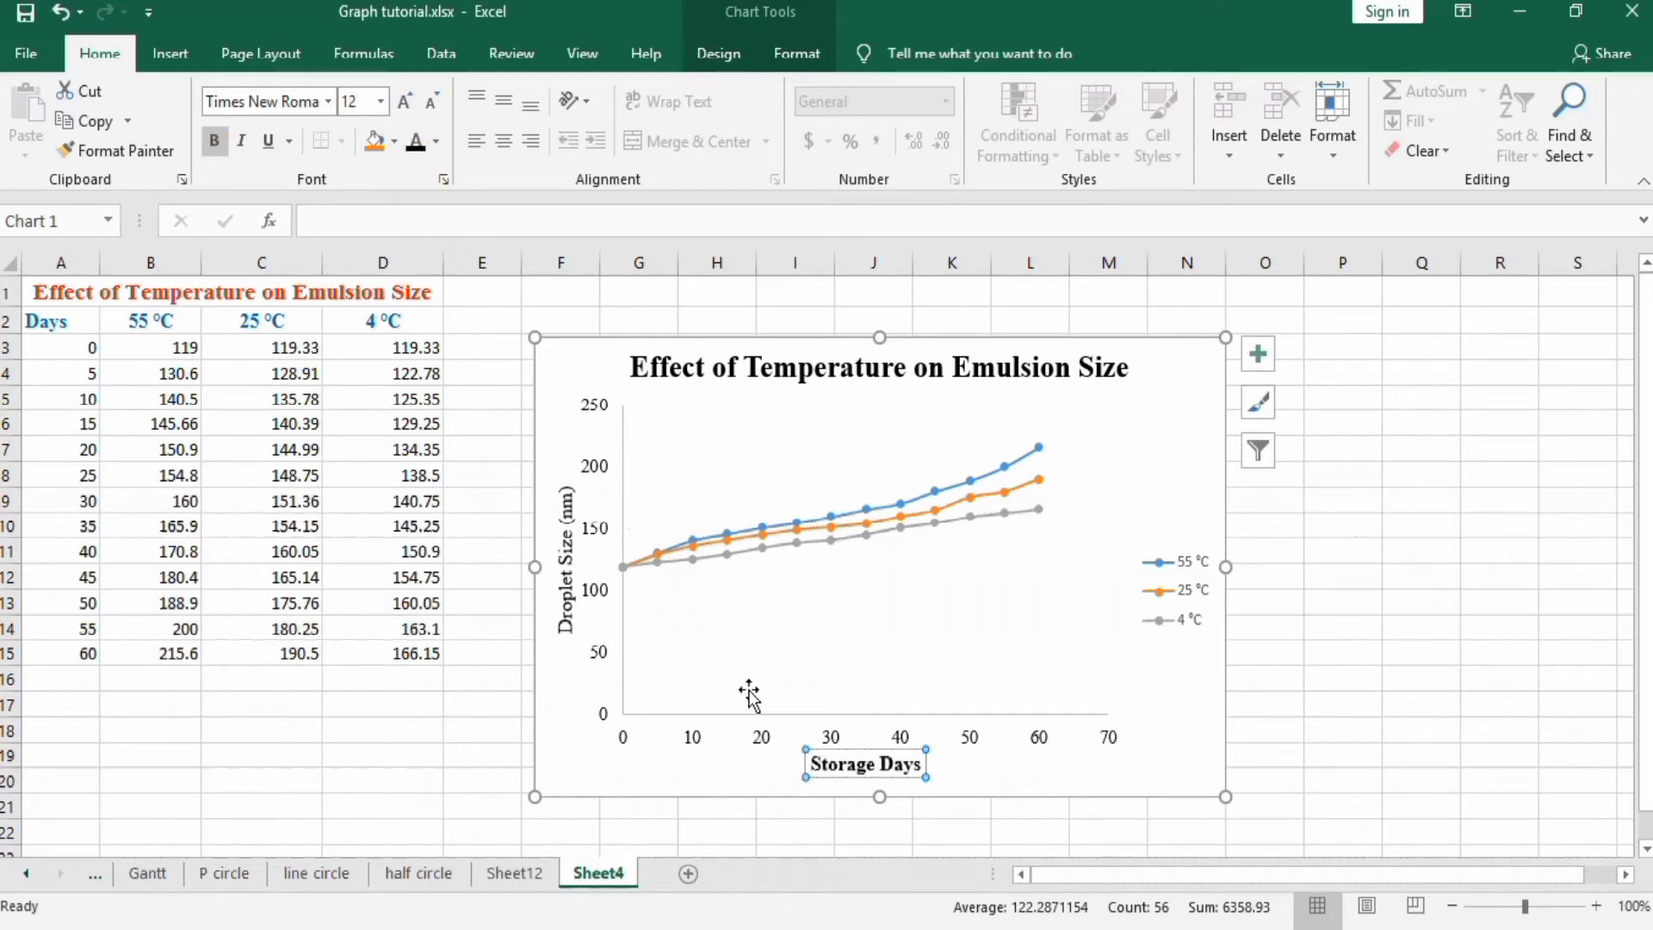
{"action": "mouse_move", "coordinate": [786, 622]}
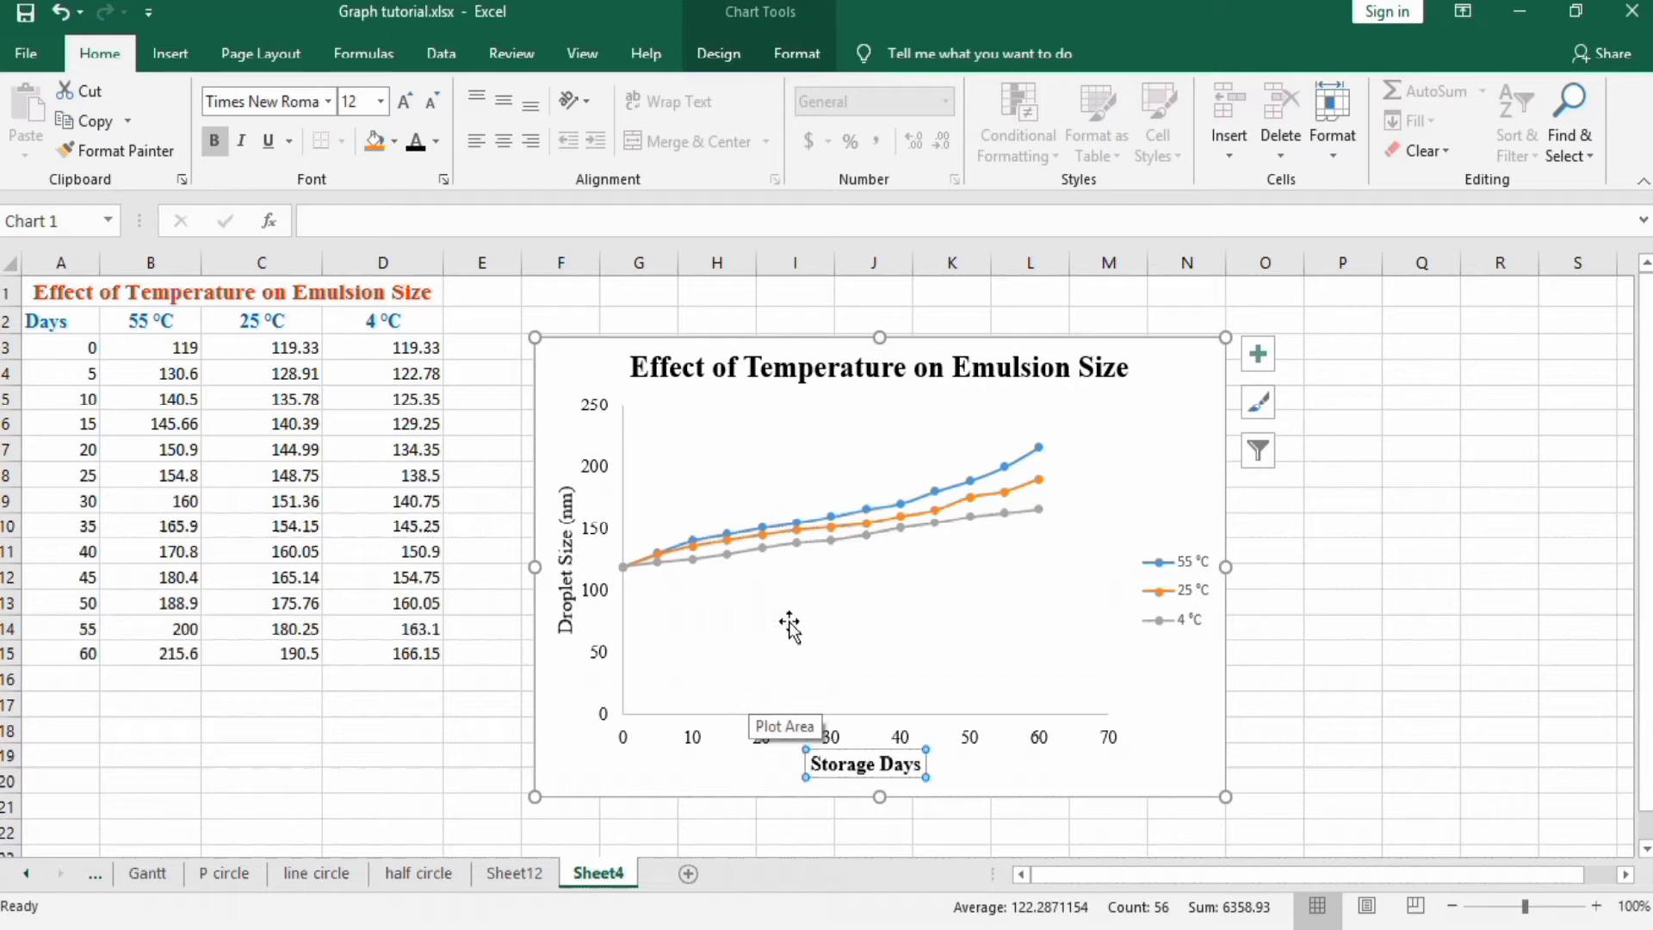
{"action": "mouse_move", "coordinate": [918, 588]}
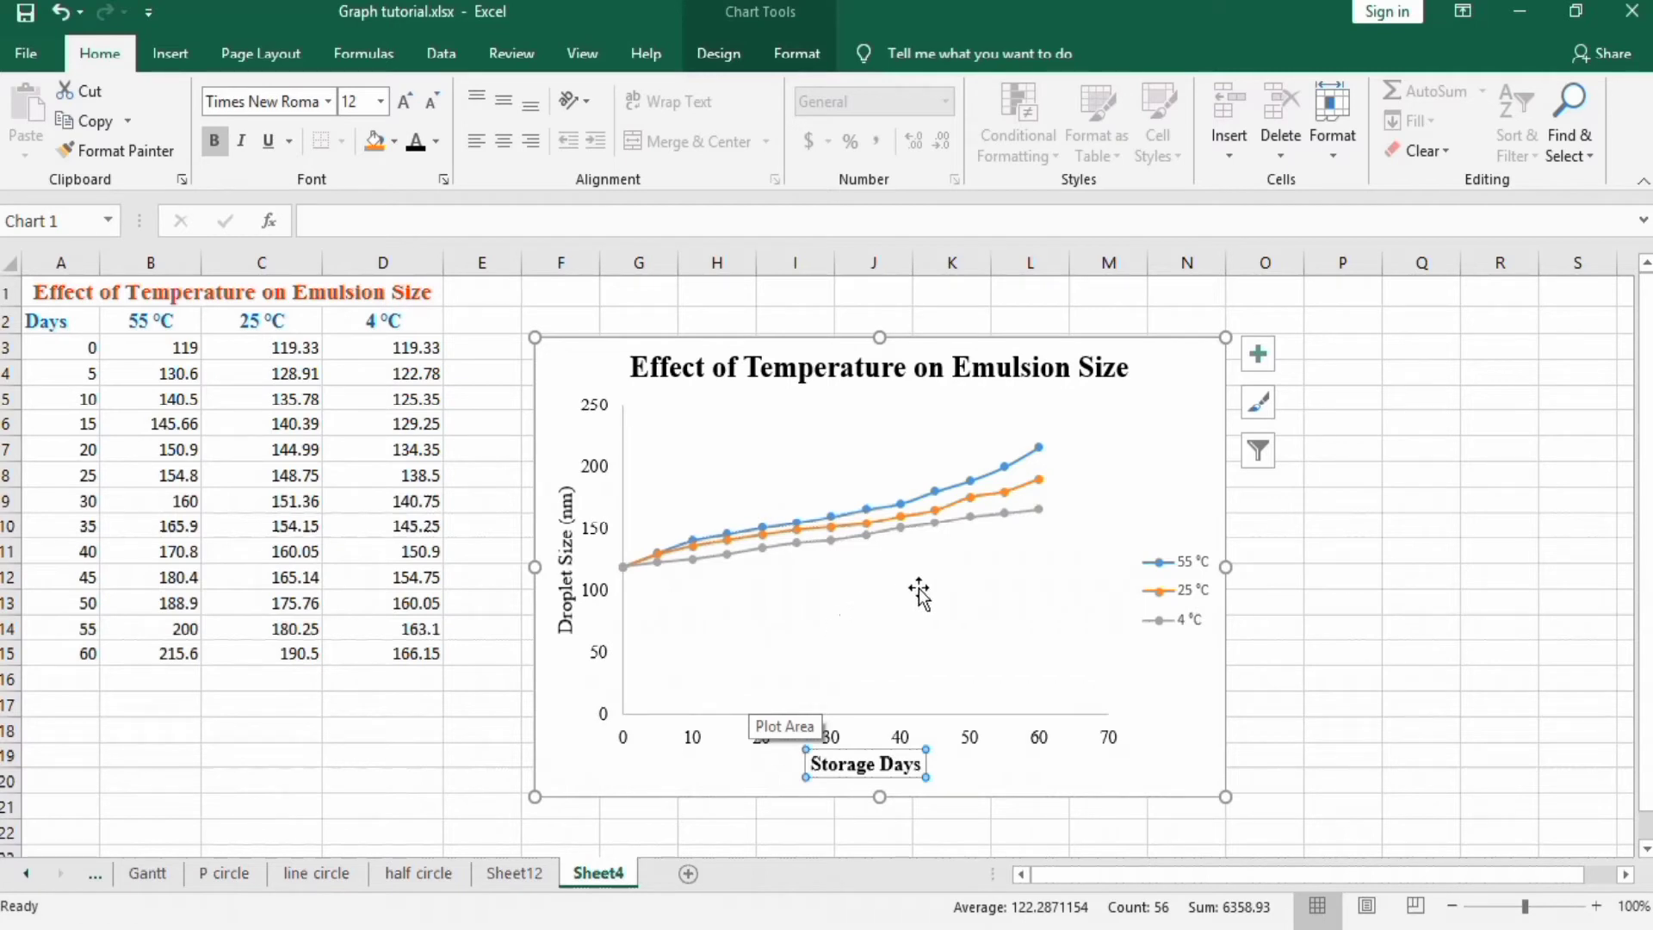
{"action": "mouse_move", "coordinate": [646, 611]}
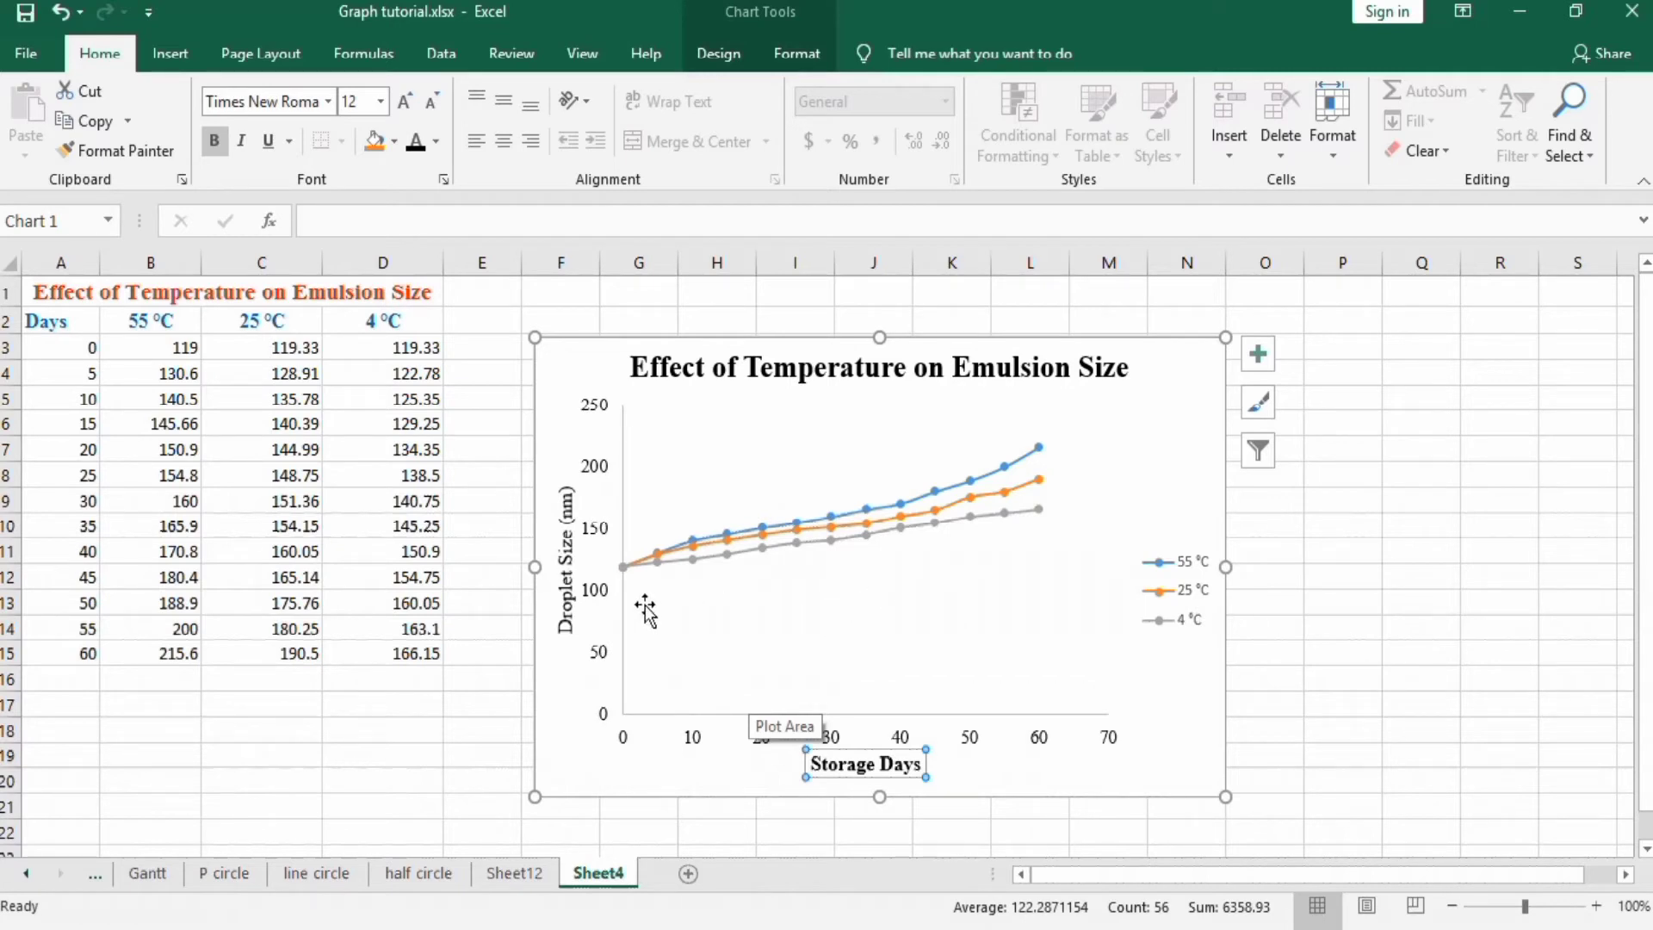
{"action": "mouse_move", "coordinate": [612, 558]}
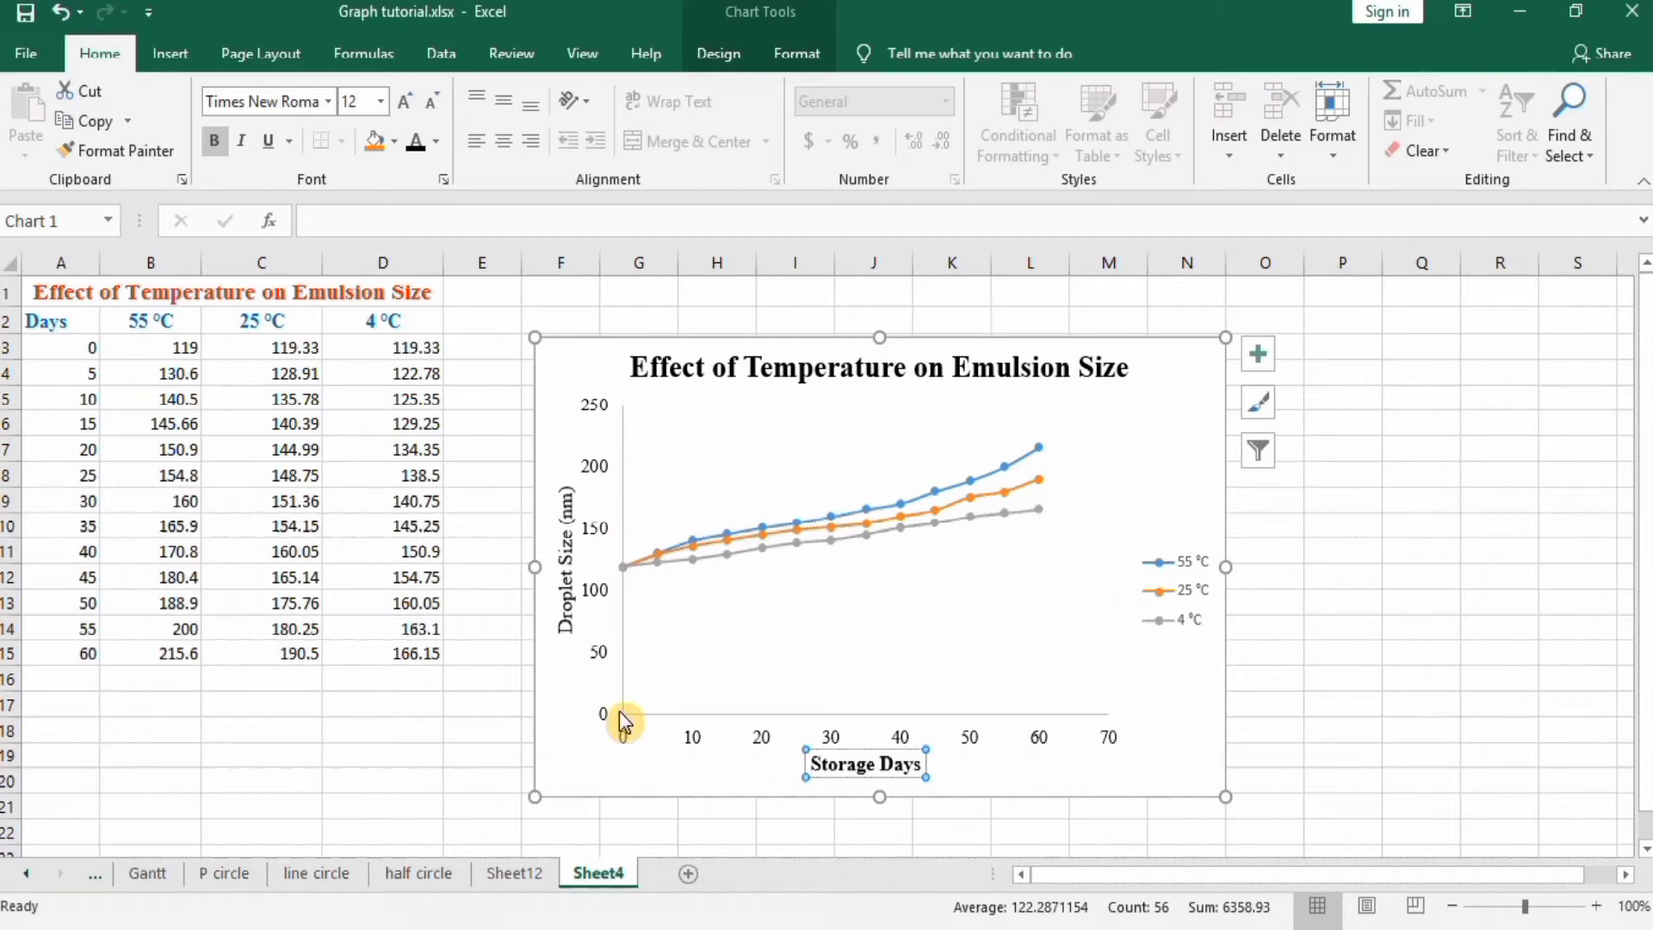
{"action": "mouse_move", "coordinate": [668, 637]}
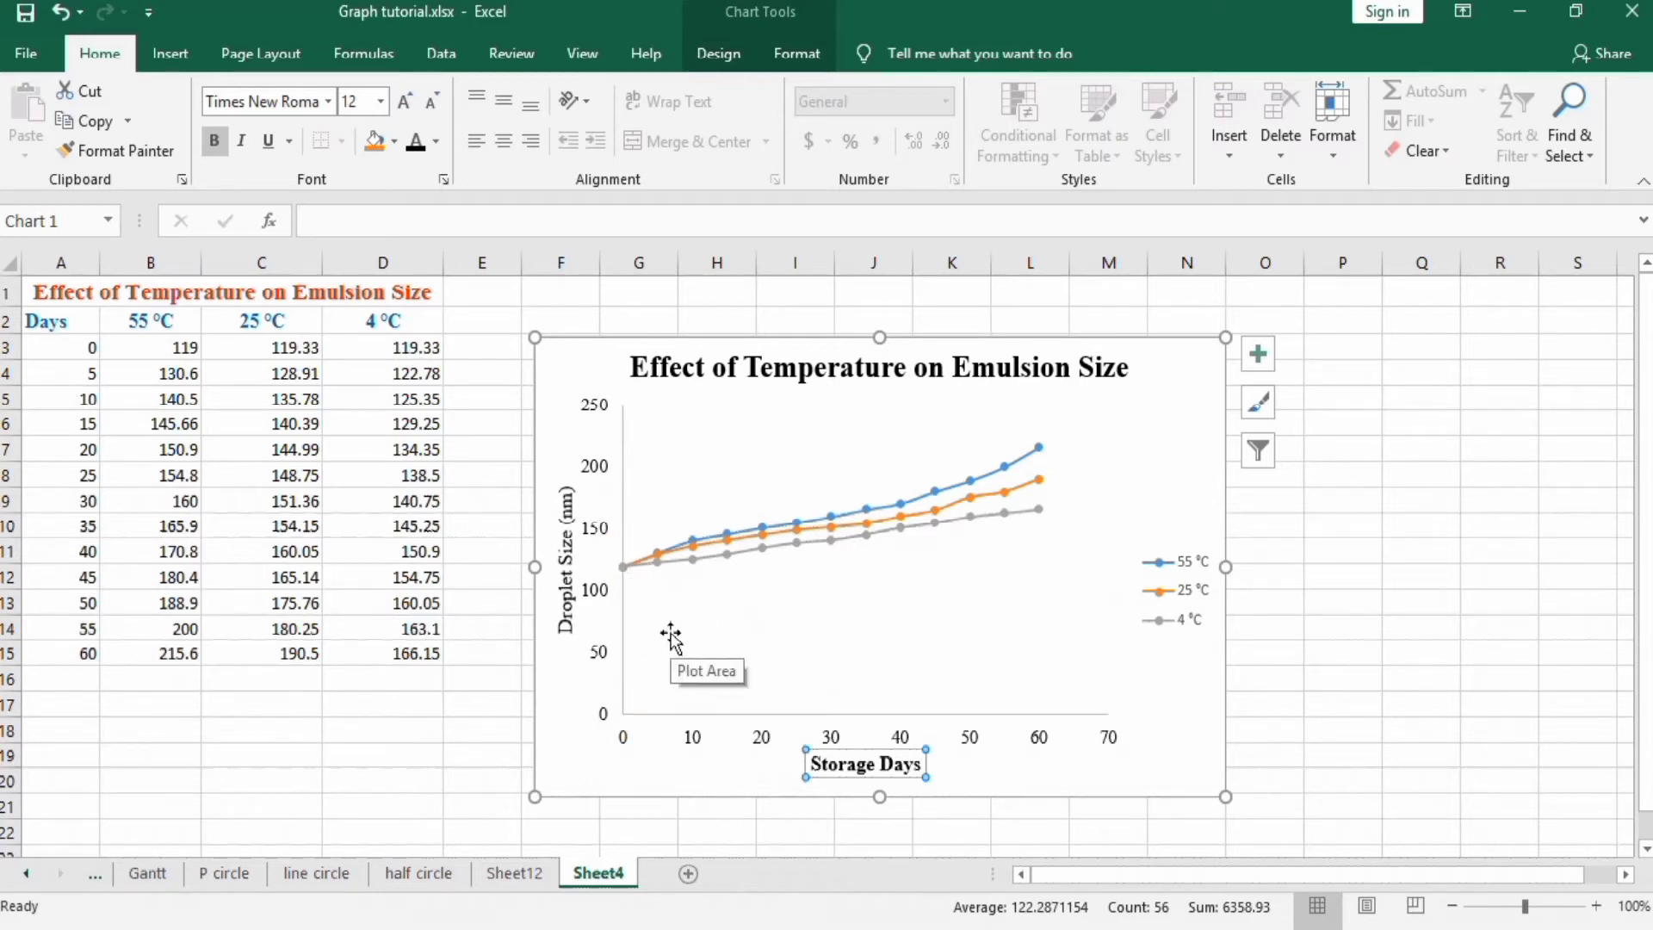
{"action": "mouse_move", "coordinate": [856, 643]}
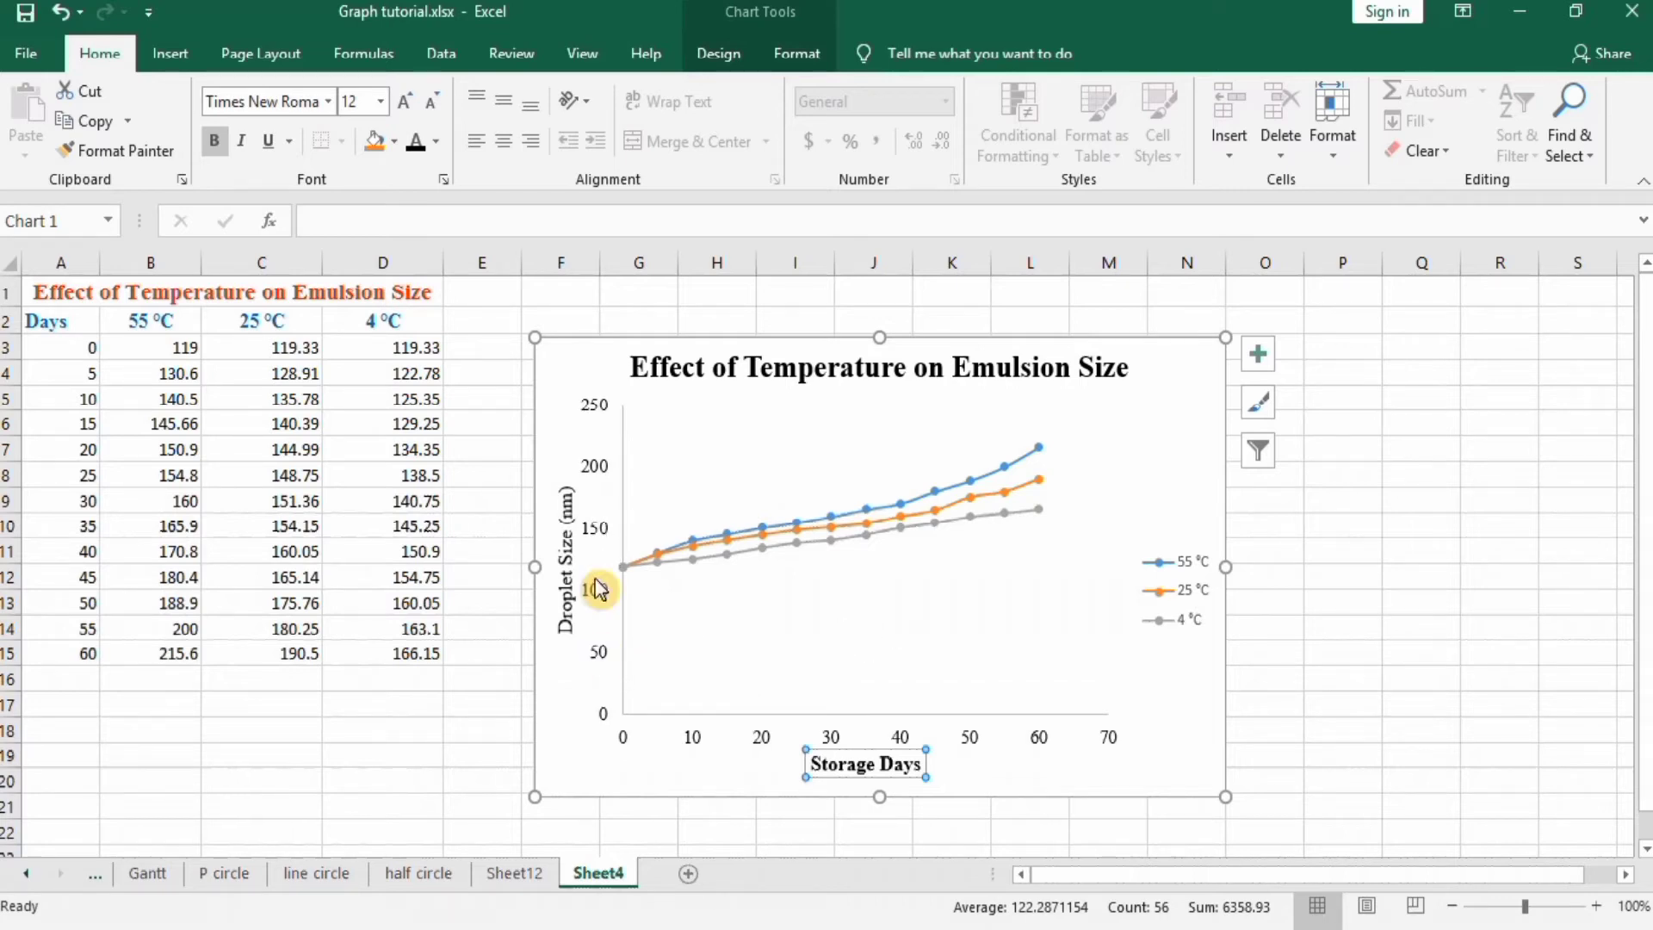
{"action": "mouse_move", "coordinate": [602, 663]}
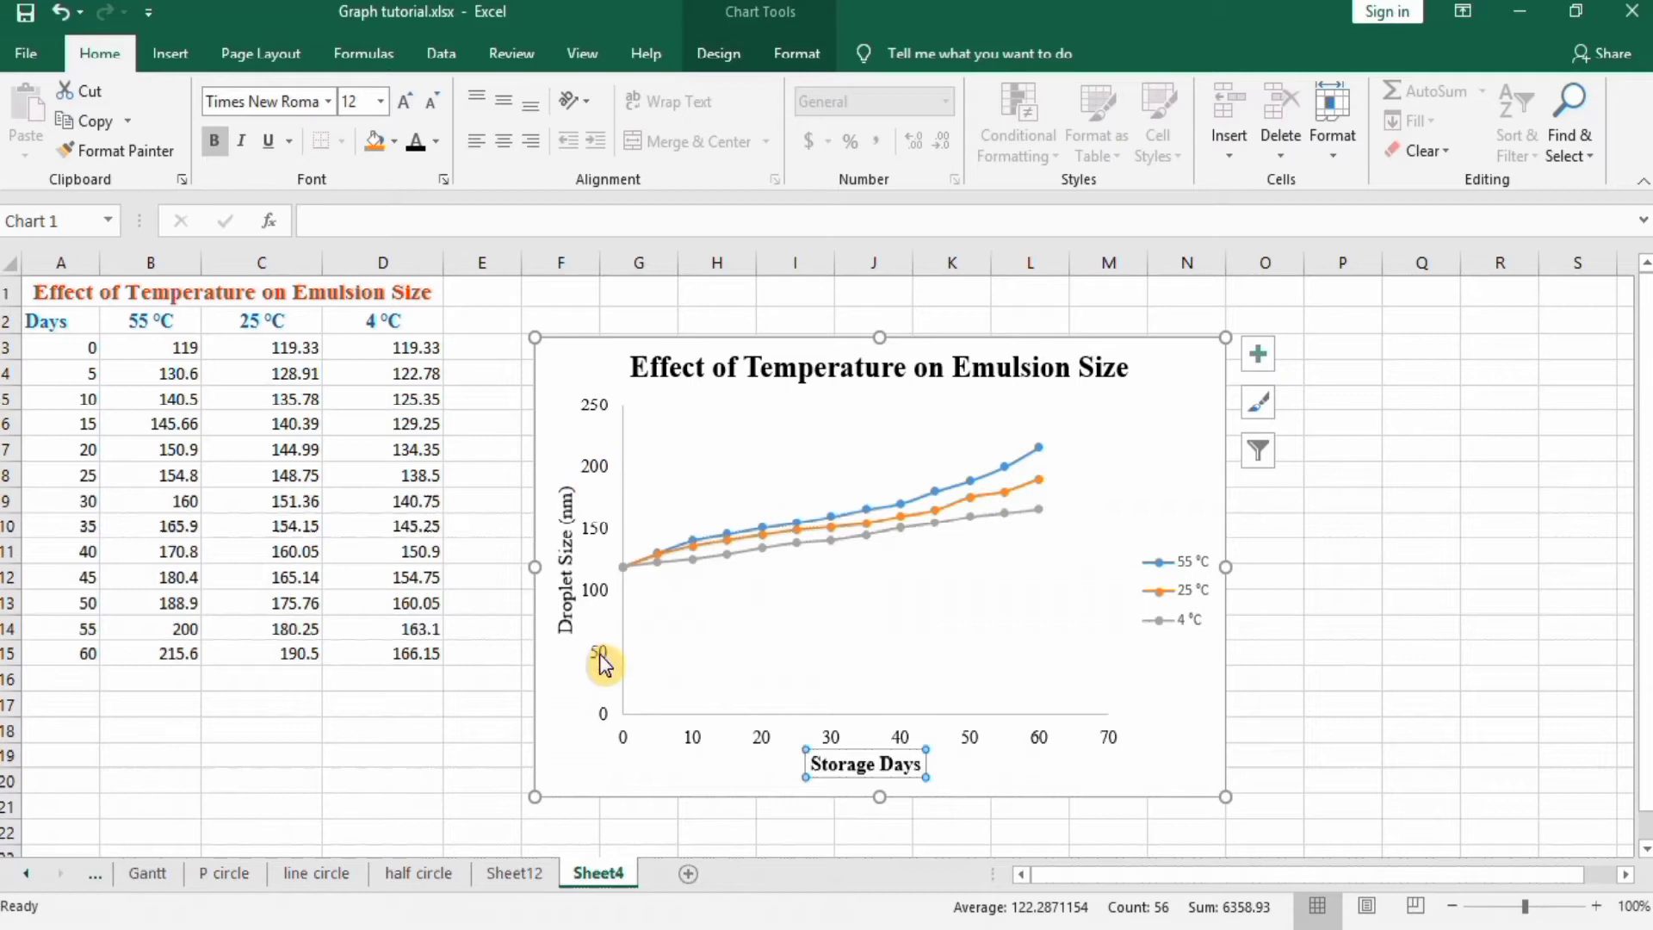
{"action": "mouse_move", "coordinate": [601, 476]}
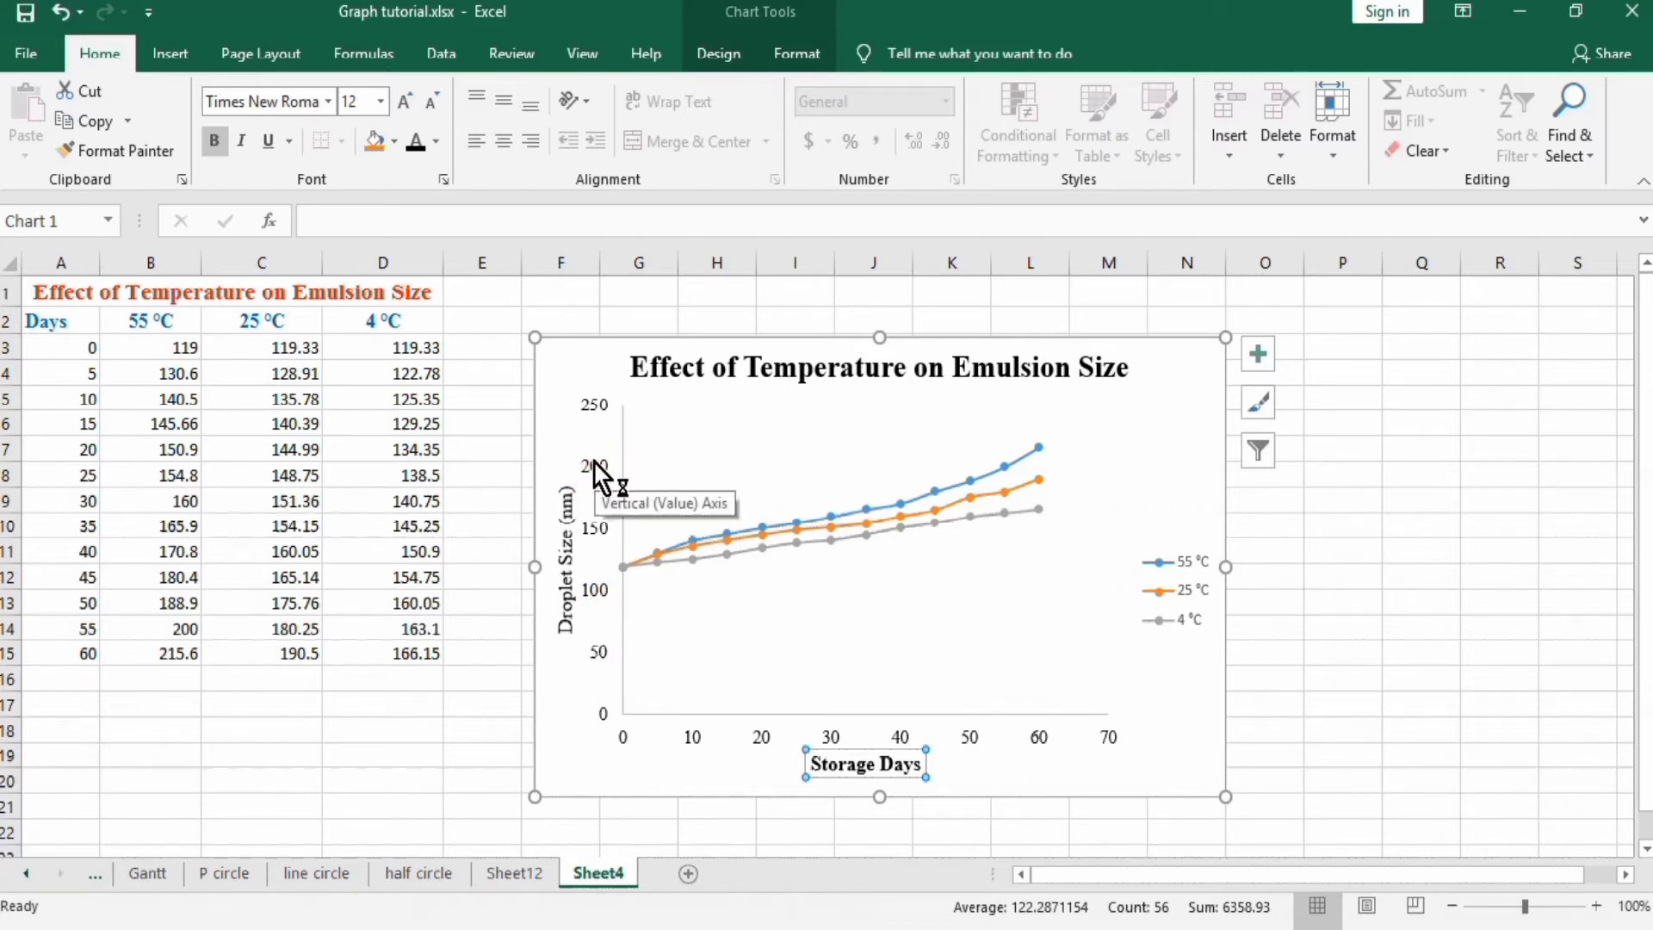
Step: Select the chart's vertical droplet size value axis
{"action": "left_click", "coordinate": [595, 475]}
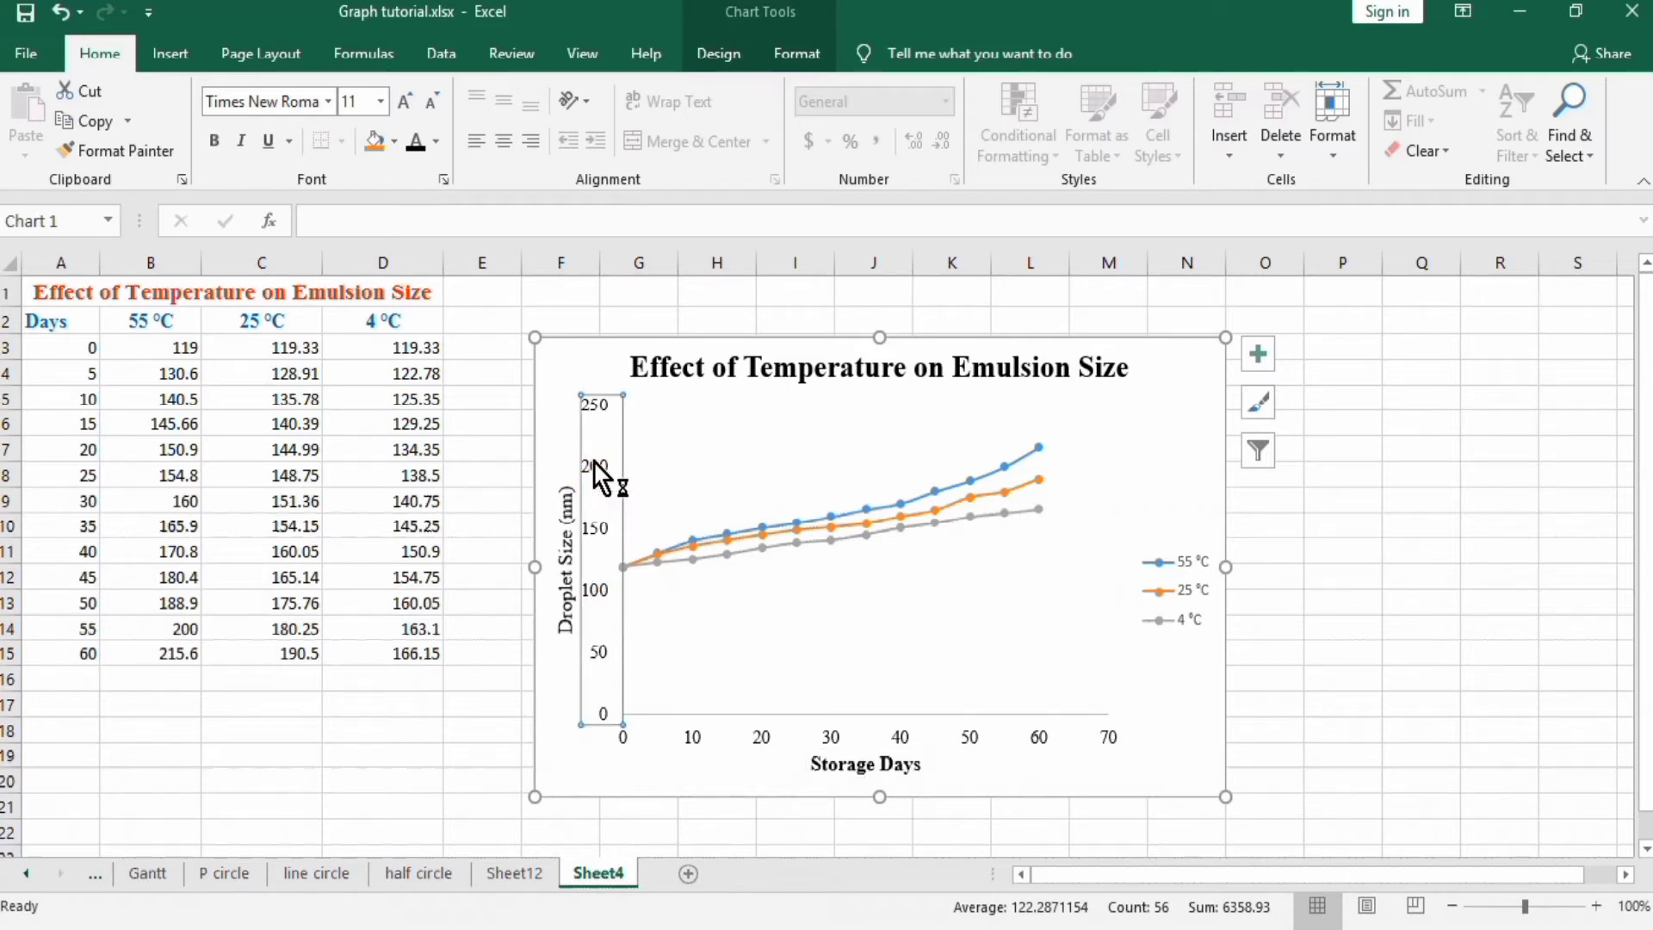
Step: In Format Axis, set the vertical axis bounds to minimum 110 and maximum 225
{"action": "right_click", "coordinate": [595, 473]}
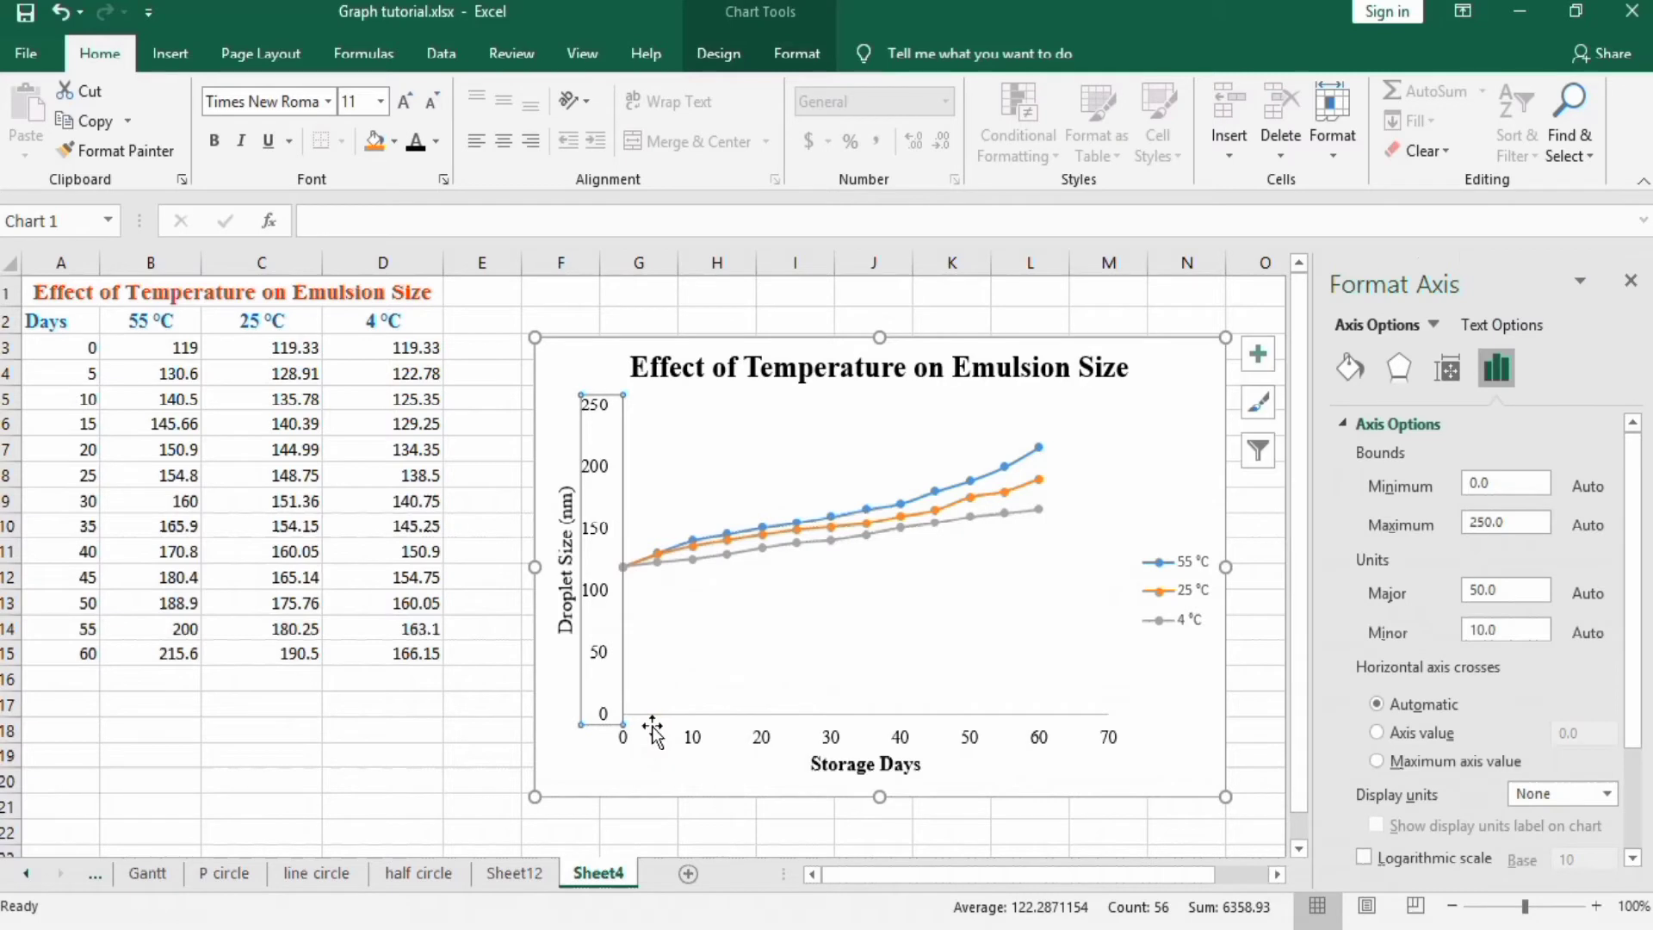
{"action": "mouse_move", "coordinate": [1454, 520]}
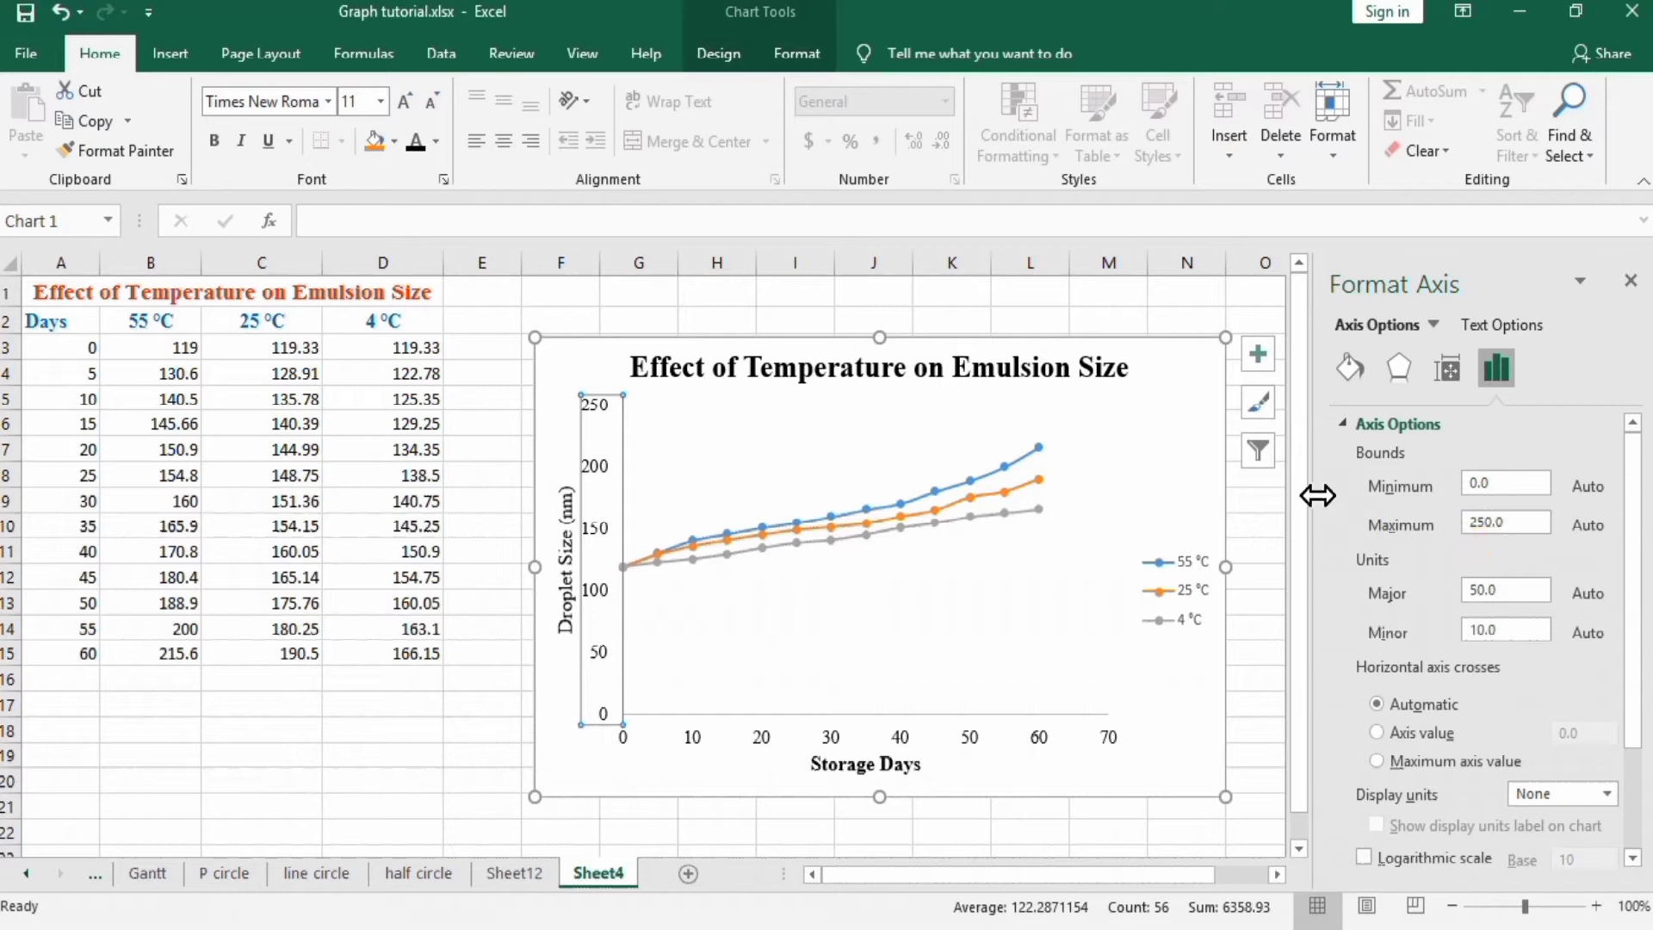
{"action": "left_click", "coordinate": [1504, 482]}
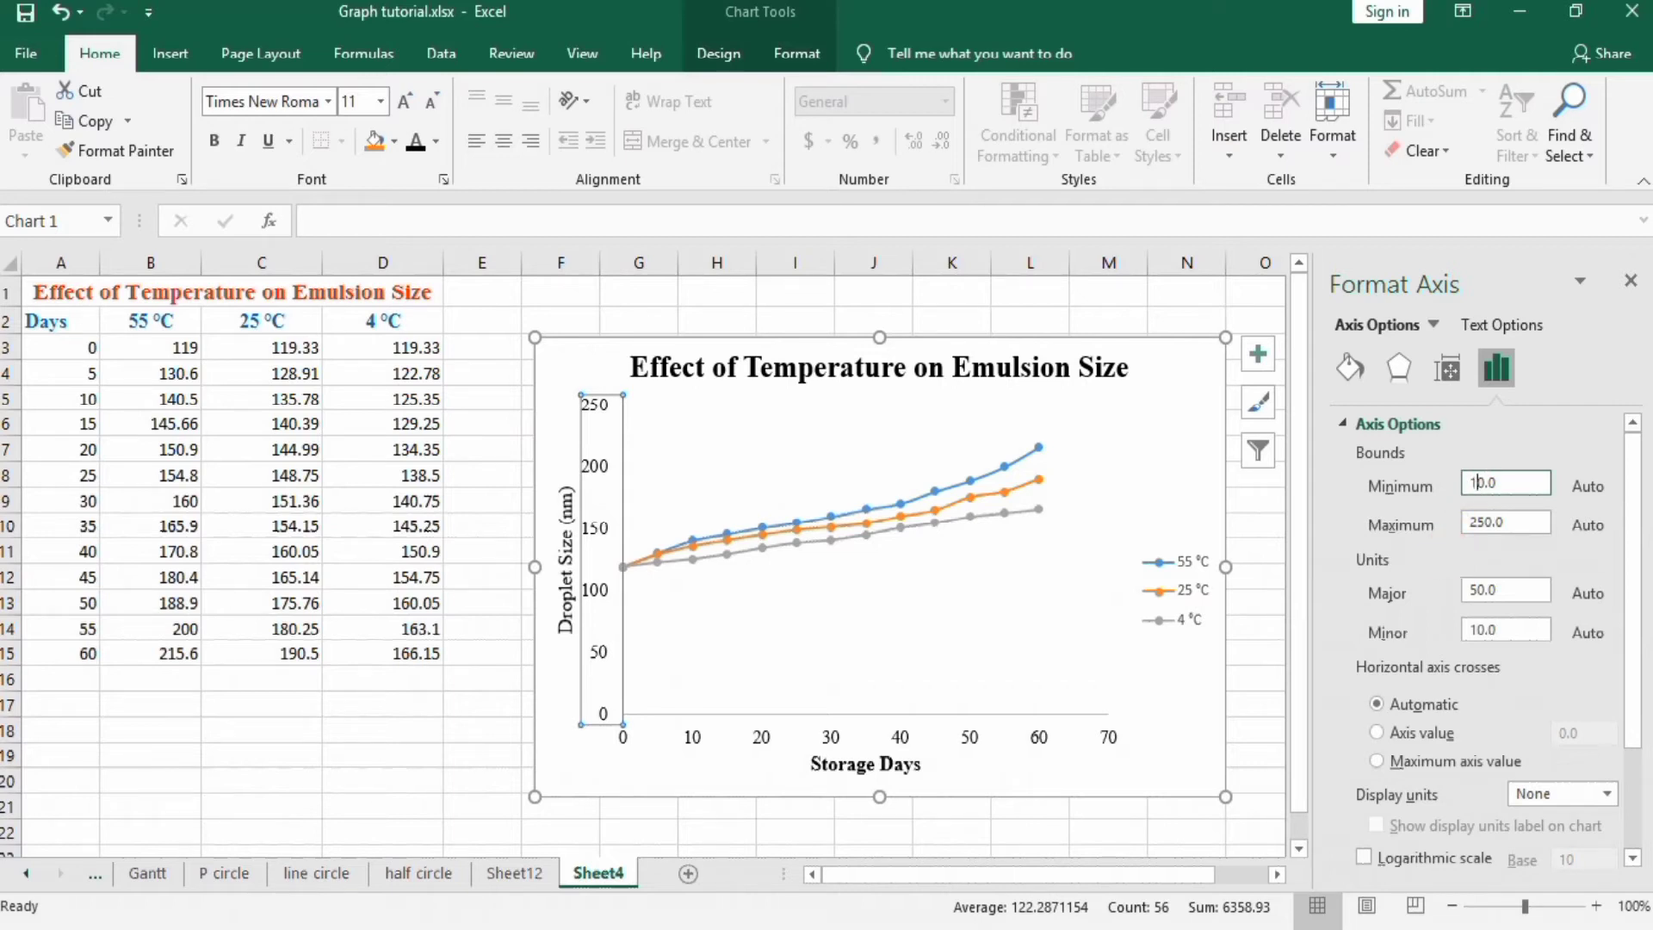
{"action": "type", "text": "110.0"}
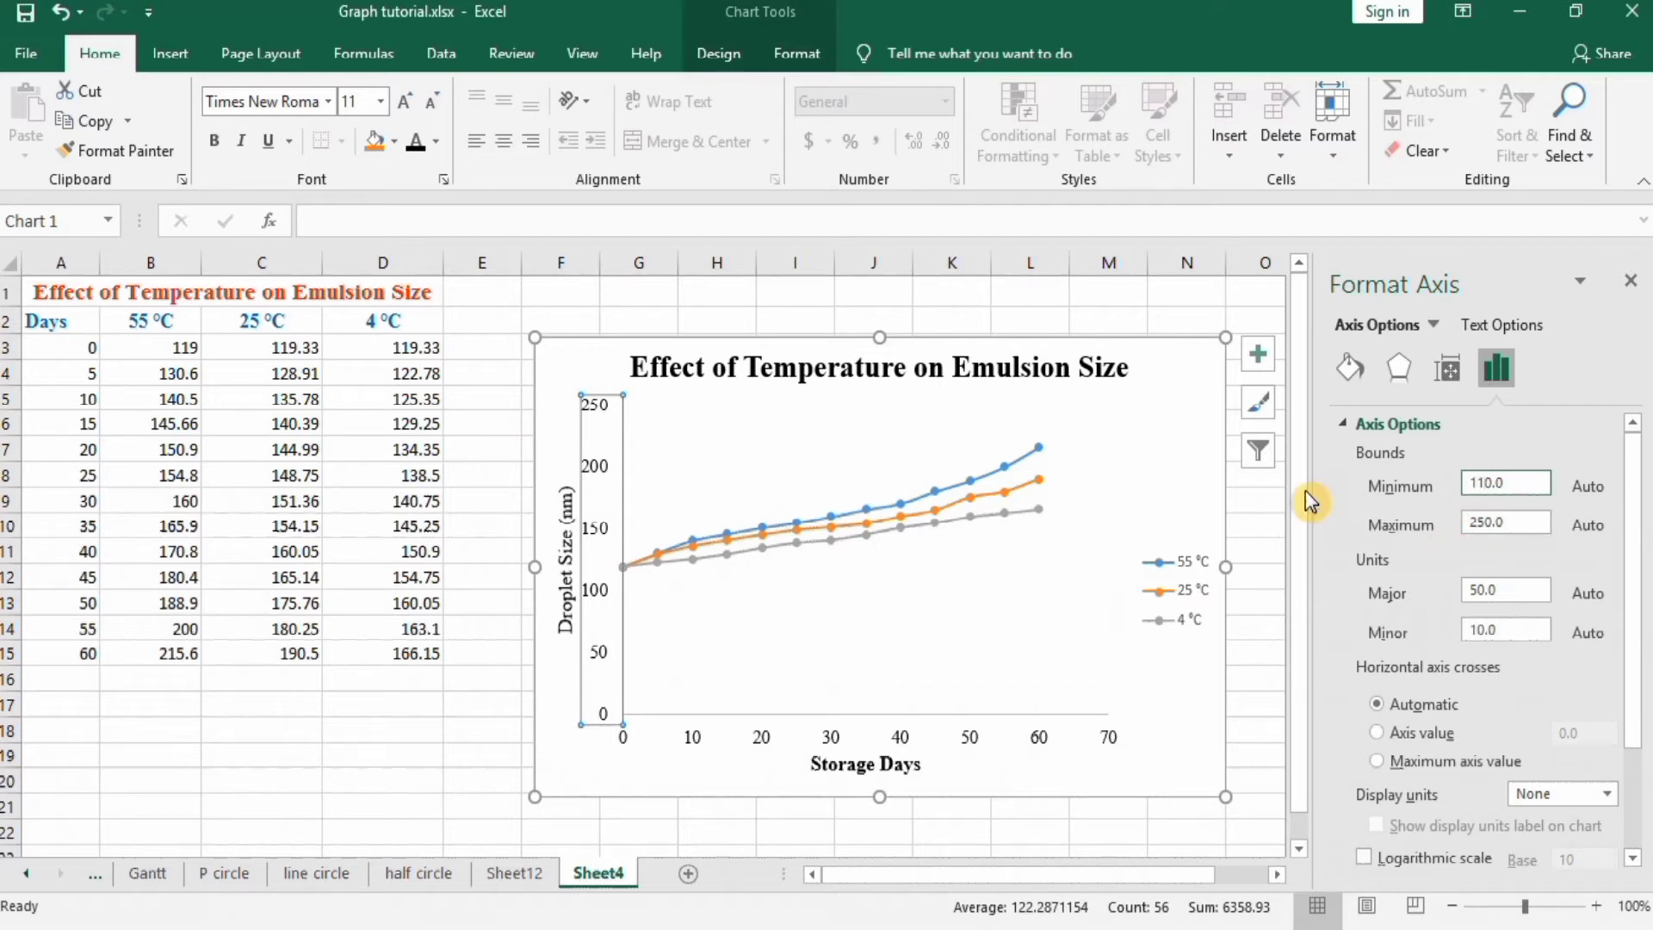
{"action": "left_click", "coordinate": [1504, 482]}
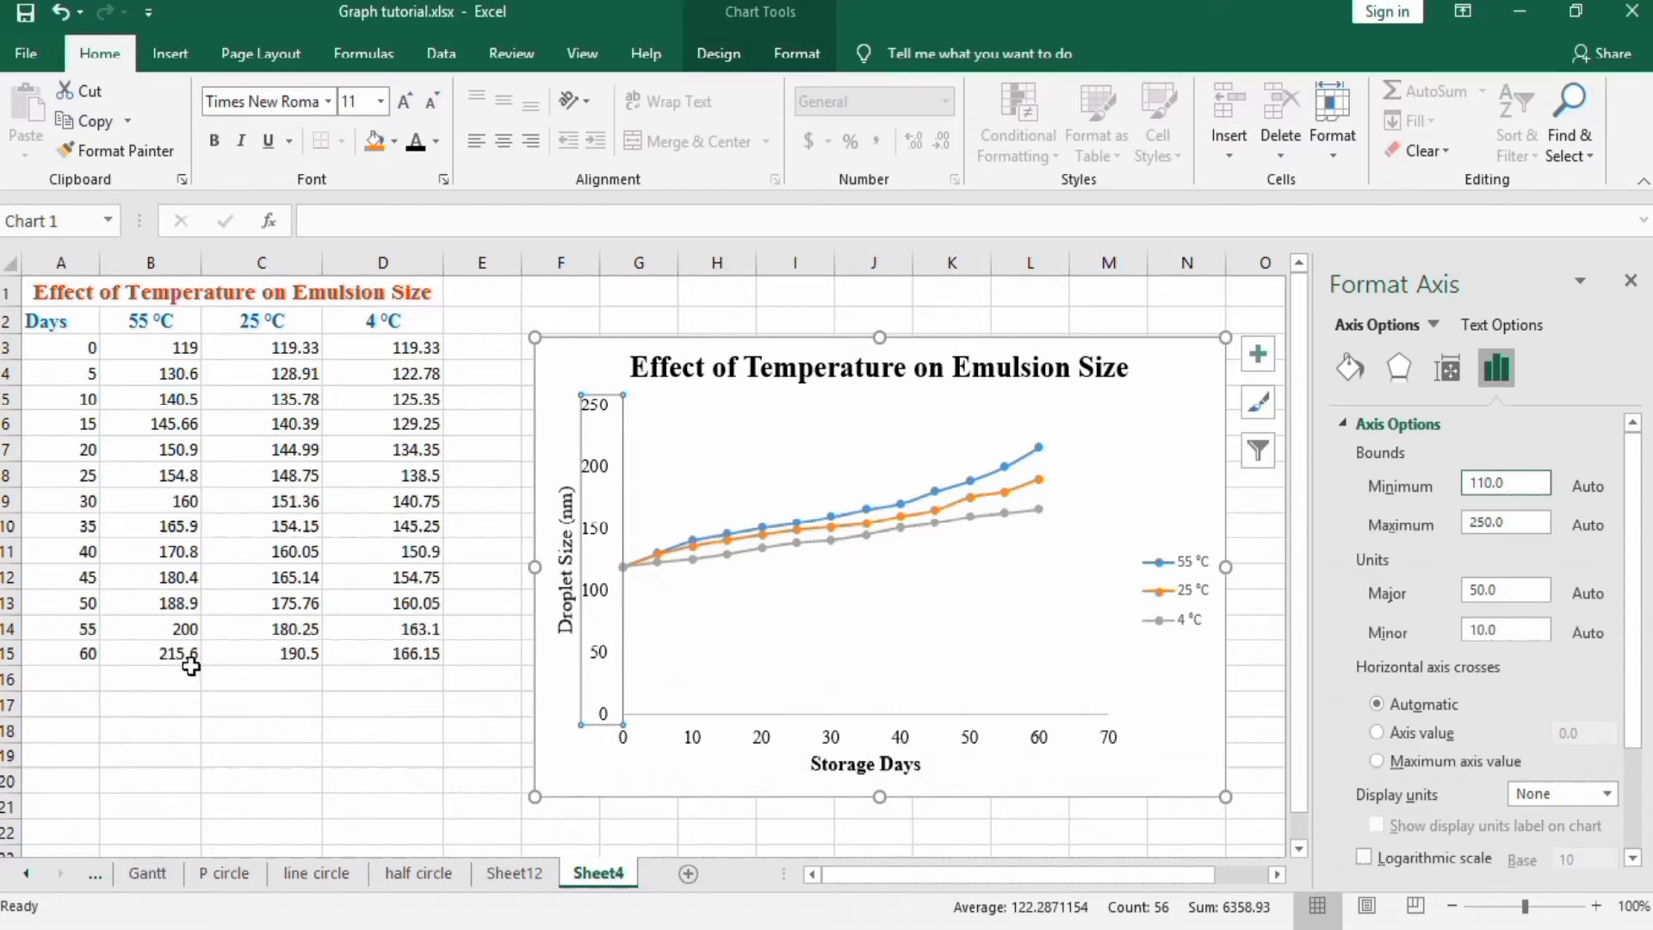
{"action": "mouse_move", "coordinate": [184, 663]}
{"action": "type", "text": "230"}
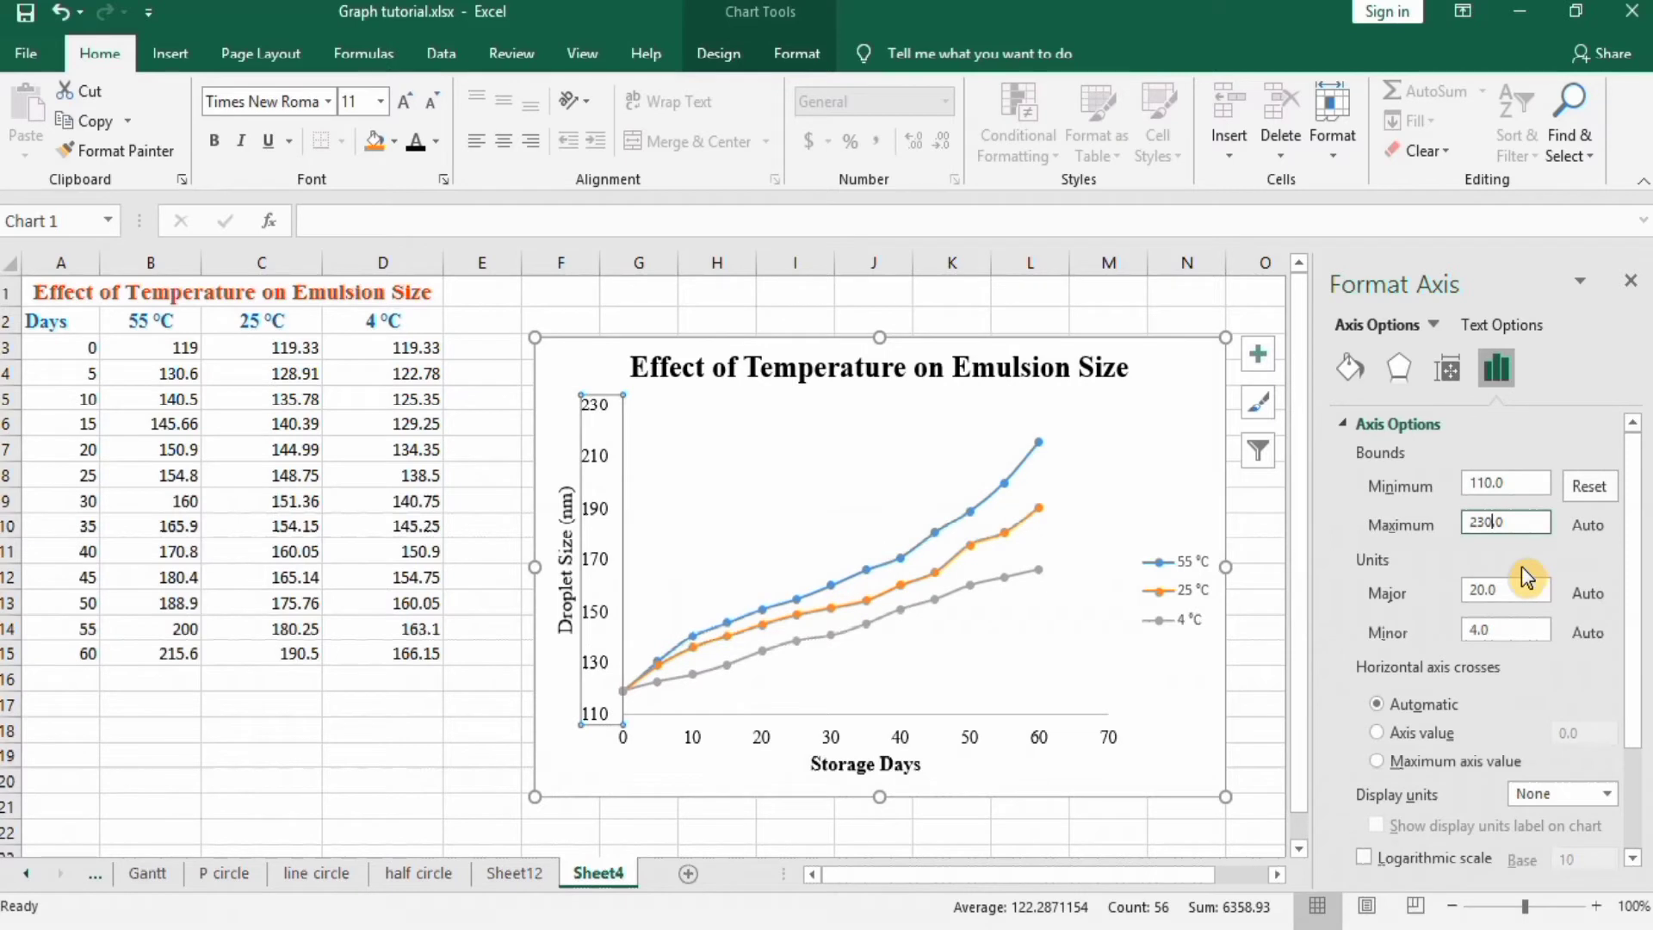
{"action": "type", "text": "22.0"}
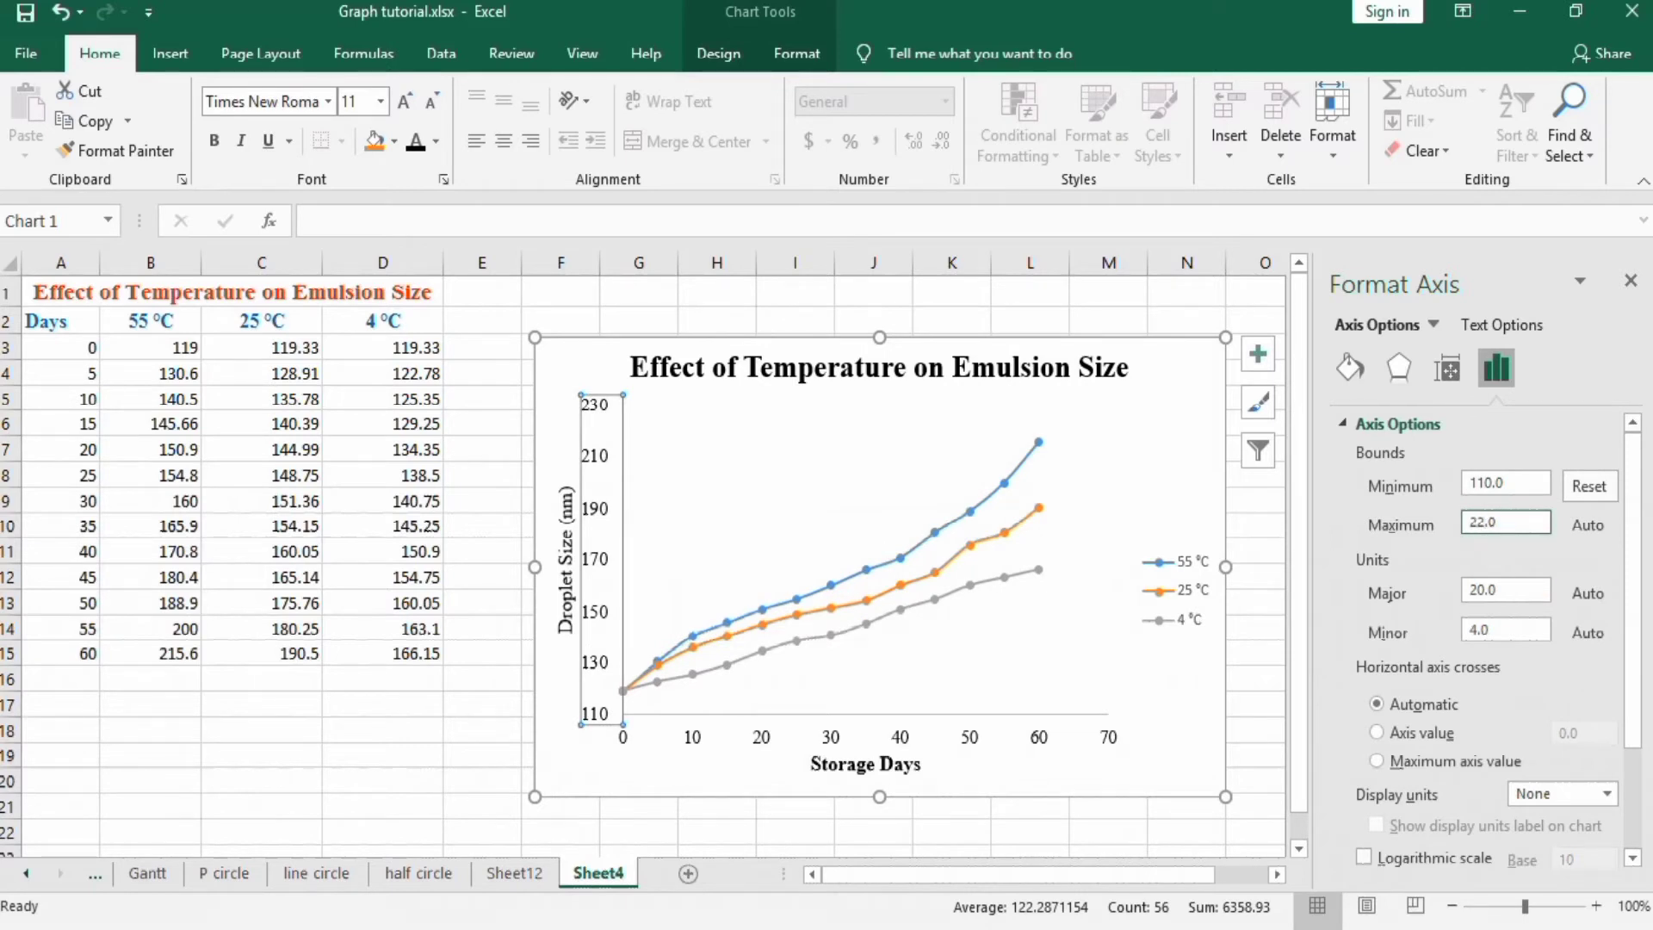
{"action": "type", "text": "225.0"}
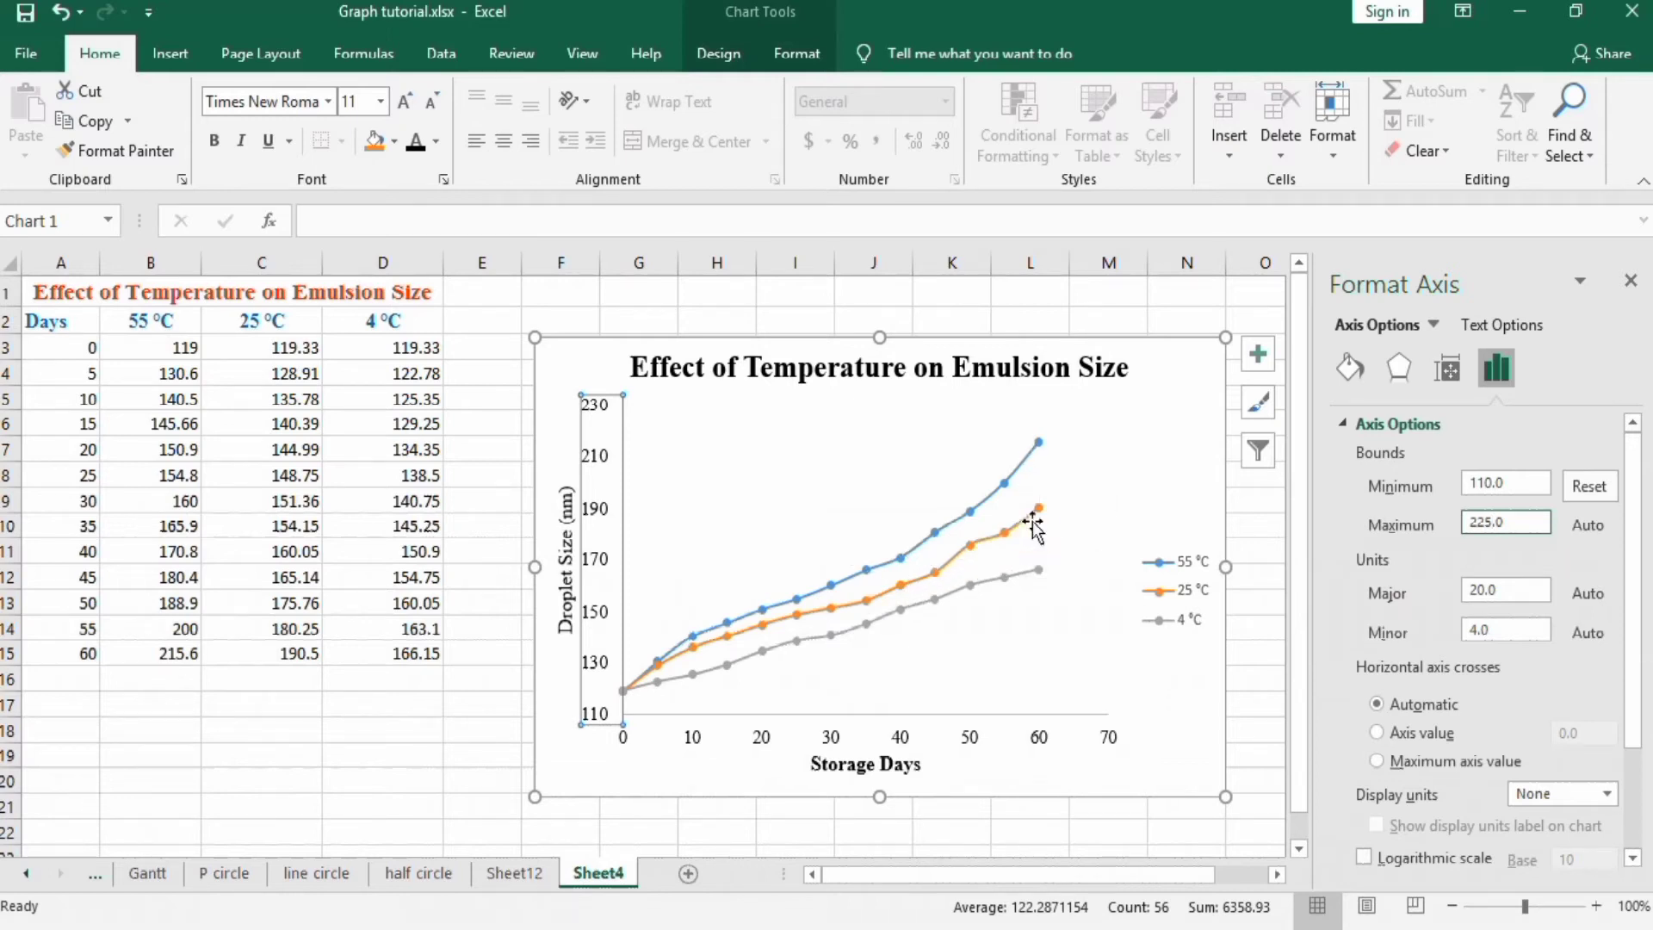
{"action": "mouse_move", "coordinate": [1315, 618]}
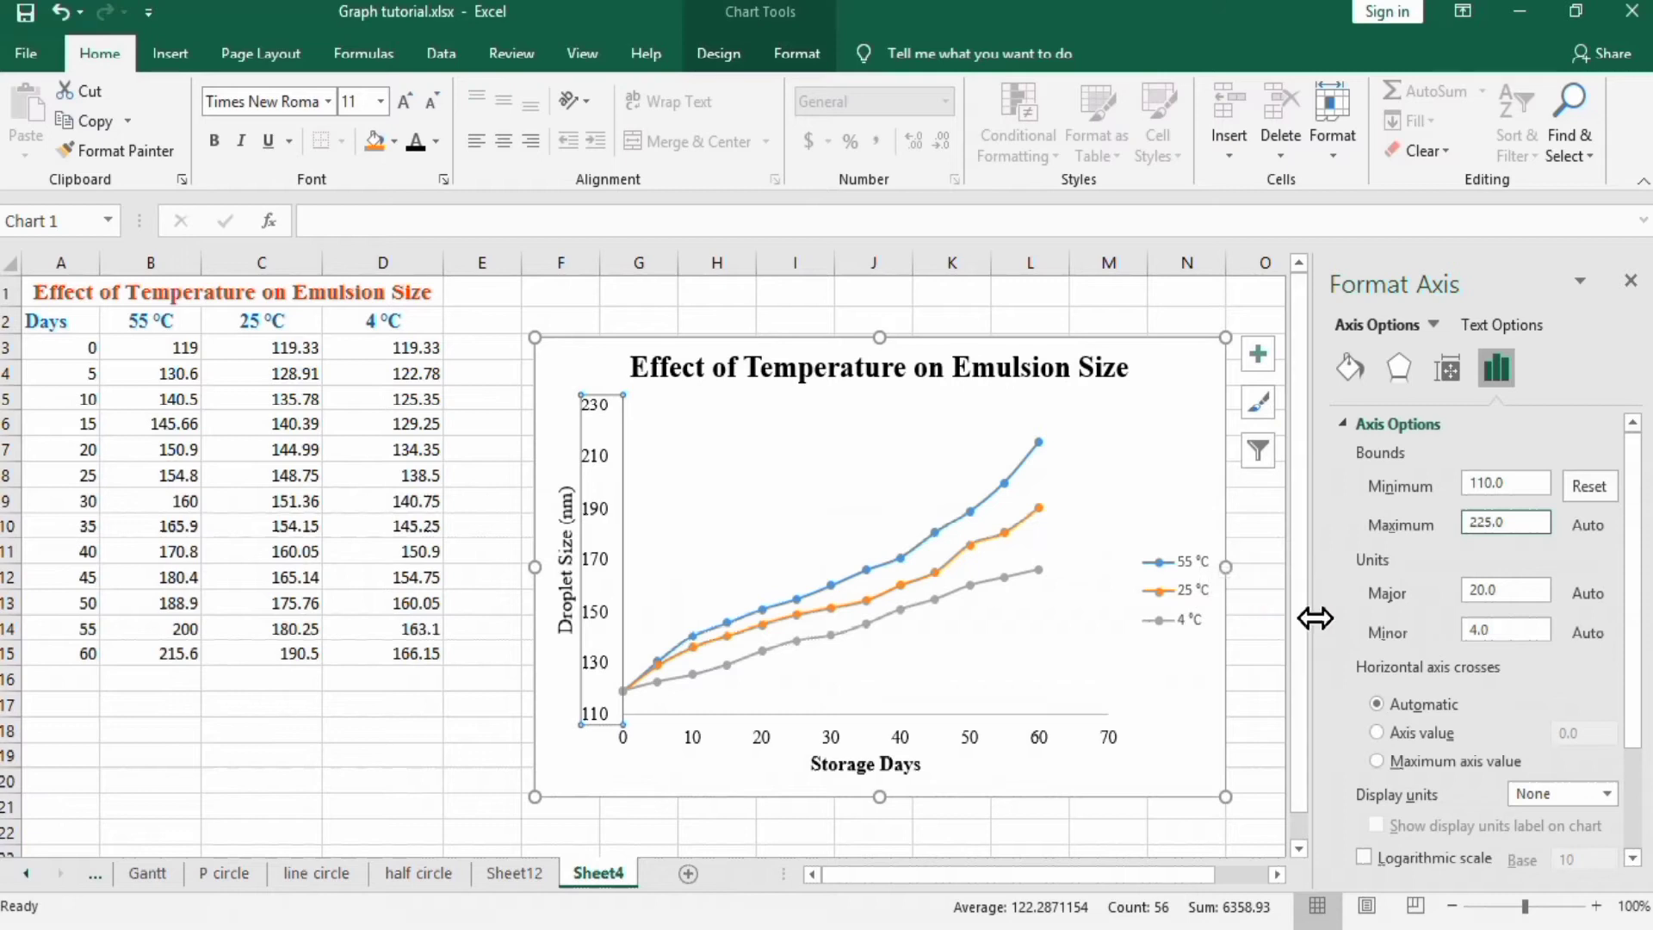
{"action": "left_click", "coordinate": [1505, 522]}
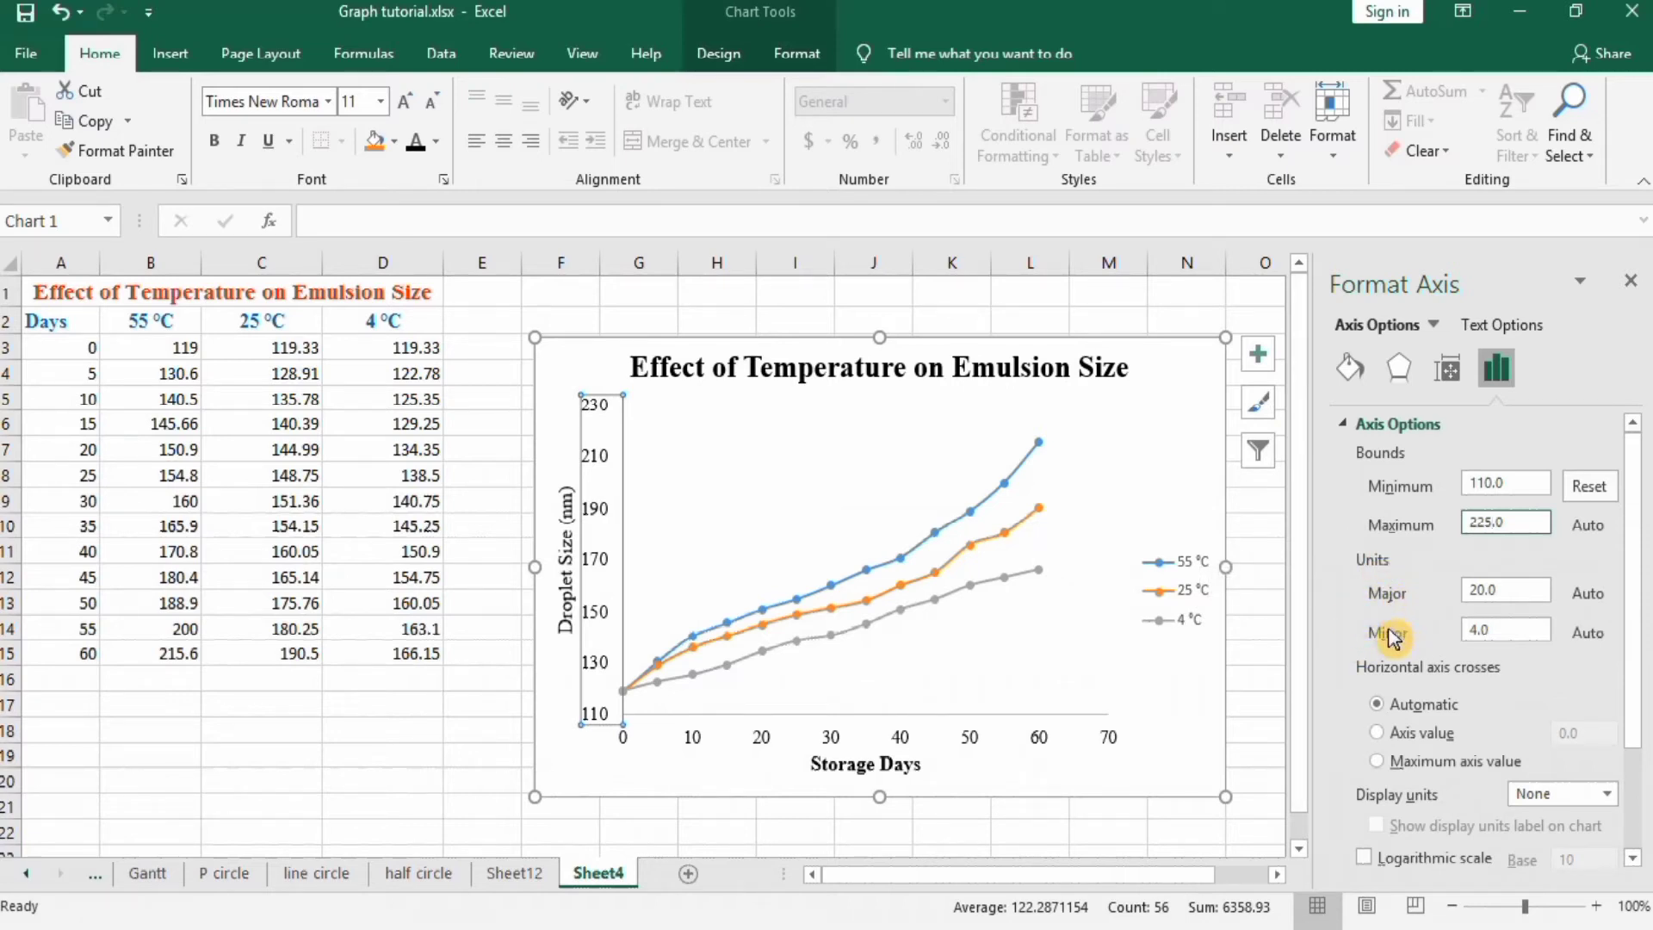
{"action": "mouse_move", "coordinate": [1403, 608]}
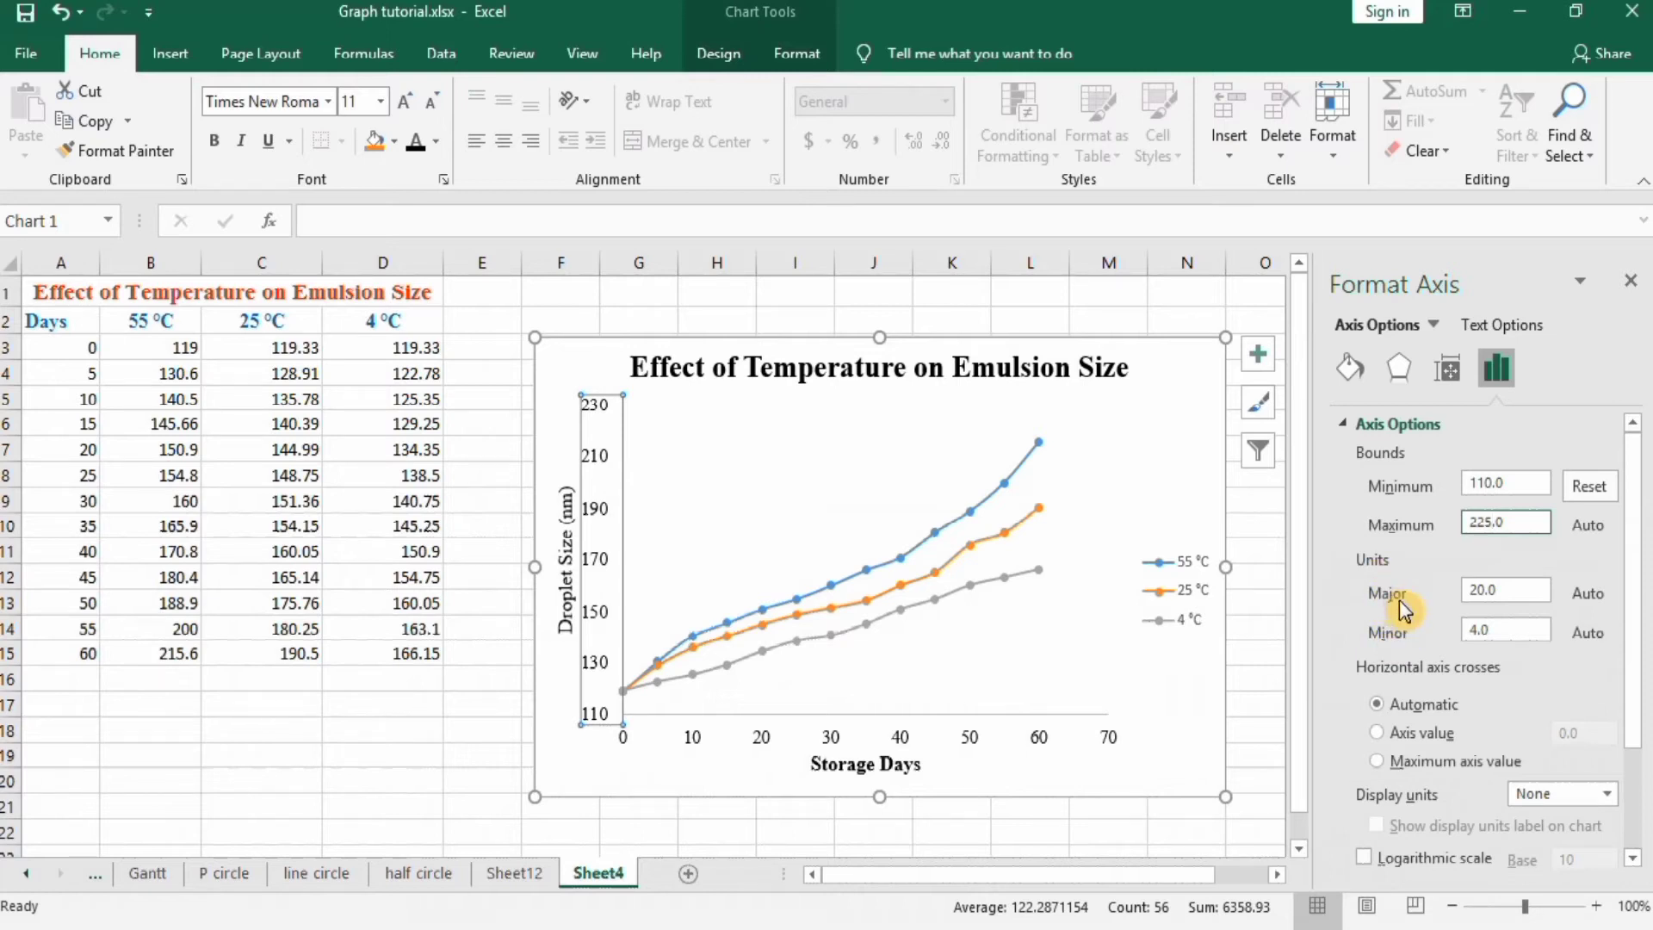
{"action": "left_click", "coordinate": [1505, 522]}
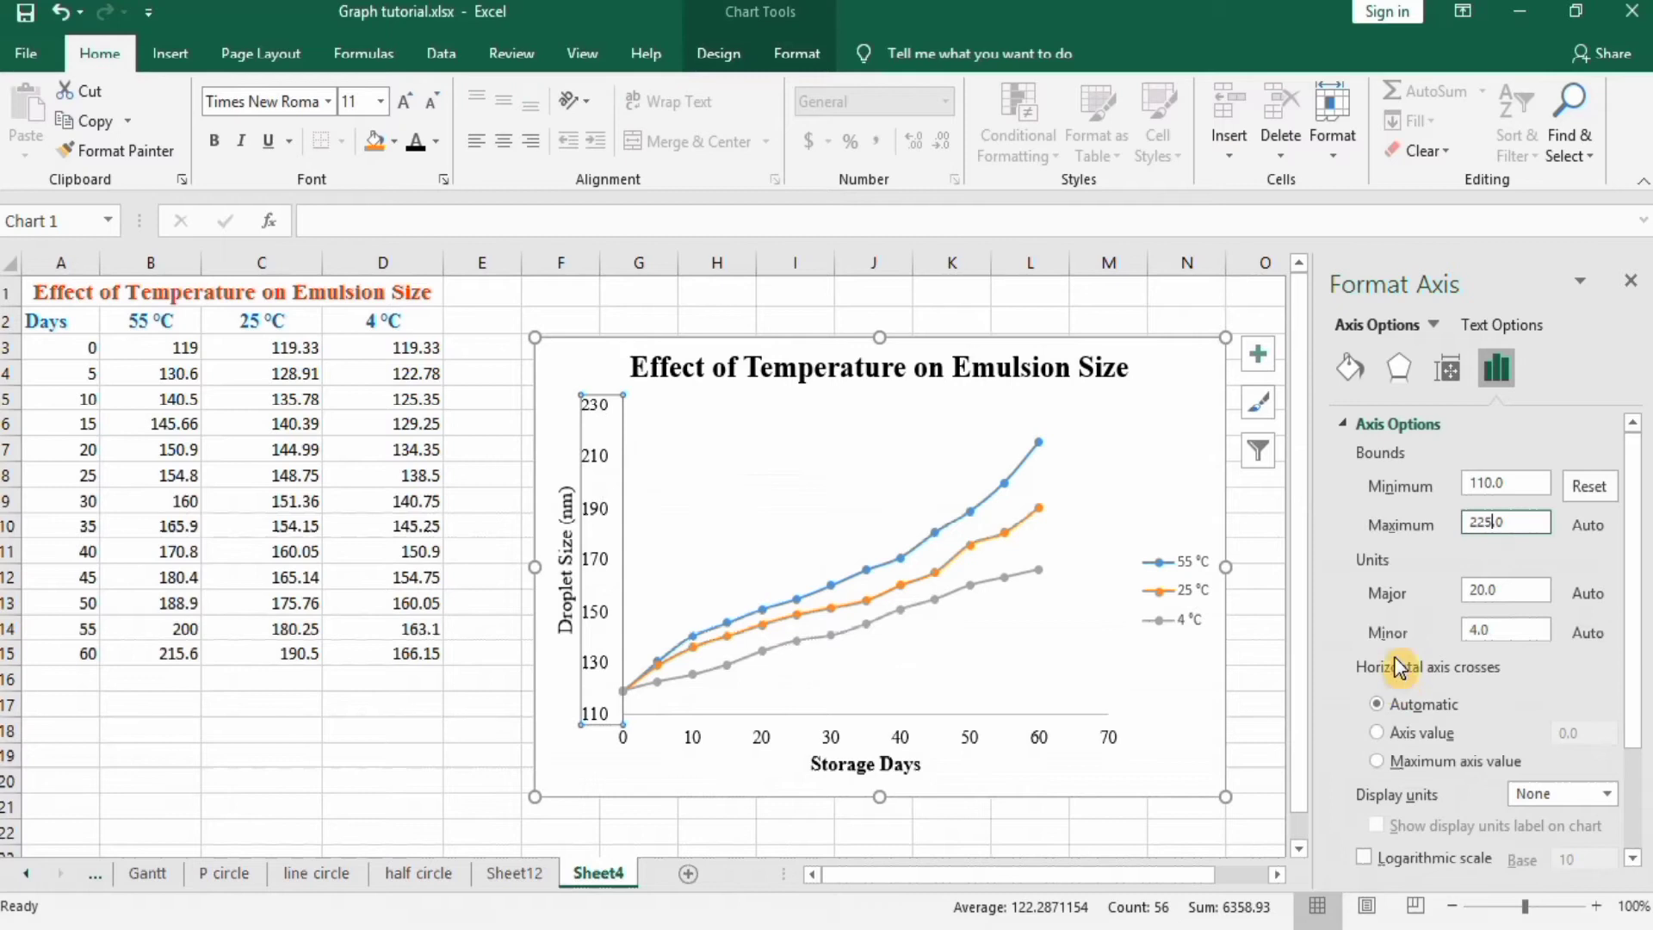
{"action": "mouse_move", "coordinate": [641, 437]}
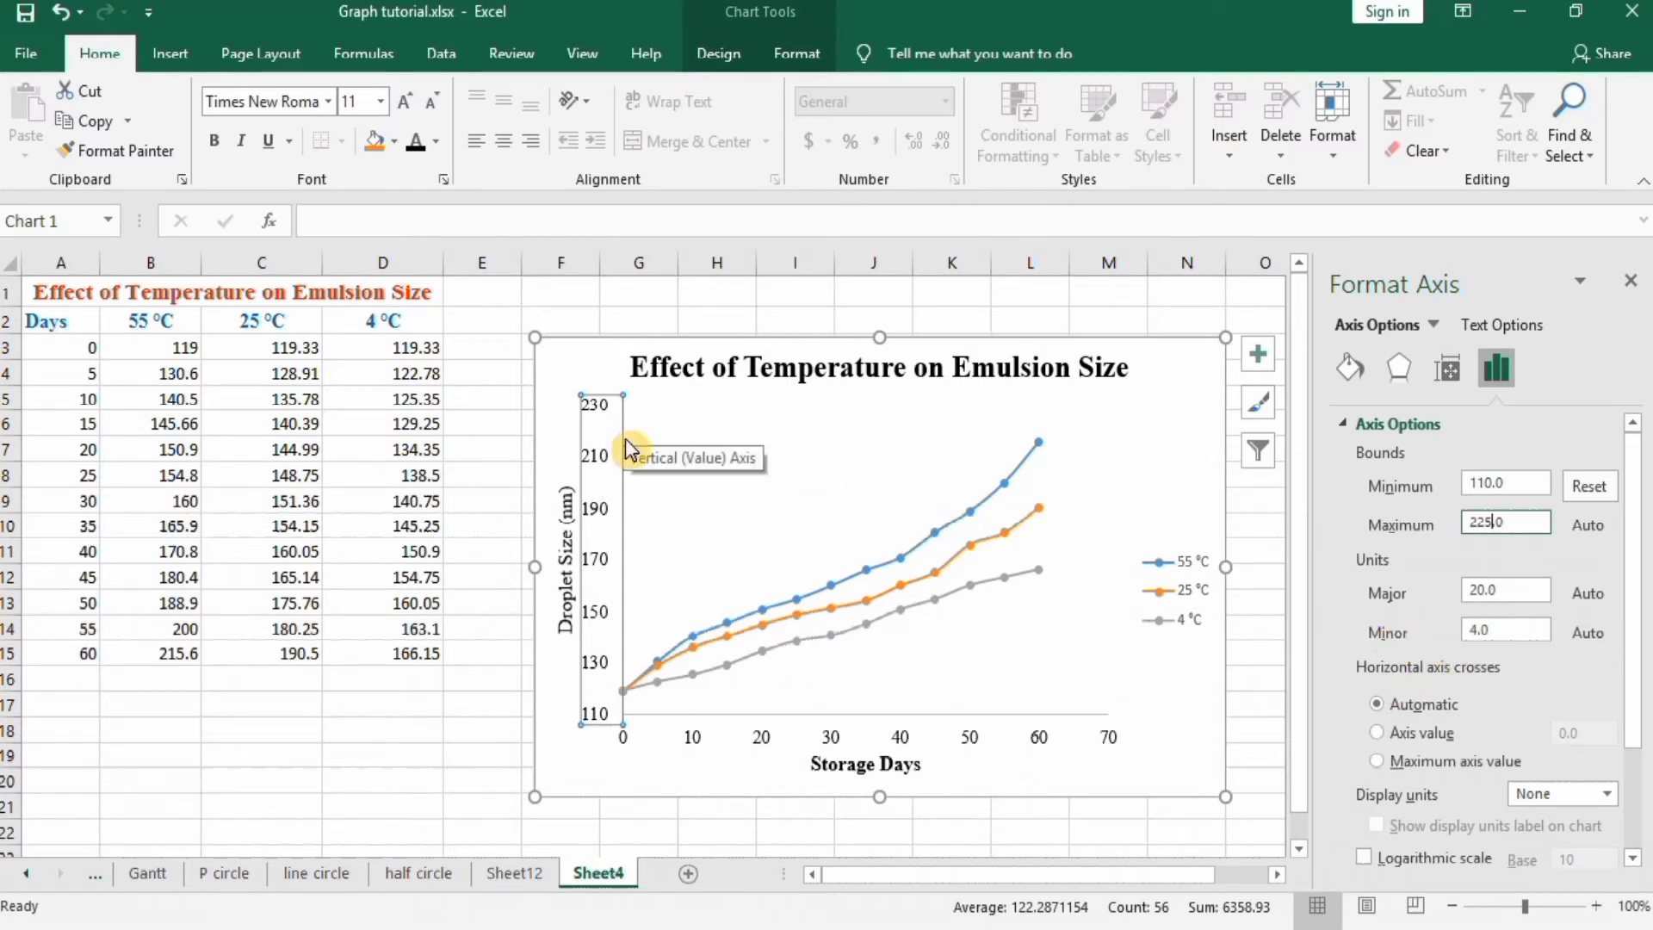
{"action": "mouse_move", "coordinate": [620, 438]}
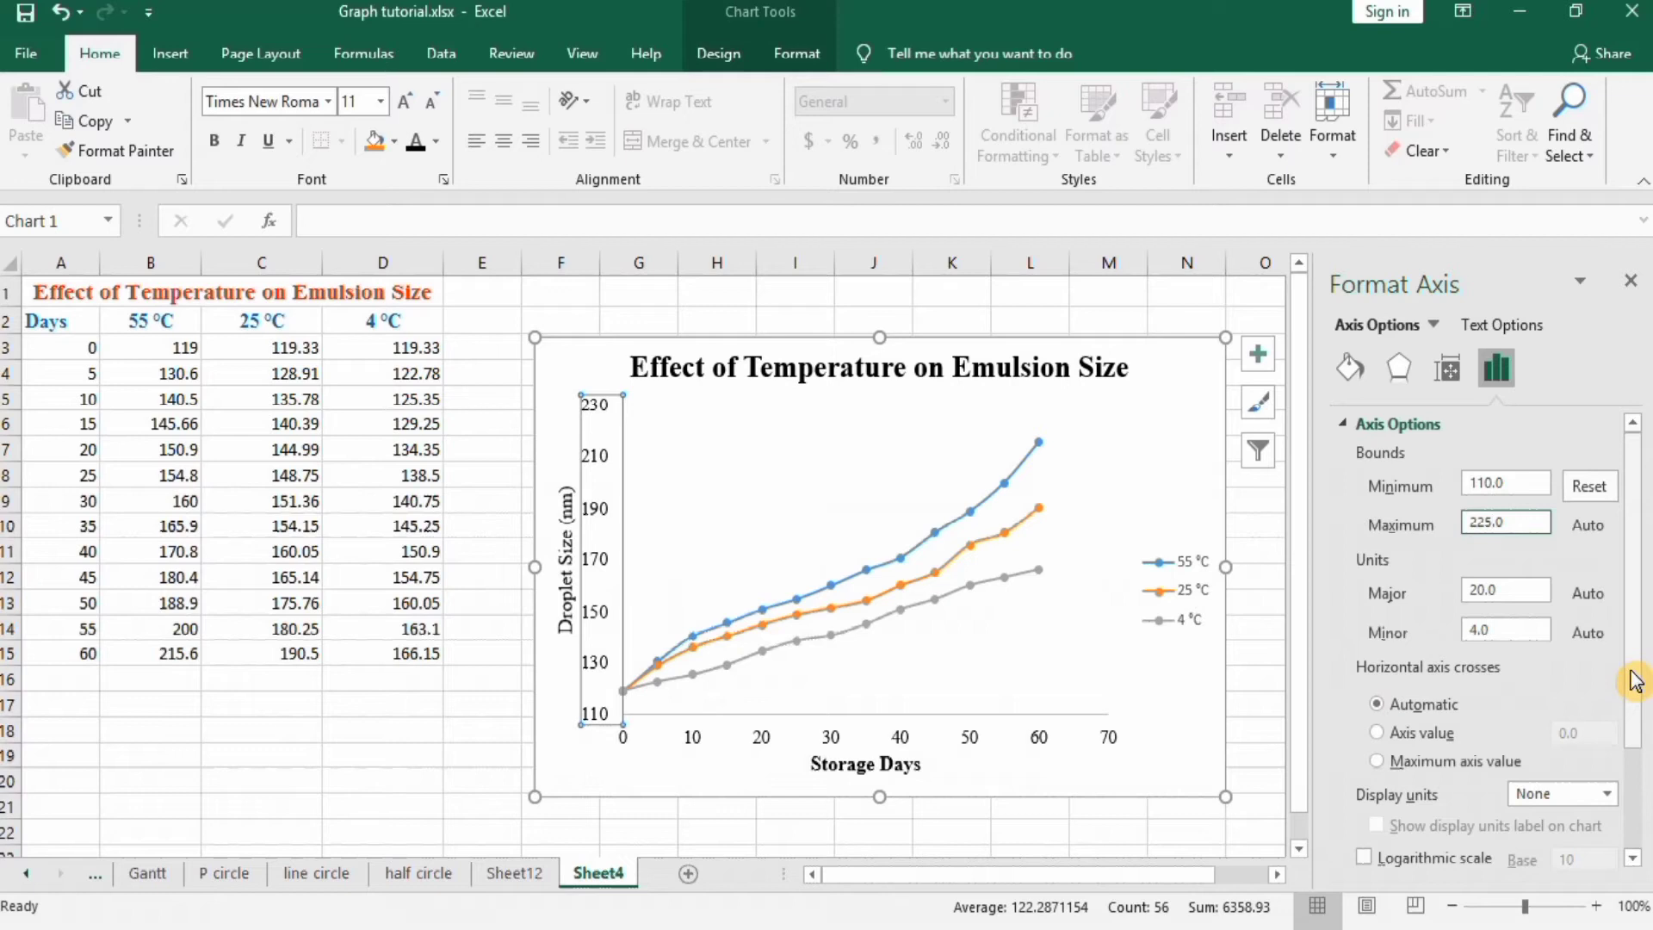
Step: Set the Droplet Size axis major and minor tick mark types to Outside
{"action": "scroll", "scroll_direction": "down", "scroll_amount": 3}
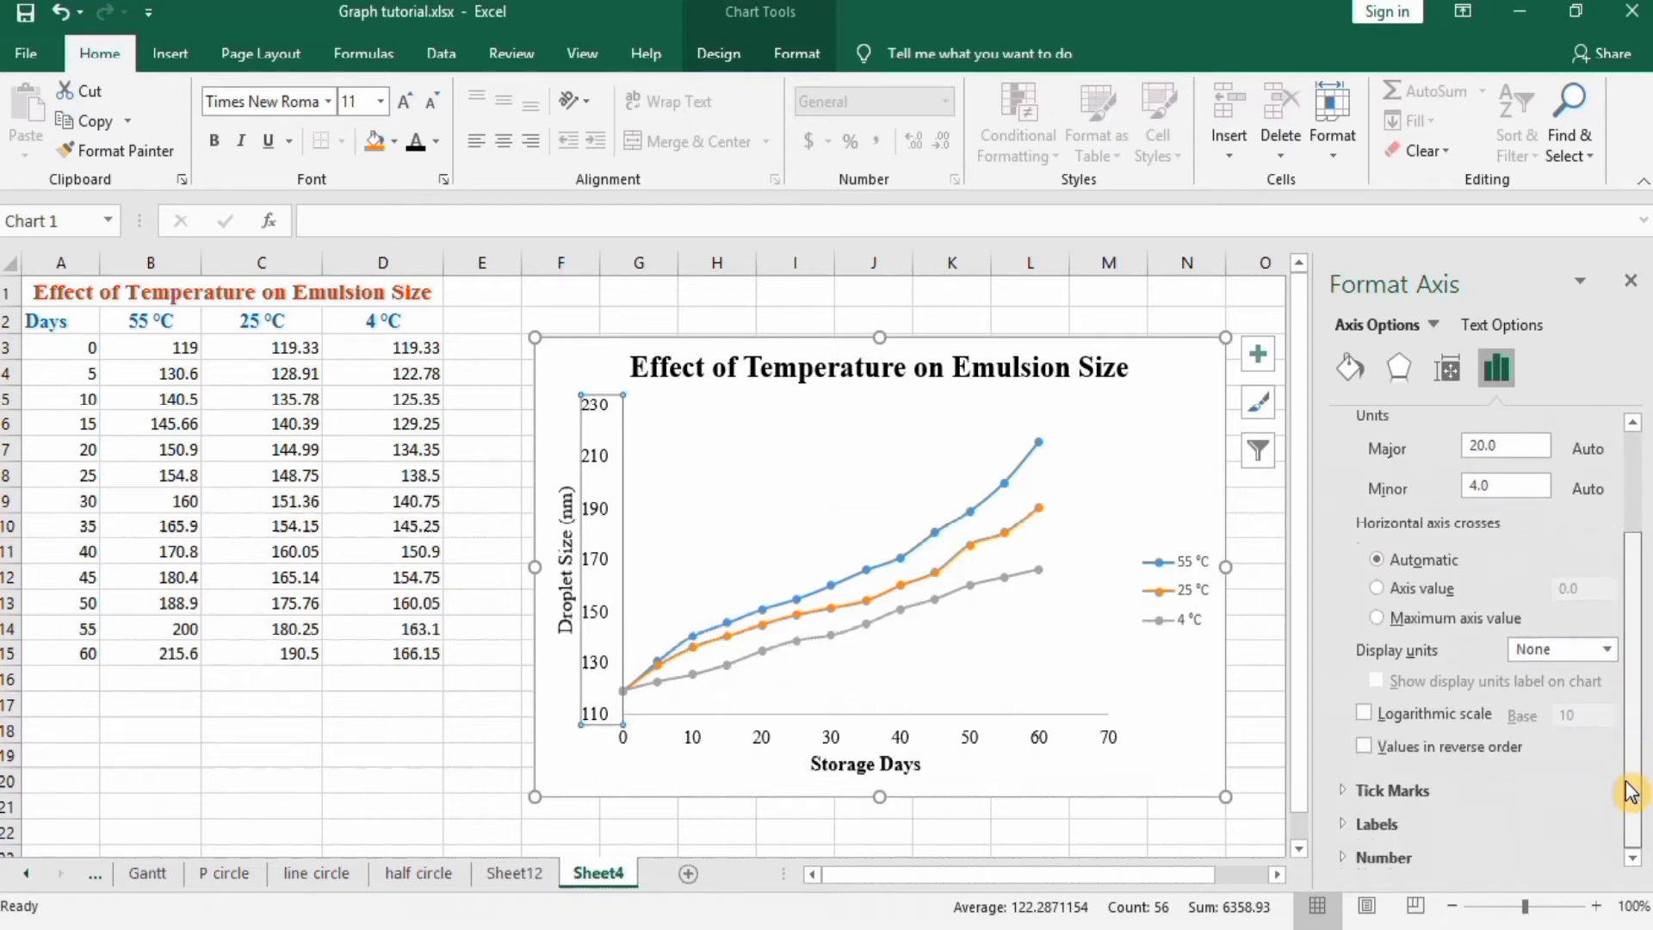
{"action": "left_click", "coordinate": [1391, 790]}
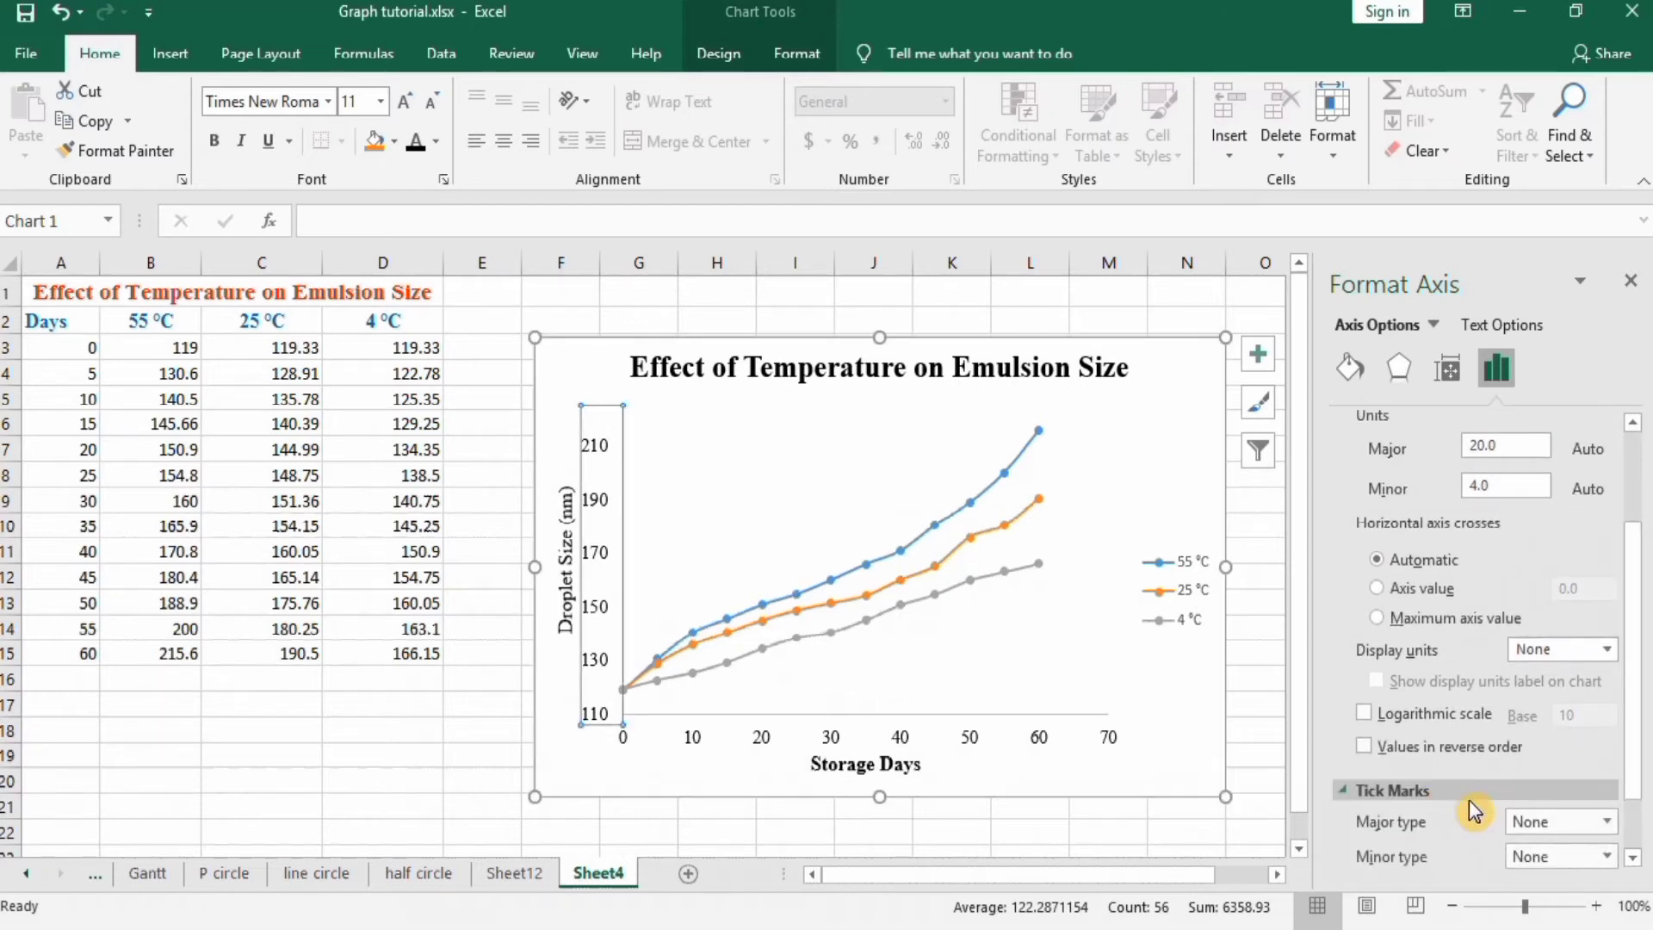
{"action": "left_click", "coordinate": [1607, 845]}
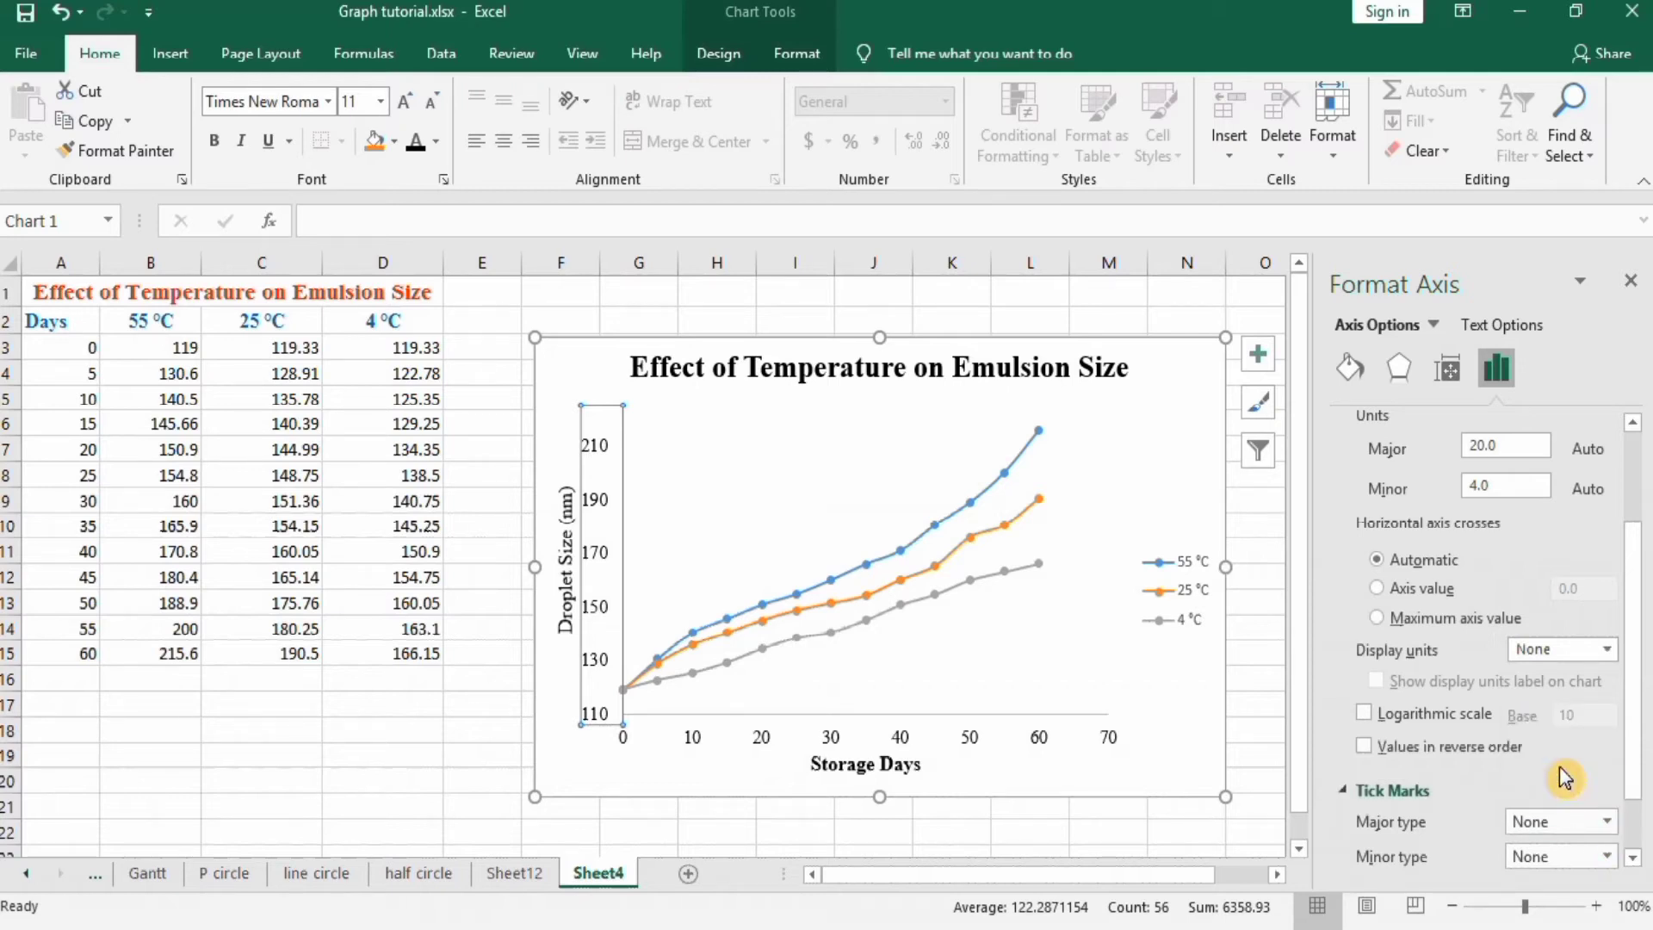
{"action": "left_click", "coordinate": [1604, 821]}
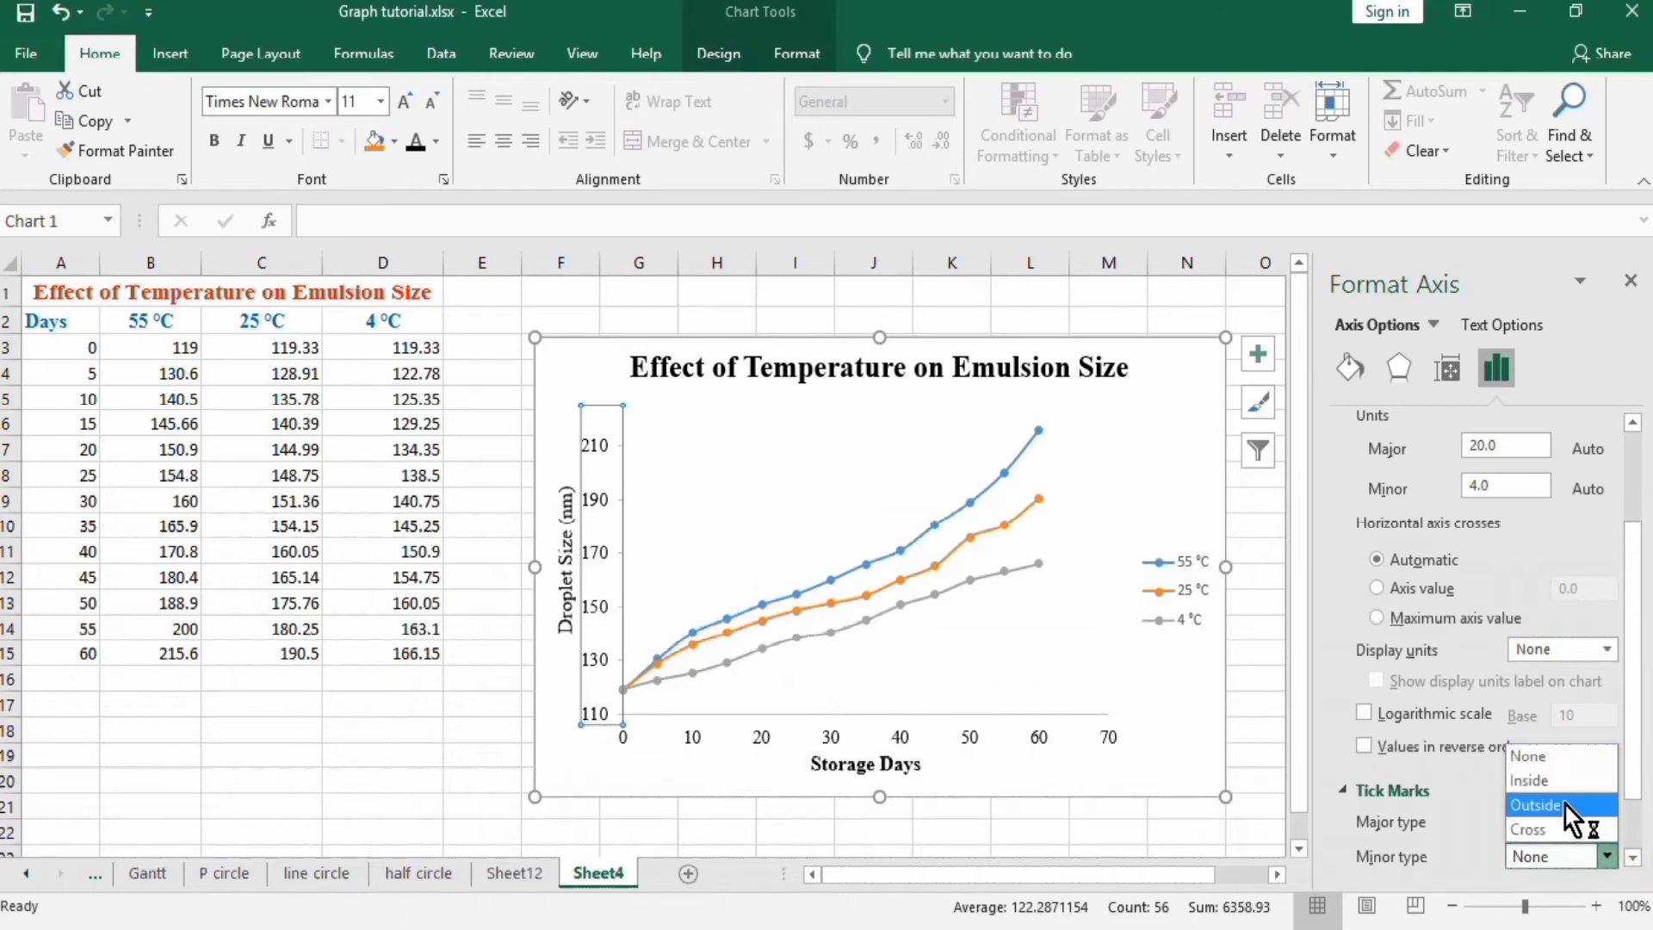
{"action": "left_click", "coordinate": [1538, 804]}
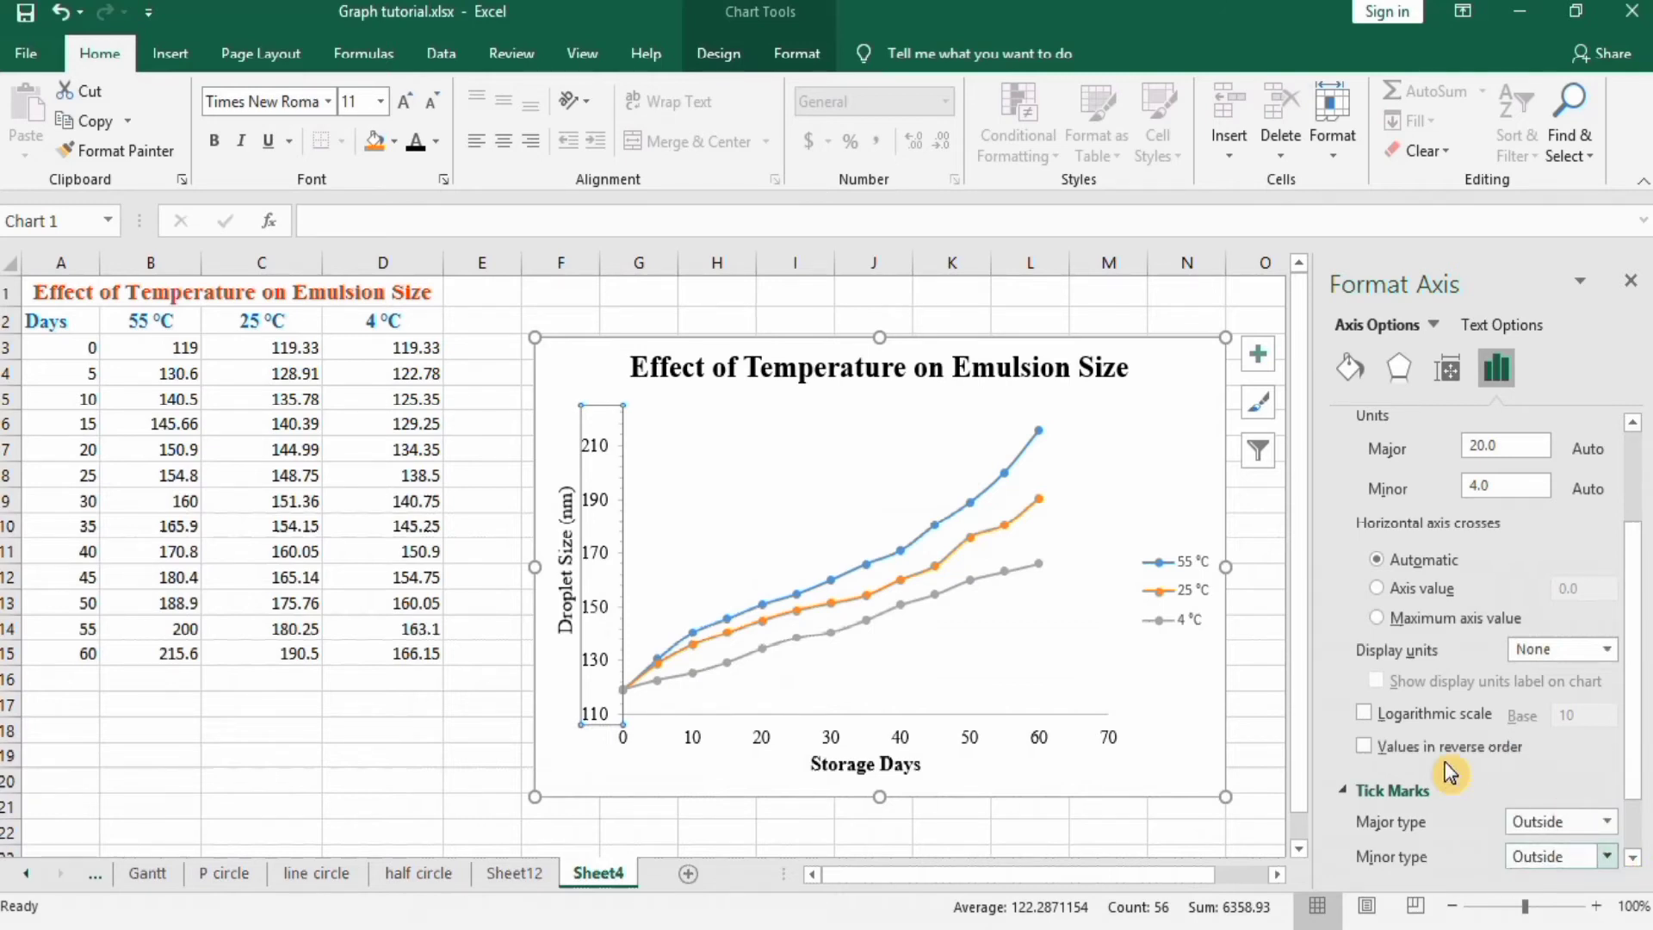
{"action": "mouse_move", "coordinate": [1124, 580]}
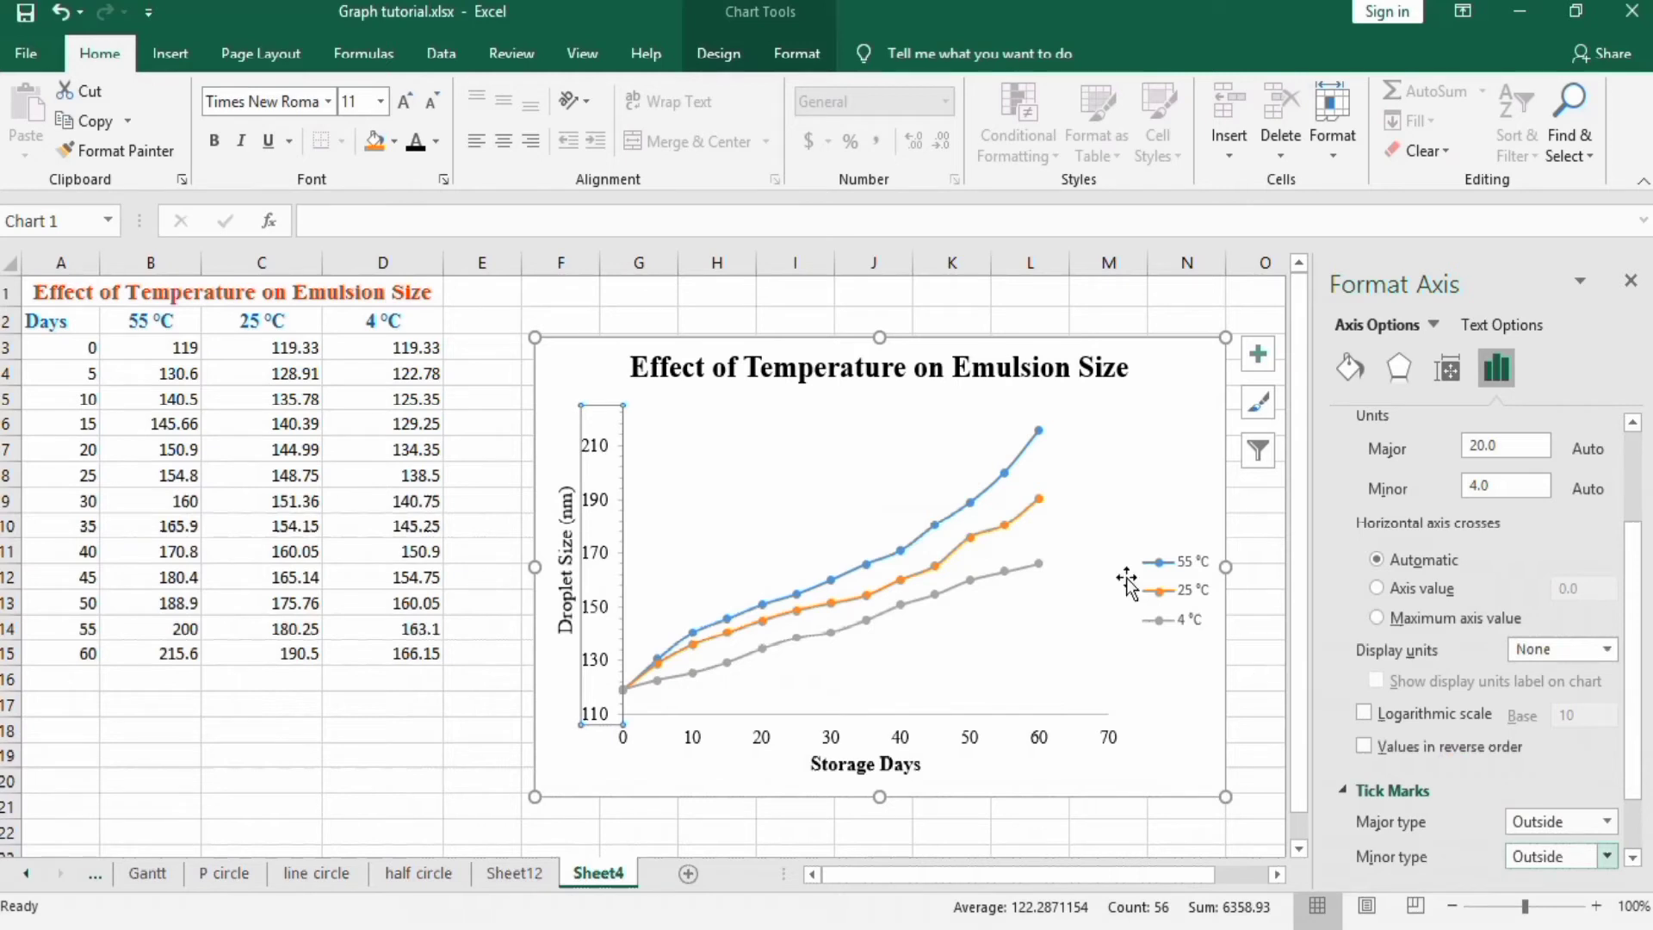
{"action": "mouse_move", "coordinate": [629, 504]}
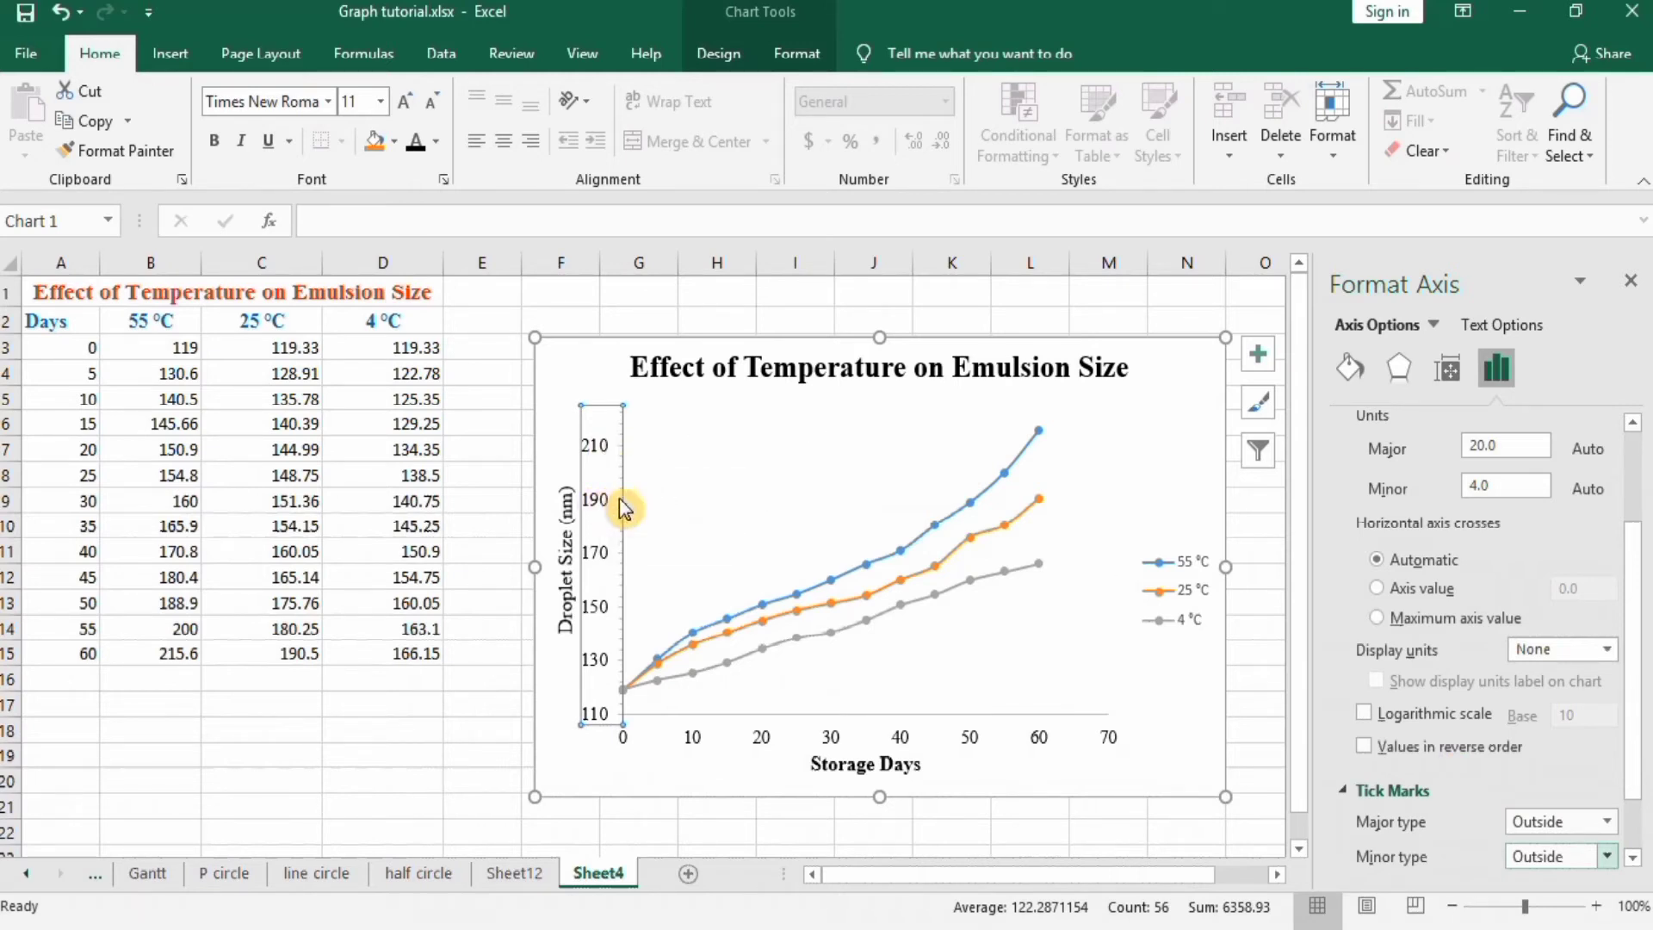
{"action": "mouse_move", "coordinate": [1146, 503]}
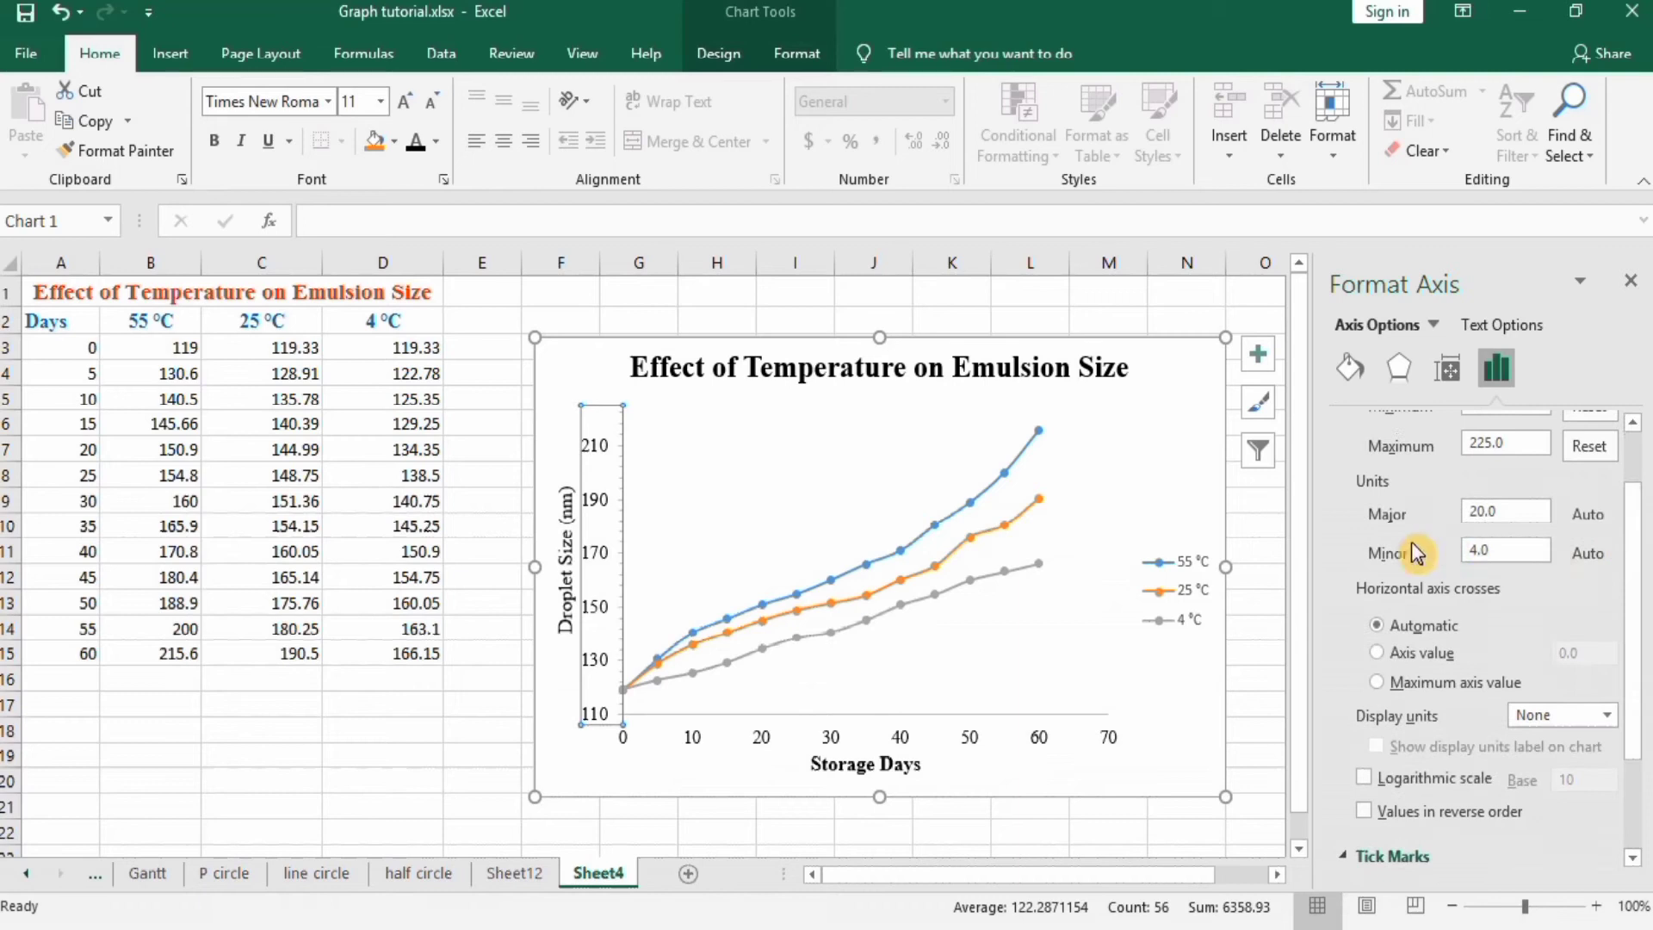
Step: Set the Droplet Size axis maximum bound to 230.0, keeping the 110 minimum
{"action": "left_click", "coordinate": [1504, 549]}
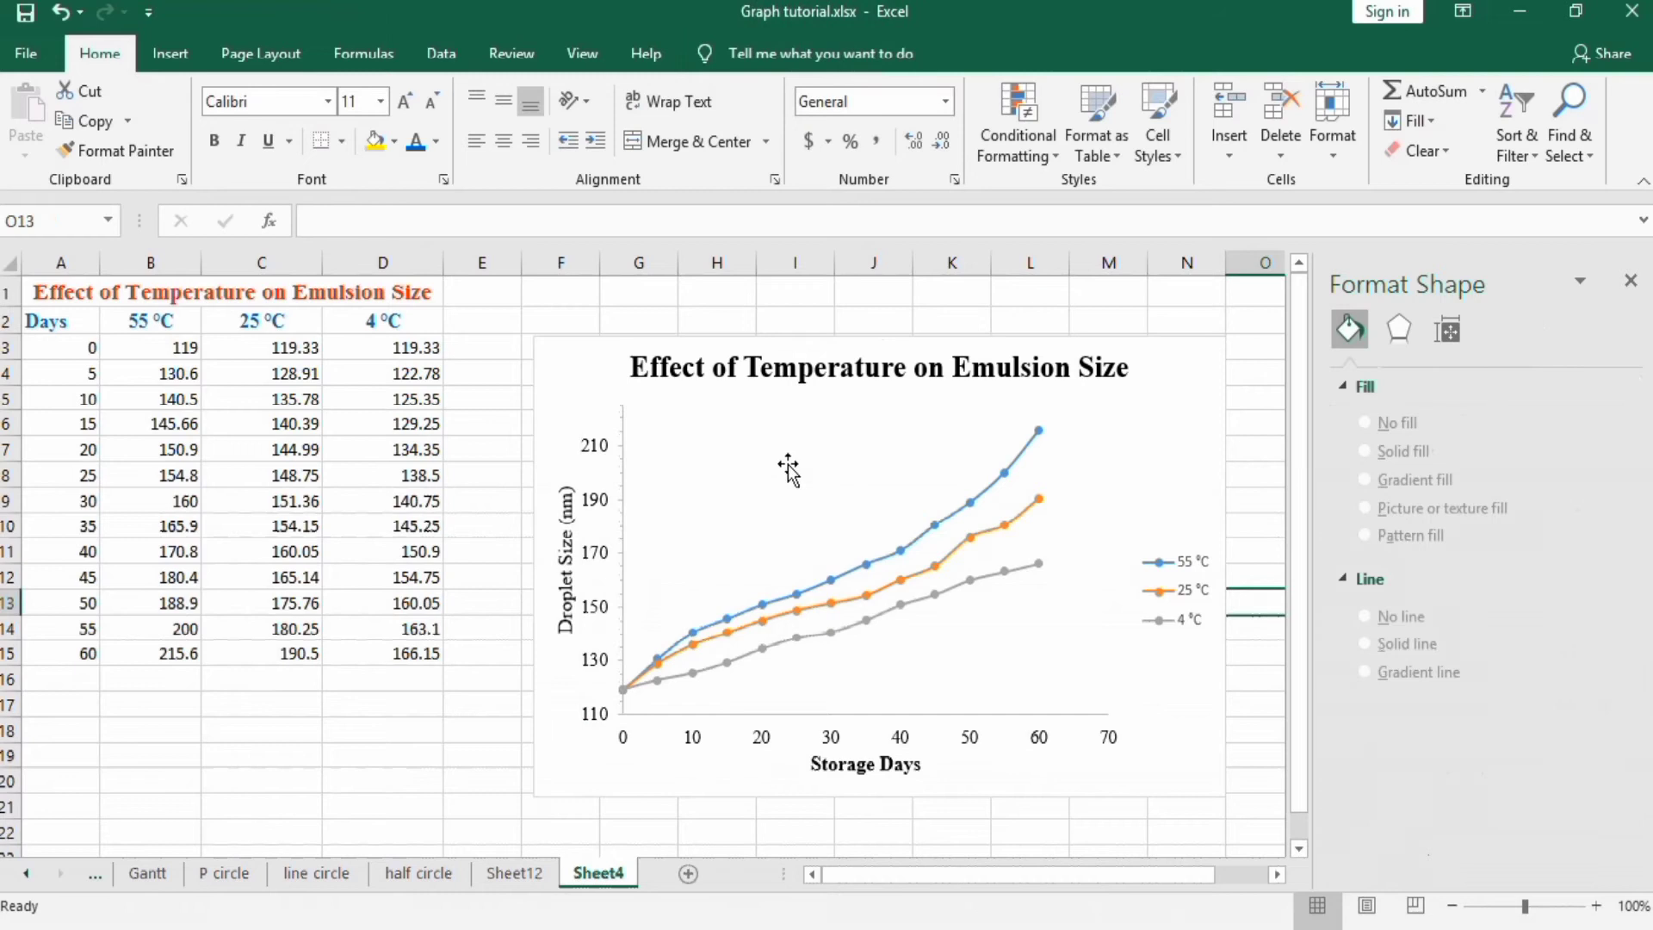
{"action": "mouse_move", "coordinate": [606, 464]}
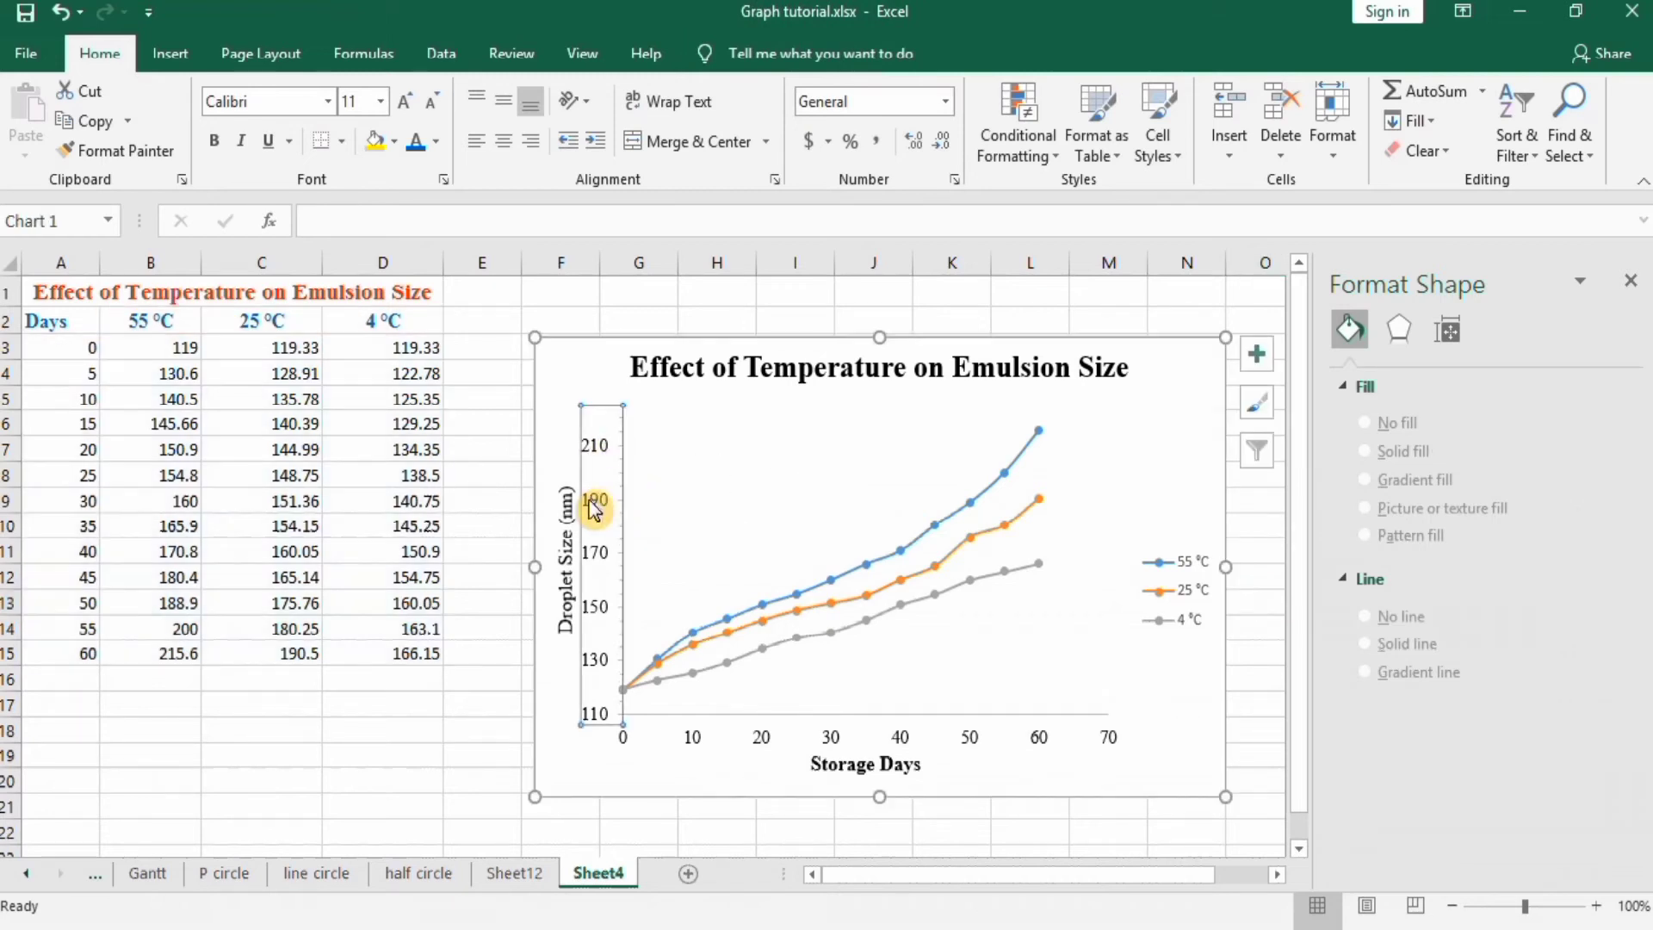
{"action": "left_click", "coordinate": [595, 500]}
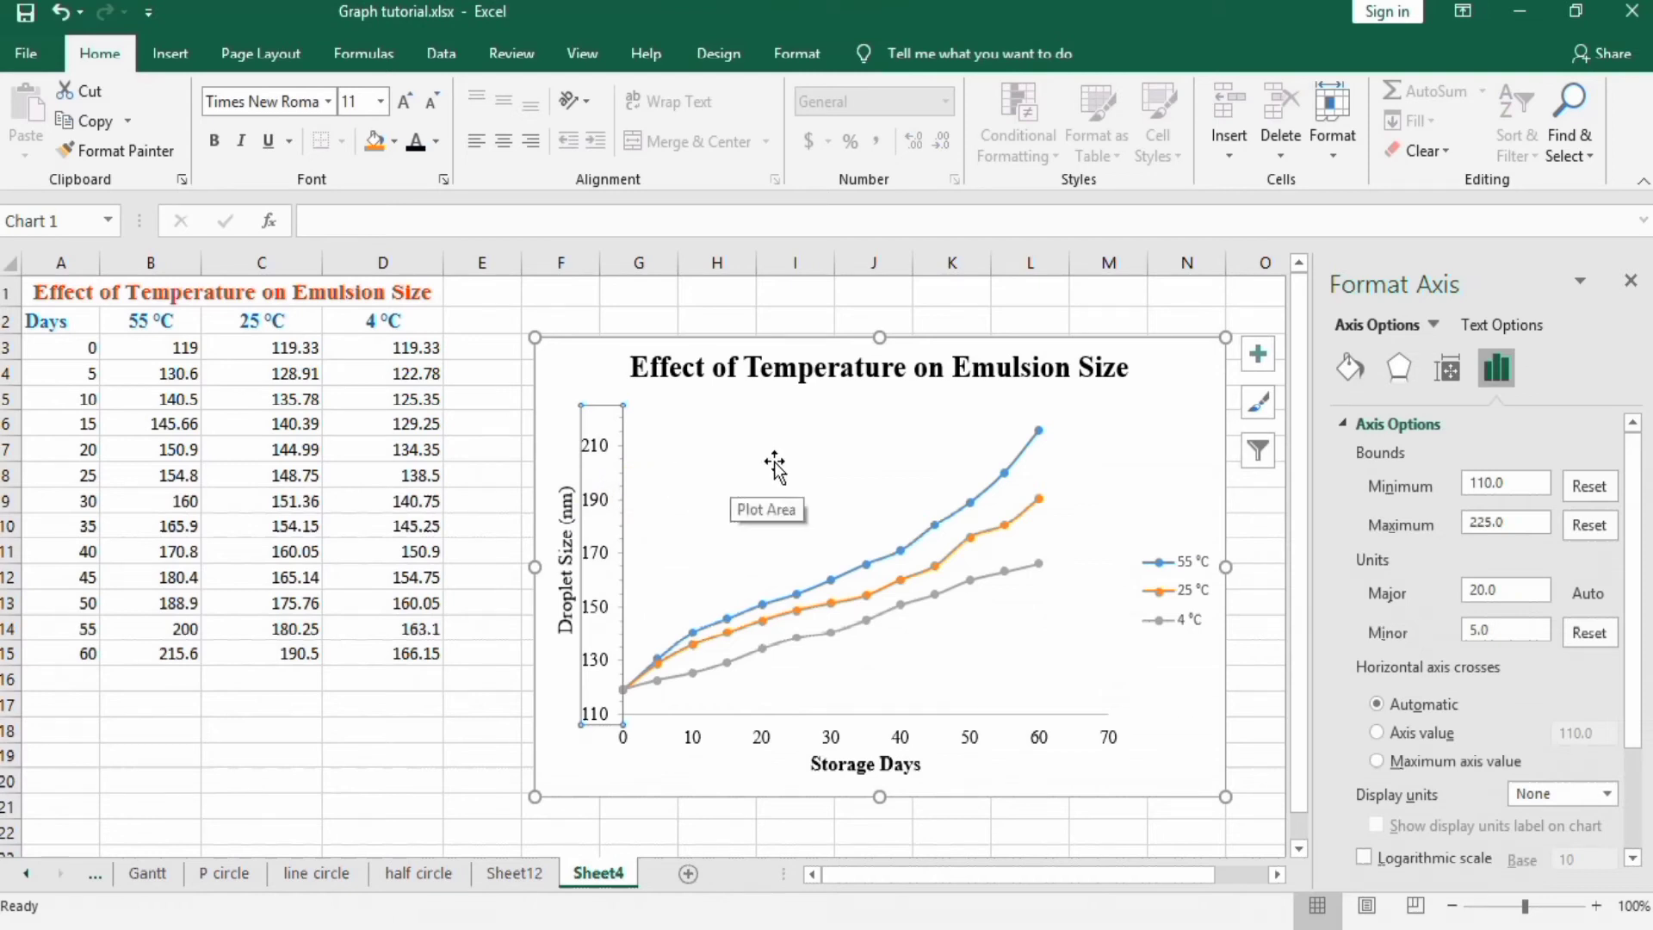
{"action": "mouse_move", "coordinate": [633, 500]}
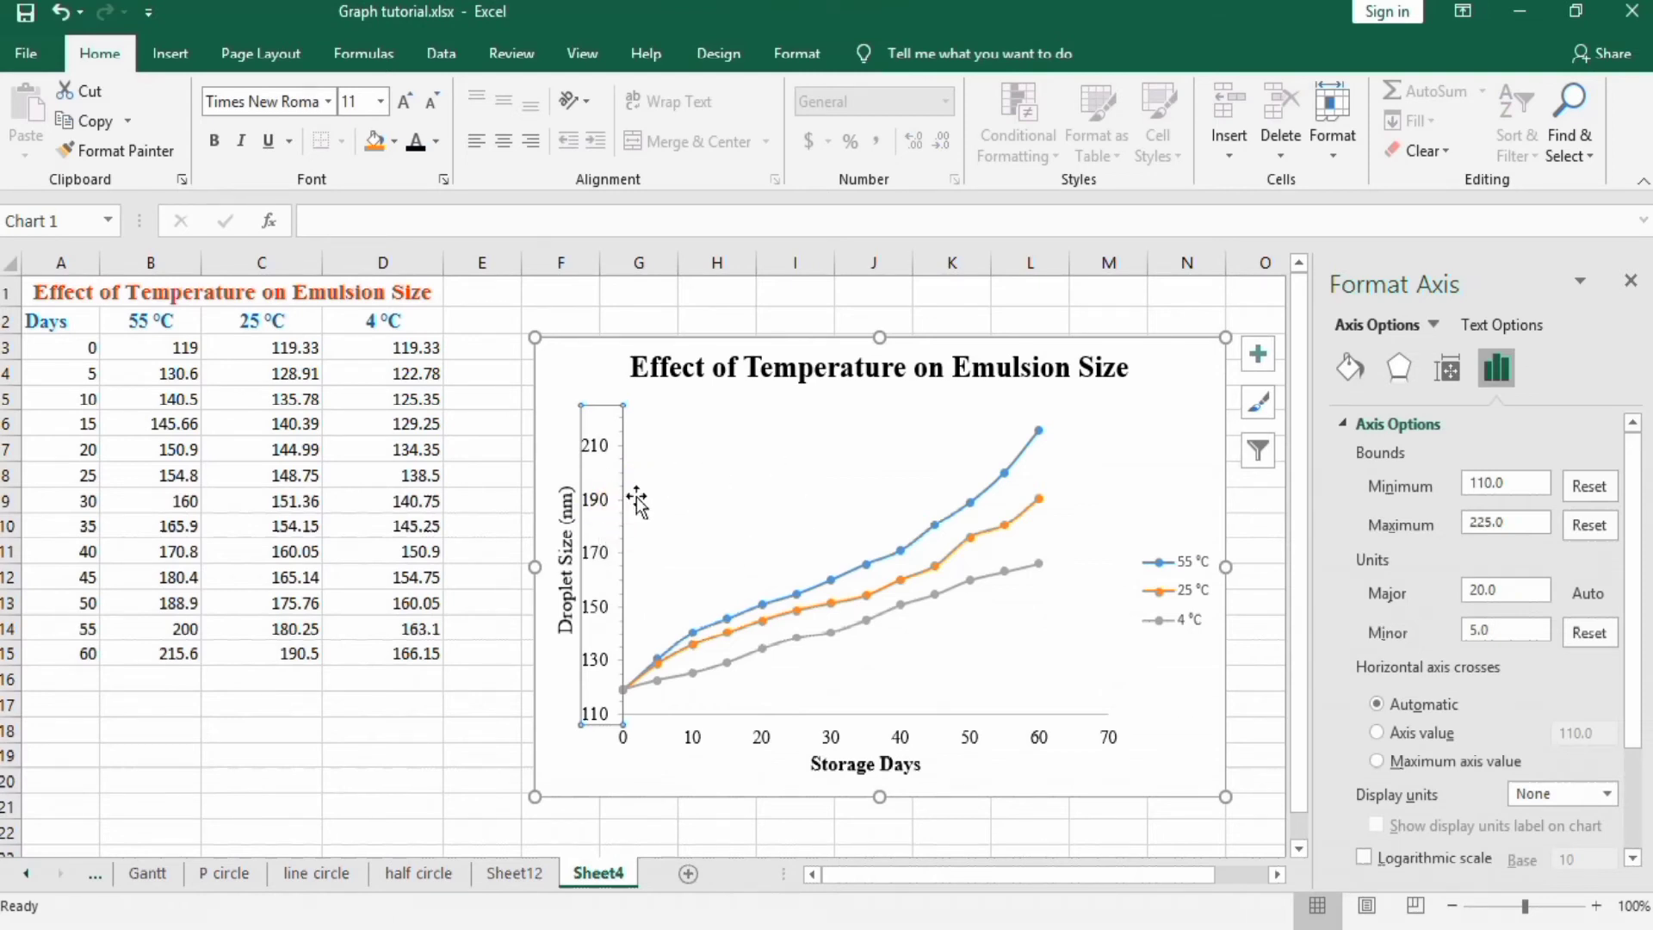
{"action": "mouse_move", "coordinate": [706, 449]}
{"action": "type", "text": "210"}
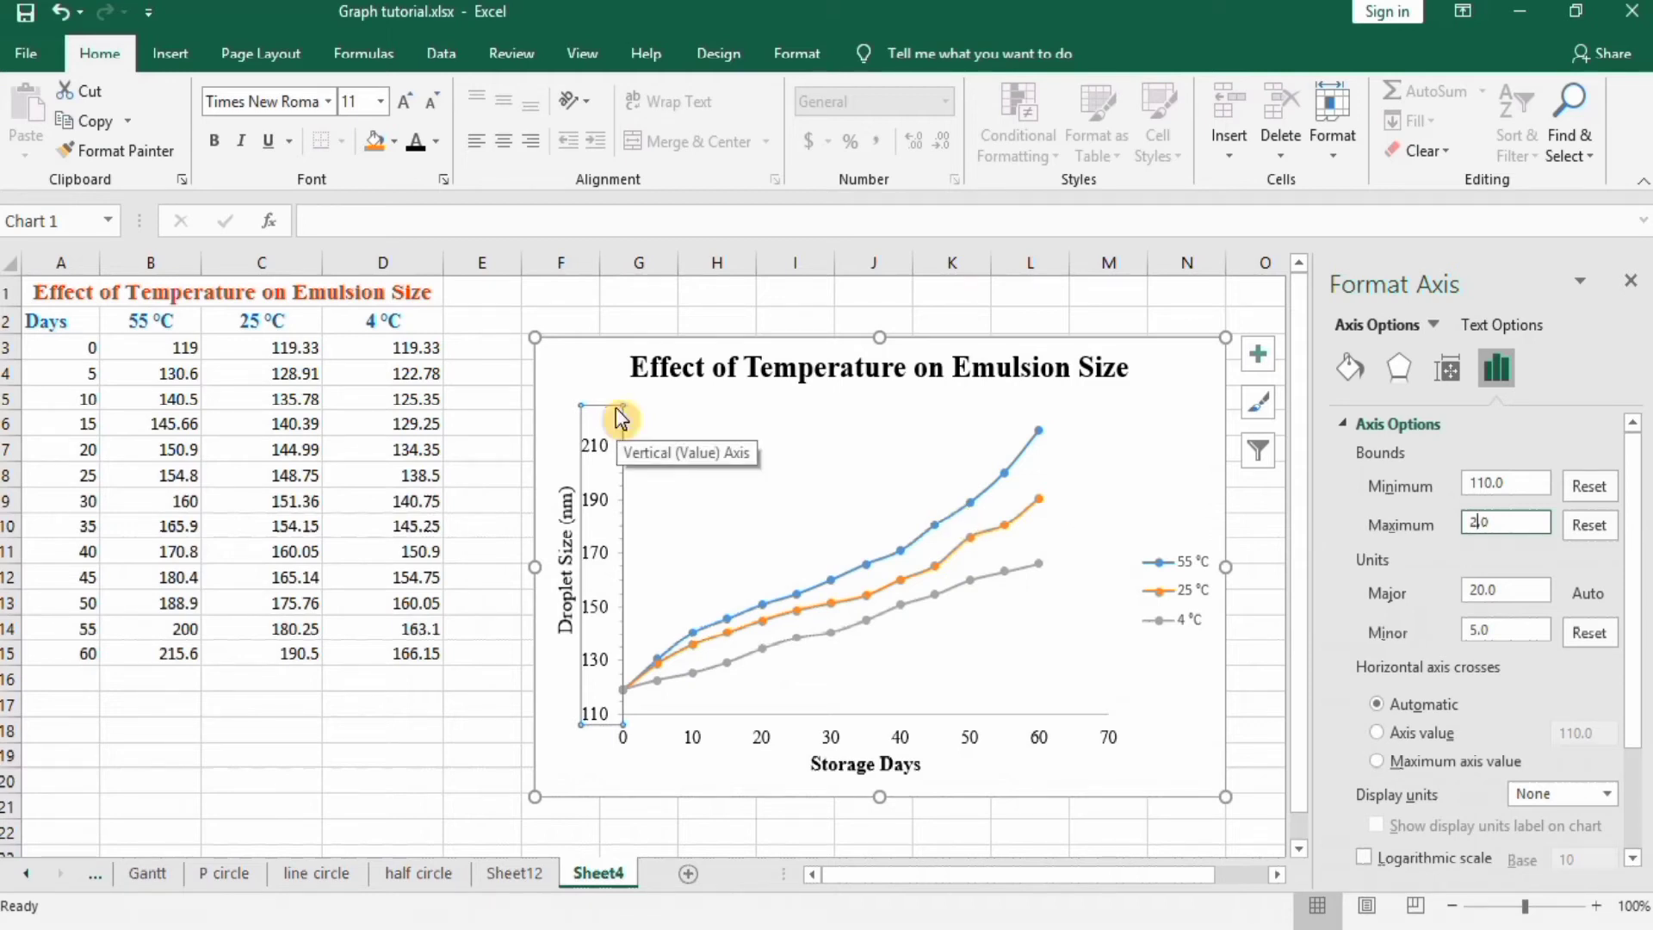
{"action": "type", "text": "230.0"}
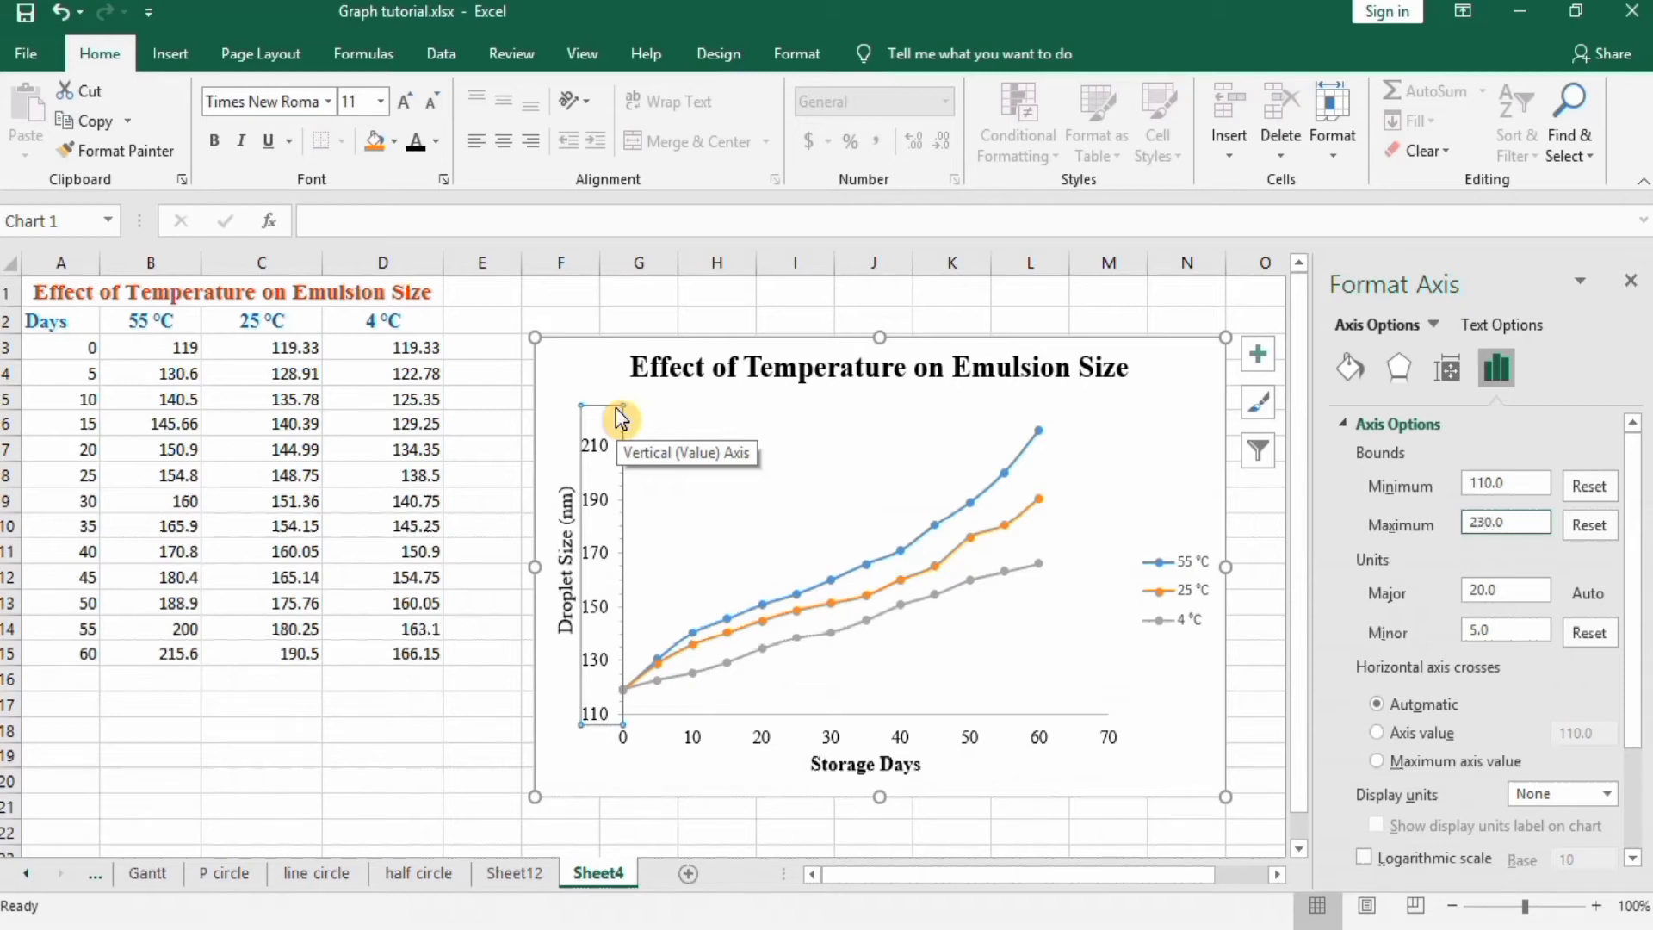
{"action": "left_click", "coordinate": [459, 726]}
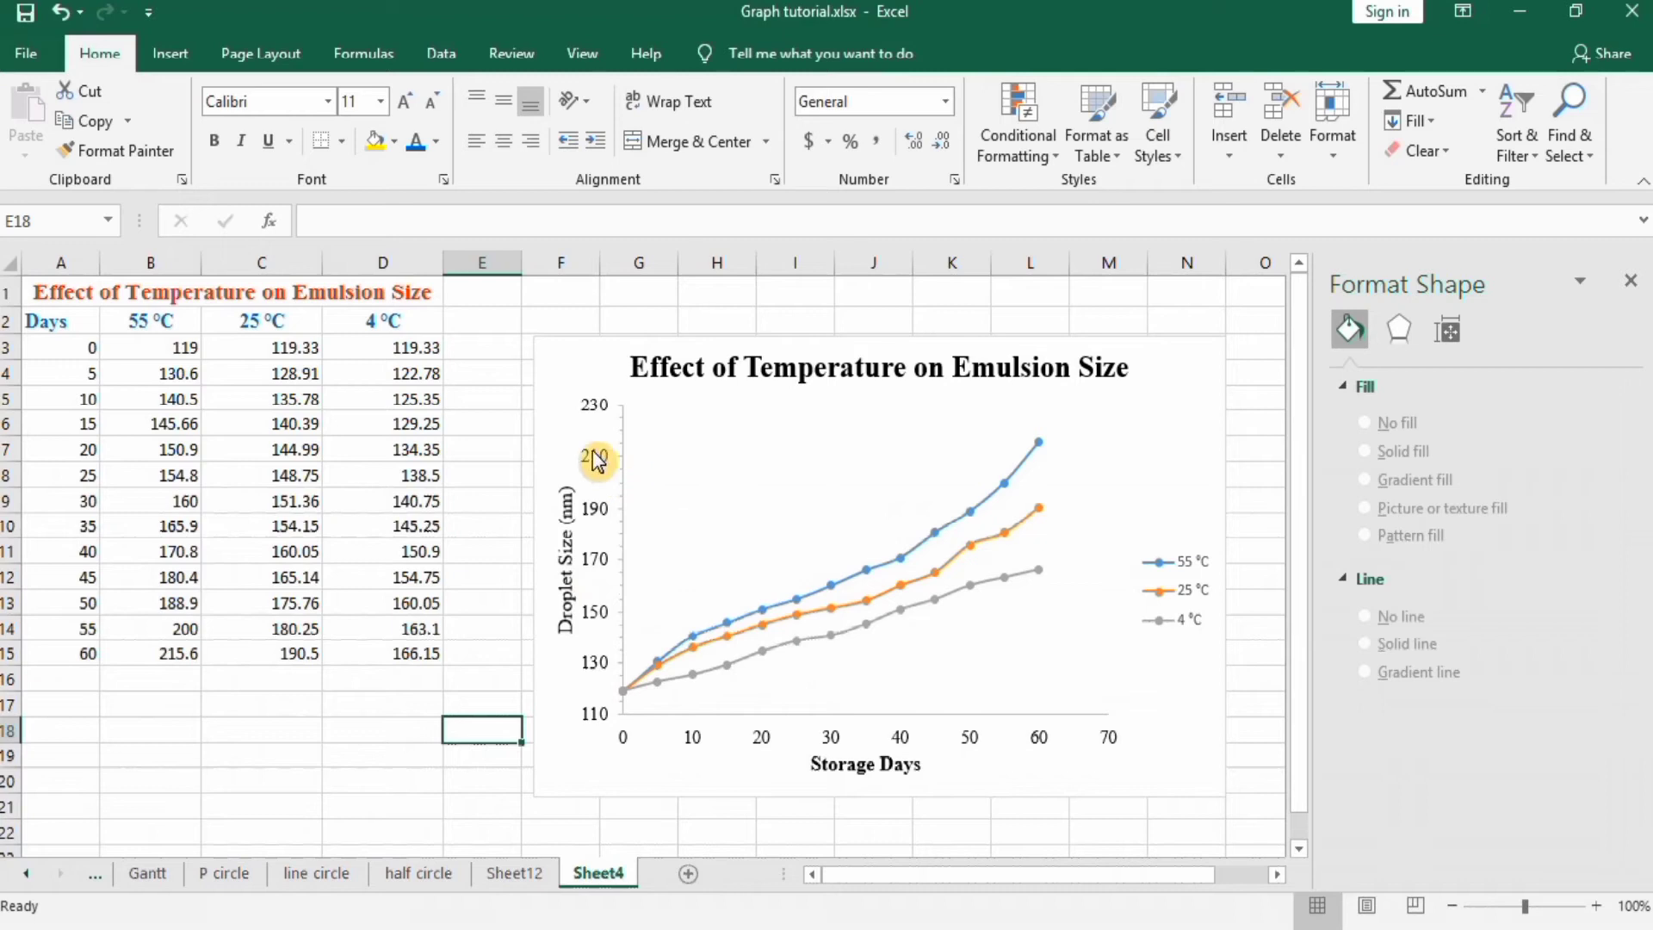
{"action": "left_click", "coordinate": [595, 458]}
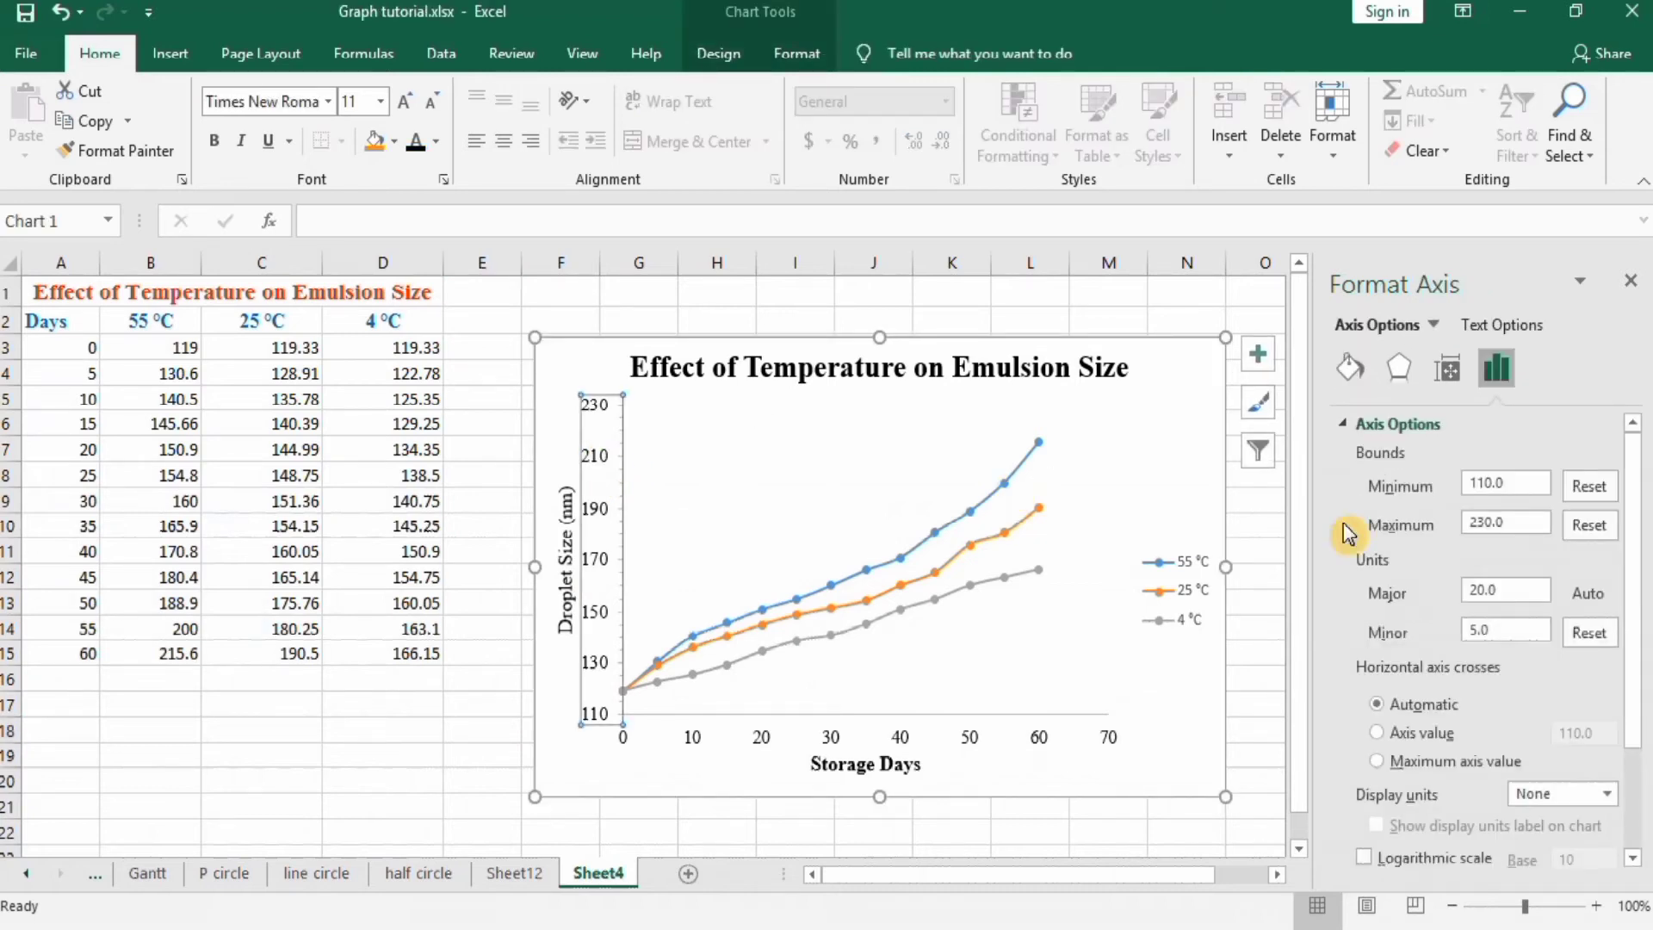
{"action": "mouse_move", "coordinate": [1397, 612]}
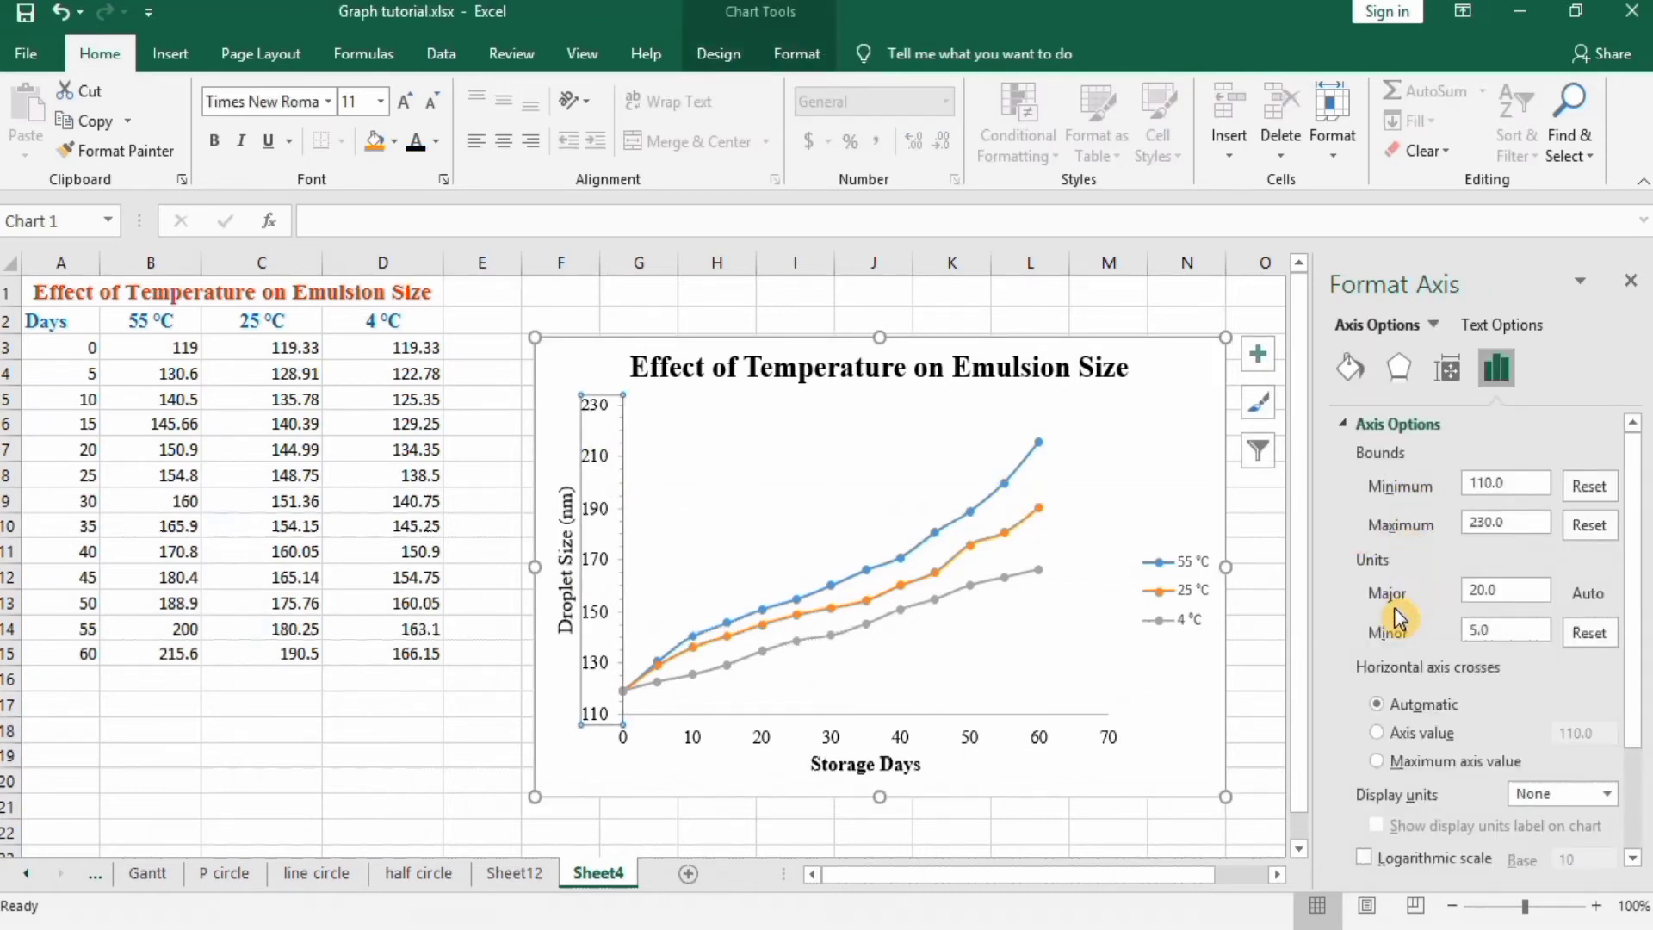
{"action": "mouse_move", "coordinate": [1598, 705]}
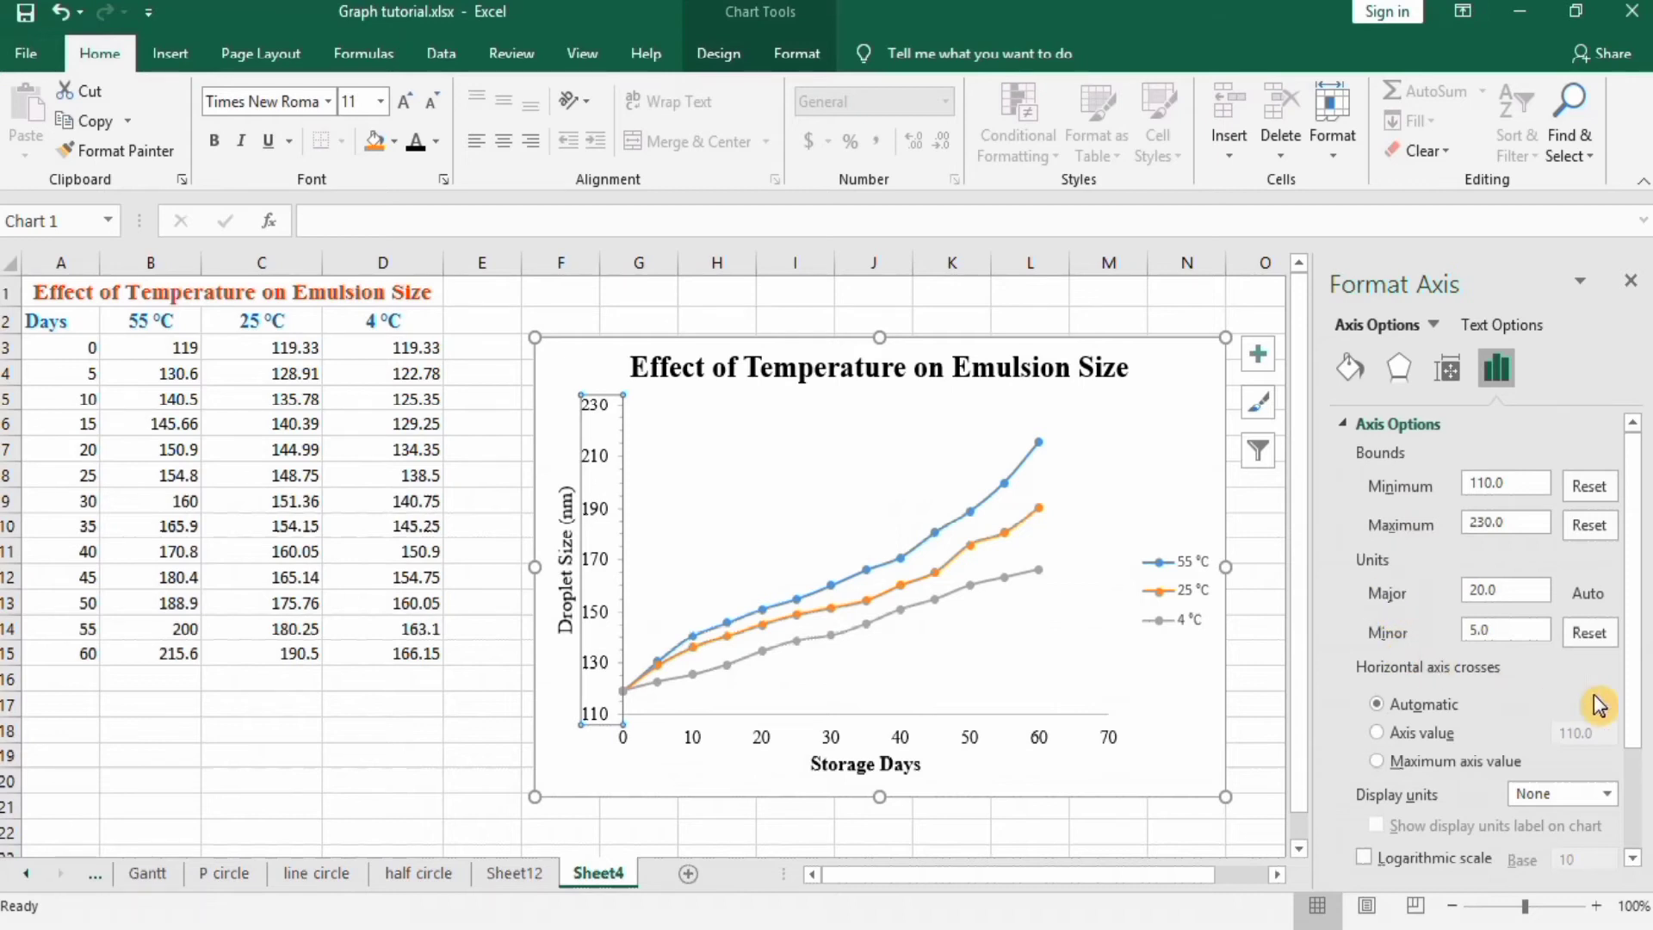
{"action": "scroll", "scroll_direction": "down", "scroll_amount": 3}
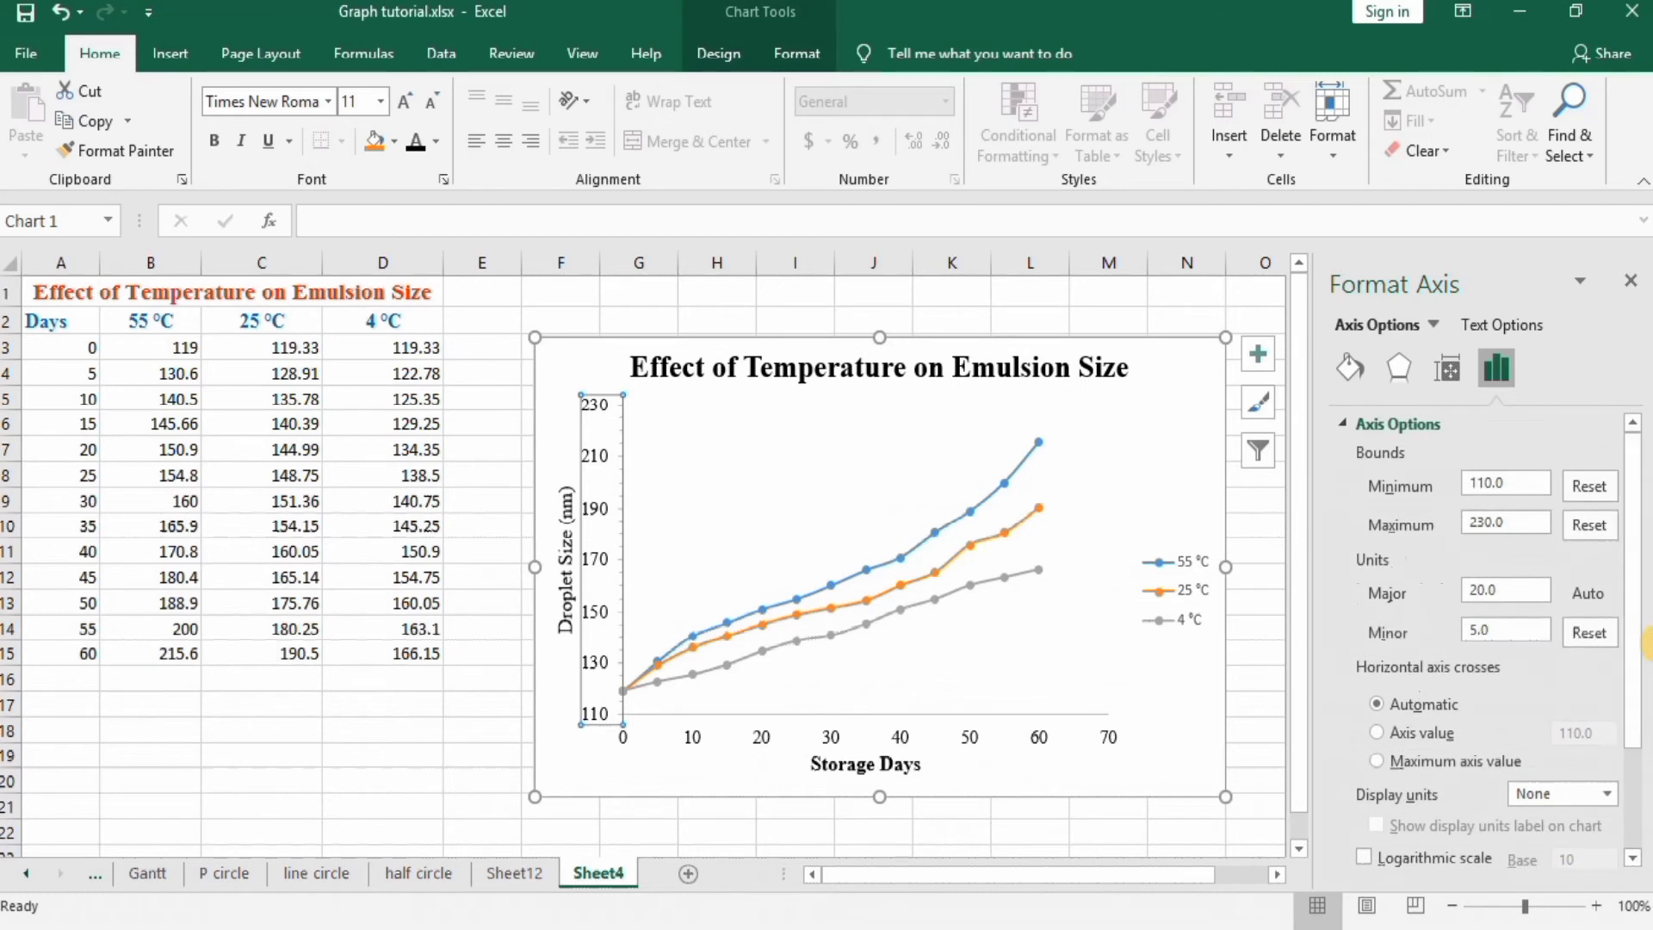
{"action": "mouse_move", "coordinate": [1348, 368]}
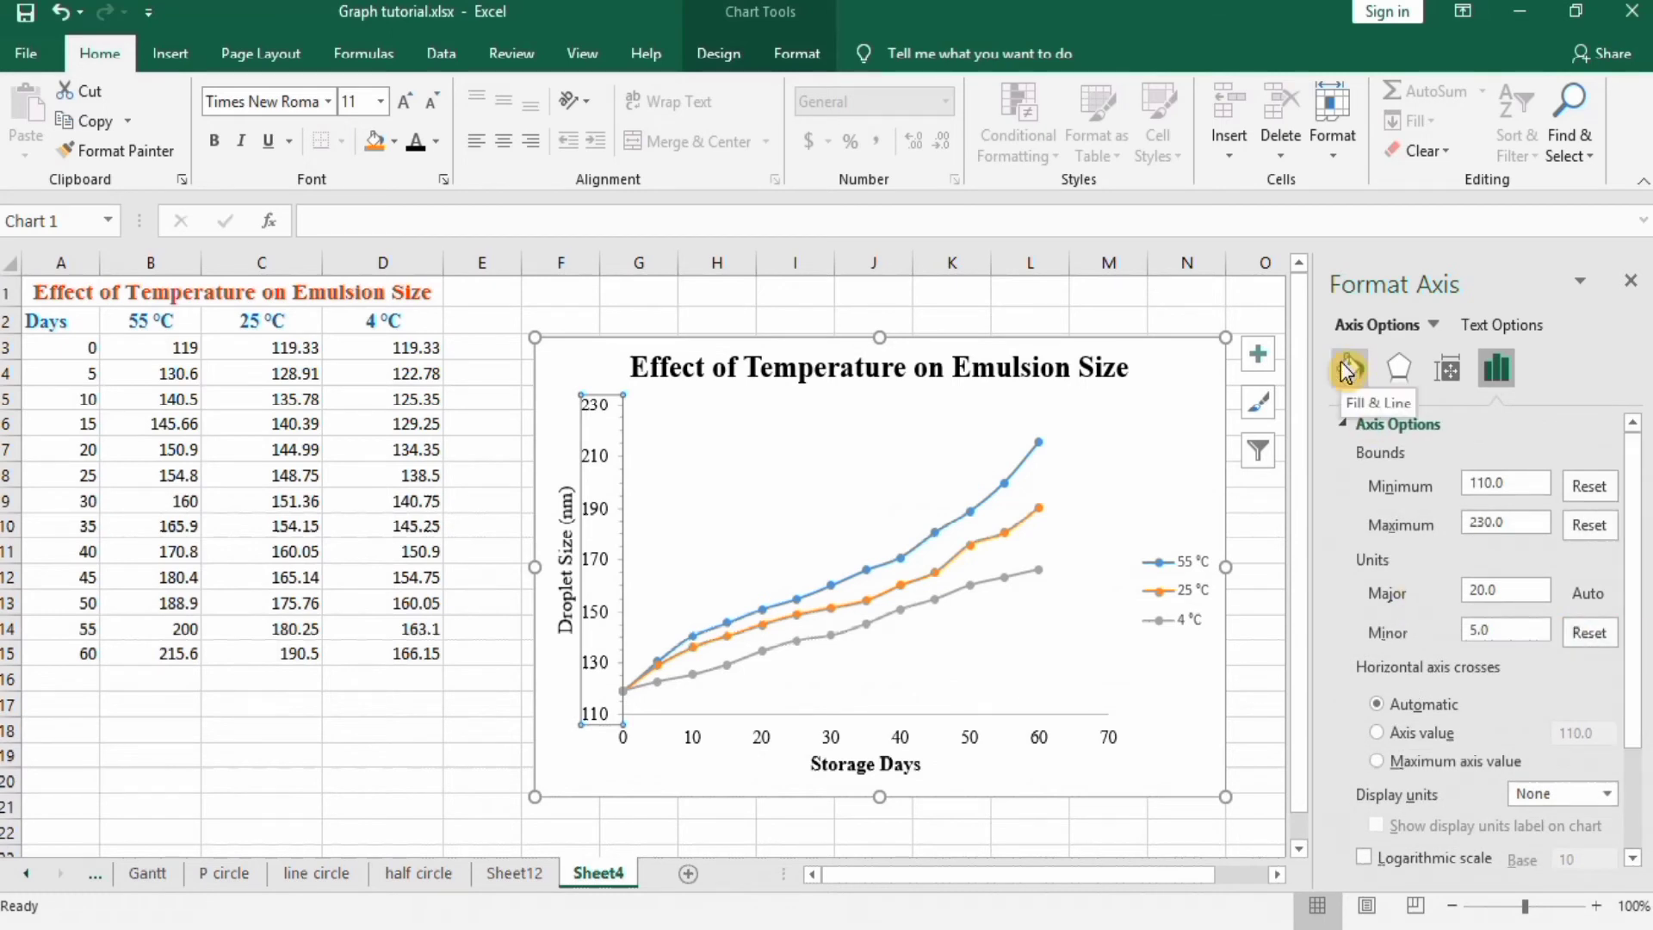
Step: Set the Droplet Size axis to No fill and widen its line to 1.5 pt
{"action": "left_click", "coordinate": [1349, 367]}
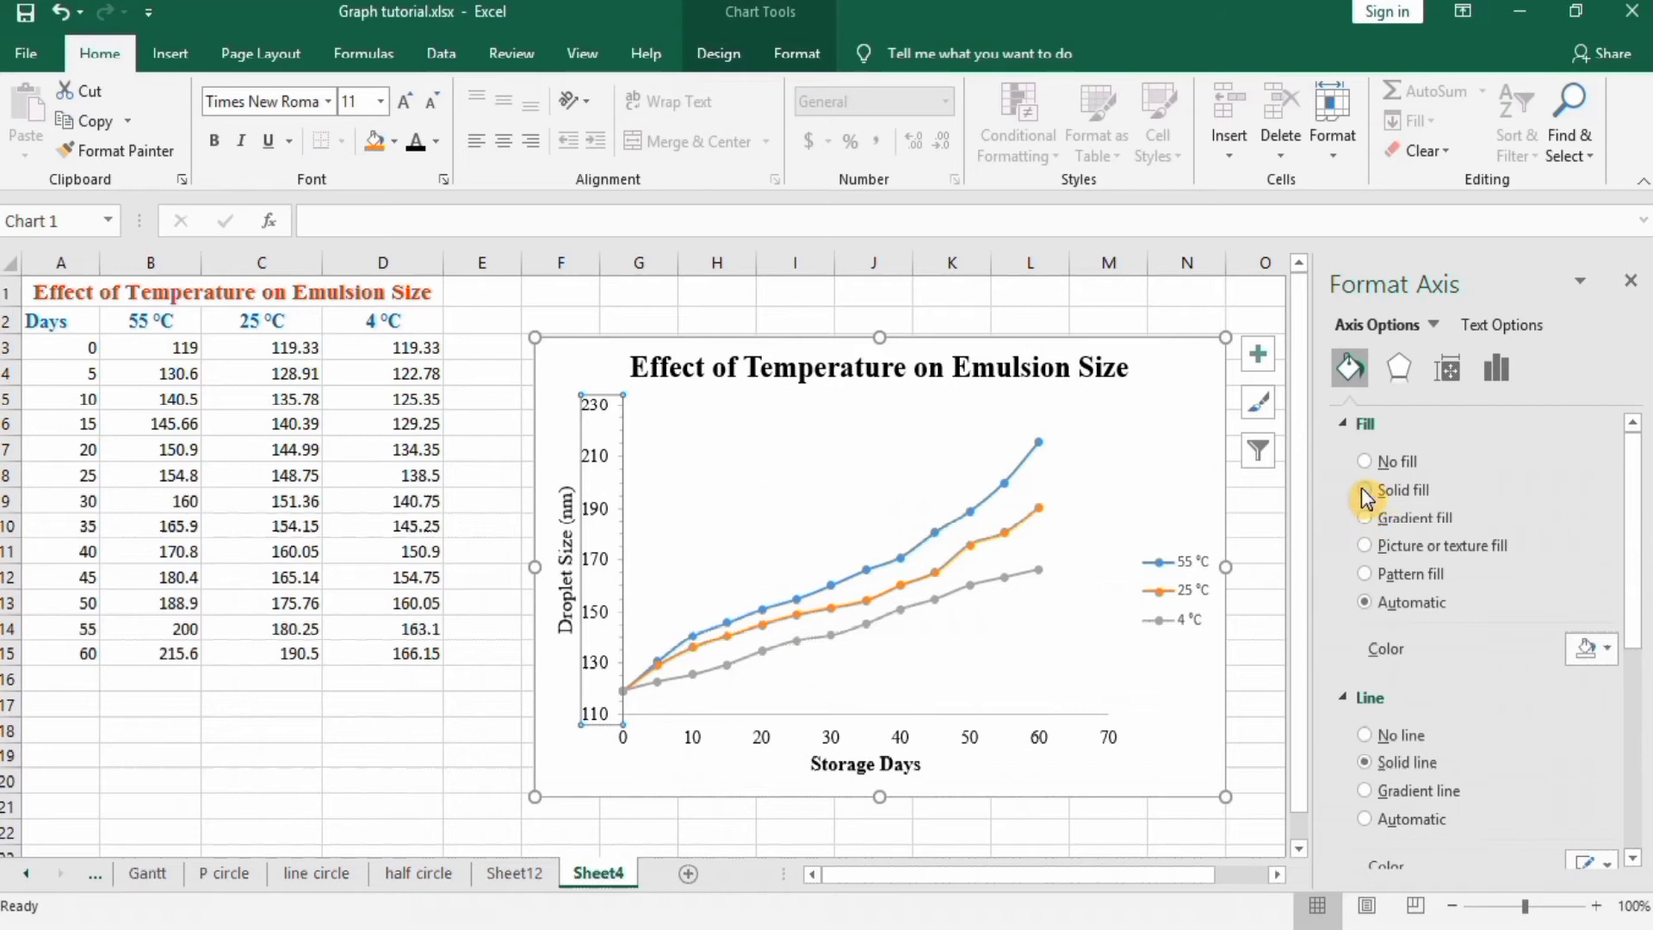
{"action": "left_click", "coordinate": [1364, 490]}
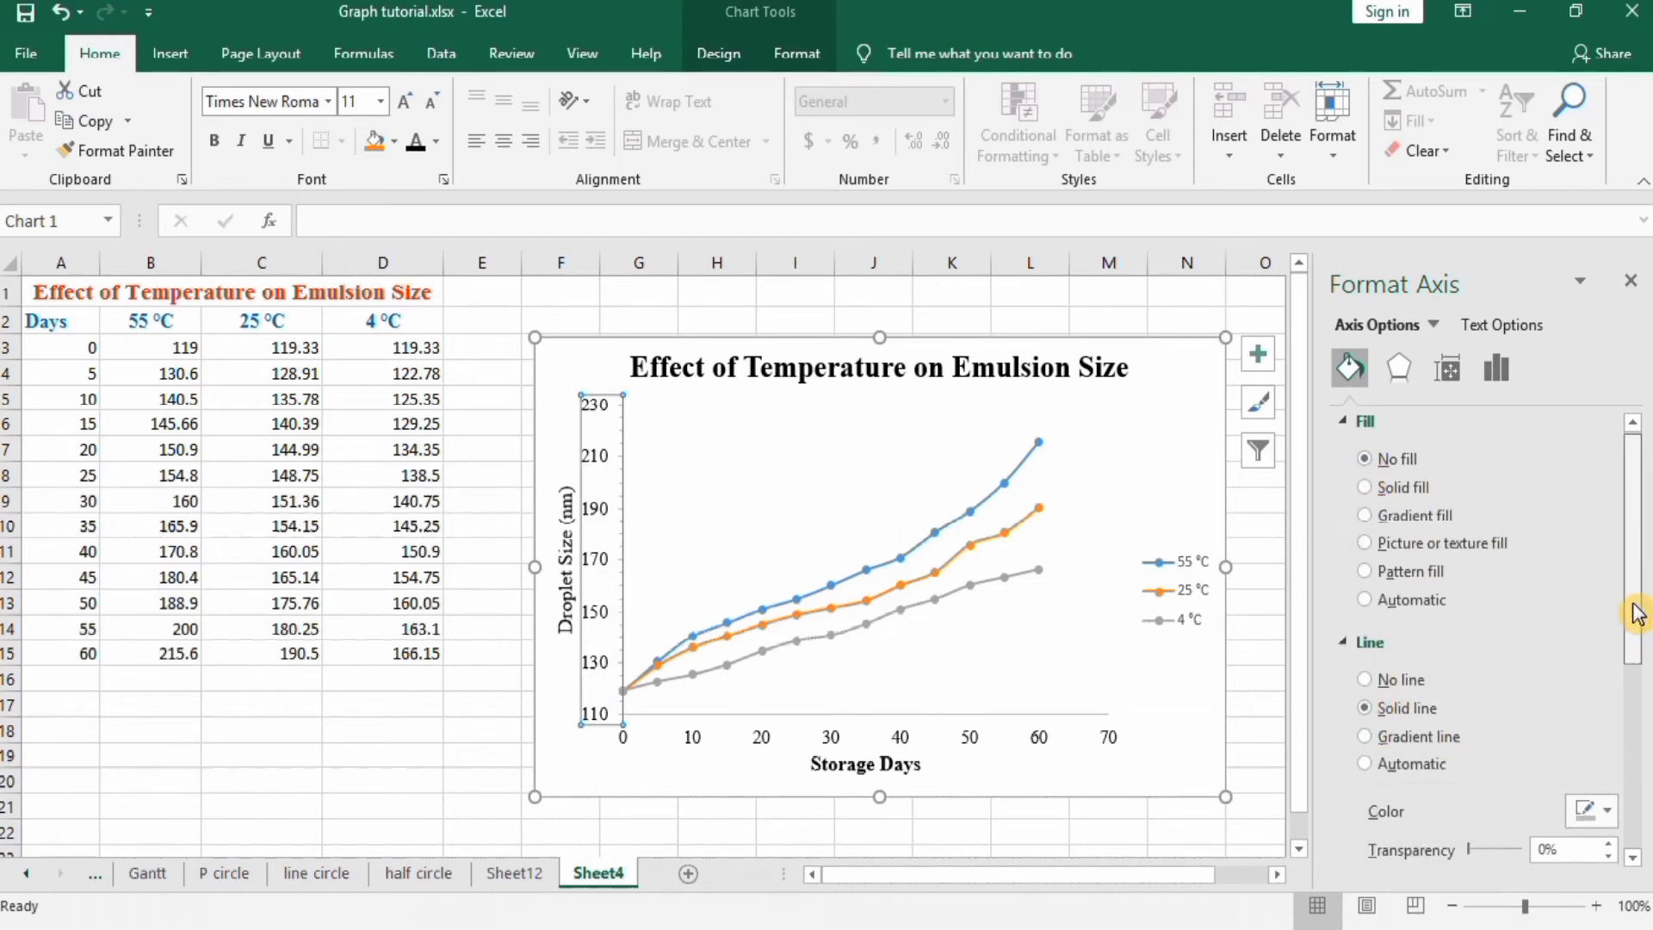
{"action": "left_click", "coordinate": [1603, 714]}
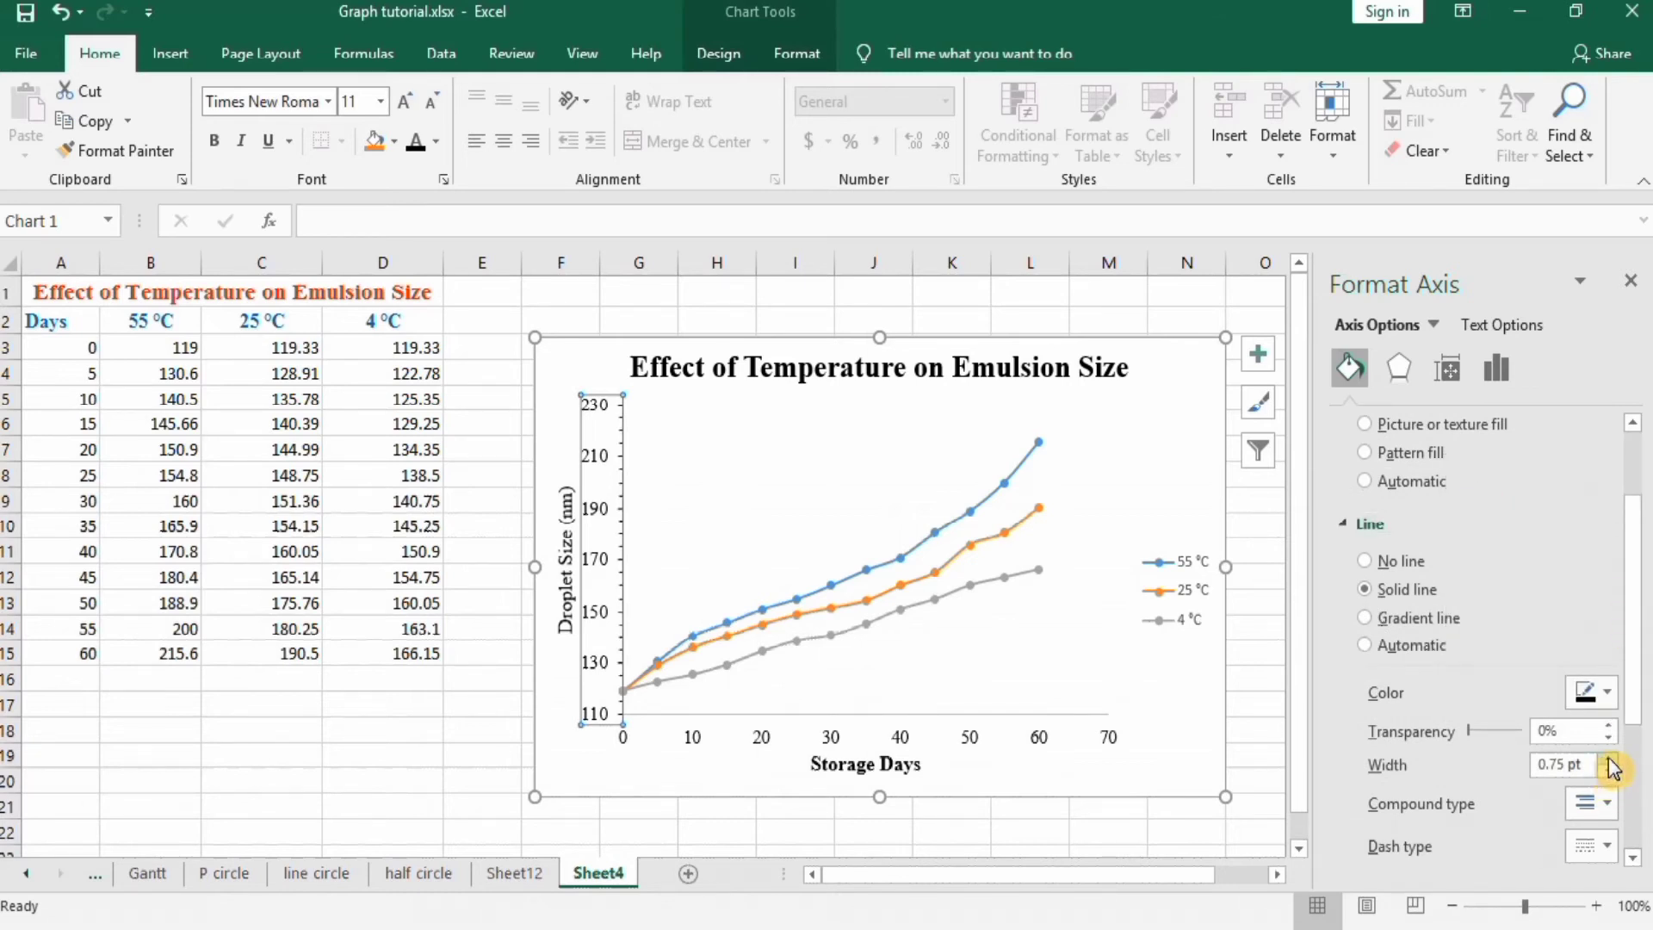
{"action": "left_click", "coordinate": [1608, 760]}
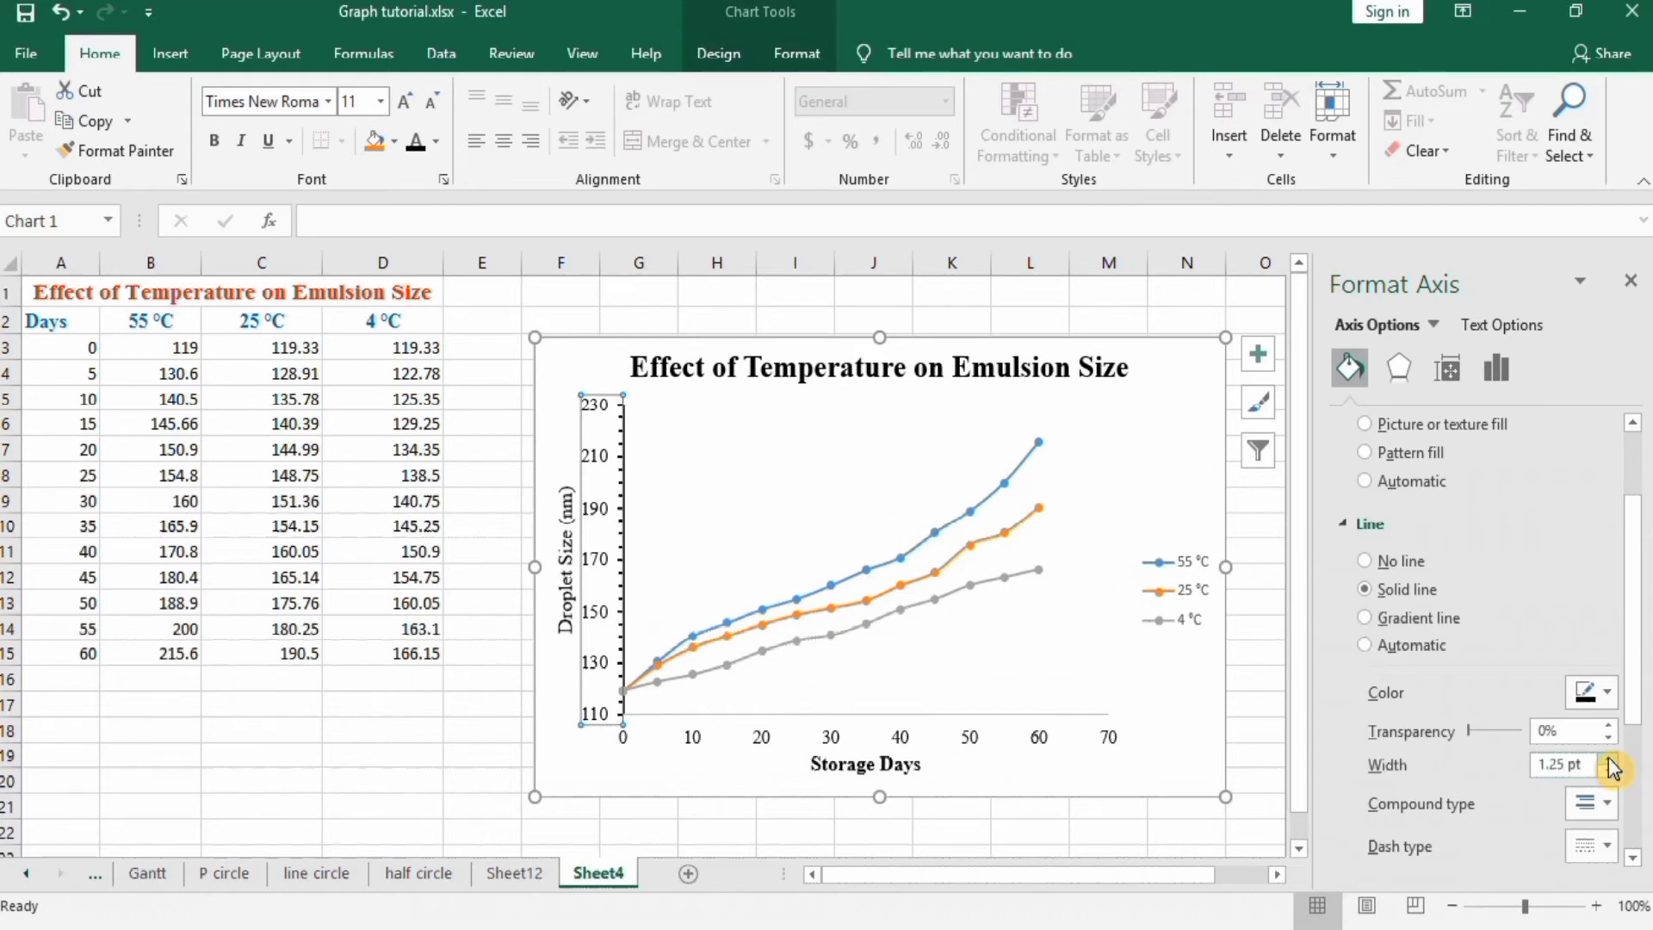
{"action": "left_click", "coordinate": [1608, 759]}
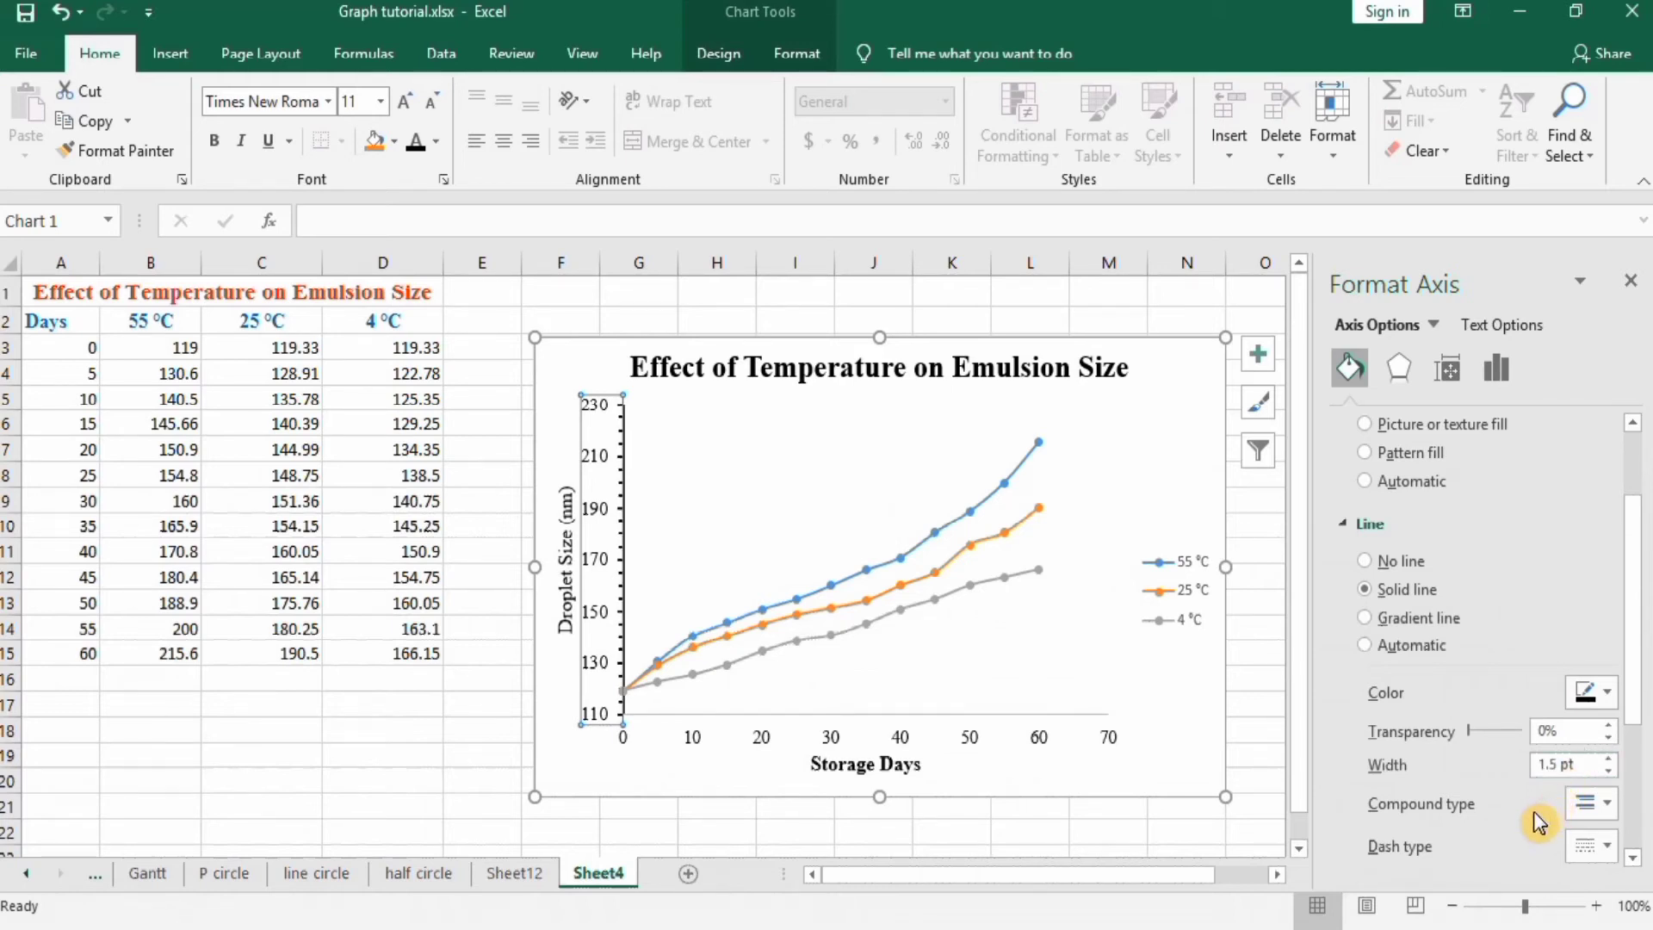
{"action": "scroll", "scroll_direction": "down", "scroll_amount": 3}
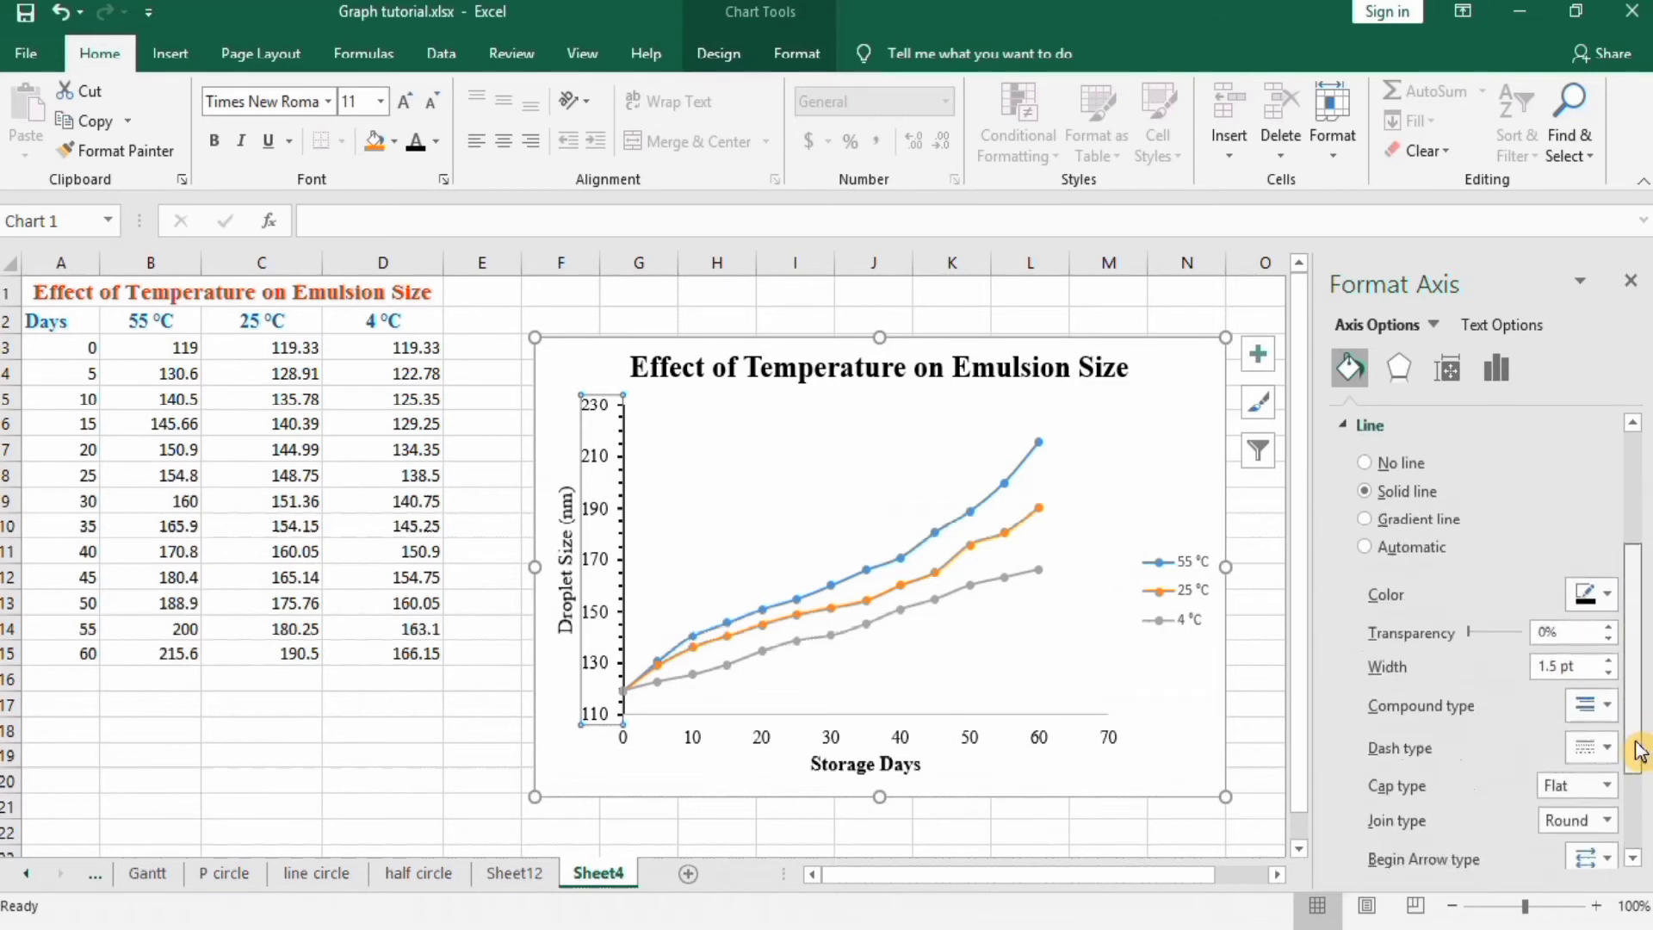
{"action": "scroll", "scroll_direction": "down", "scroll_amount": 3}
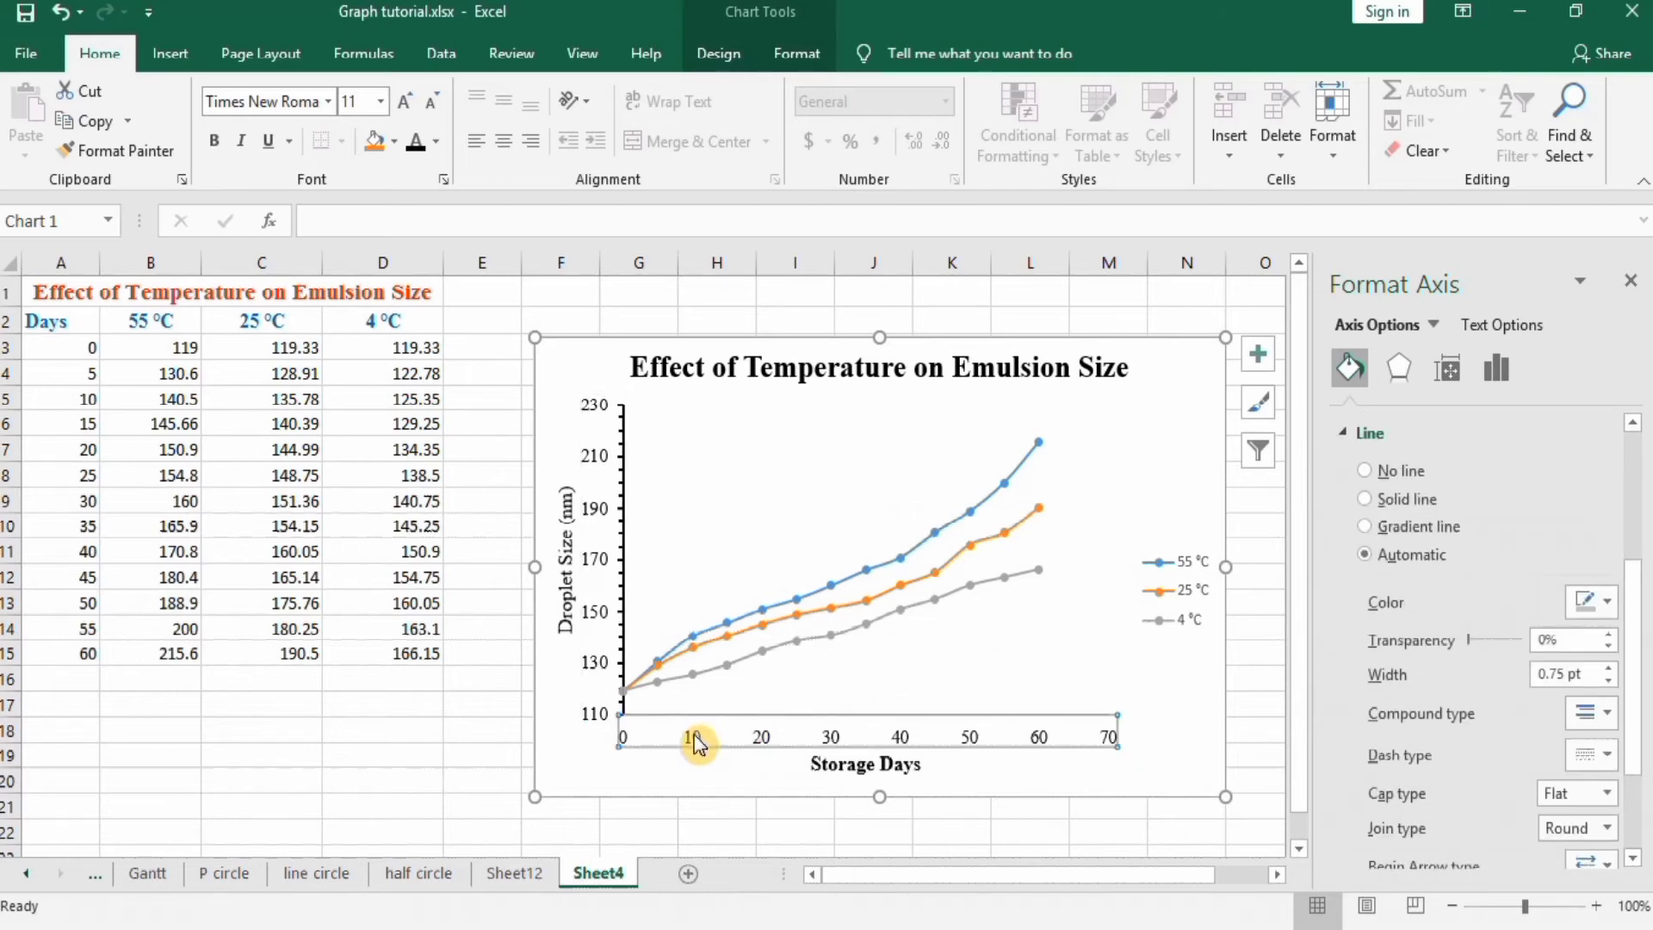
{"action": "mouse_move", "coordinate": [1189, 712]}
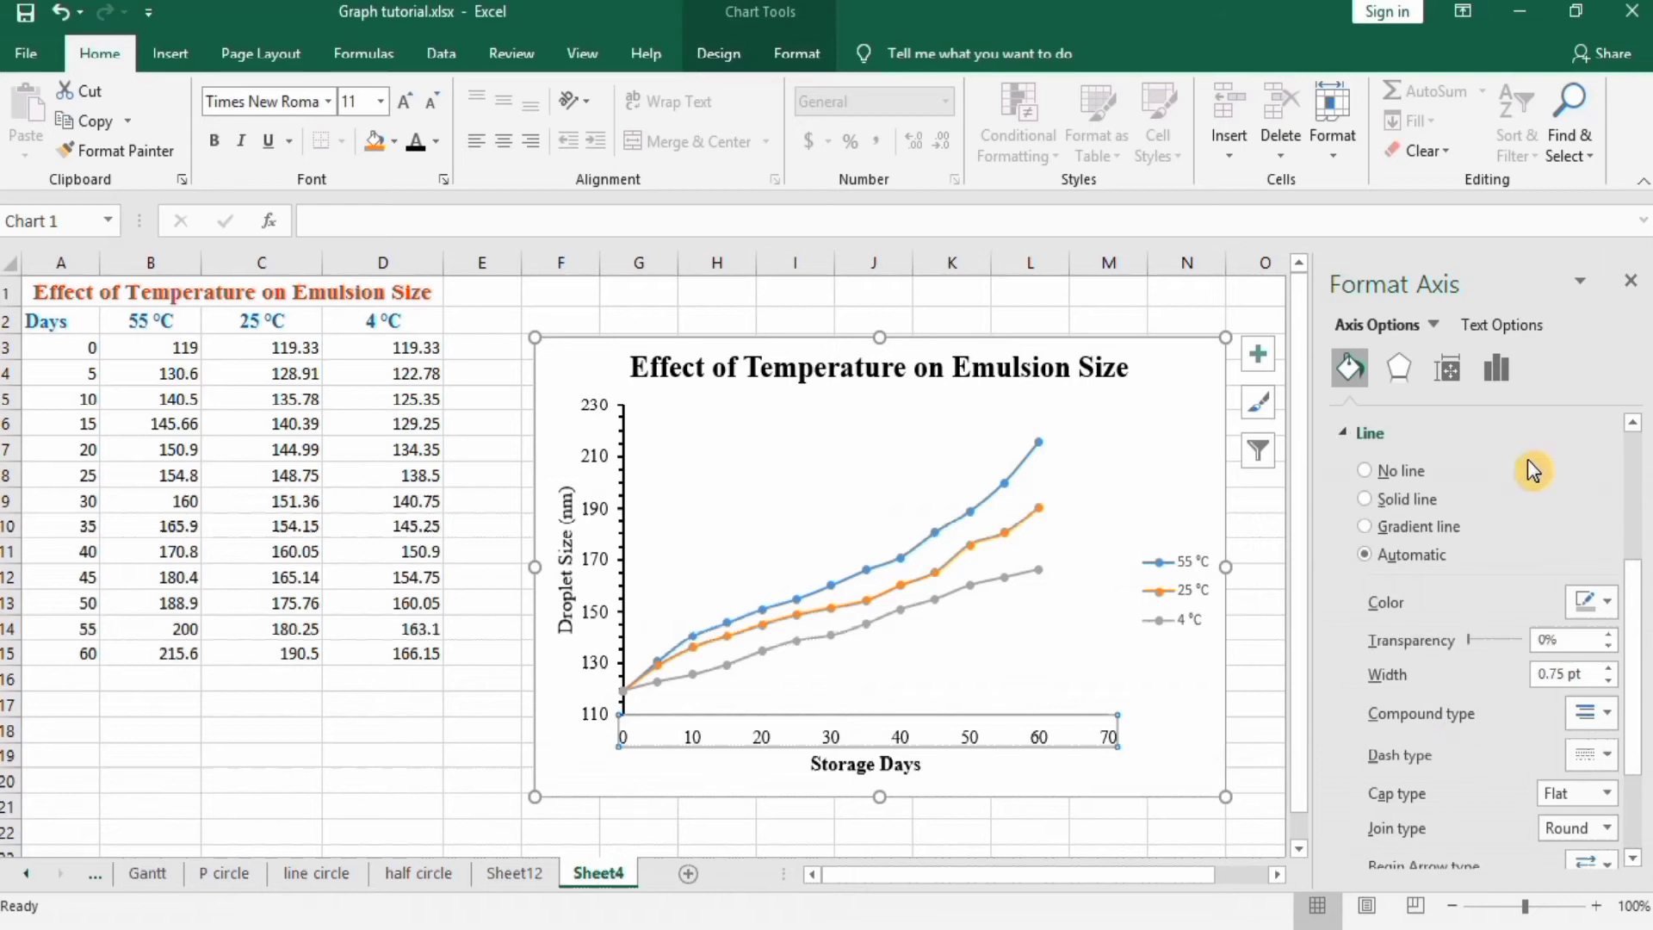
{"action": "mouse_move", "coordinate": [1364, 508]}
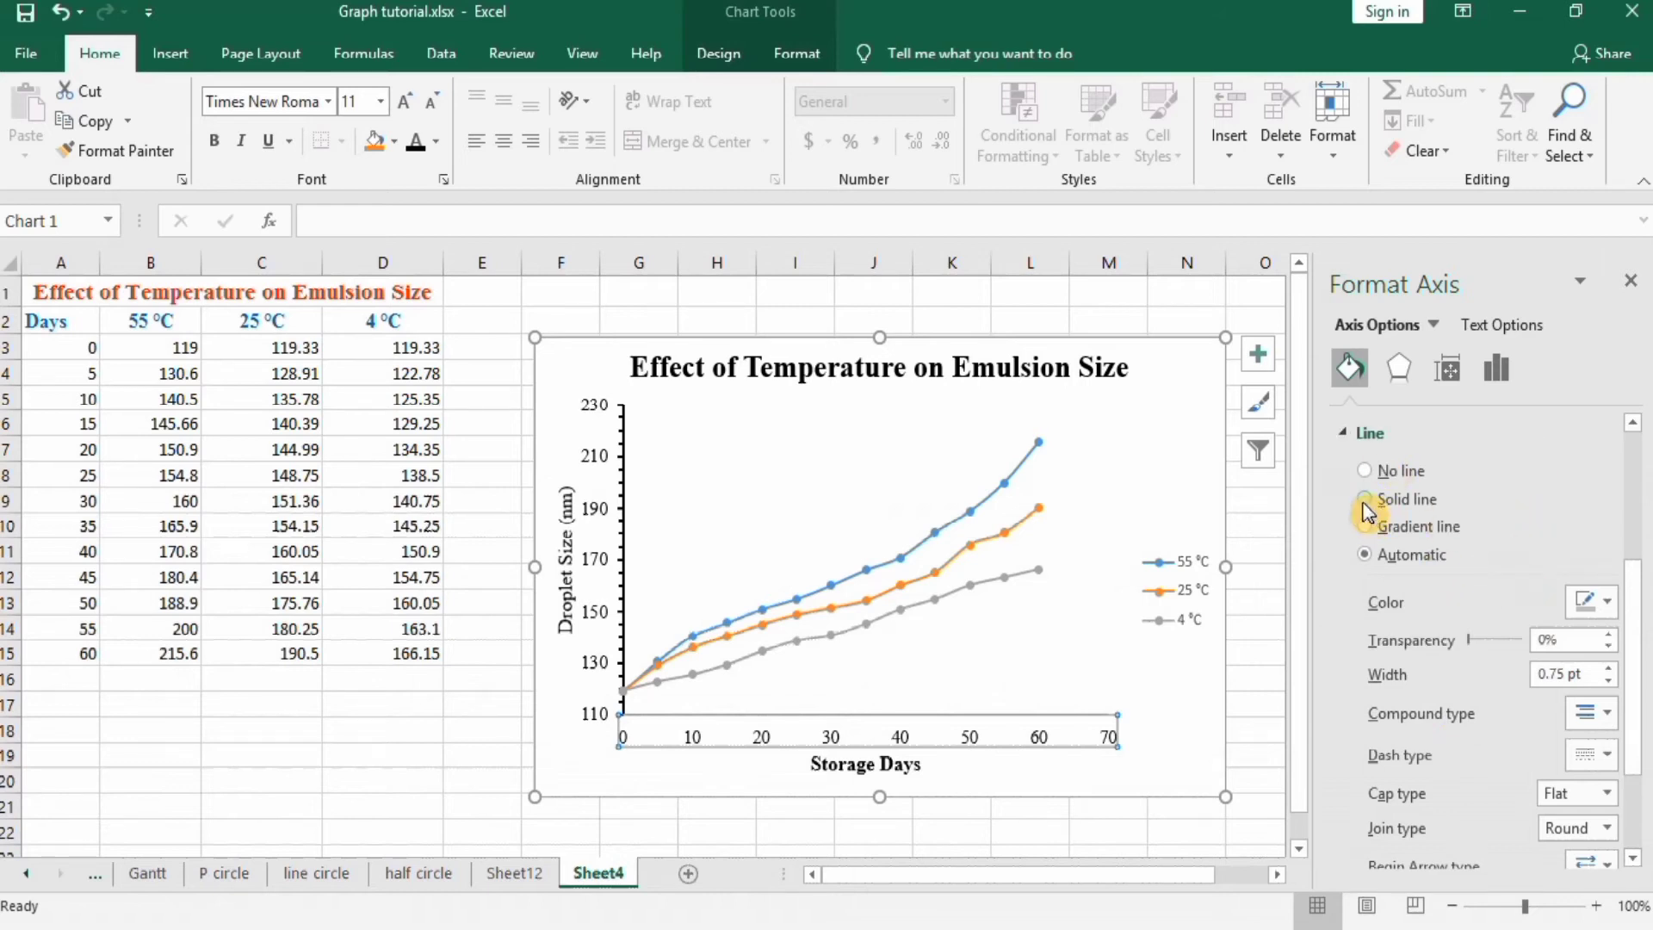
Step: Make the Storage Days axis line solid and raise its width to 1.25 pt or more
{"action": "left_click", "coordinate": [1365, 499]}
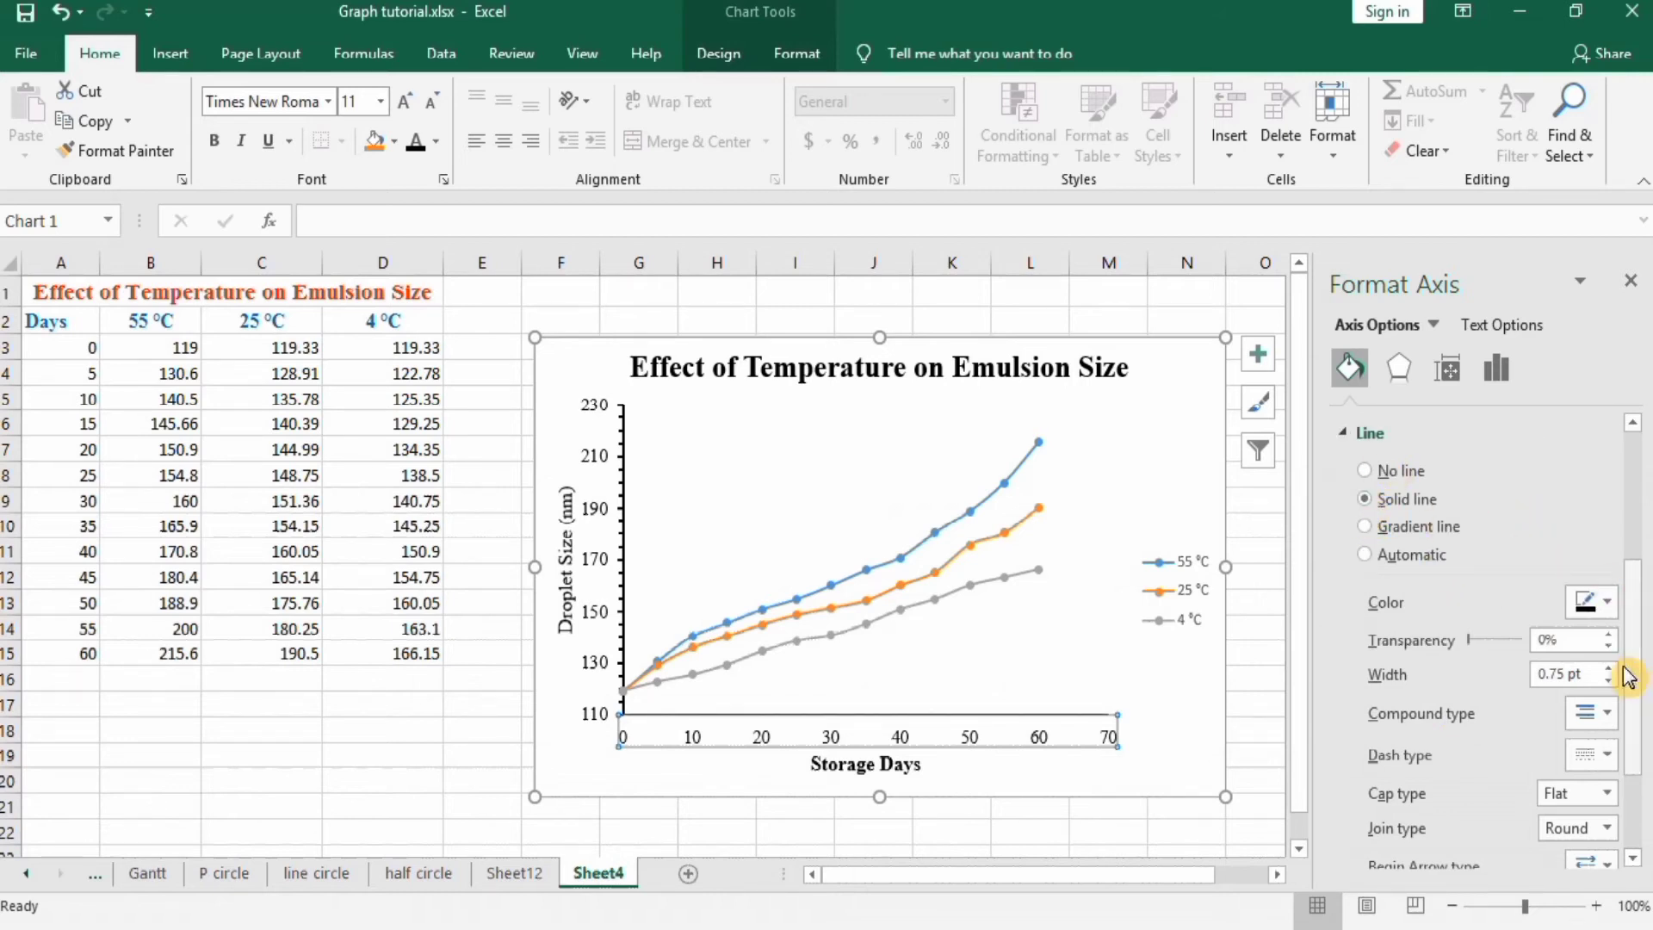
{"action": "left_click", "coordinate": [1608, 669]}
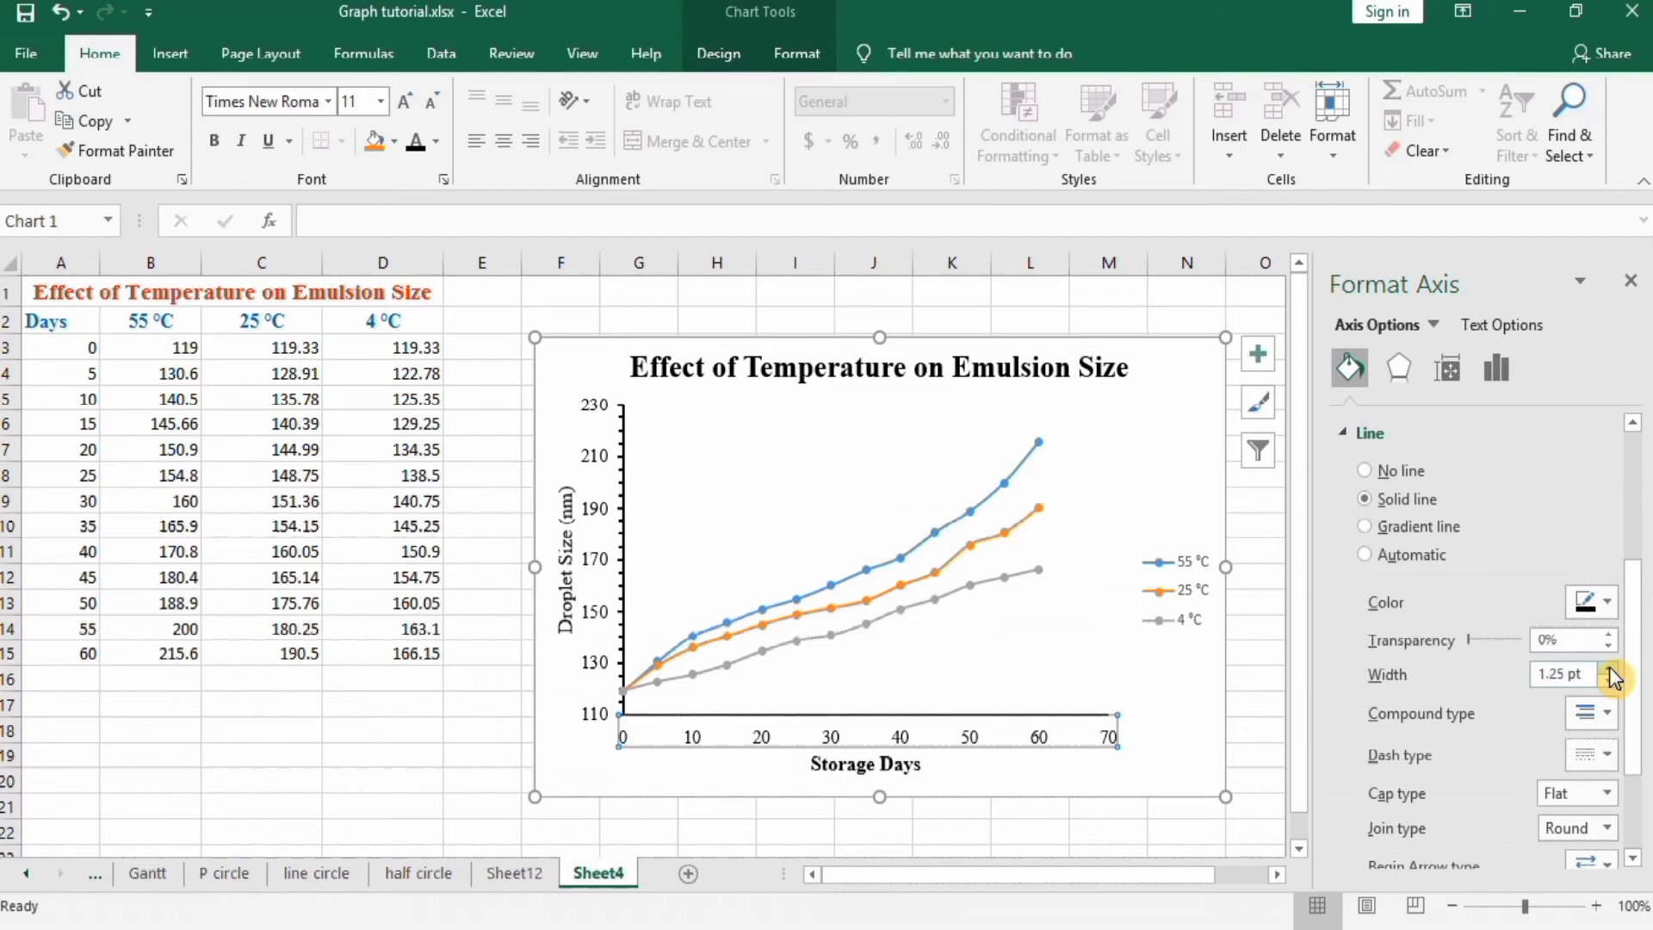
{"action": "left_click", "coordinate": [1607, 669]}
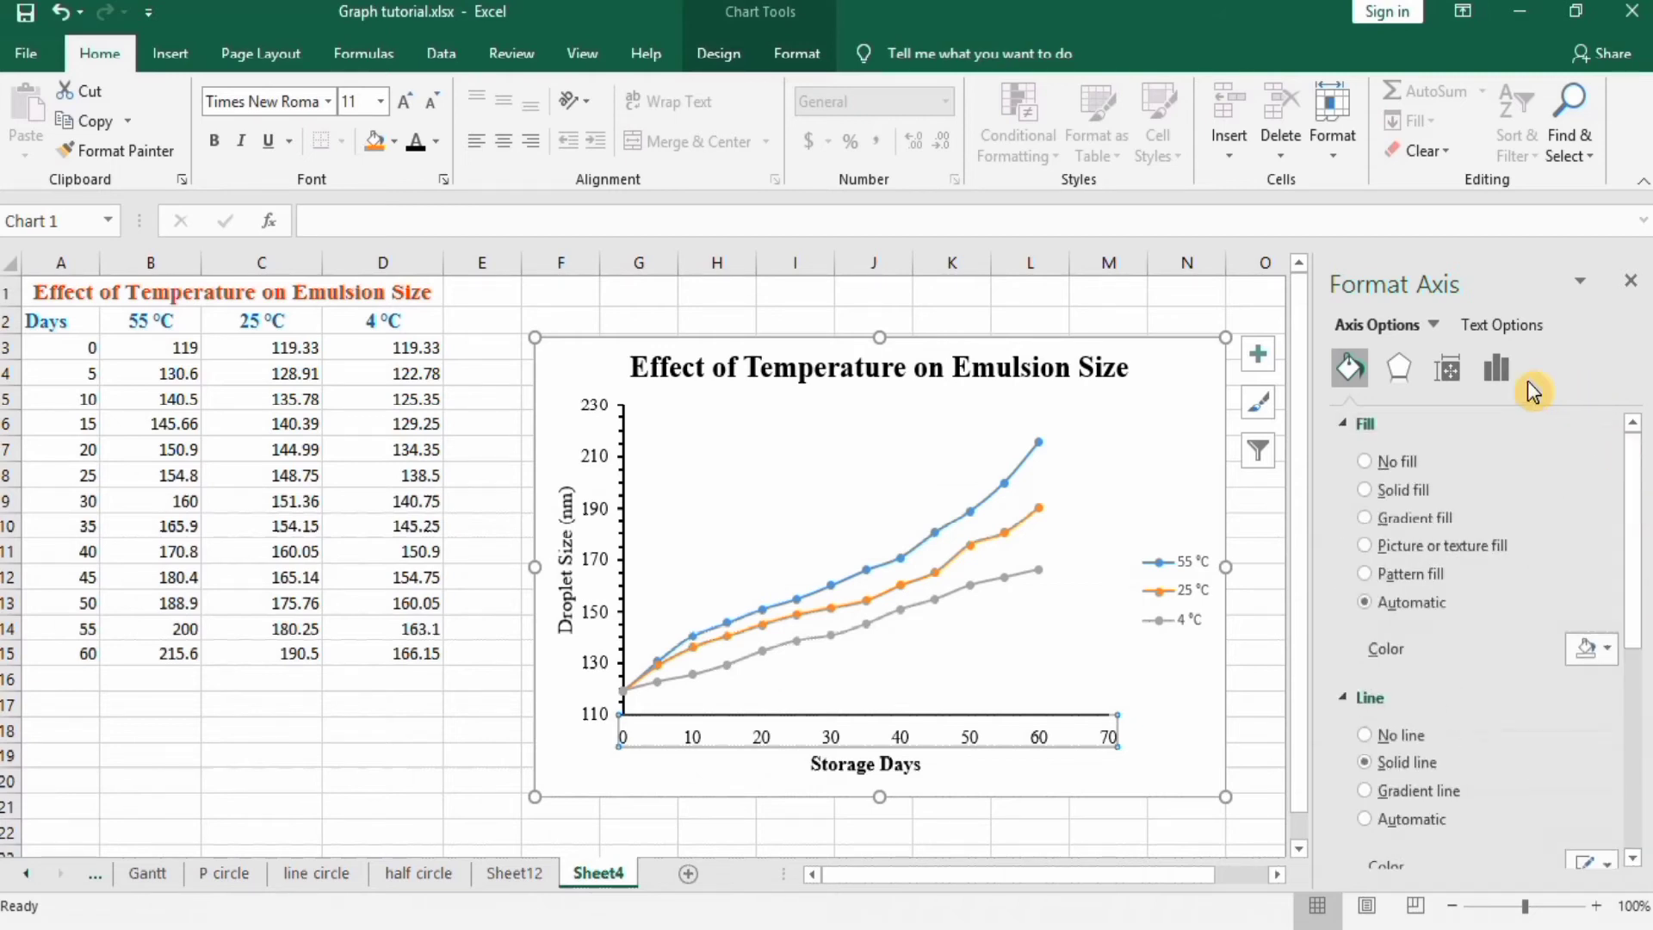
Step: Adjust the Storage Days axis bounds and units to major 10, minor 2
{"action": "left_click", "coordinate": [1495, 368]}
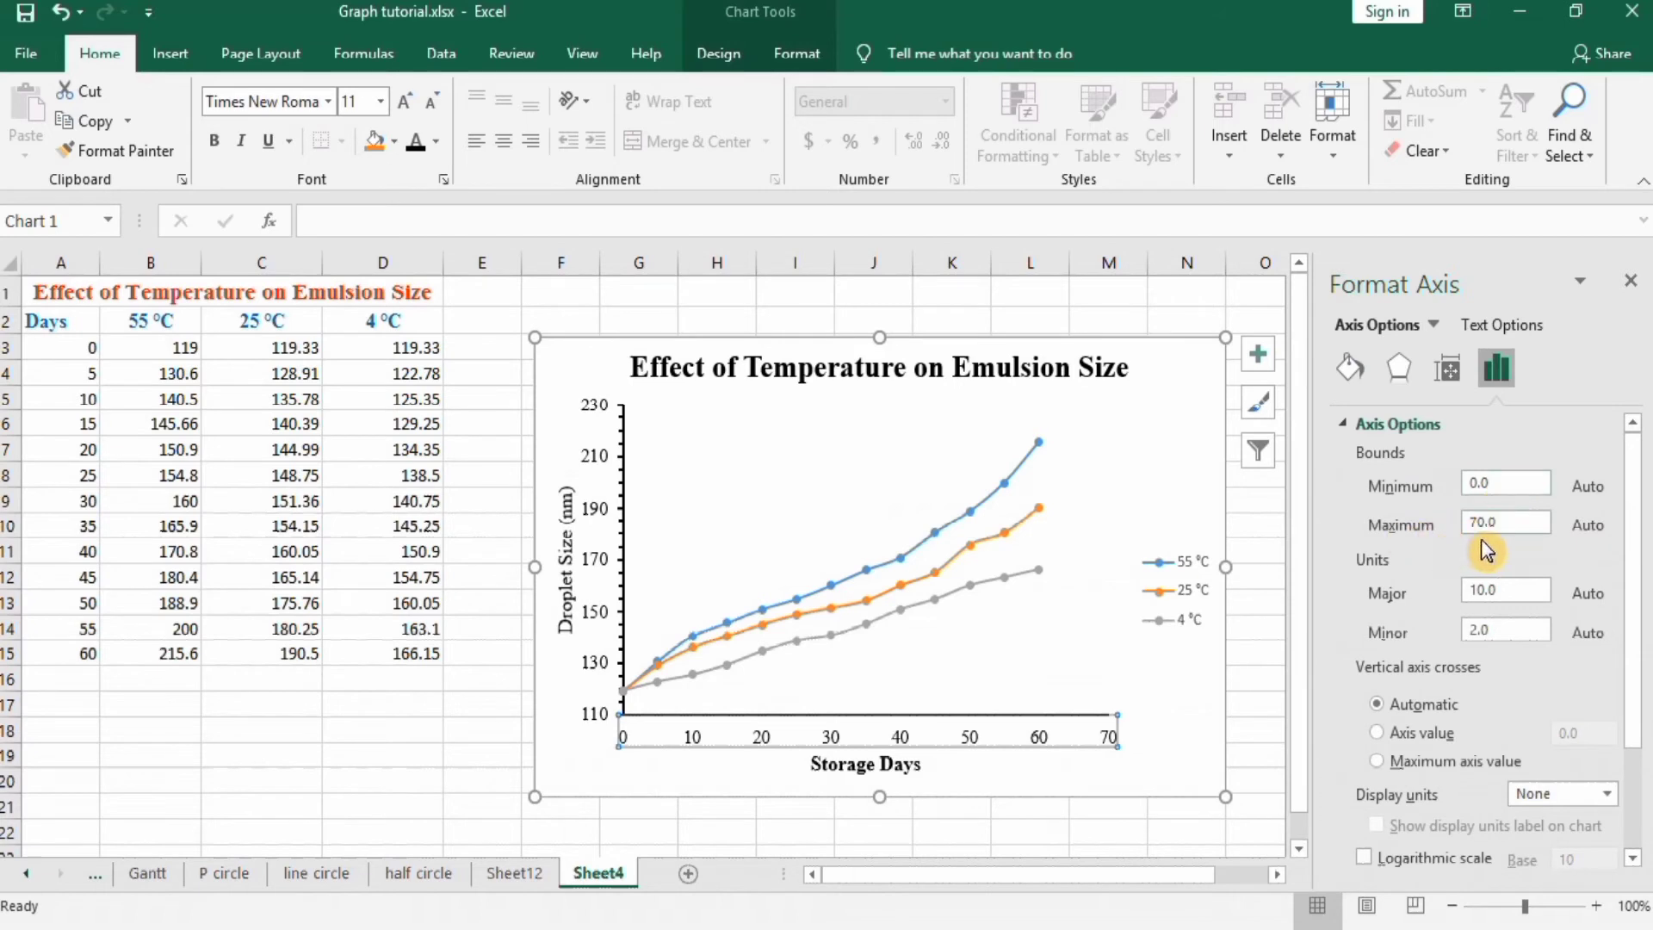
{"action": "mouse_move", "coordinate": [1080, 742]}
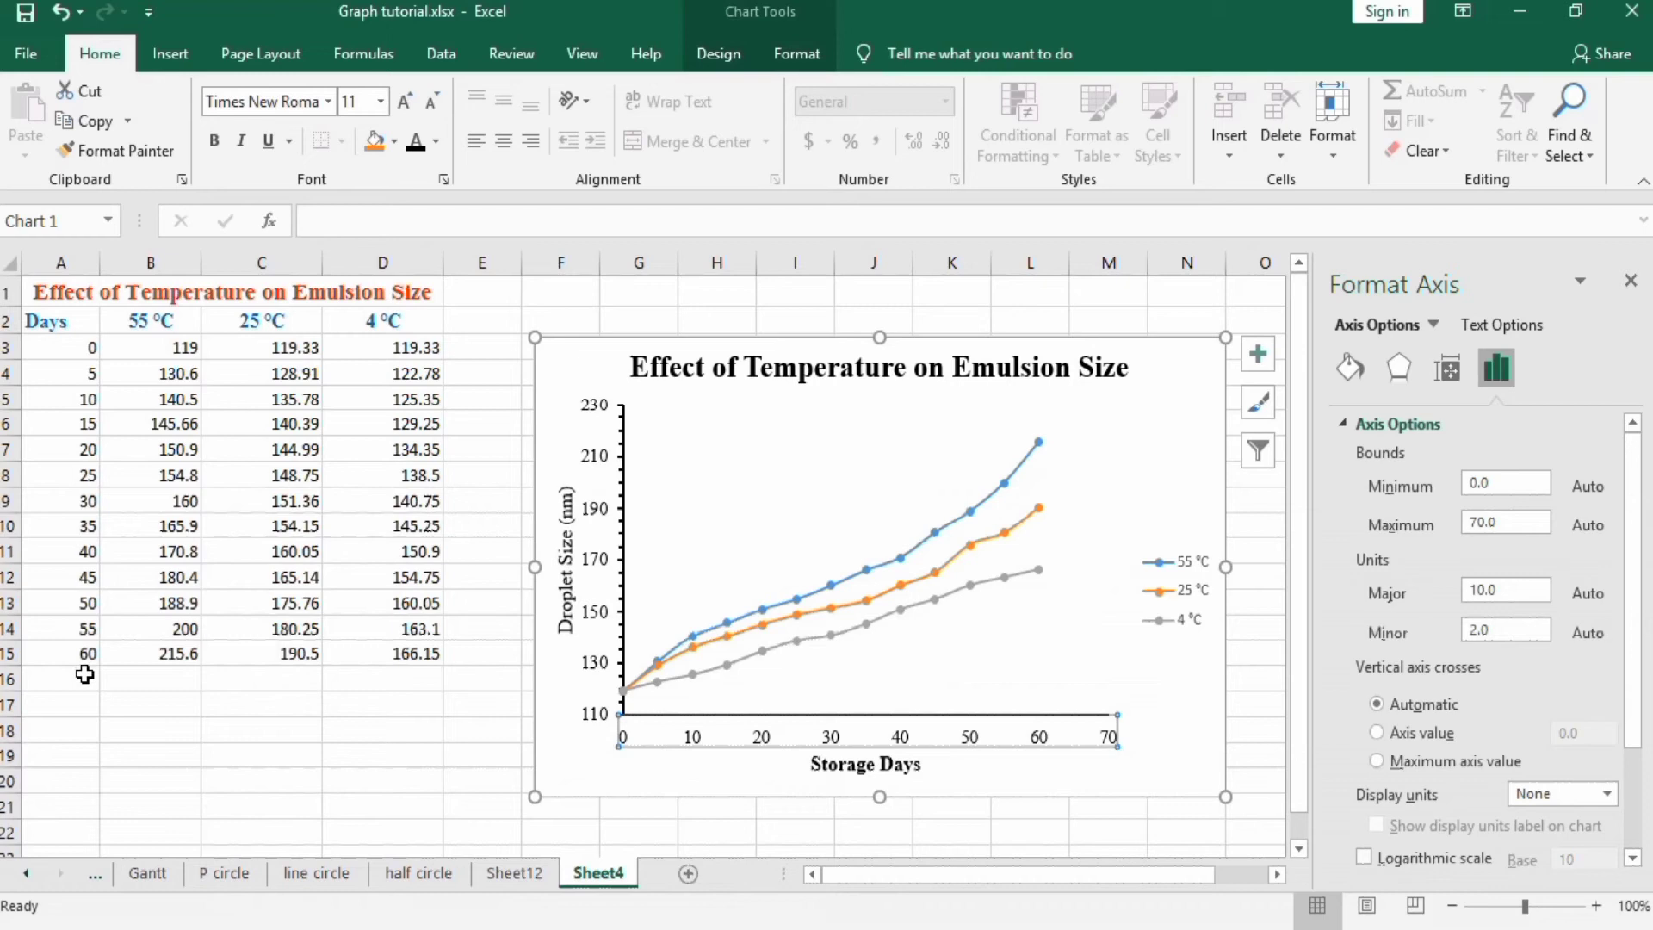
{"action": "left_click", "coordinate": [1505, 524]}
{"action": "type", "text": "60"}
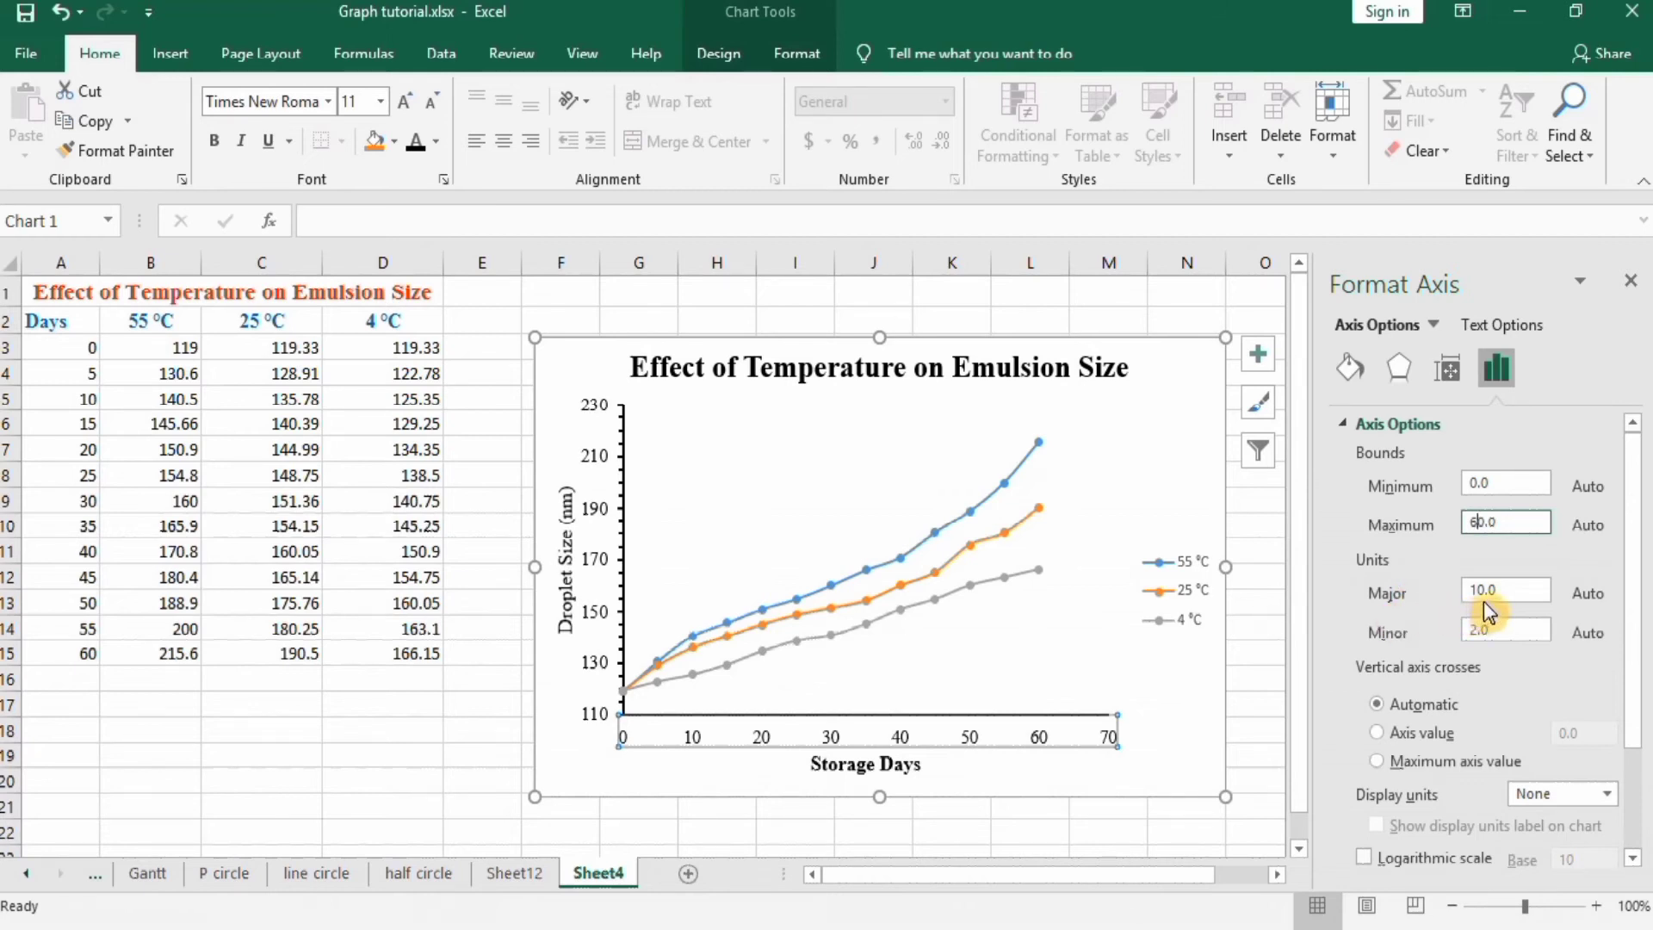
{"action": "mouse_move", "coordinate": [717, 743]}
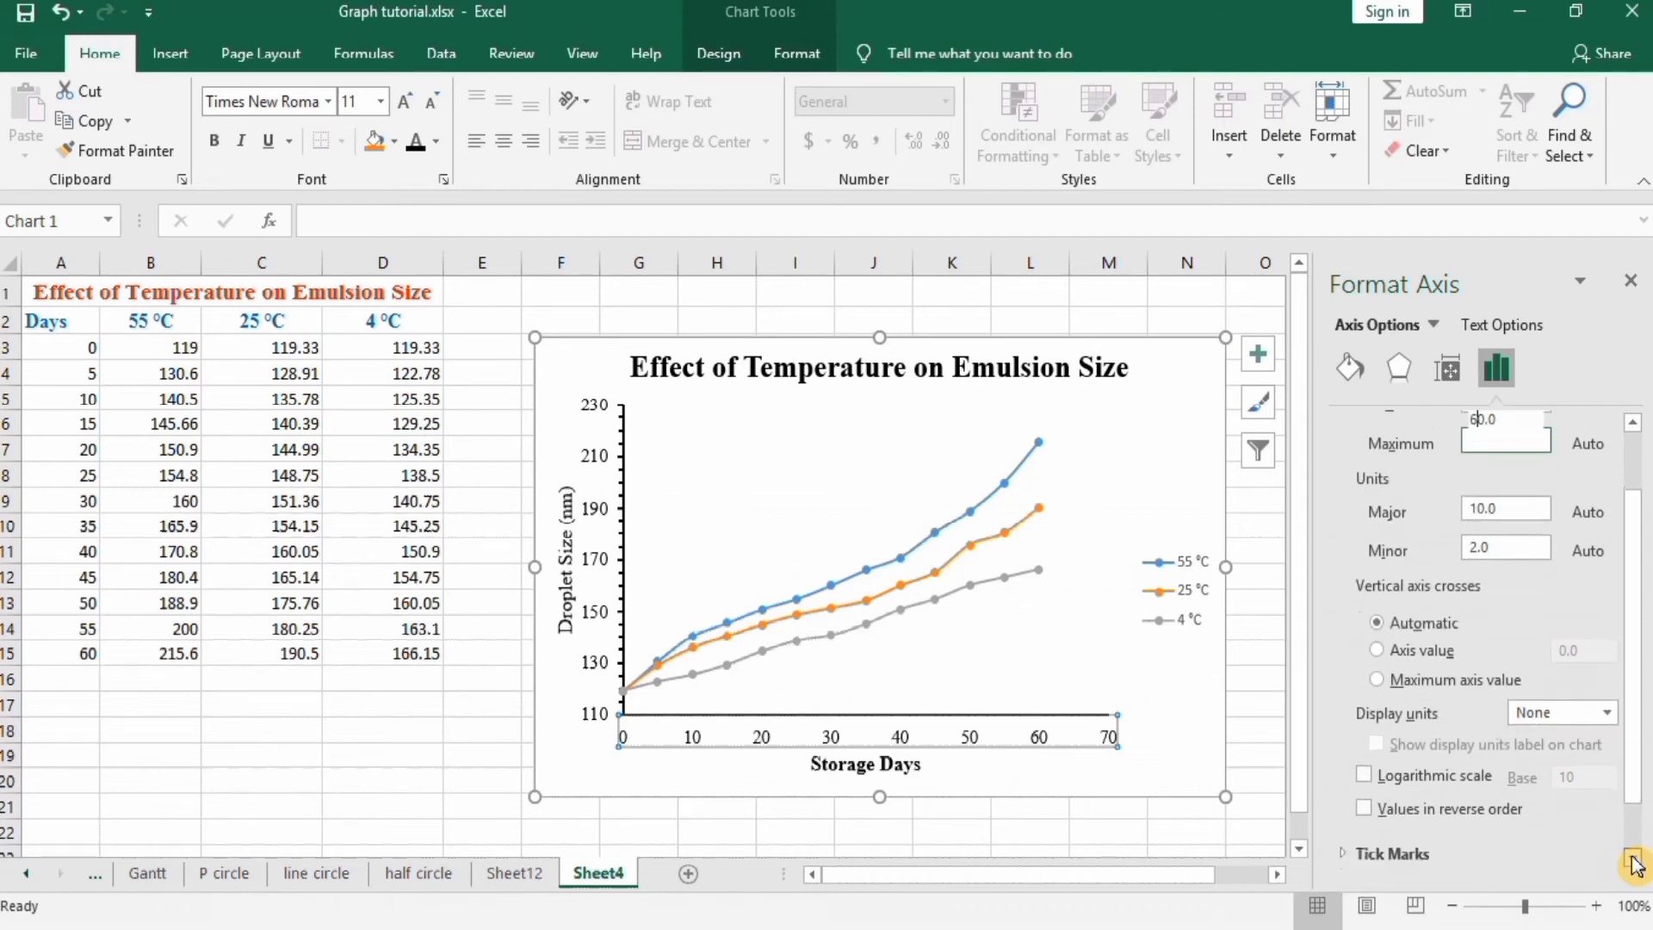
{"action": "scroll", "scroll_direction": "down", "scroll_amount": 3}
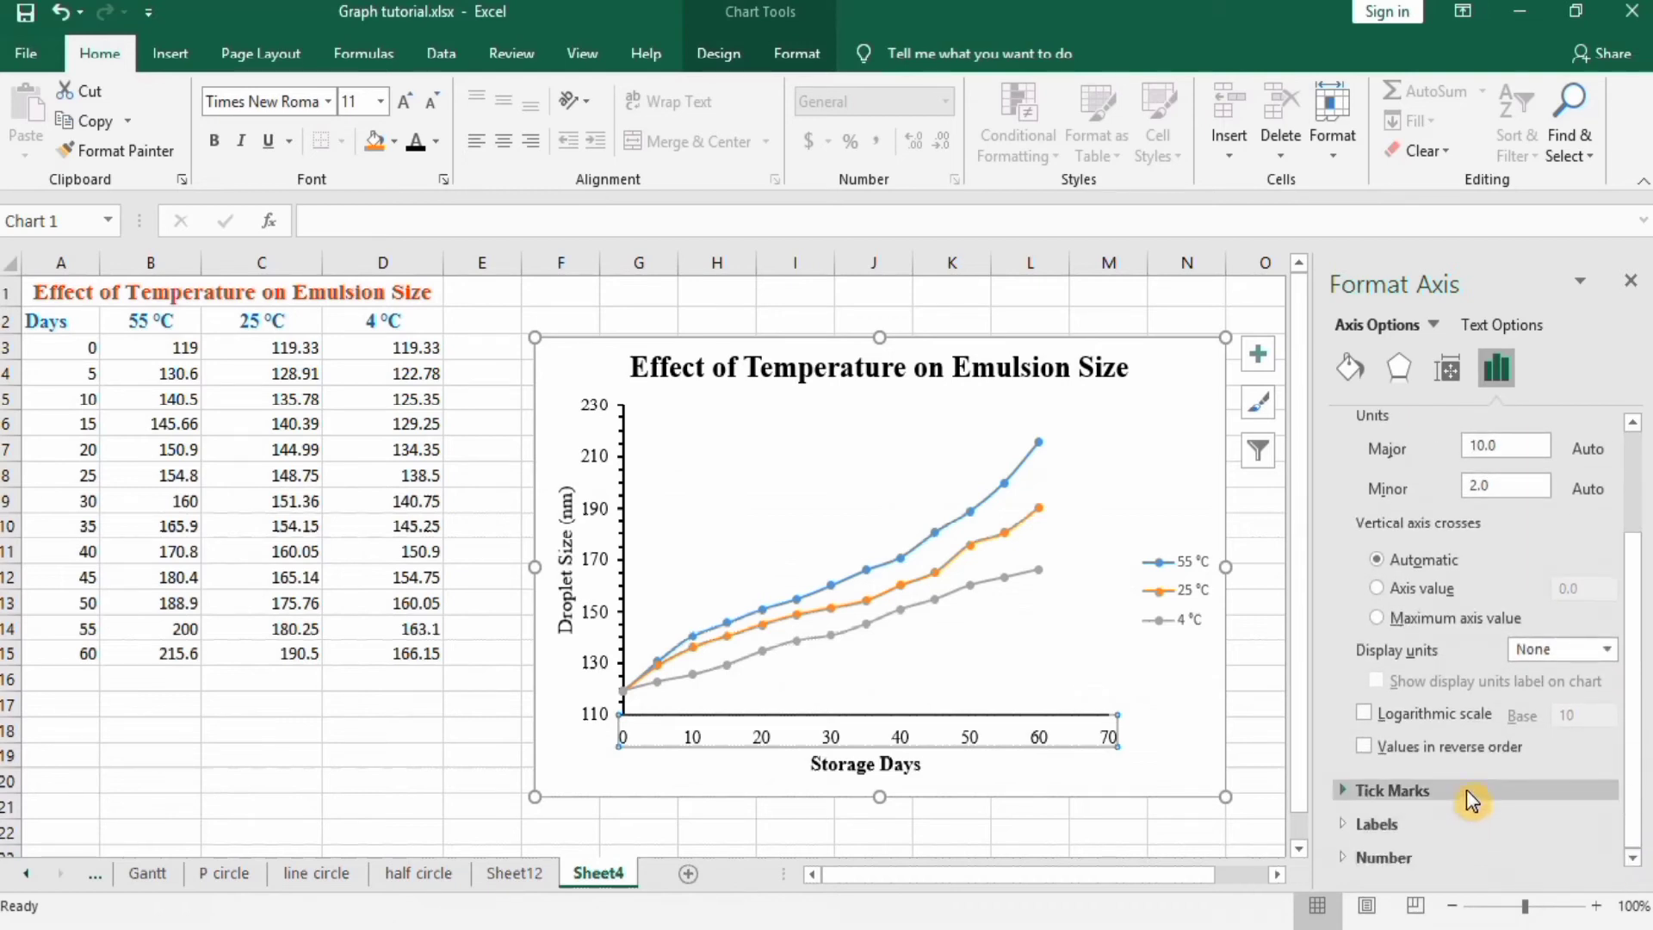
Step: Set the Storage Days tick marks to Outside and select the 55 °C series
{"action": "left_click", "coordinate": [1392, 791]}
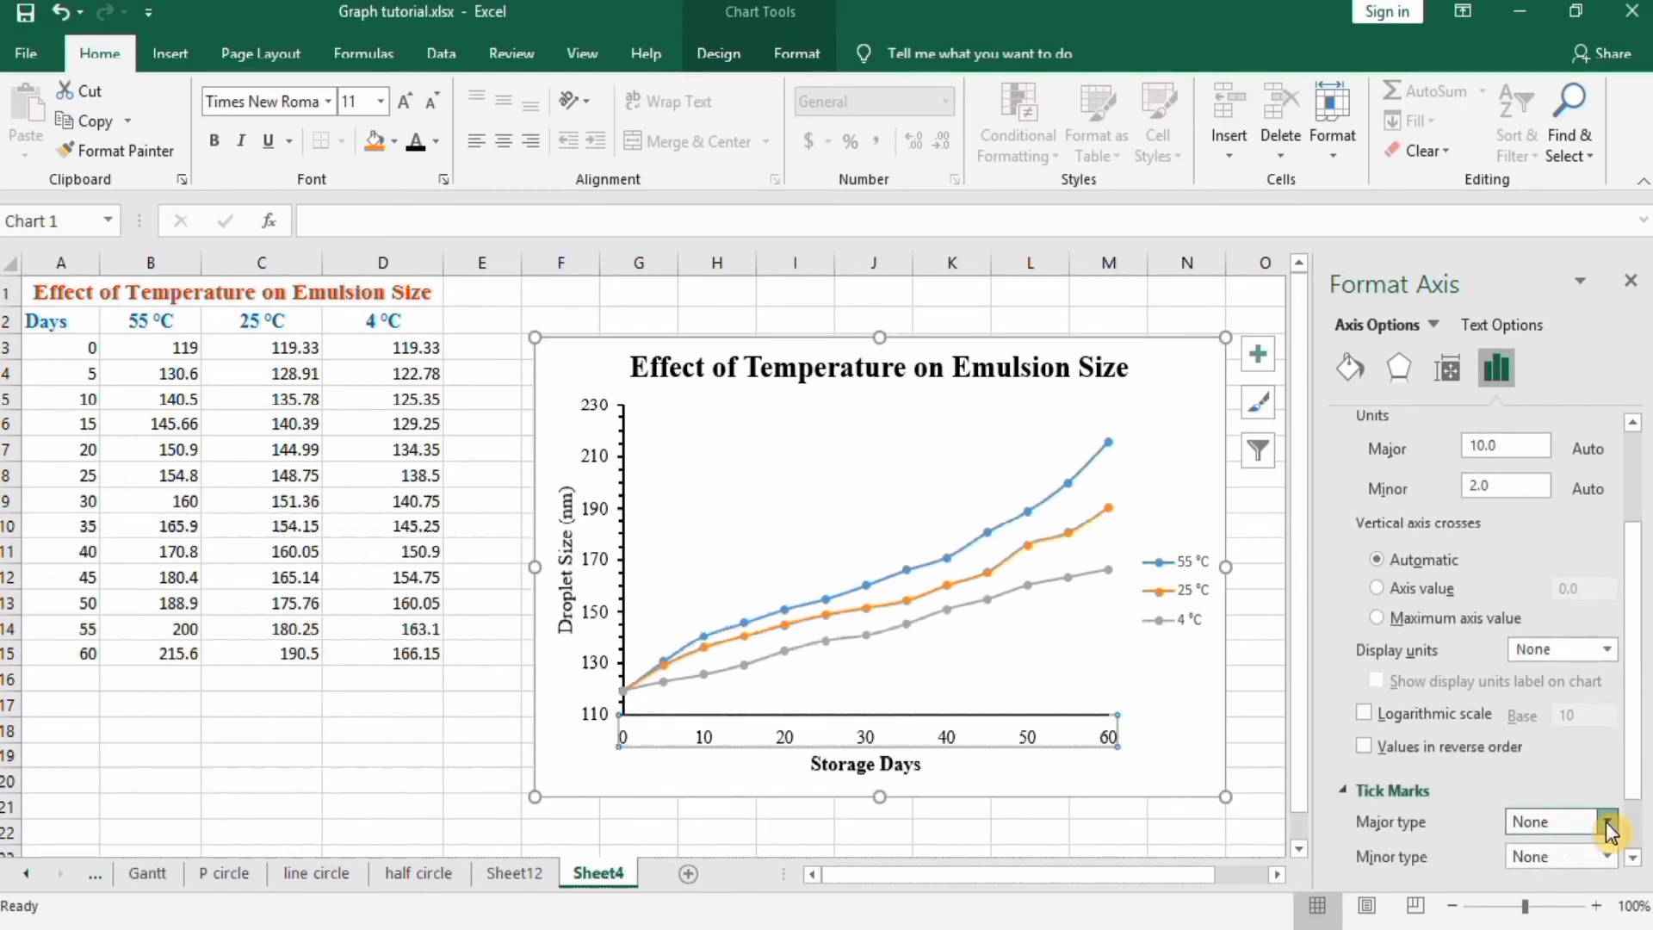
{"action": "left_click", "coordinate": [1608, 821]}
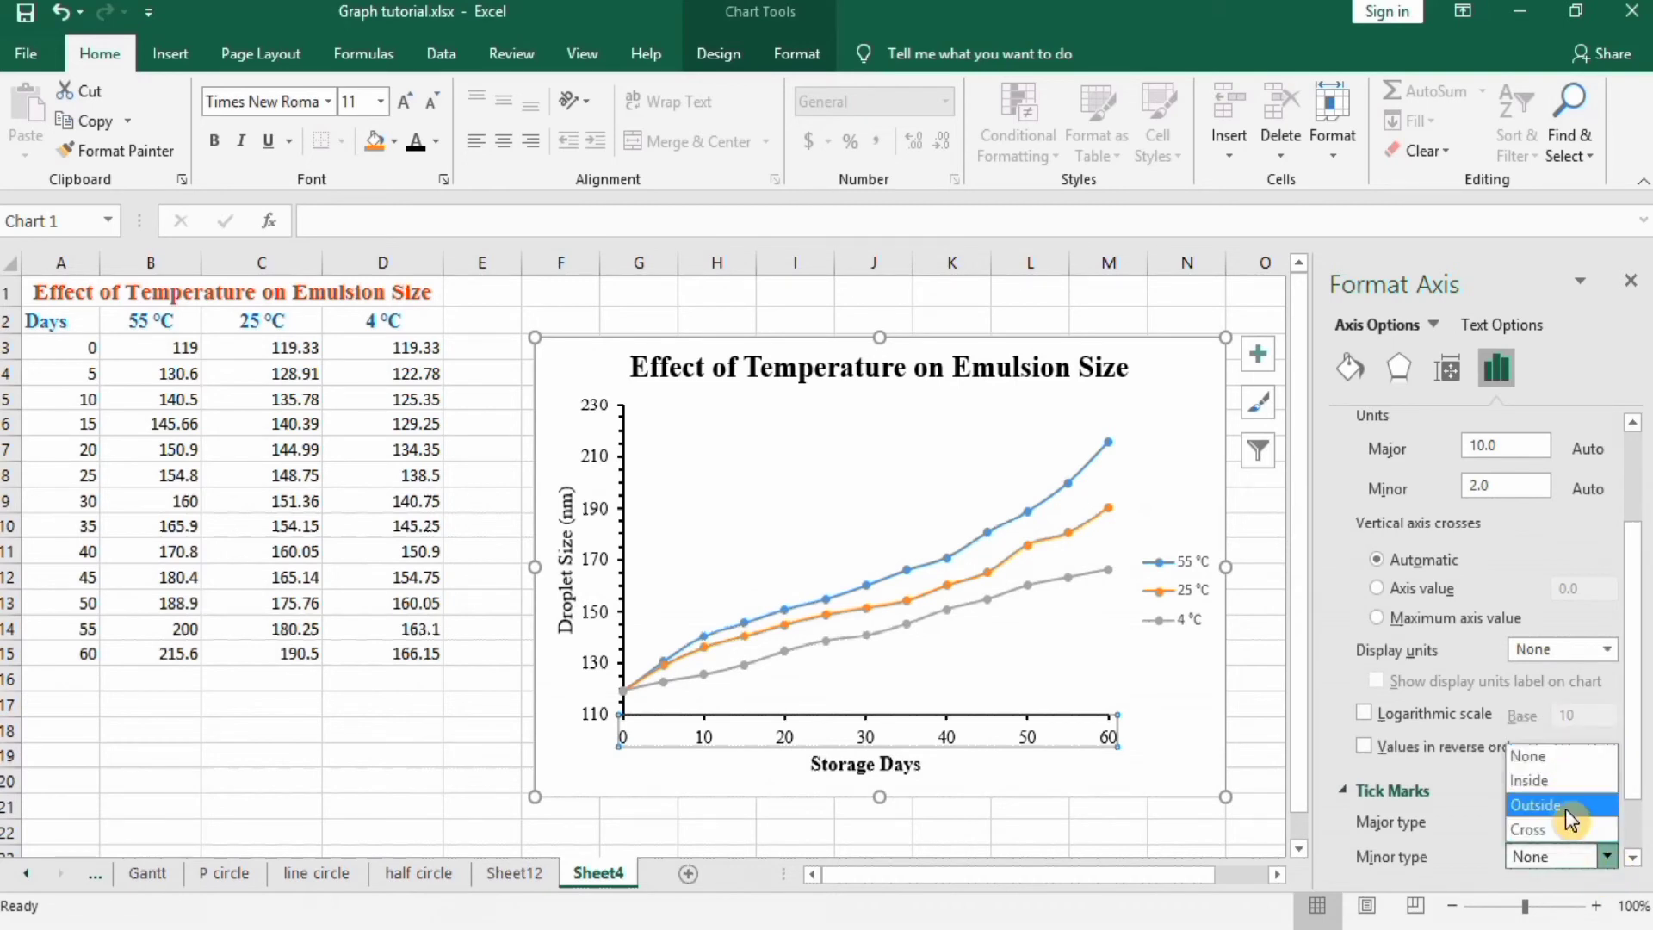
{"action": "left_click", "coordinate": [1535, 805]}
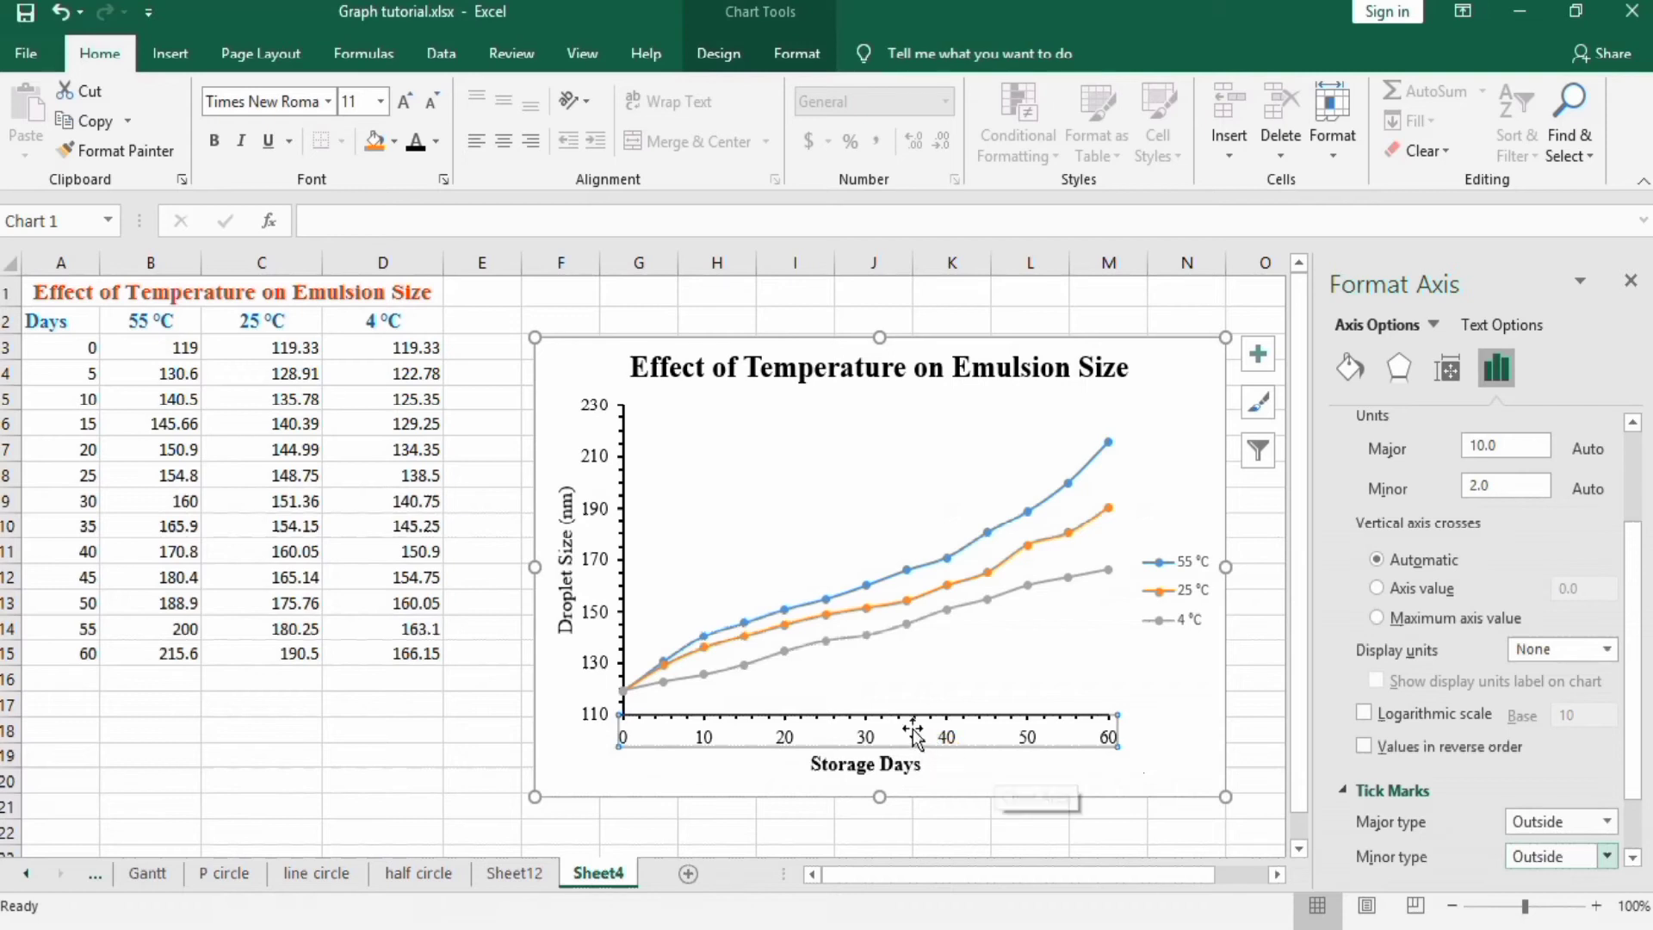
{"action": "mouse_move", "coordinate": [919, 740]}
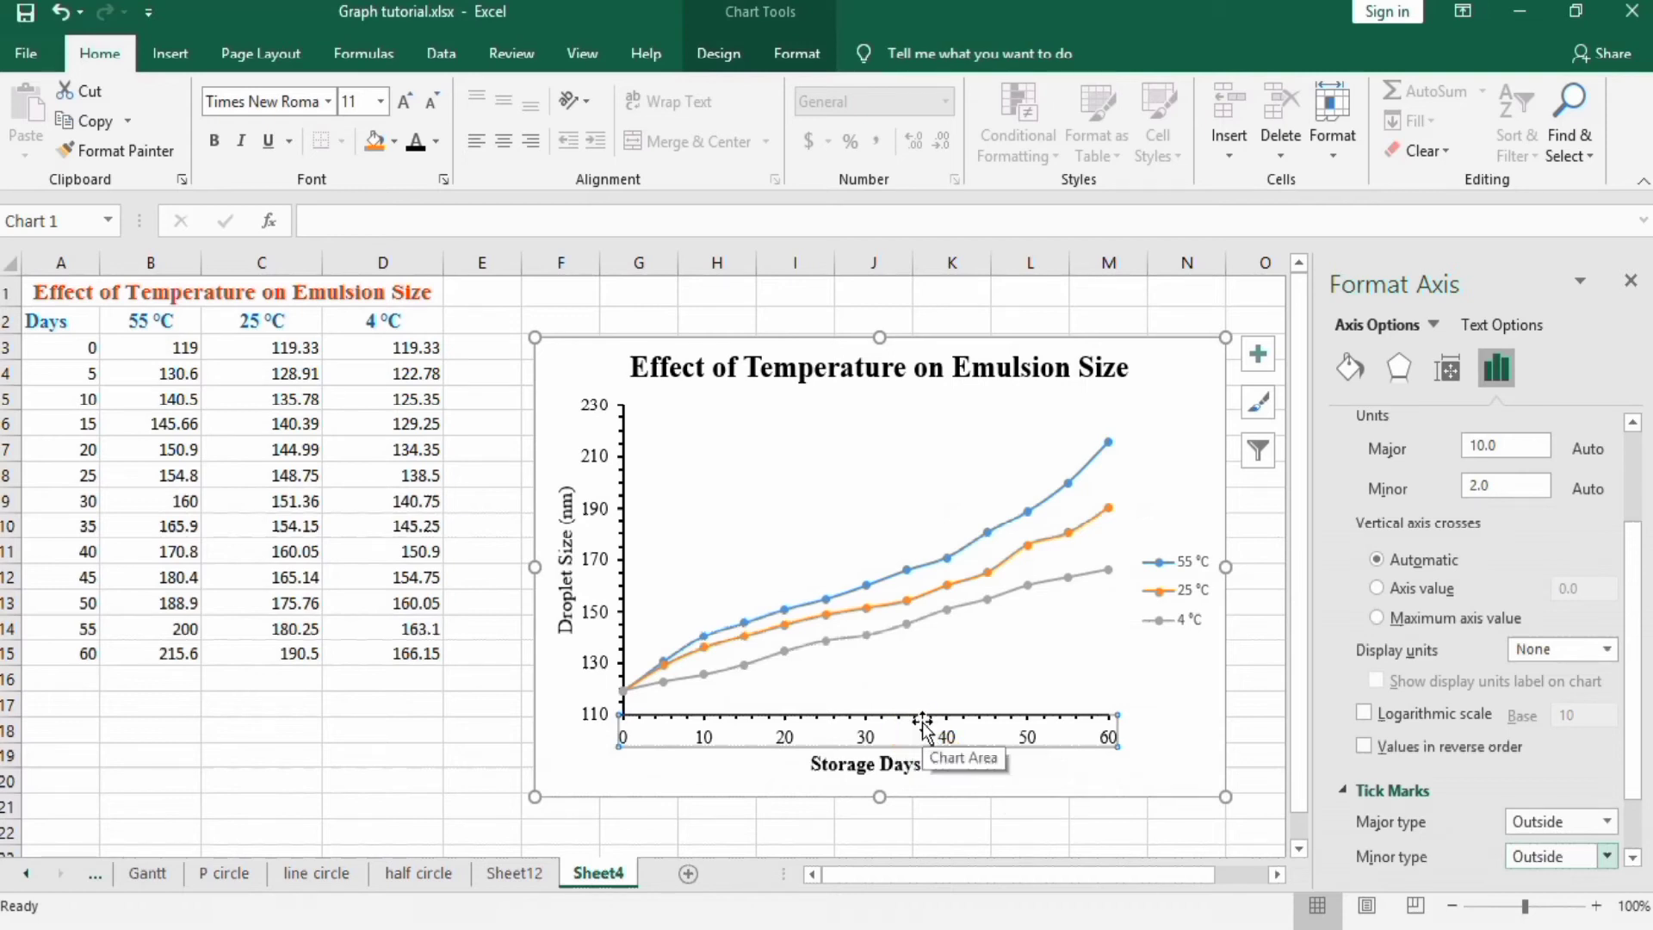
{"action": "mouse_move", "coordinate": [1387, 502]}
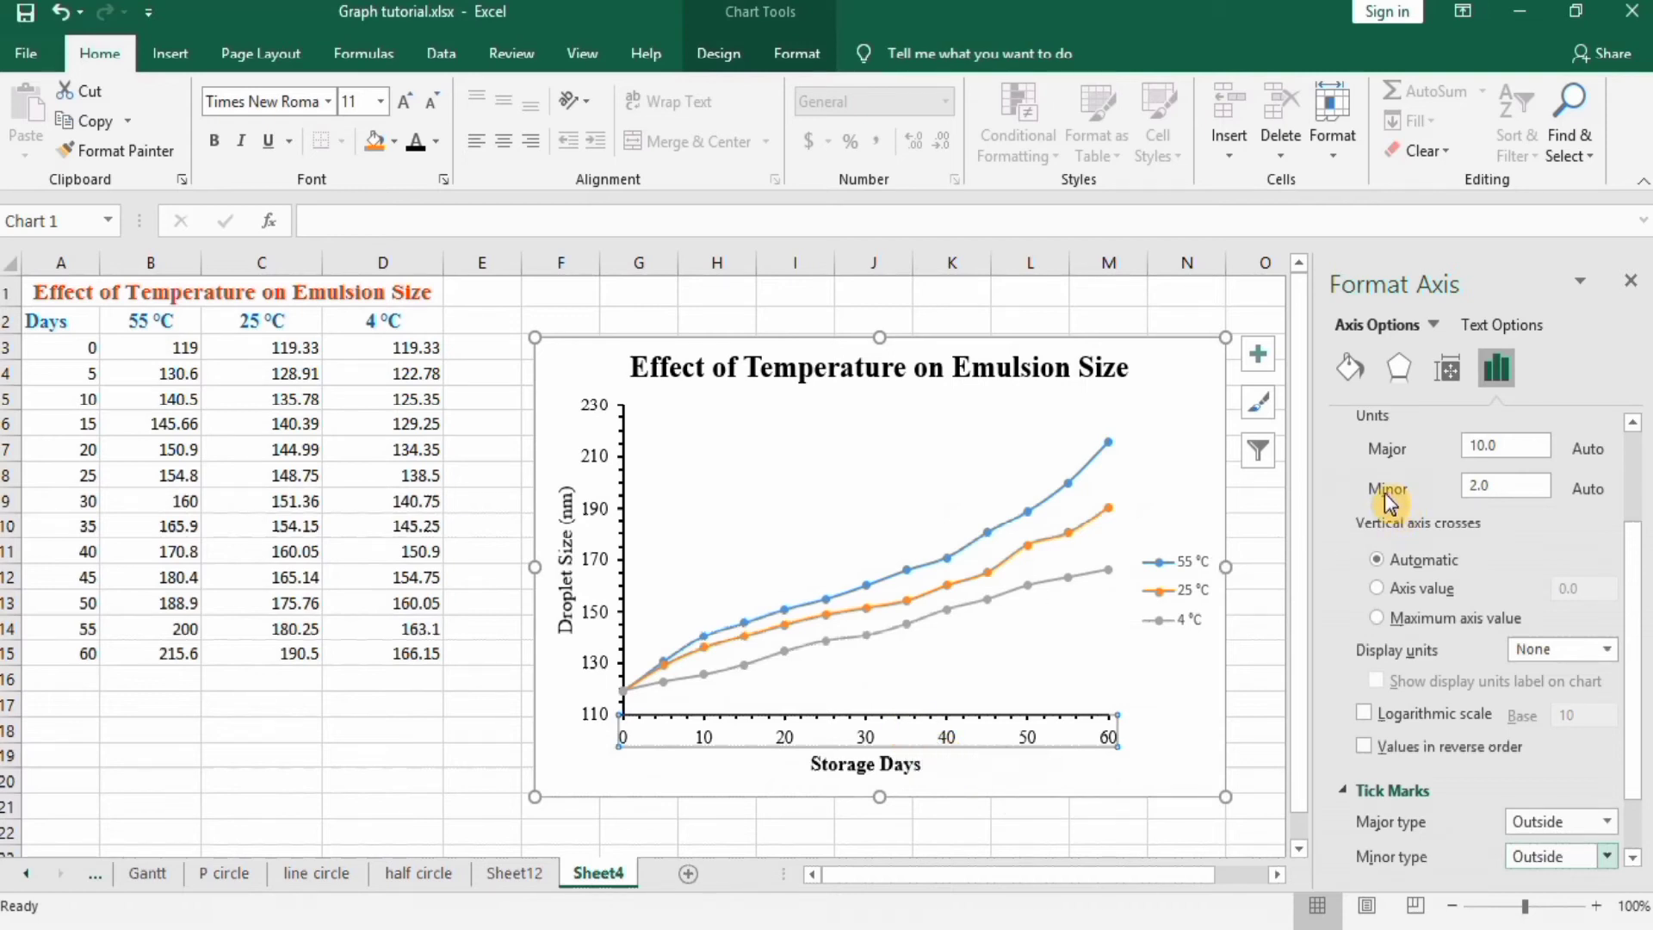
{"action": "mouse_move", "coordinate": [1483, 550]}
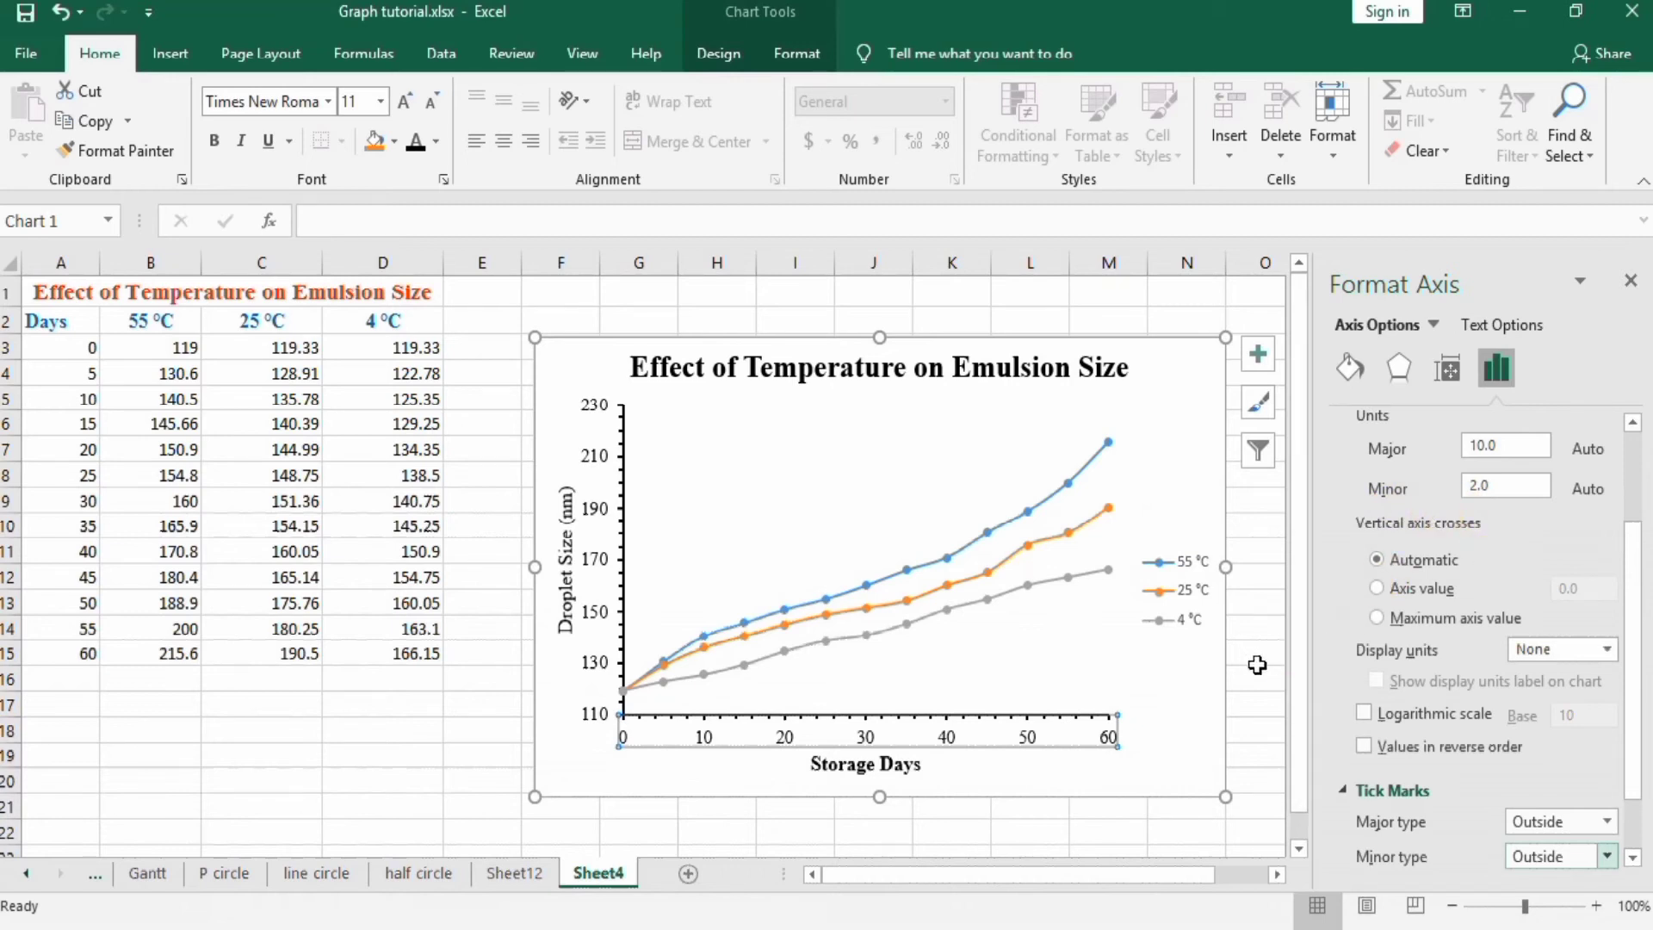
{"action": "mouse_move", "coordinate": [571, 678]}
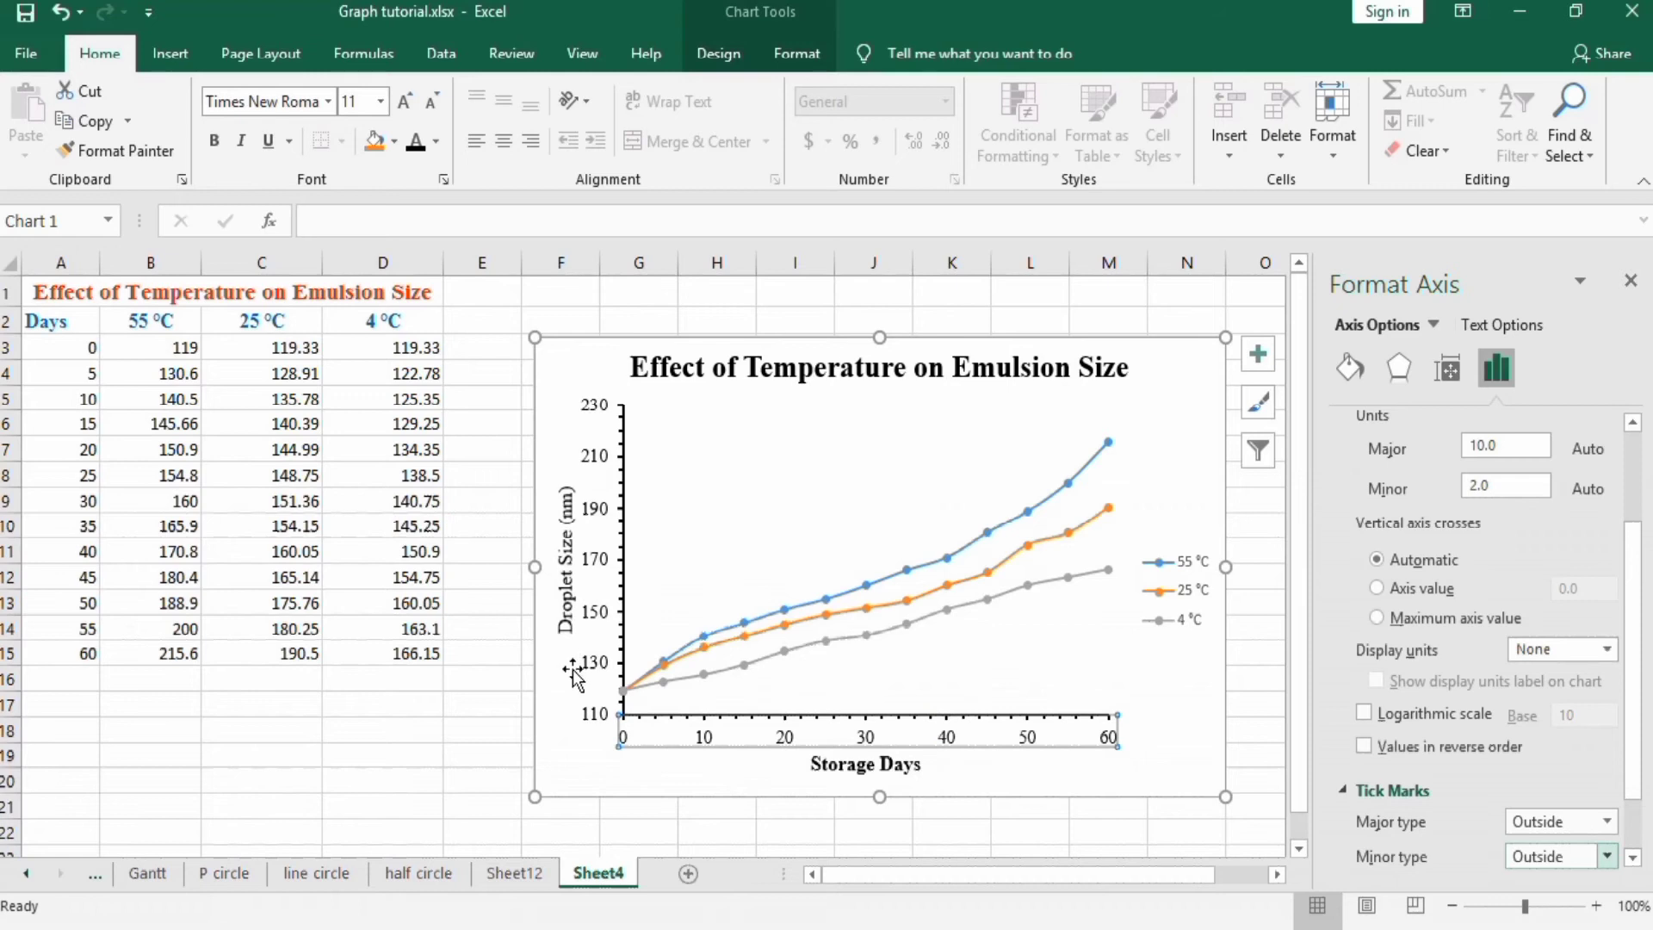
{"action": "mouse_move", "coordinate": [780, 413]}
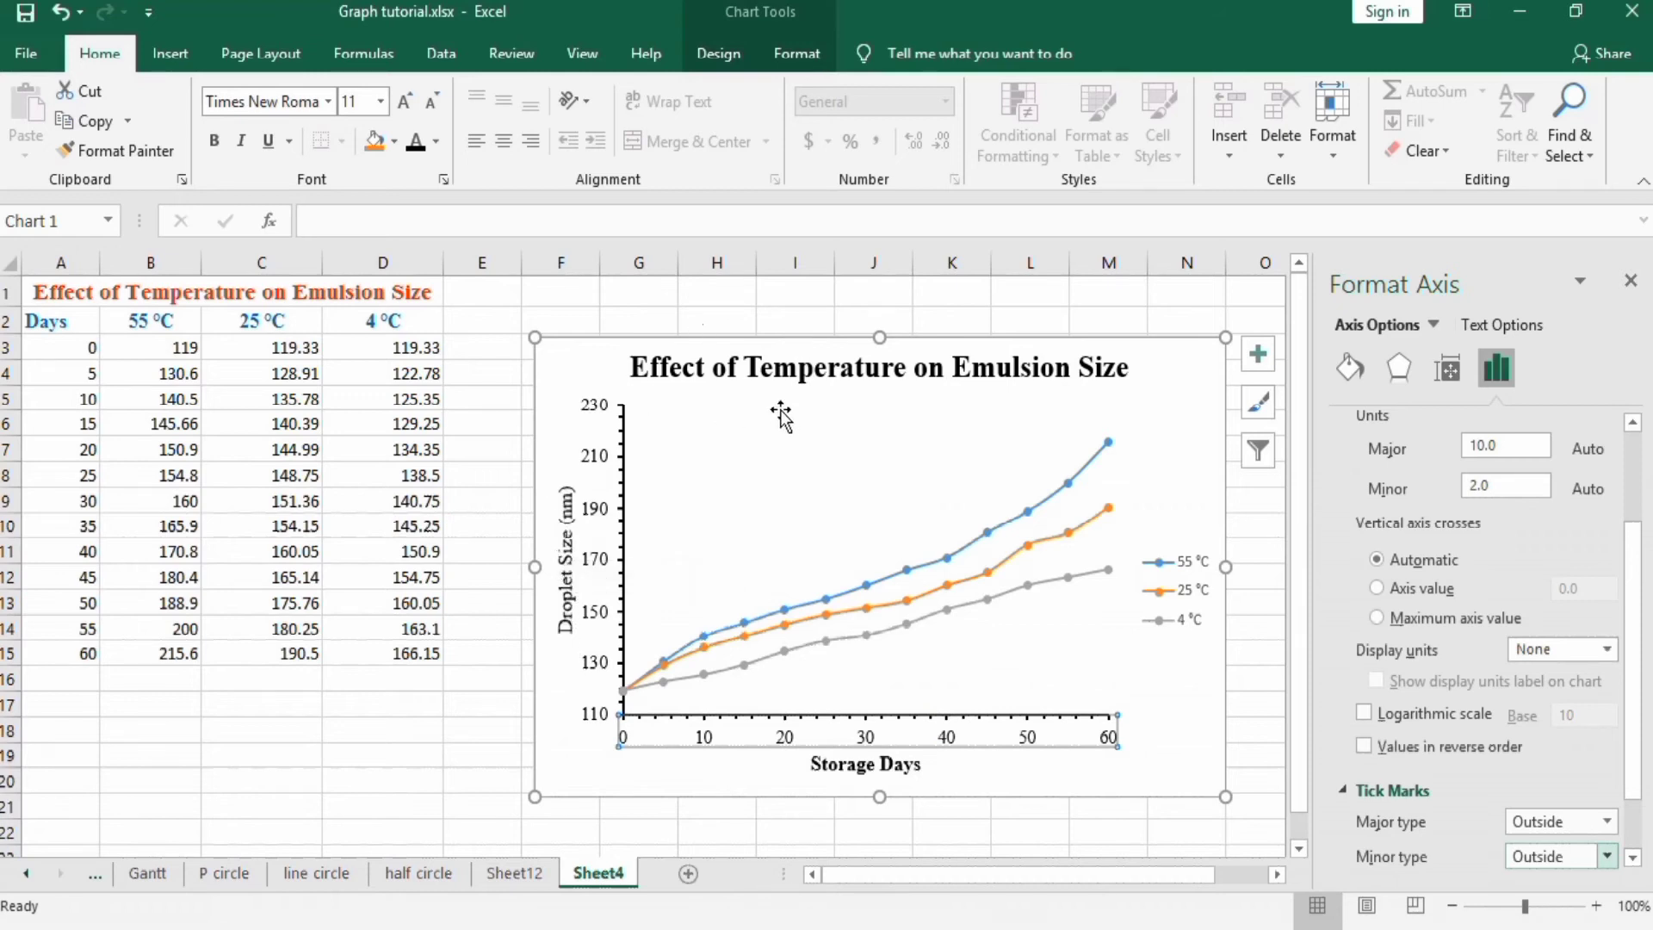
{"action": "mouse_move", "coordinate": [621, 566]}
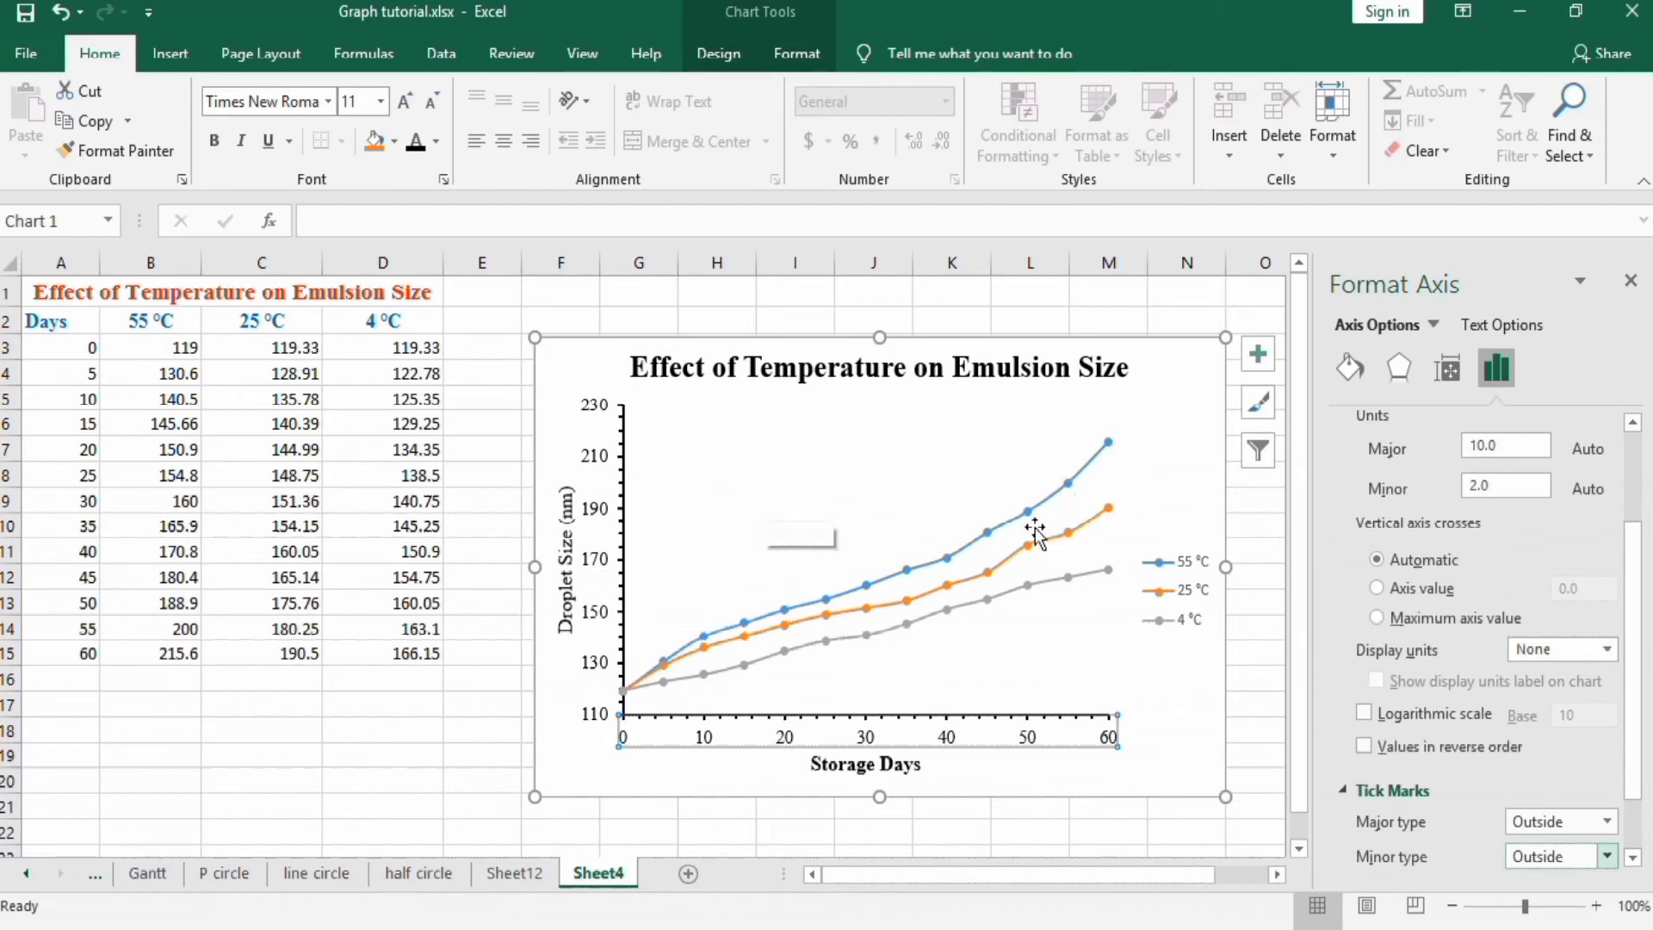
{"action": "mouse_move", "coordinate": [881, 574]}
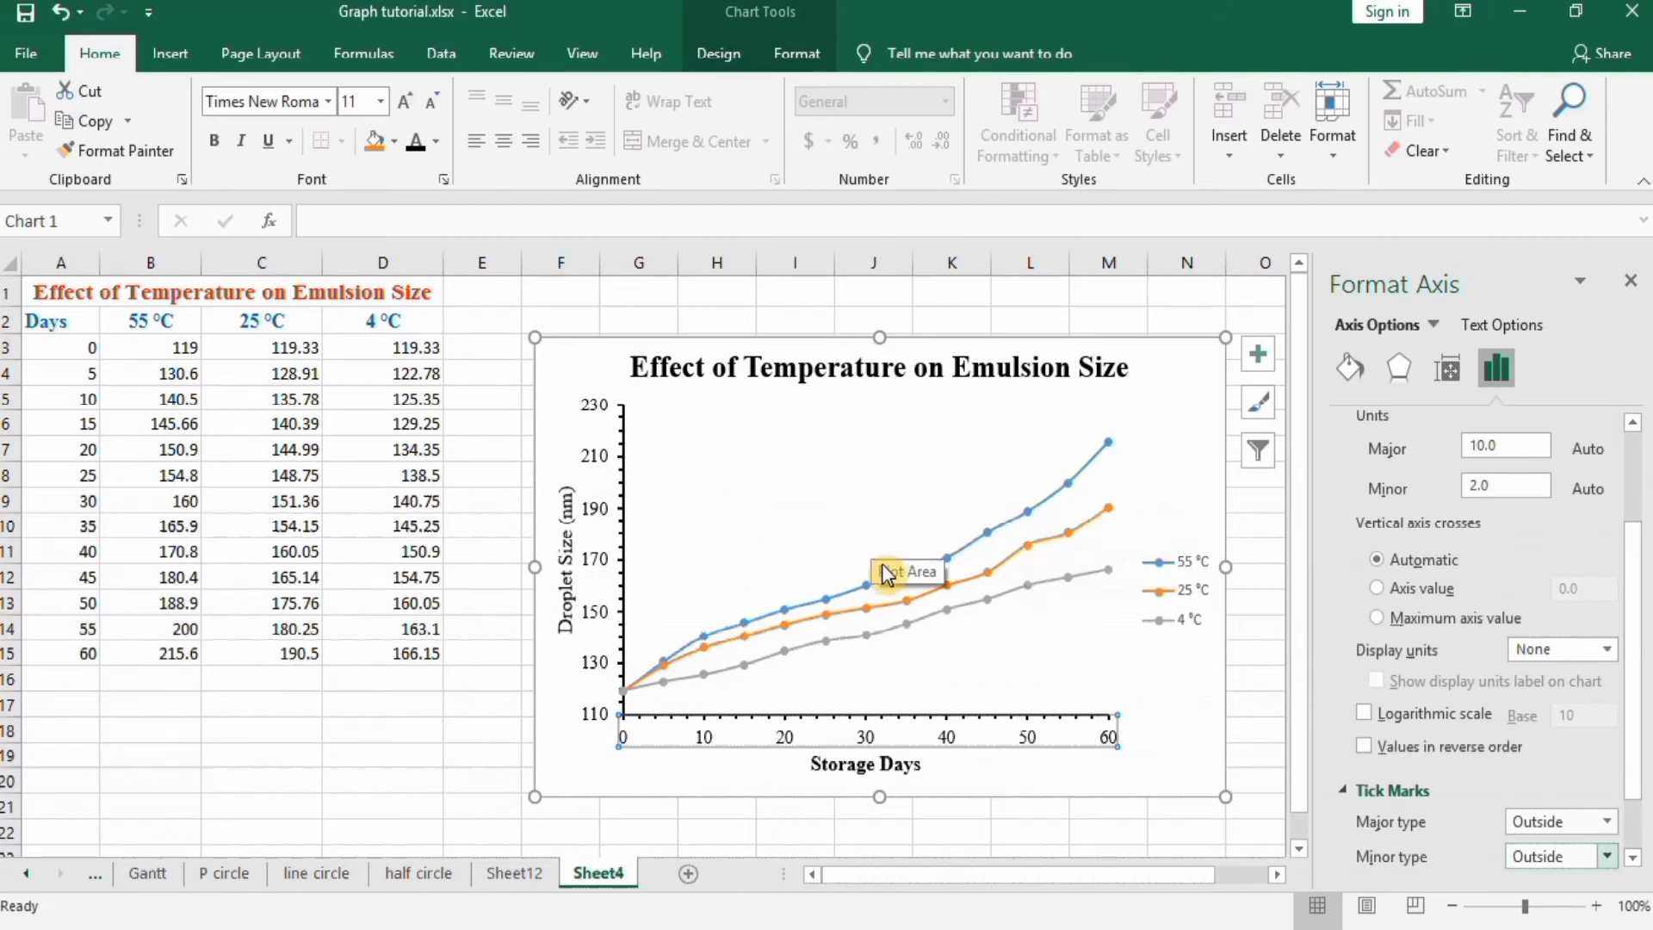
{"action": "mouse_move", "coordinate": [890, 577]}
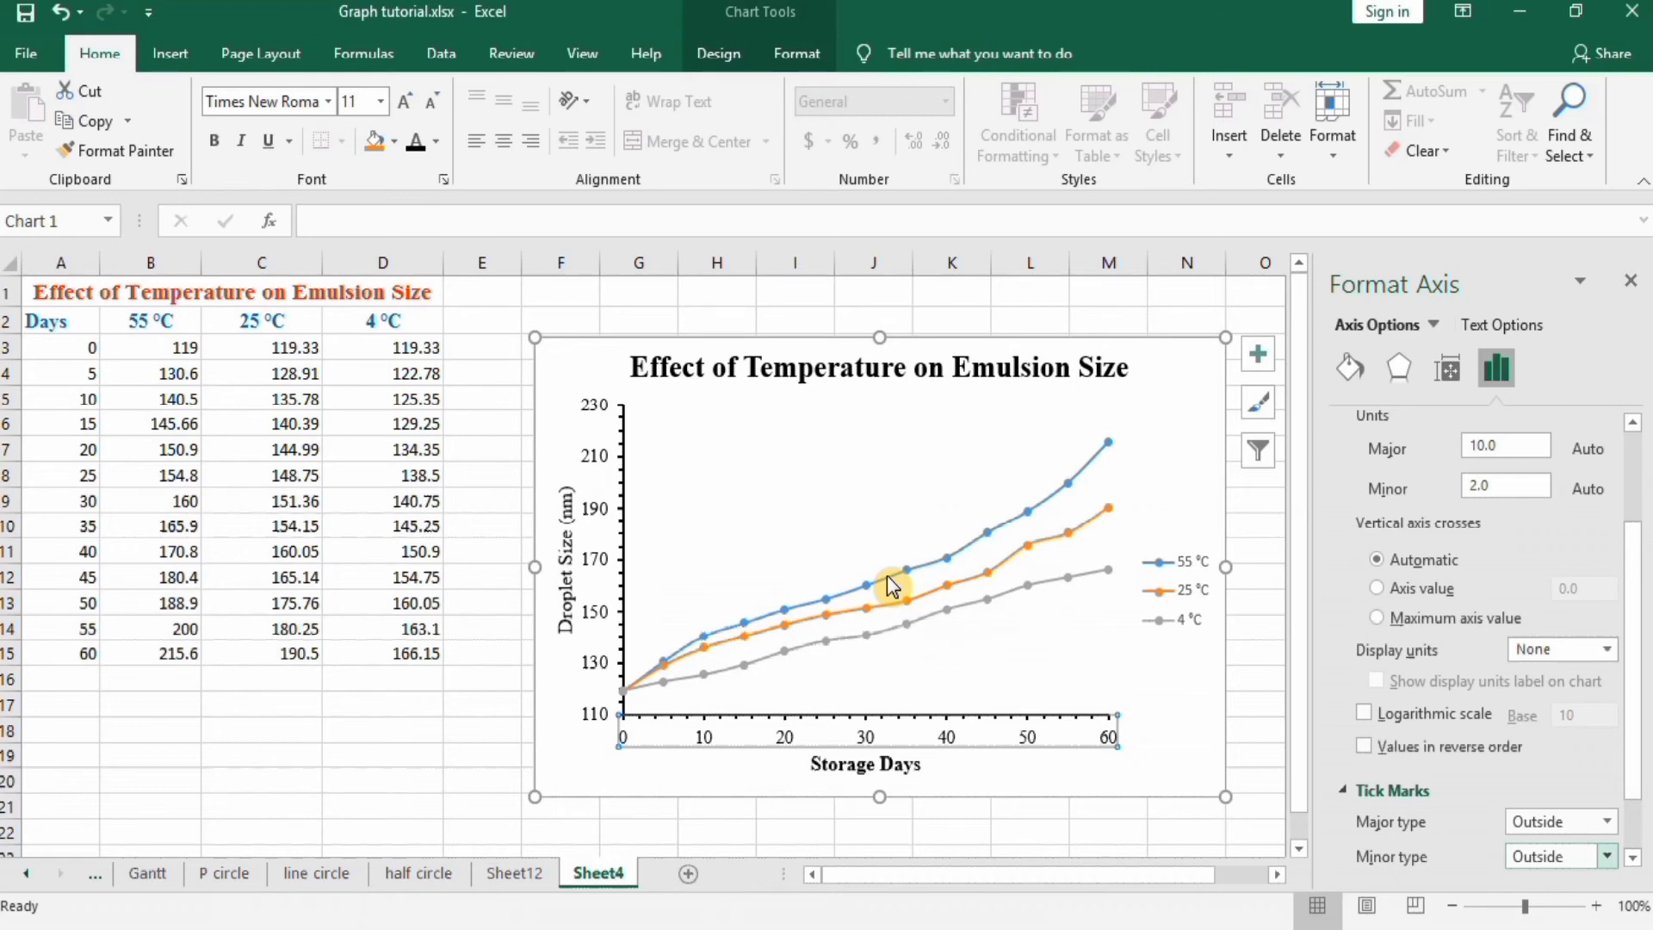
{"action": "left_click", "coordinate": [900, 569]}
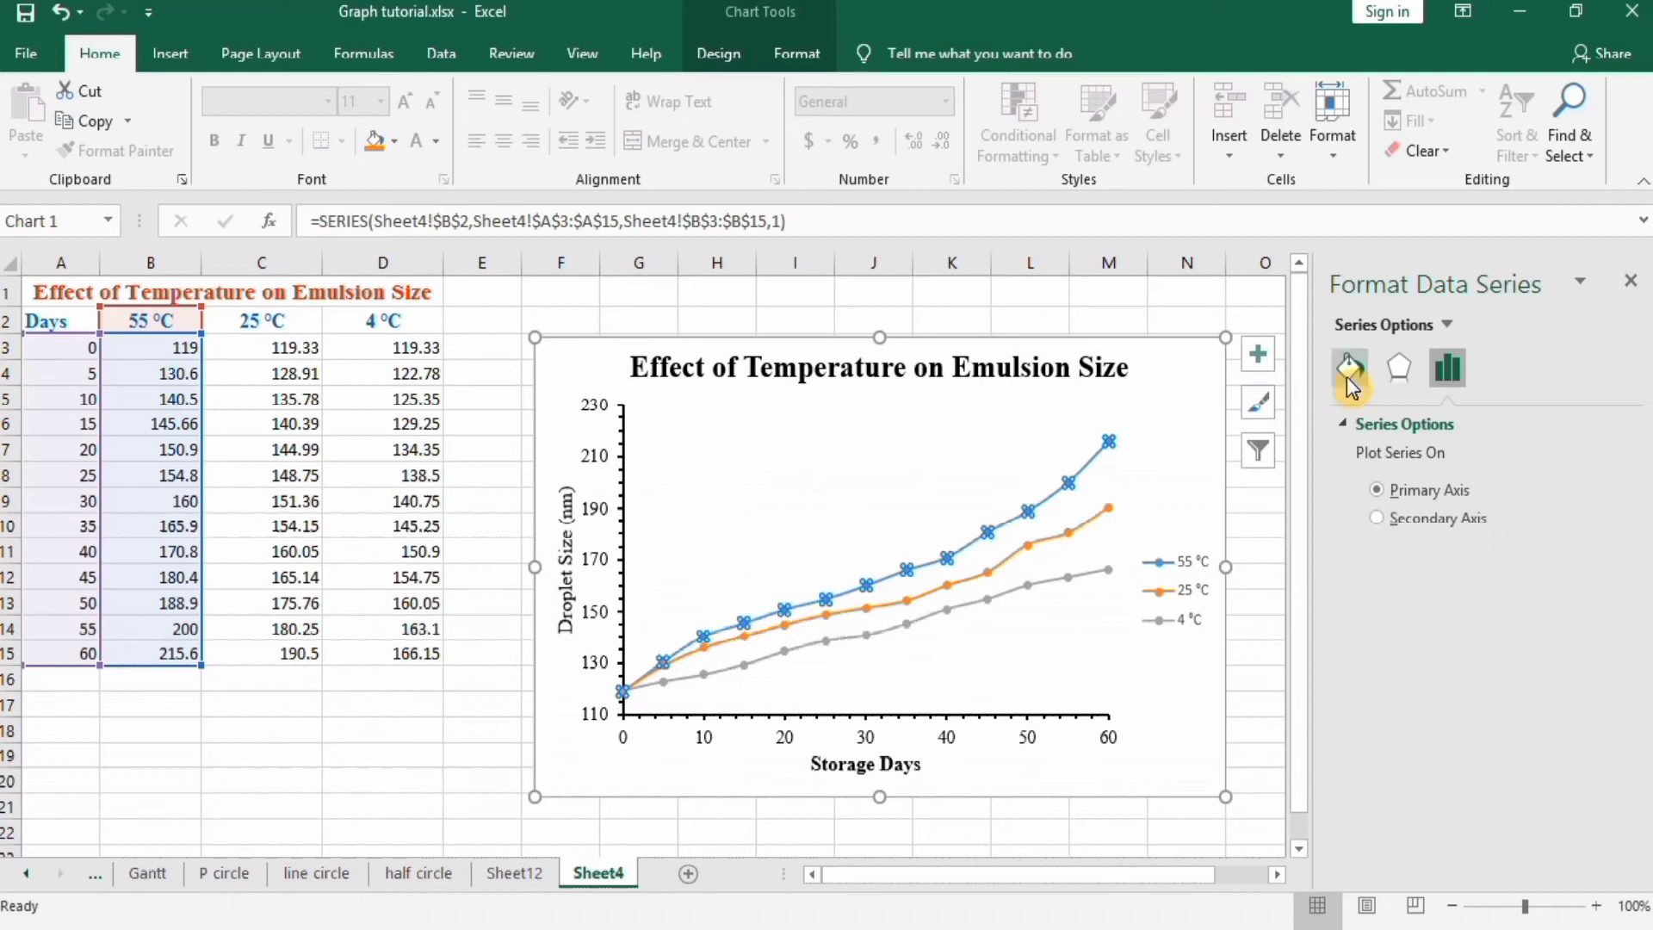
Step: Give the 55 °C series line a solid red colour and 2 pt width, checking dash style
{"action": "left_click", "coordinate": [1349, 367]}
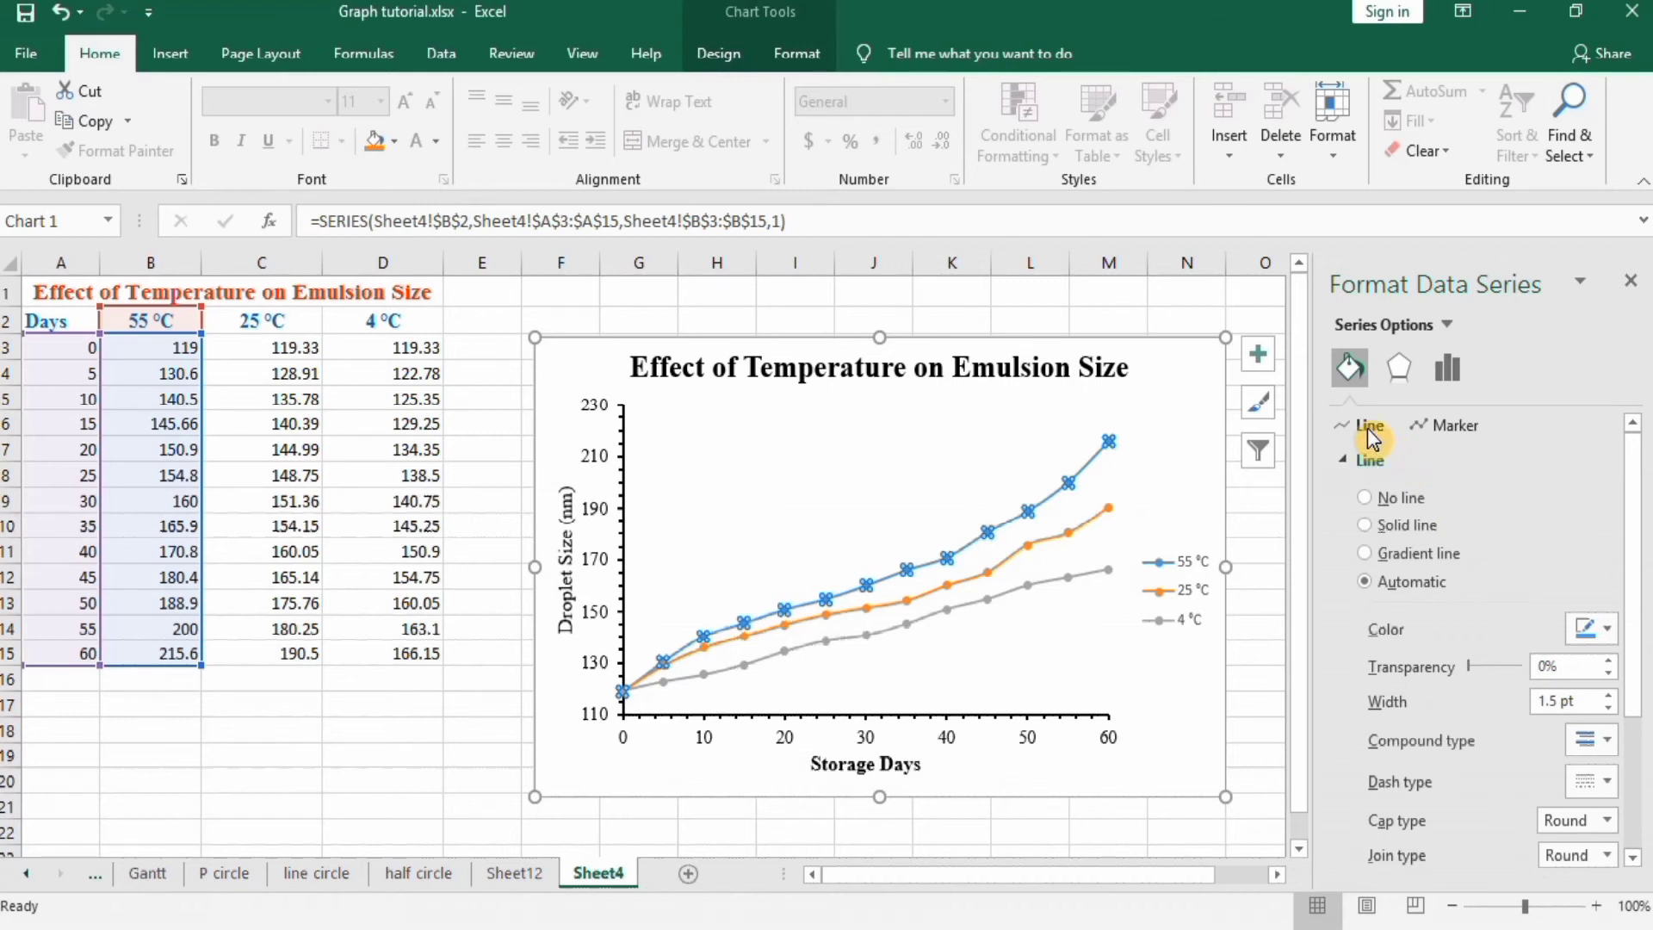
{"action": "mouse_move", "coordinate": [1441, 440]}
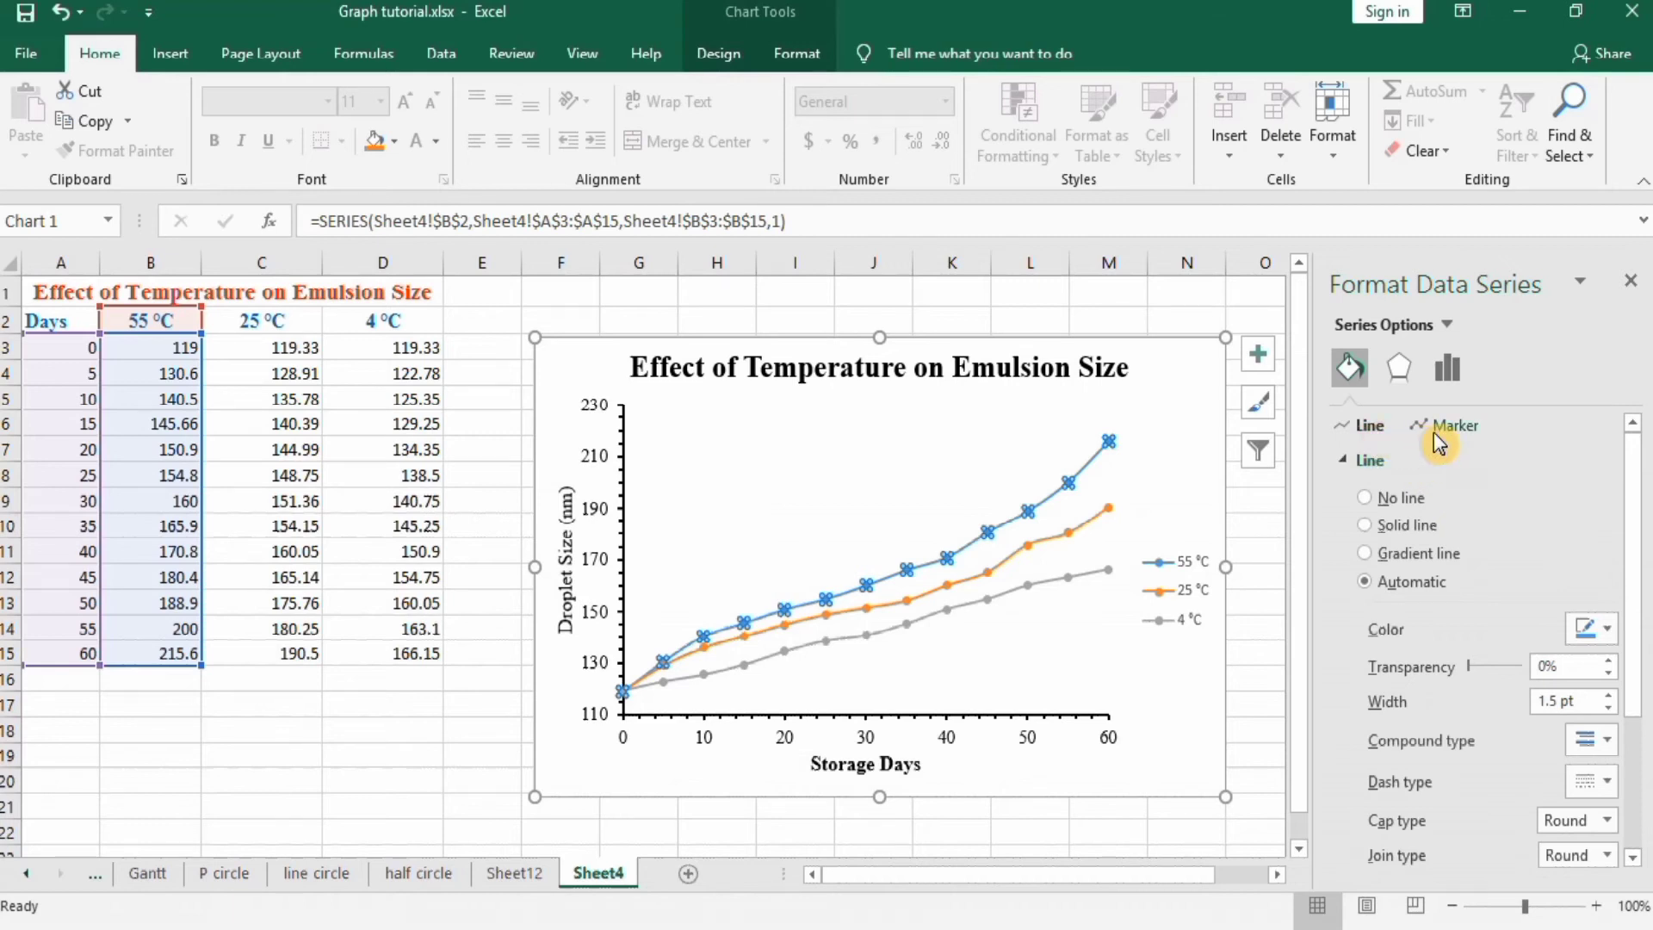
{"action": "mouse_move", "coordinate": [1106, 507]}
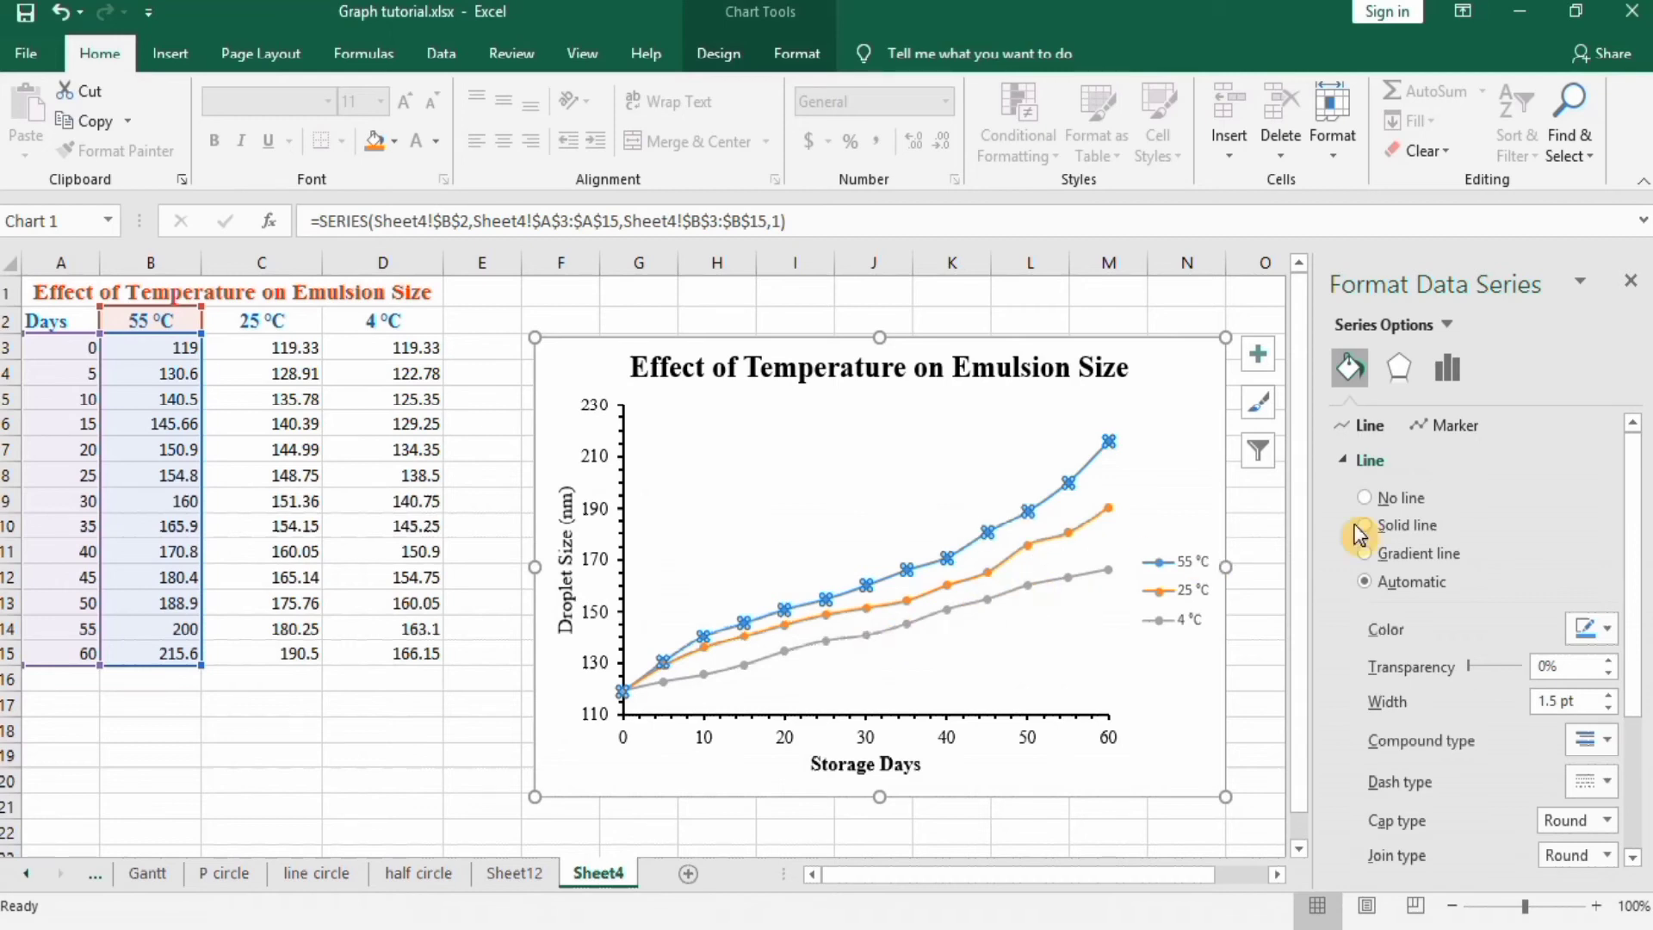
{"action": "mouse_move", "coordinate": [1365, 532]}
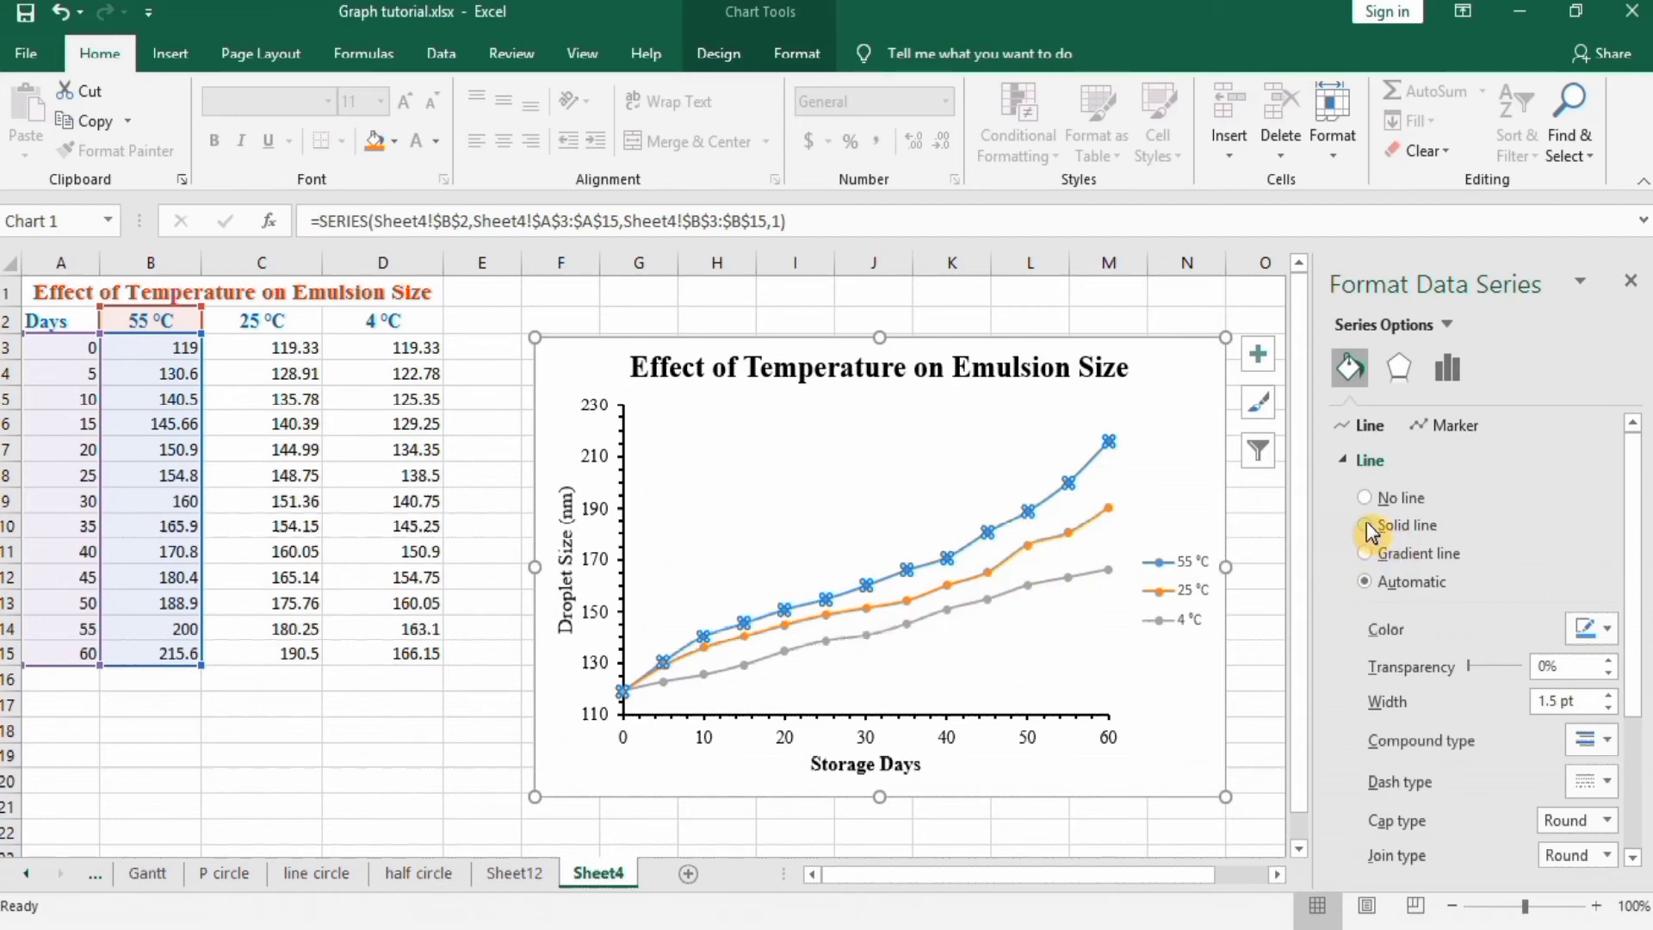
{"action": "left_click", "coordinate": [1365, 525]}
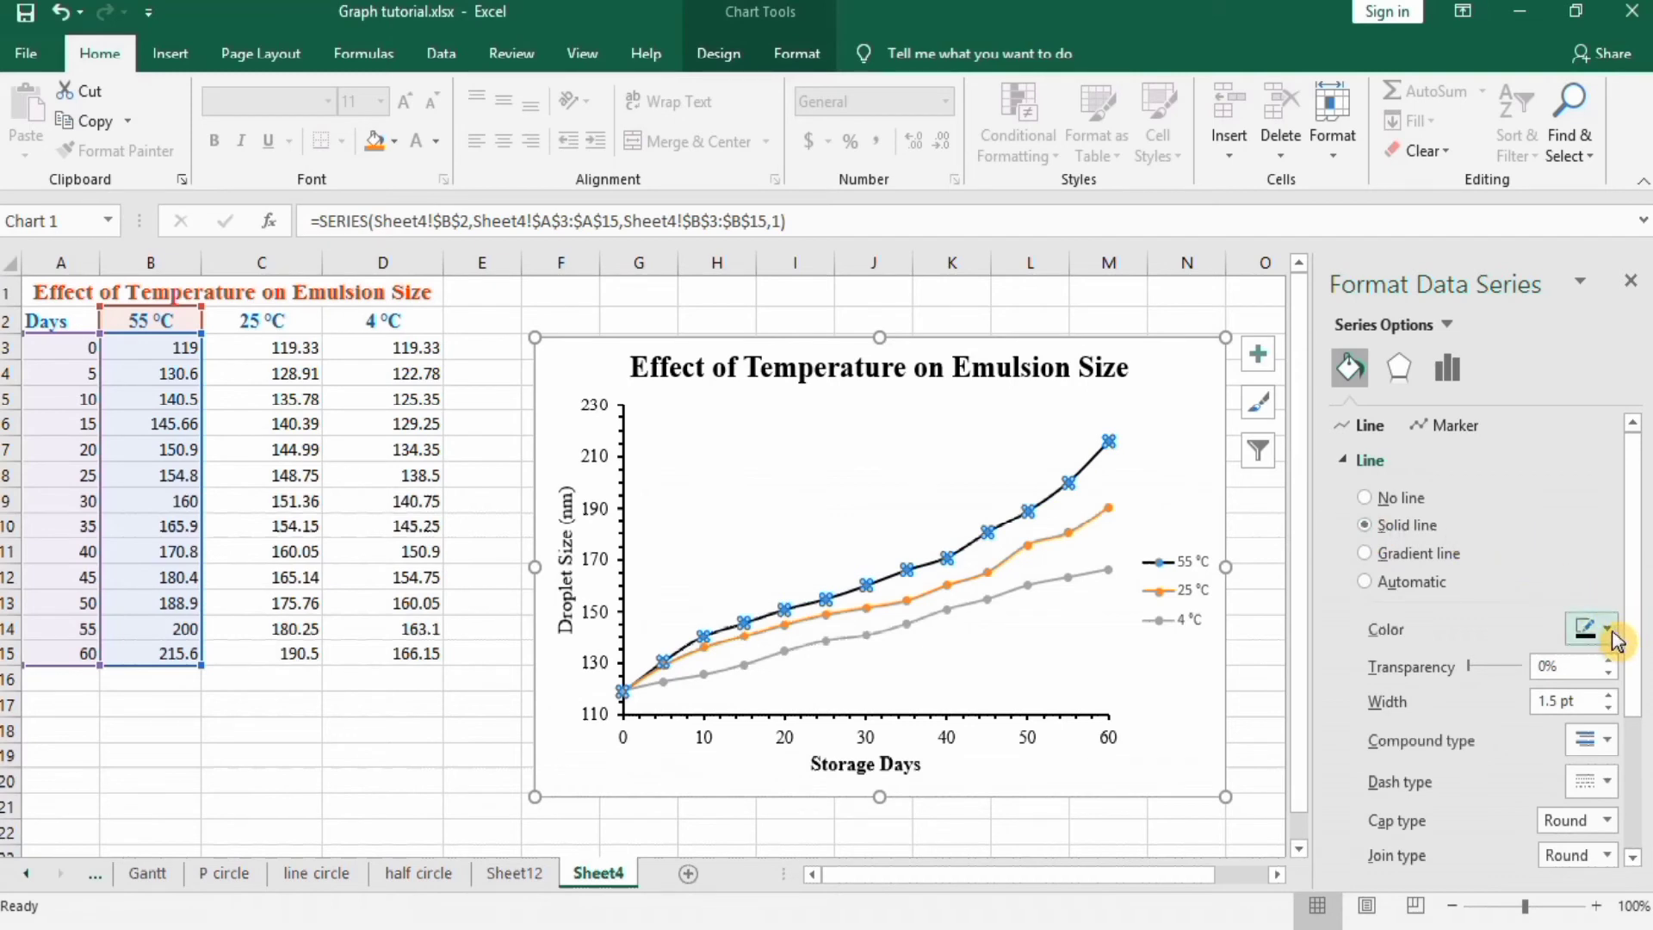
{"action": "left_click", "coordinate": [1605, 626]}
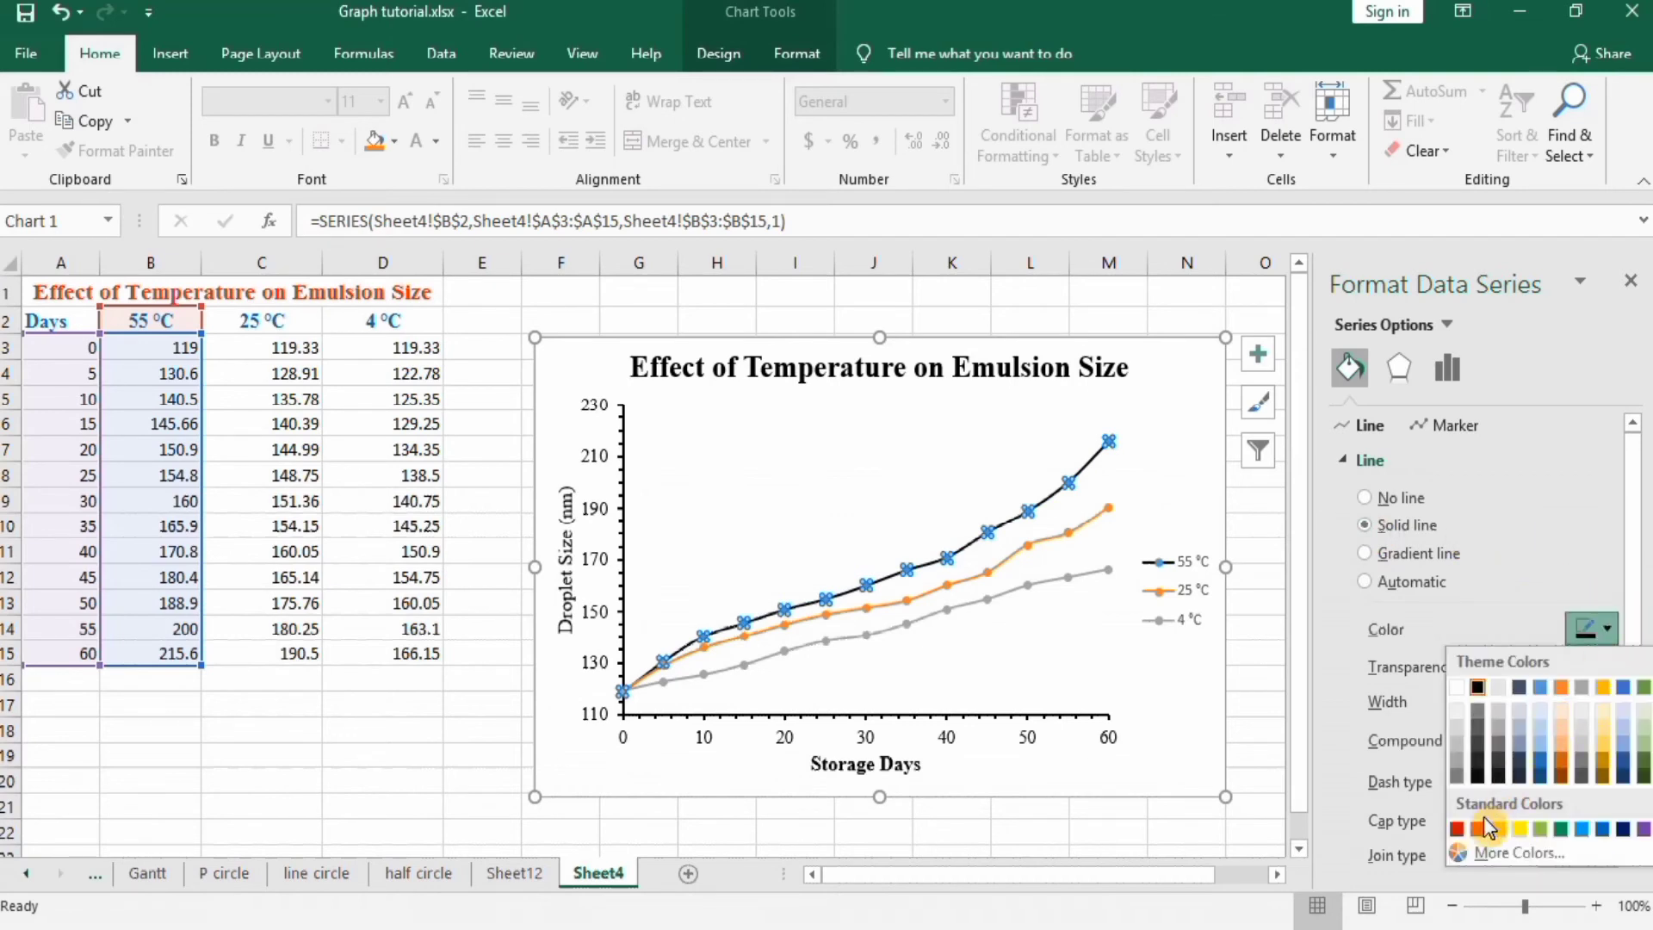
{"action": "left_click", "coordinate": [1476, 825]}
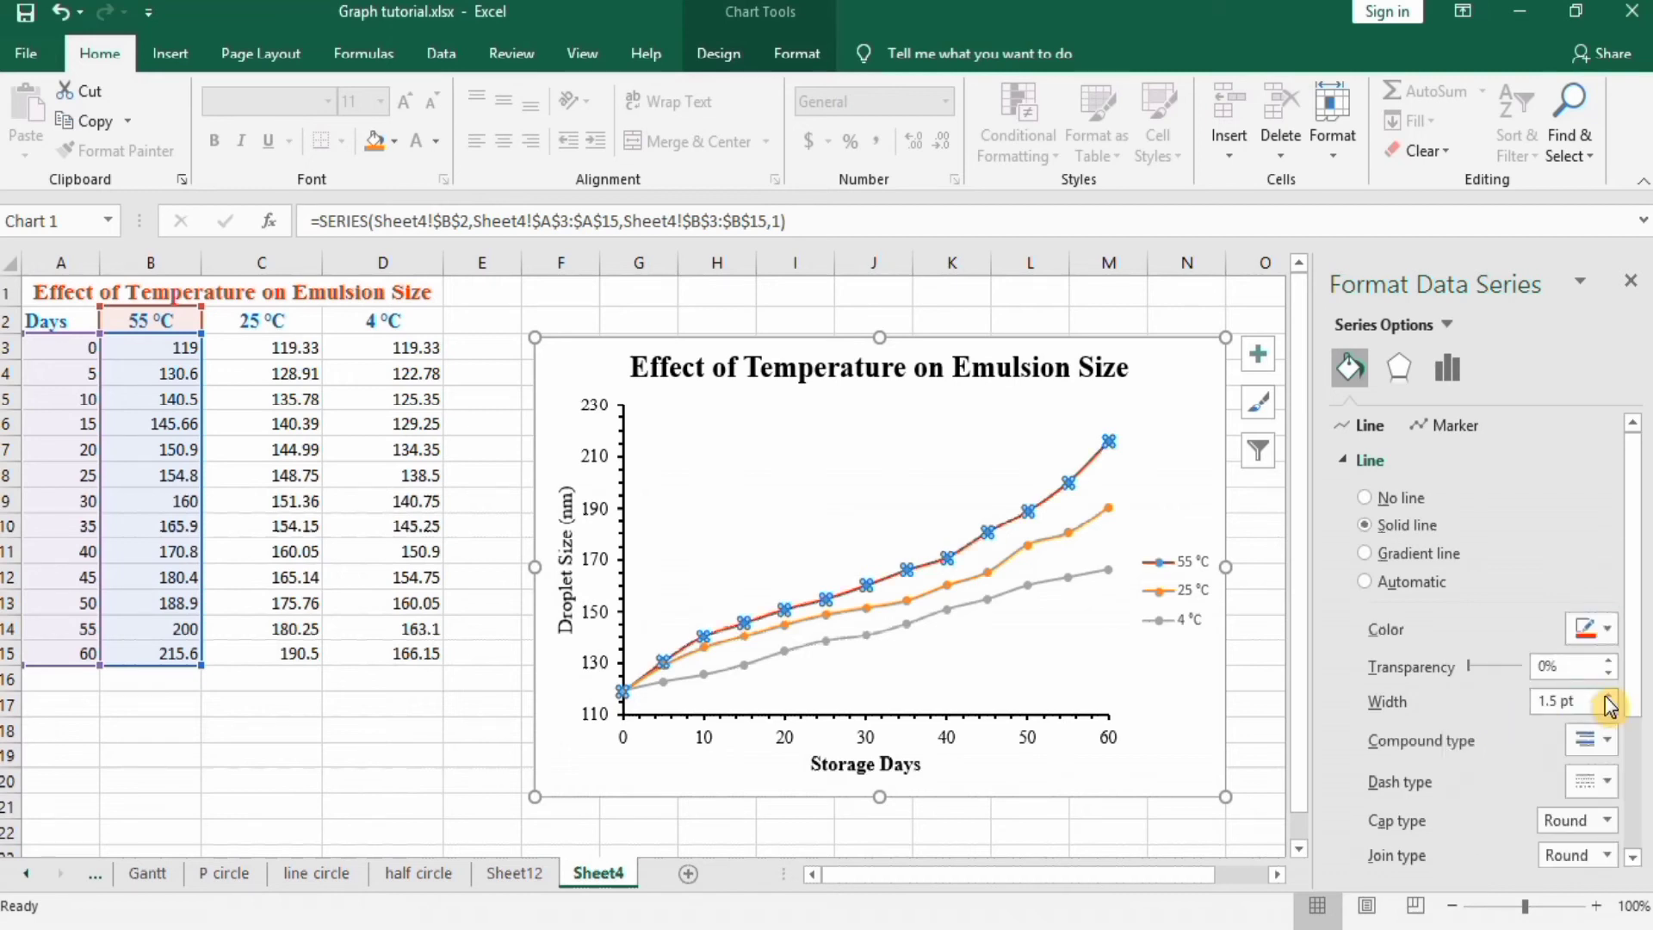
{"action": "left_click", "coordinate": [1610, 697]}
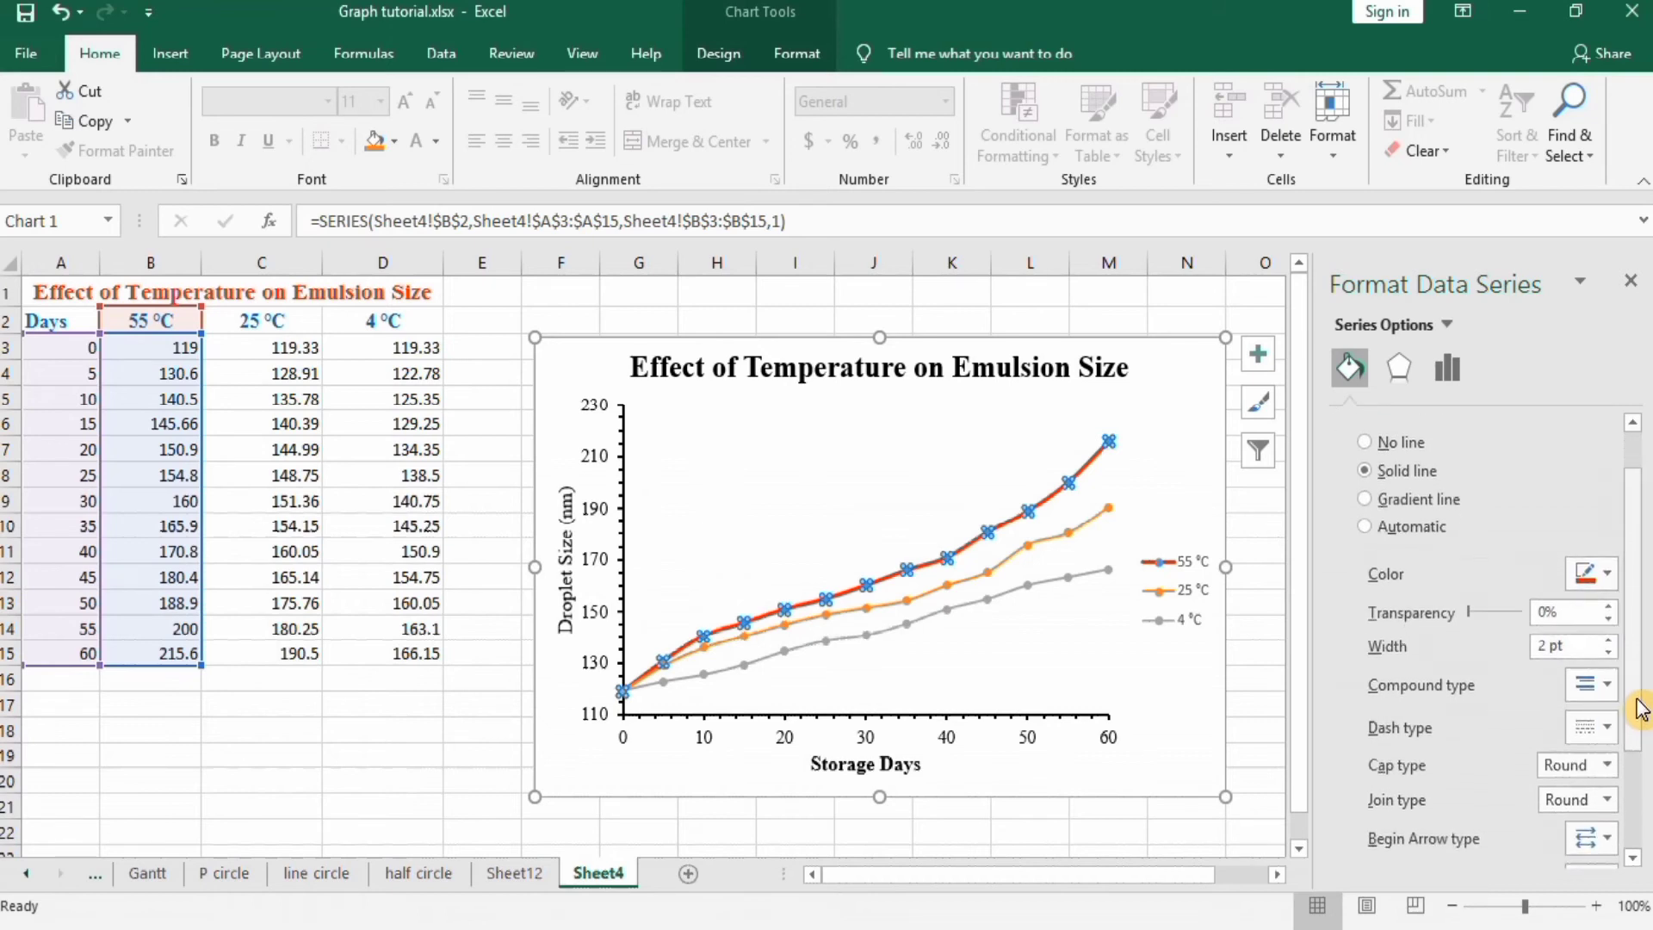
{"action": "mouse_move", "coordinate": [1621, 732]}
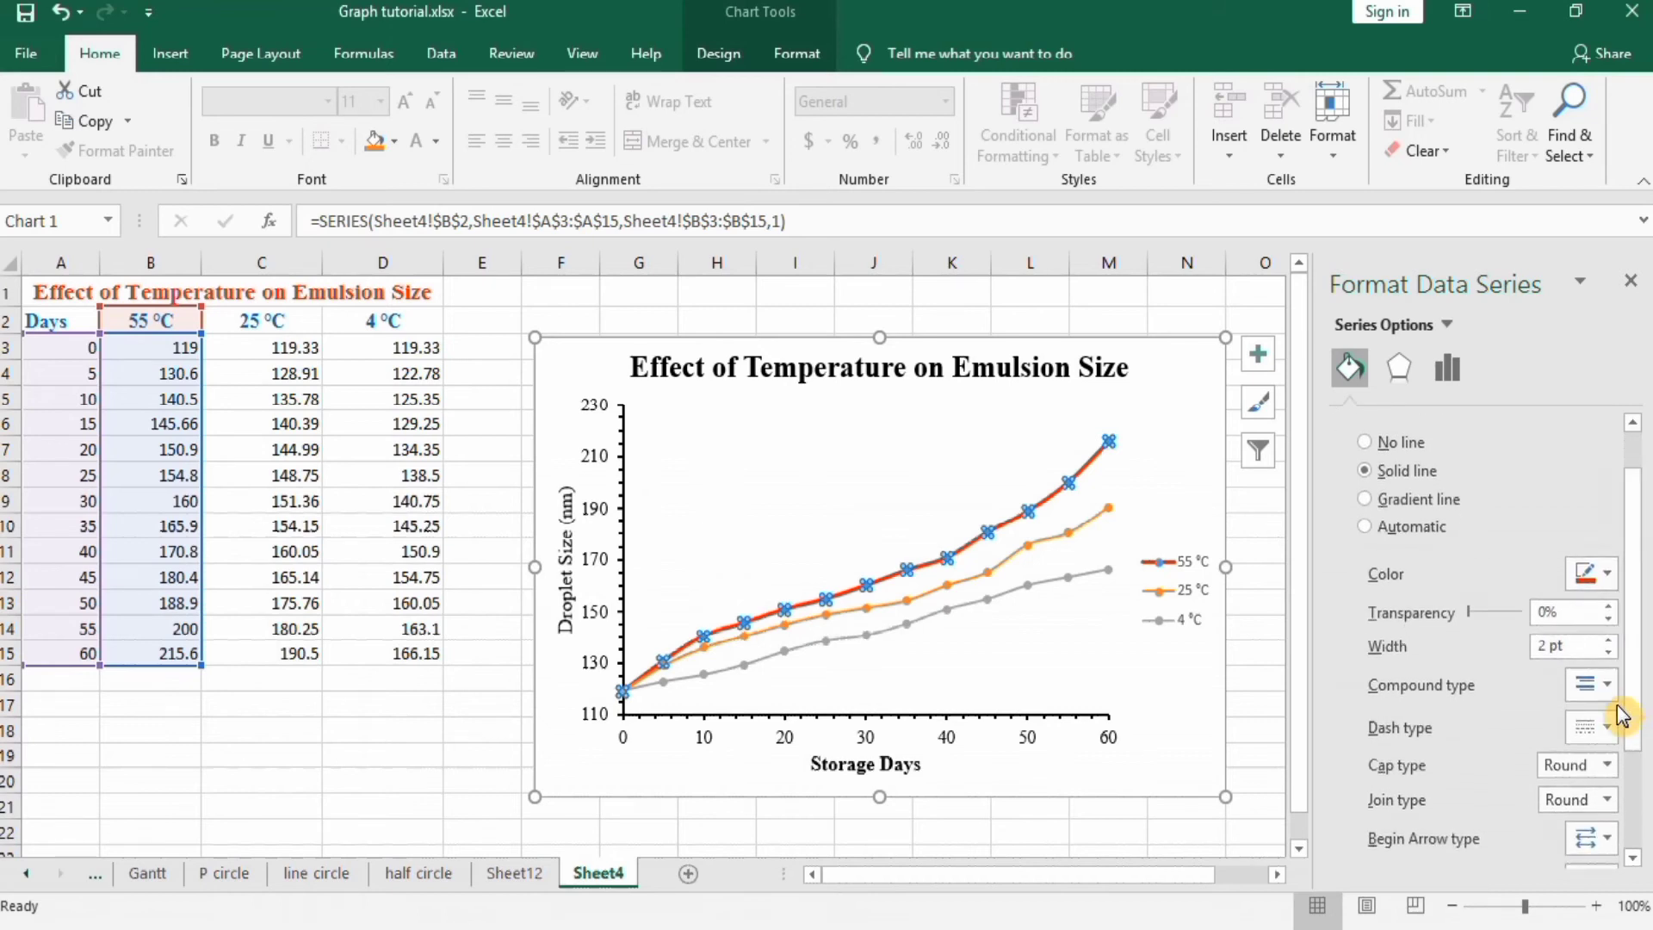
{"action": "mouse_move", "coordinate": [1121, 466]}
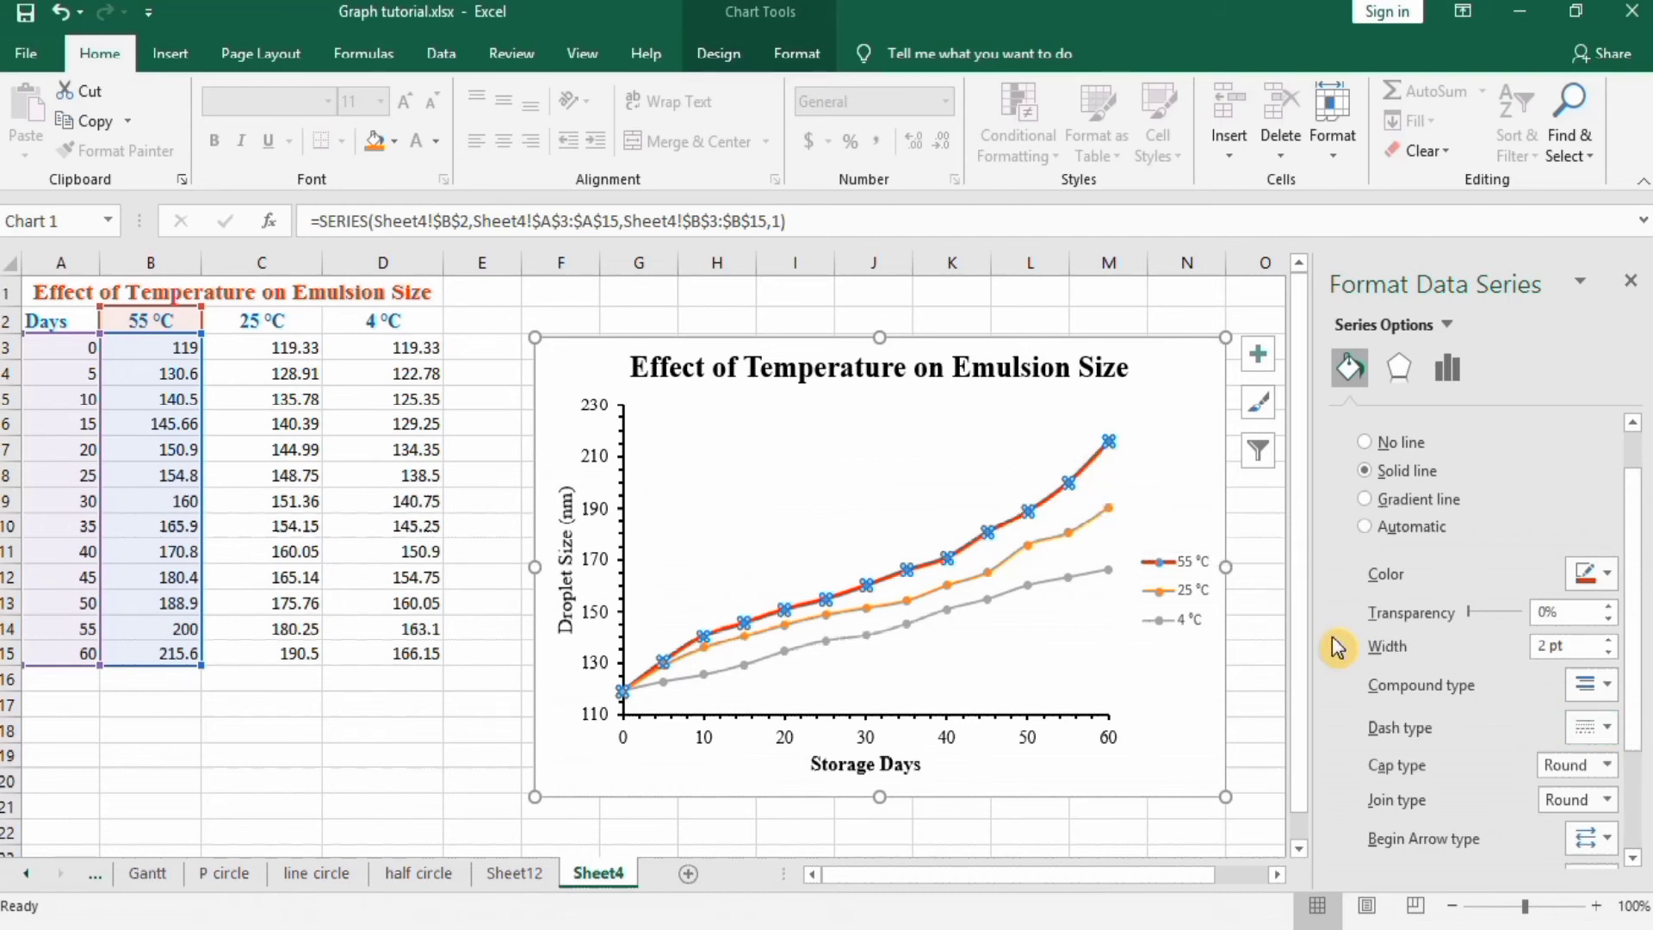
{"action": "mouse_move", "coordinate": [1546, 736]}
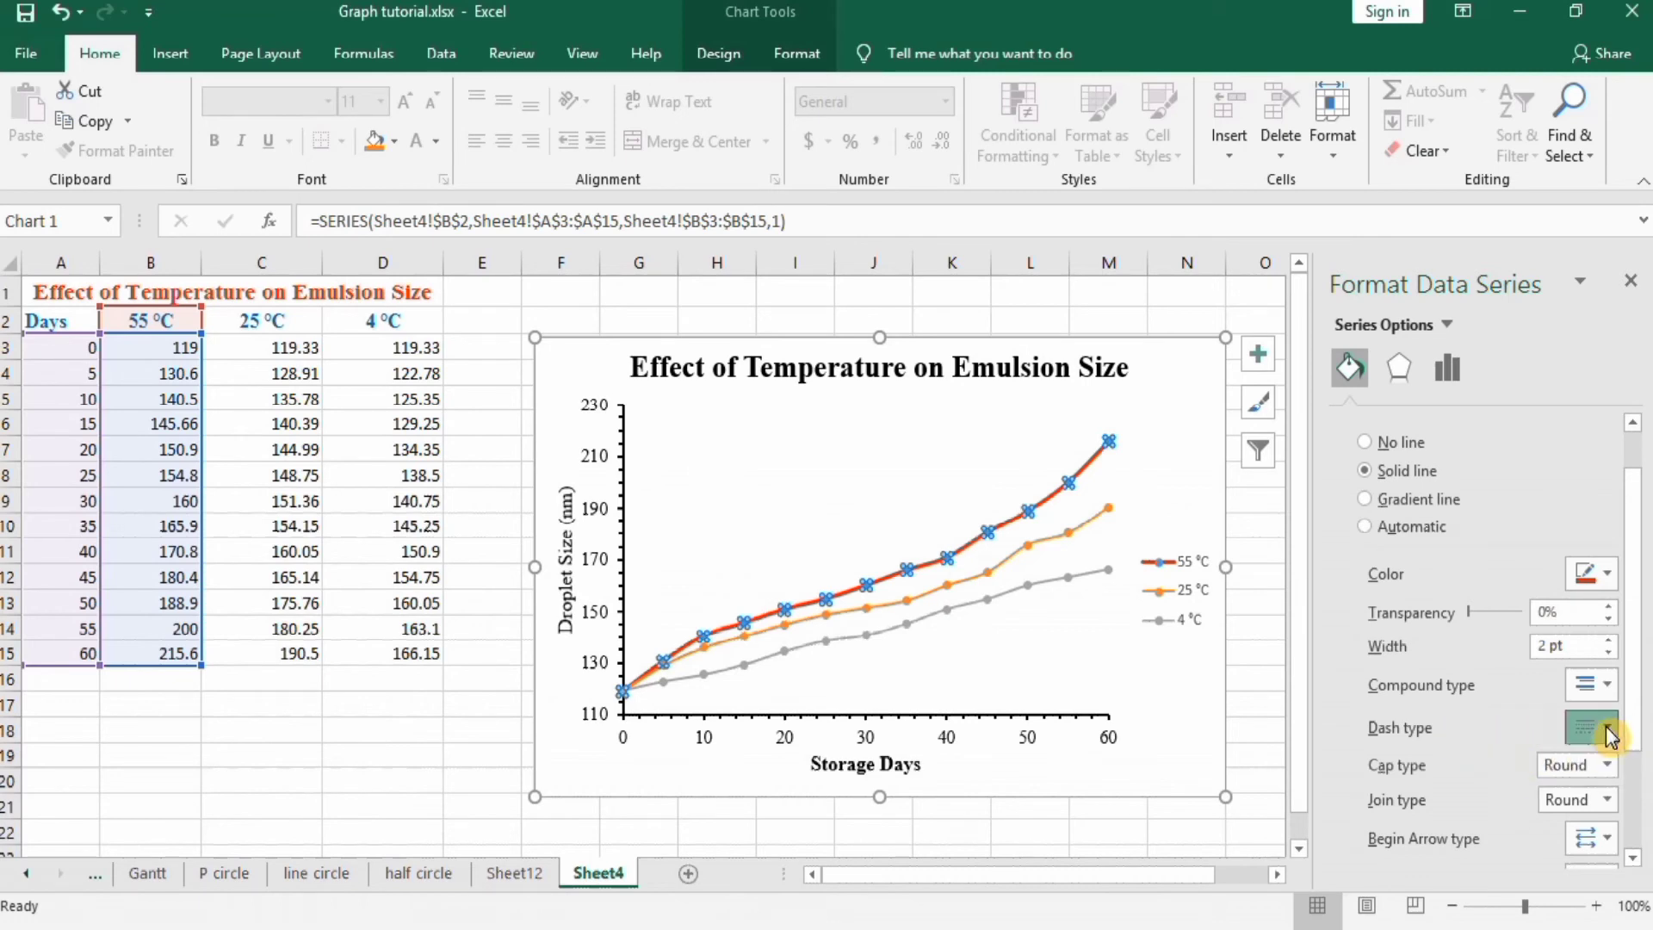
{"action": "left_click", "coordinate": [1604, 748]}
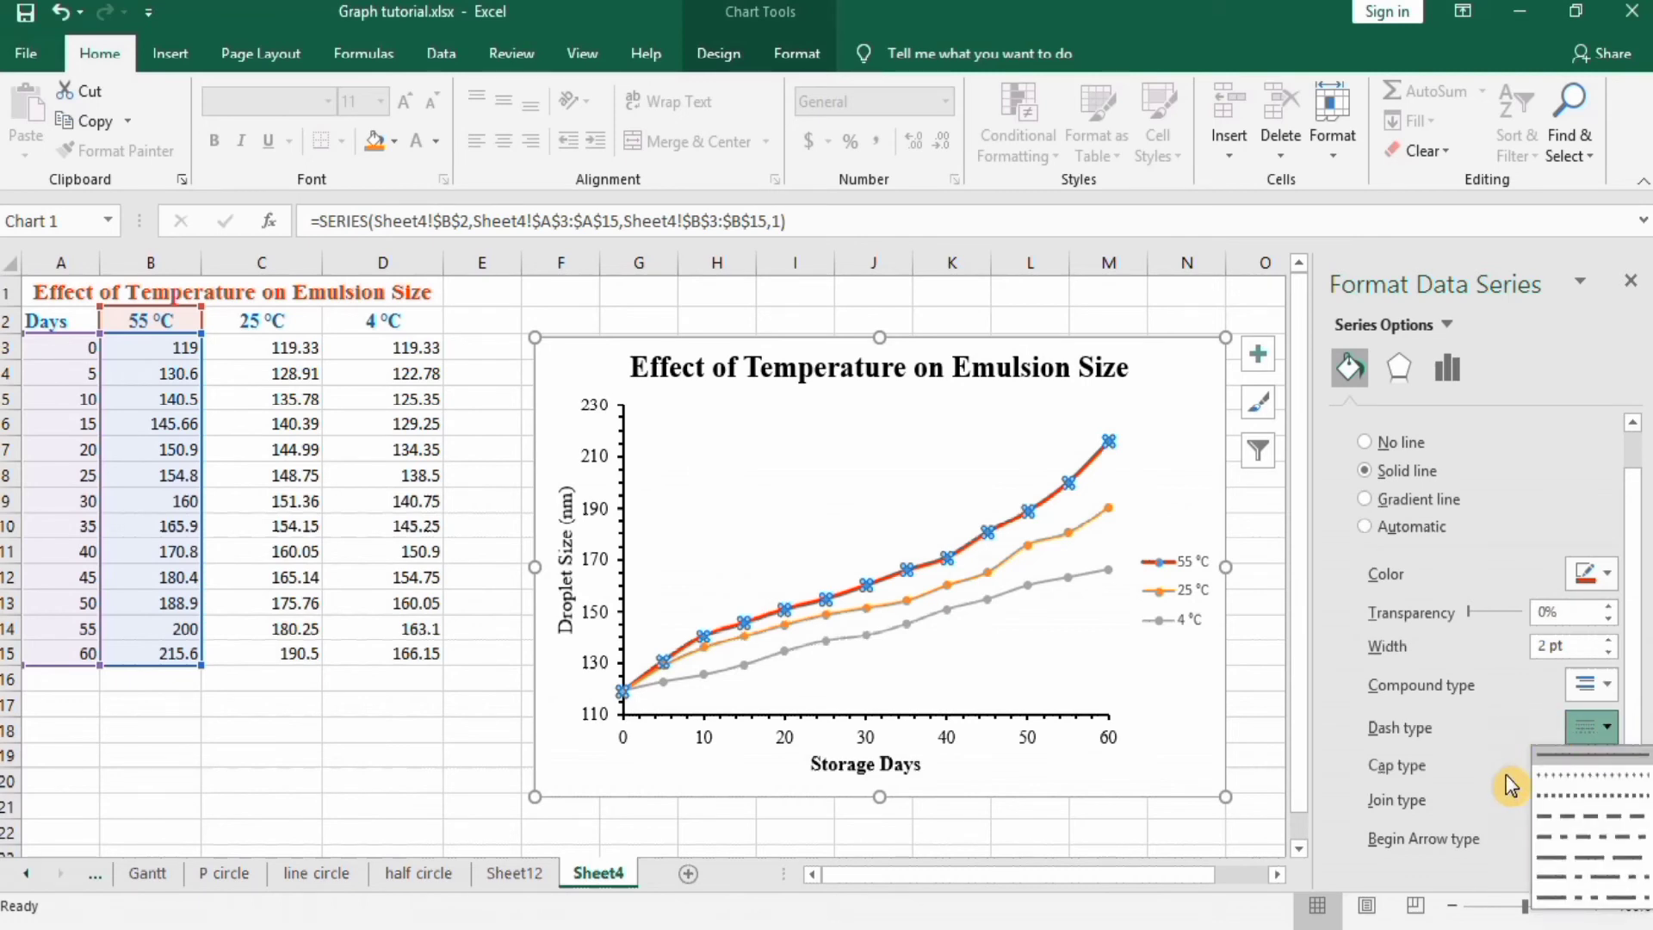
{"action": "mouse_move", "coordinate": [1525, 860]}
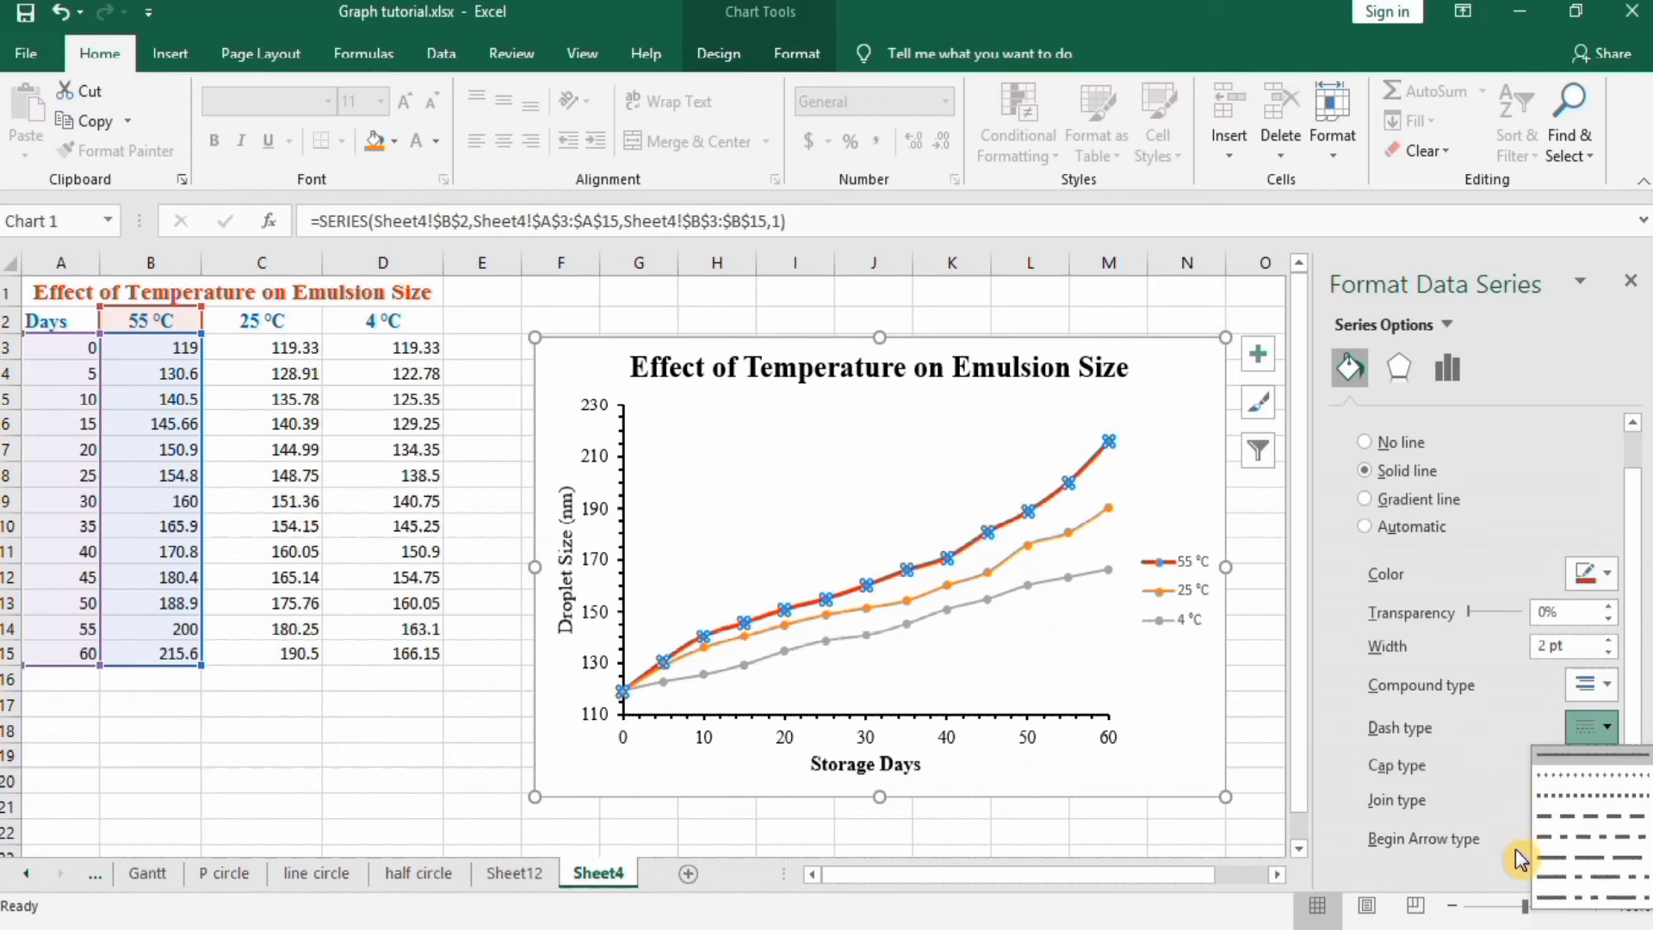
{"action": "mouse_move", "coordinate": [1256, 790]}
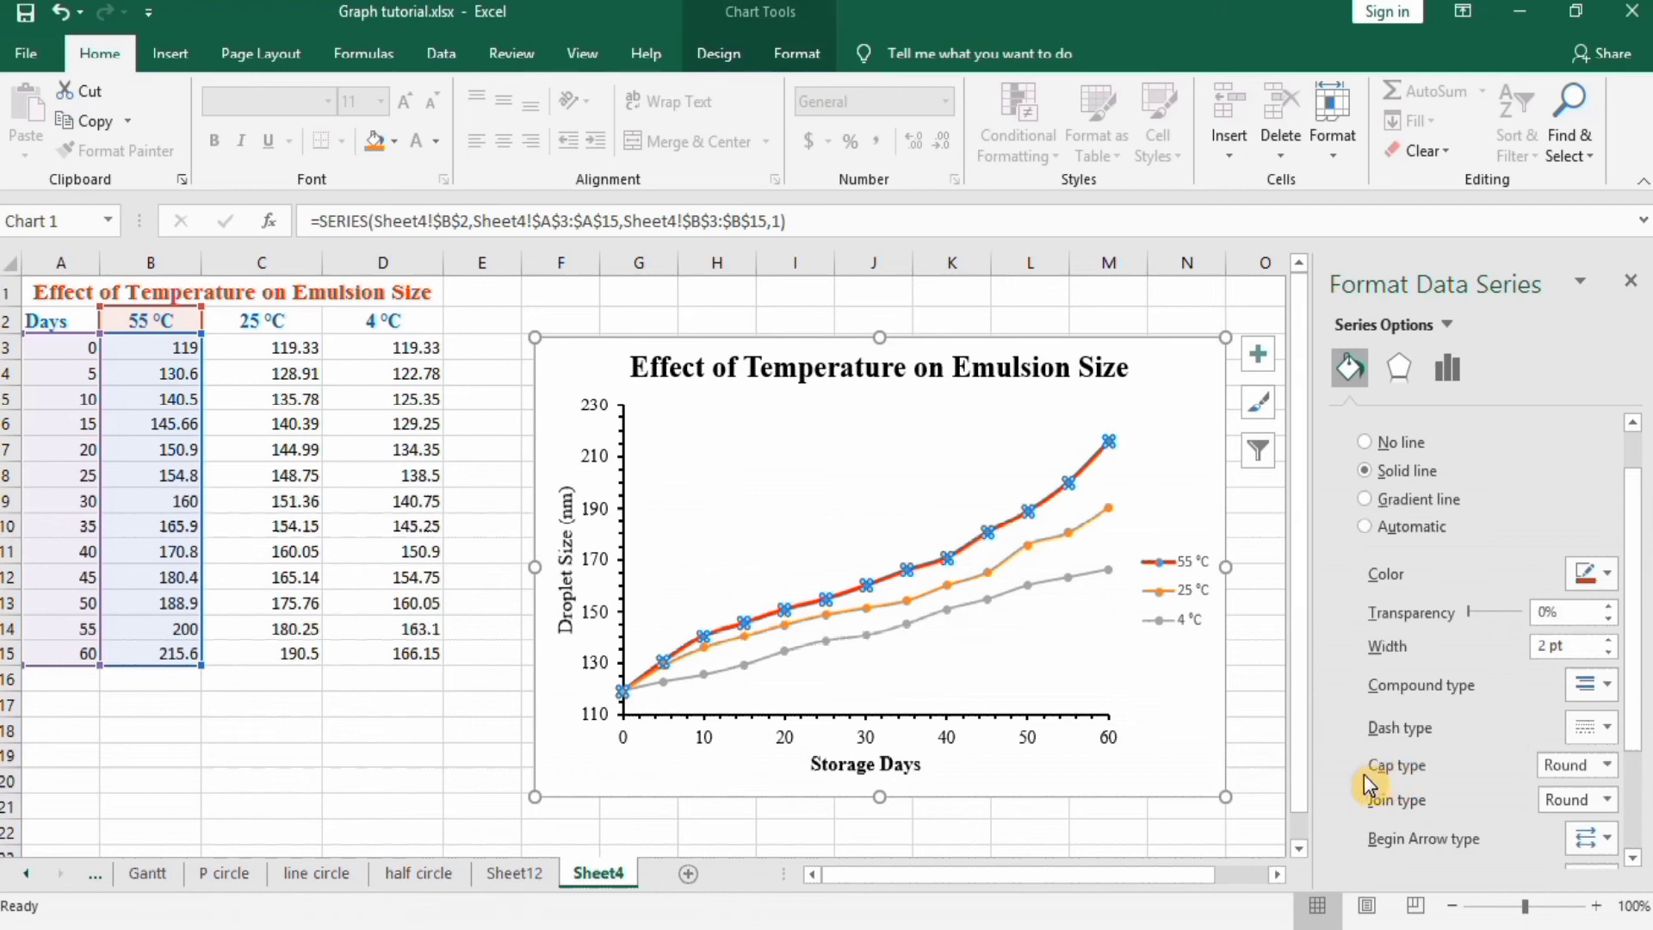
{"action": "mouse_move", "coordinate": [1475, 767]}
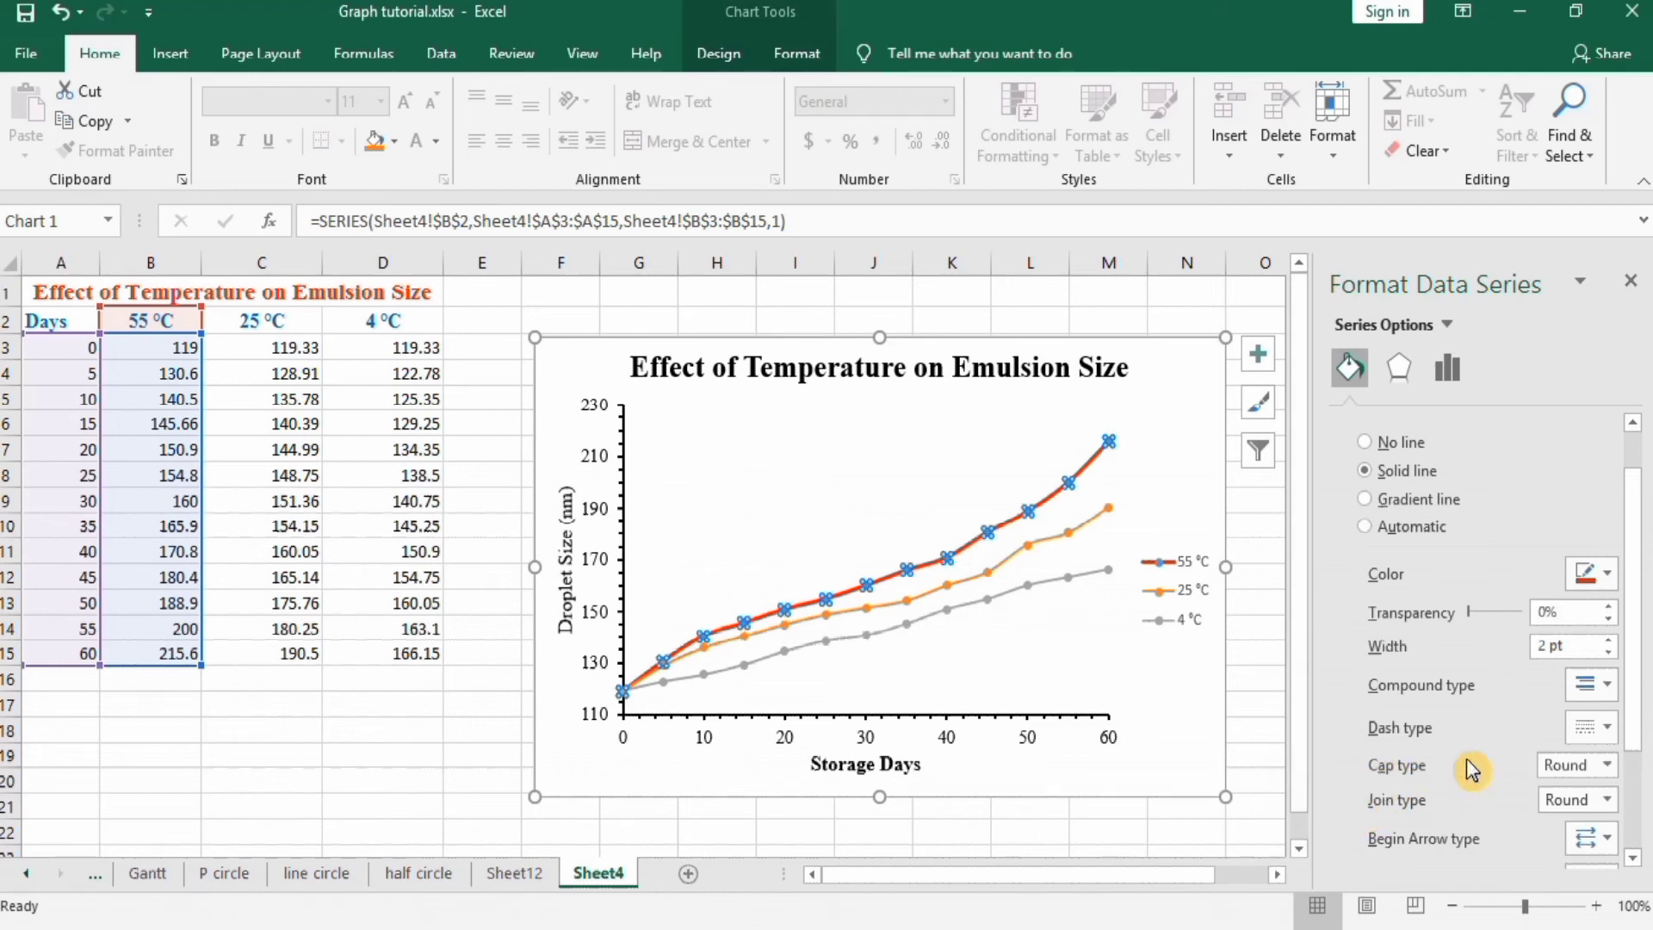
{"action": "mouse_move", "coordinate": [1519, 708]}
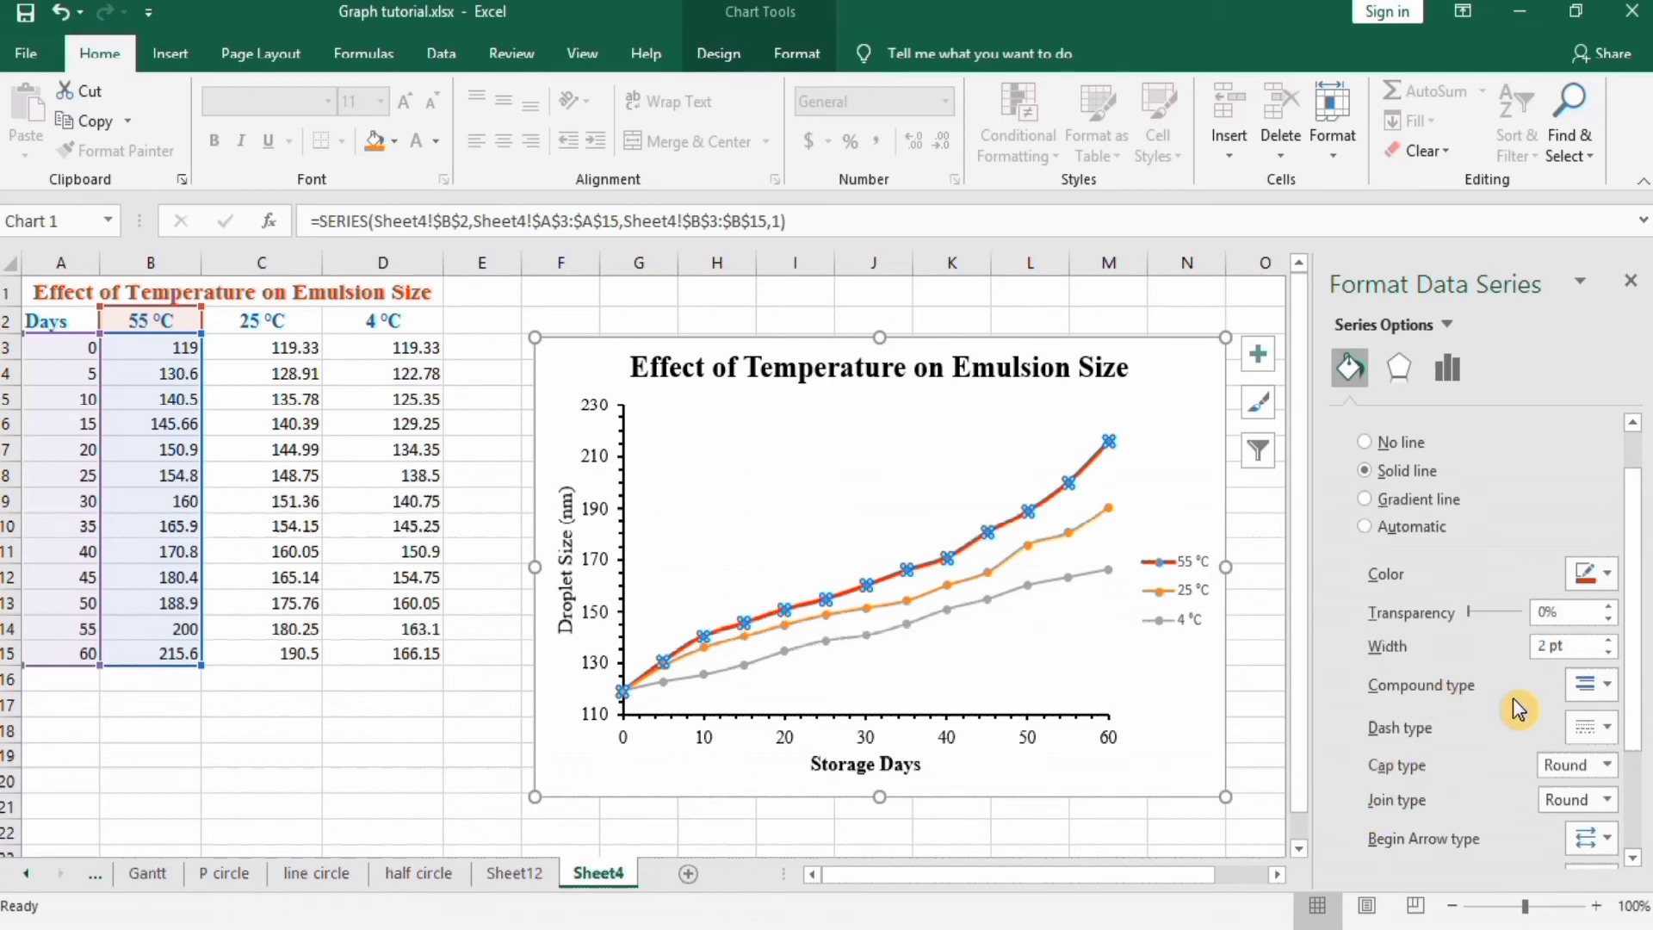
{"action": "mouse_move", "coordinate": [1417, 663]}
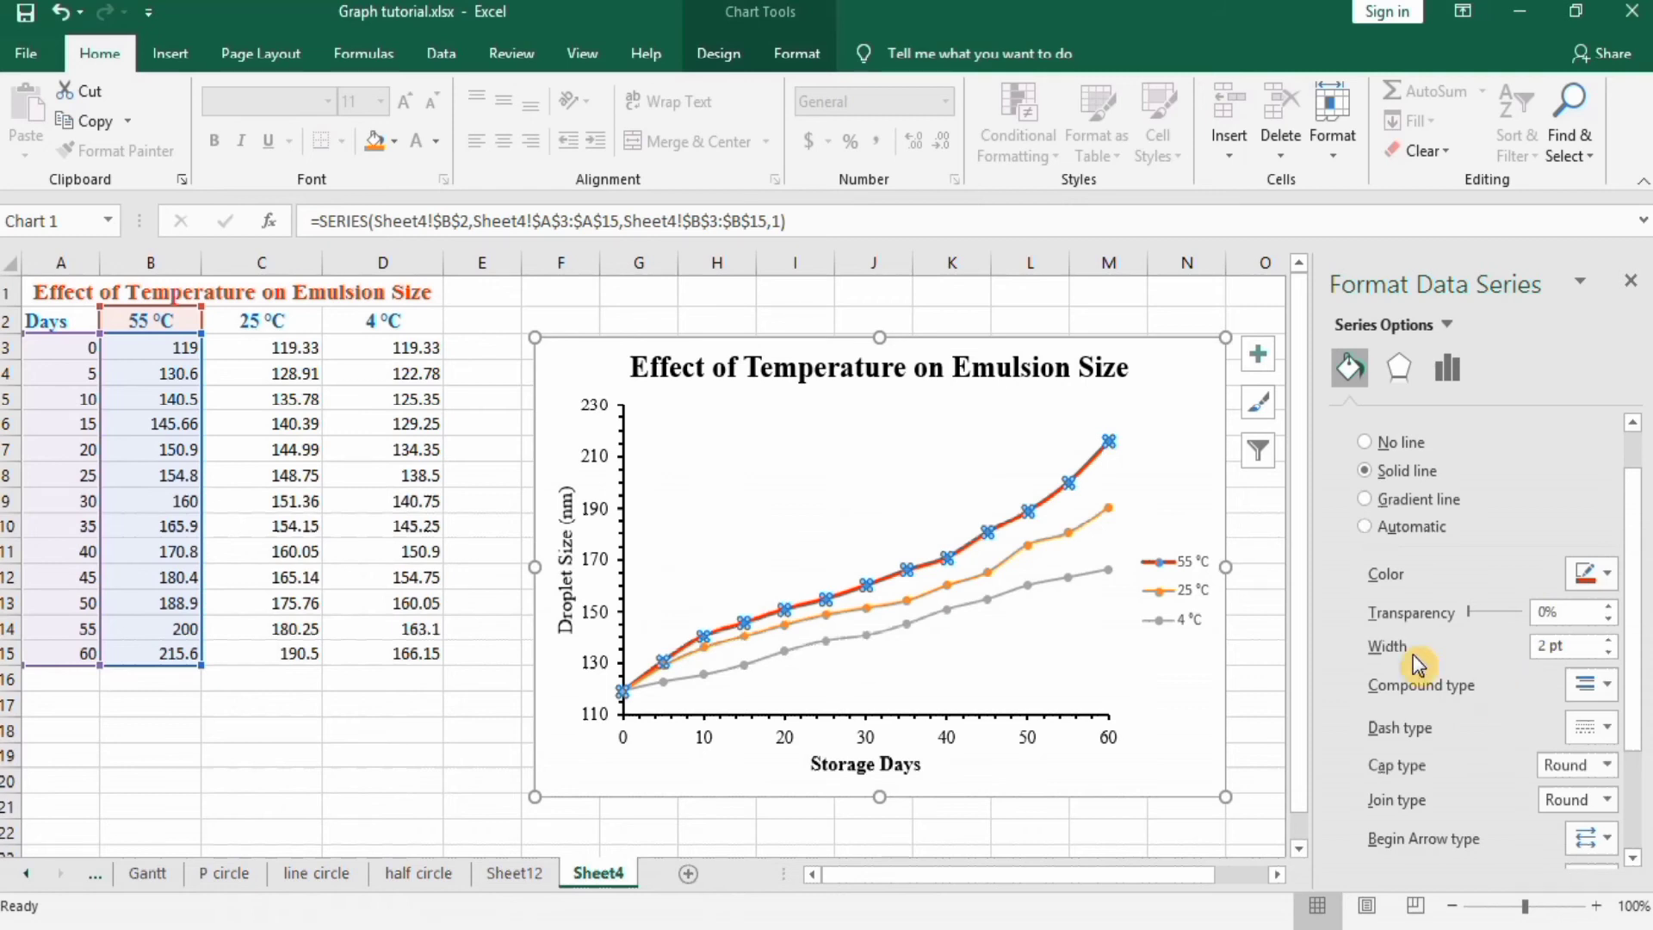
{"action": "mouse_move", "coordinate": [1438, 631]}
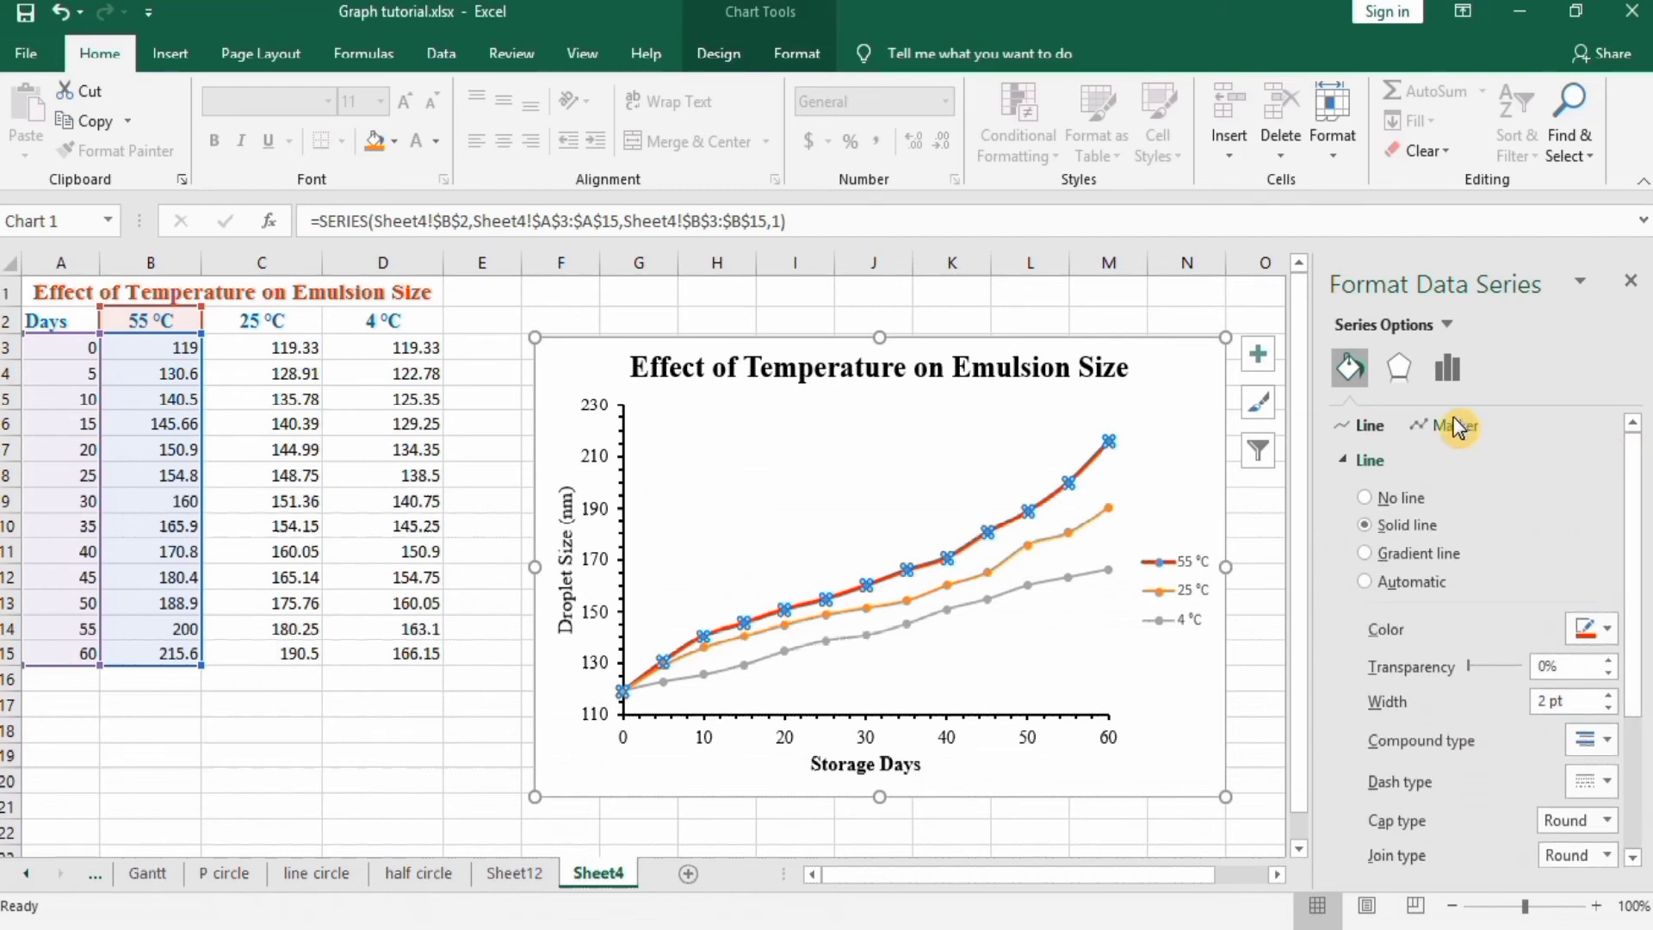
Step: Switch the 55 °C series markers to built-in squares at size 6
{"action": "left_click", "coordinate": [1456, 426]}
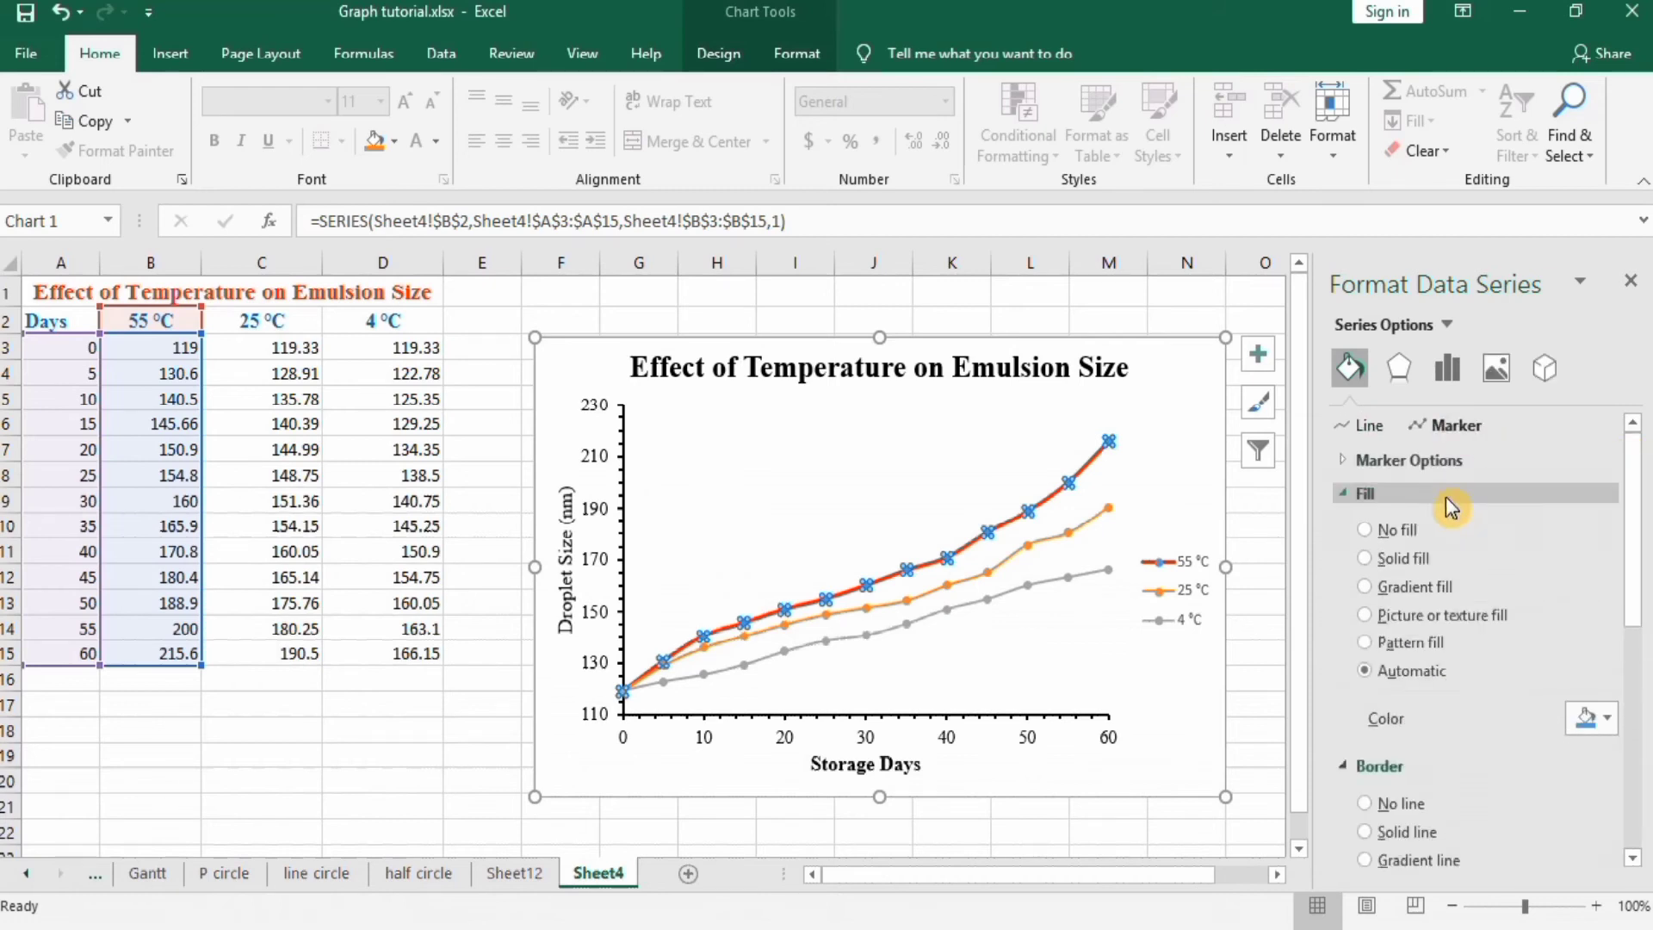
{"action": "left_click", "coordinate": [1409, 460]}
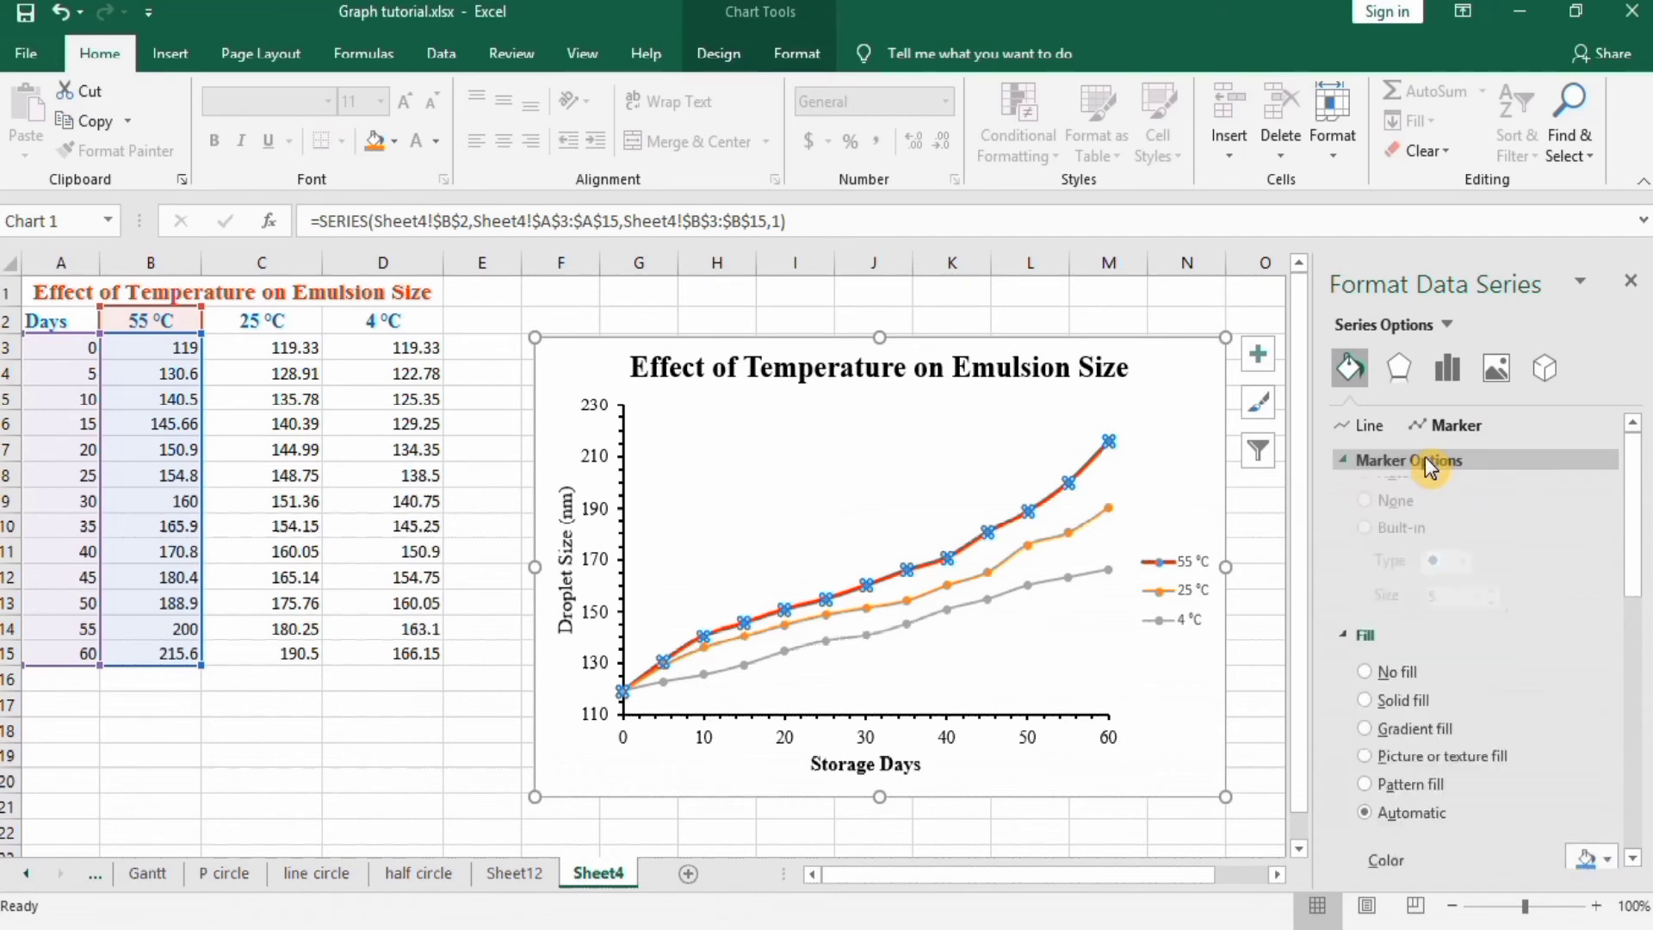
{"action": "left_click", "coordinate": [1431, 461]}
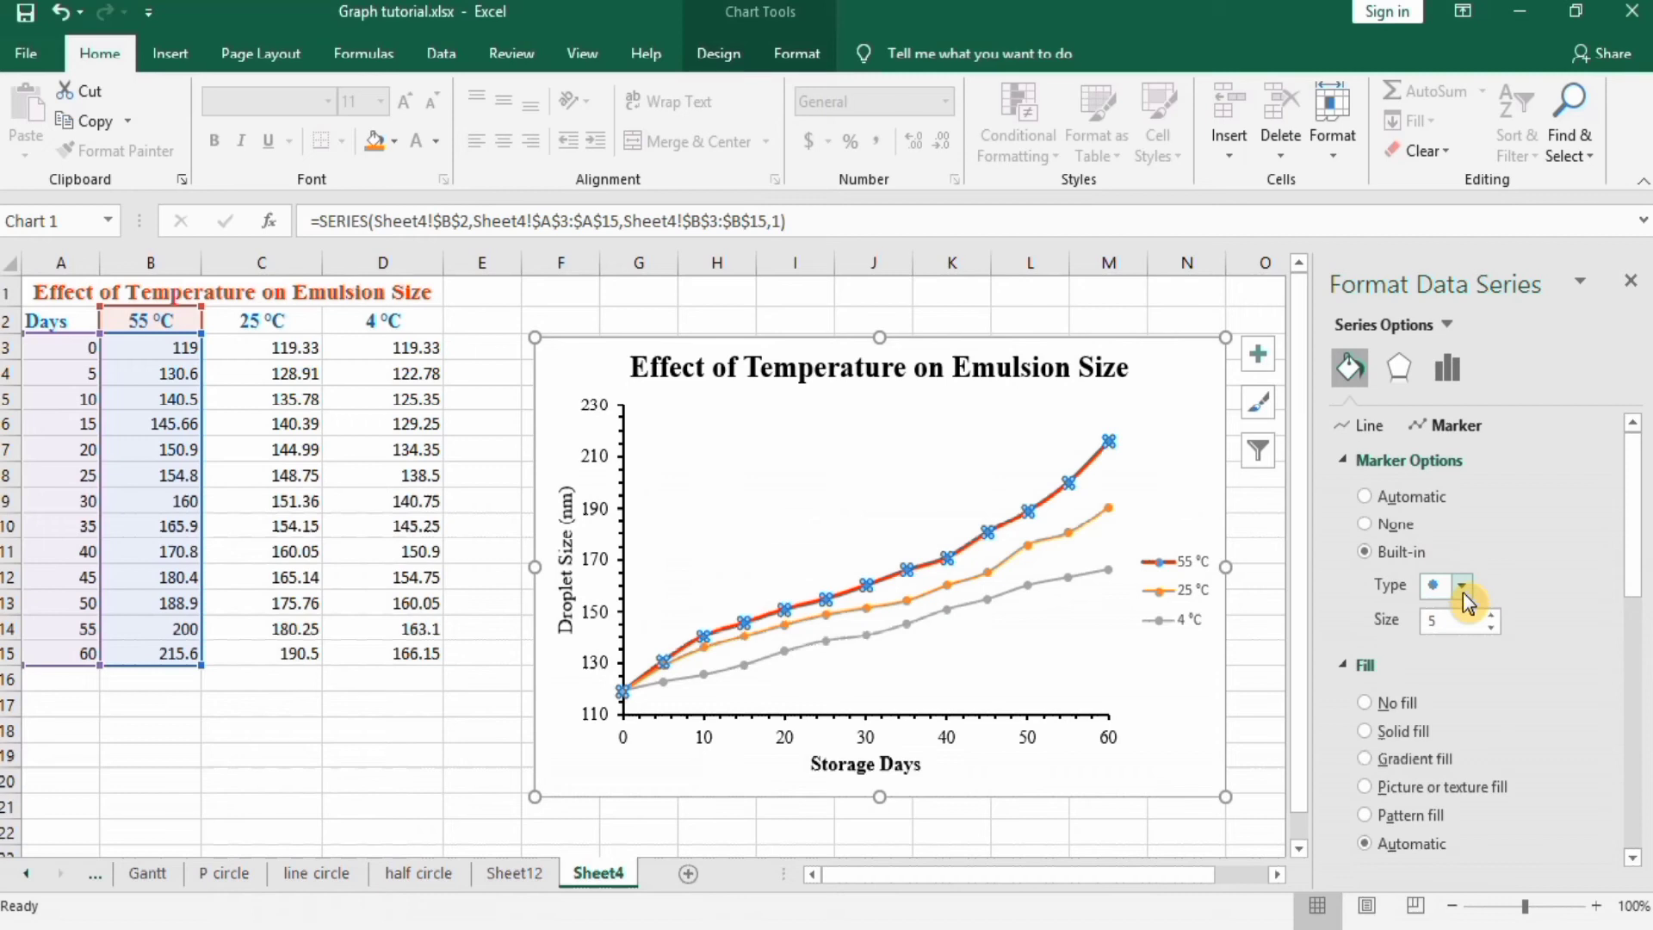
{"action": "left_click", "coordinate": [1463, 586]}
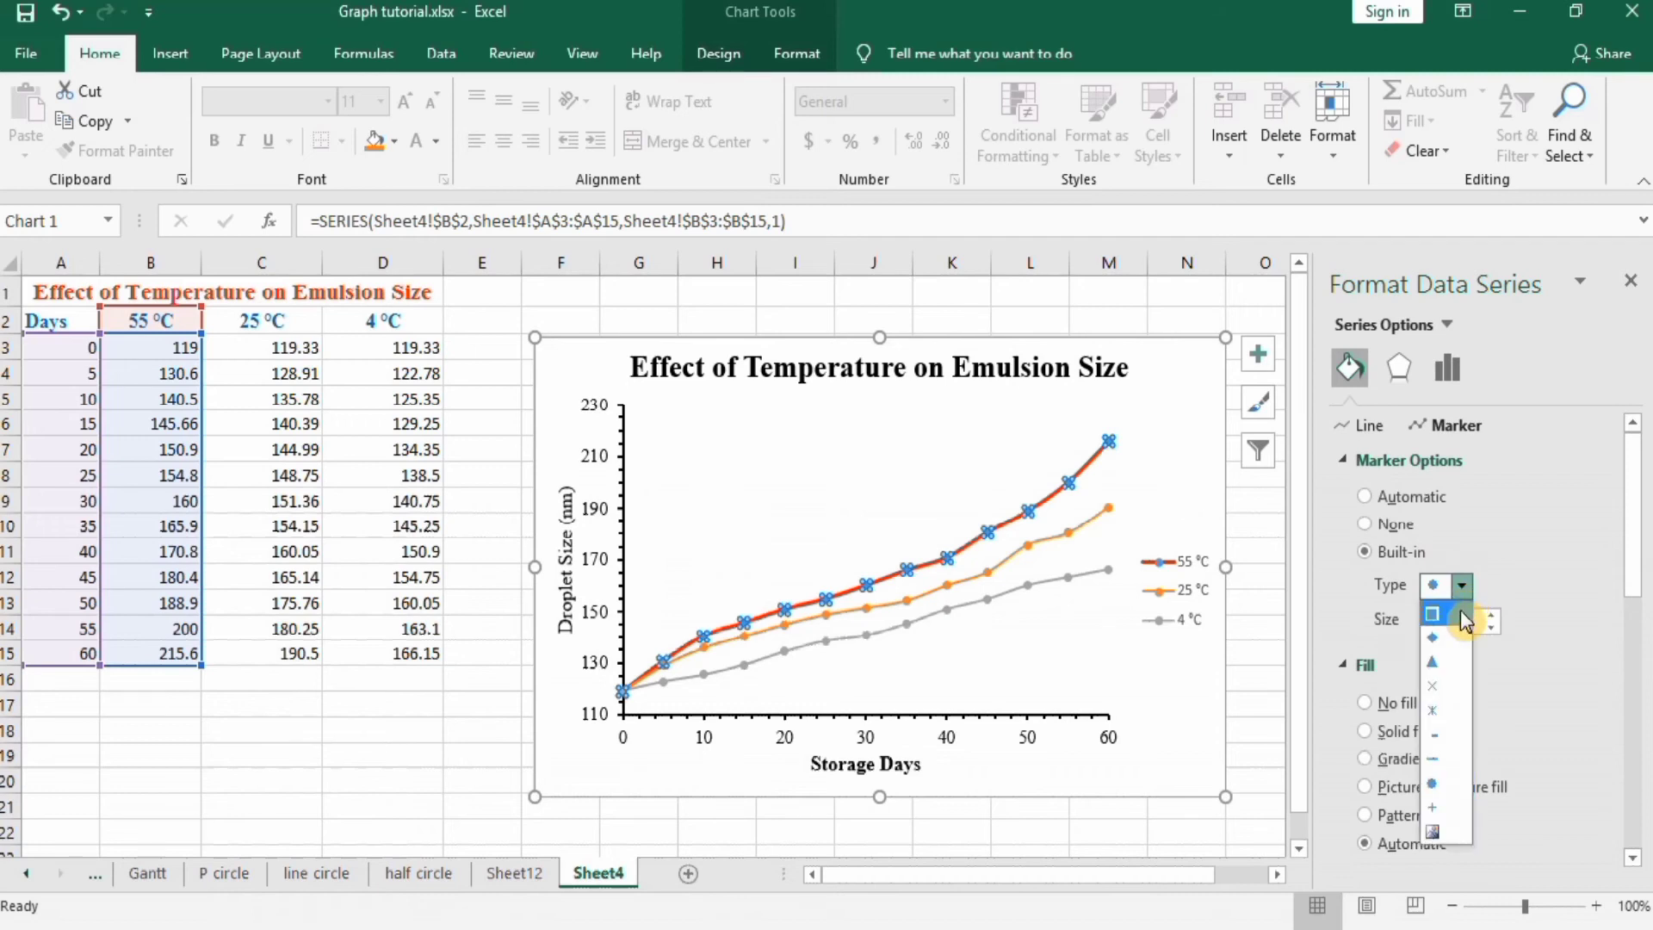
{"action": "left_click", "coordinate": [1431, 614]}
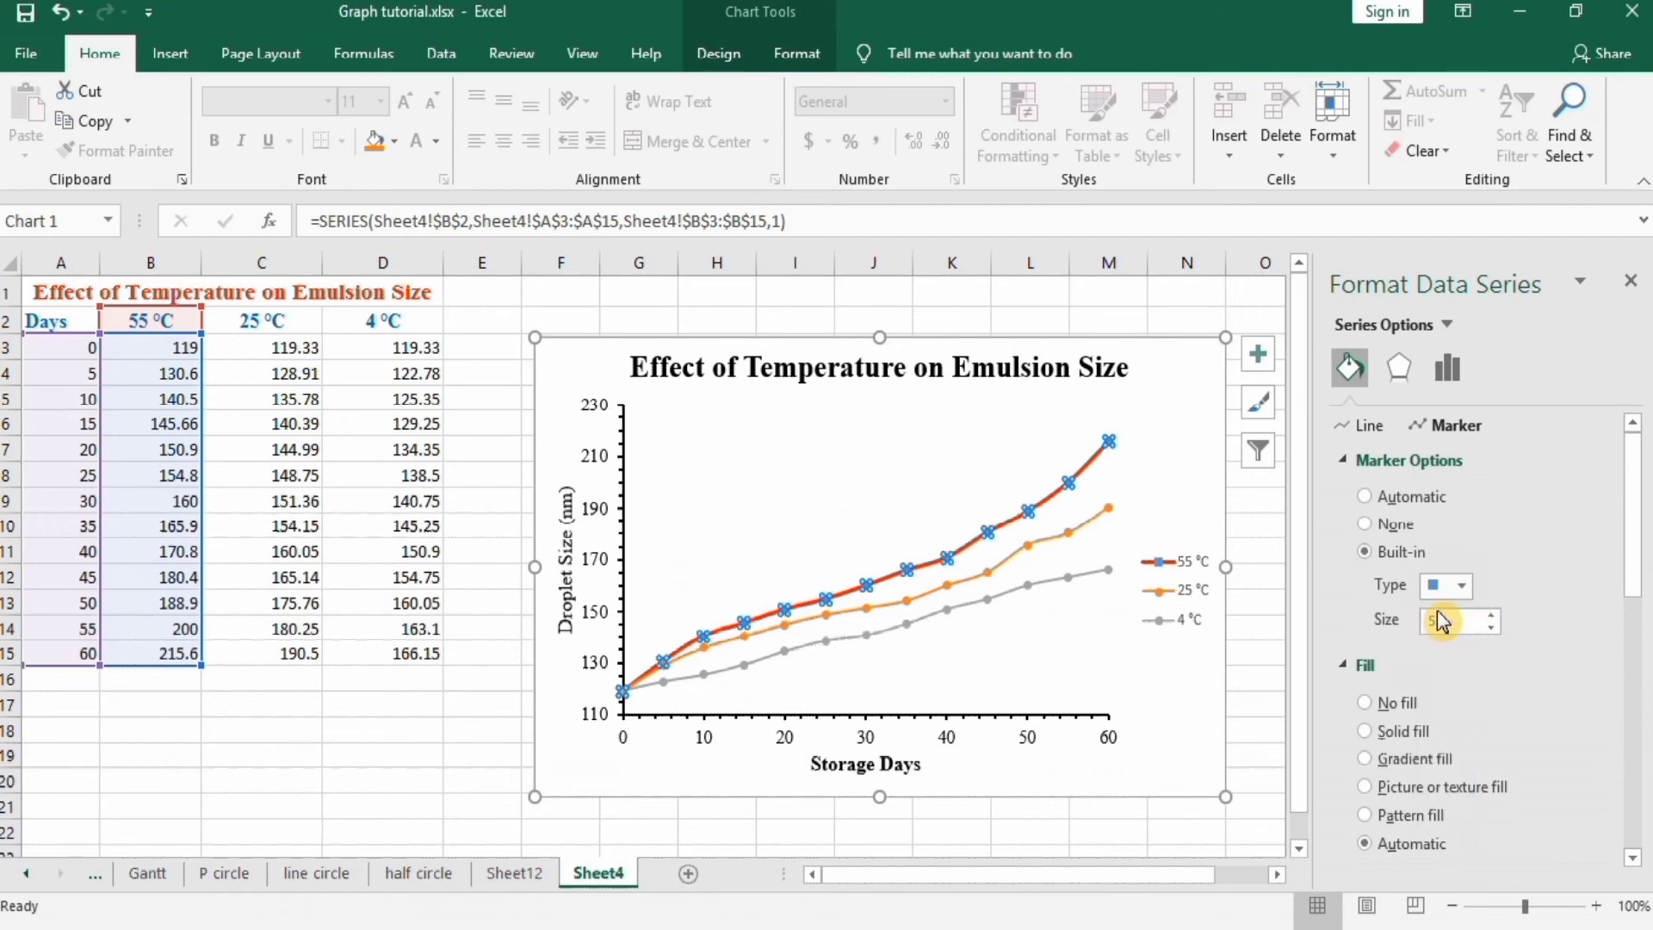
{"action": "left_click", "coordinate": [1491, 614]}
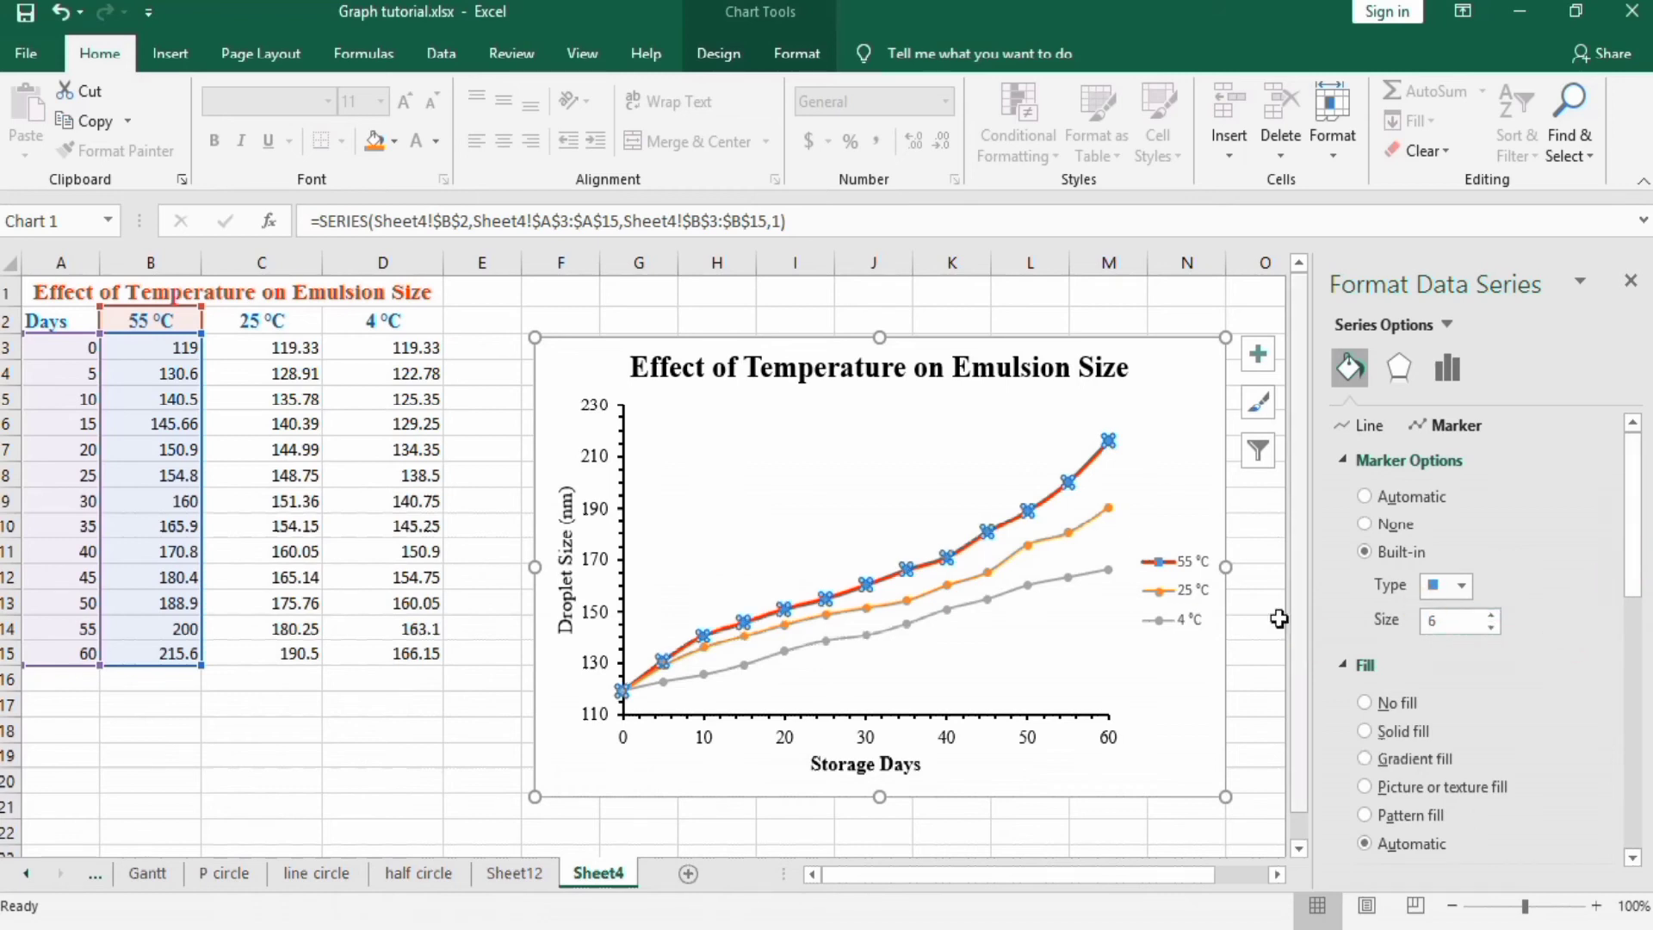
{"action": "mouse_move", "coordinate": [1155, 574]}
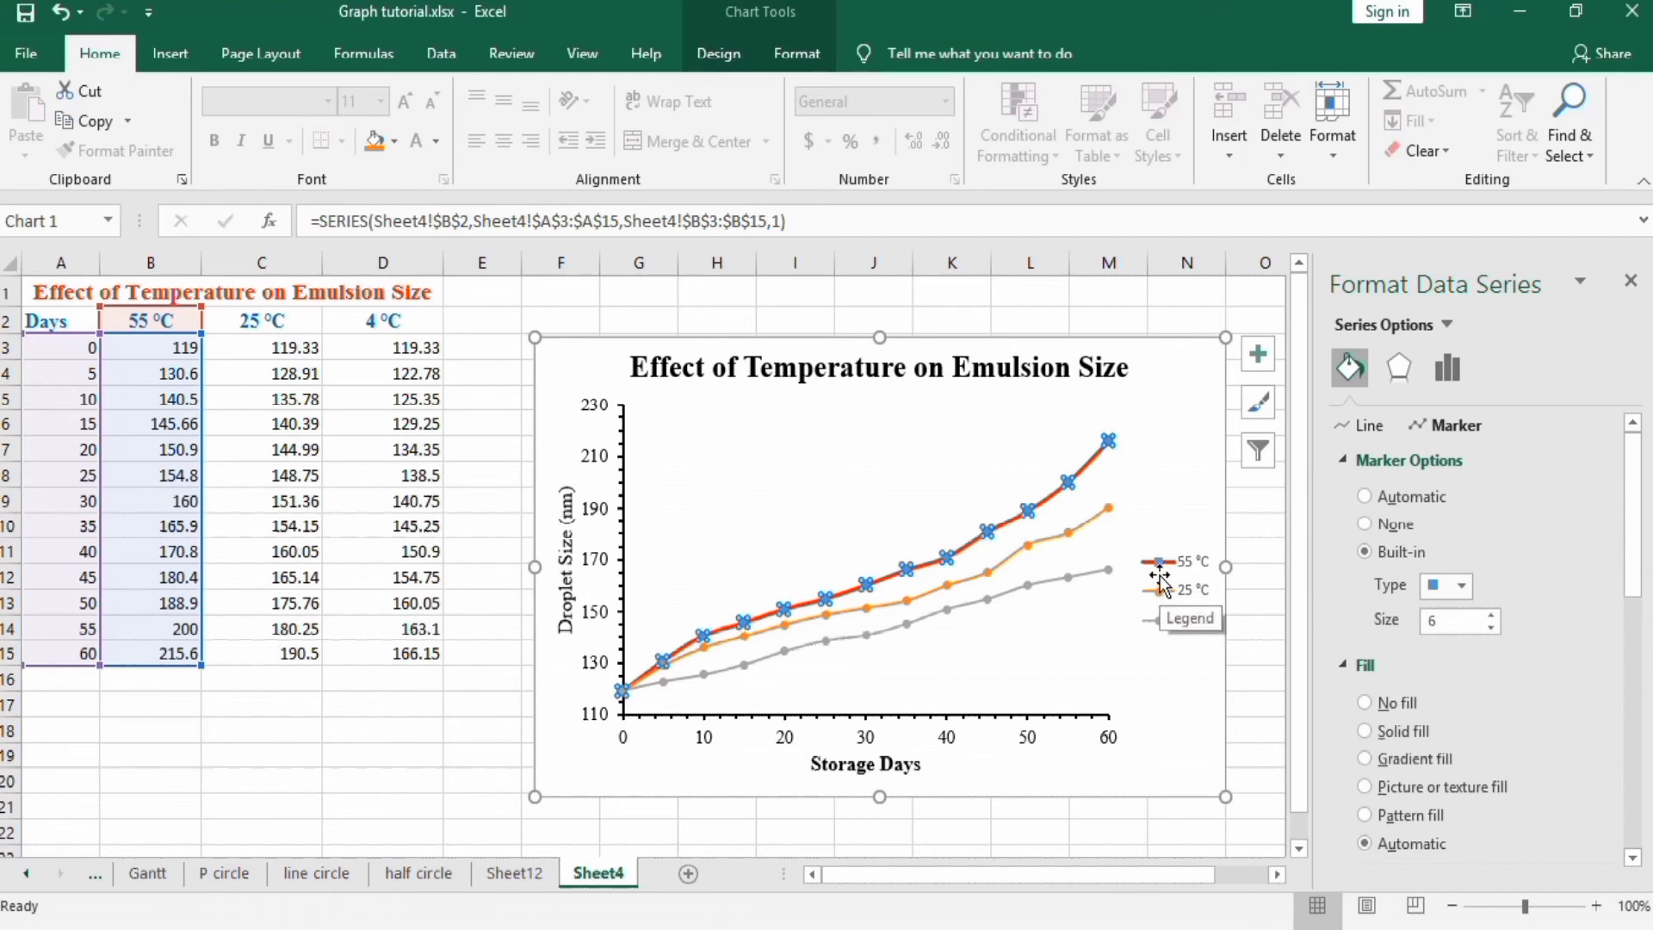
{"action": "mouse_move", "coordinate": [1170, 562]}
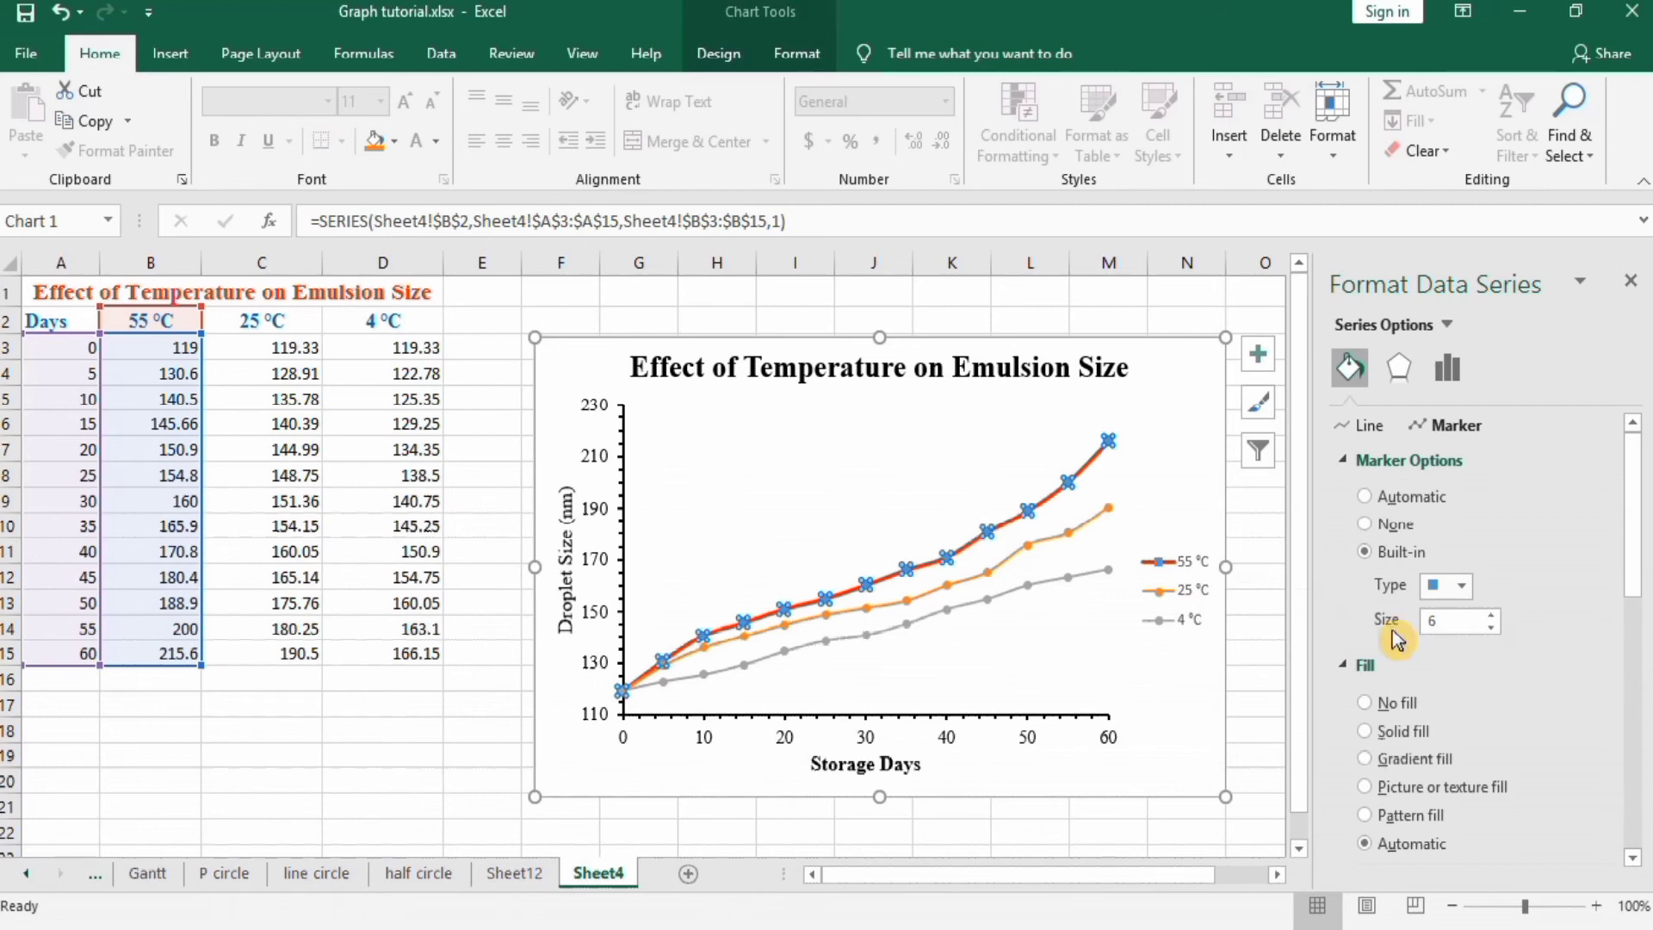
{"action": "scroll", "scroll_direction": "down", "scroll_amount": 3}
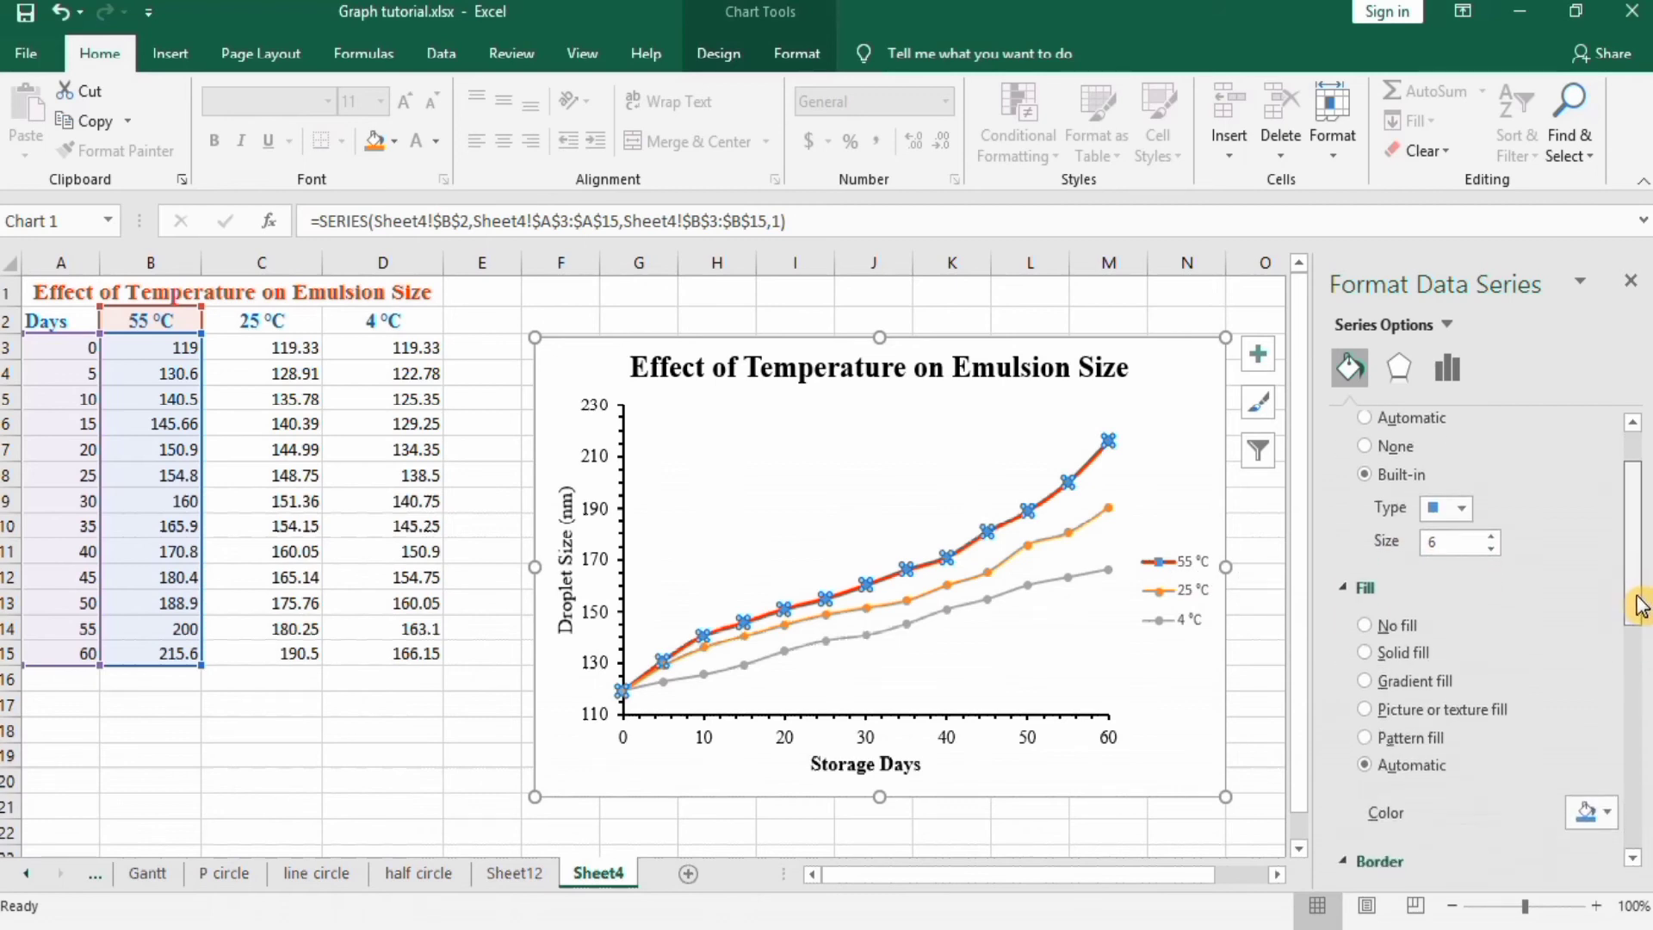
Step: Give the 55 °C square markers a solid red fill and No line border
{"action": "scroll", "scroll_direction": "down", "scroll_amount": 3}
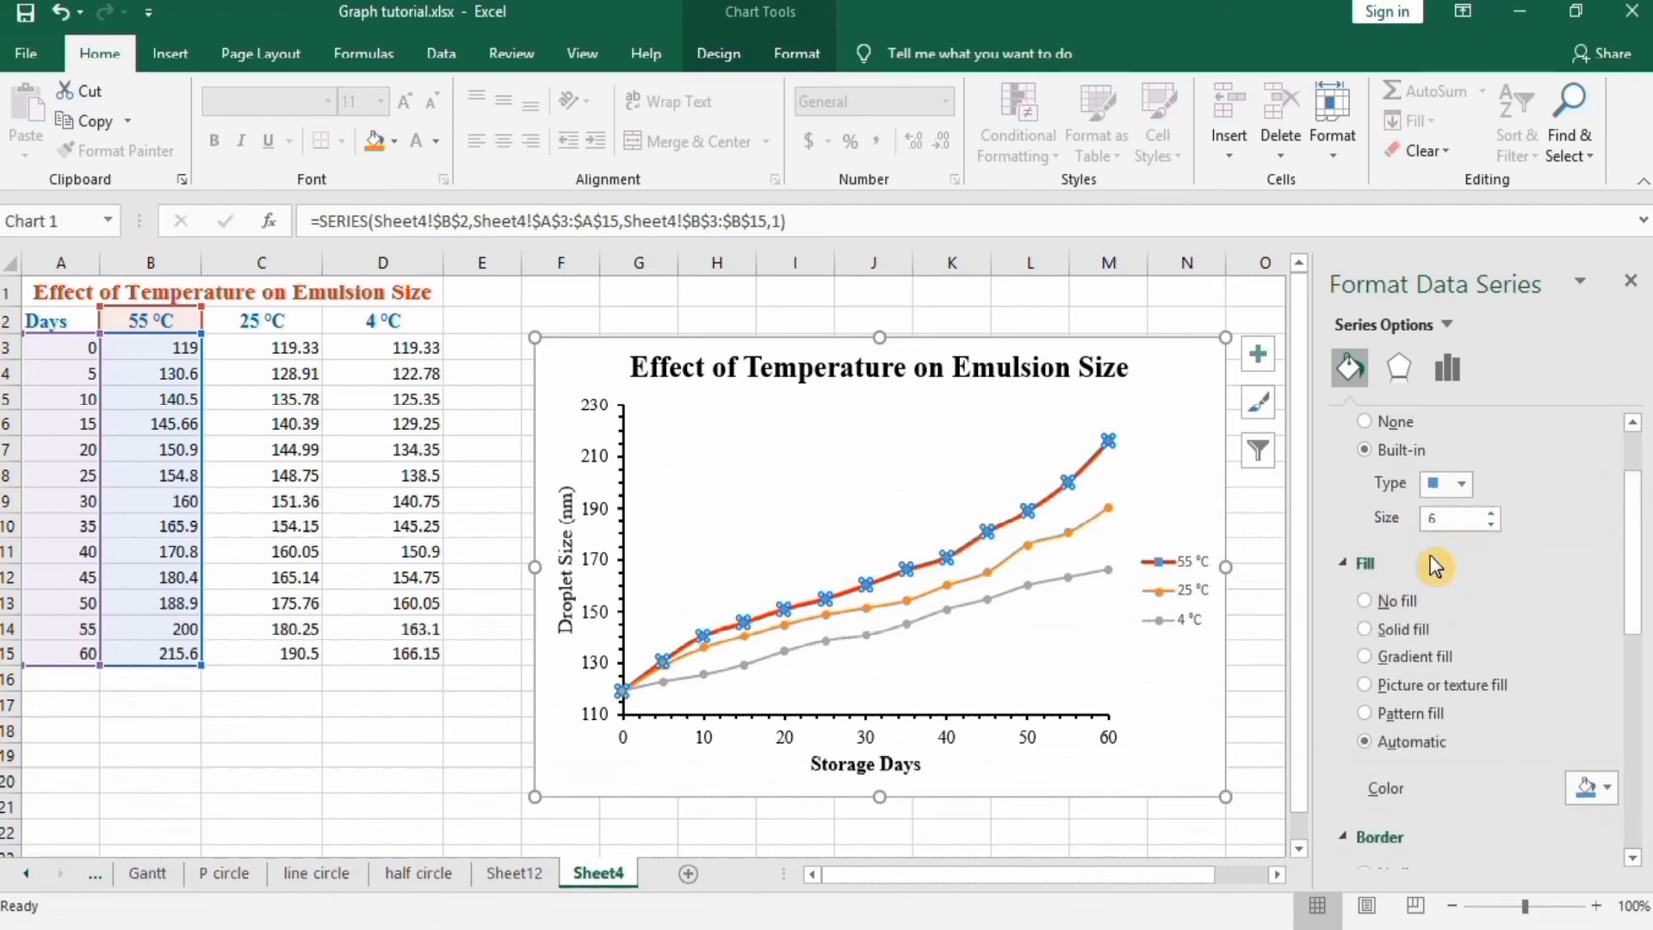
{"action": "left_click", "coordinate": [1364, 628]}
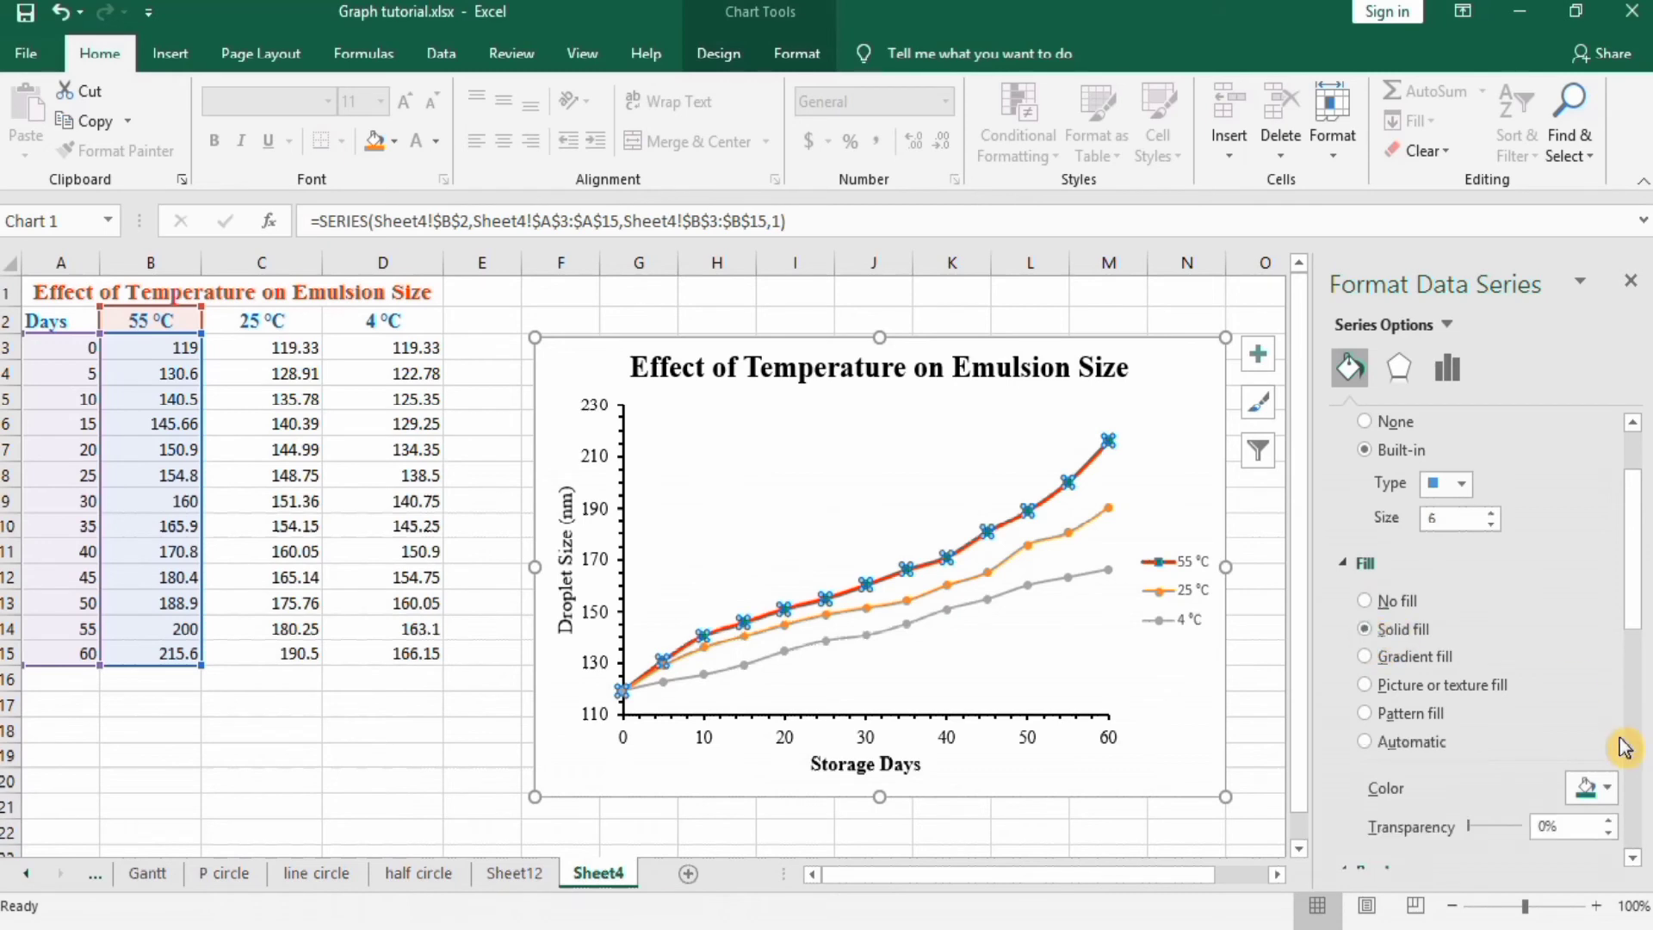
{"action": "left_click", "coordinate": [1609, 788]}
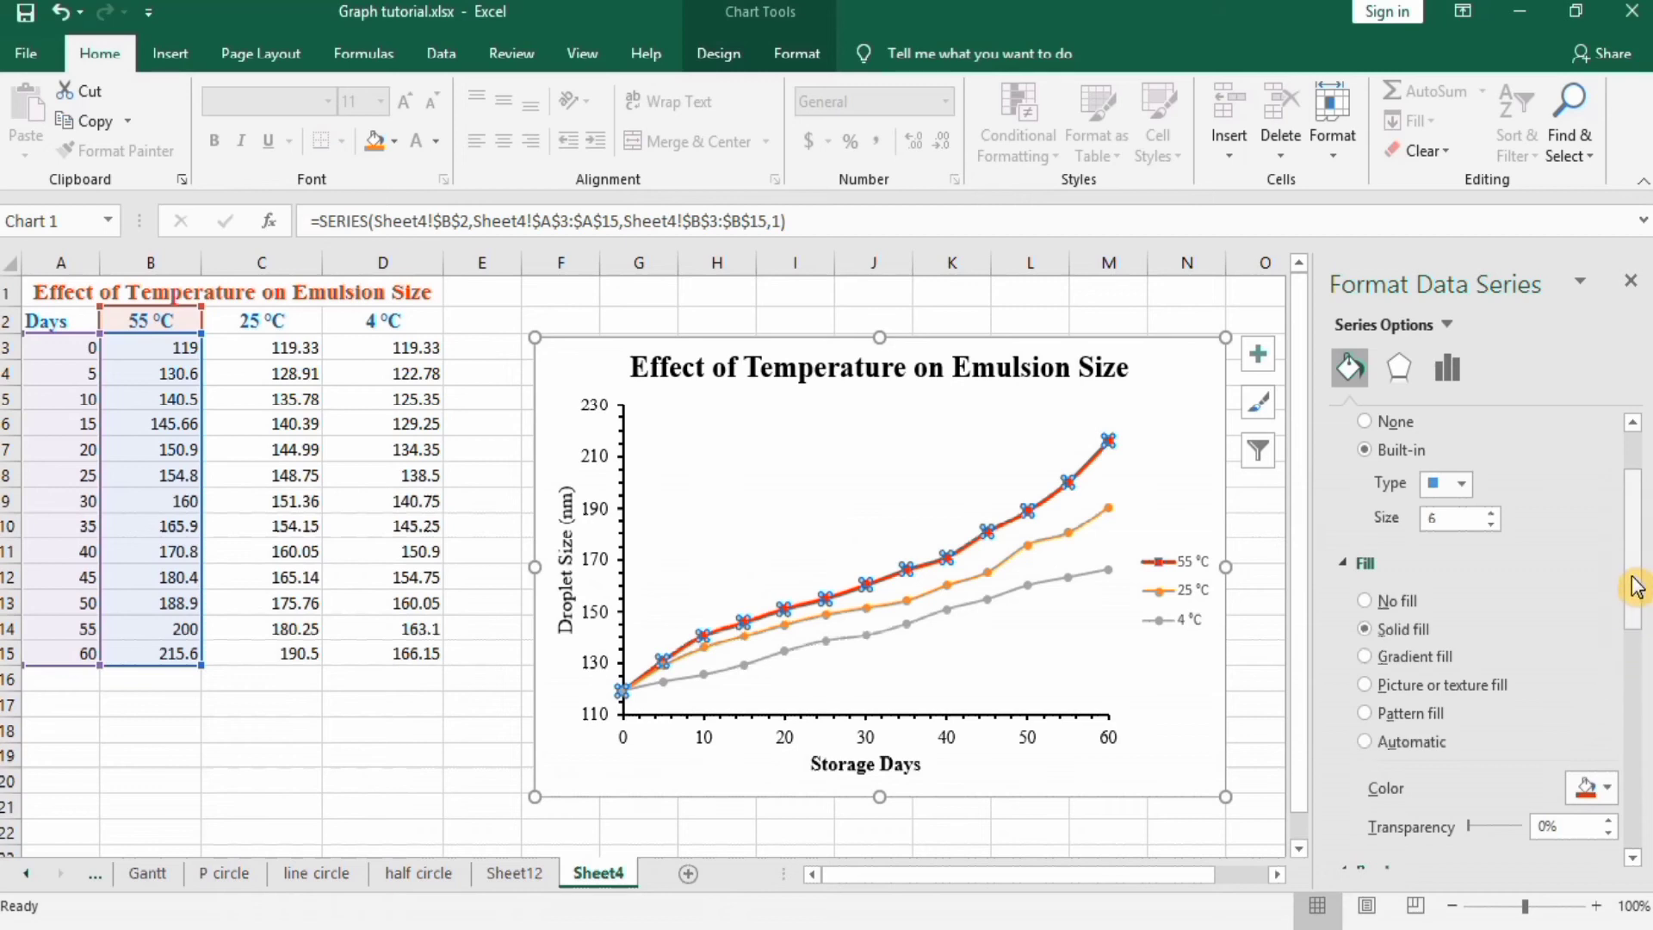
{"action": "scroll", "scroll_direction": "down", "scroll_amount": 3}
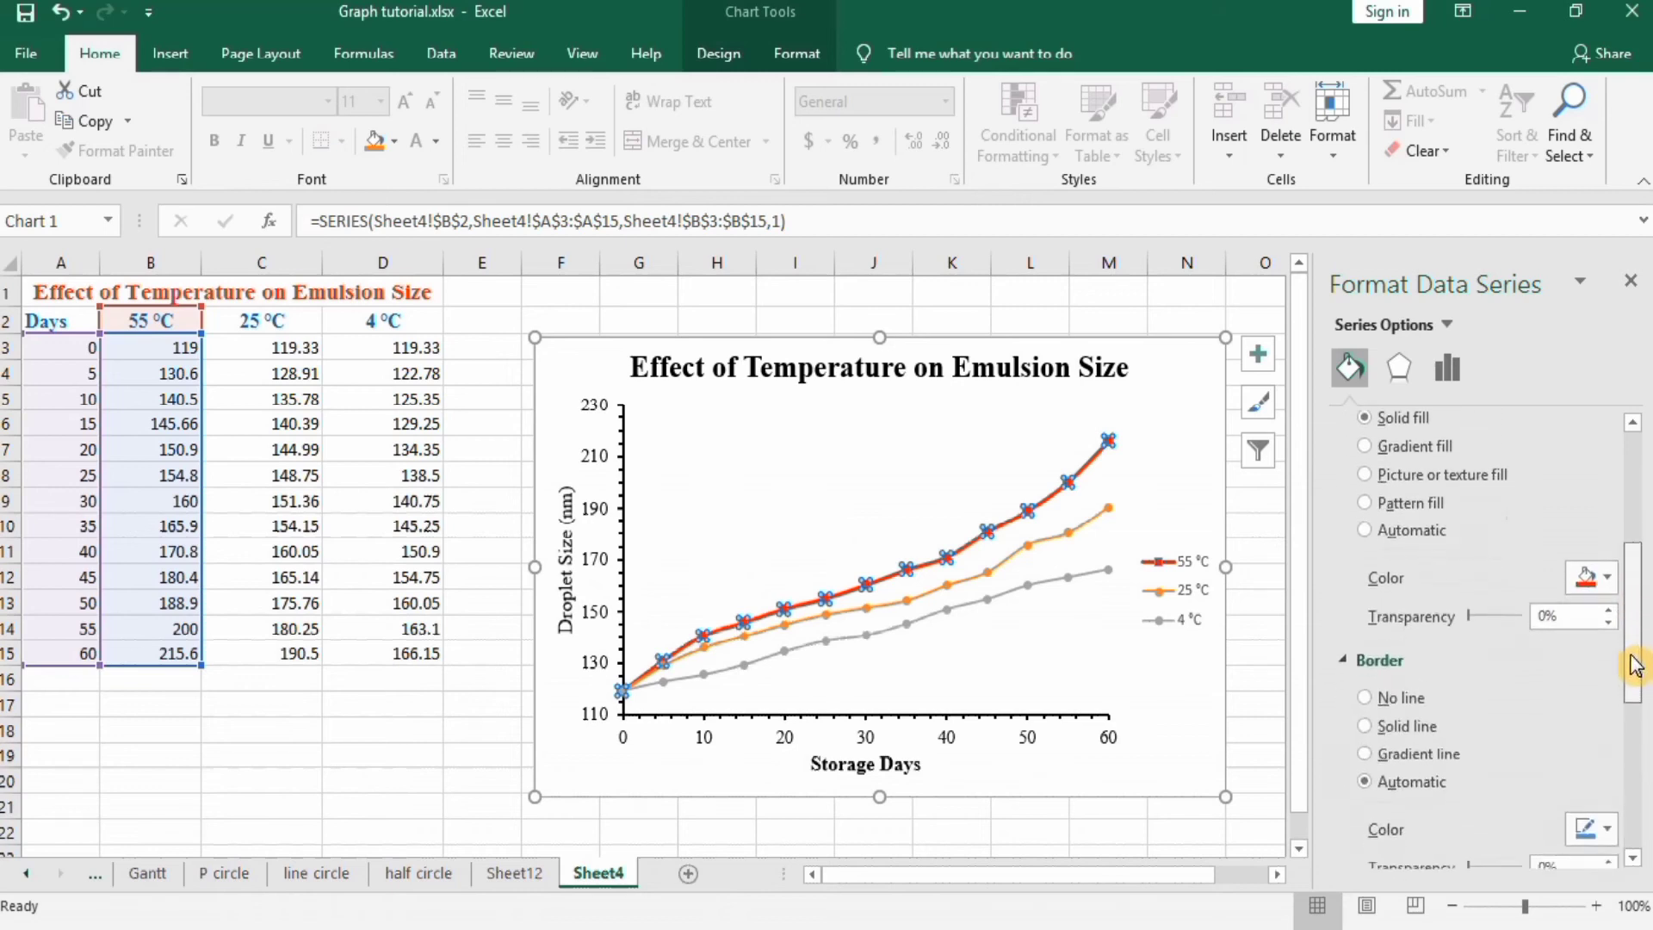
{"action": "scroll", "scroll_direction": "down", "scroll_amount": 3}
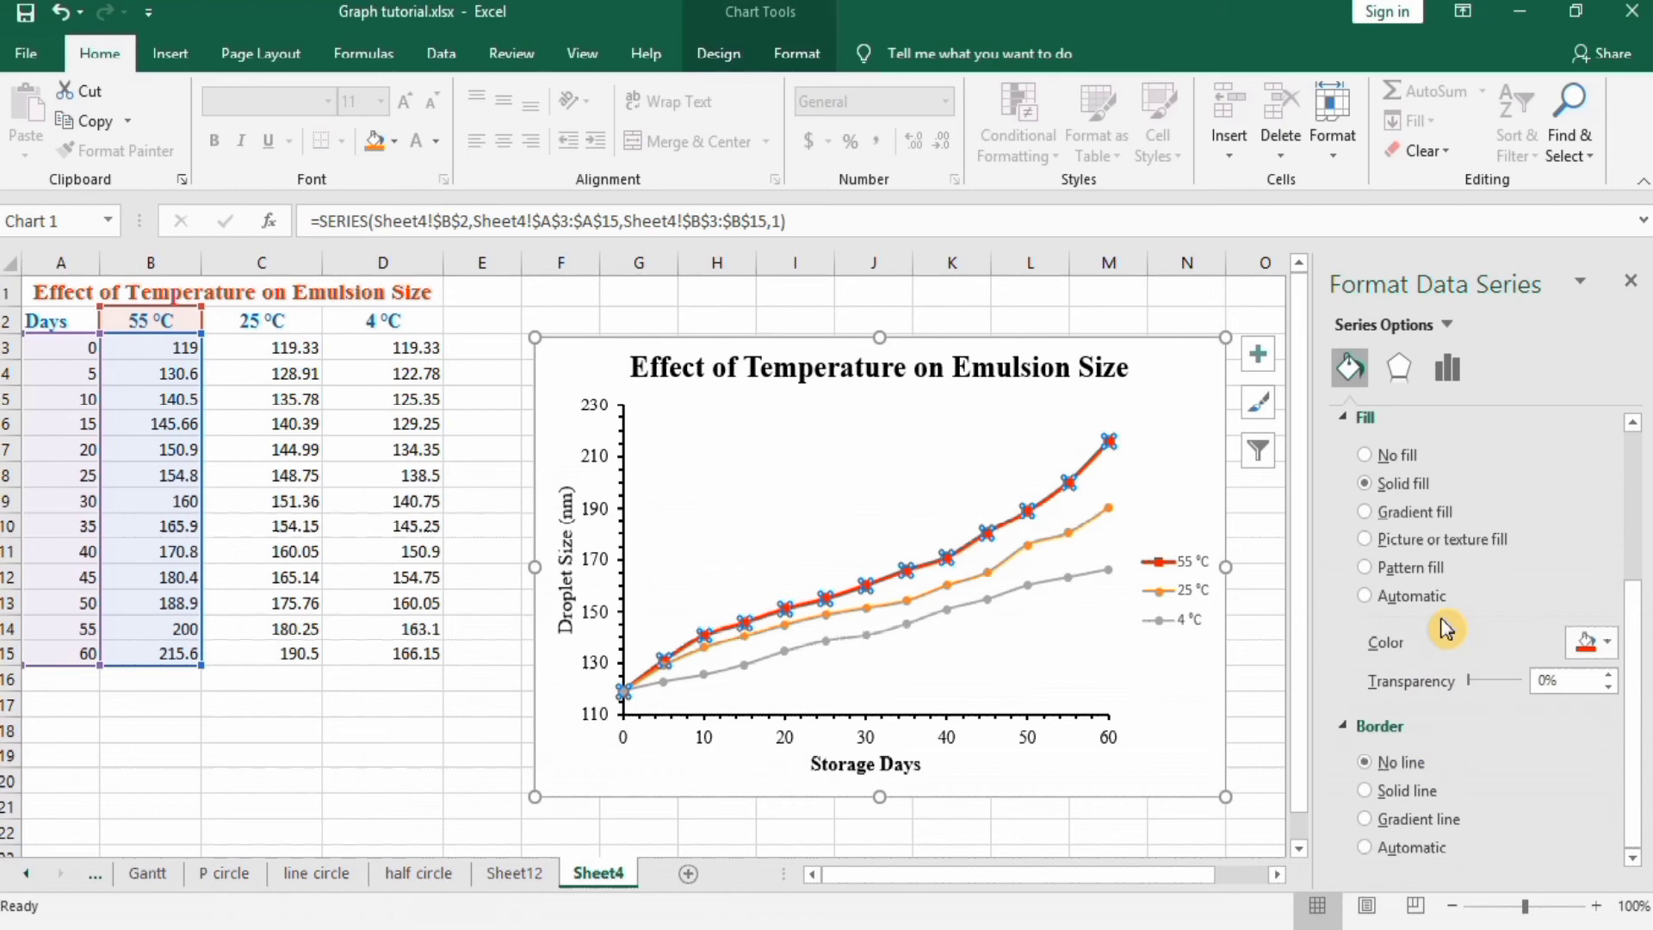
{"action": "mouse_move", "coordinate": [1420, 816]}
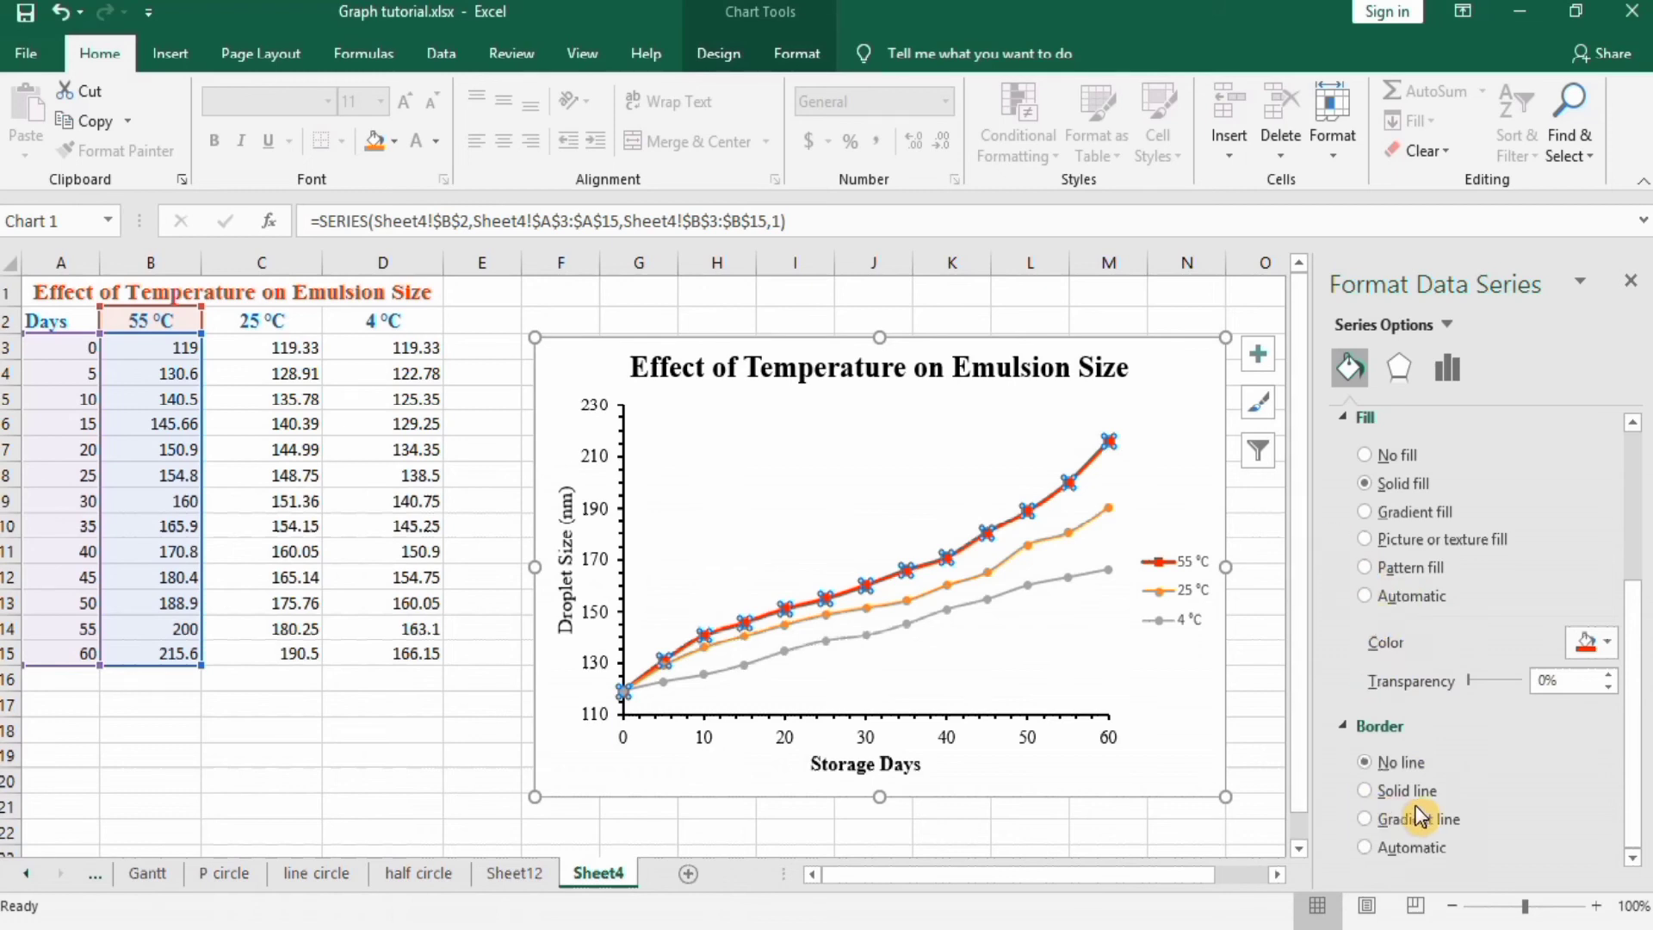
{"action": "mouse_move", "coordinate": [1583, 838]}
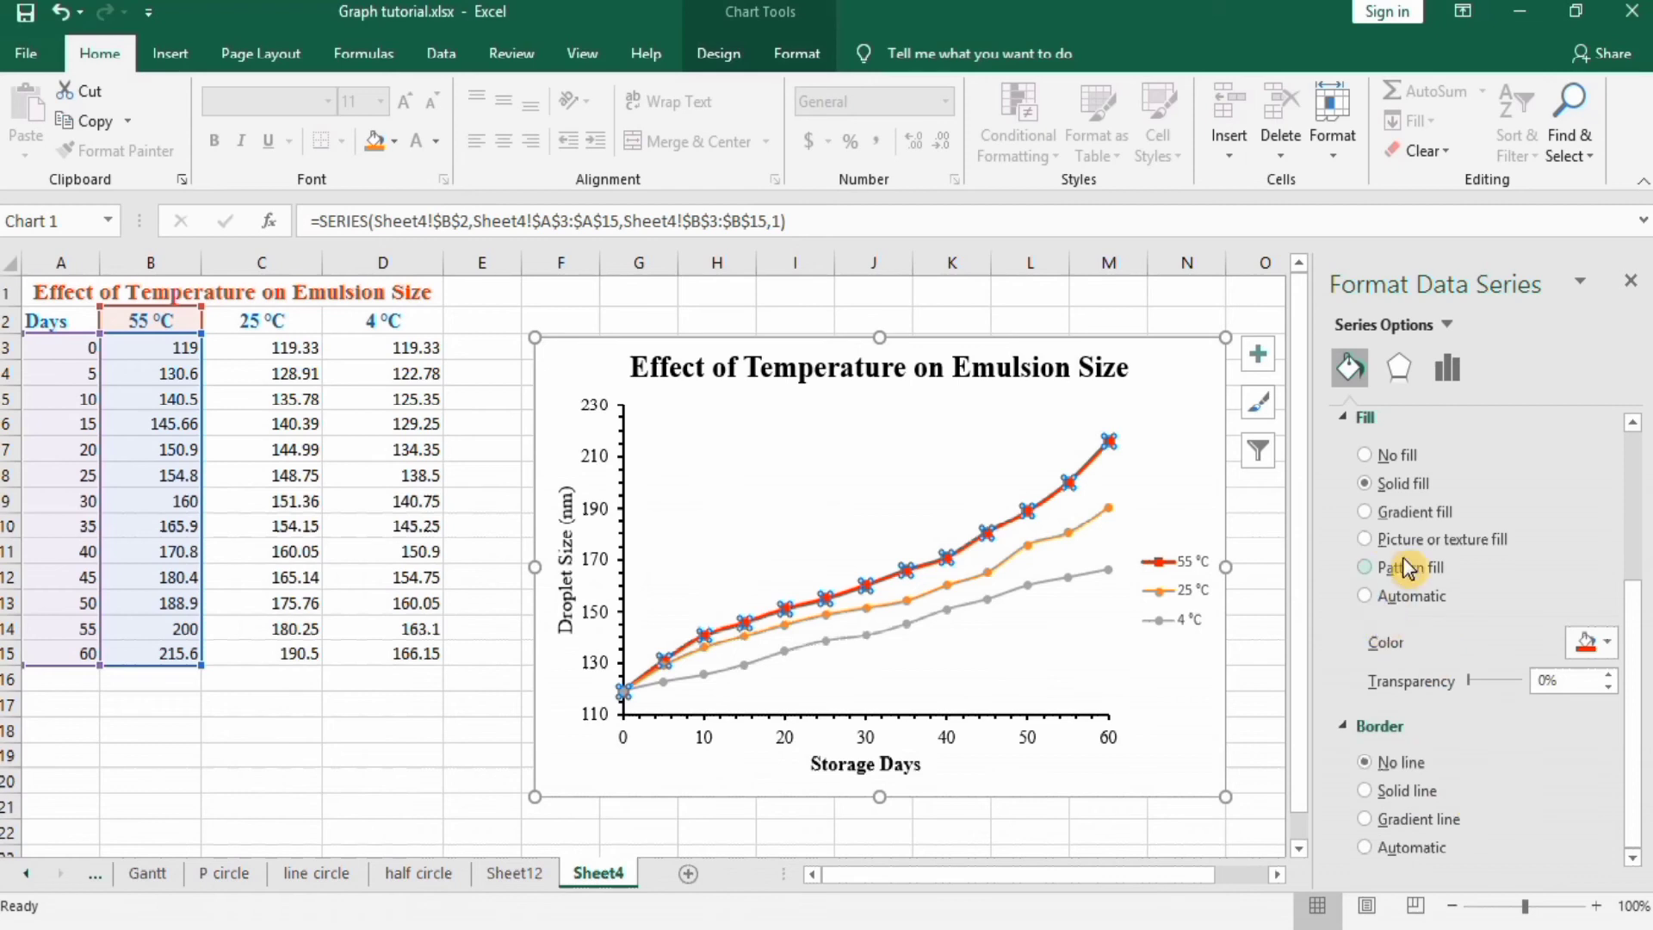
{"action": "mouse_move", "coordinate": [1086, 527]}
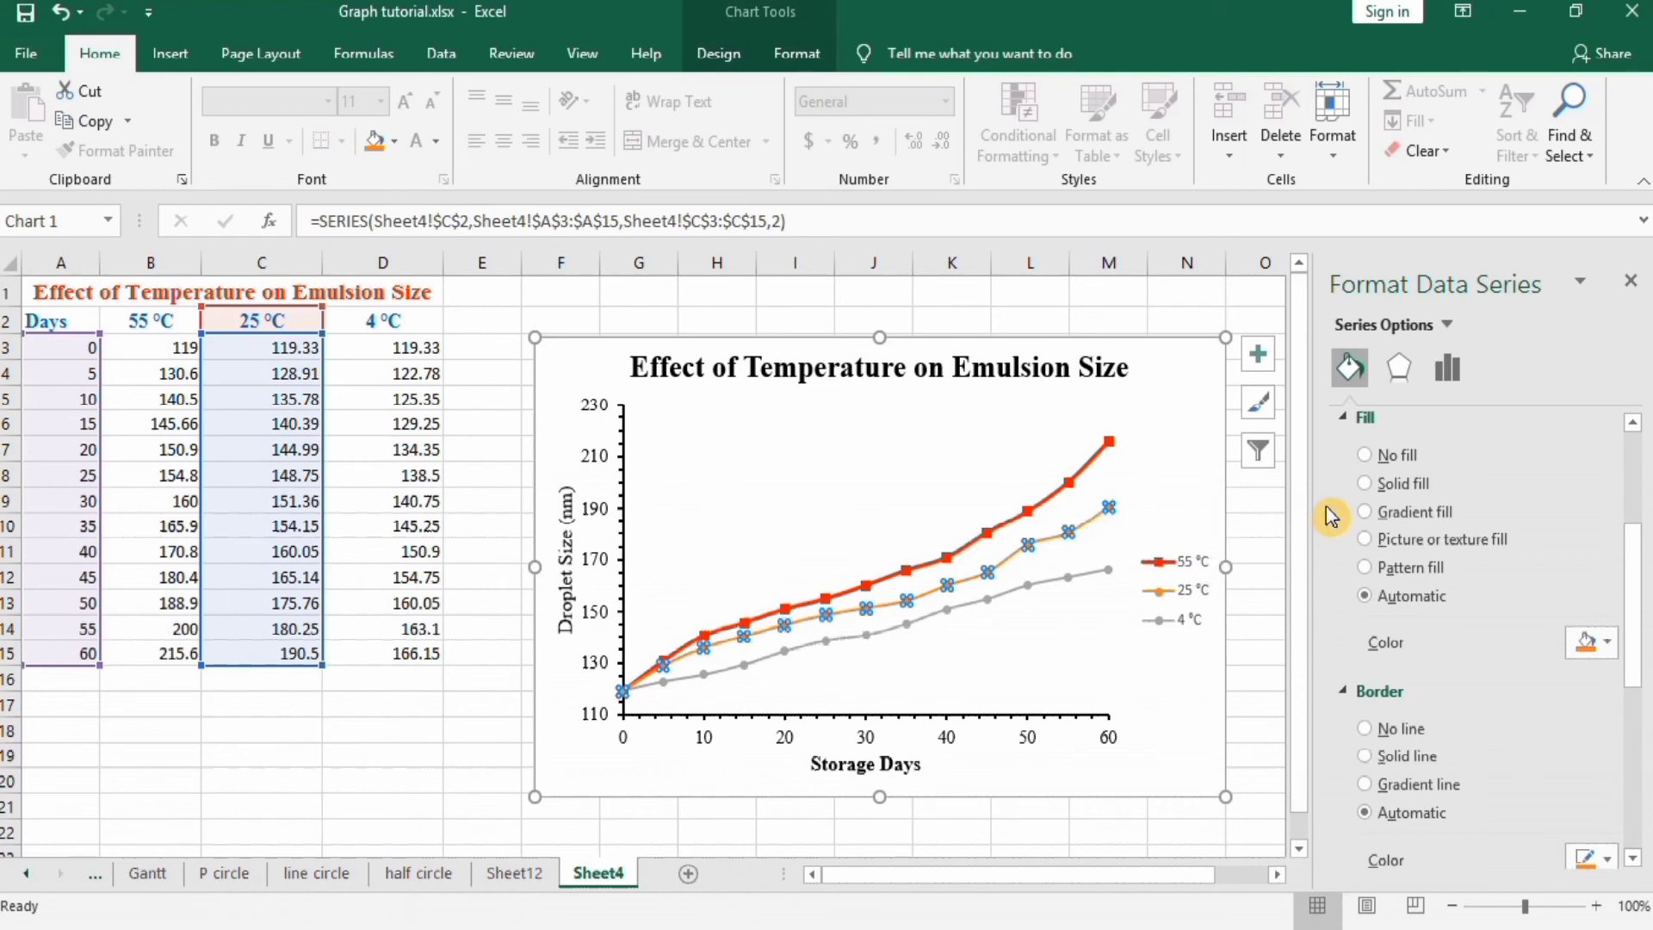
{"action": "mouse_move", "coordinate": [1364, 486]}
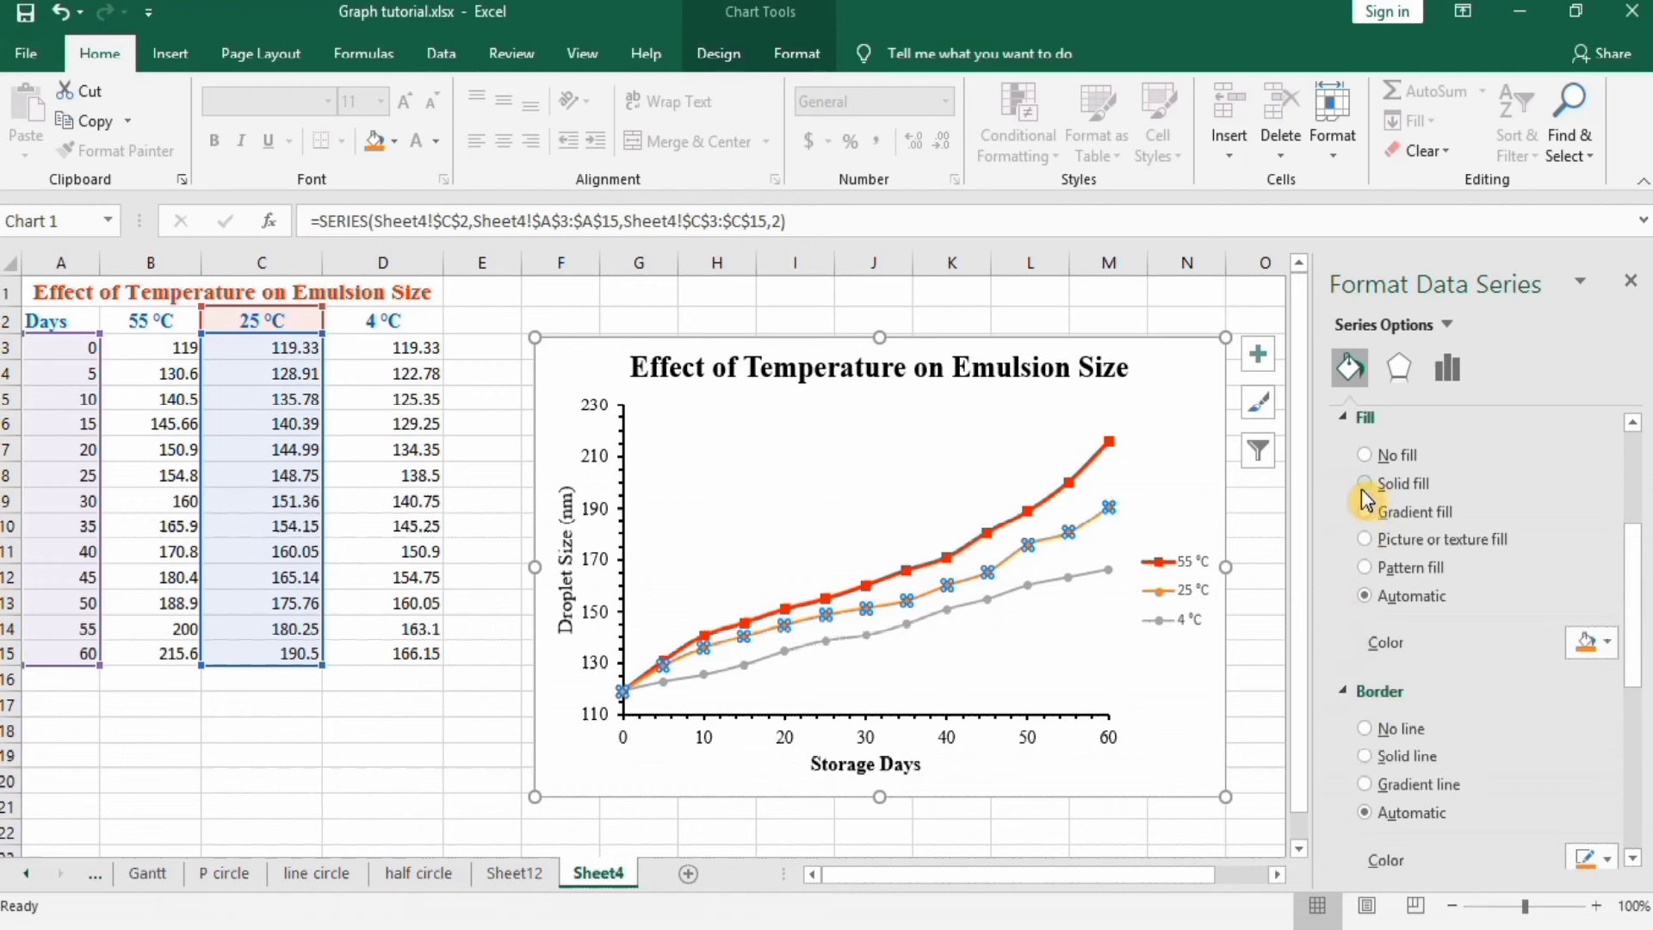
Step: Set the 25 °C markers to a solid green fill with No line border
{"action": "left_click", "coordinate": [1364, 484]}
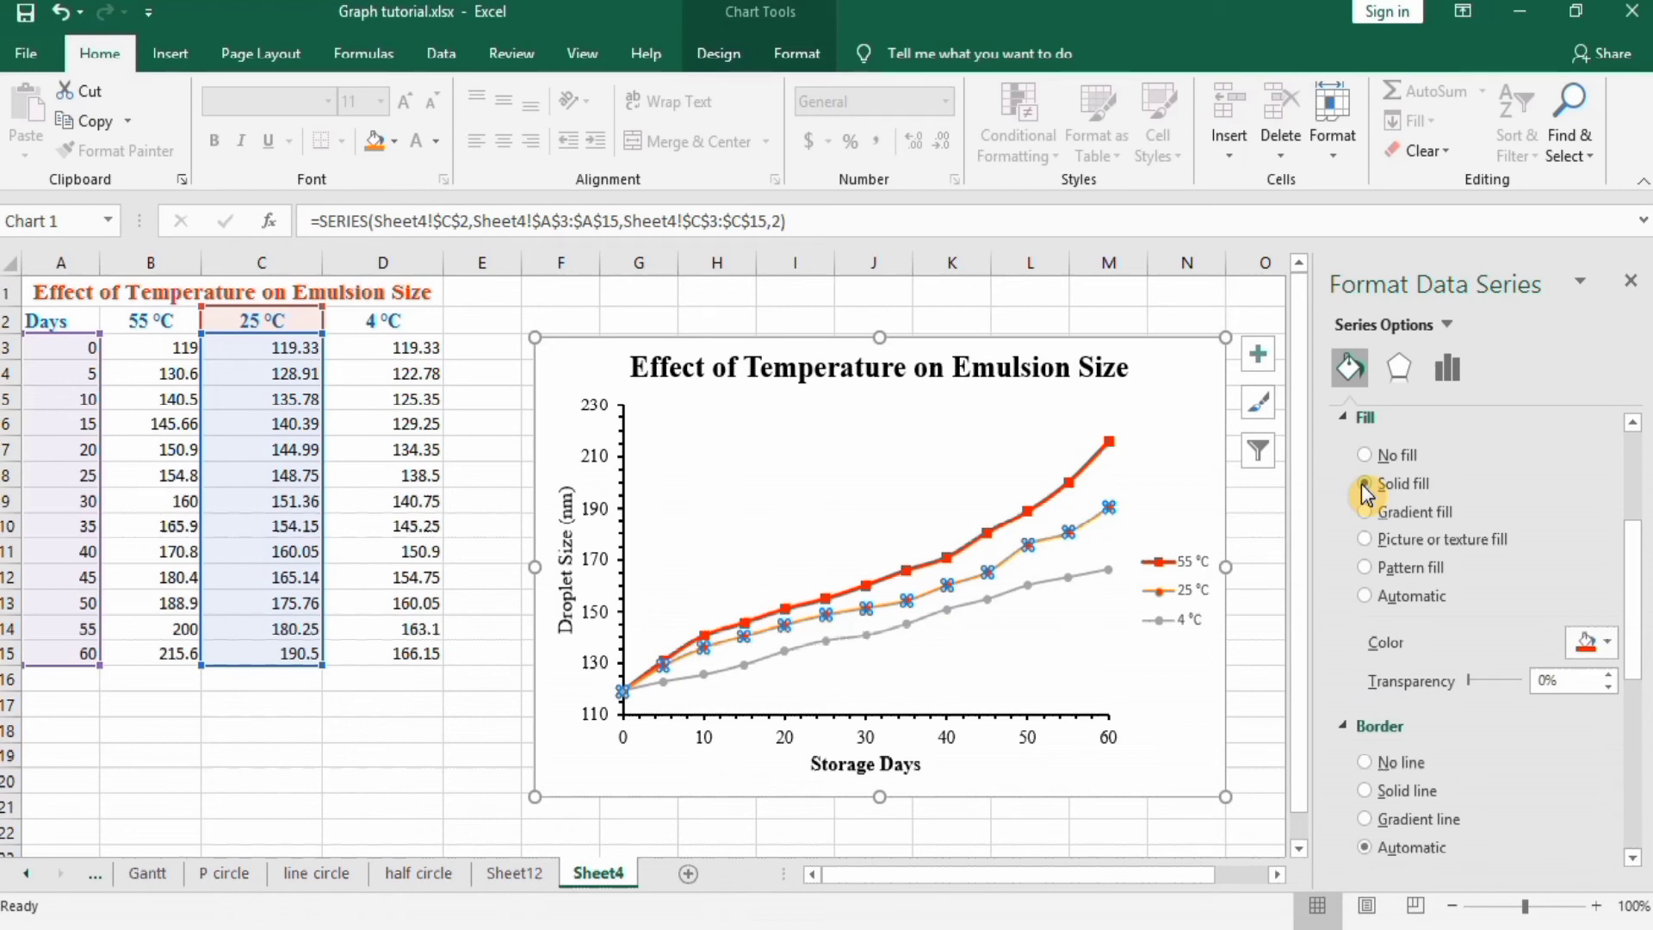
{"action": "left_click", "coordinate": [1364, 483]}
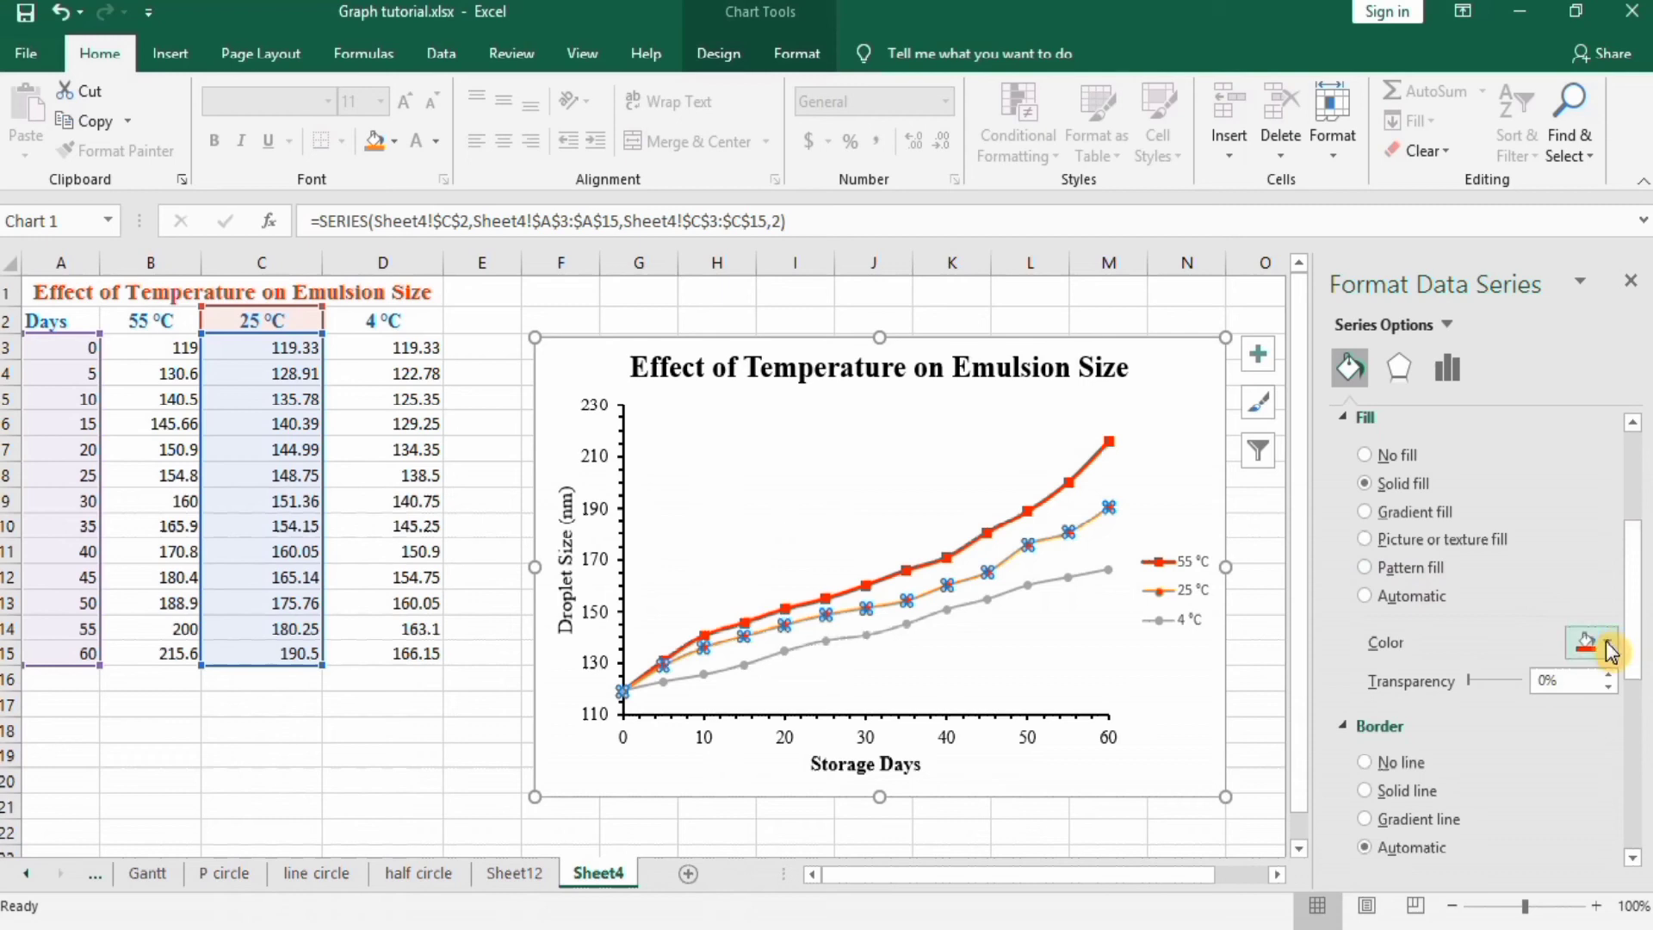
{"action": "left_click", "coordinate": [1602, 642]}
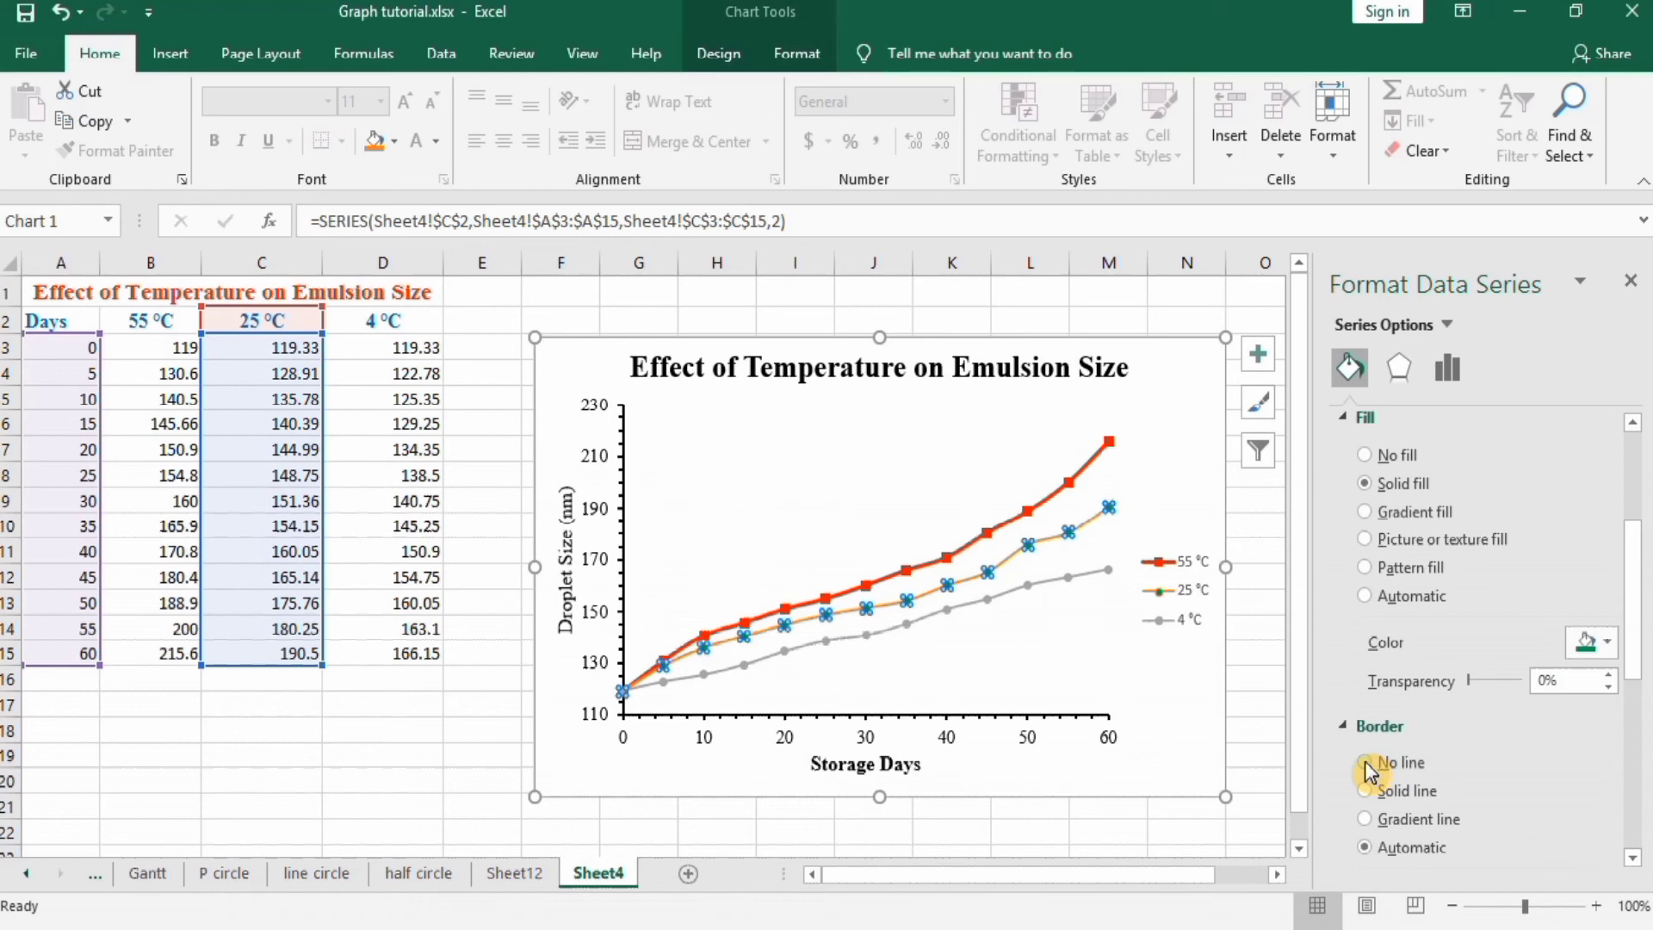
{"action": "left_click", "coordinate": [1364, 762]}
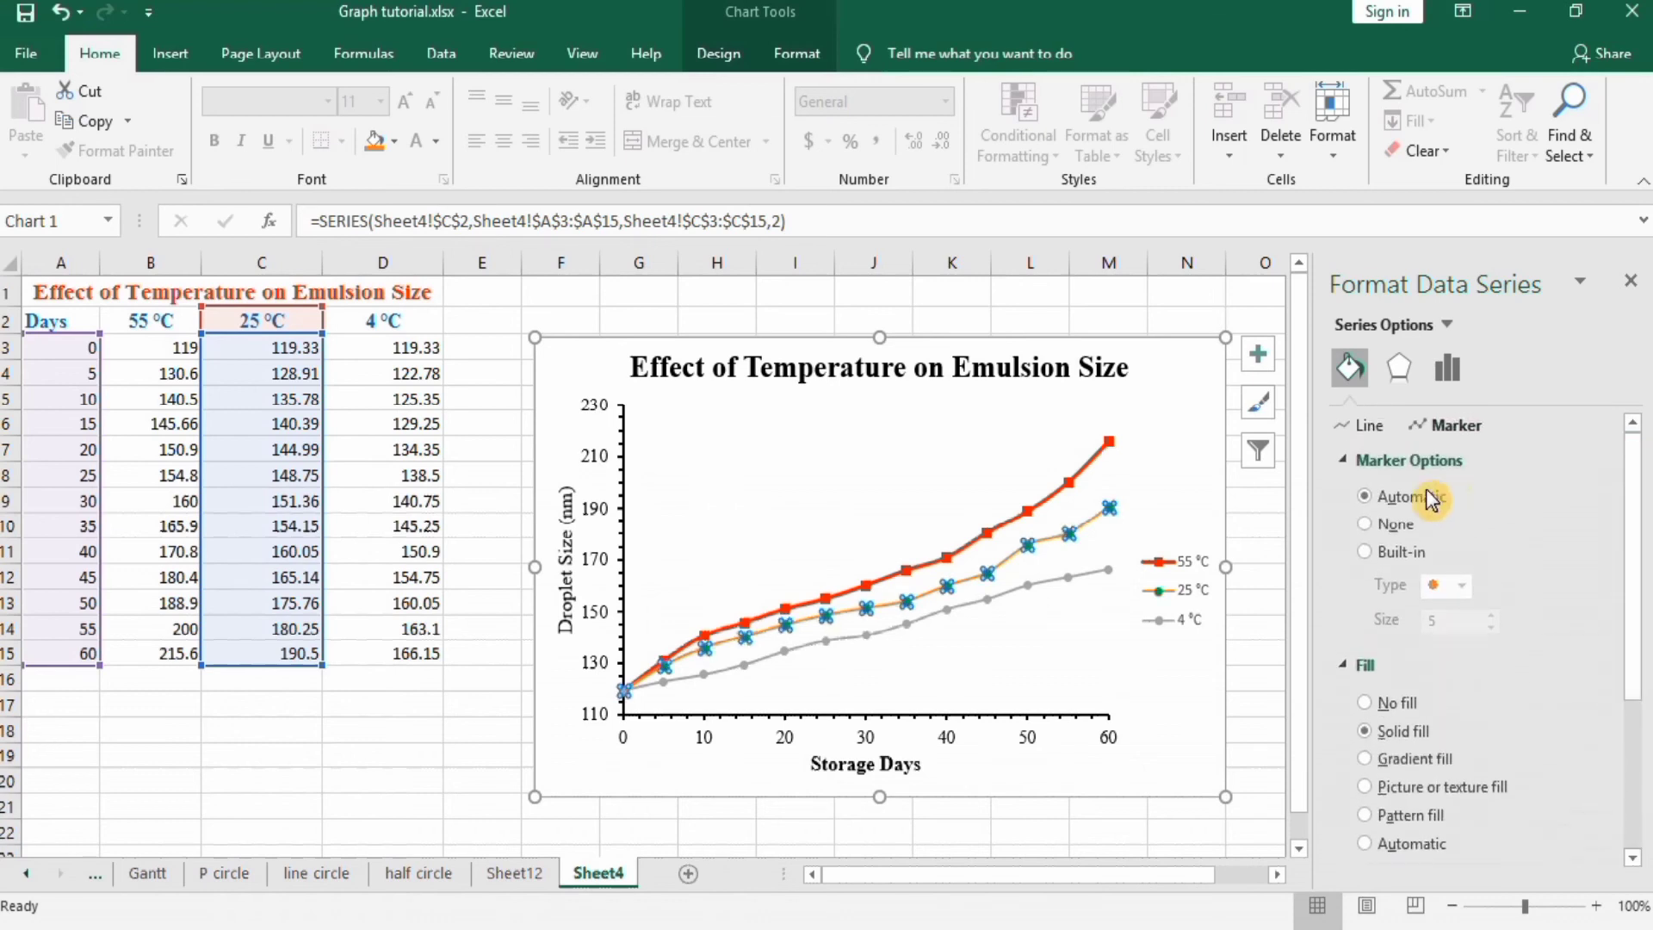
Step: Switch the 25 °C markers to built-in triangles at size 6
{"action": "left_click", "coordinate": [1364, 552]}
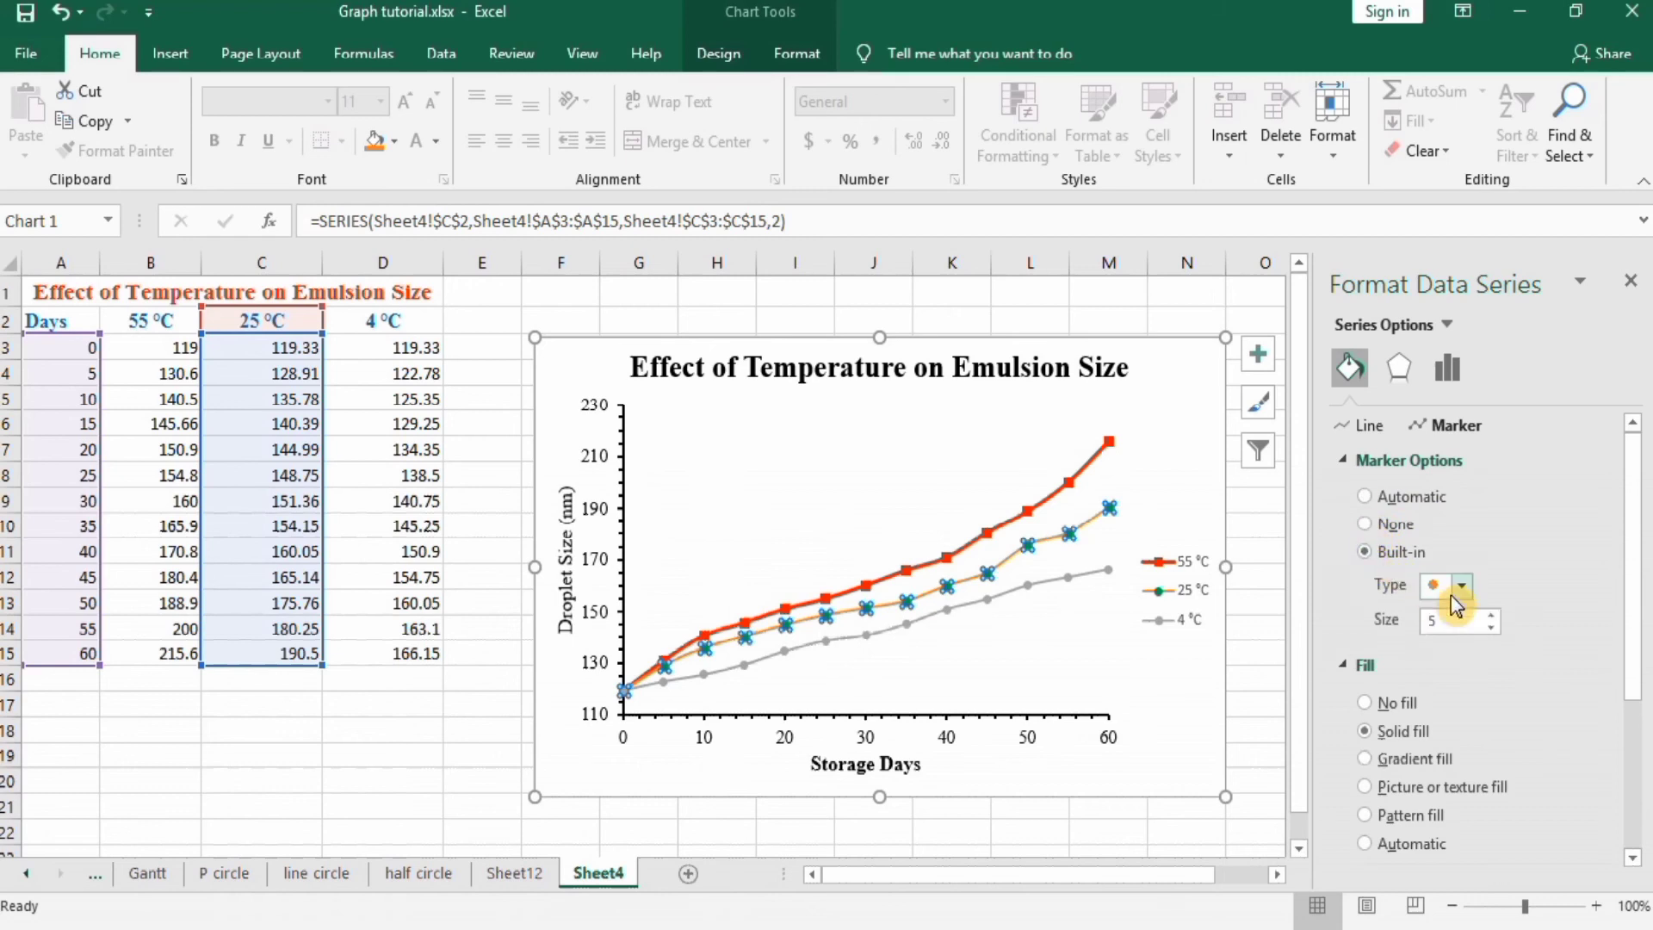
{"action": "left_click", "coordinate": [1459, 585]}
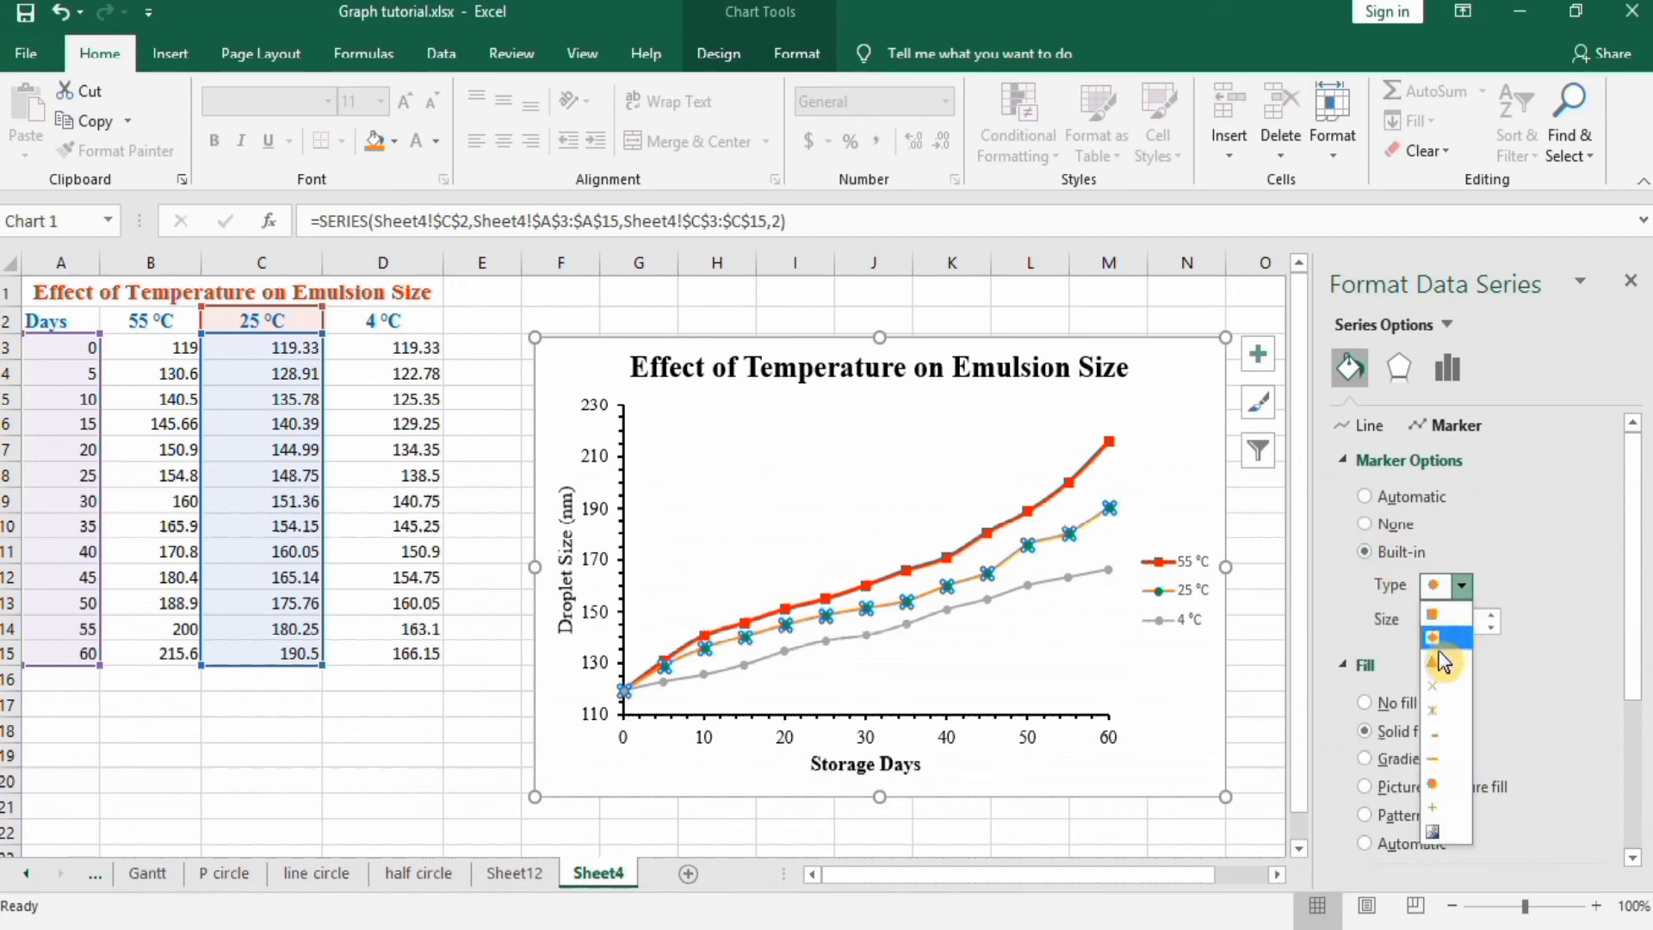
{"action": "left_click", "coordinate": [1430, 661]}
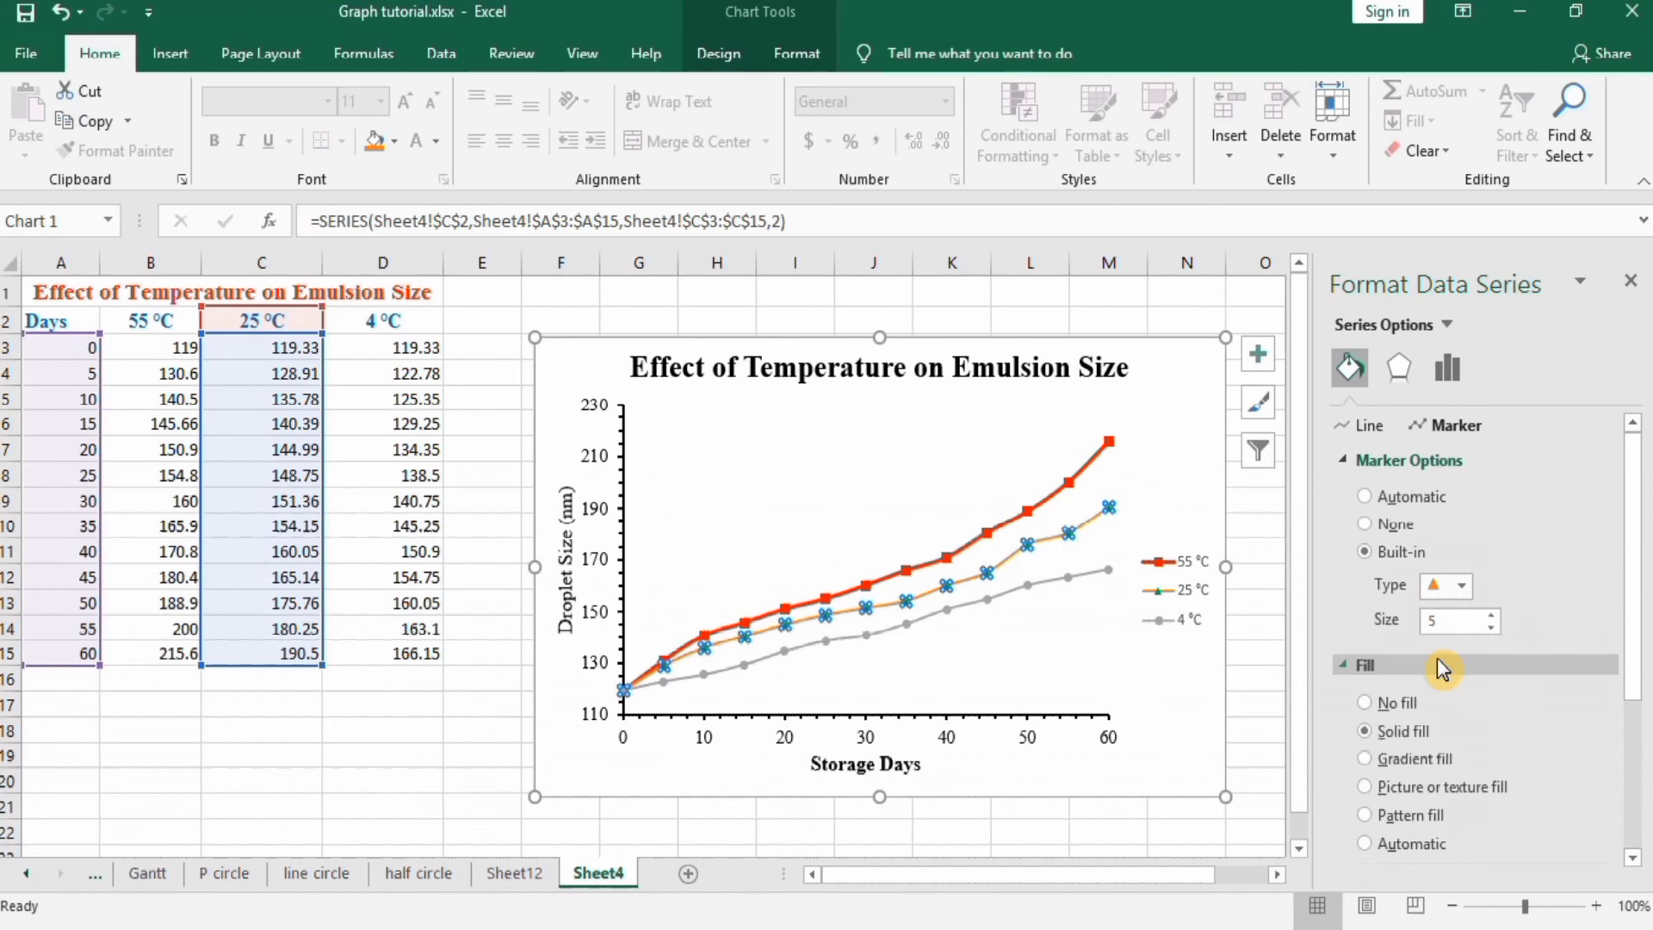
{"action": "left_click", "coordinate": [1488, 614]}
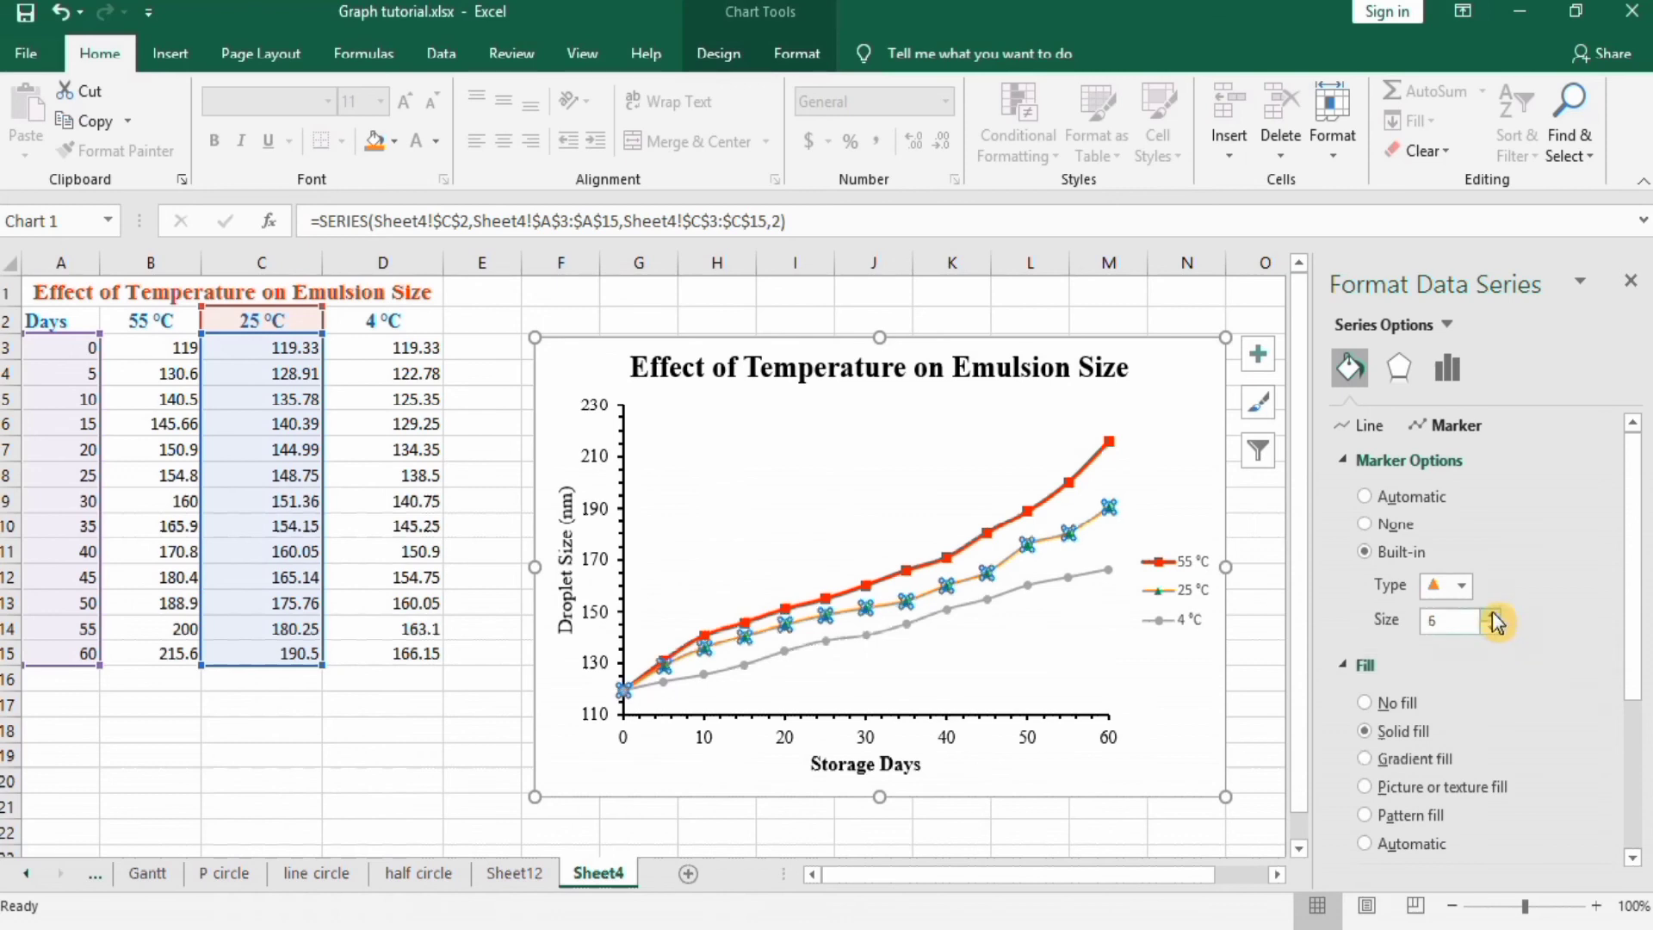
{"action": "mouse_move", "coordinate": [1633, 620]}
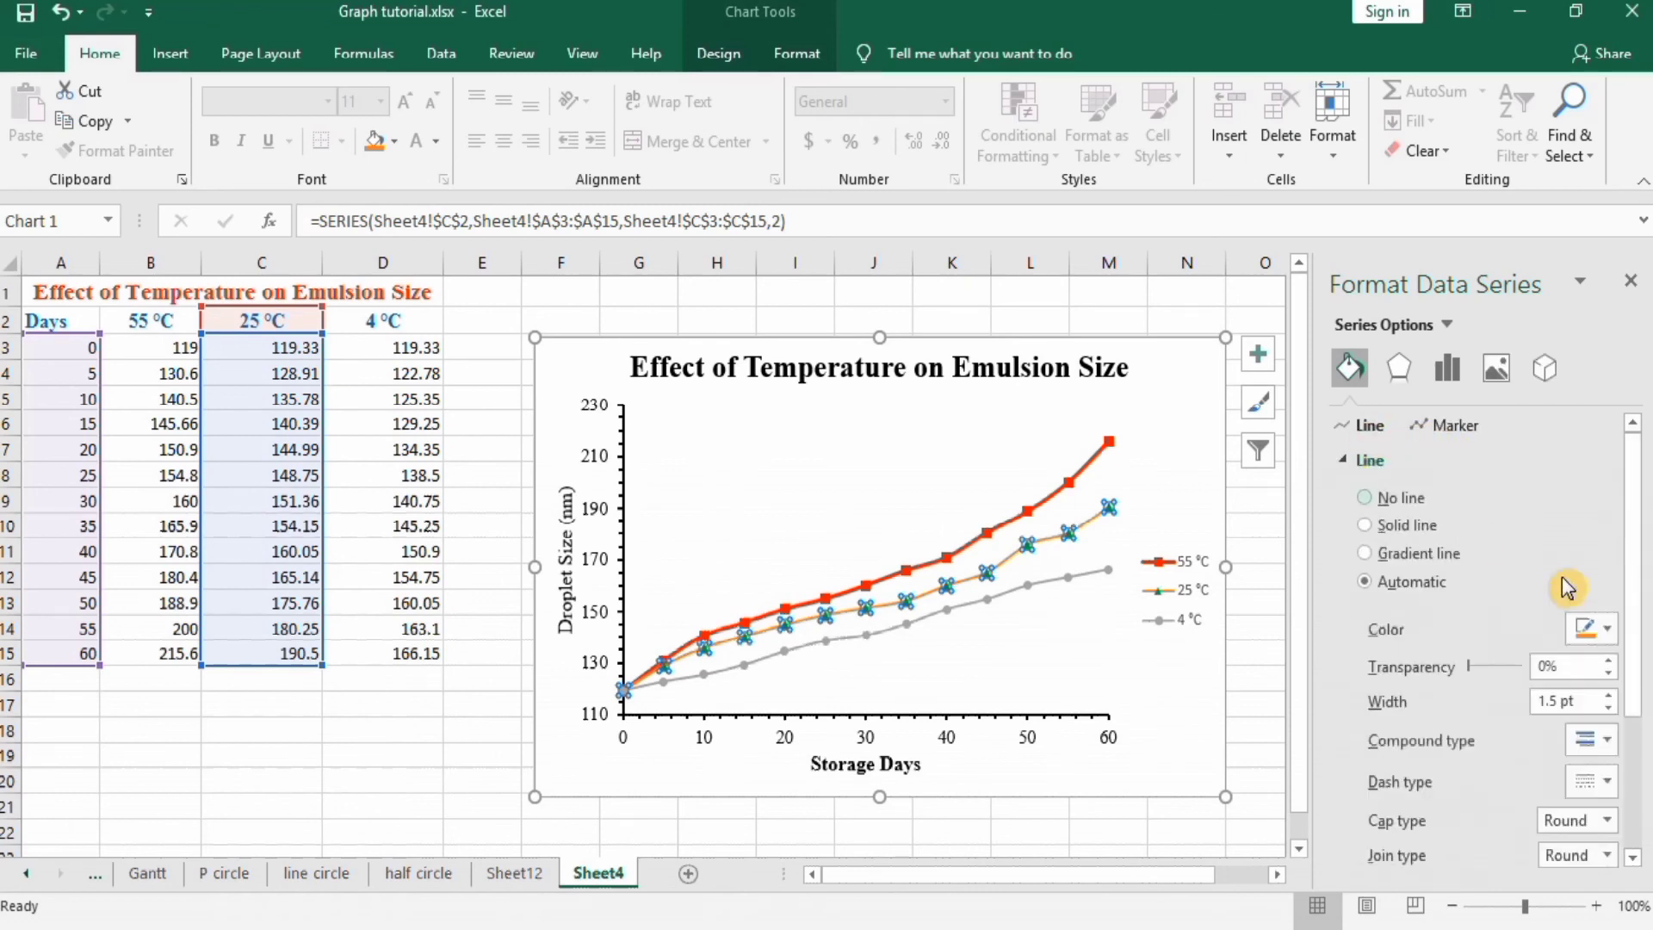
Step: Make the green 25 °C line solid with a 2 pt width
{"action": "left_click", "coordinate": [1603, 628]}
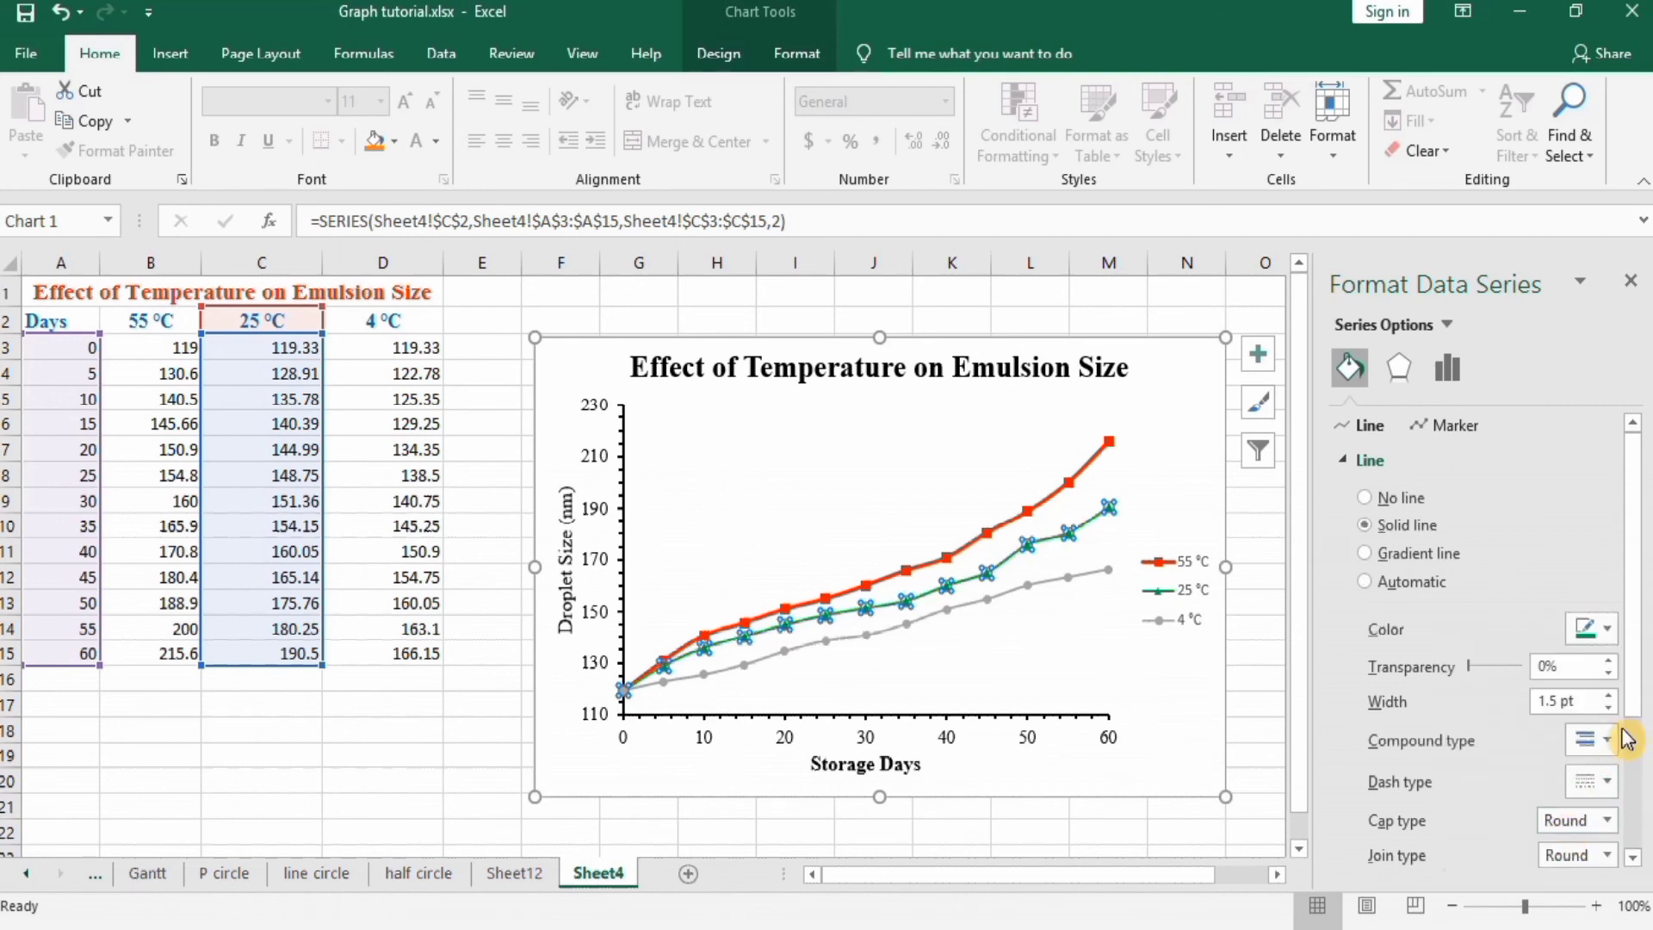
{"action": "left_click", "coordinate": [1604, 695]}
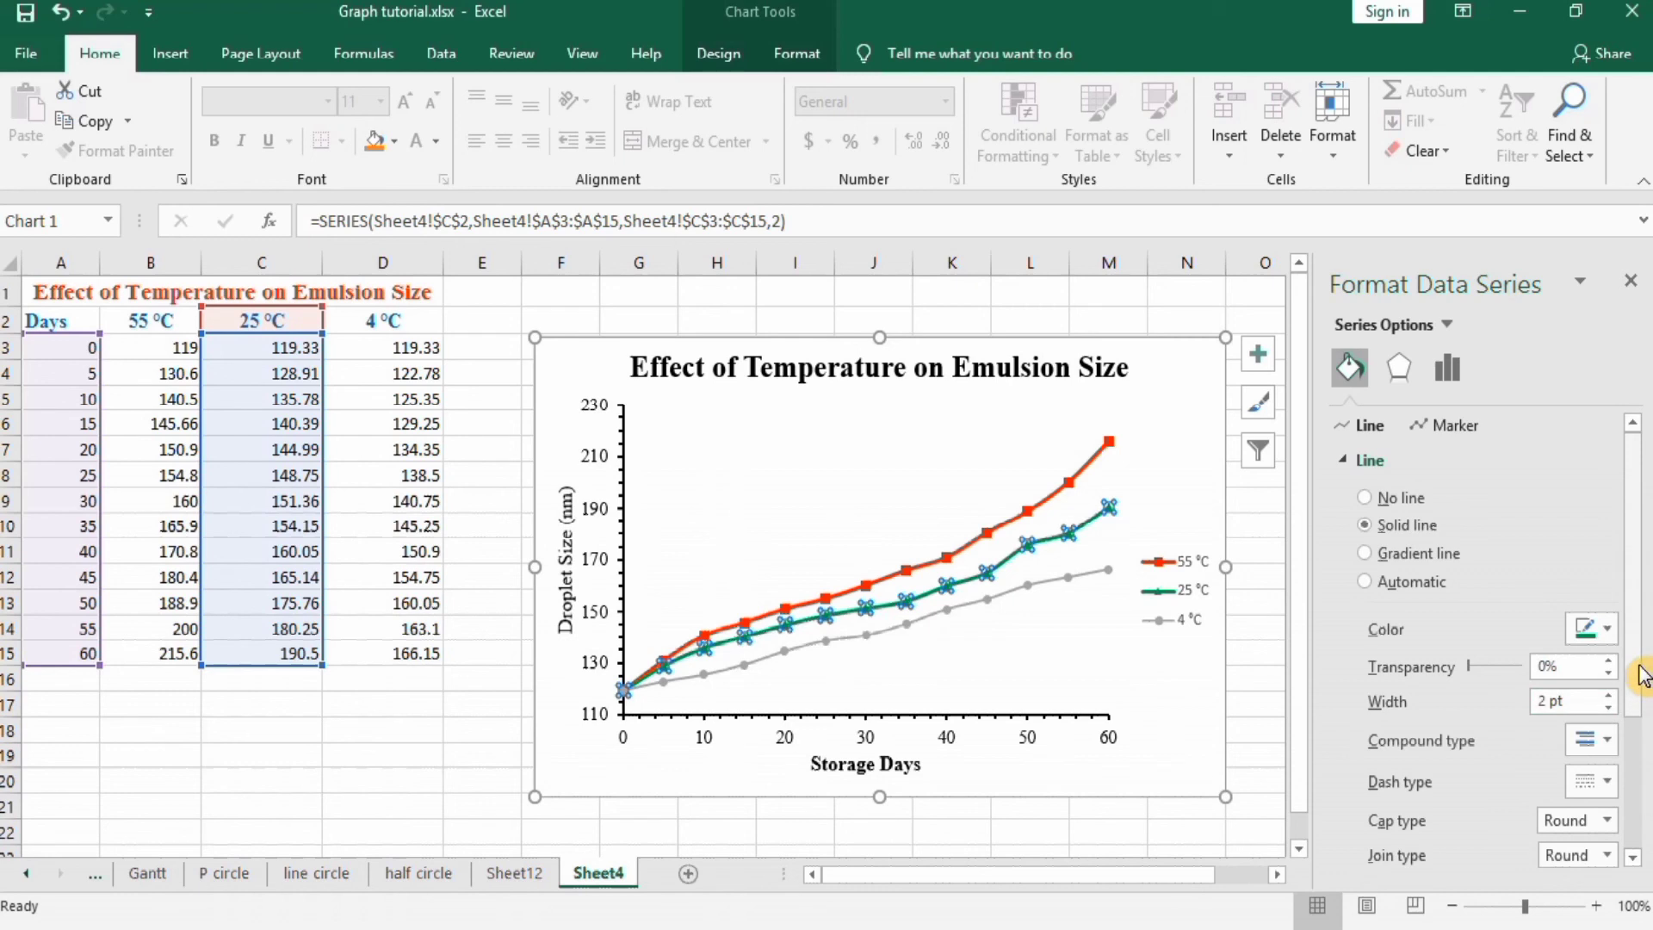
{"action": "scroll", "scroll_direction": "down", "scroll_amount": 3}
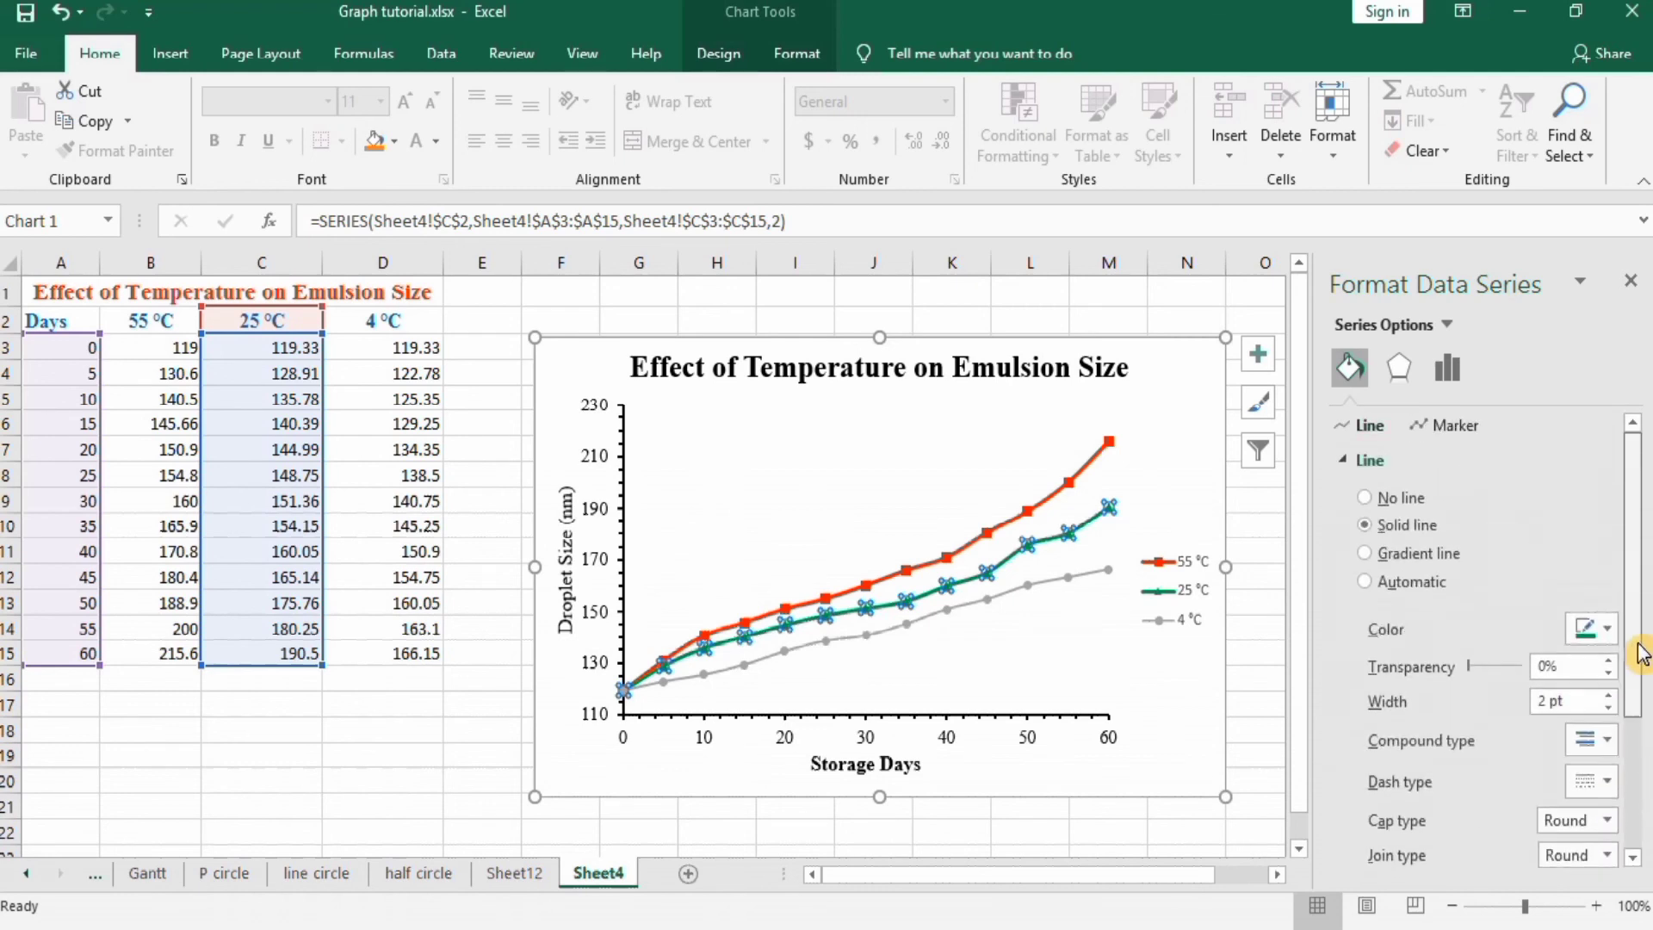
{"action": "mouse_move", "coordinate": [1280, 620]}
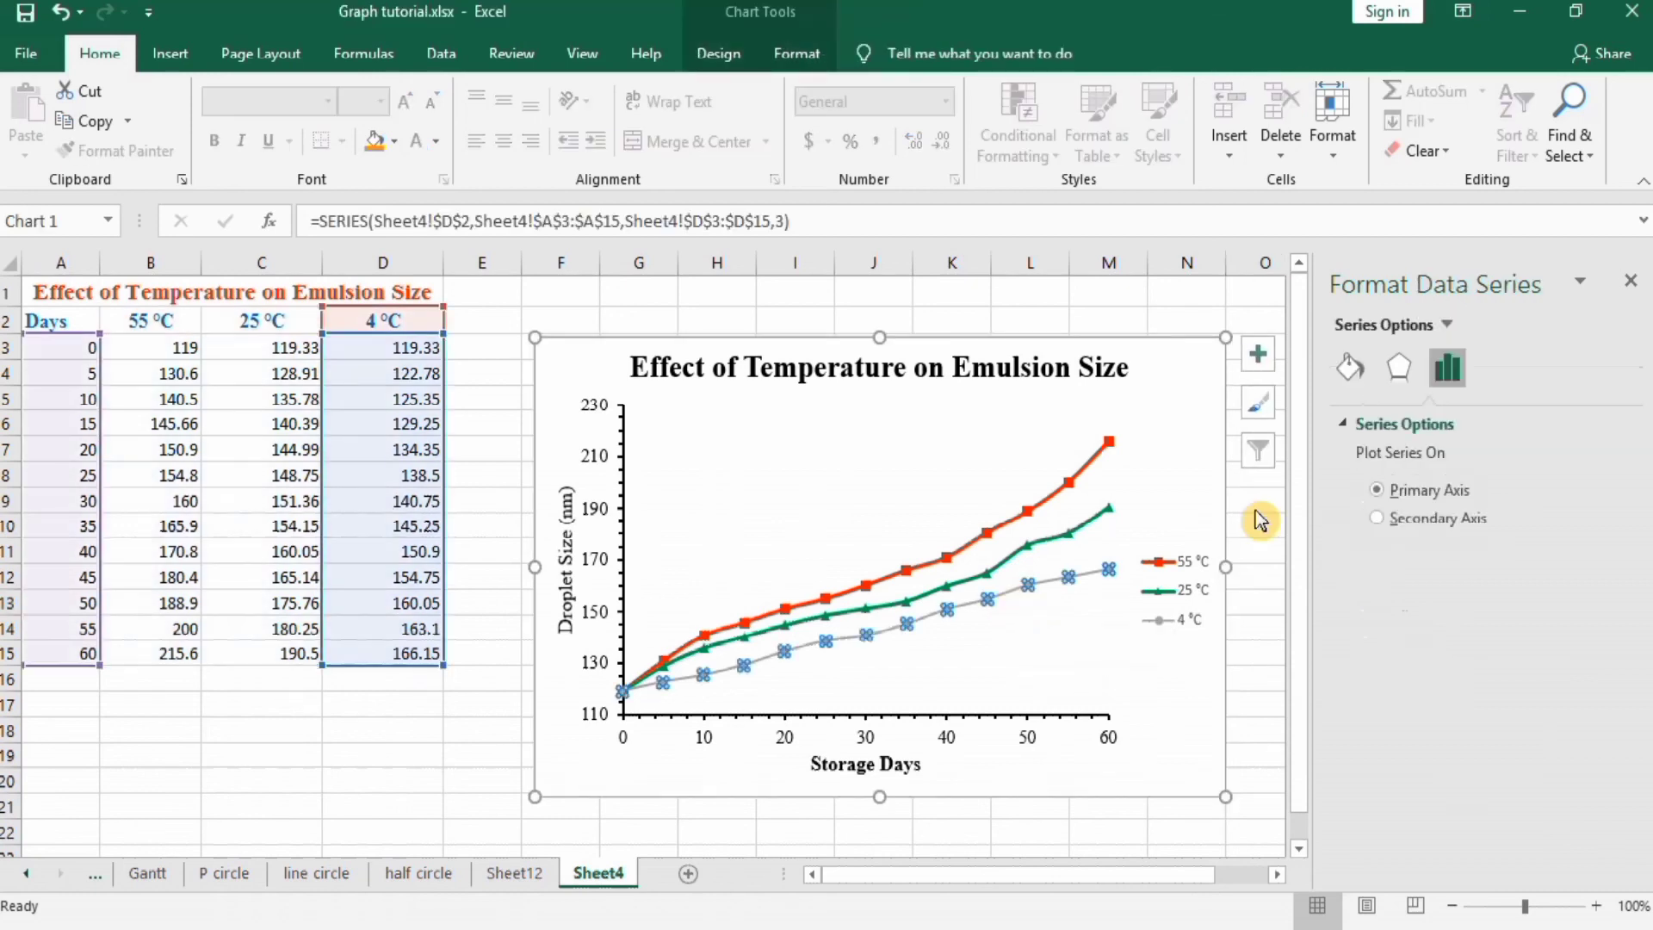
{"action": "mouse_move", "coordinate": [1349, 369]}
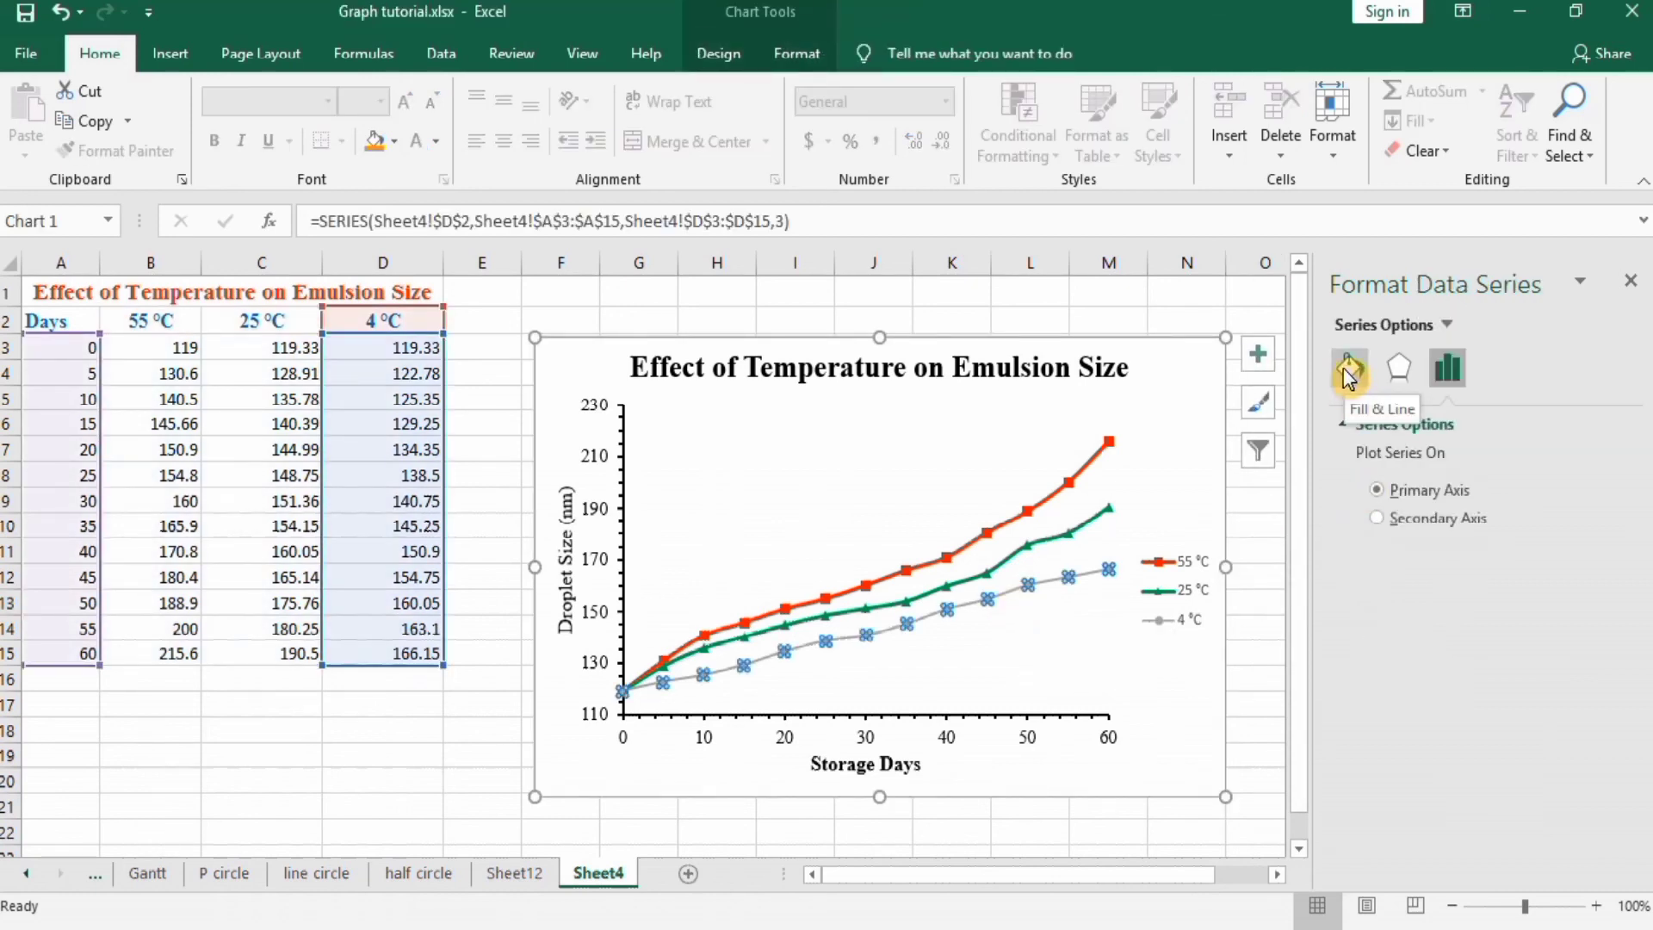
Step: Give the 4 °C series a solid purple line at 2 pt width
{"action": "left_click", "coordinate": [1349, 368]}
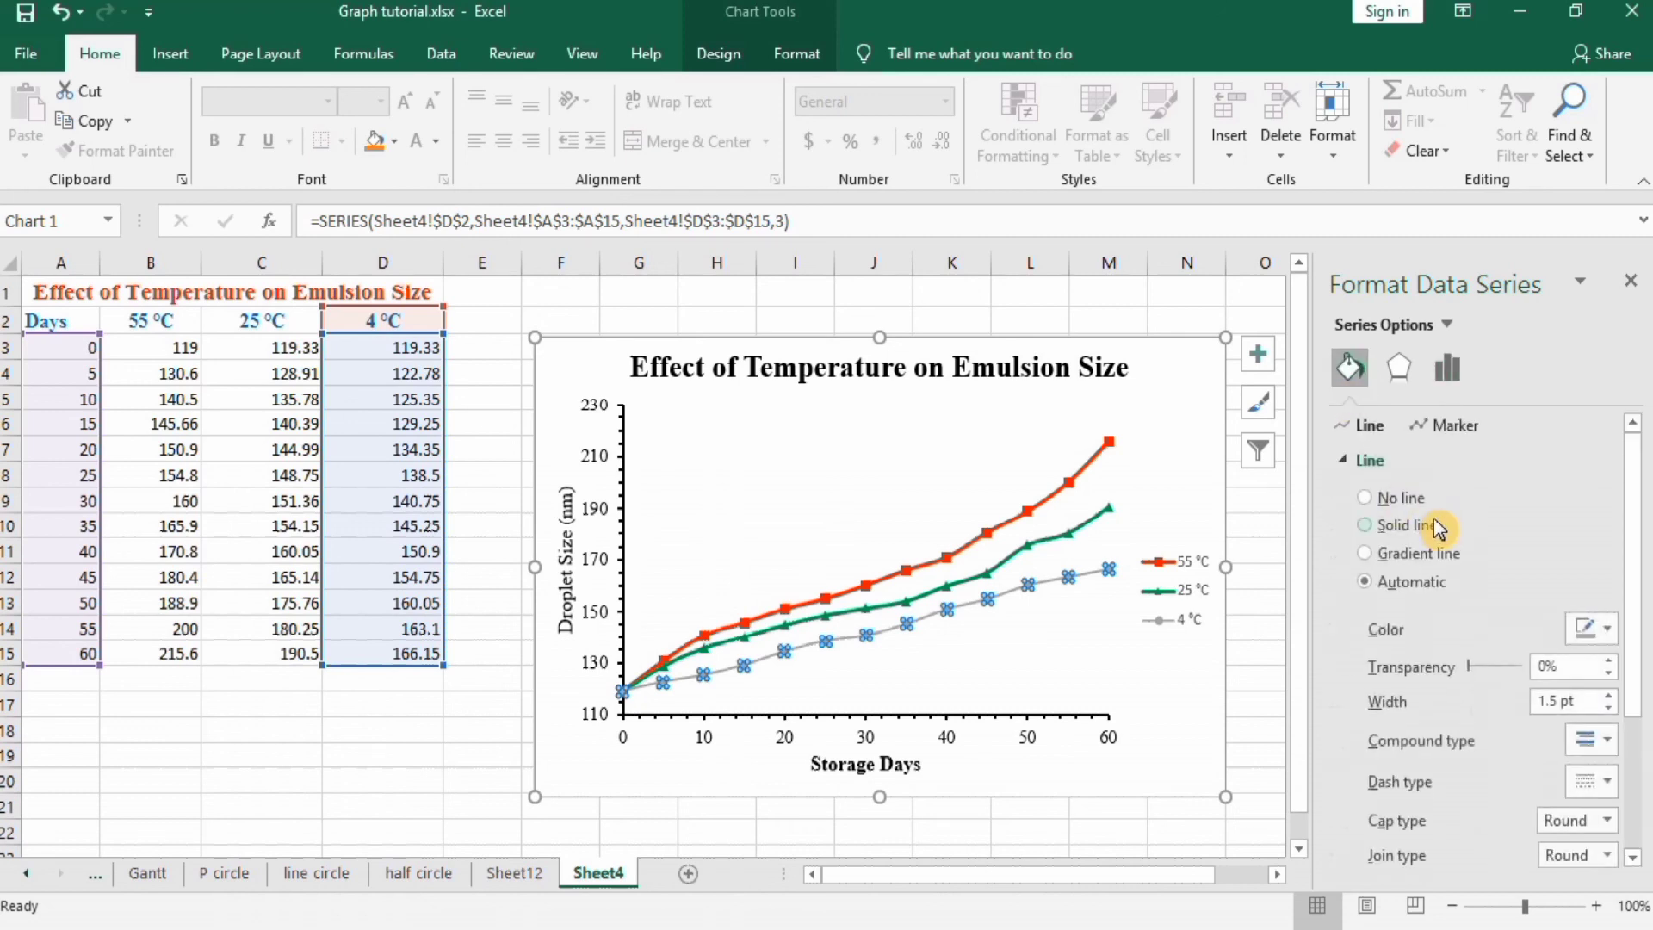
{"action": "left_click", "coordinate": [1605, 629]}
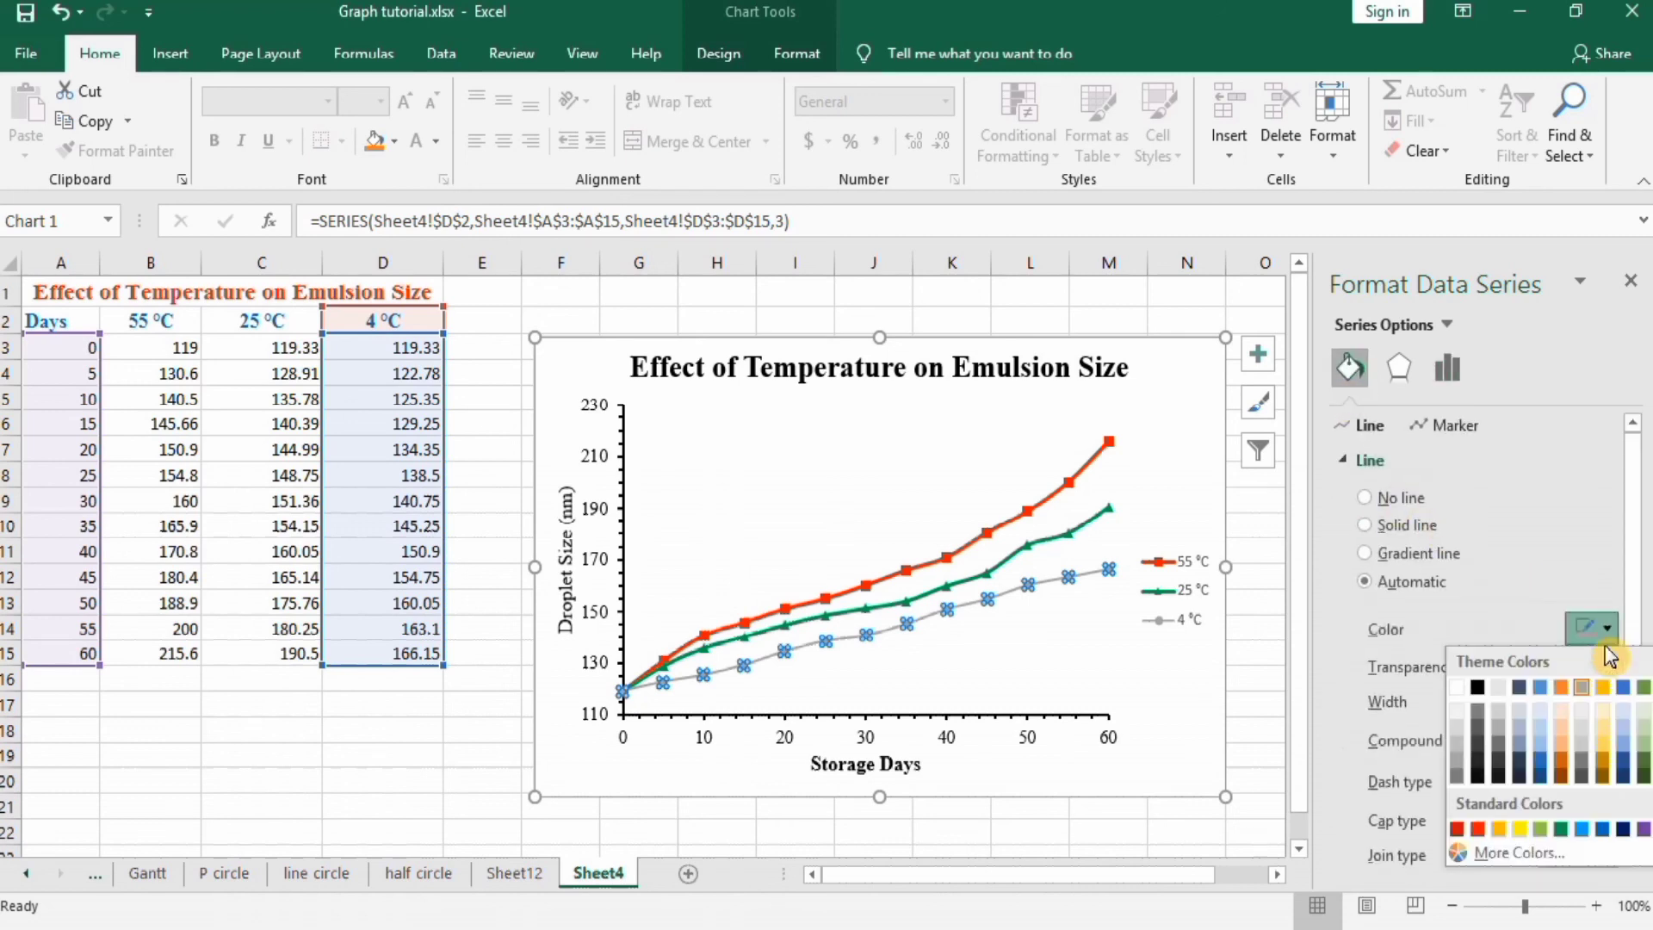
{"action": "mouse_move", "coordinate": [1647, 852]}
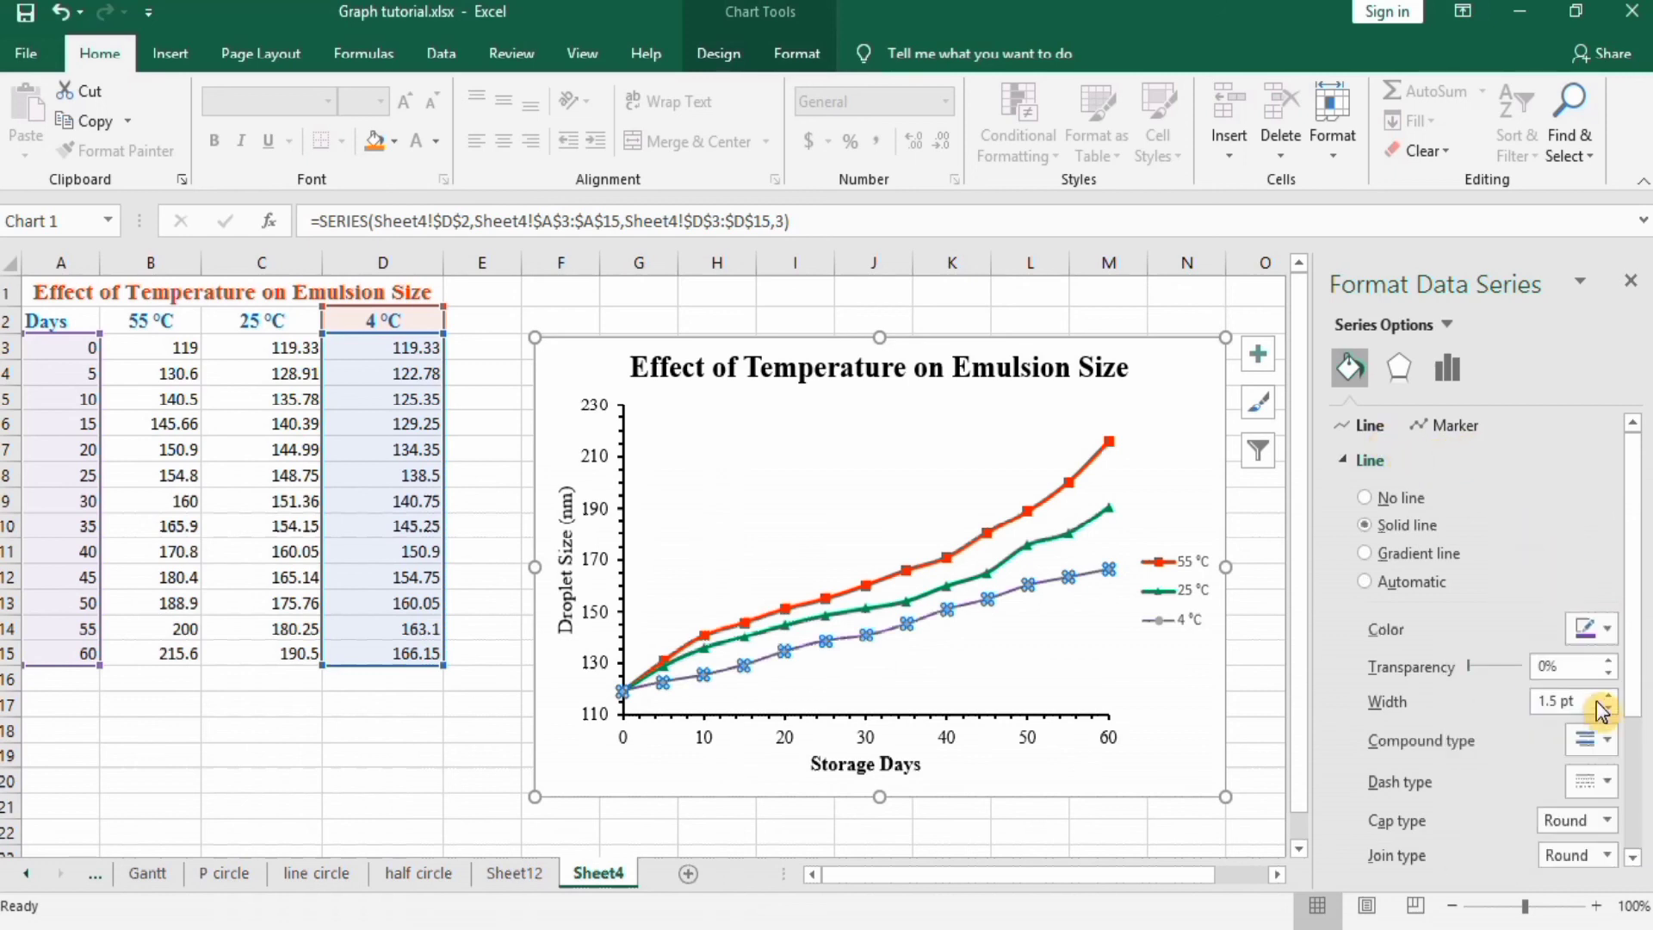
{"action": "left_click", "coordinate": [1604, 695]}
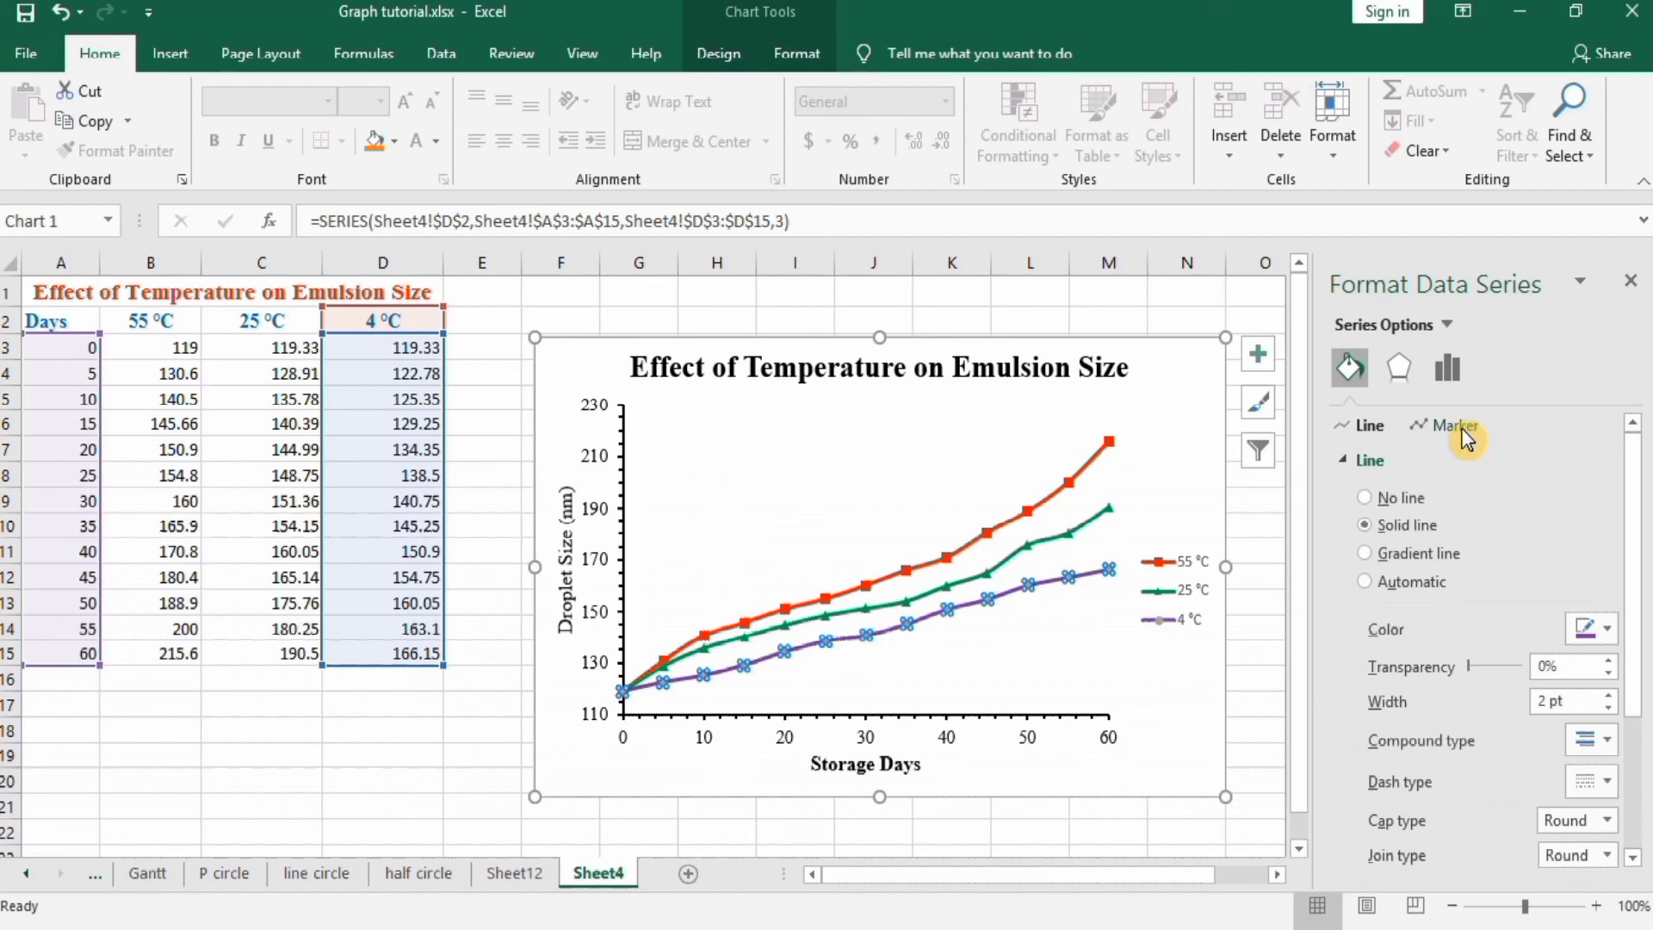
{"action": "left_click", "coordinate": [1456, 425]}
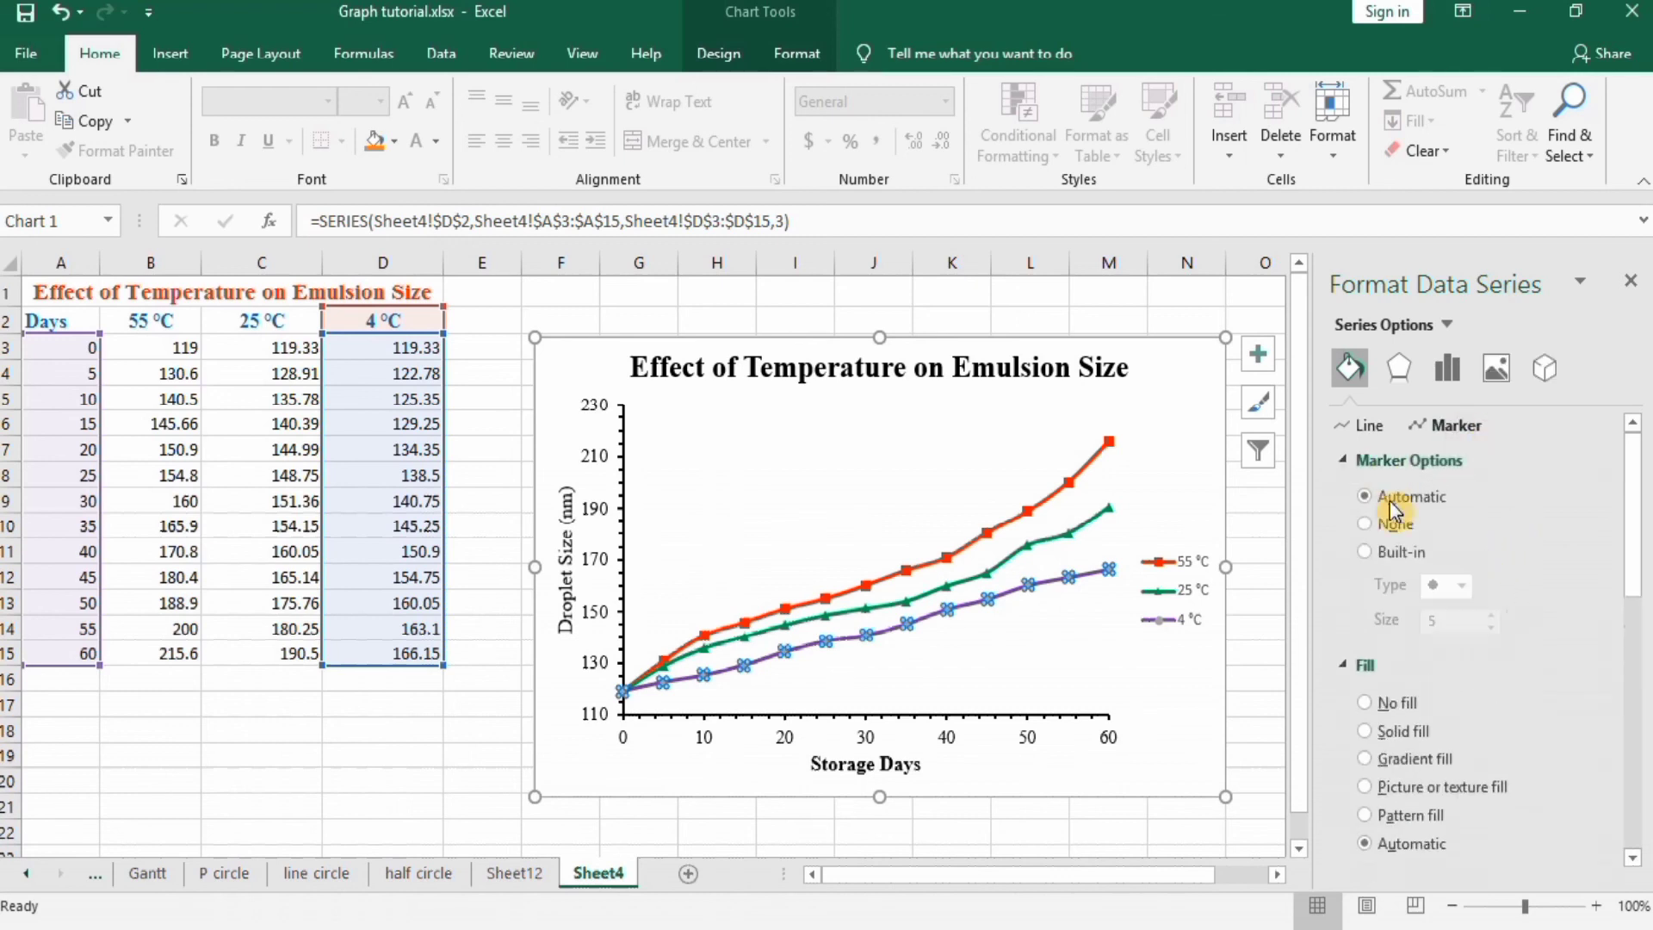
Step: Give the 4 °C series built-in X markers at size 6 with solid fill
{"action": "left_click", "coordinate": [1364, 552]}
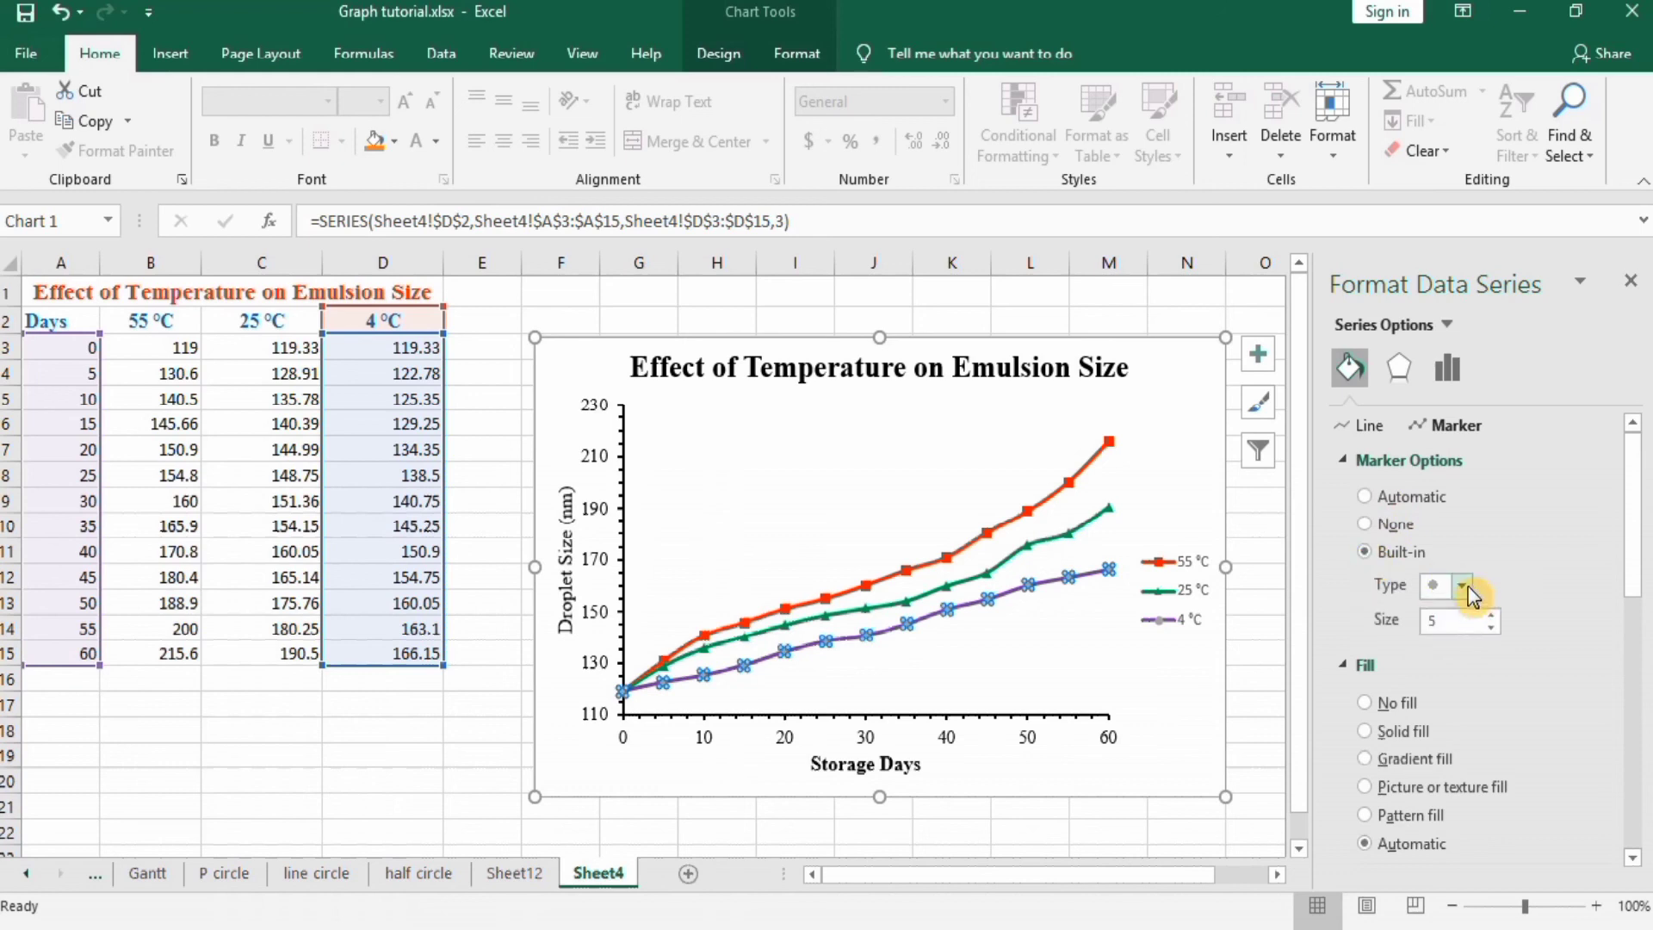
{"action": "left_click", "coordinate": [1459, 585]}
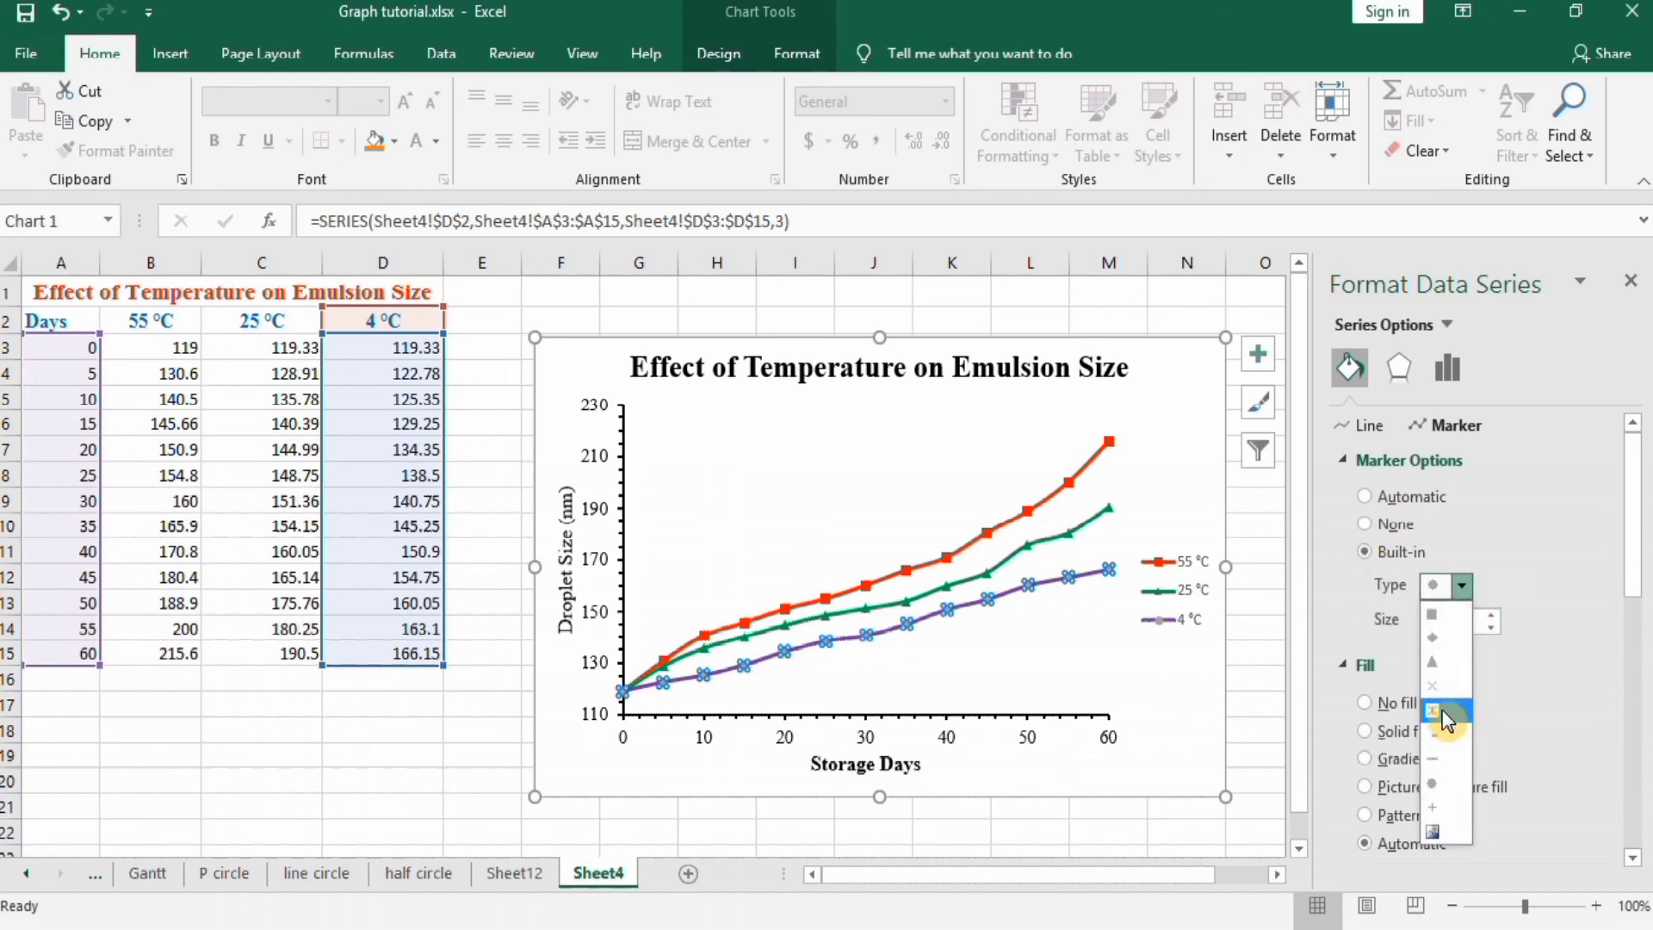
{"action": "left_click", "coordinate": [1432, 704]}
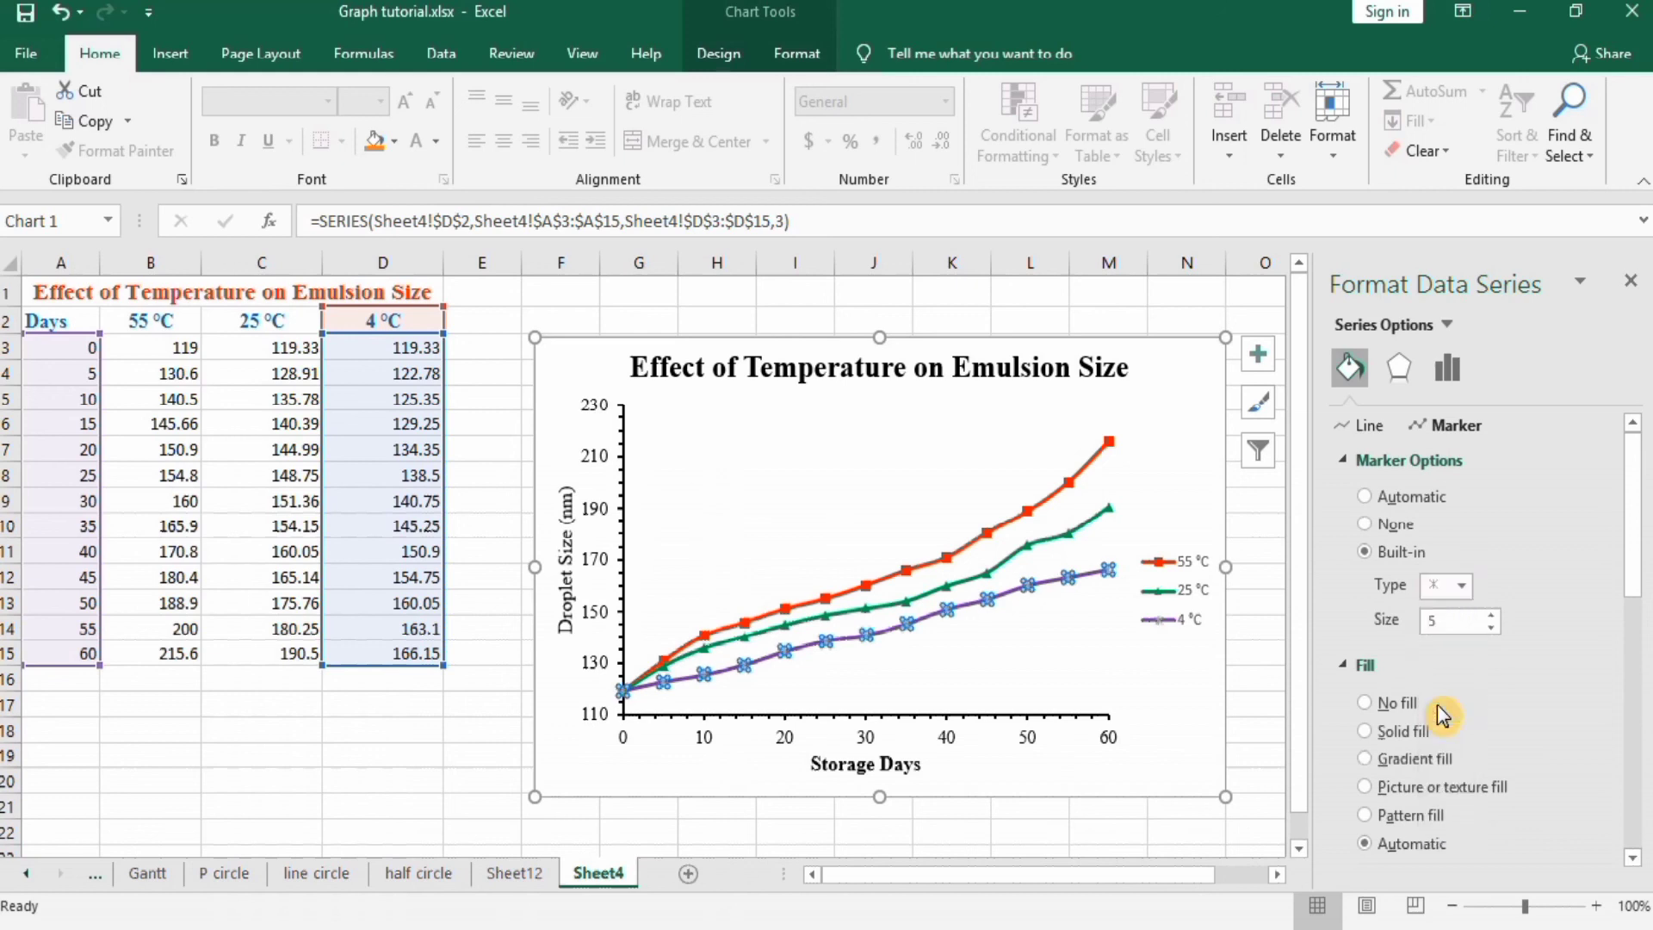
{"action": "mouse_move", "coordinate": [1496, 621]}
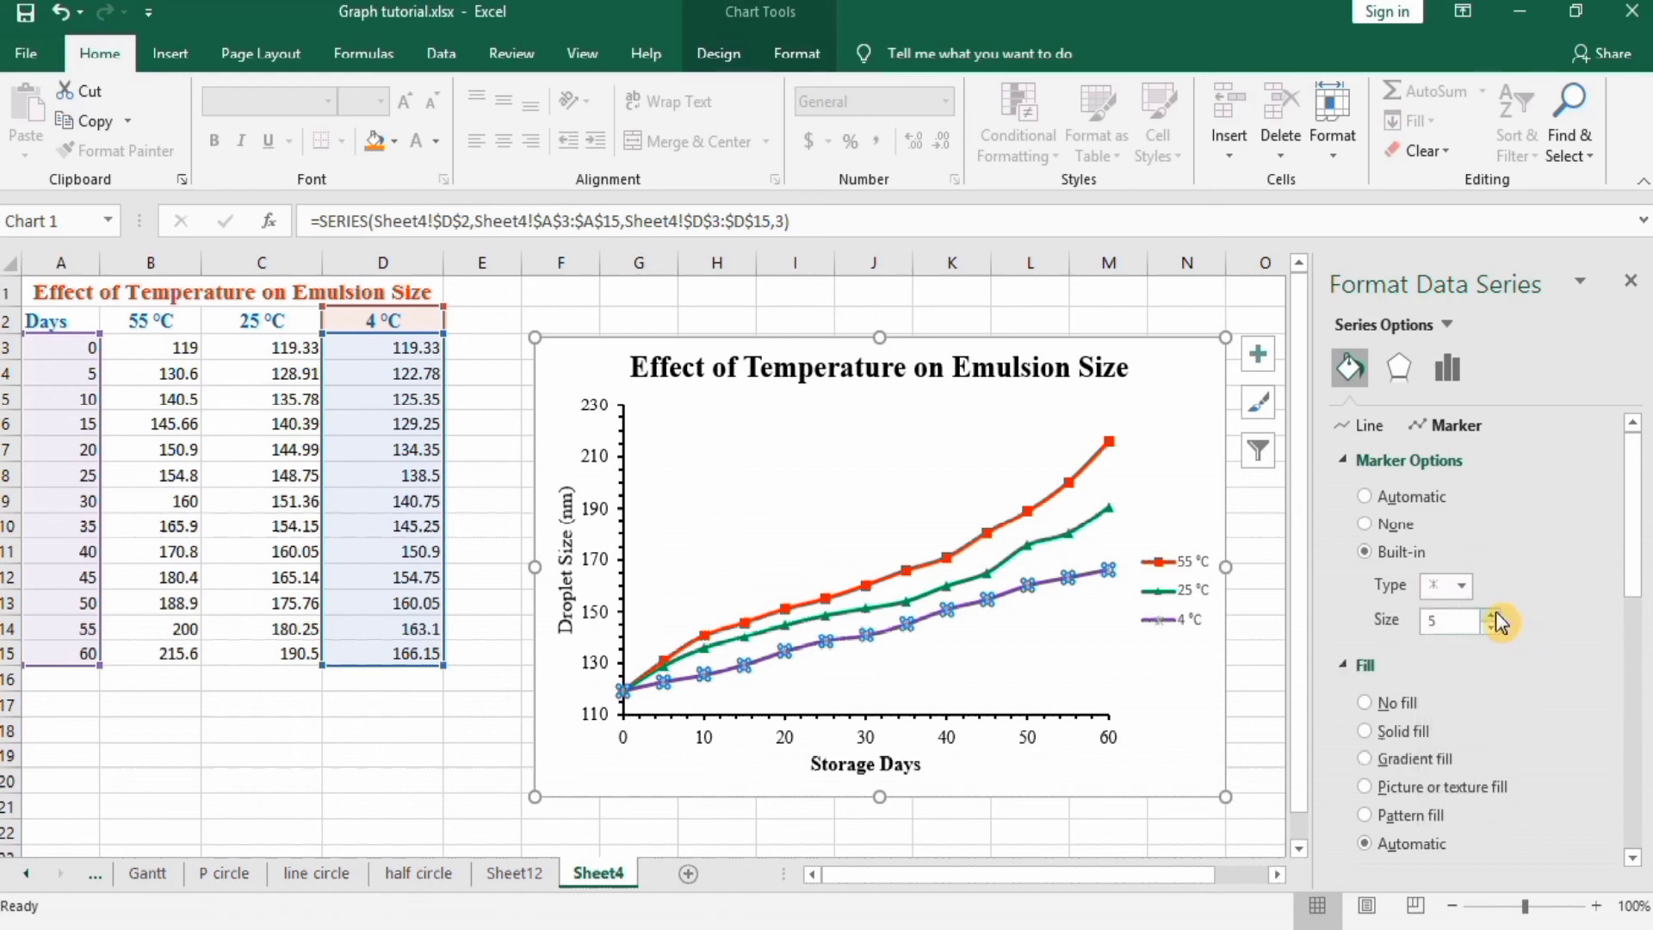
{"action": "left_click", "coordinate": [1492, 615]}
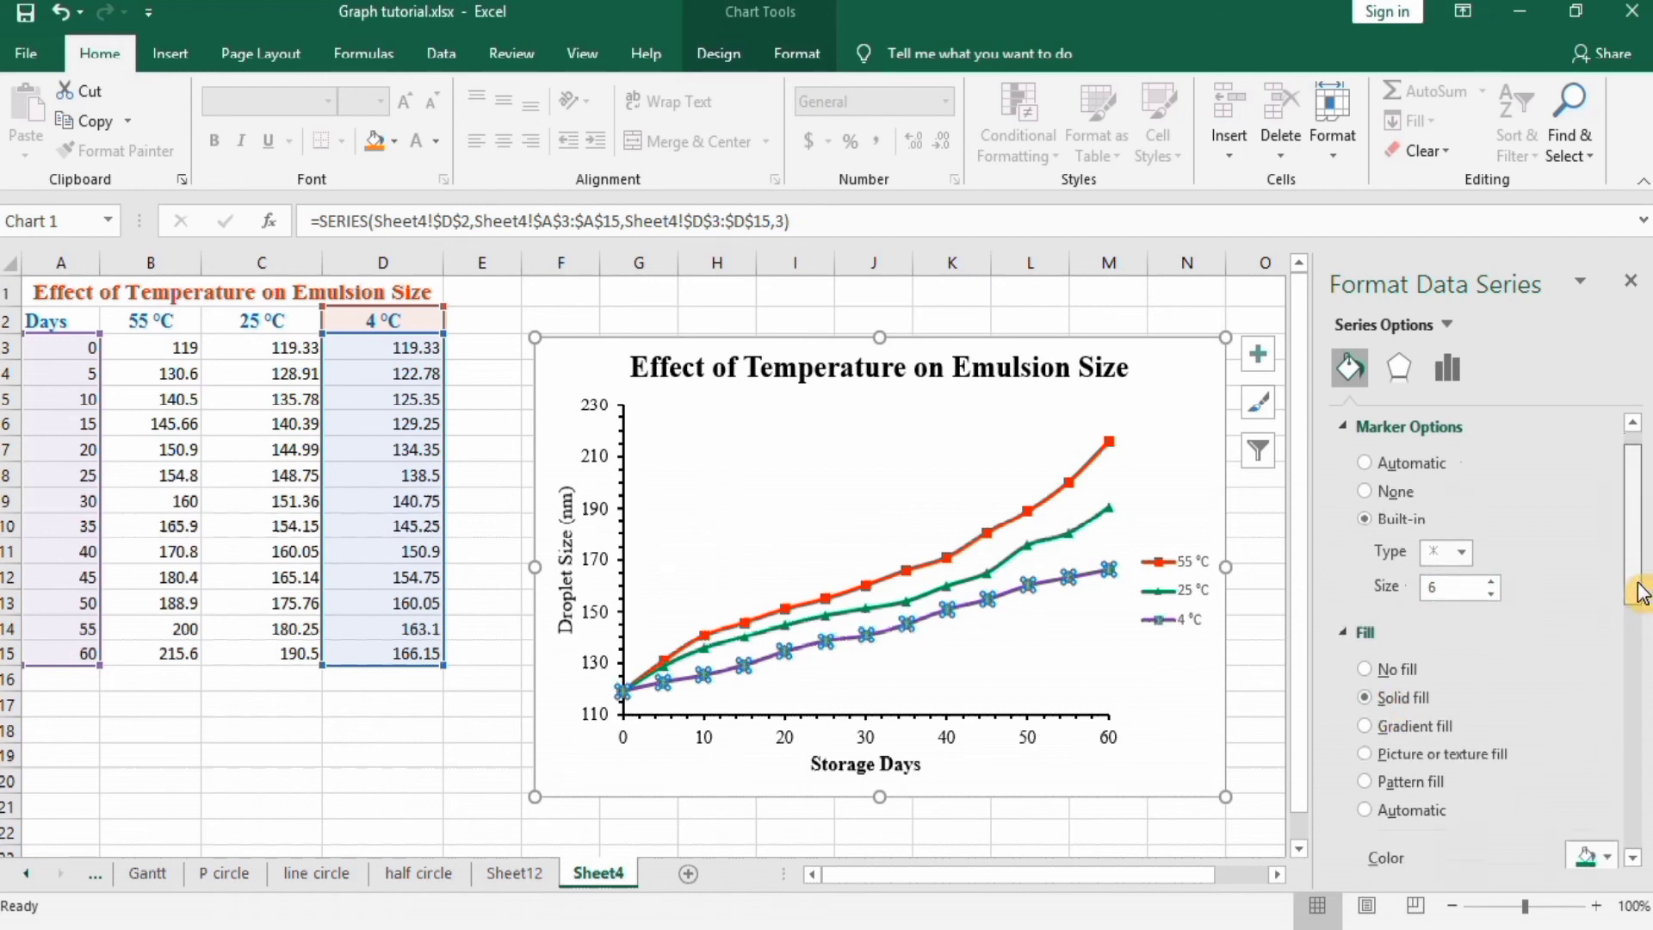
{"action": "left_click", "coordinate": [1608, 714]}
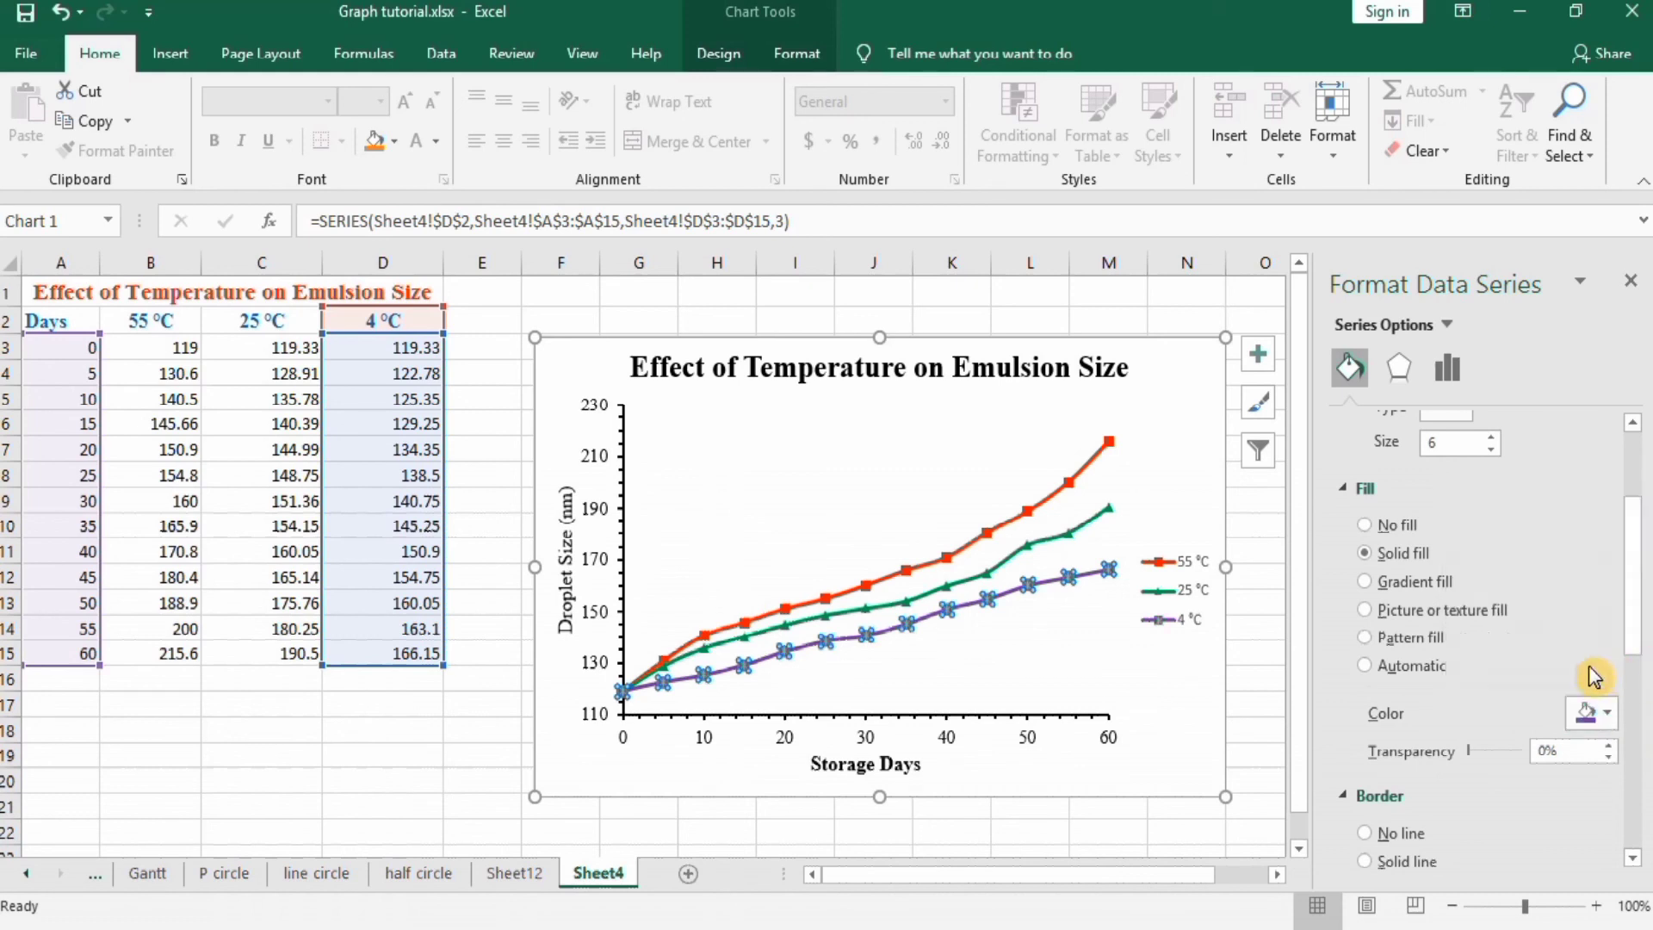
{"action": "mouse_move", "coordinate": [1367, 843]}
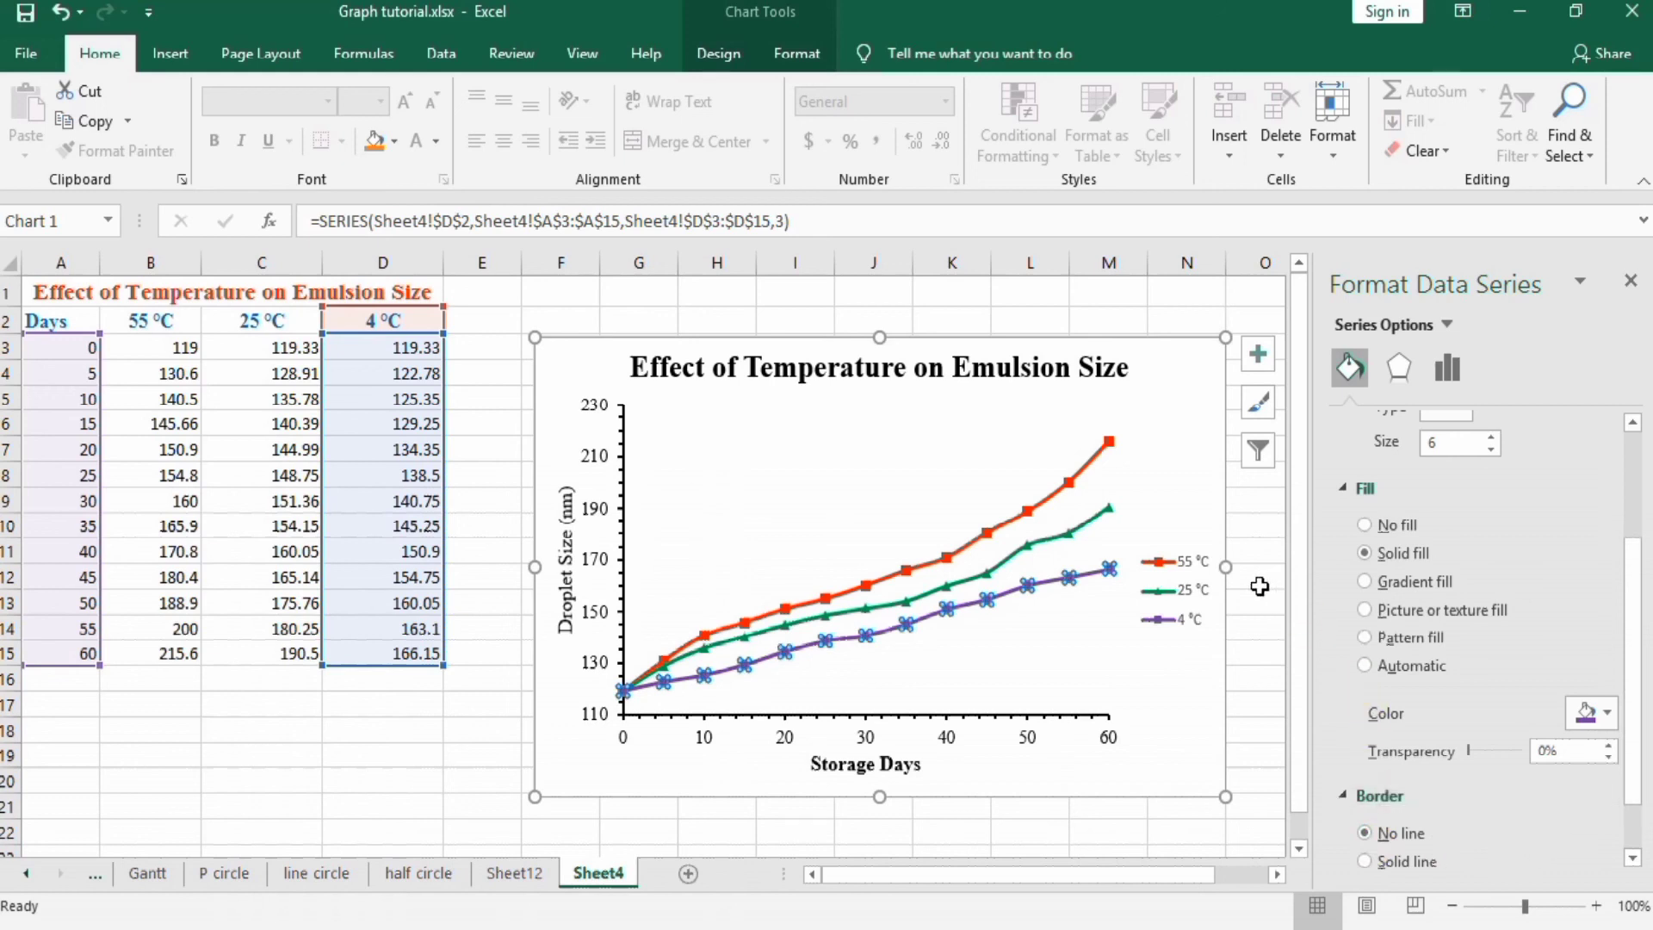
{"action": "mouse_move", "coordinate": [1259, 581]}
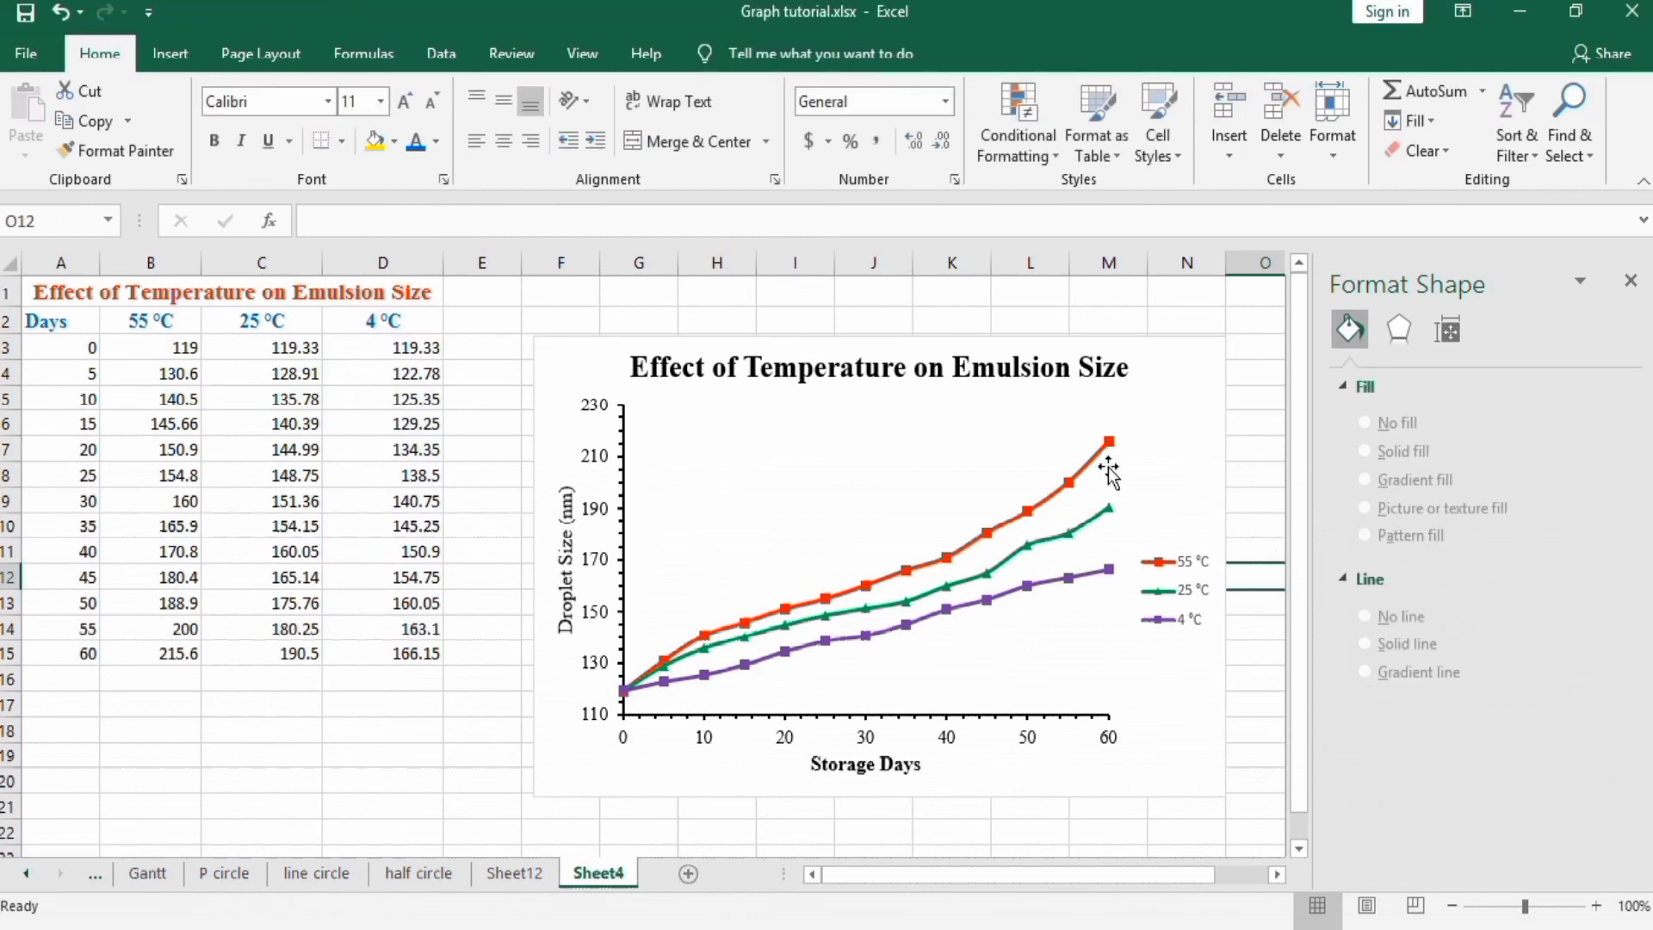
{"action": "mouse_move", "coordinate": [1084, 514]}
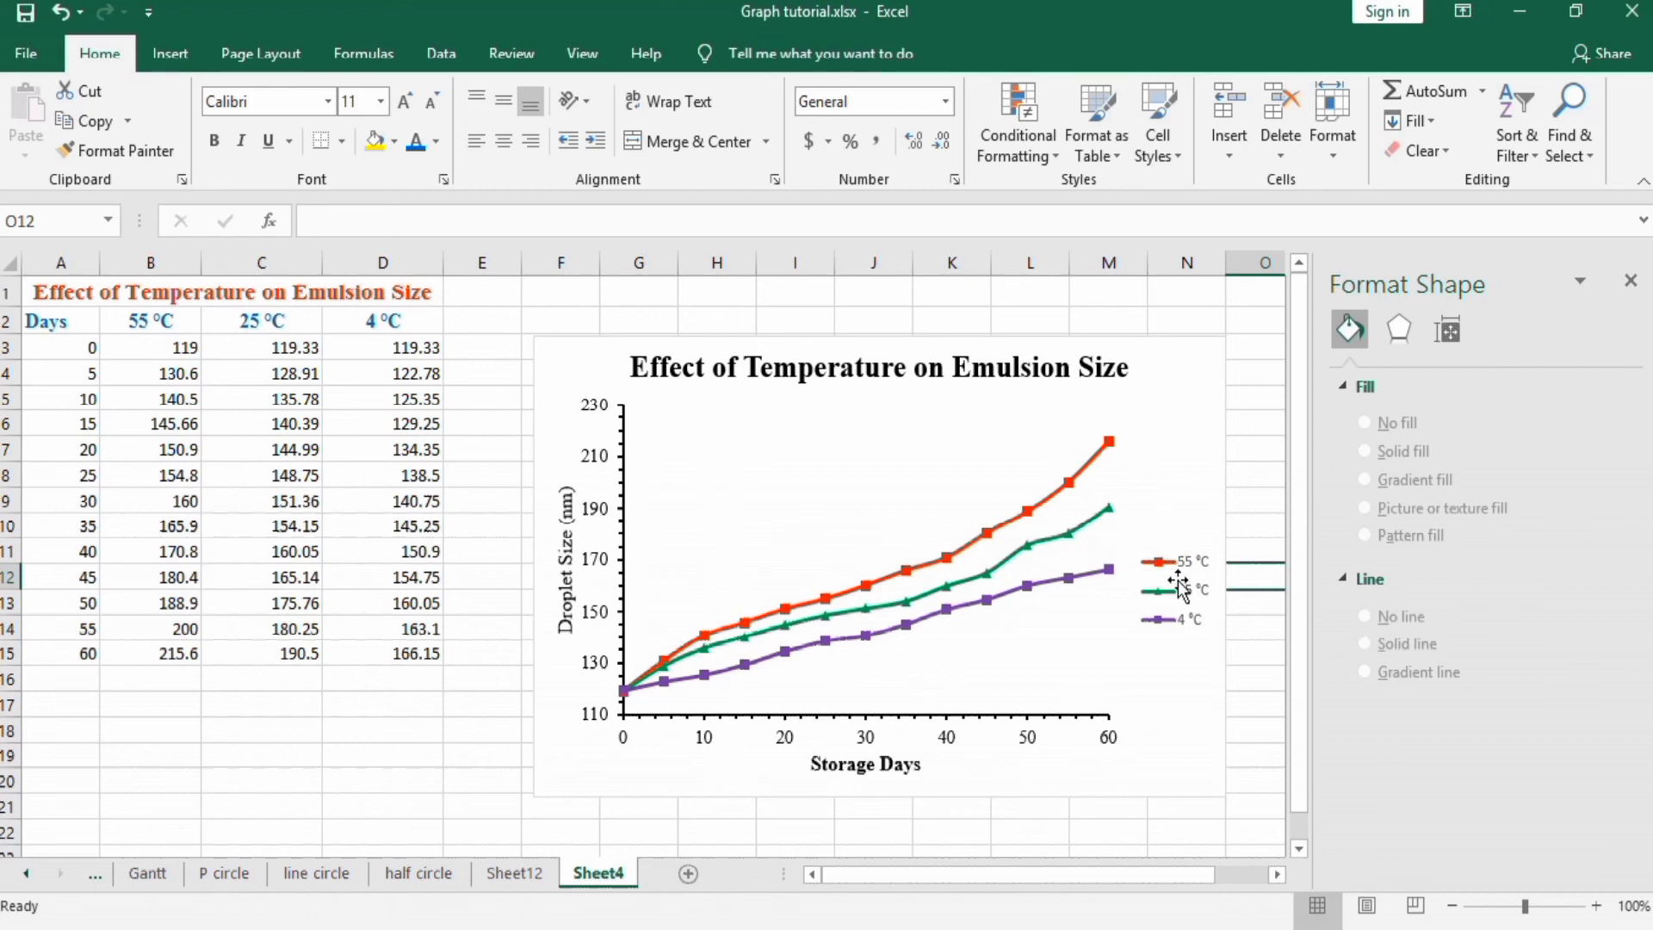
Step: Format the chart legend text as 11-point Times New Roman
{"action": "left_click", "coordinate": [1176, 590]}
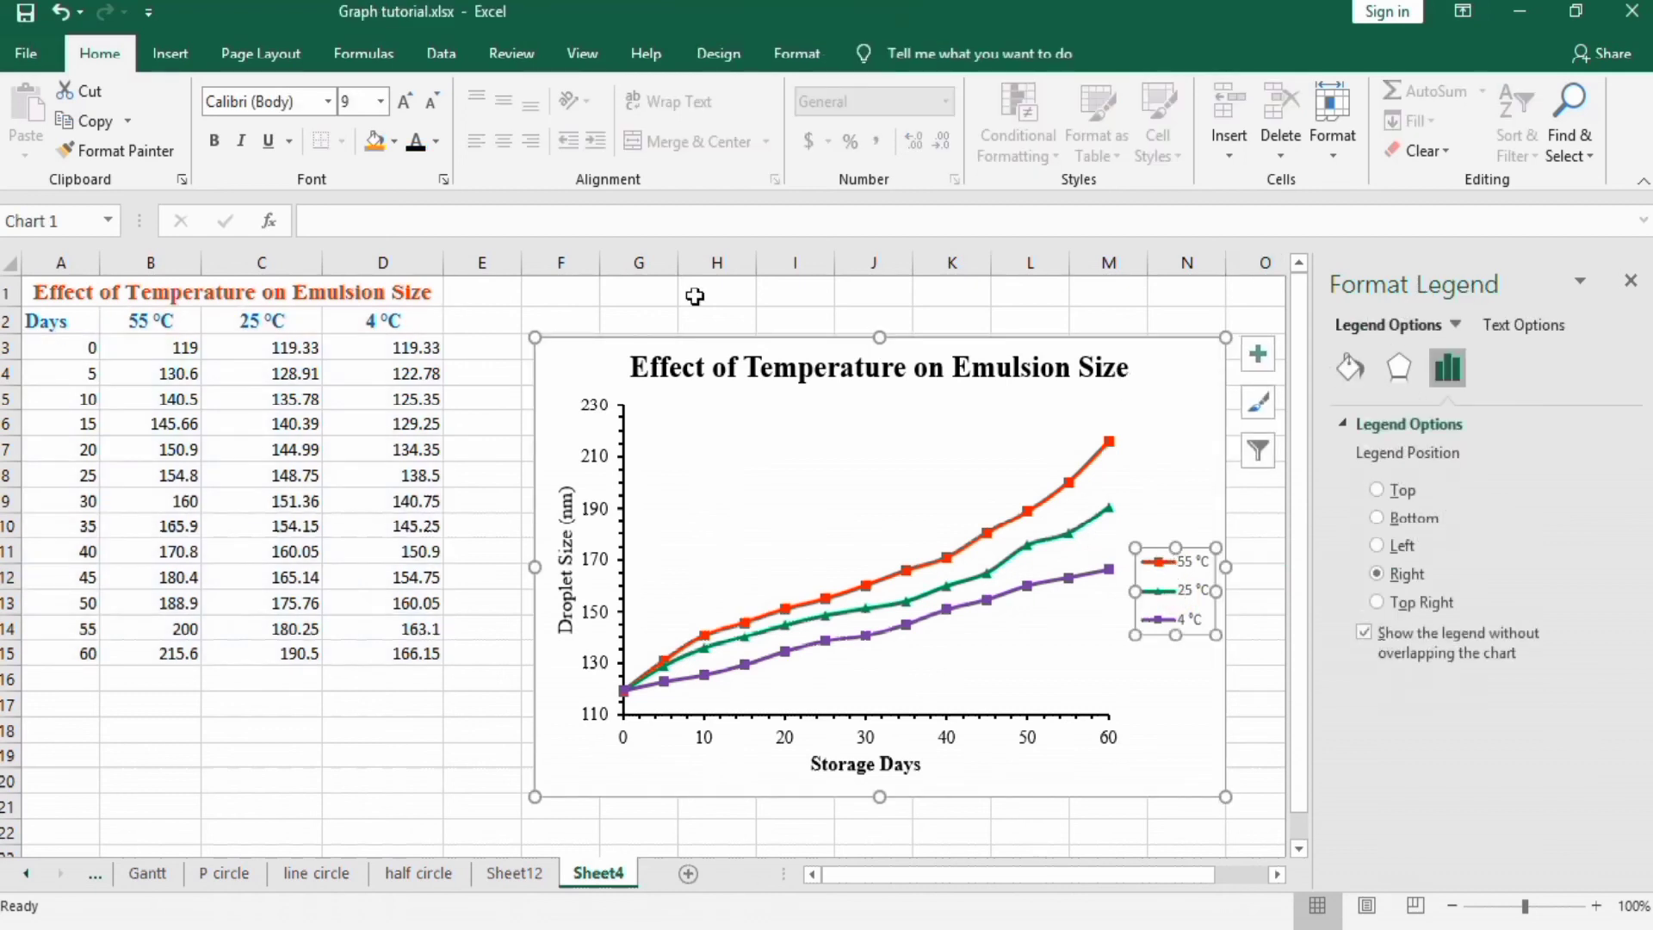
{"action": "left_click", "coordinate": [328, 101]}
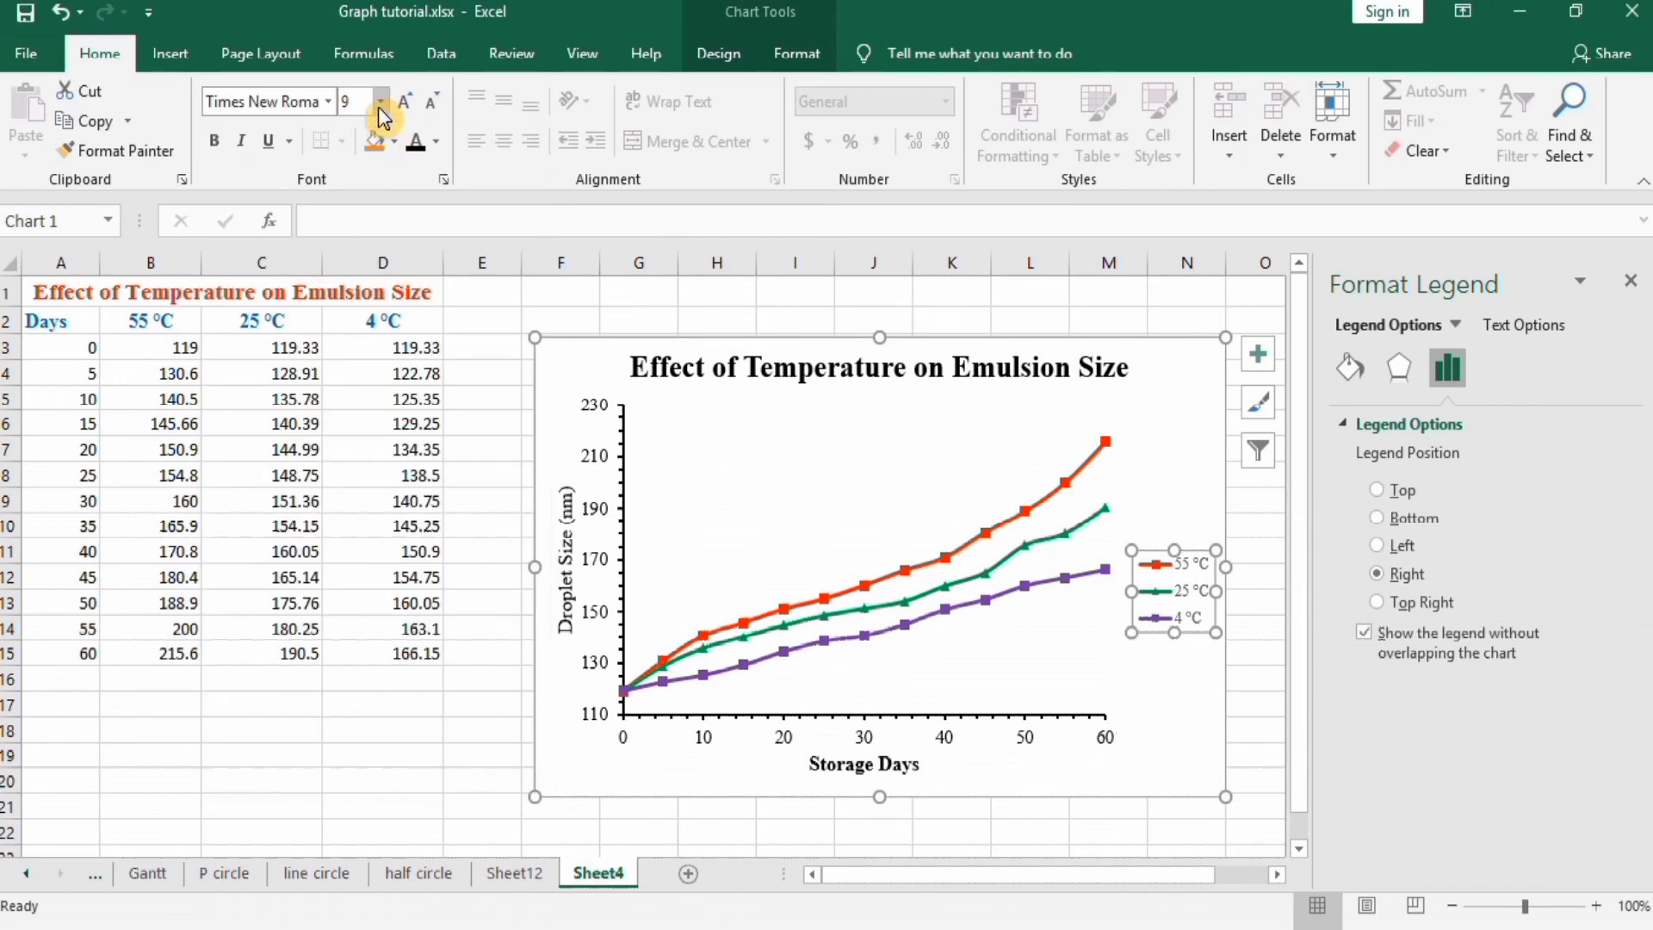
{"action": "left_click", "coordinate": [381, 103]}
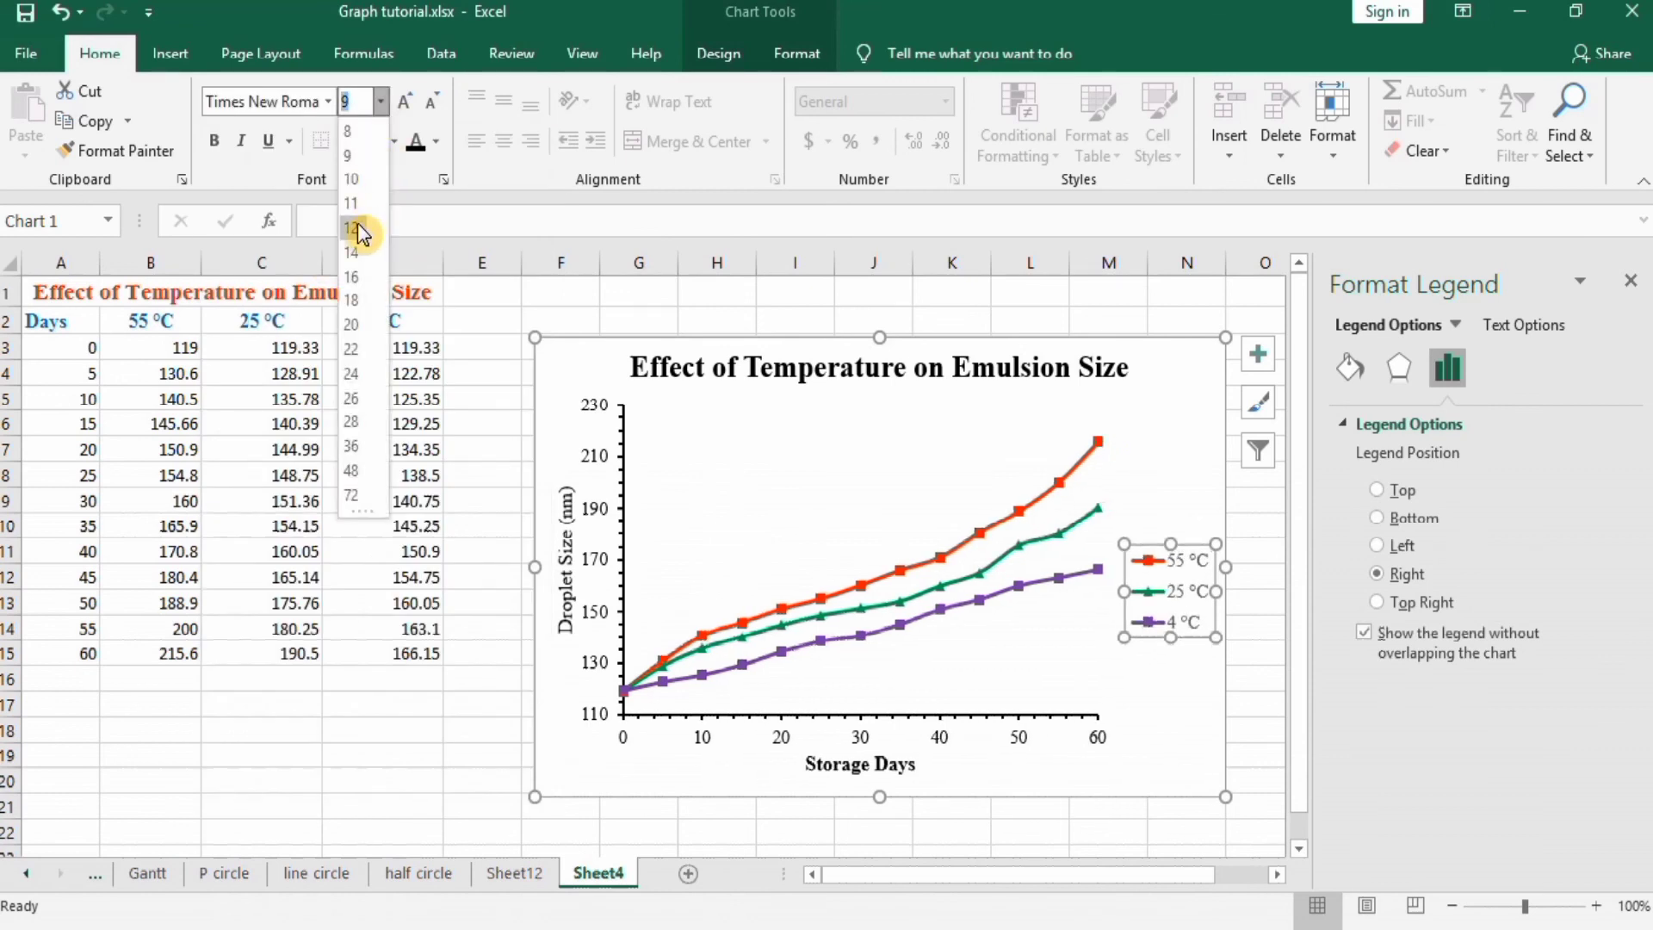
{"action": "left_click", "coordinate": [352, 225]}
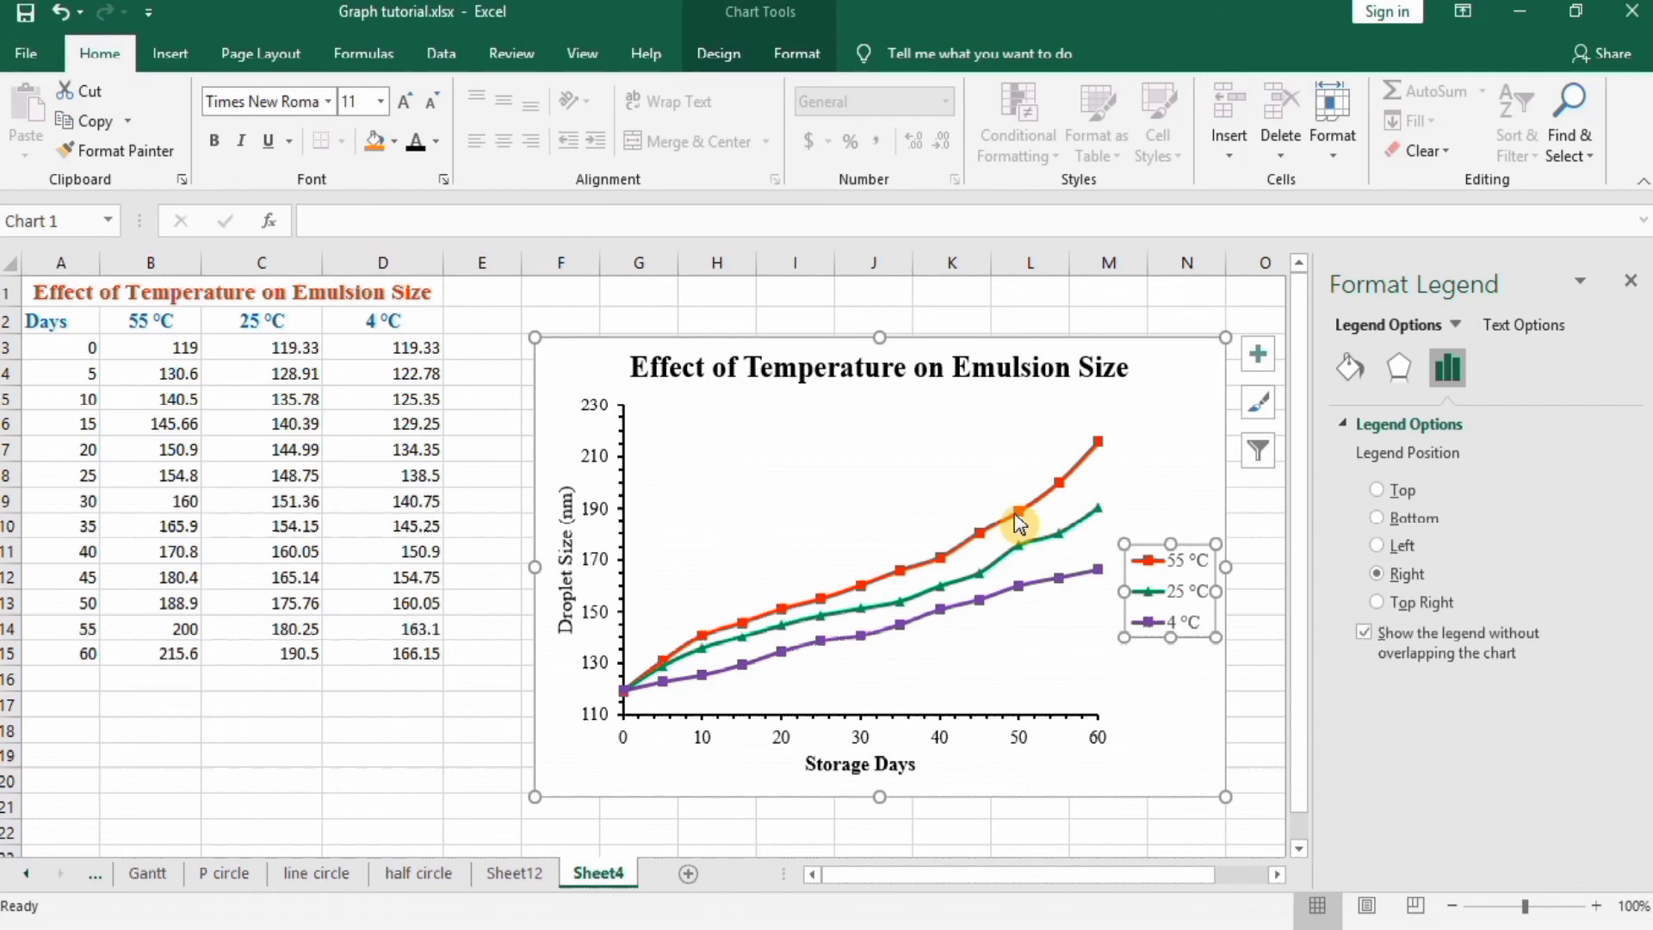
{"action": "mouse_move", "coordinate": [1158, 544]}
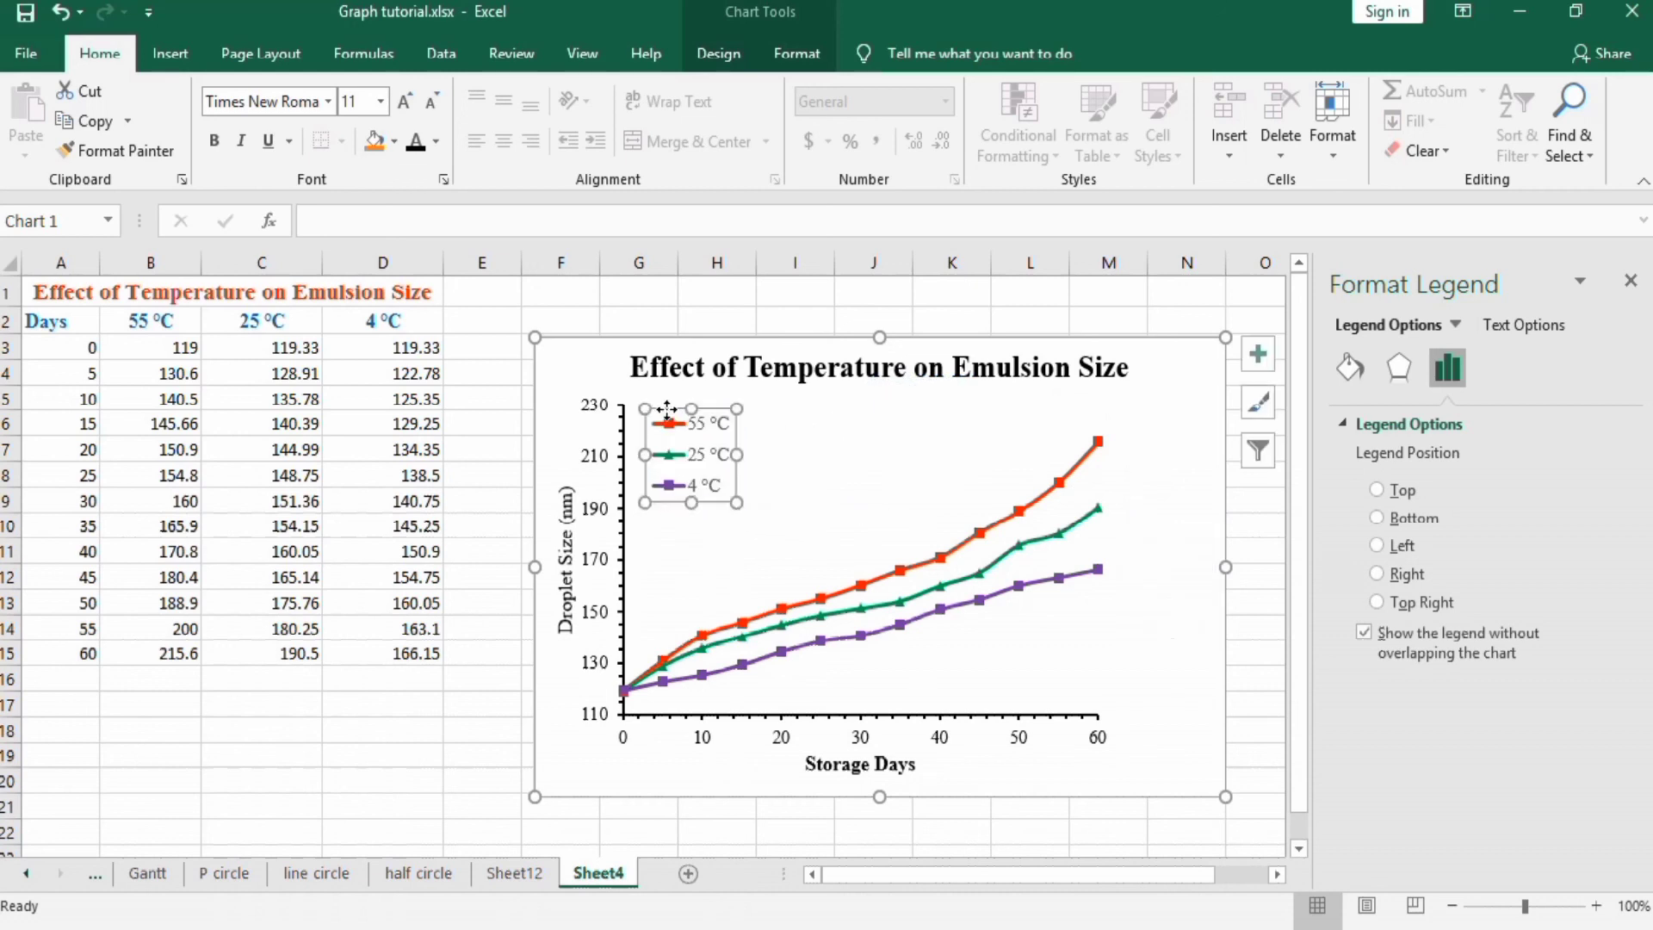
{"action": "mouse_move", "coordinate": [1106, 488]}
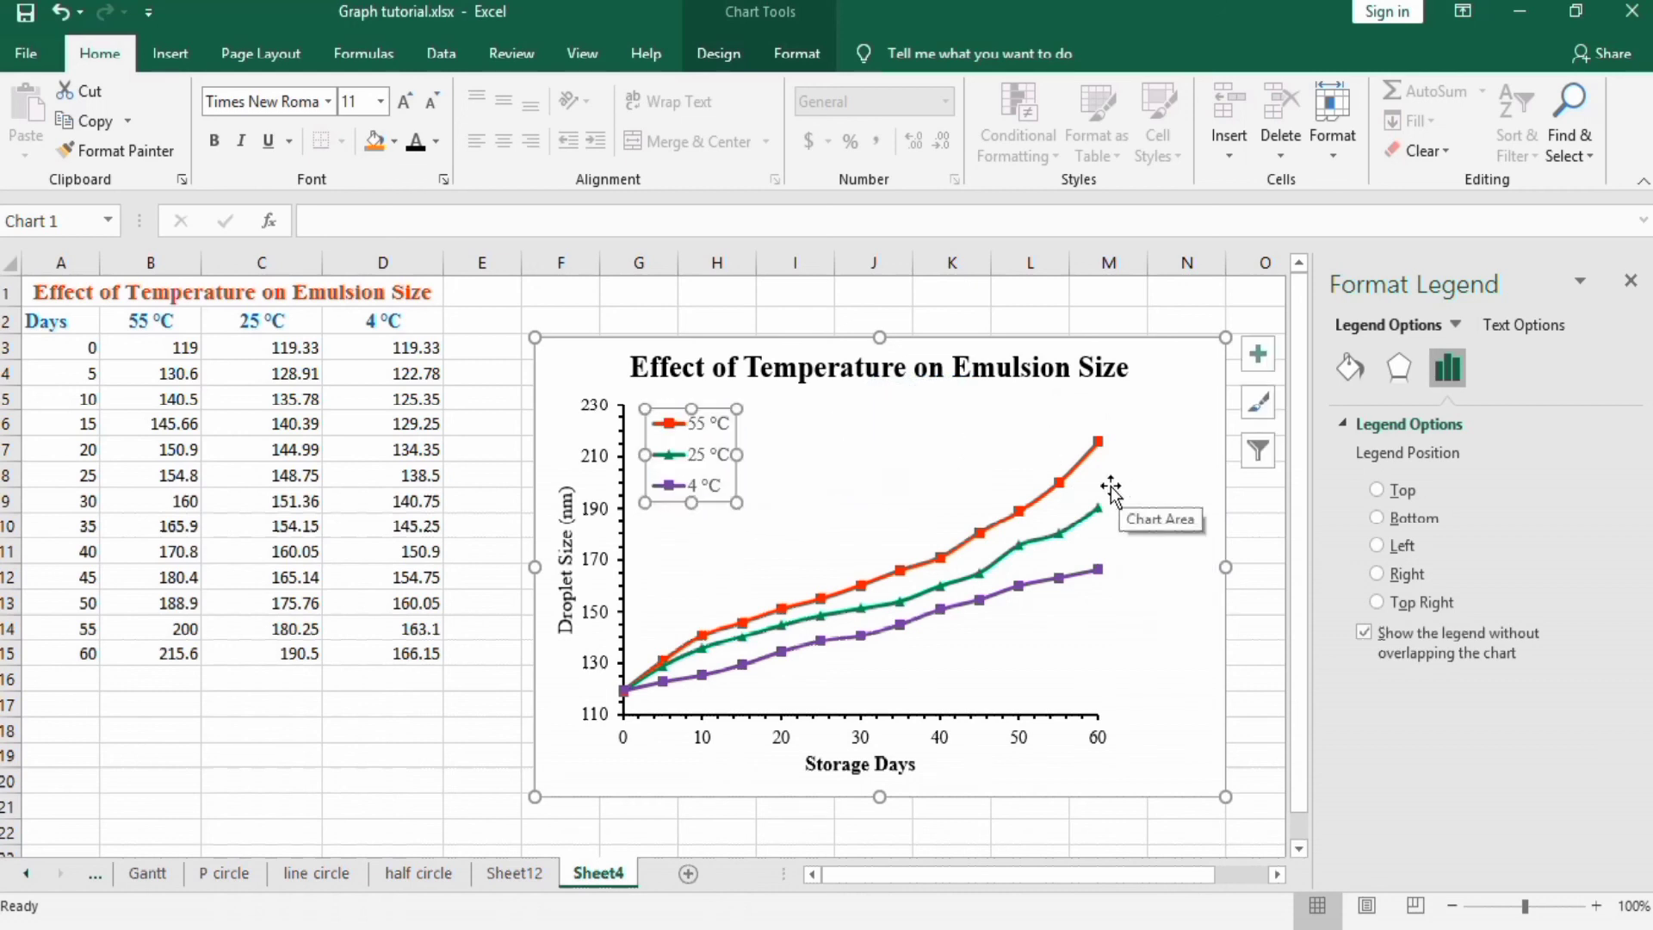
{"action": "mouse_move", "coordinate": [1105, 489]}
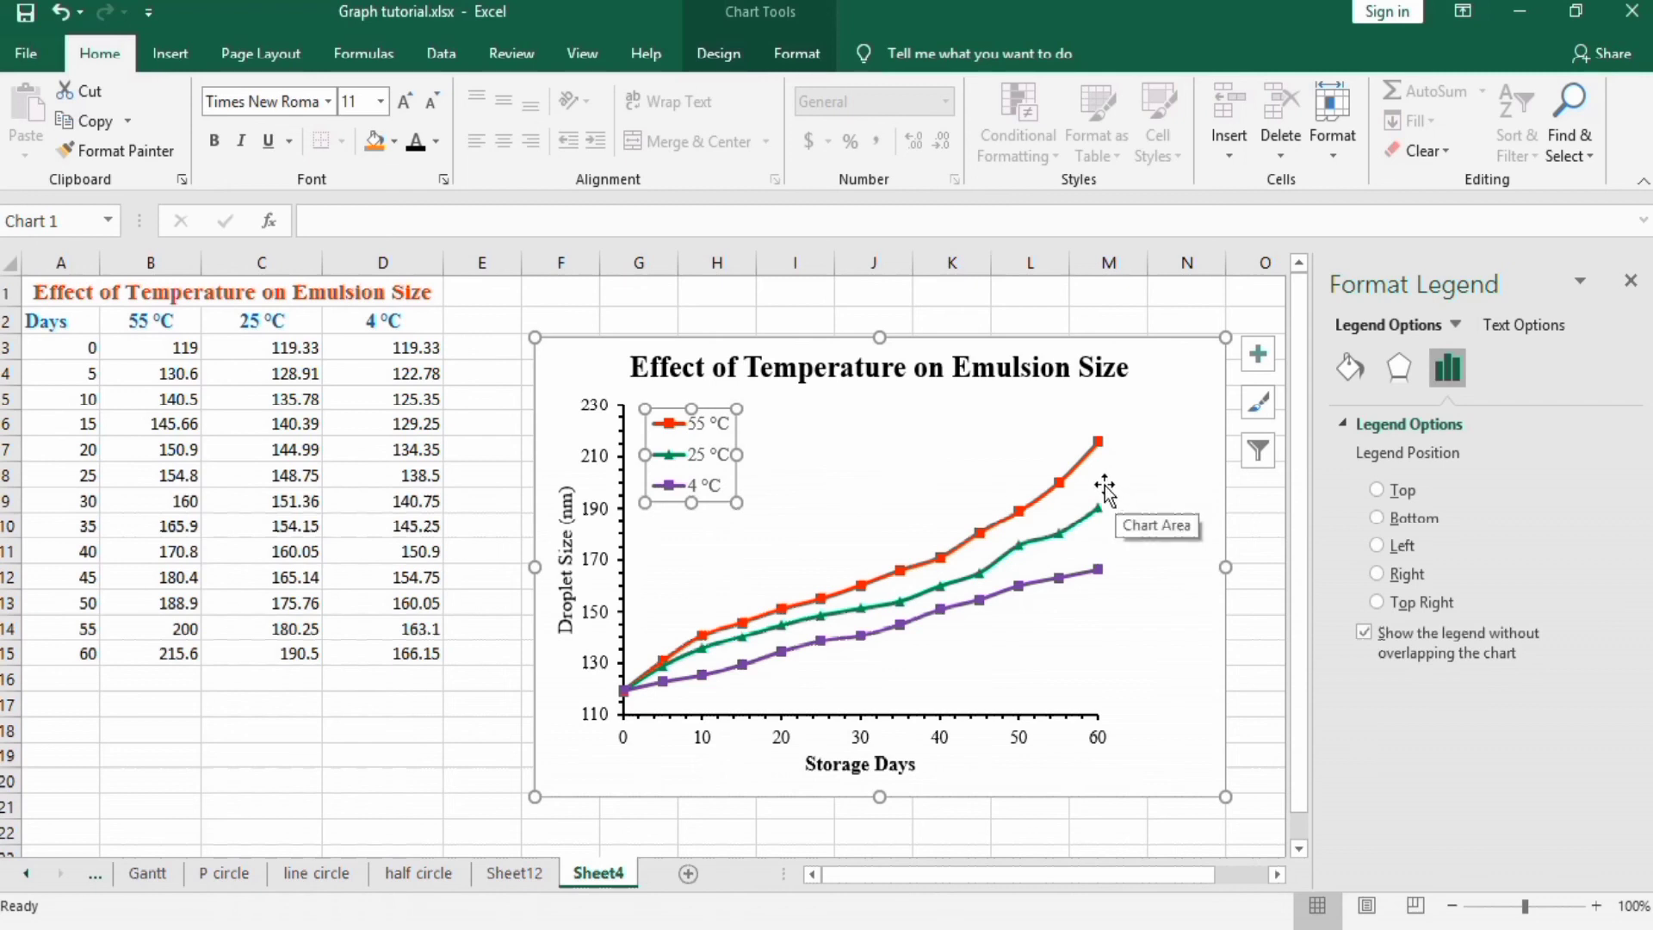
Step: Select the plot area so it can be widened across the chart
{"action": "left_click", "coordinate": [1097, 482]}
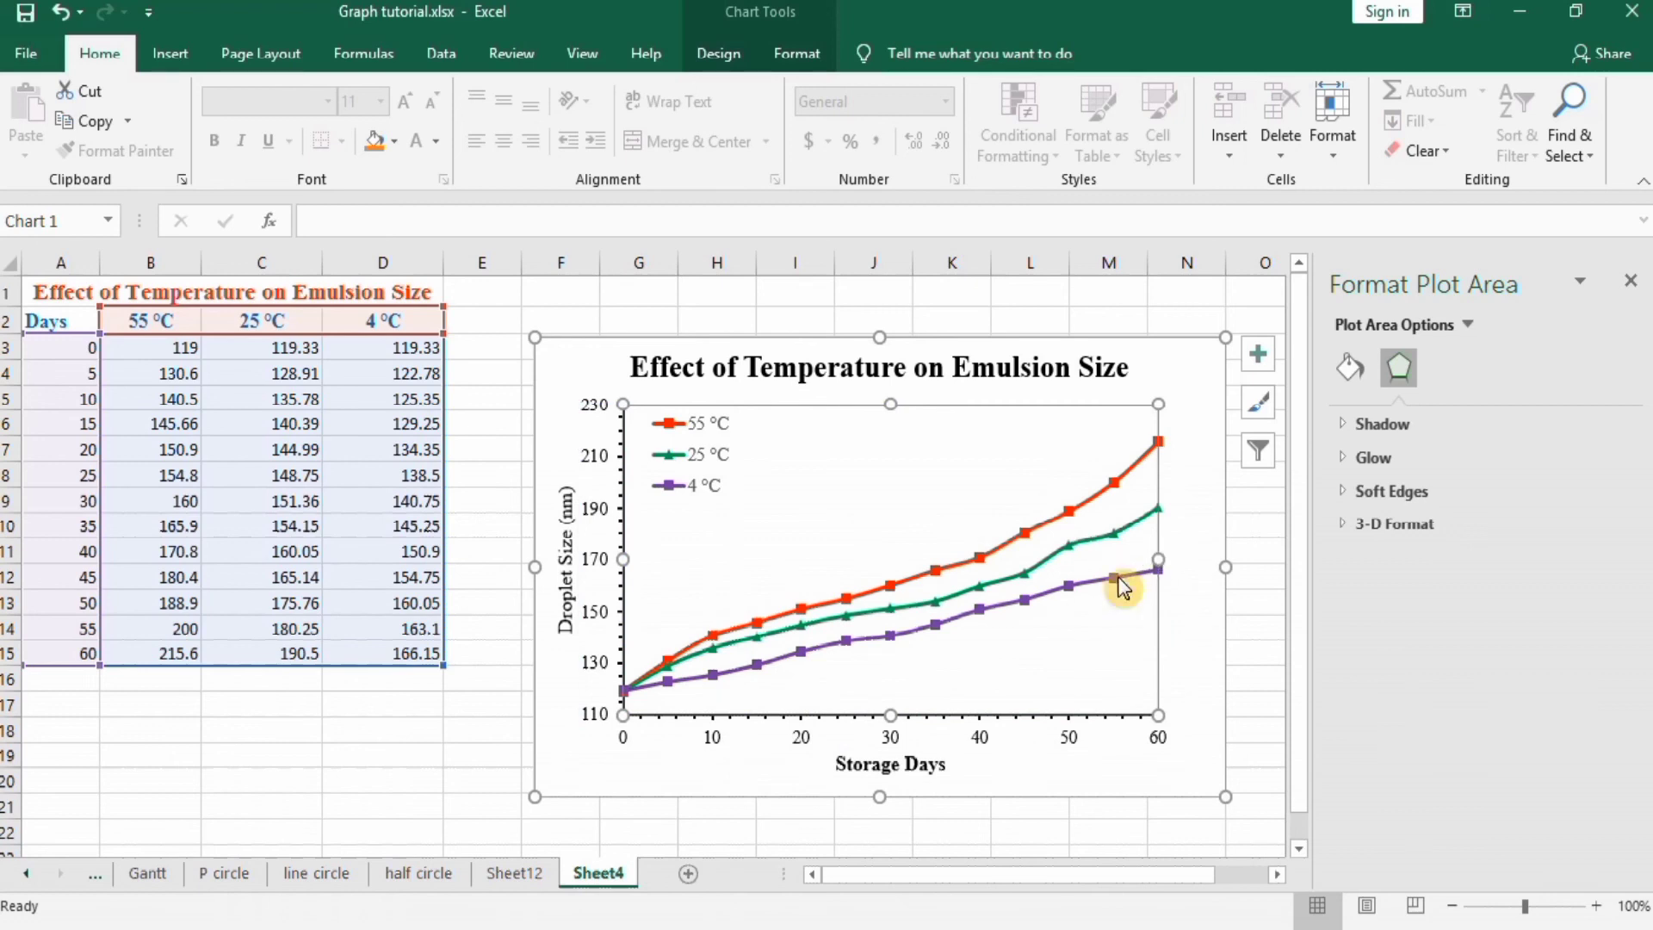
{"action": "mouse_move", "coordinate": [465, 753]}
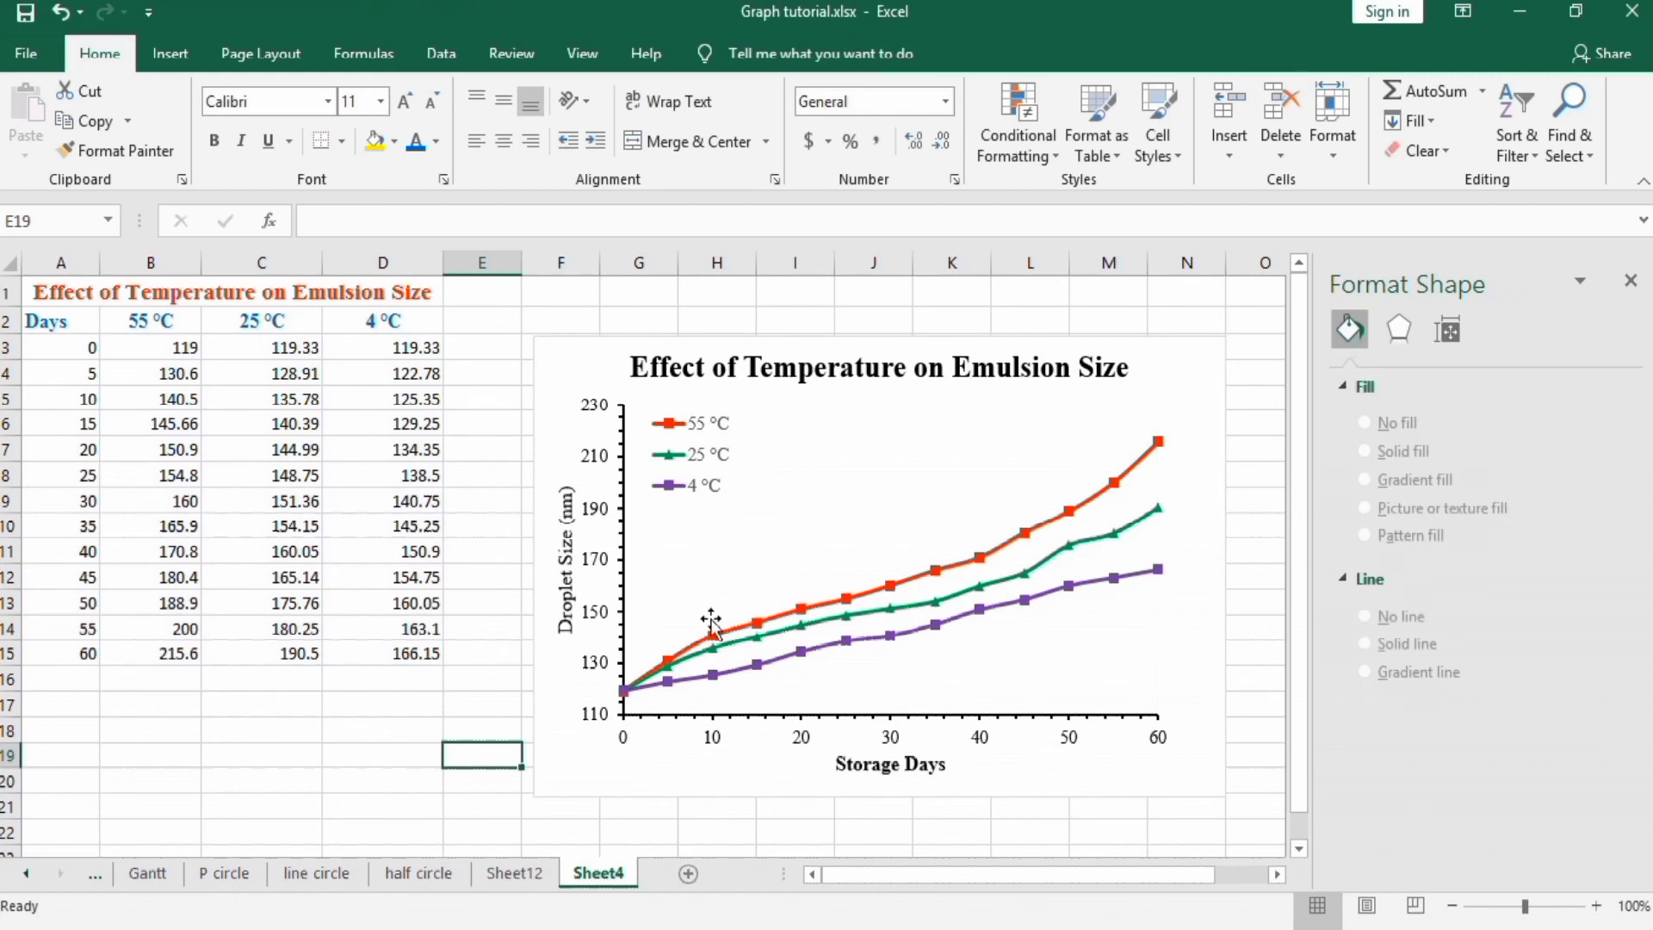
{"action": "mouse_move", "coordinate": [926, 527]}
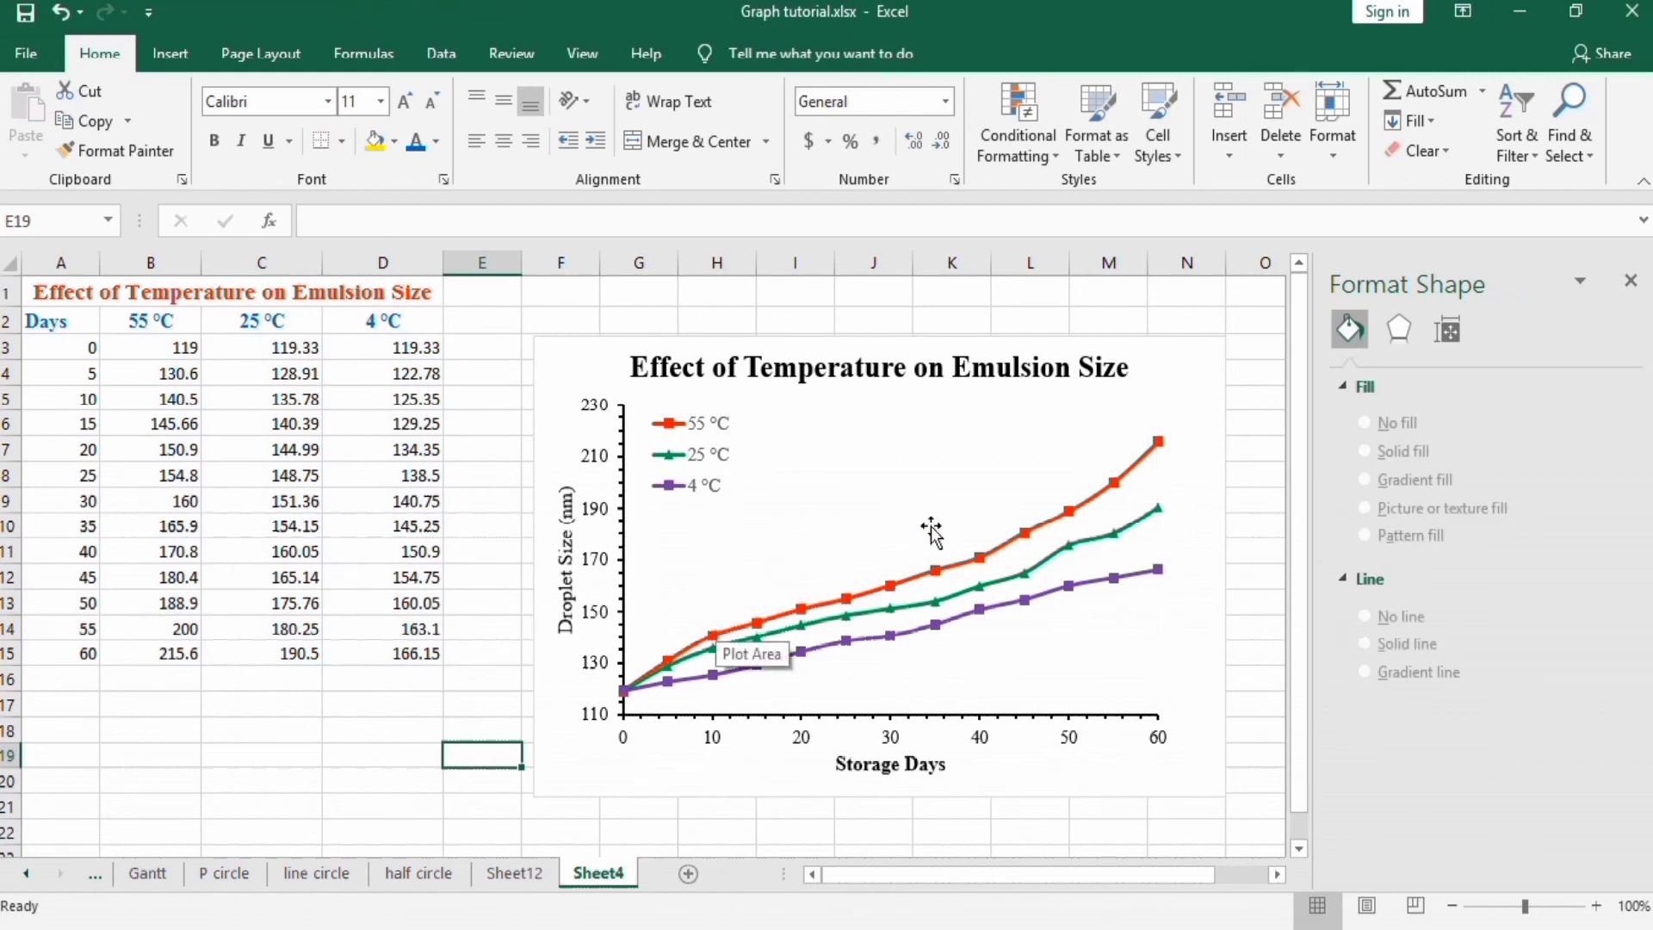
{"action": "mouse_move", "coordinate": [1248, 497]}
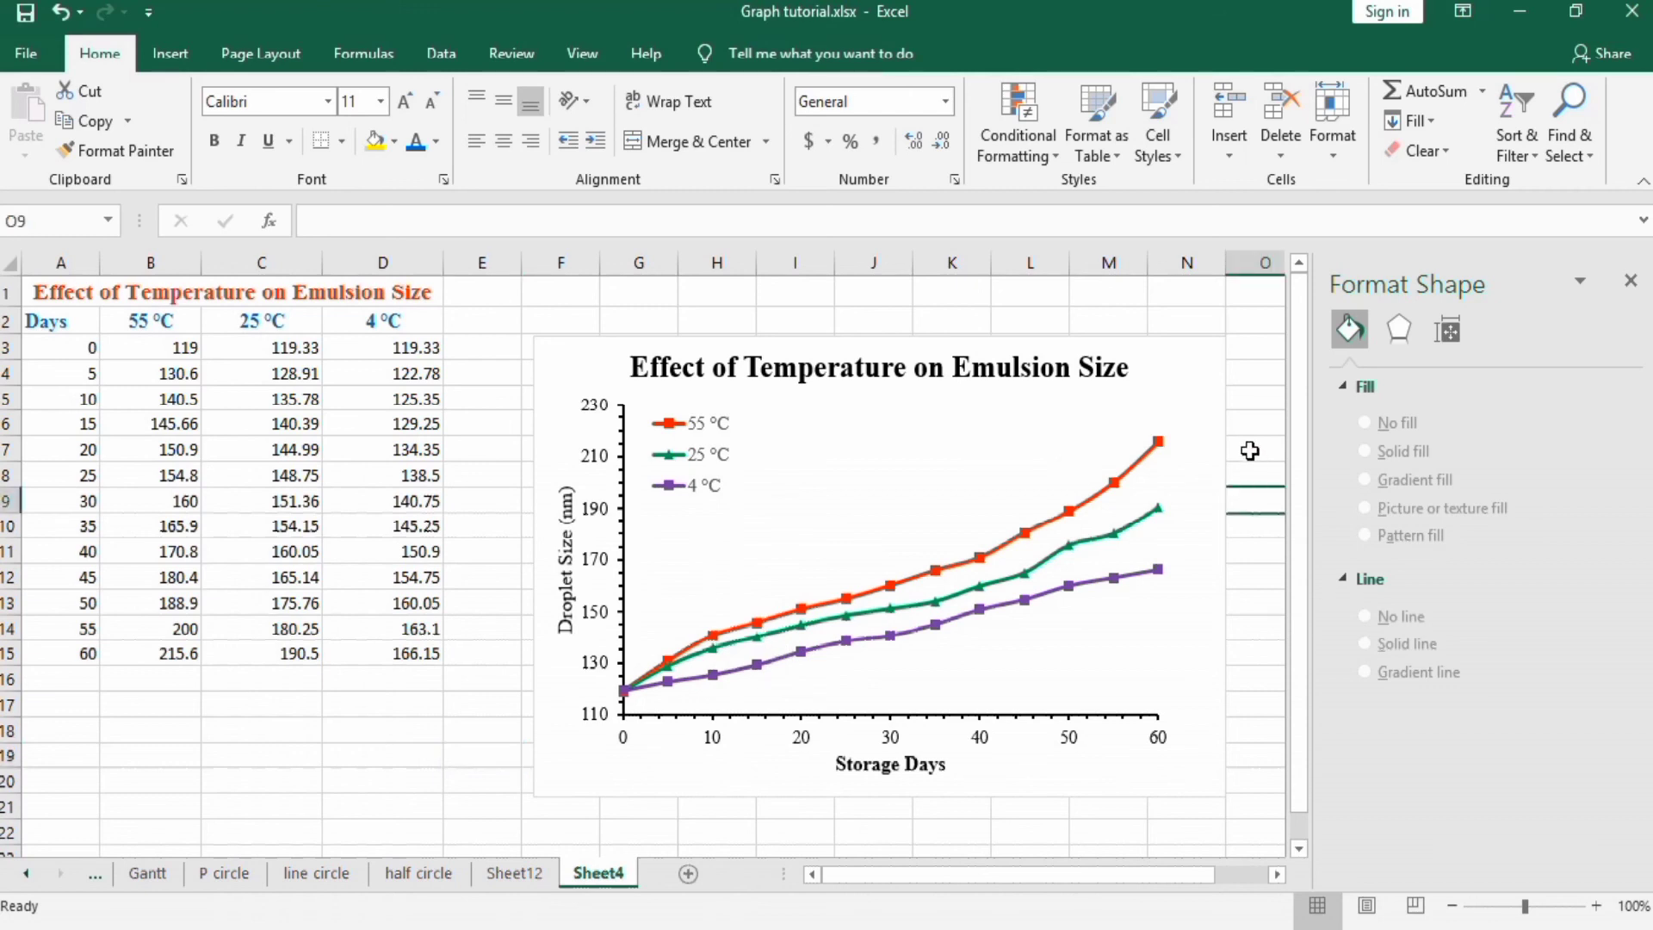
{"action": "mouse_move", "coordinate": [1213, 491]}
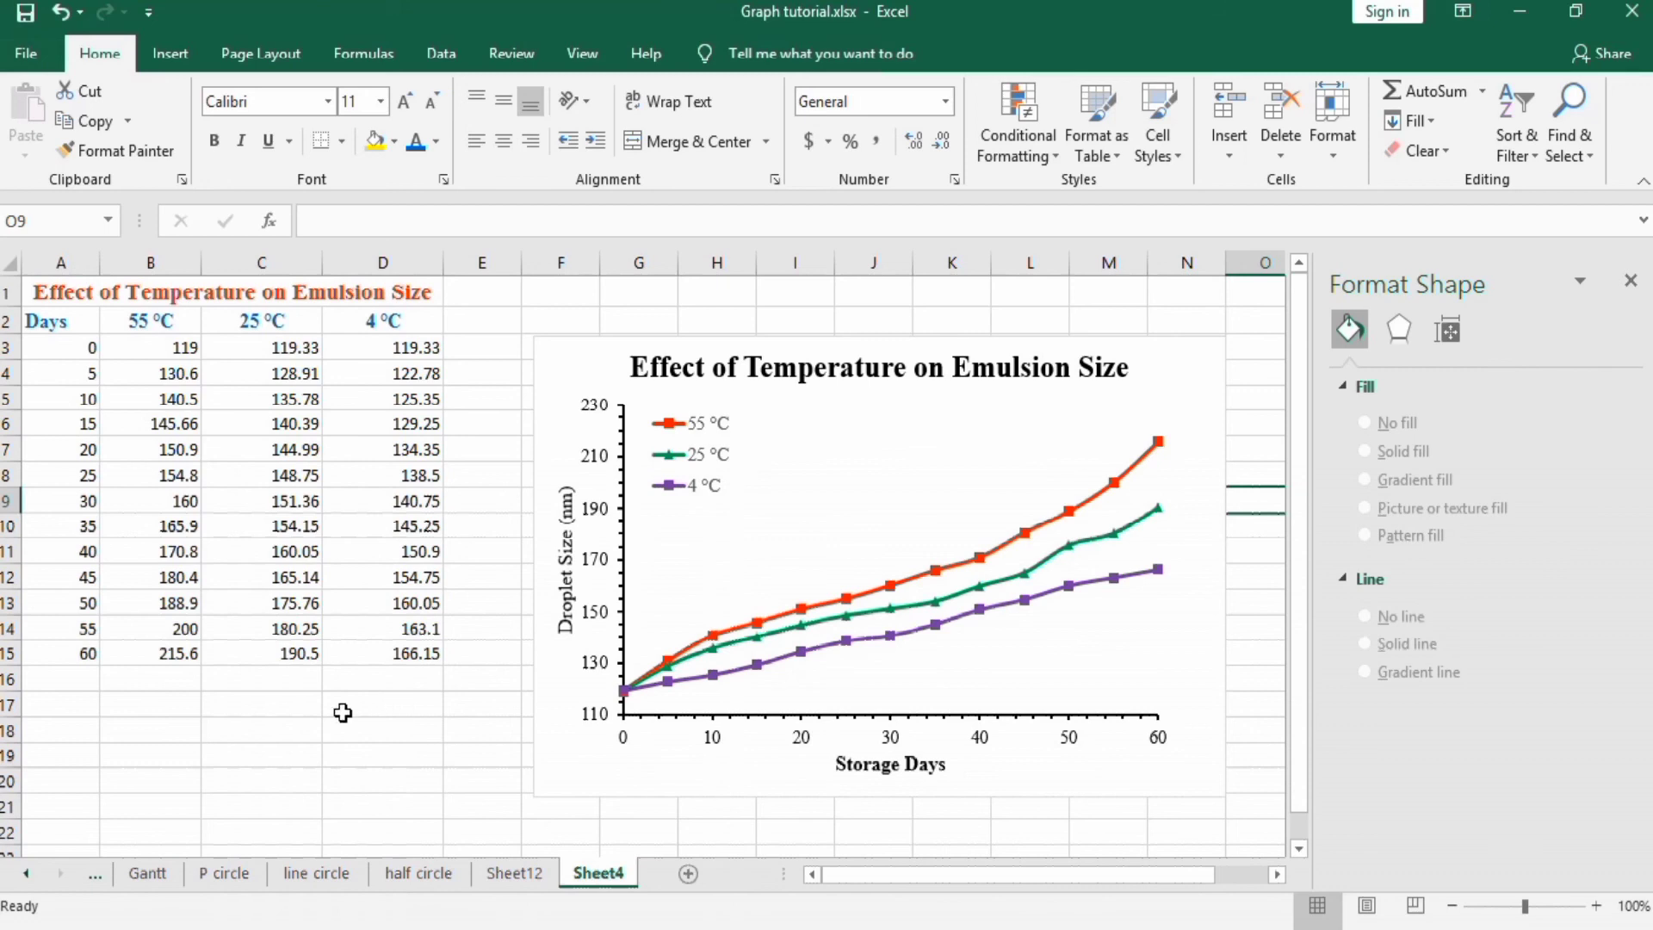
Step: Deselect the chart to review the finished temperature chart
{"action": "left_click", "coordinate": [343, 705]}
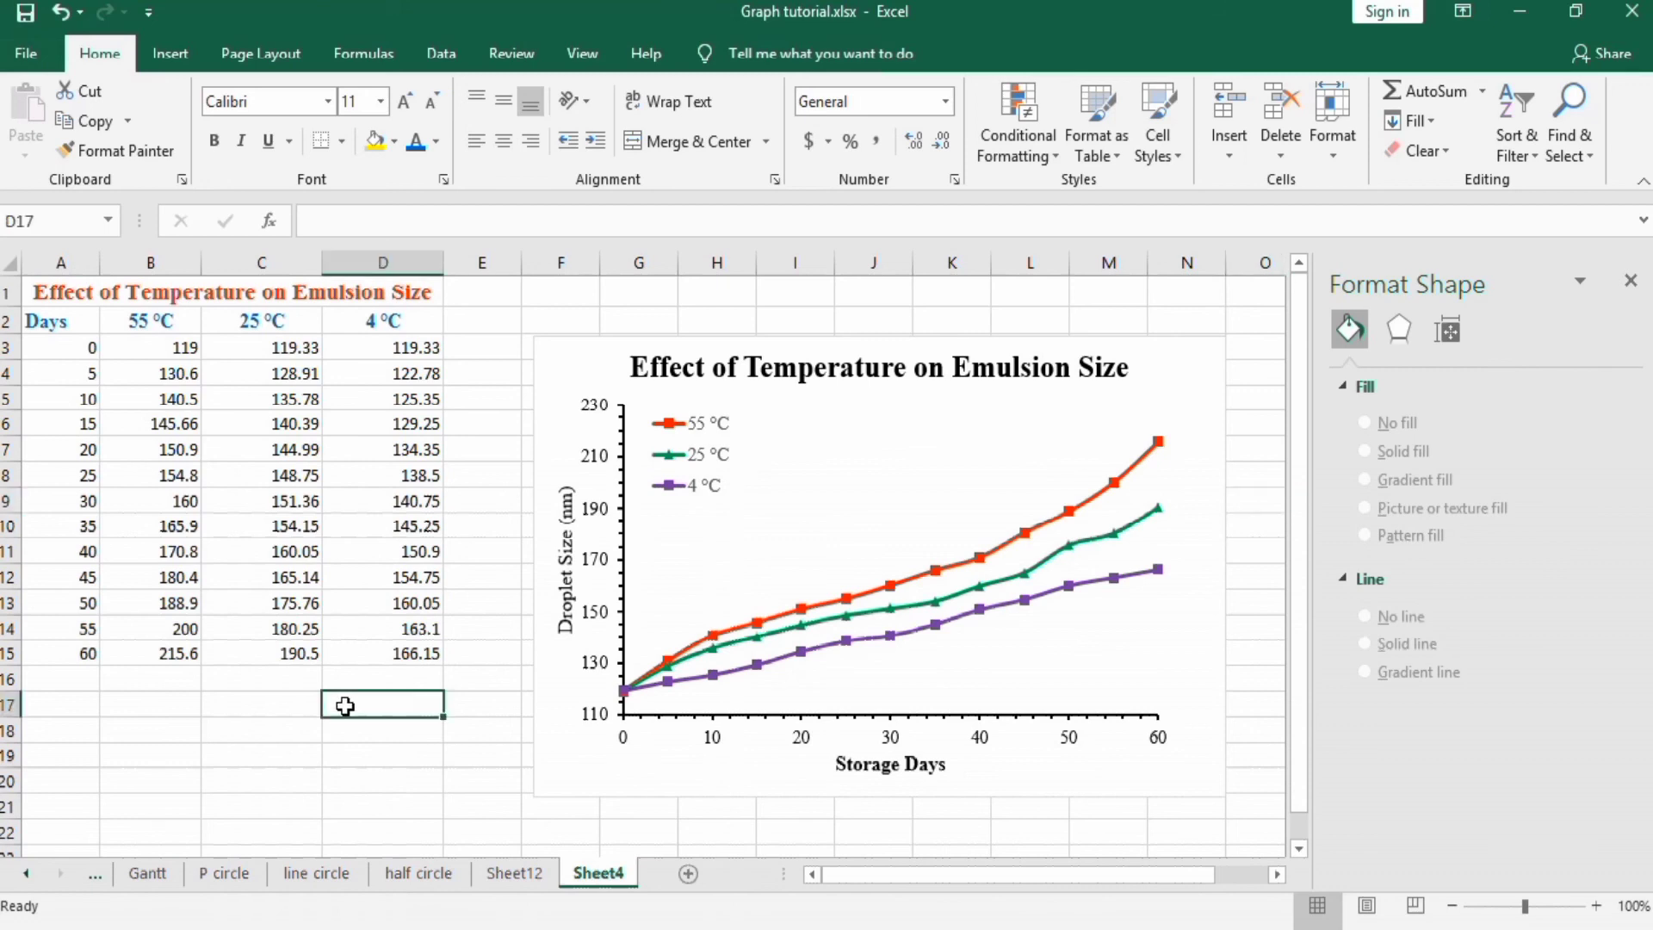